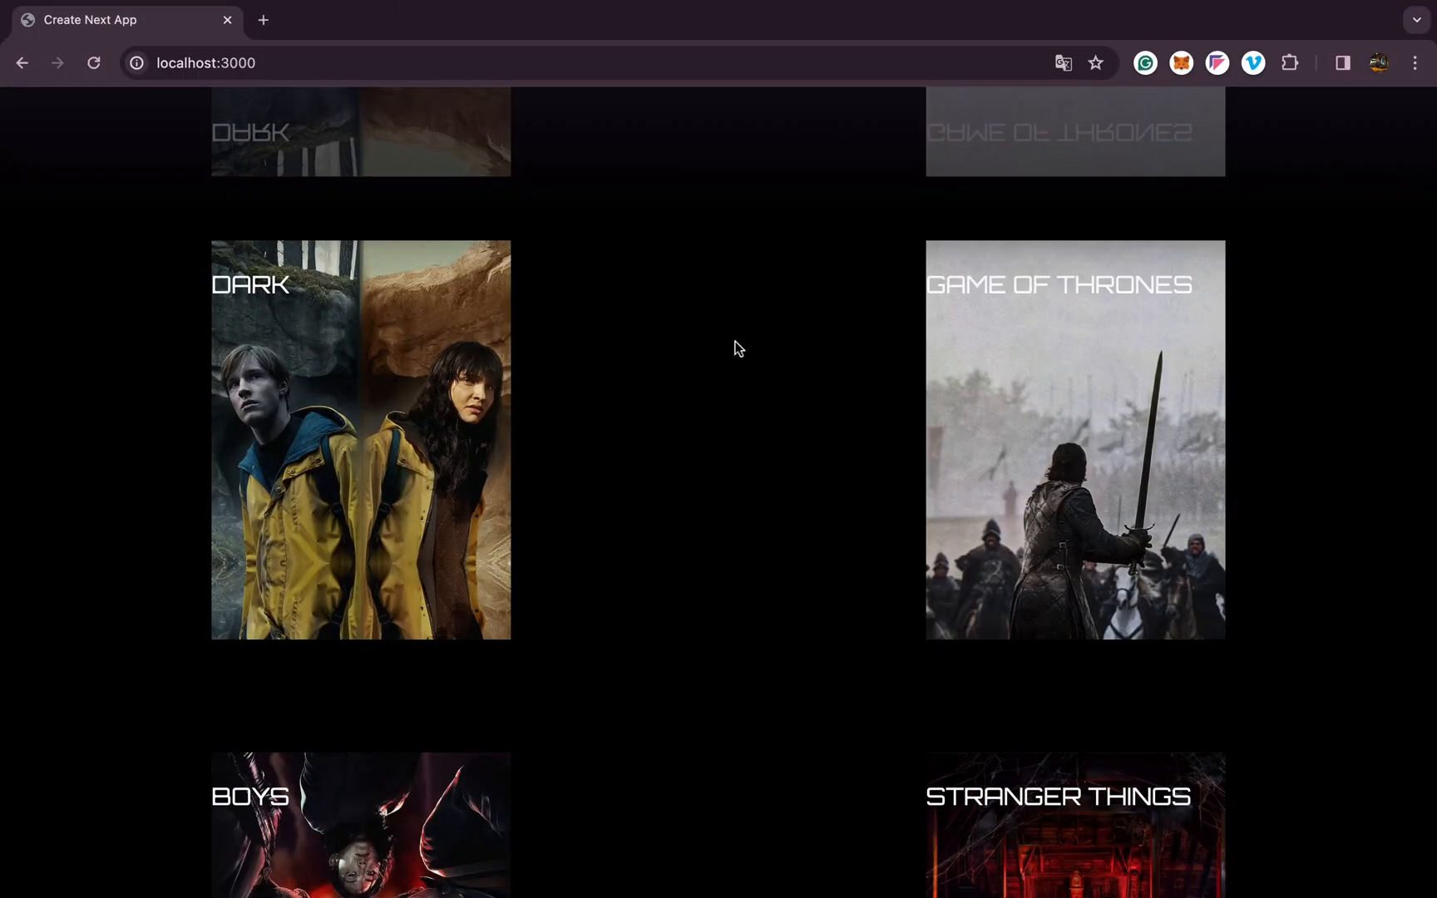
# Step: Run npm run dev in the integrated terminal to start the Next.js dev server
pyautogui.scroll(-3)
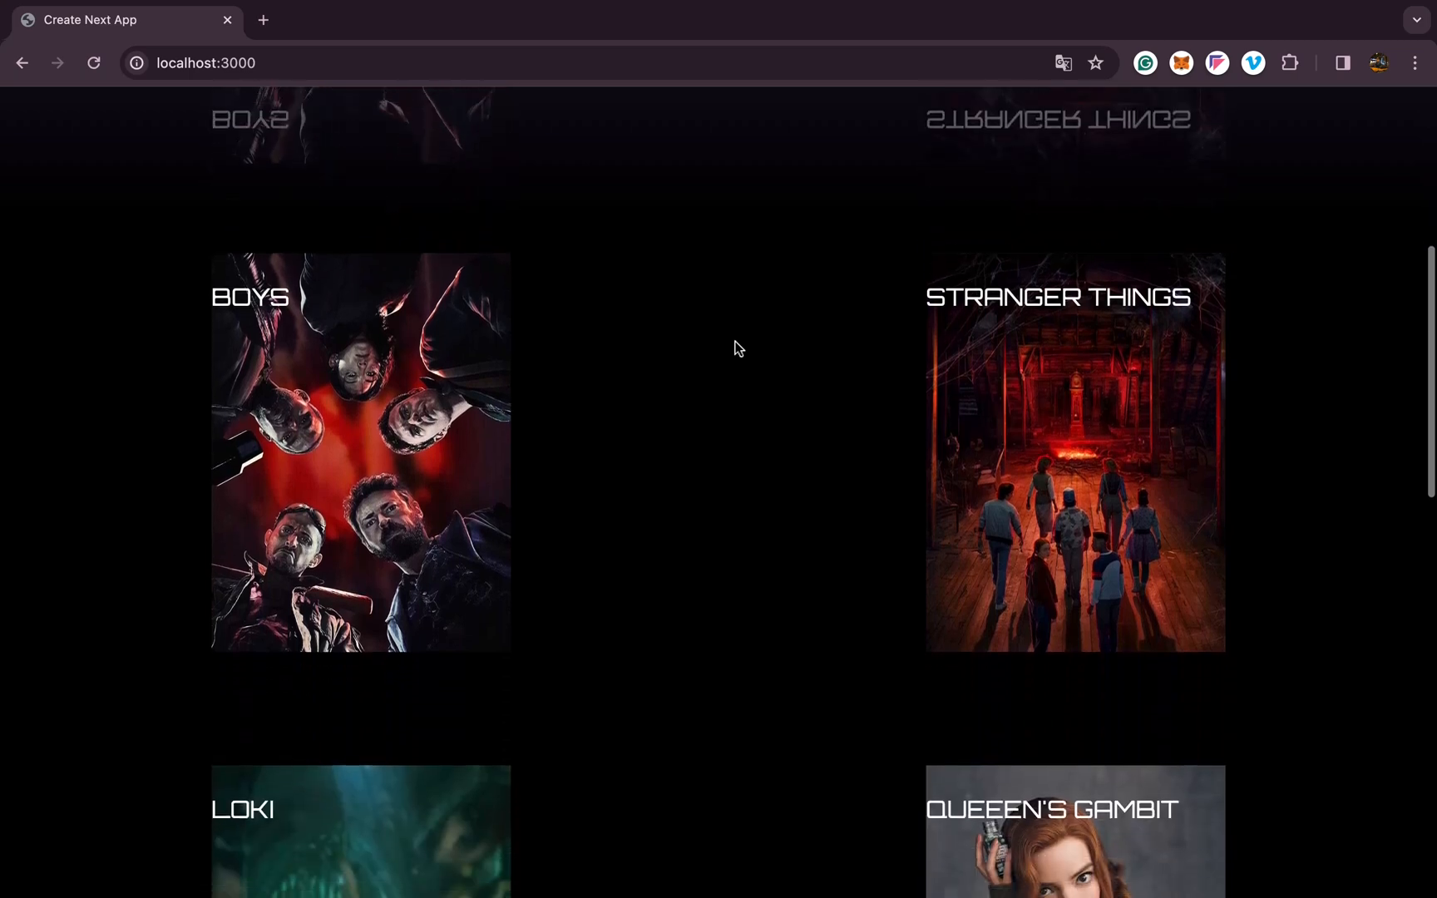
pyautogui.scroll(-3)
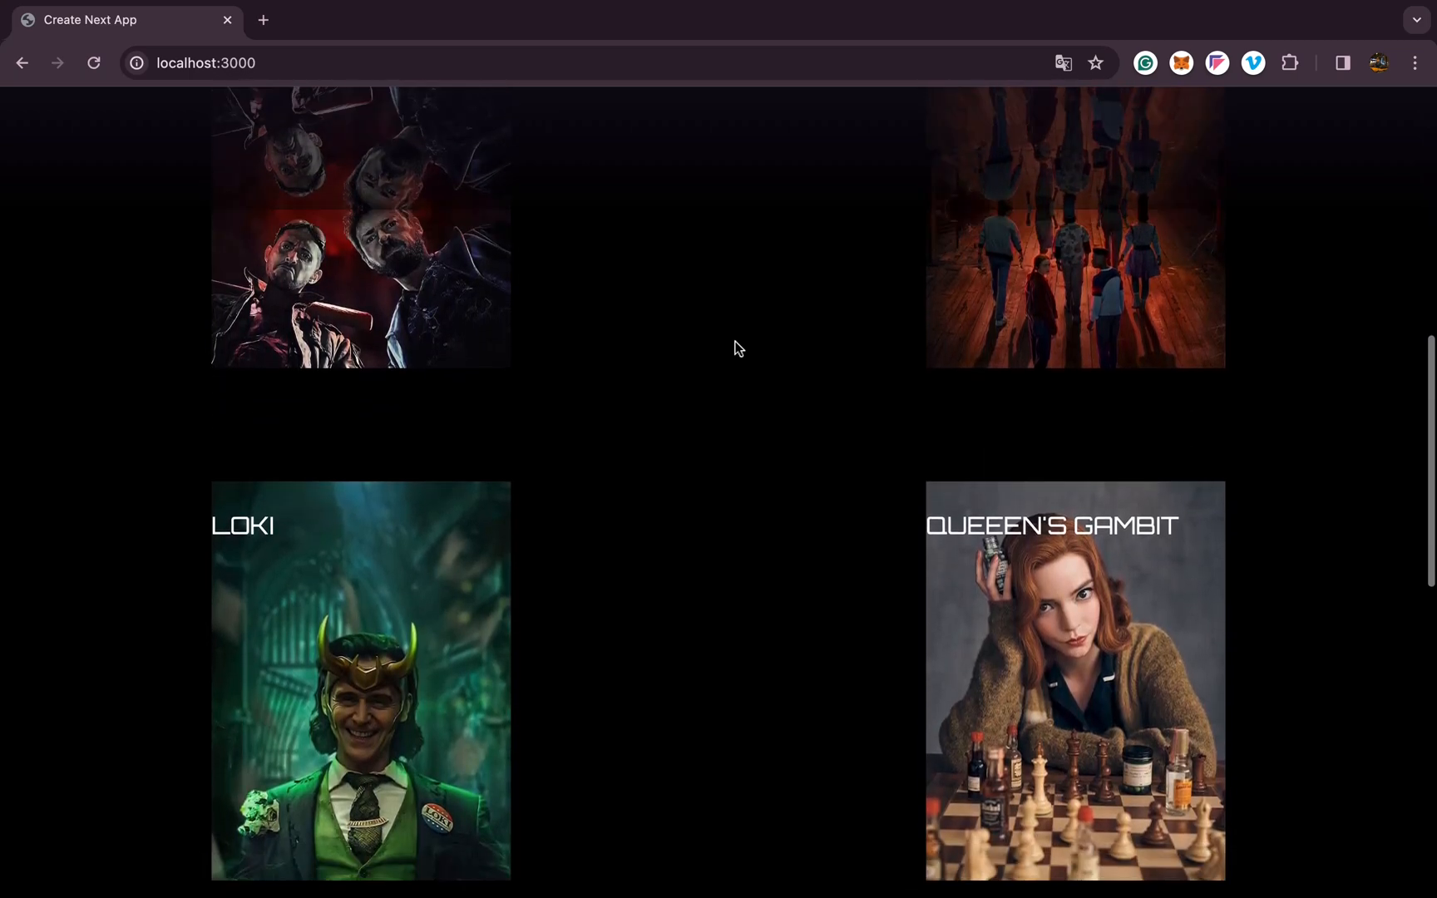
pyautogui.scroll(-3)
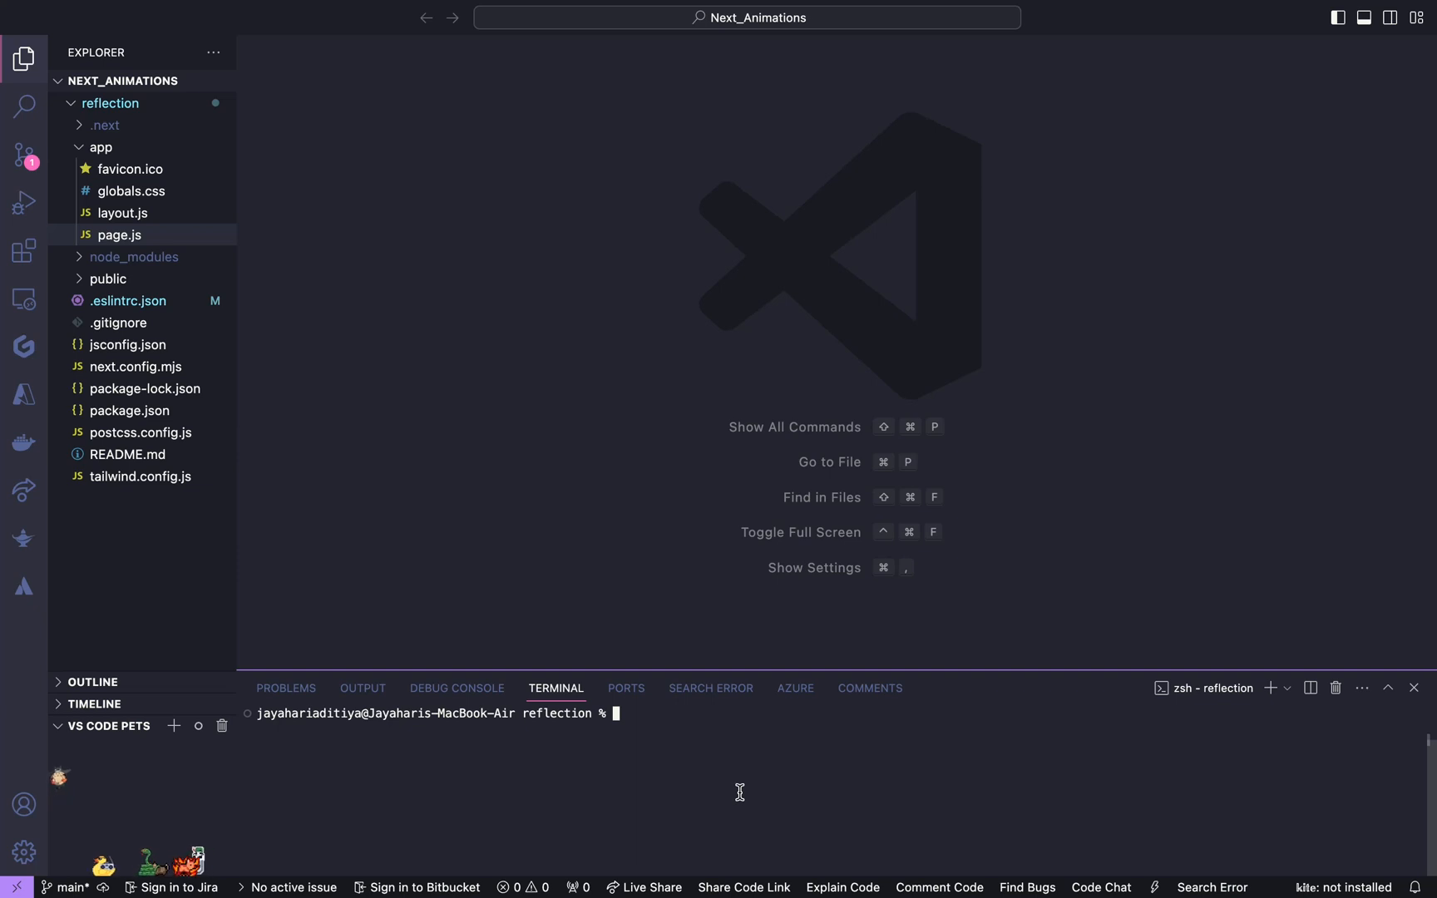
pyautogui.write('n')
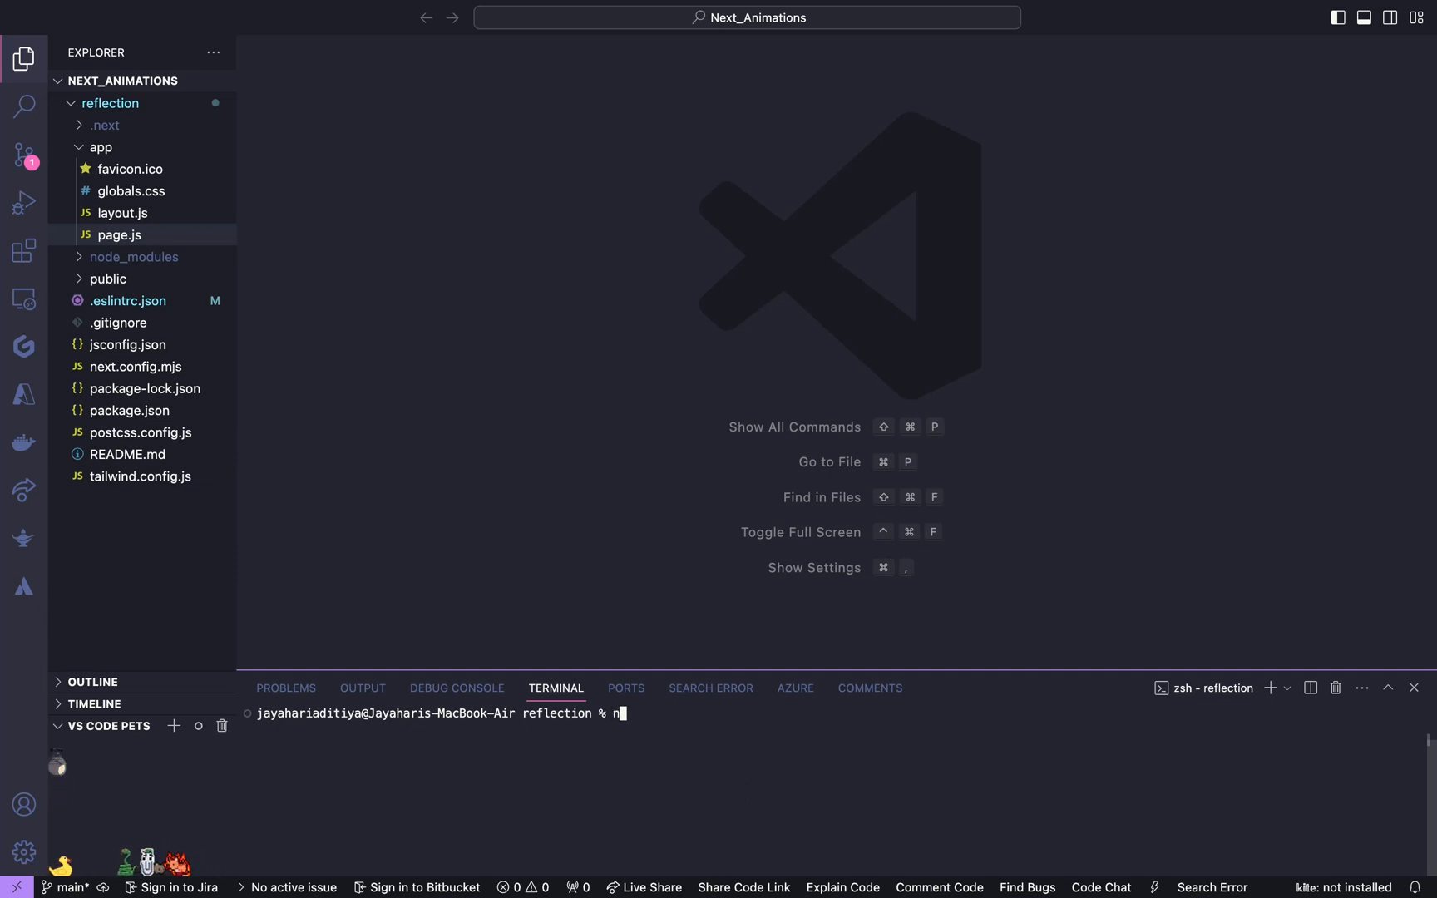
pyautogui.write('pm run dev')
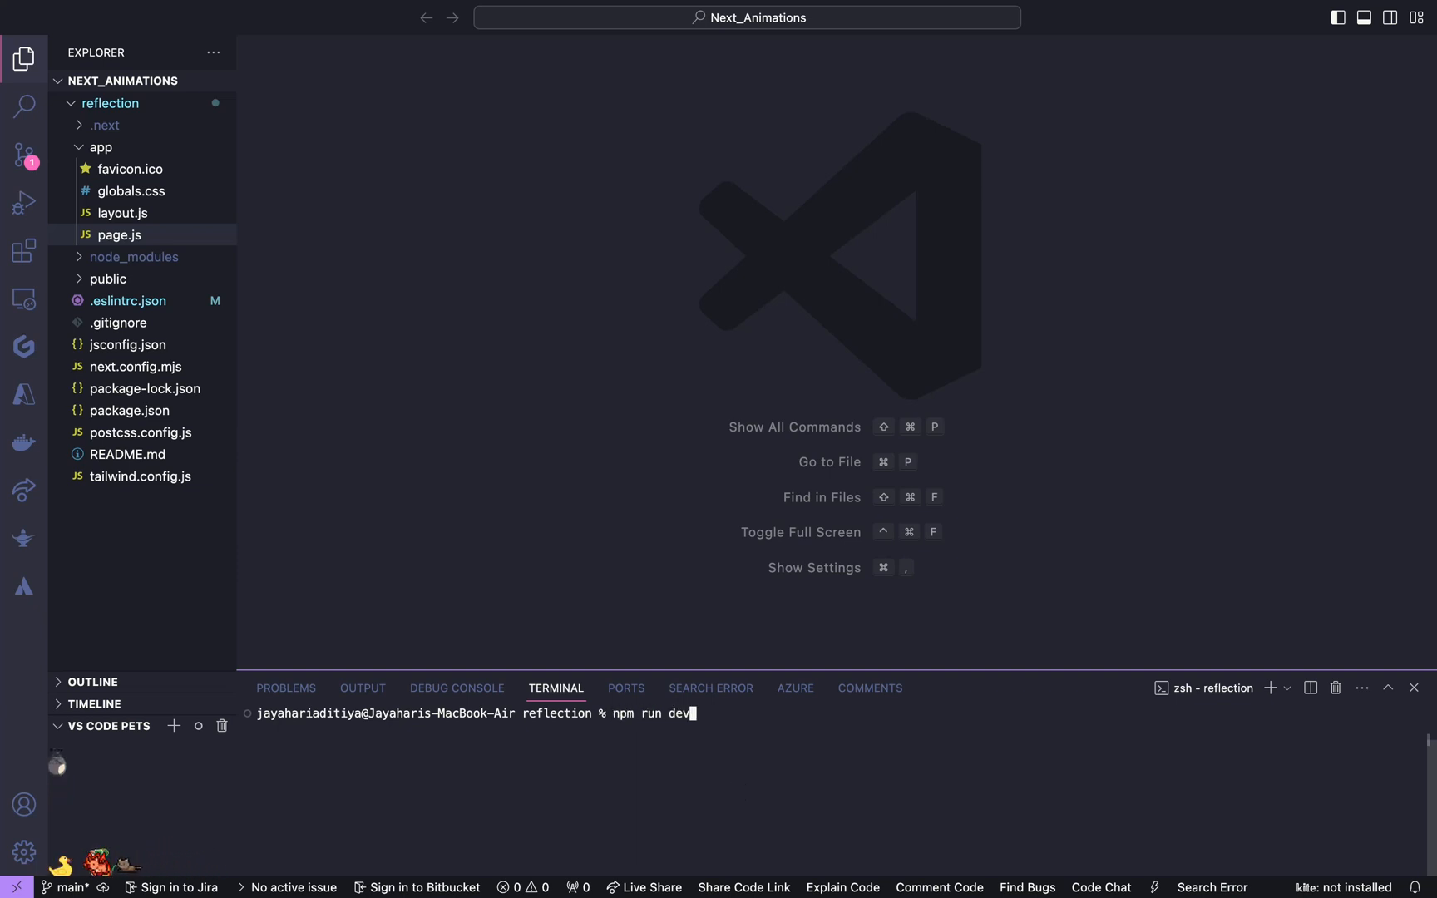
pyautogui.press('Return')
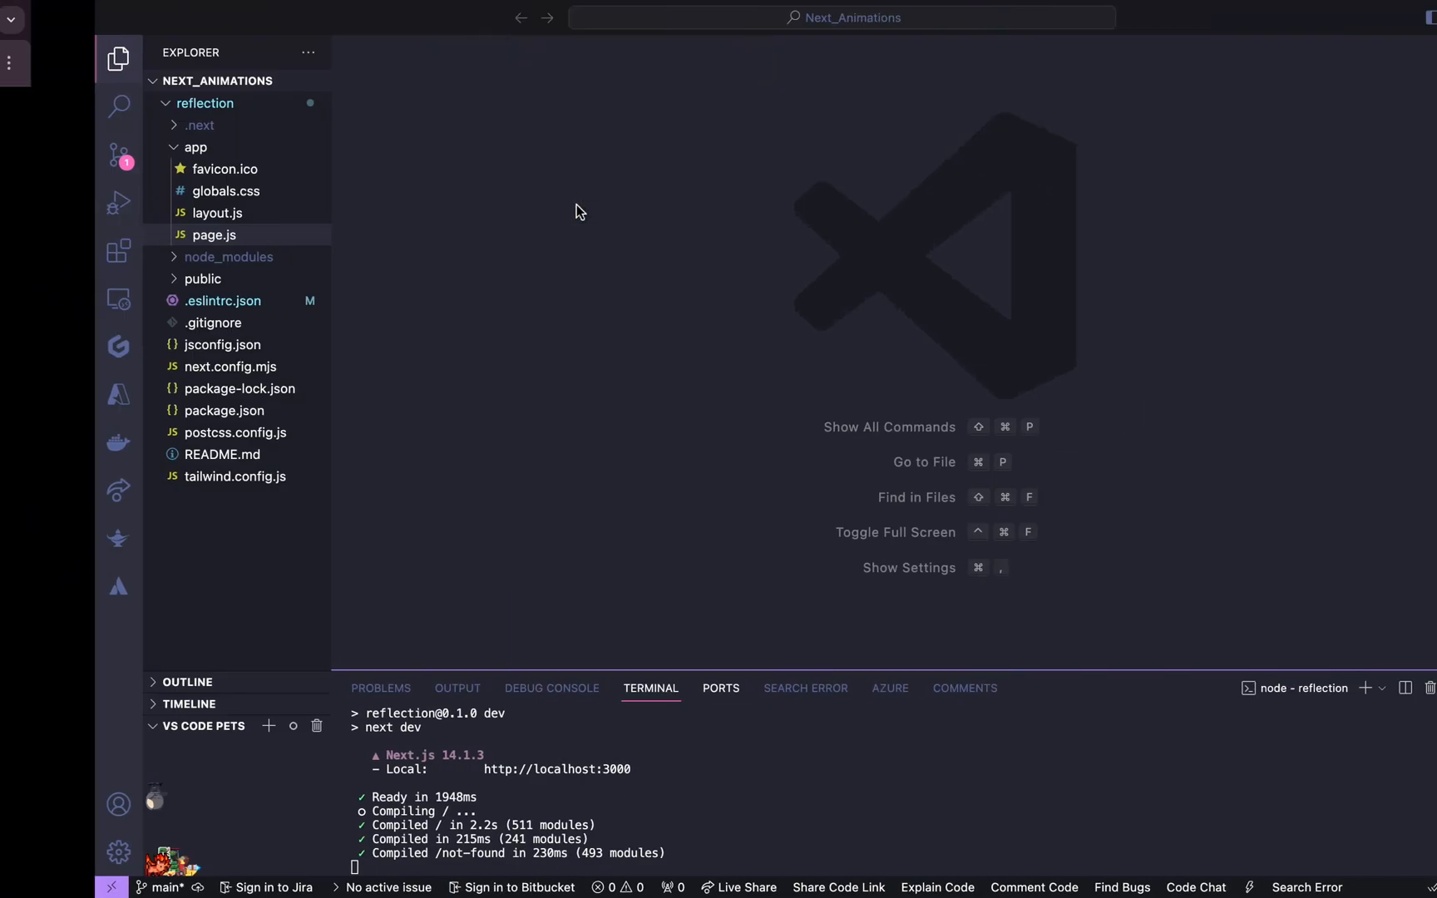
# Step: Open app/page.js and clear the starter JSX down to an empty main element
pyautogui.click(215, 234)
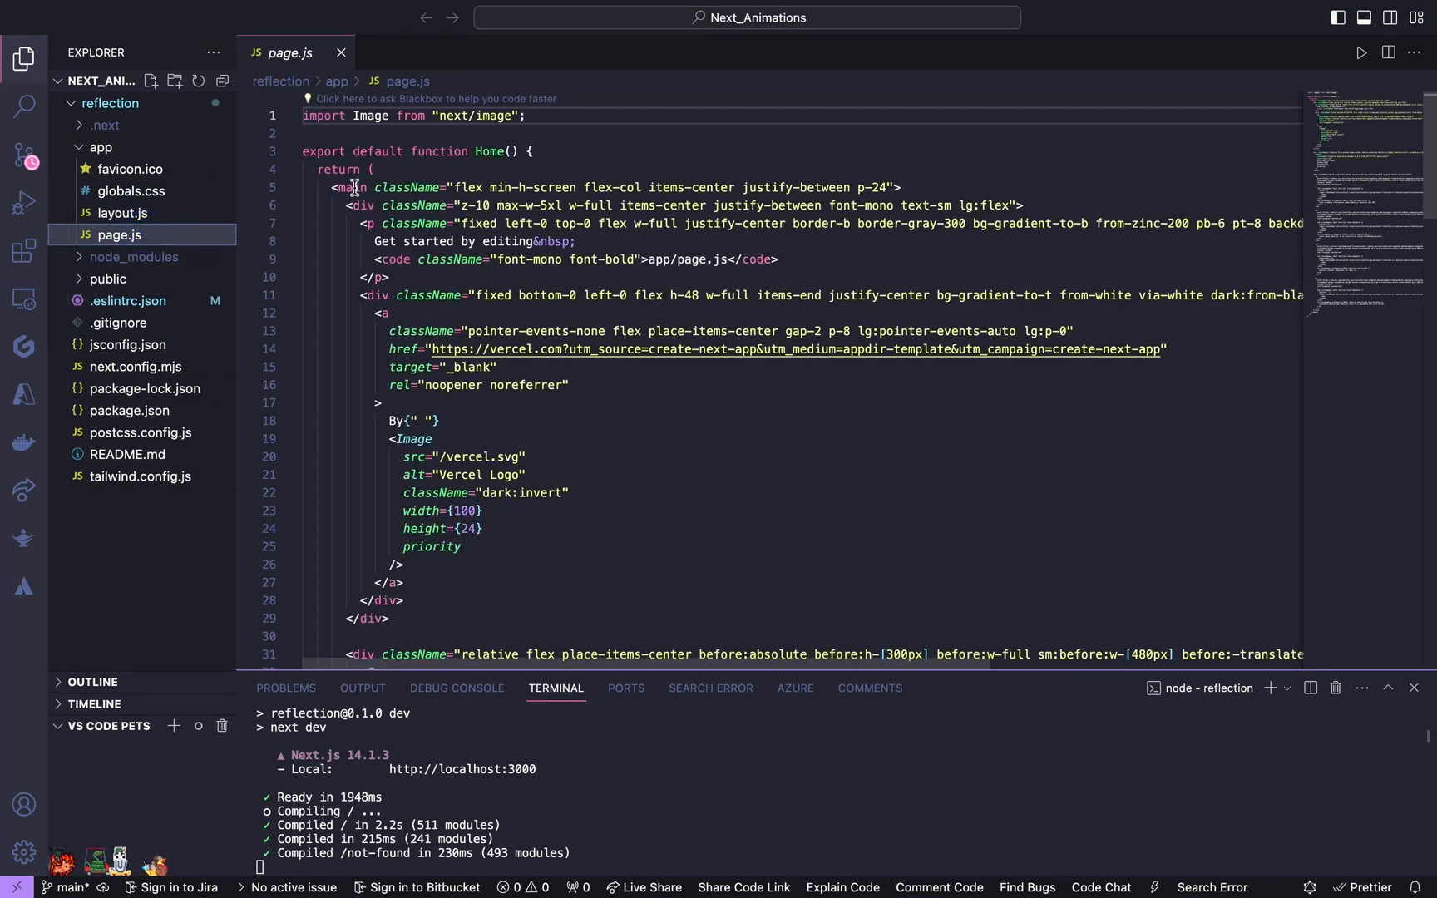
pyautogui.scroll(-3)
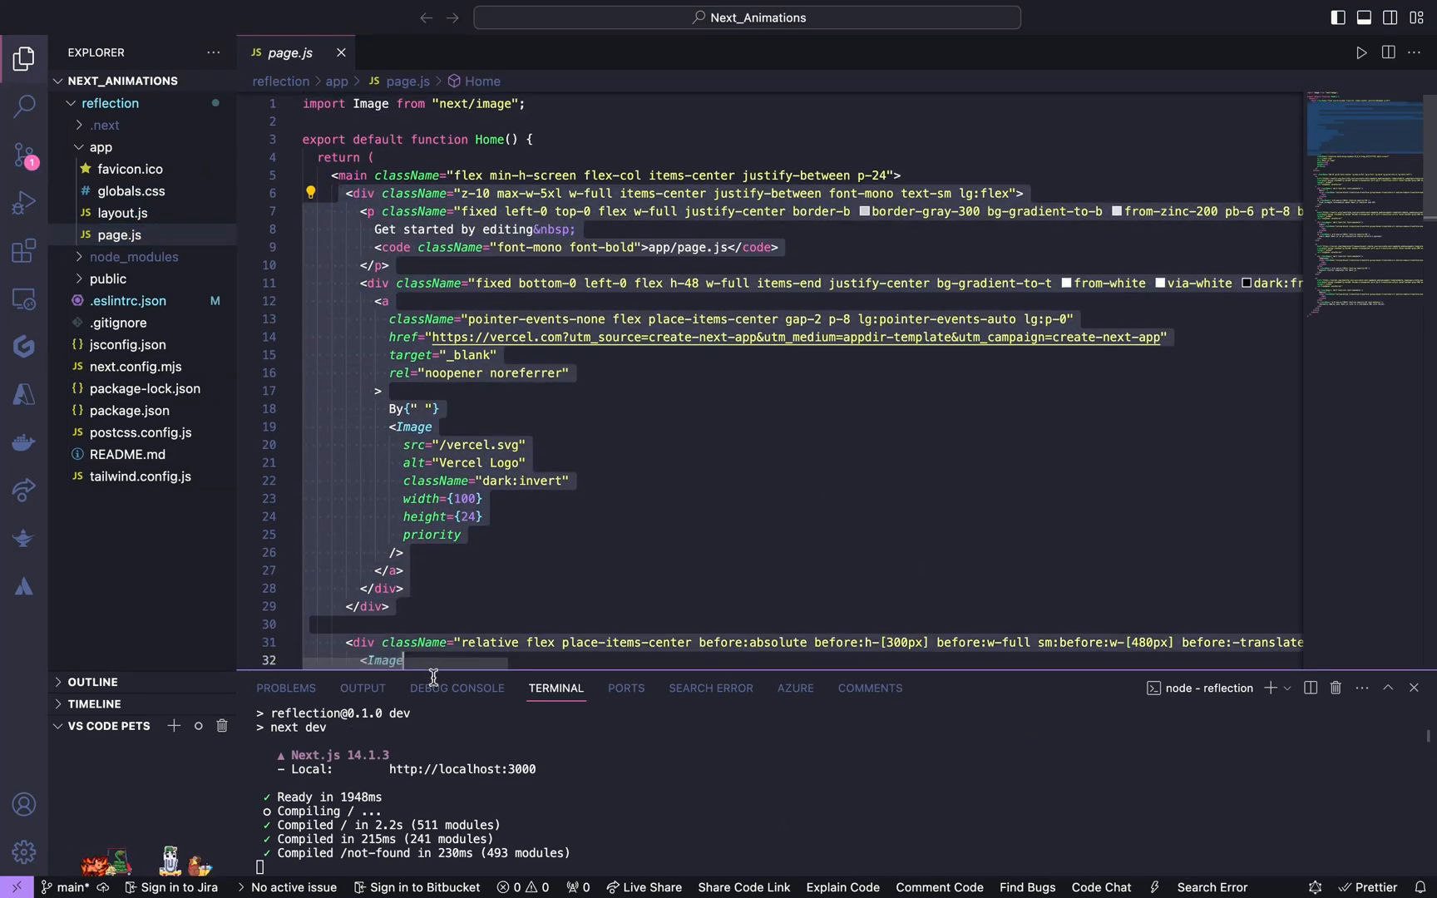
pyautogui.scroll(-3)
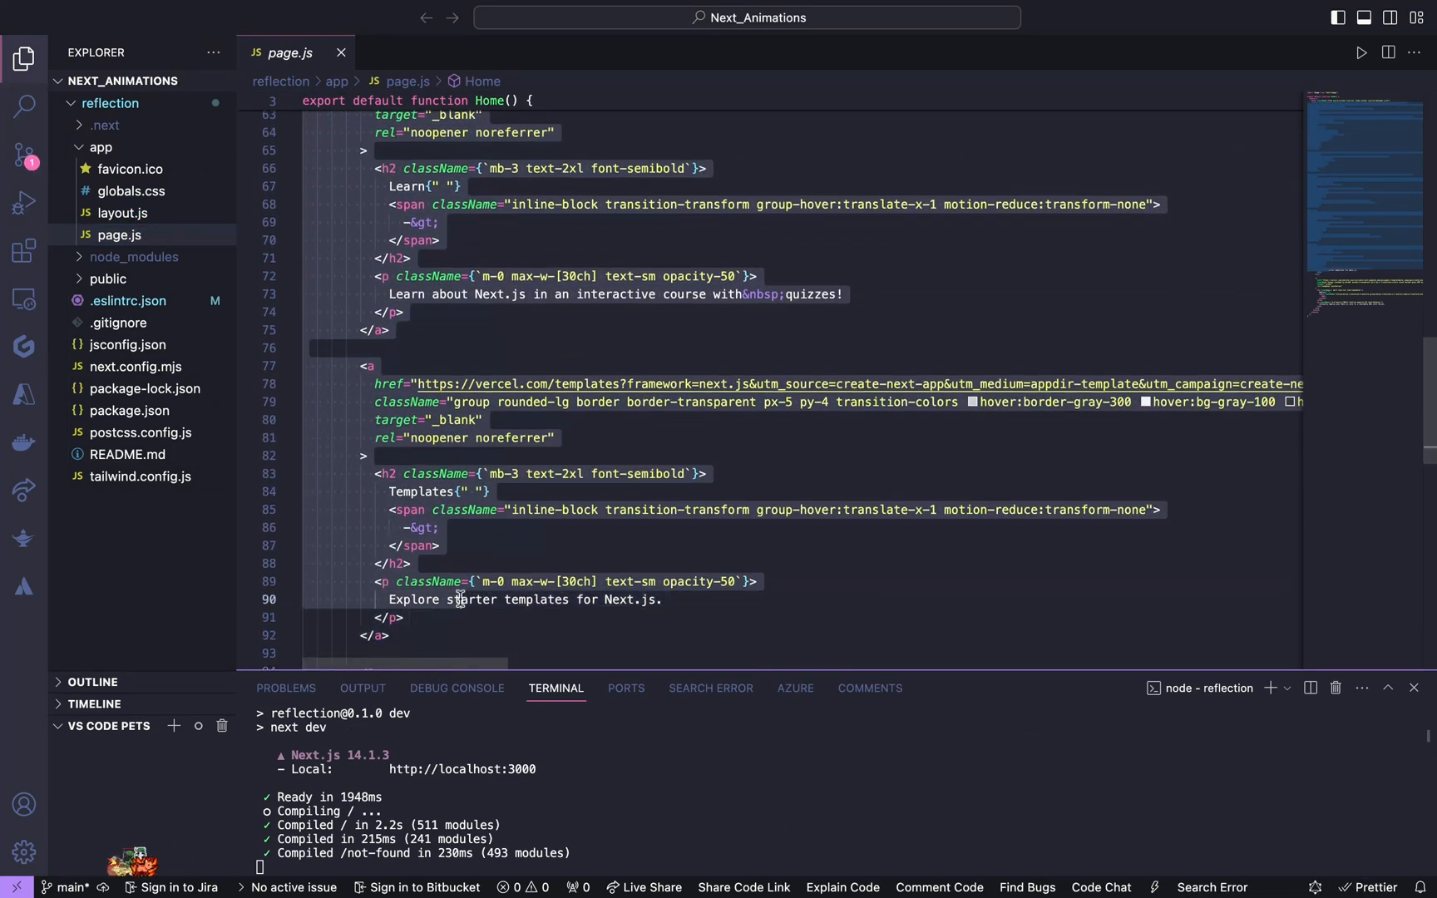
pyautogui.scroll(-3)
pyautogui.write('return <main></main>;')
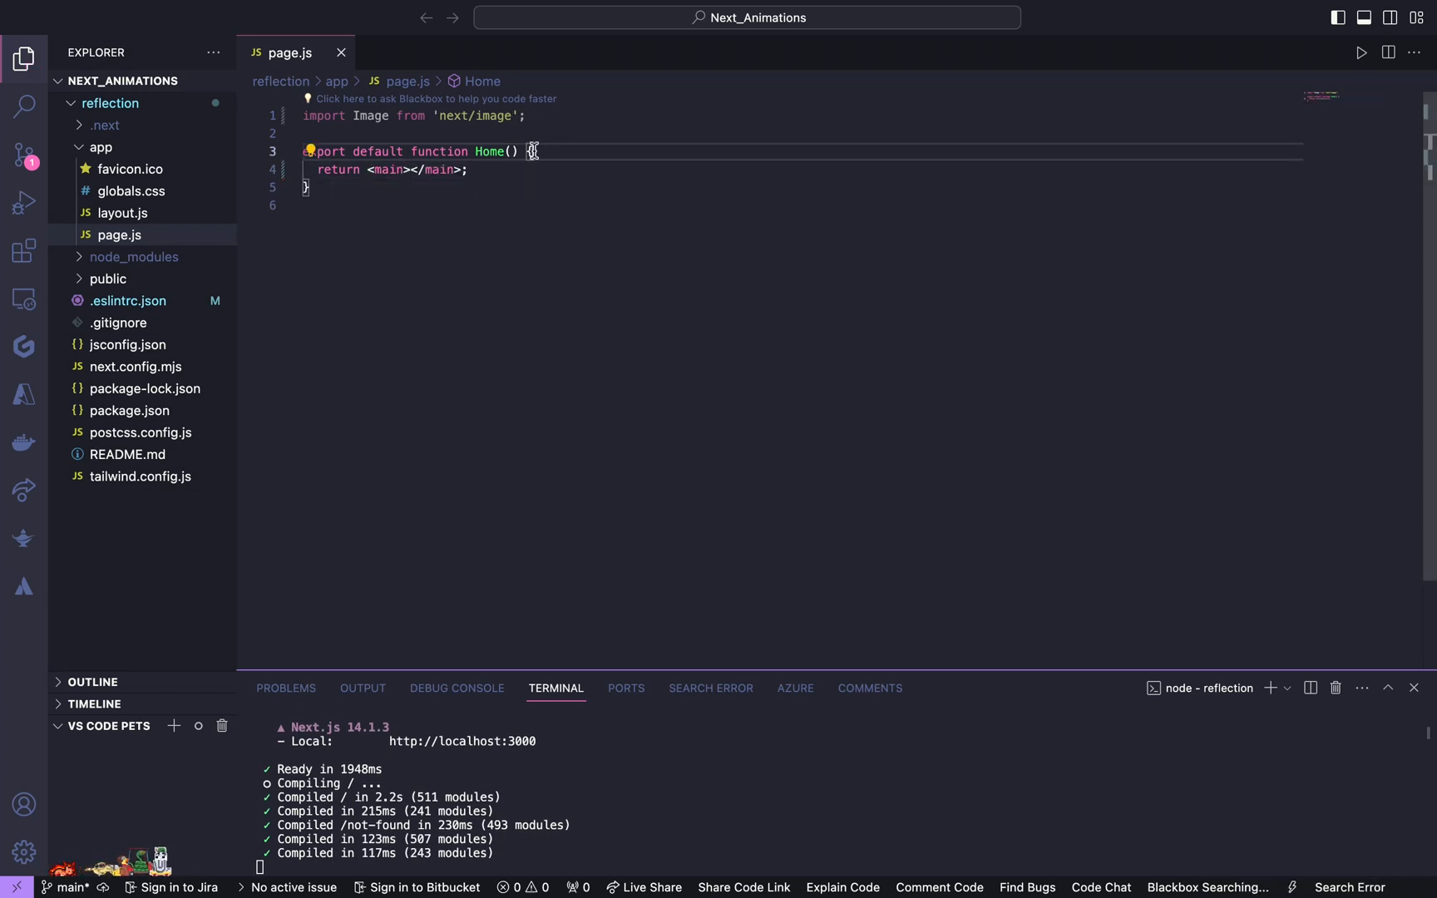
# Step: In globals.css add a universal reset: margin 0, padding 0, border-box sizing, white text
pyautogui.click(131, 191)
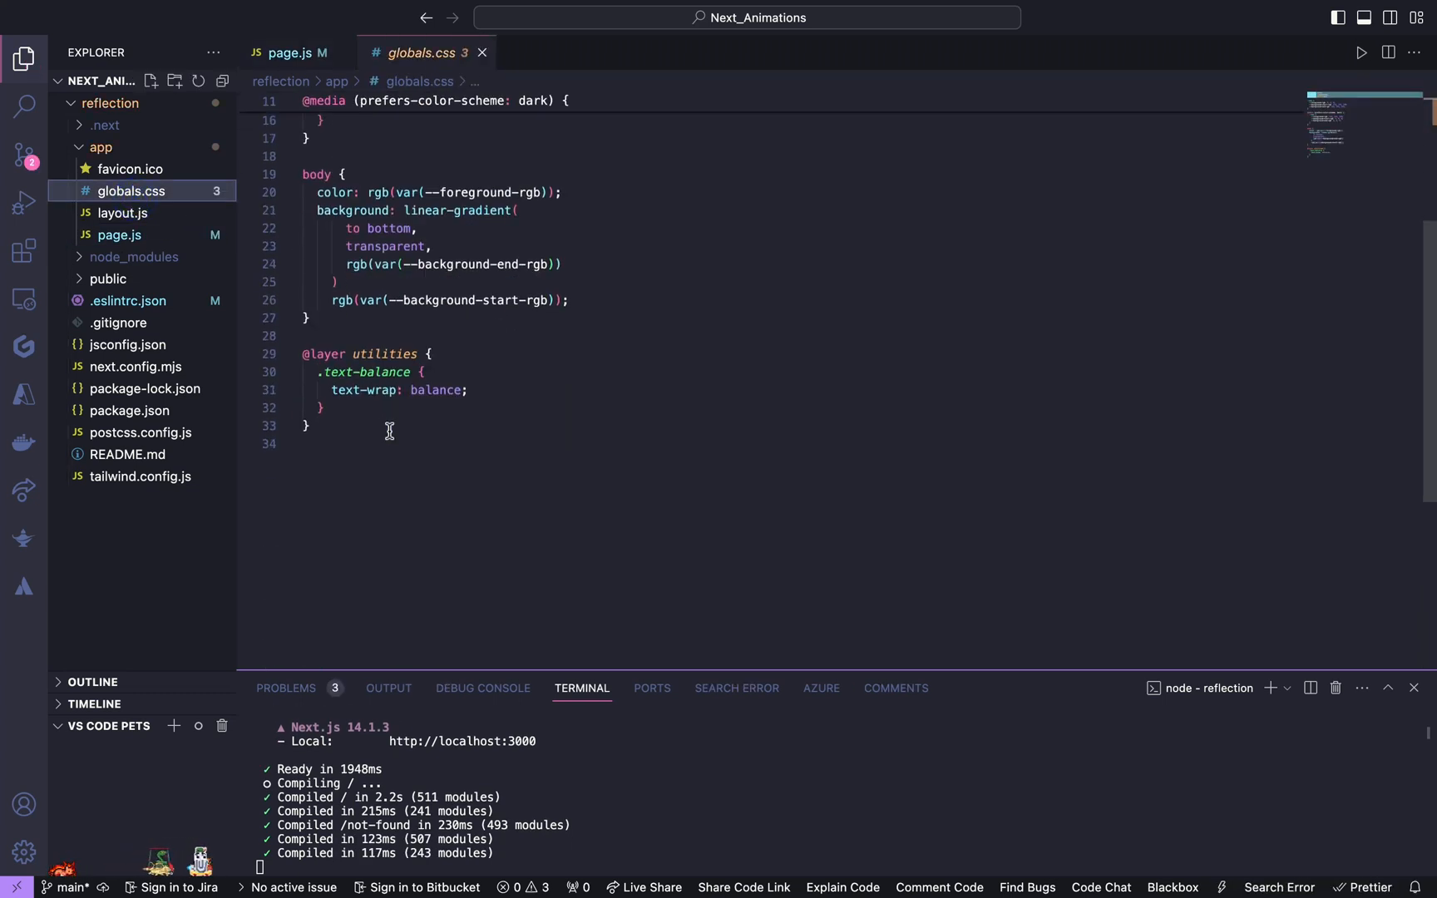
pyautogui.scroll(3)
pyautogui.write('*{')
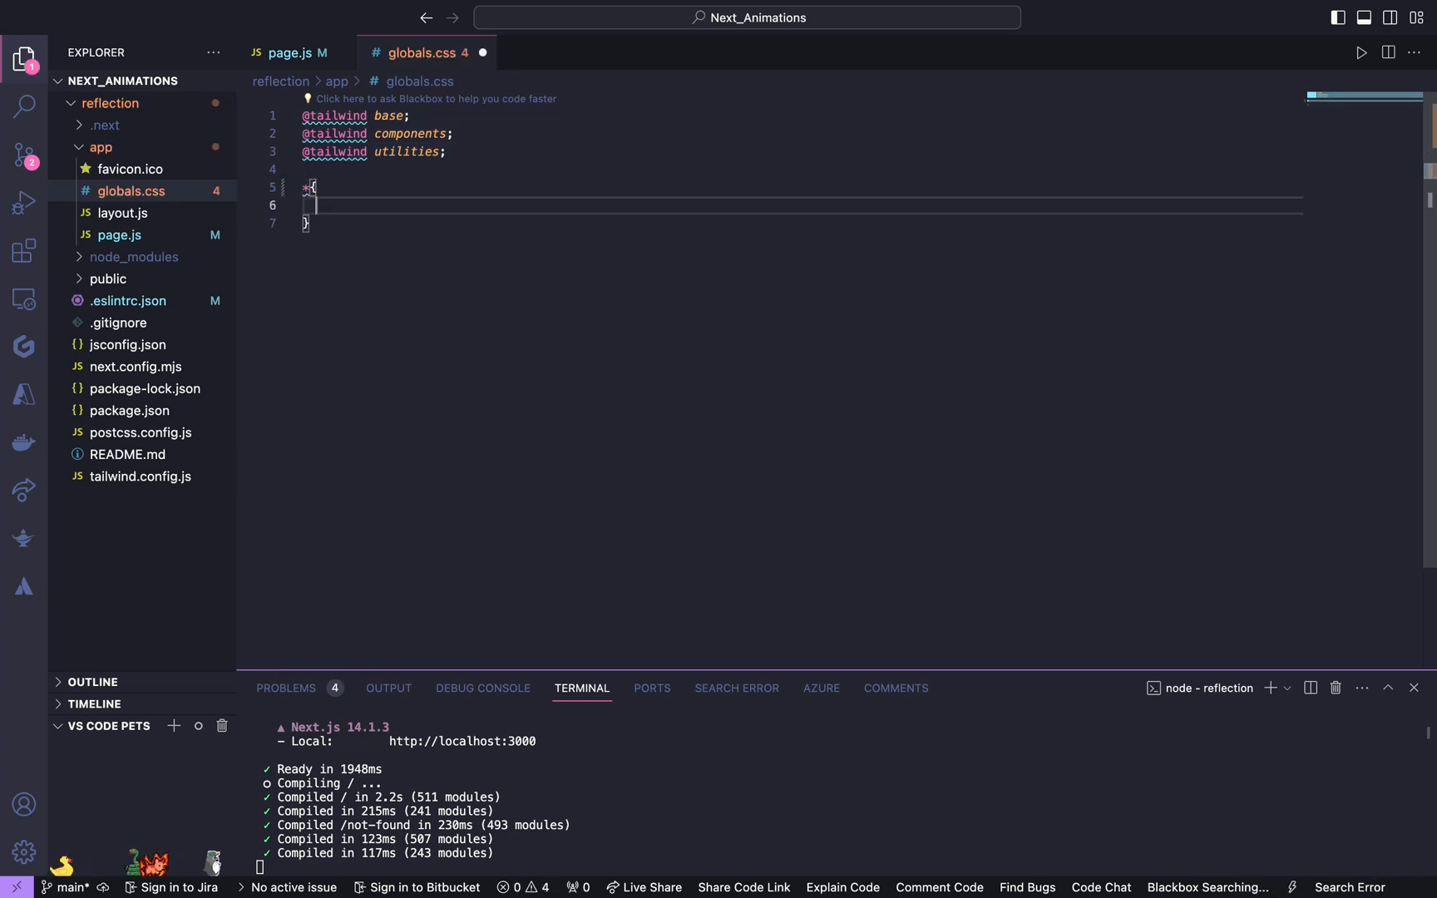
pyautogui.write('margin: 0;')
pyautogui.write('p')
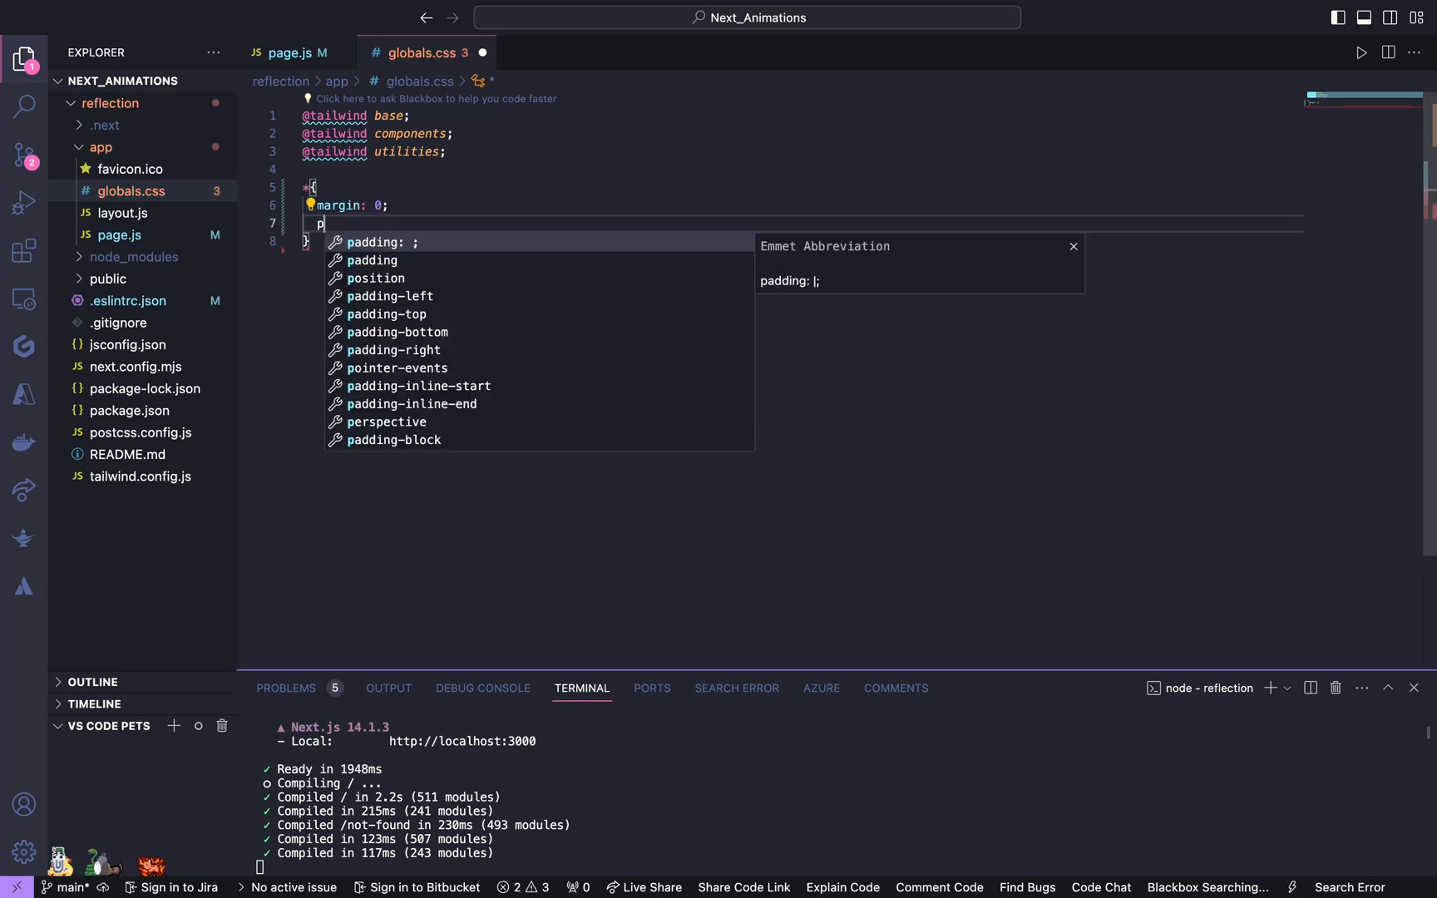
pyautogui.write('adding: 0;')
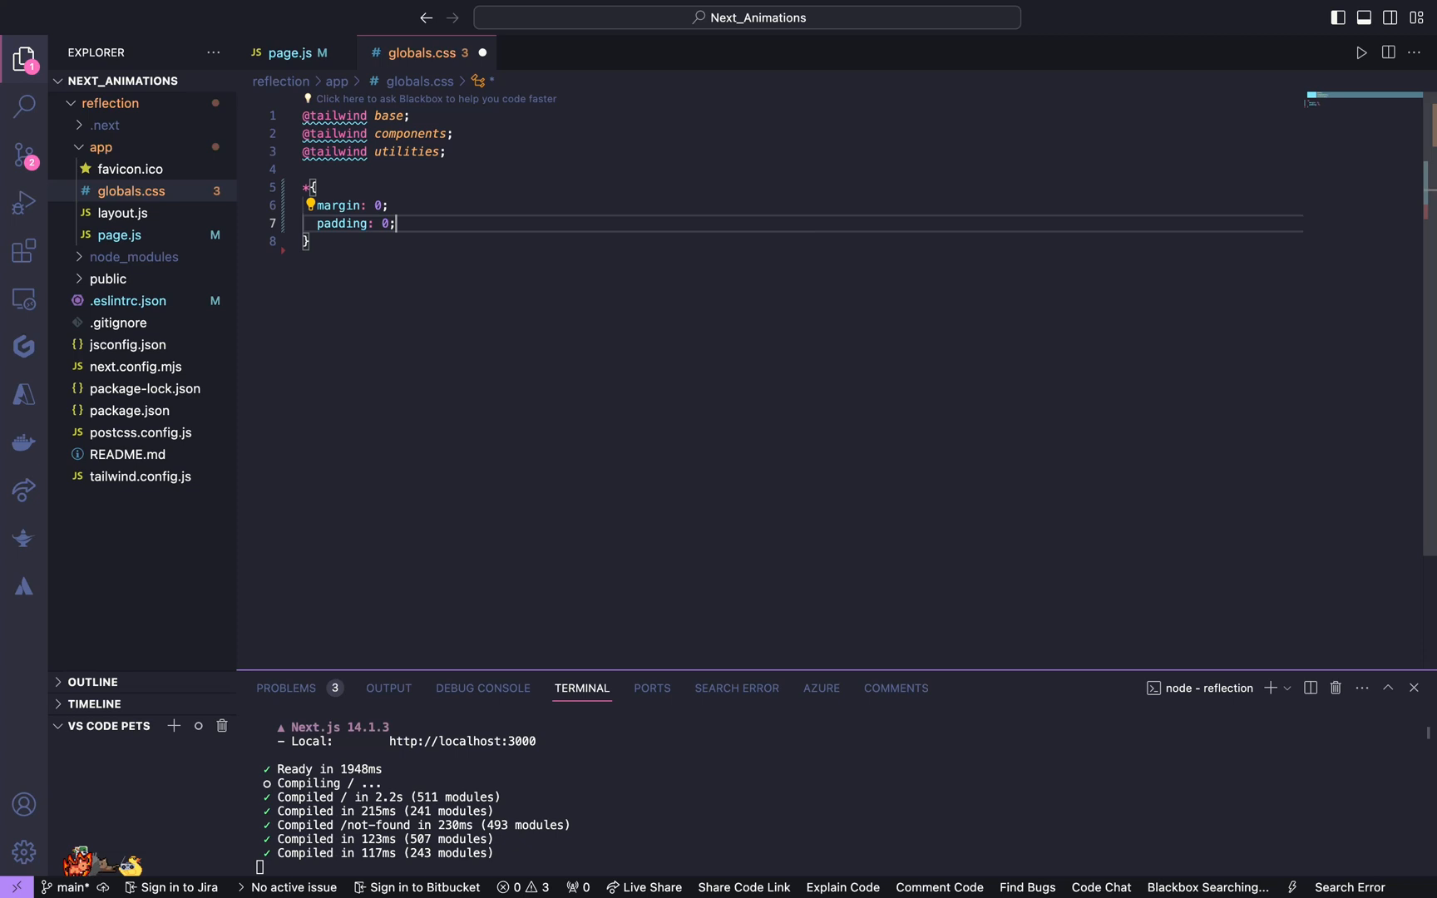
pyautogui.write('box-sizing: border-box;')
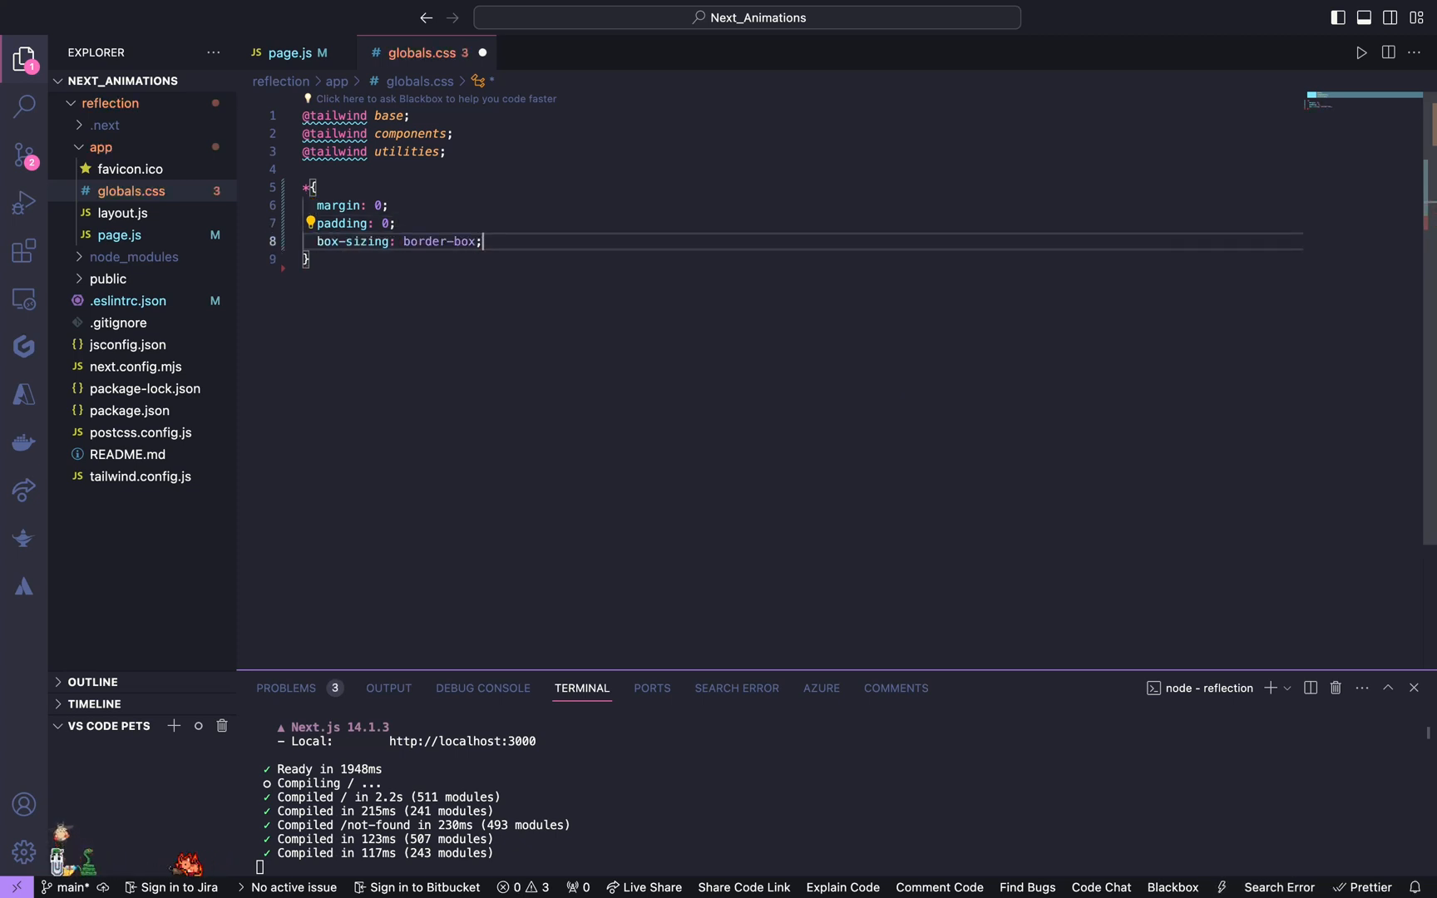
pyautogui.write('color: whi;')
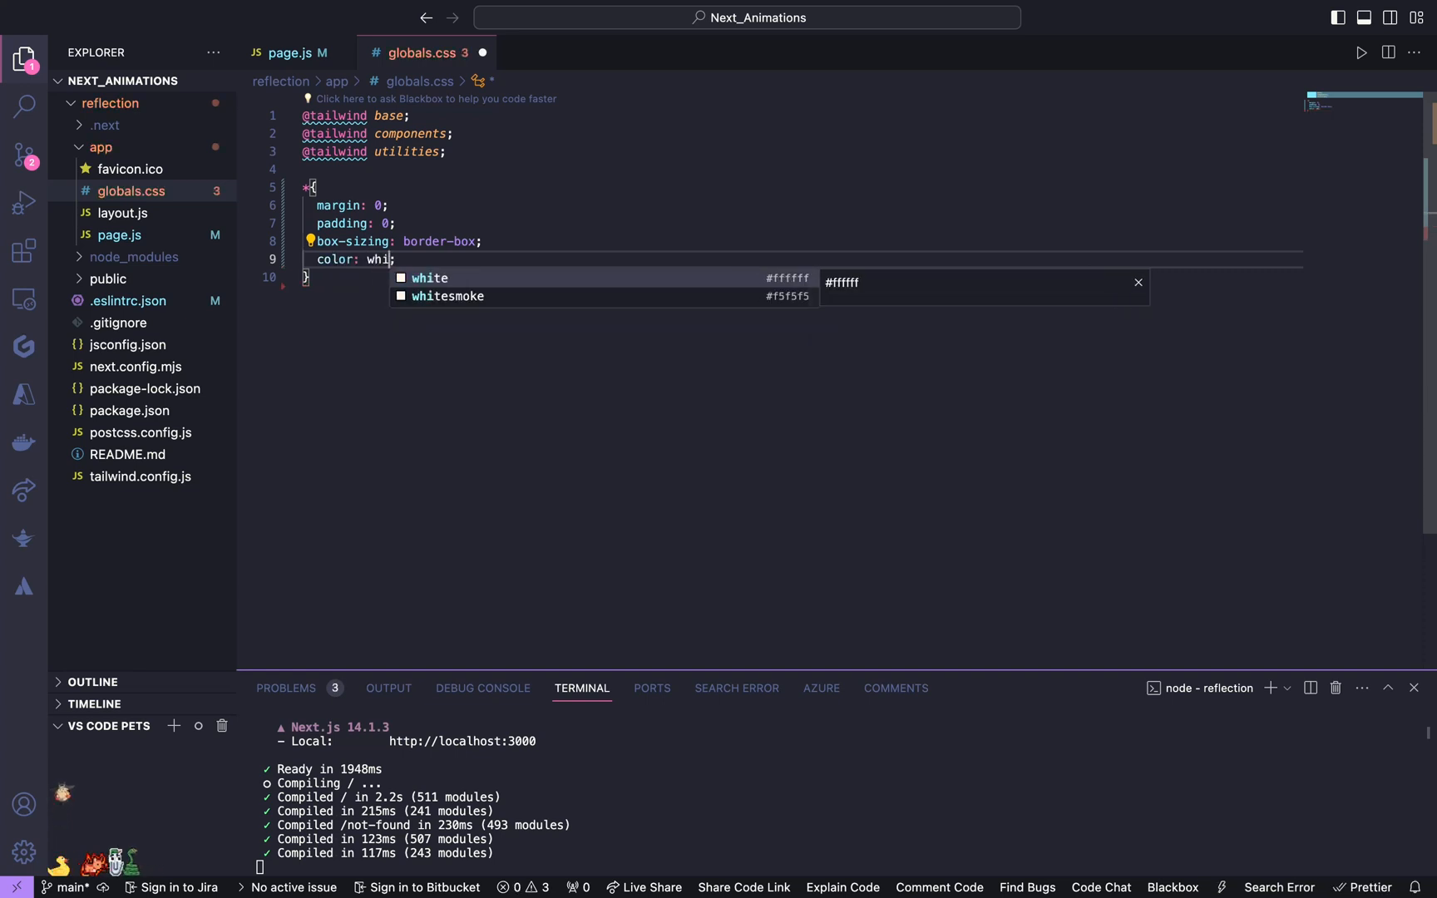
# Step: Give the body a black background with overscroll-behavior none
pyautogui.write('body{')
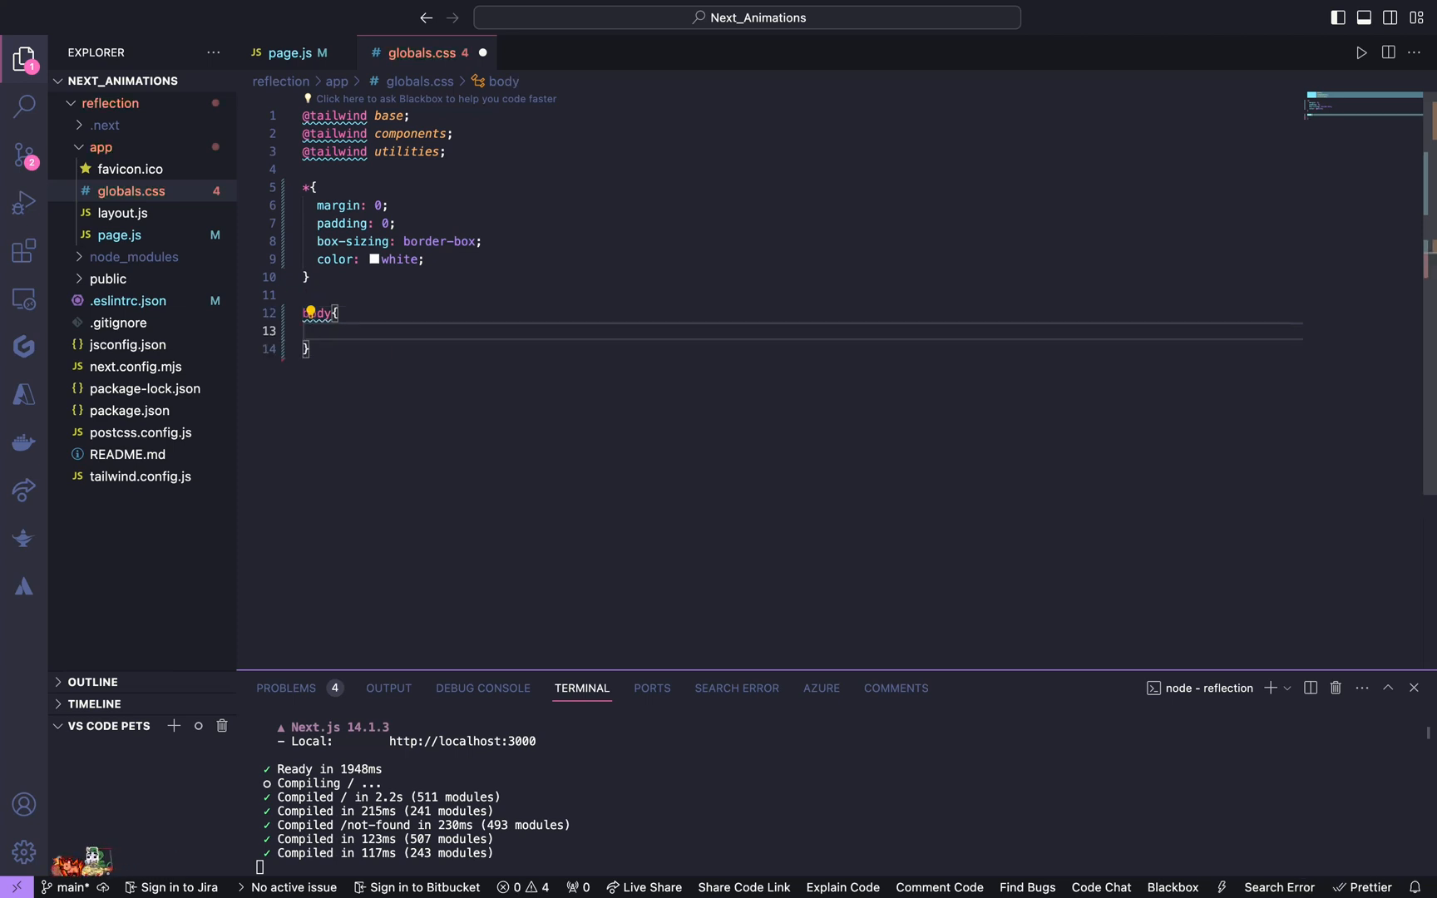
pyautogui.write('overscroll-behavior: none;')
pyautogui.write('background-color: black;')
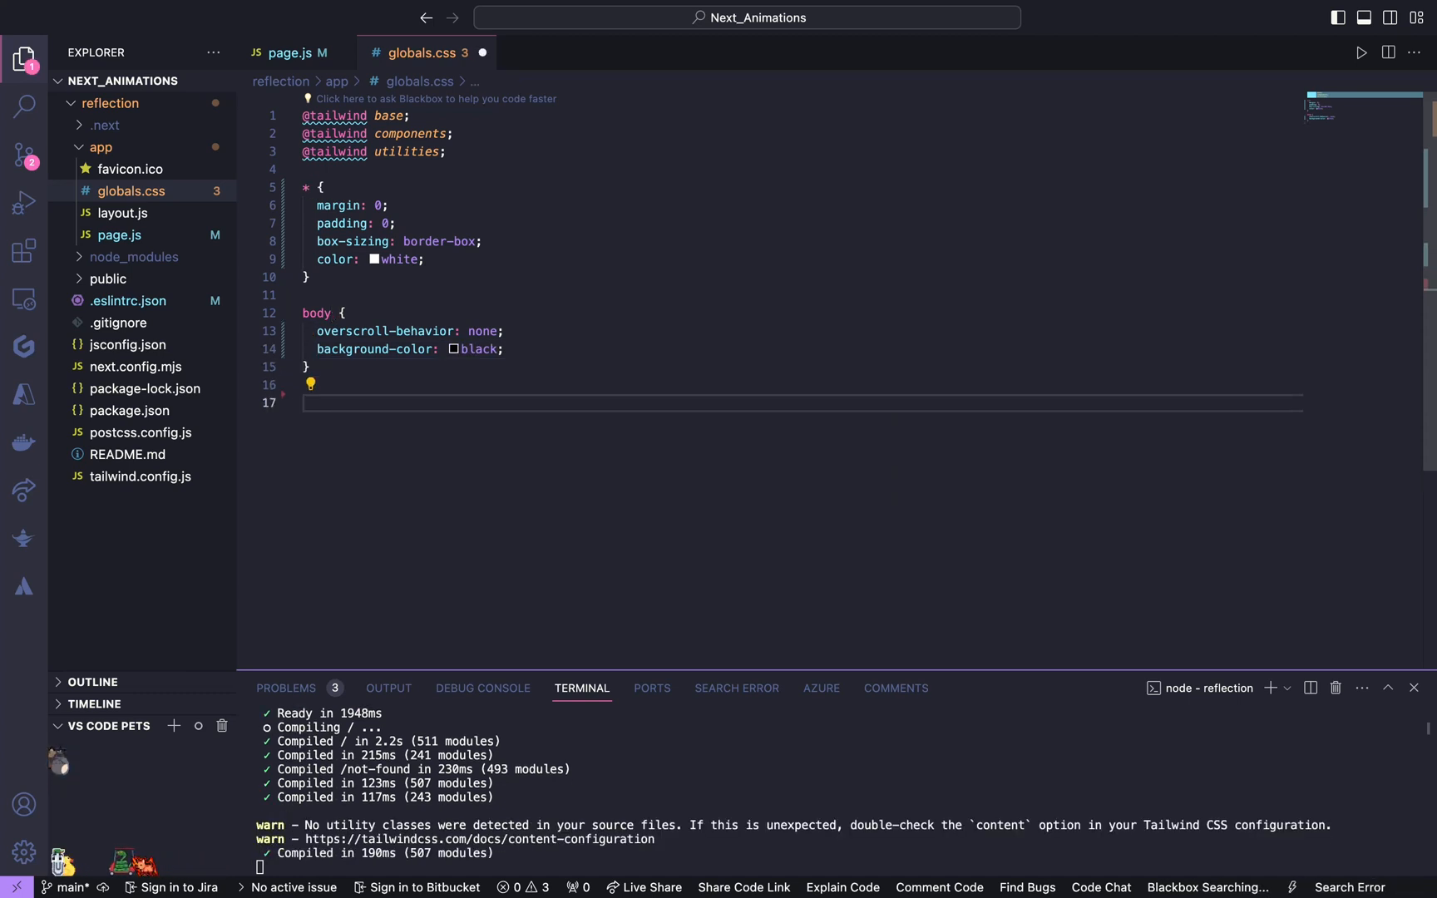
# Step: Start a body::before rule with empty content, fixed position at top 0, left 0
pyautogui.write('body')
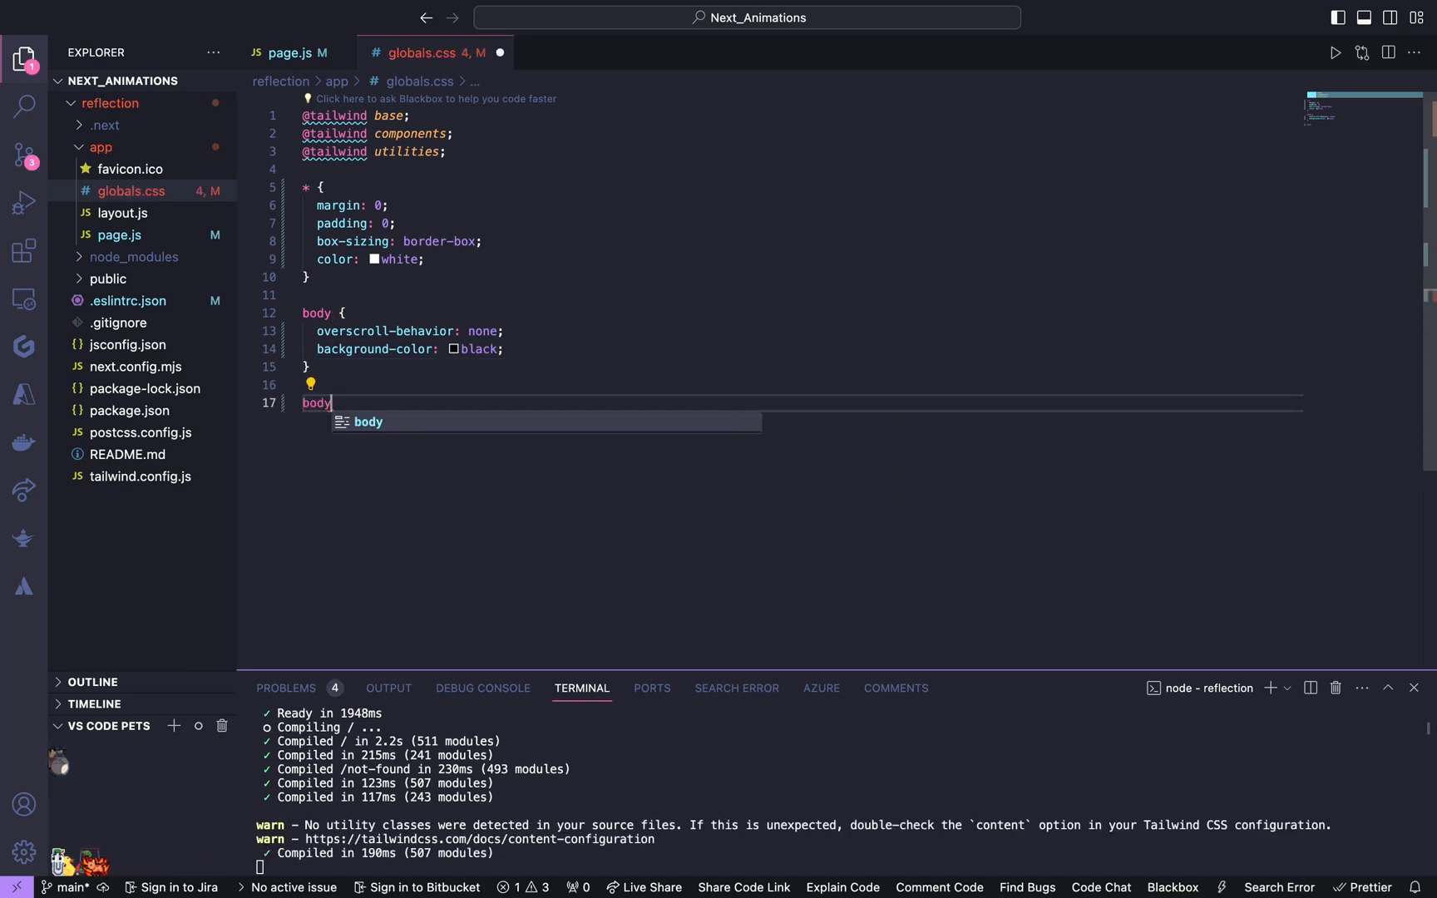
pyautogui.write('::')
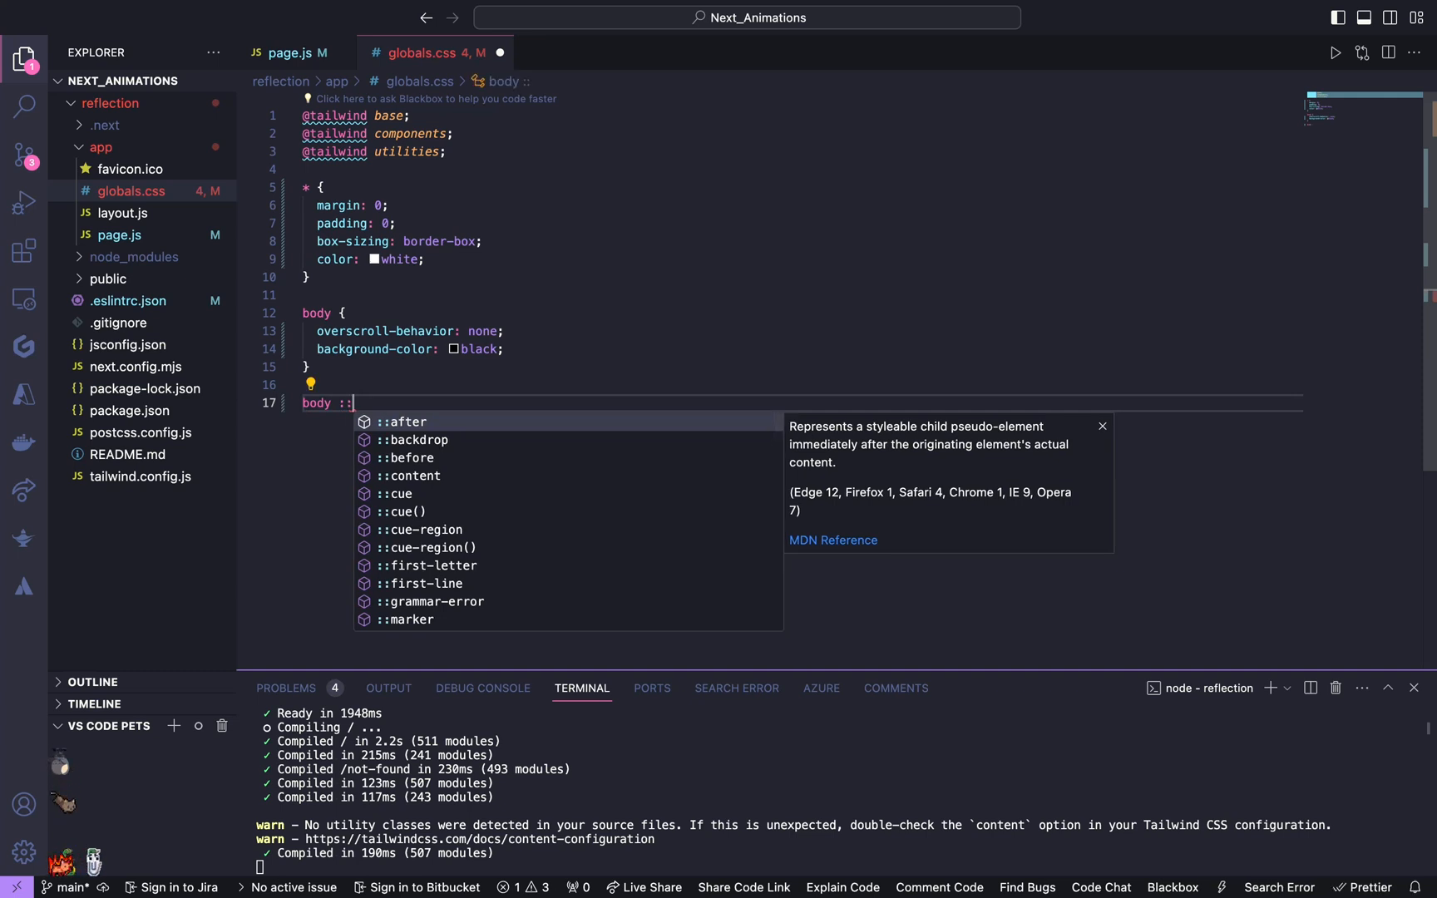
pyautogui.click(409, 459)
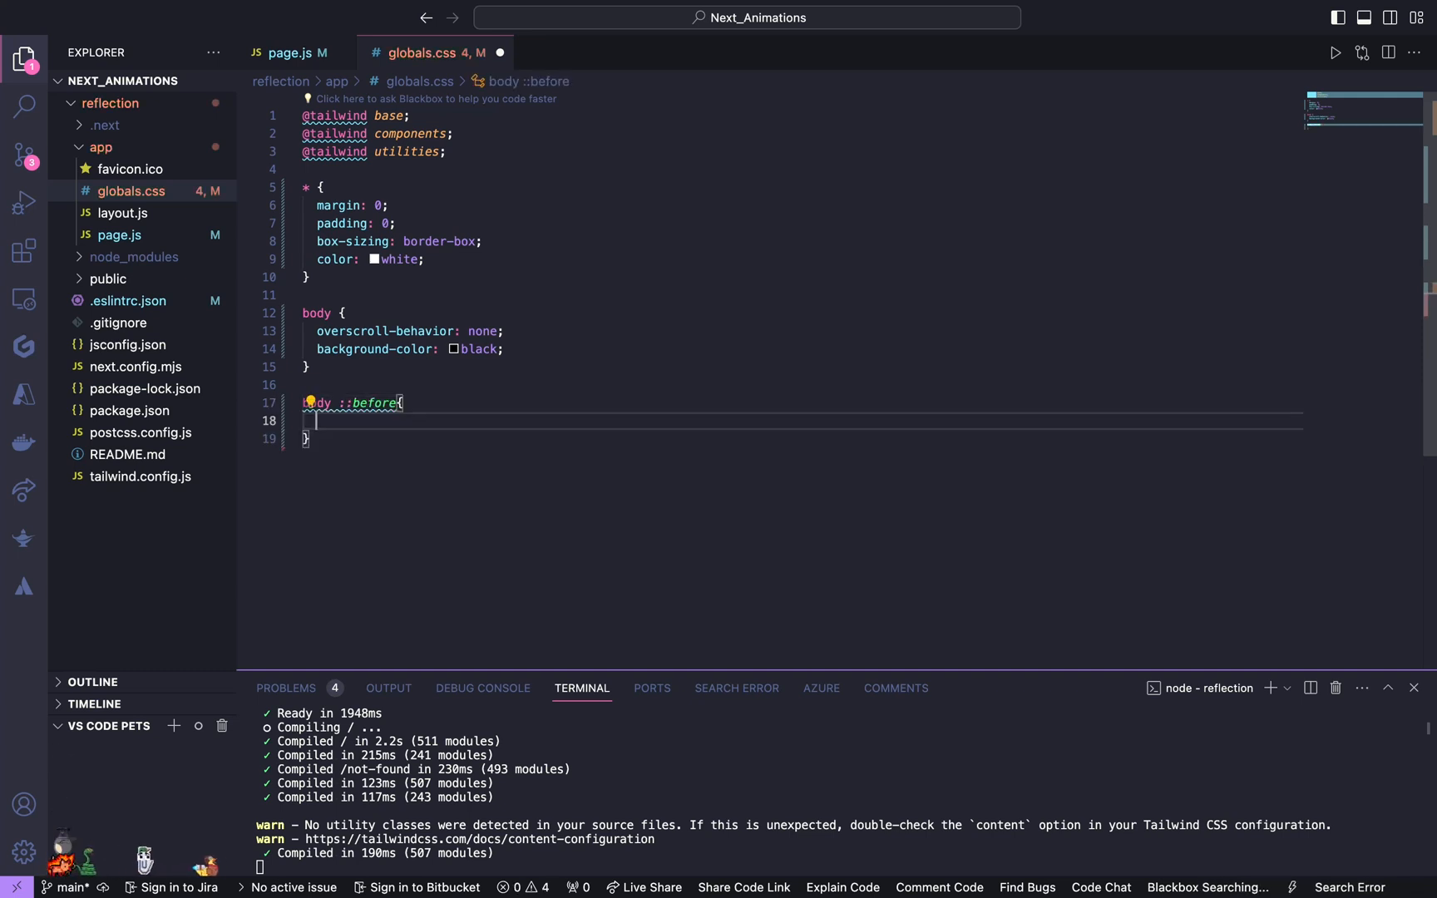
pyautogui.write('cons')
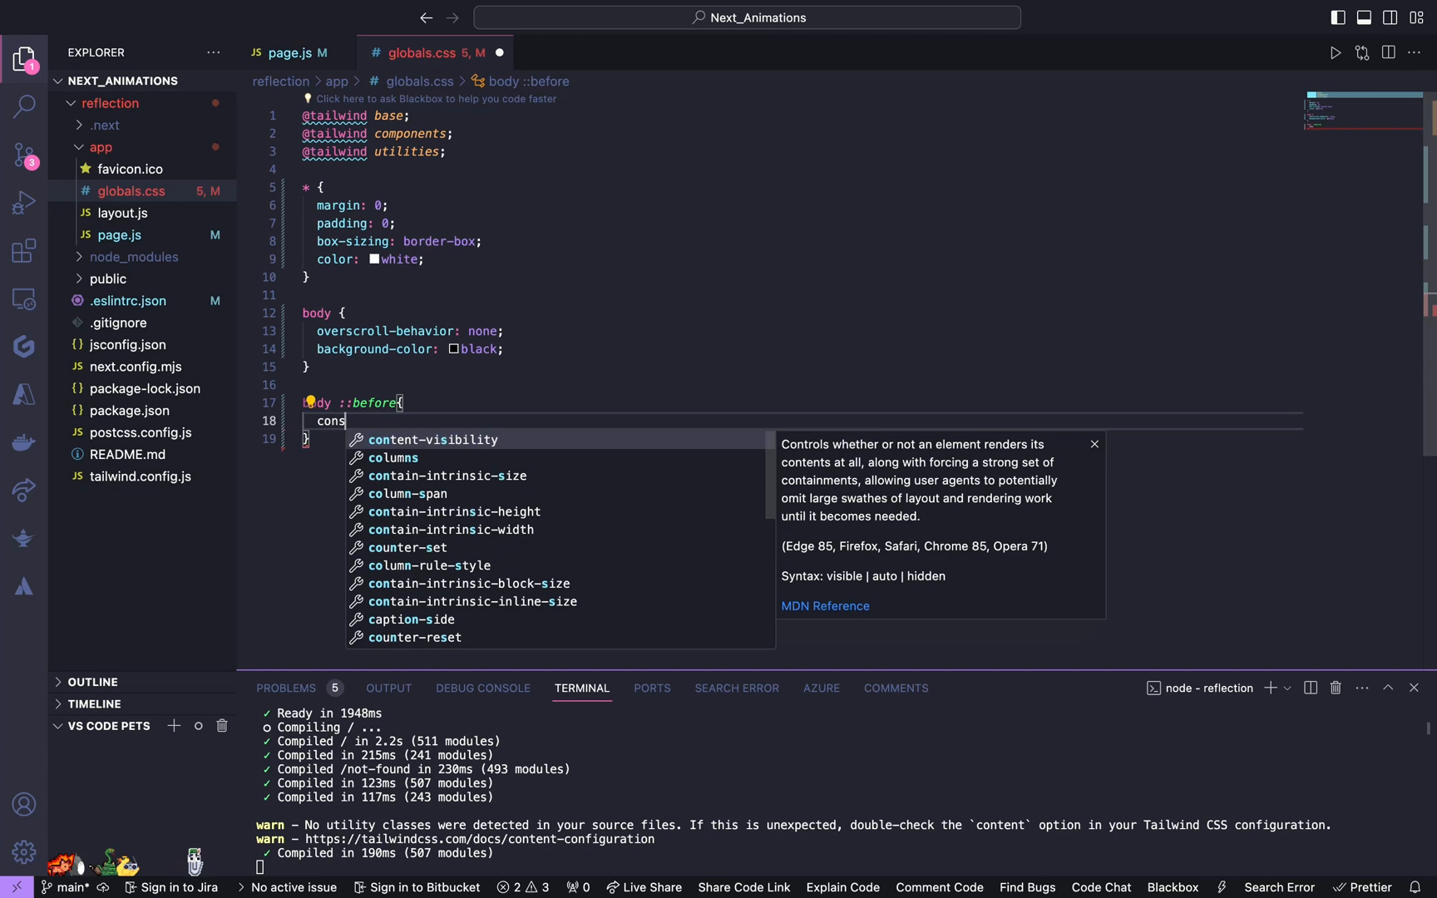
pyautogui.press('Backspace')
pyautogui.write("tent: '';")
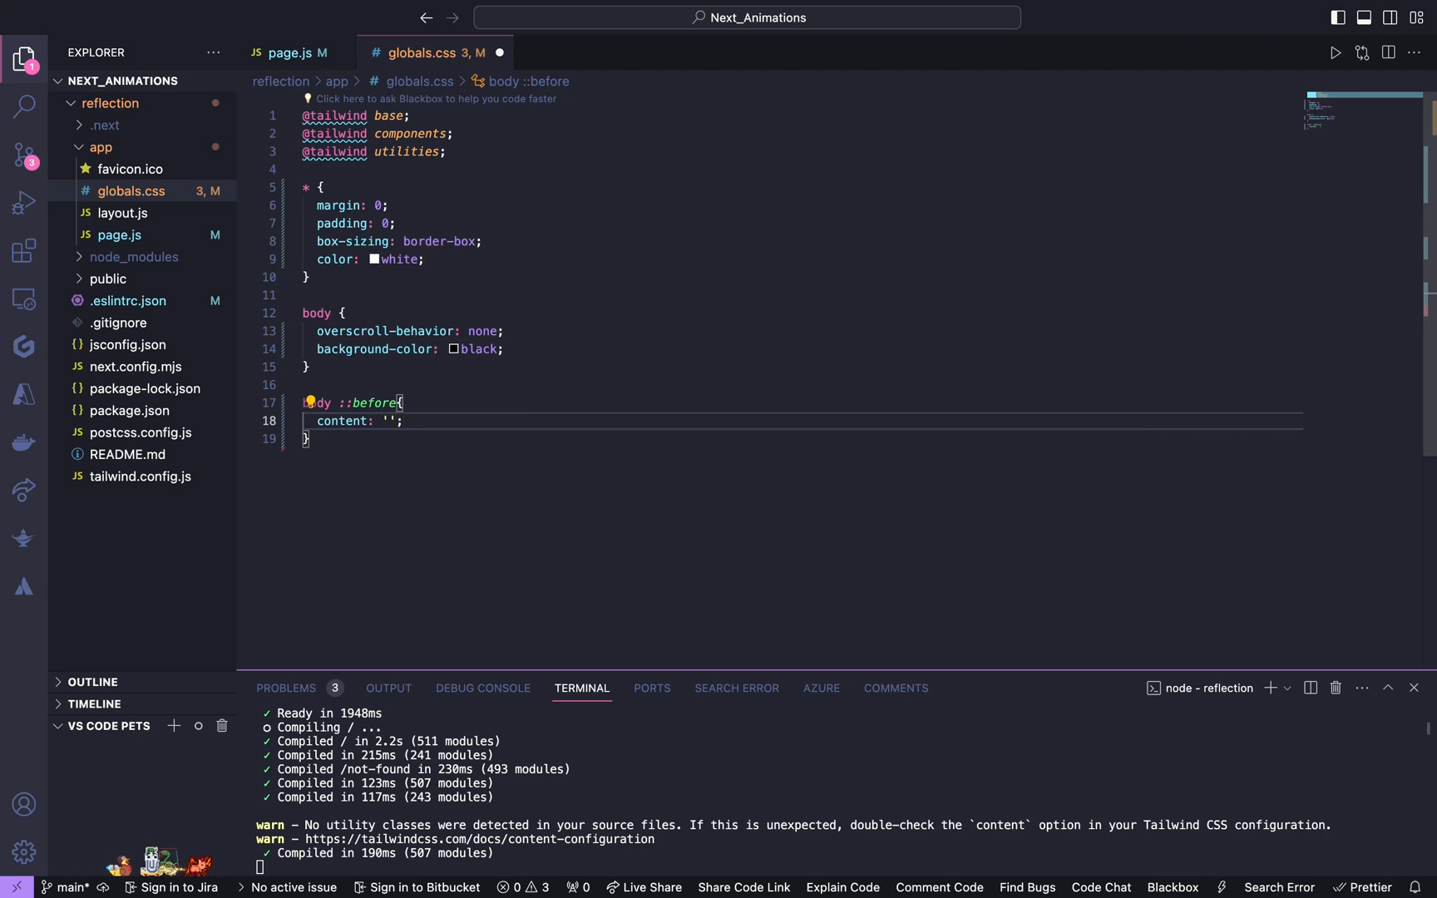
pyautogui.write('position: fixed;')
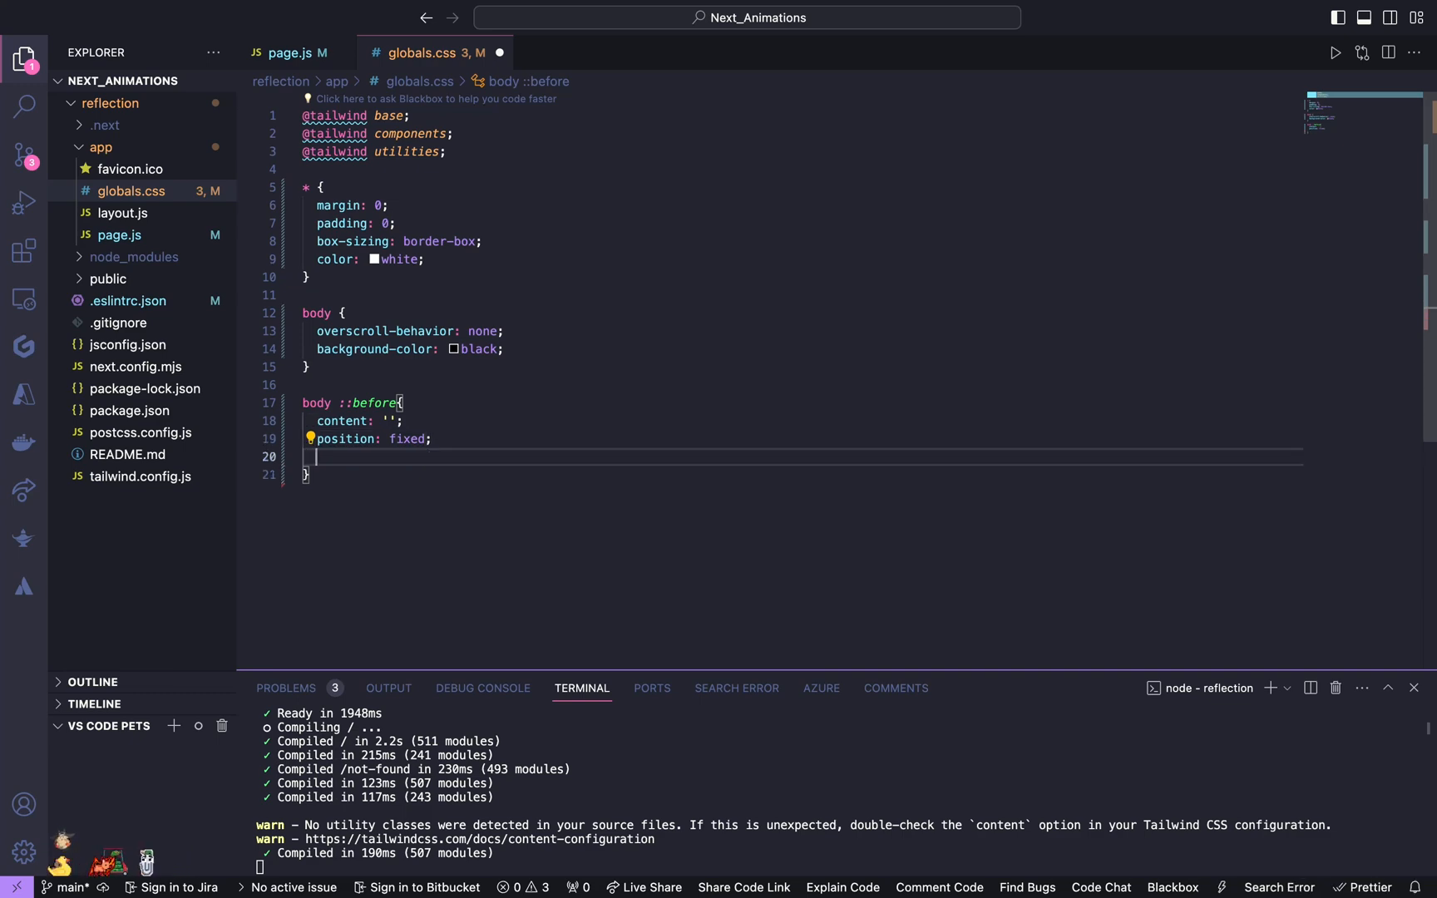
pyautogui.write('top: 0;')
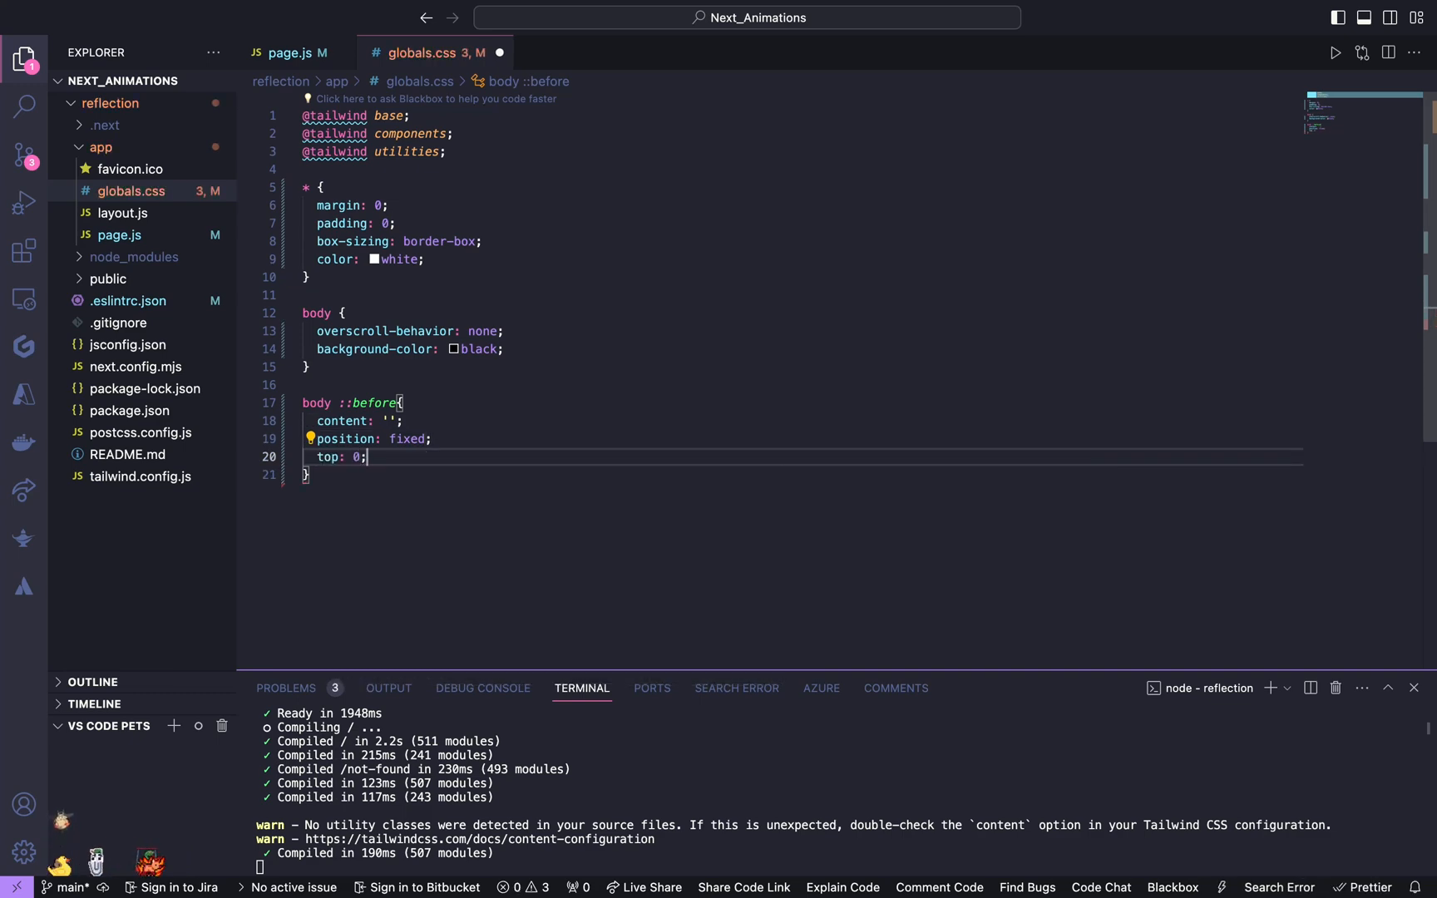
pyautogui.write('left: 0;')
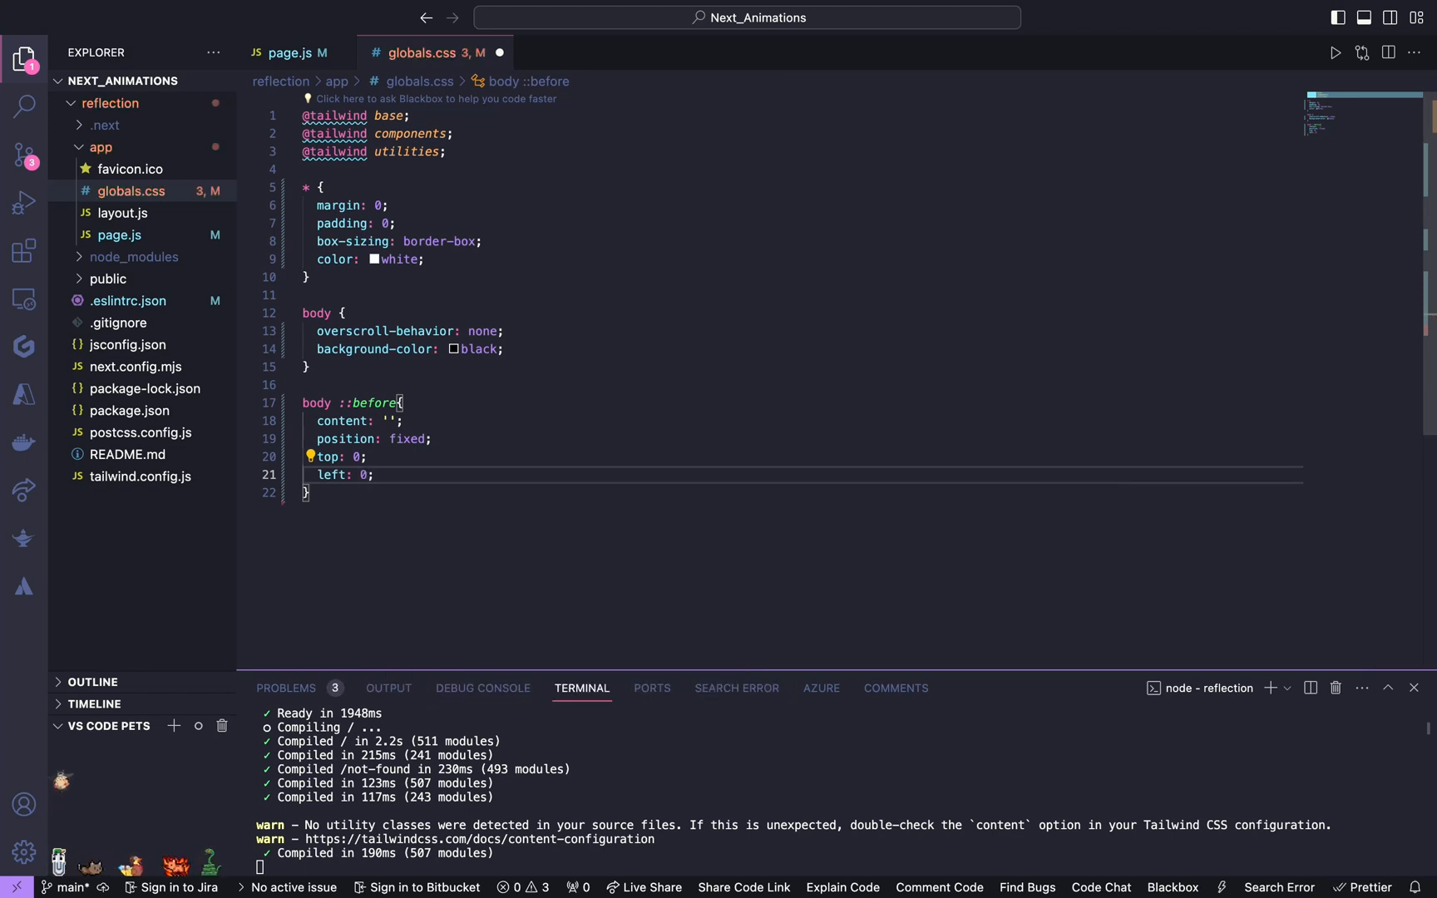
# Step: Size the overlay 100% wide, calc(15vh + 1px) tall, pointer-events none, z-index 2000
pyautogui.write('width: ;')
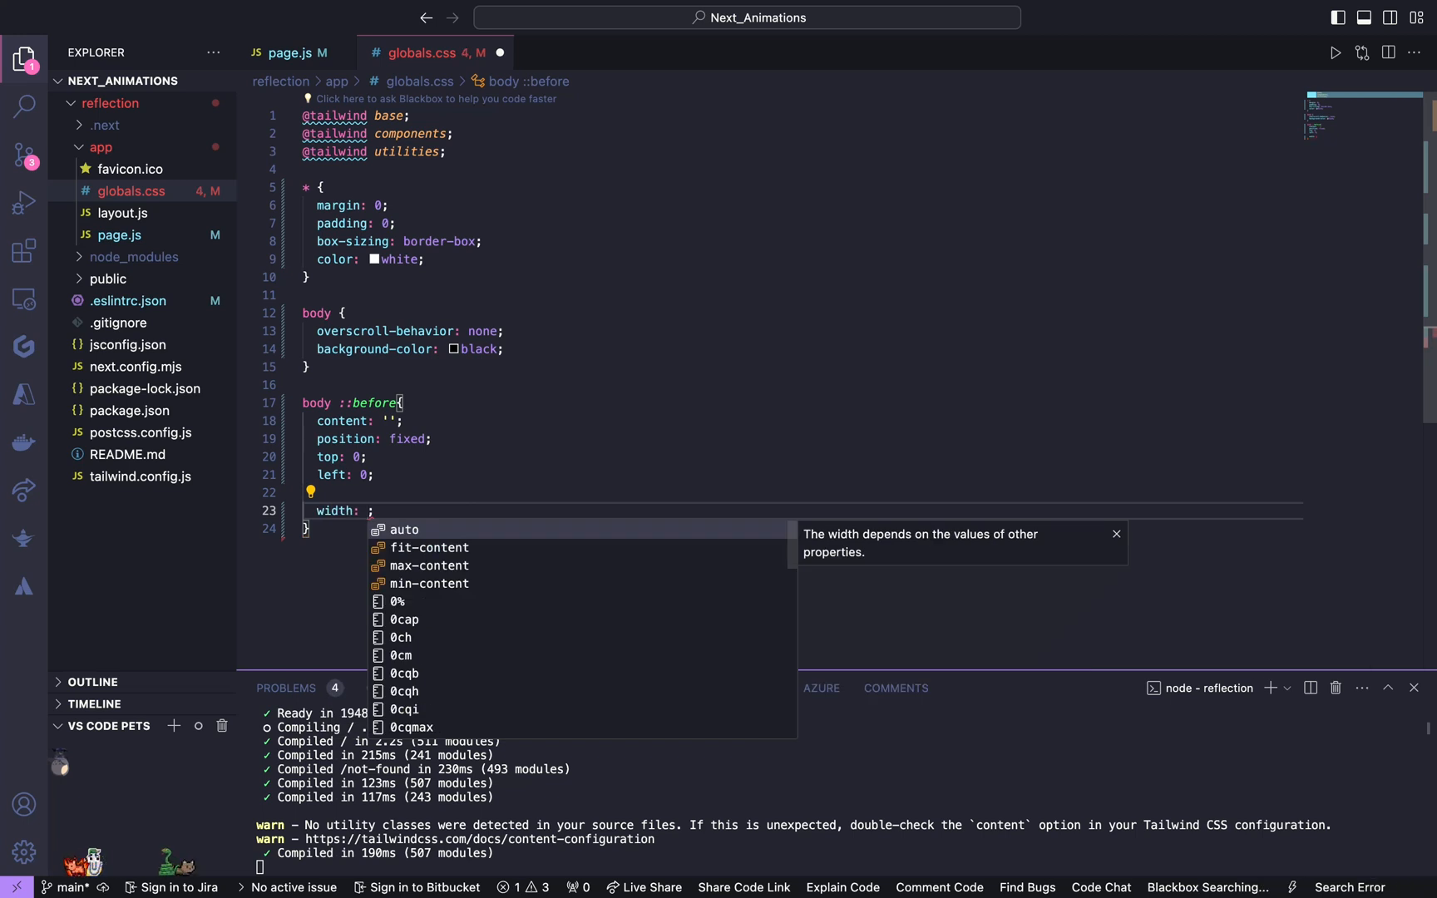
pyautogui.write('100%')
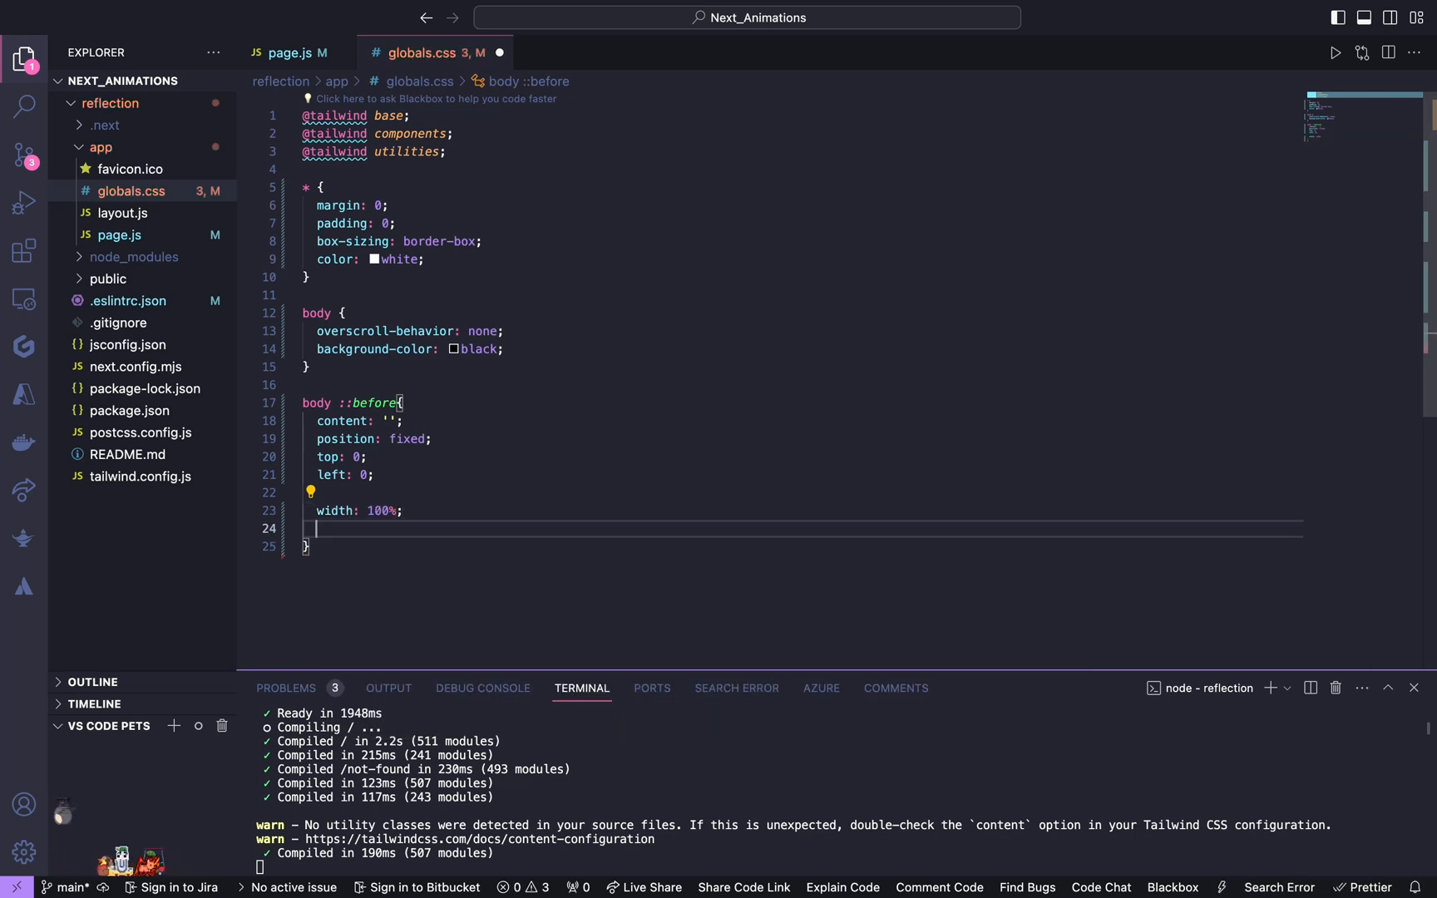
pyautogui.write('height: calc(15vh);')
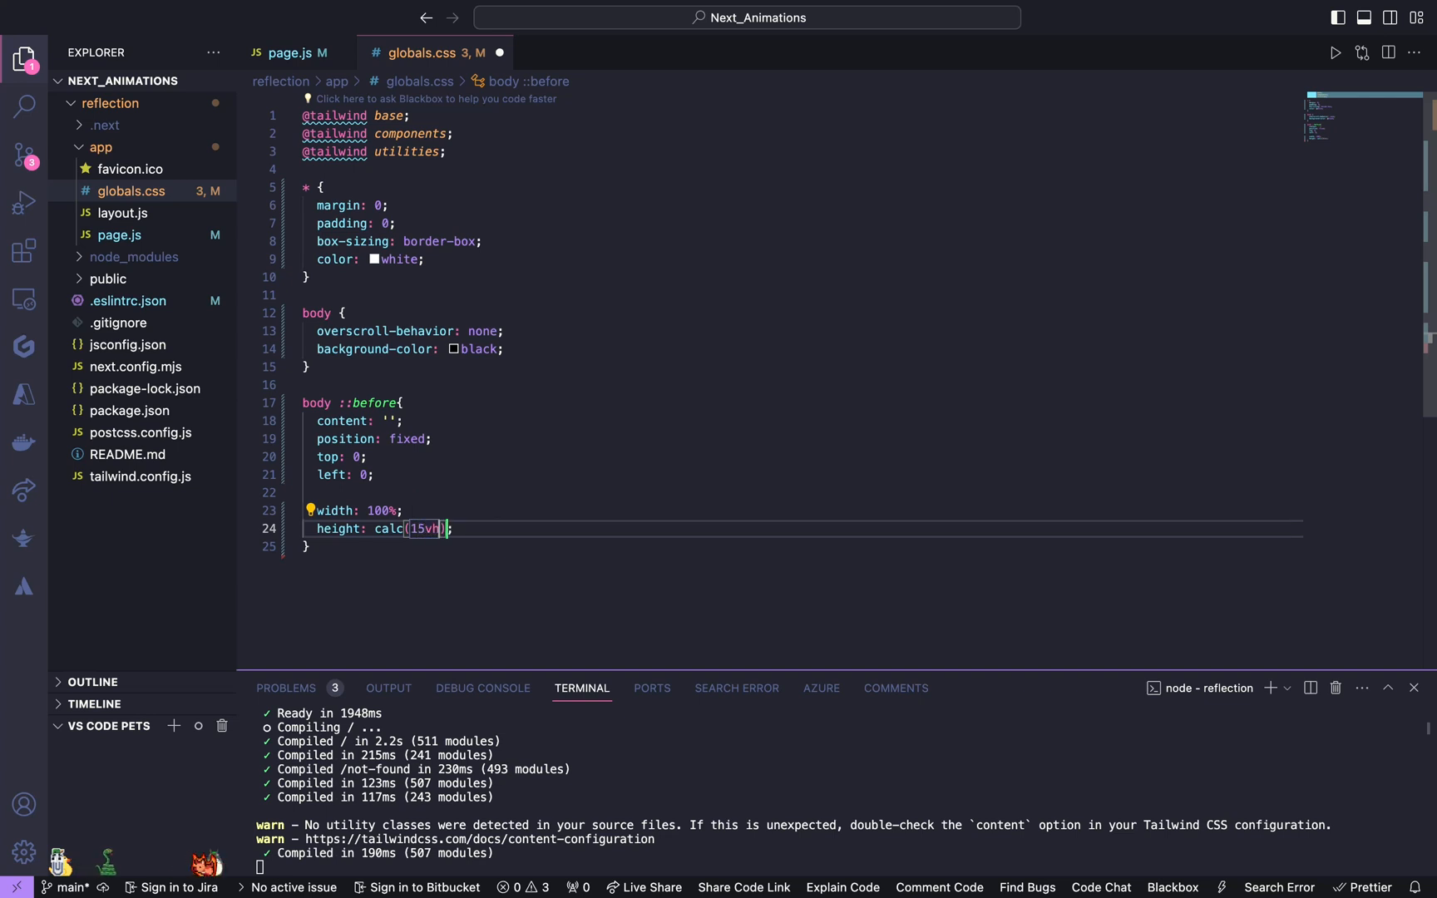
pyautogui.write('+ 1px')
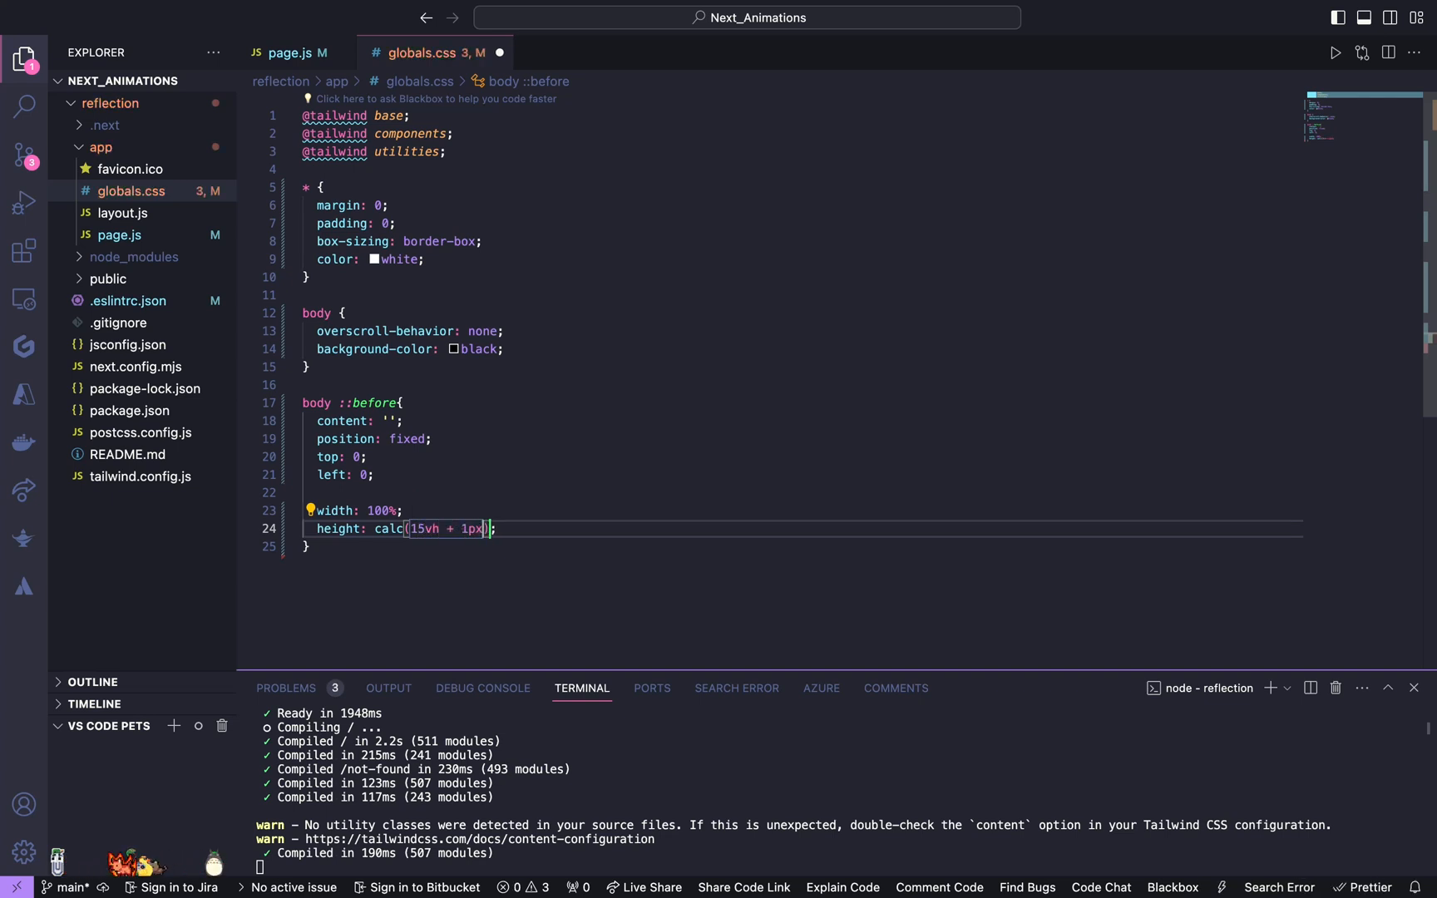
pyautogui.write('pointer-events: non;')
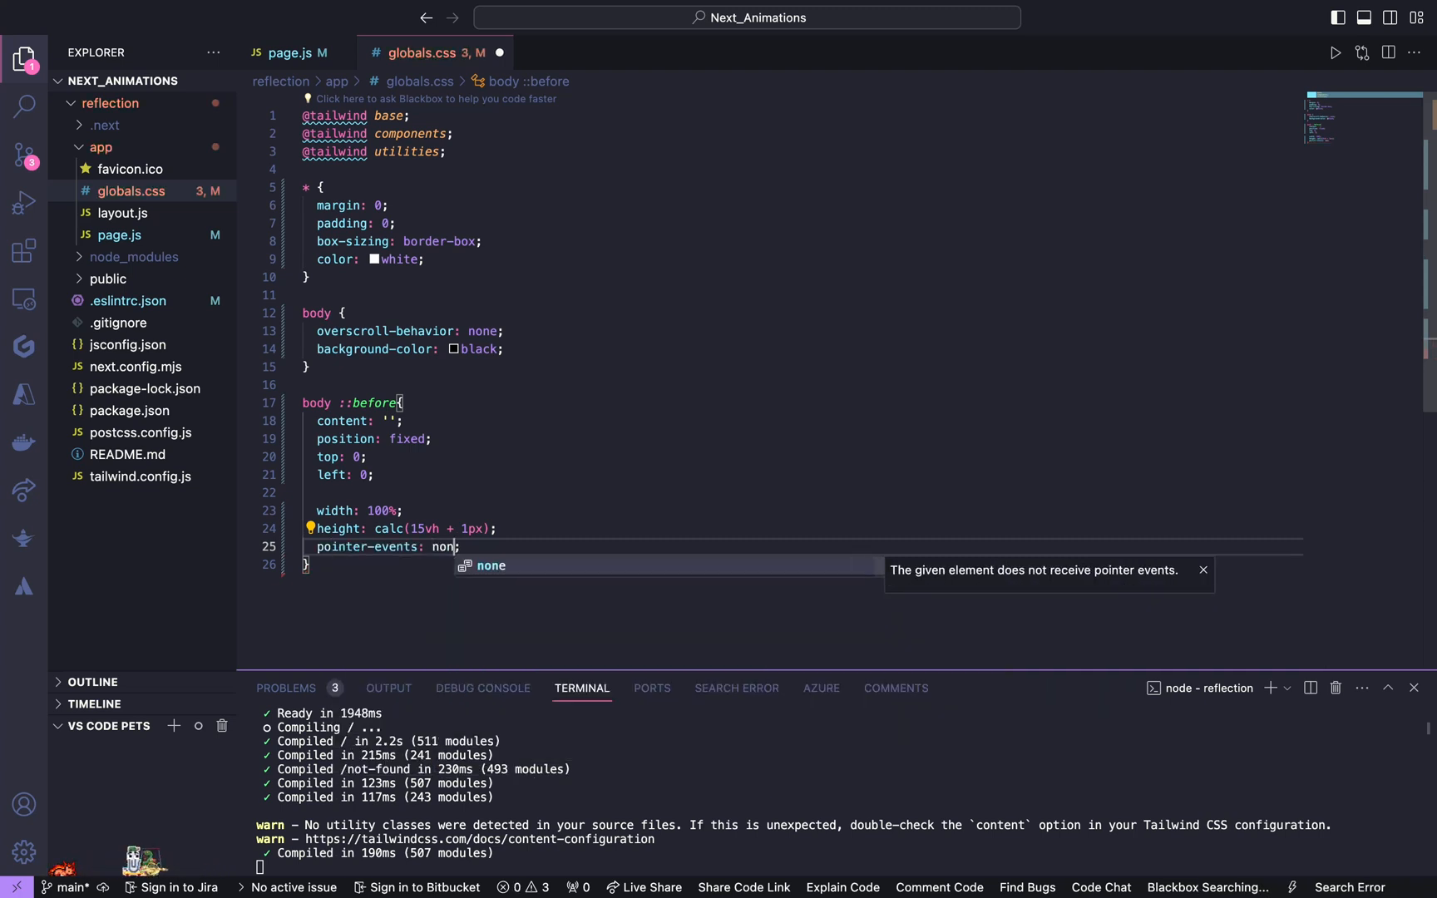
pyautogui.write('z-index: 2000;')
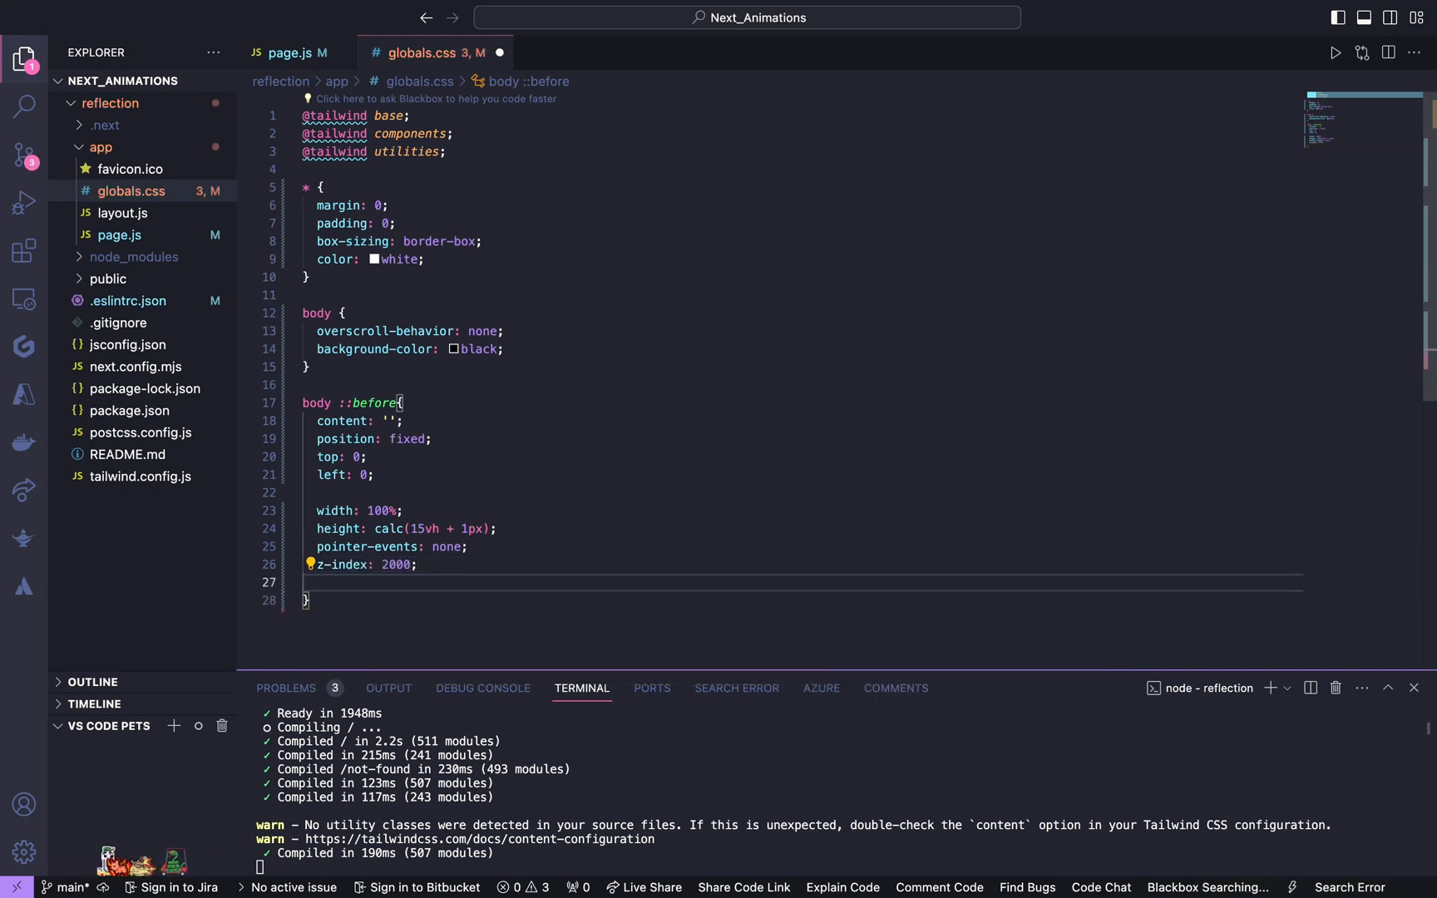
# Step: Begin the overlay's background-image as a 0deg linear-gradient starting from a translucent black stop
pyautogui.write('background-image: linear-gradient();')
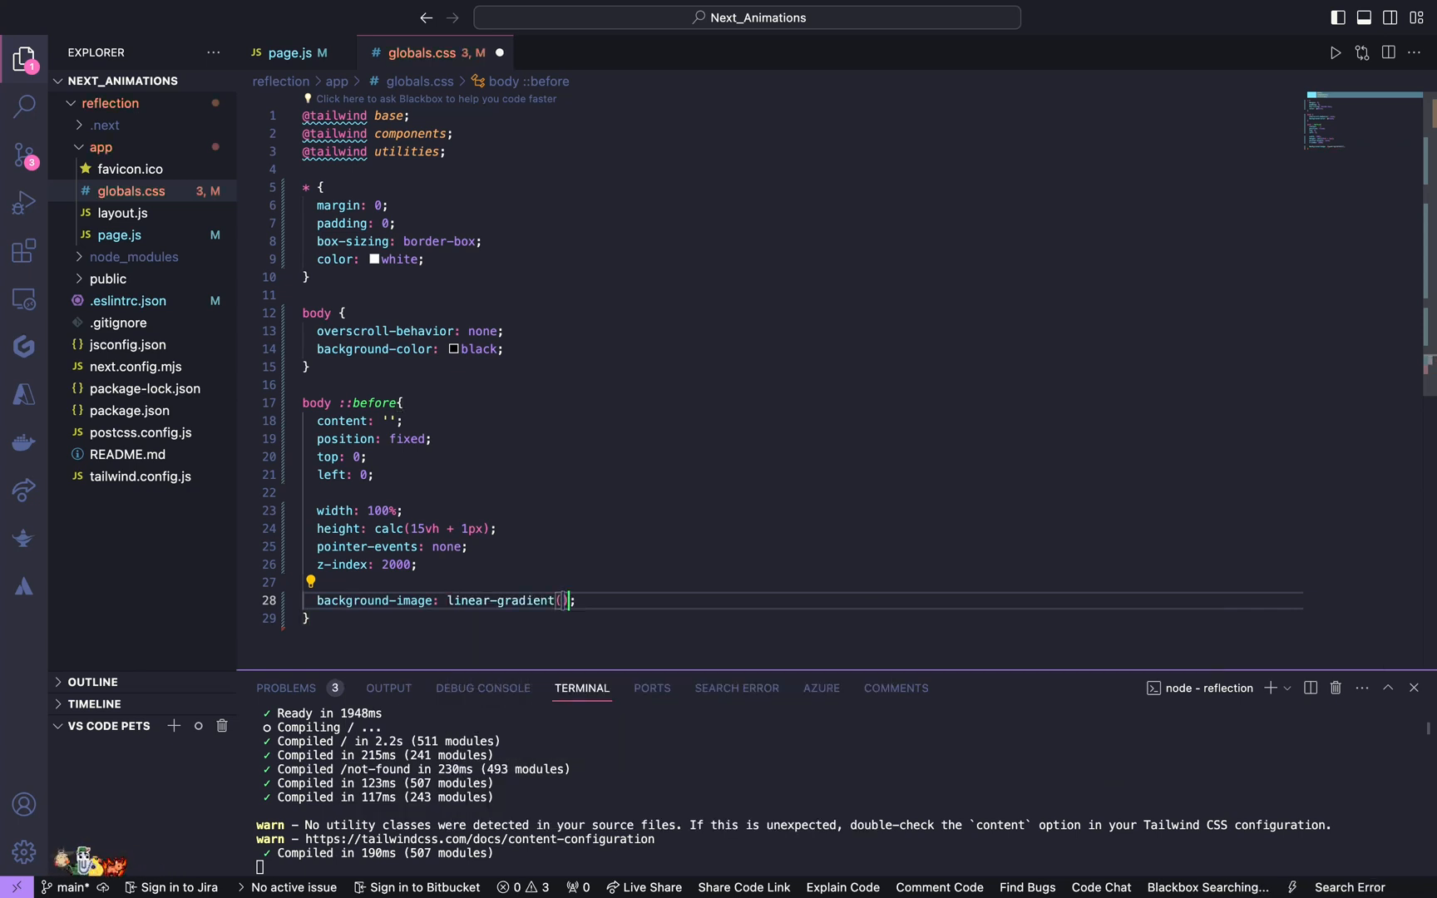
pyautogui.write('0')
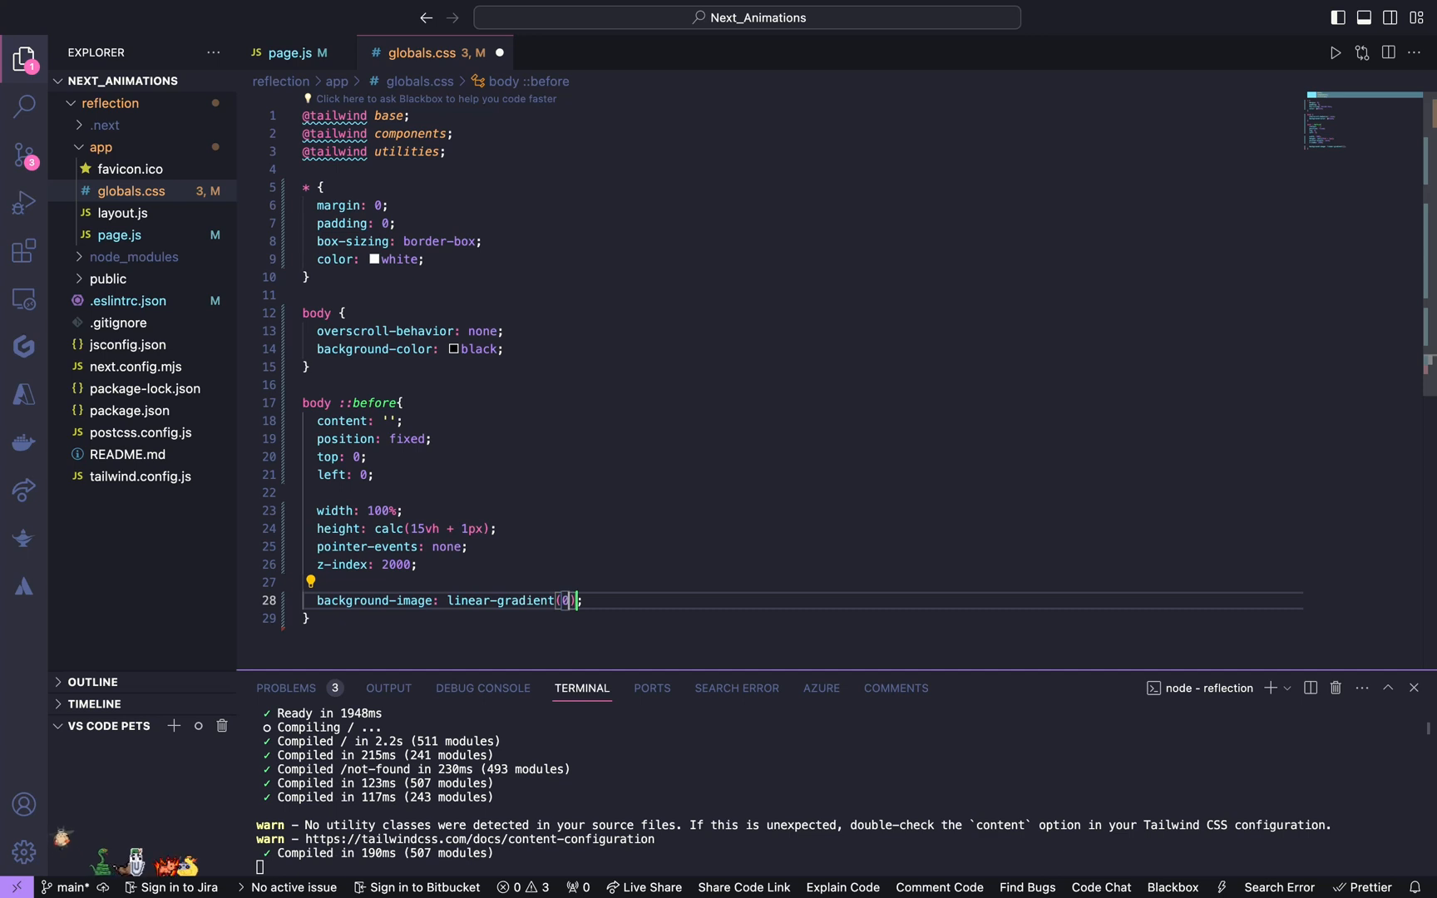
pyautogui.write('0deg ,')
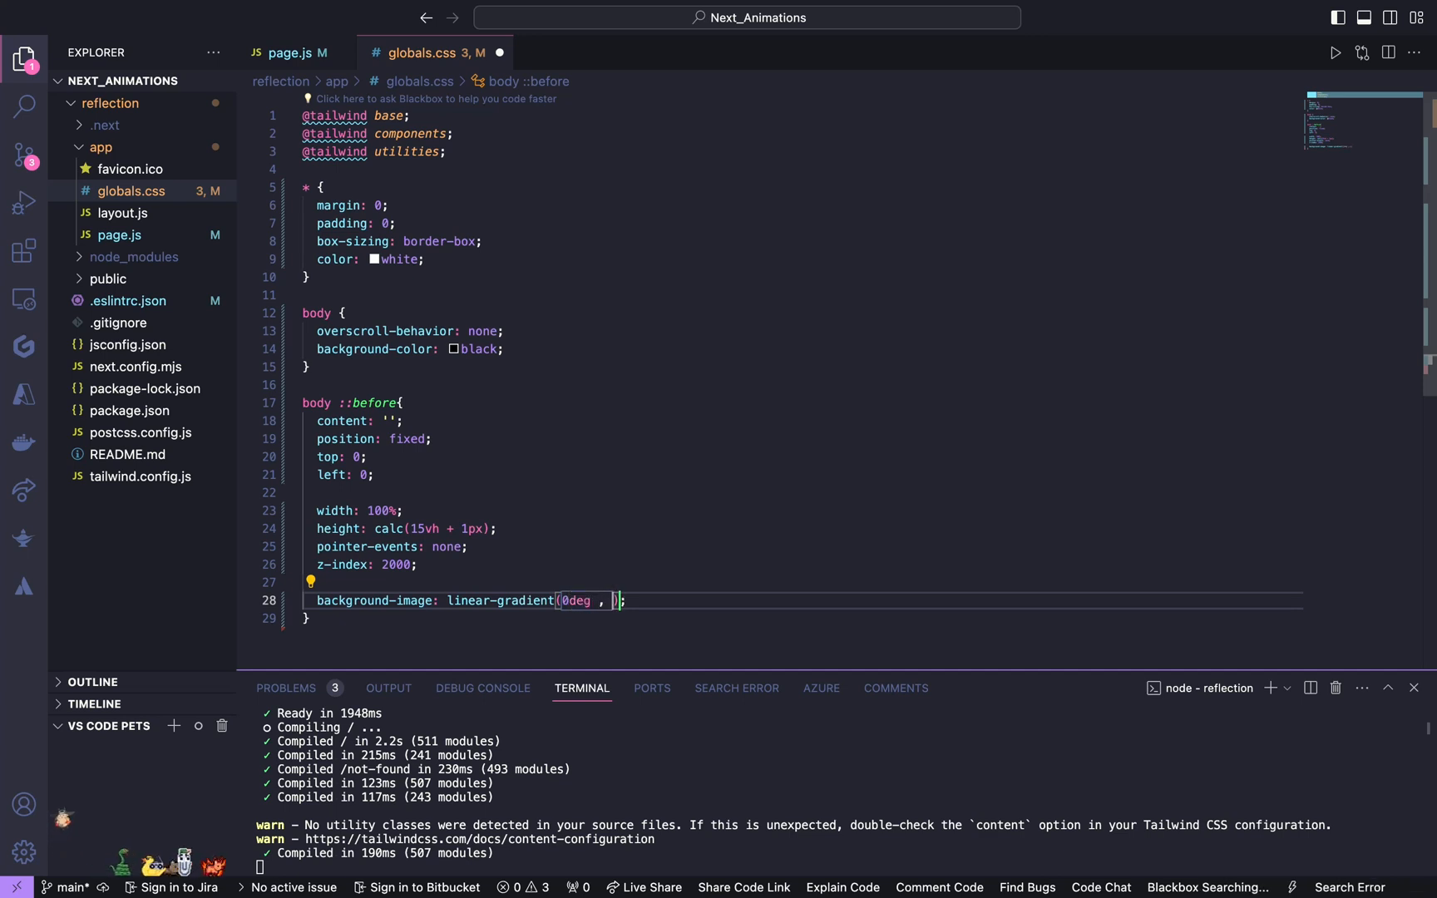
pyautogui.write('r')
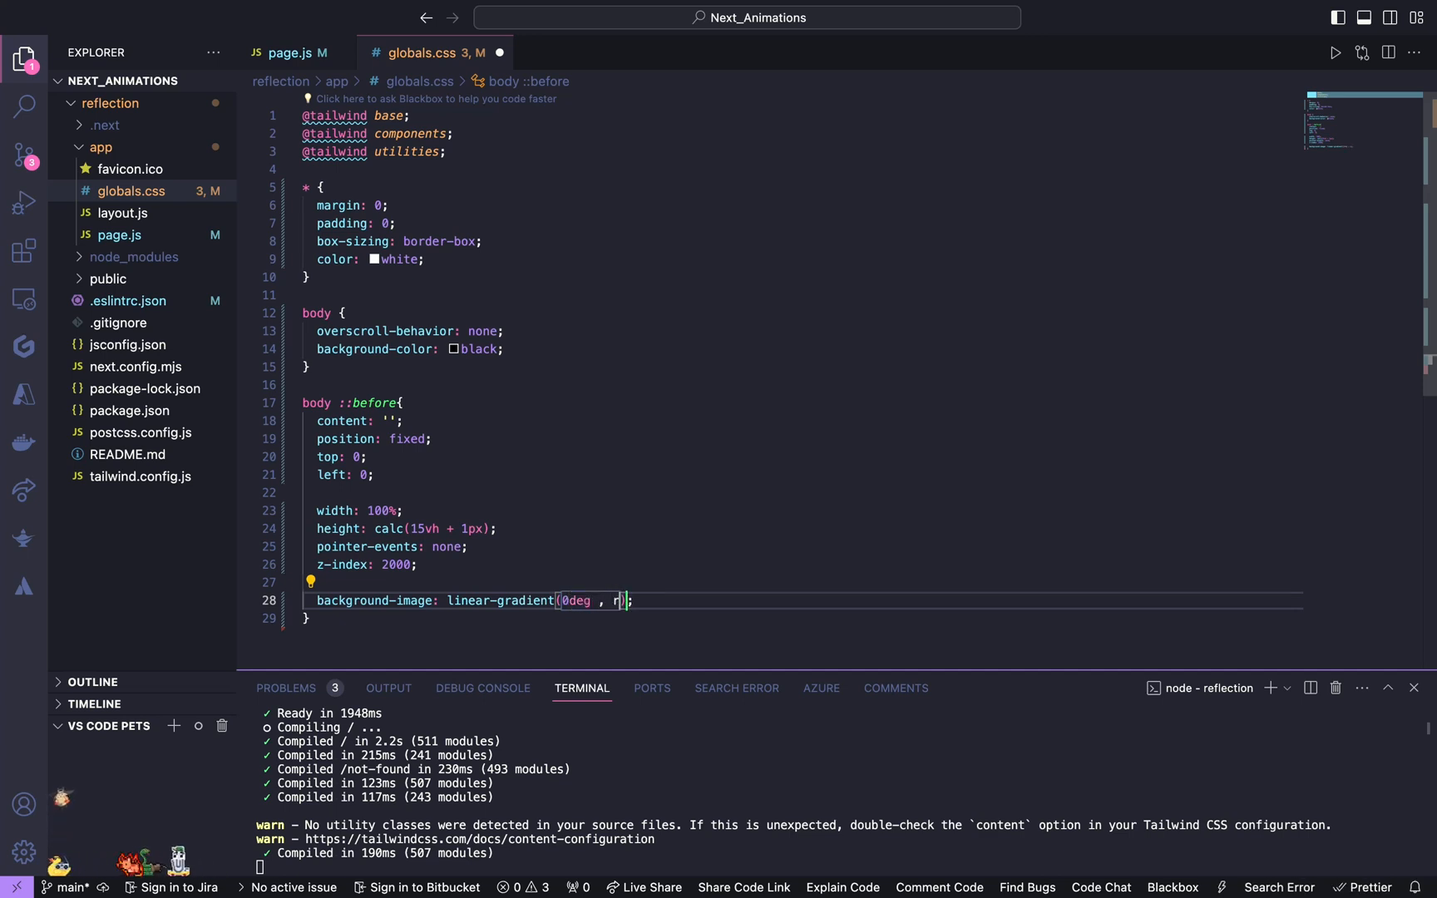
pyautogui.write('gb')
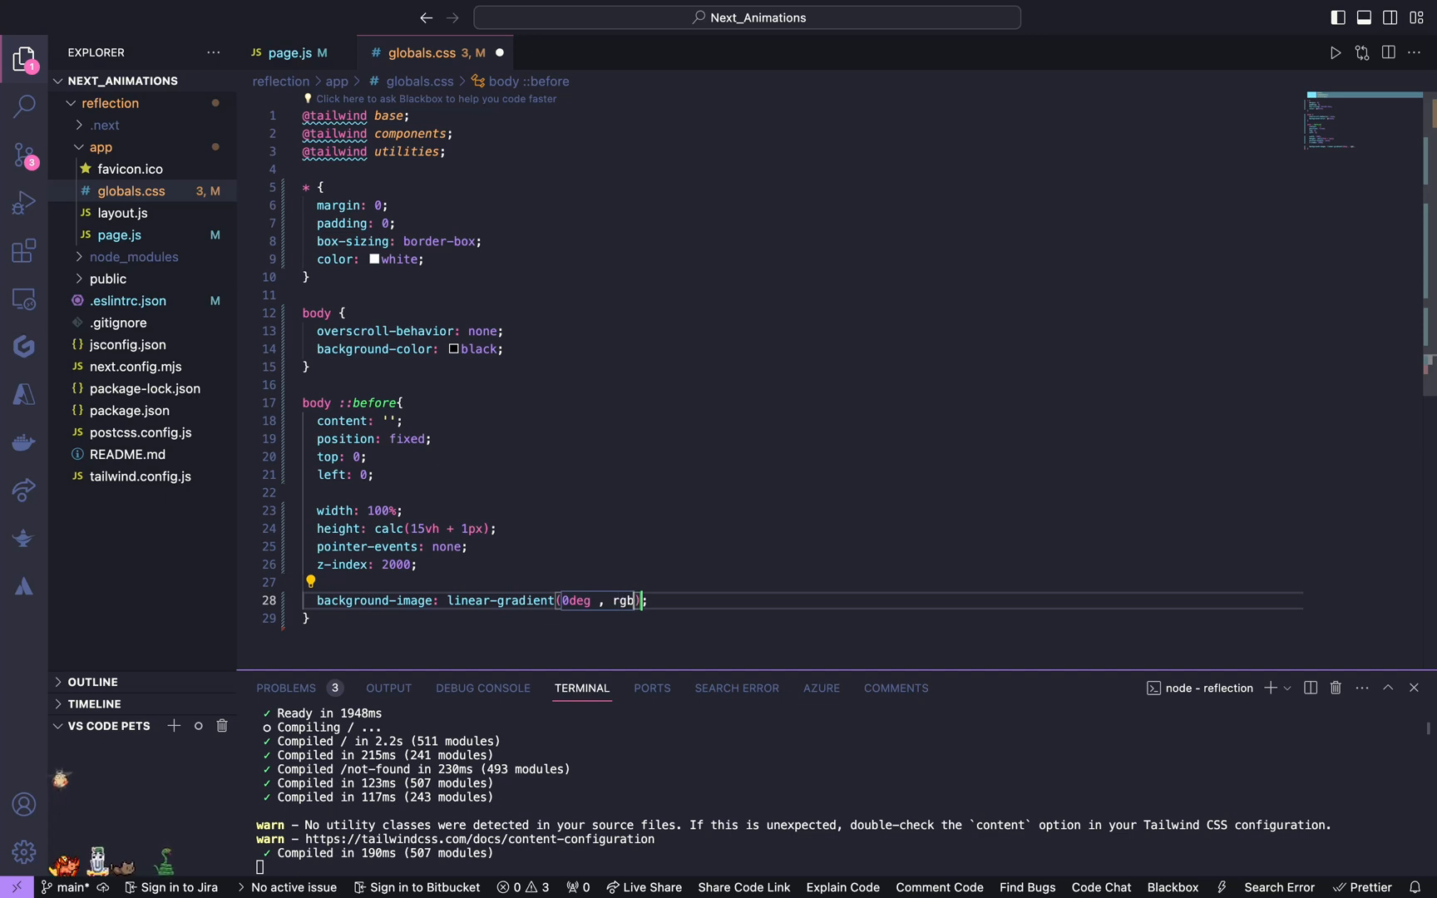
pyautogui.write('(00')
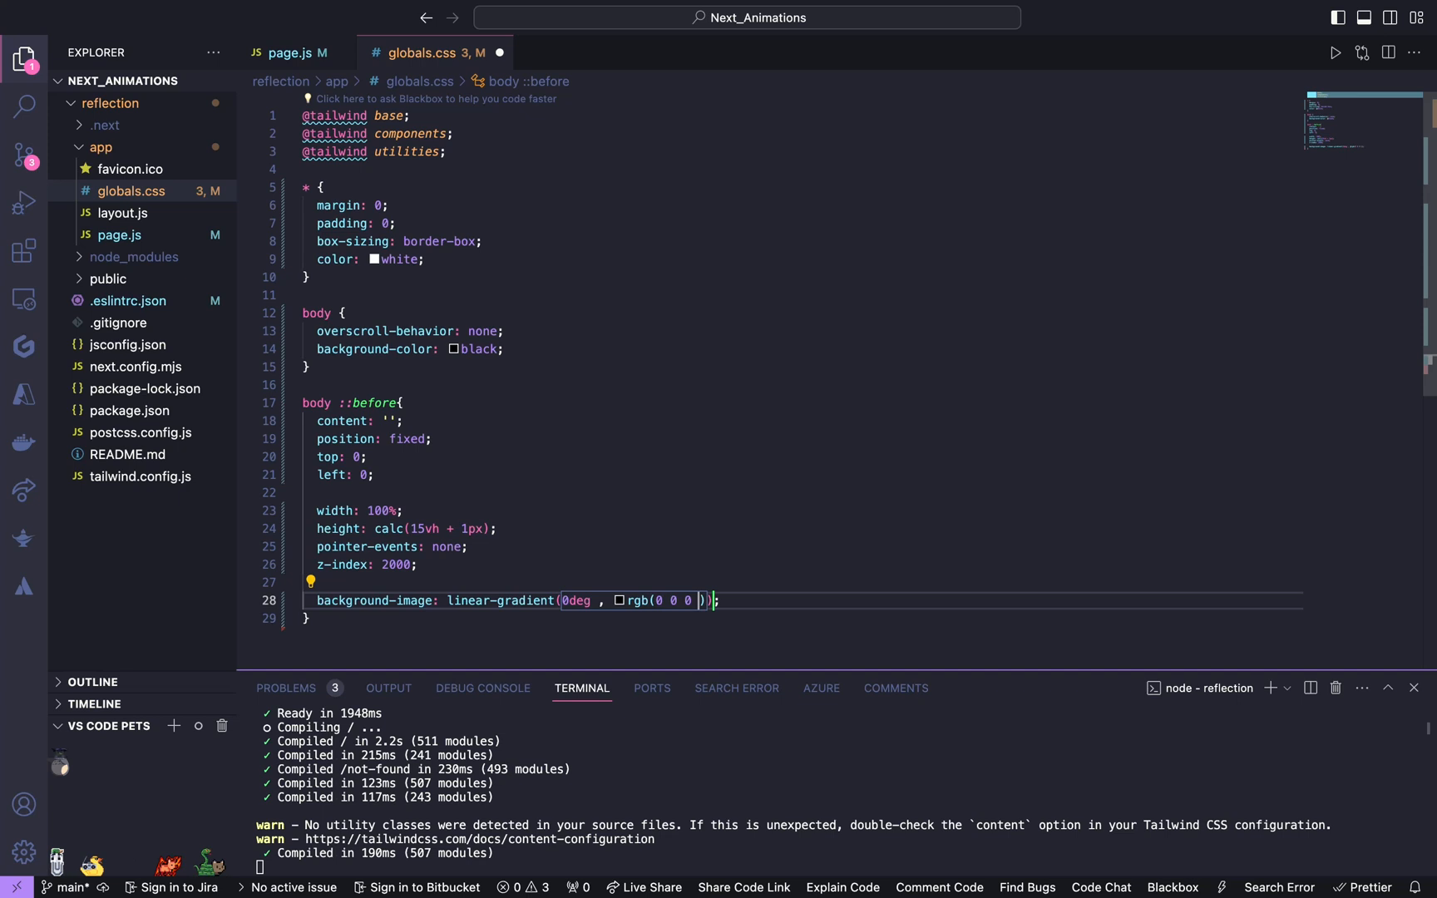
pyautogui.write('/ 7%), transparent')
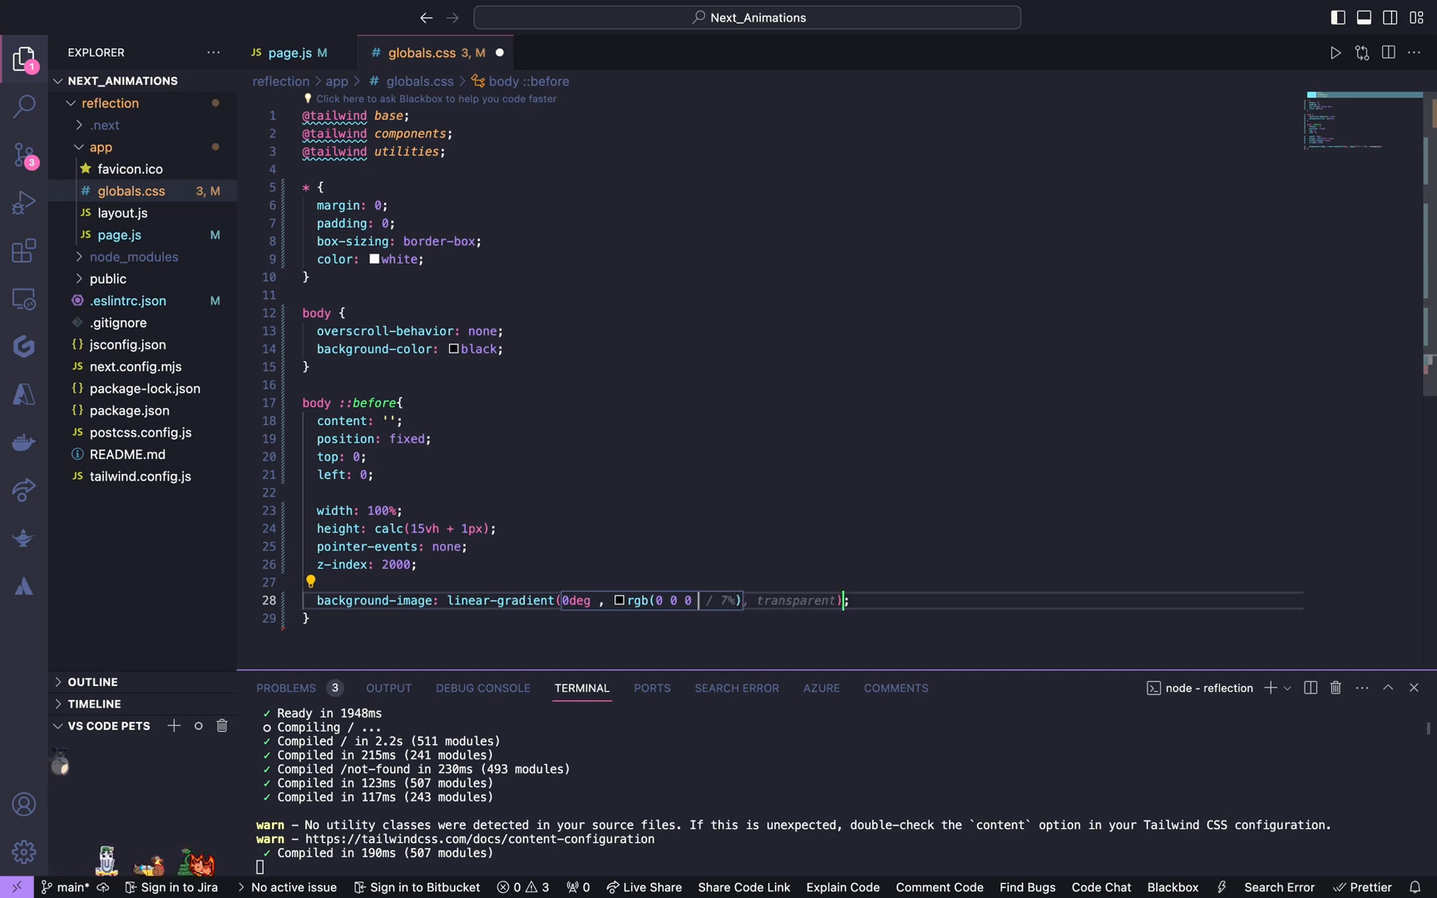
pyautogui.write('34%')
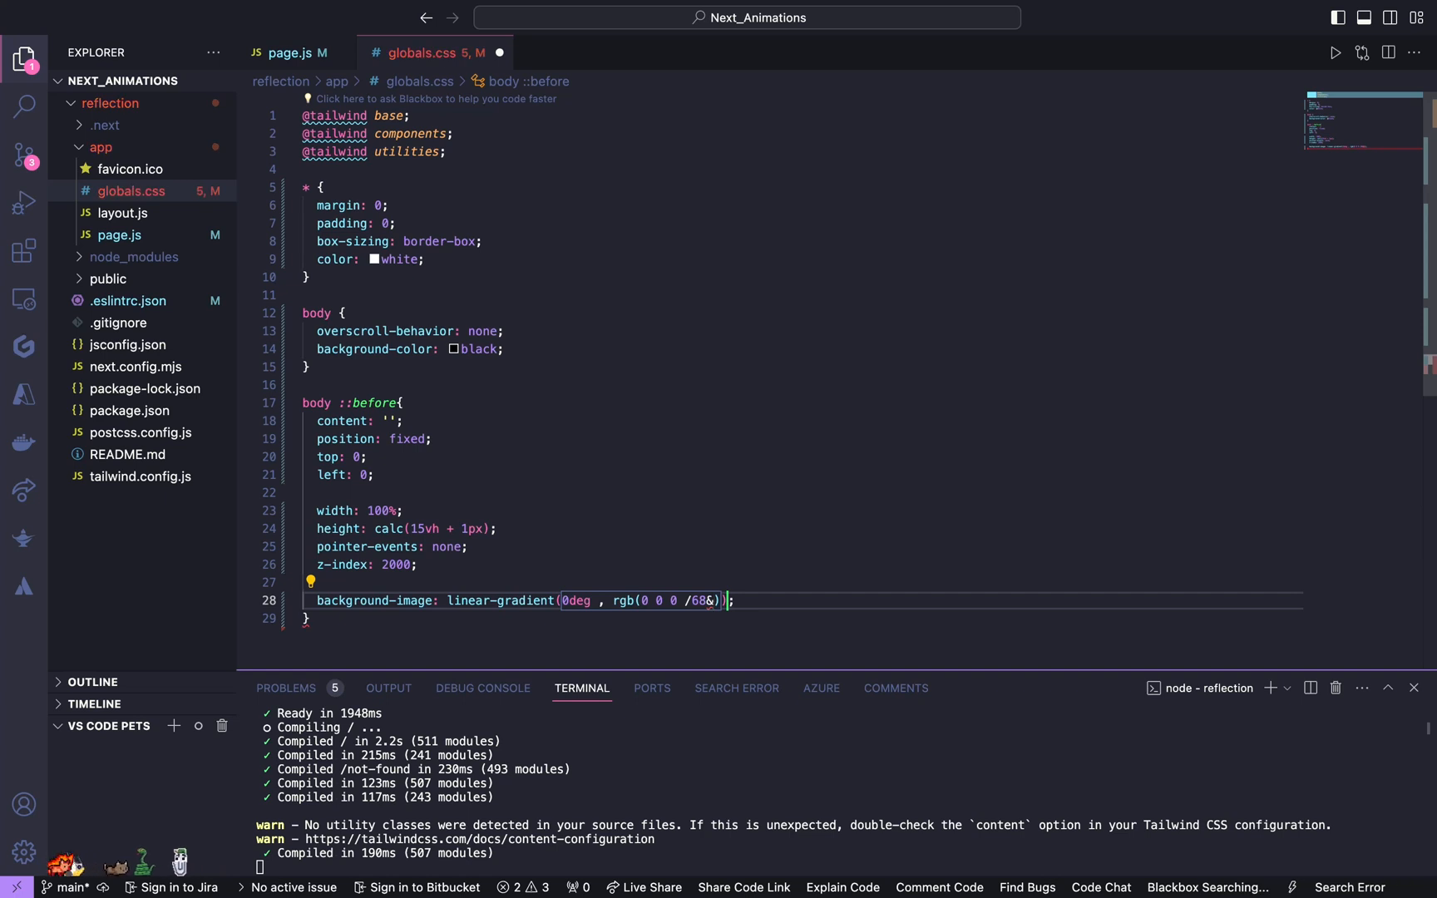
pyautogui.write('%')
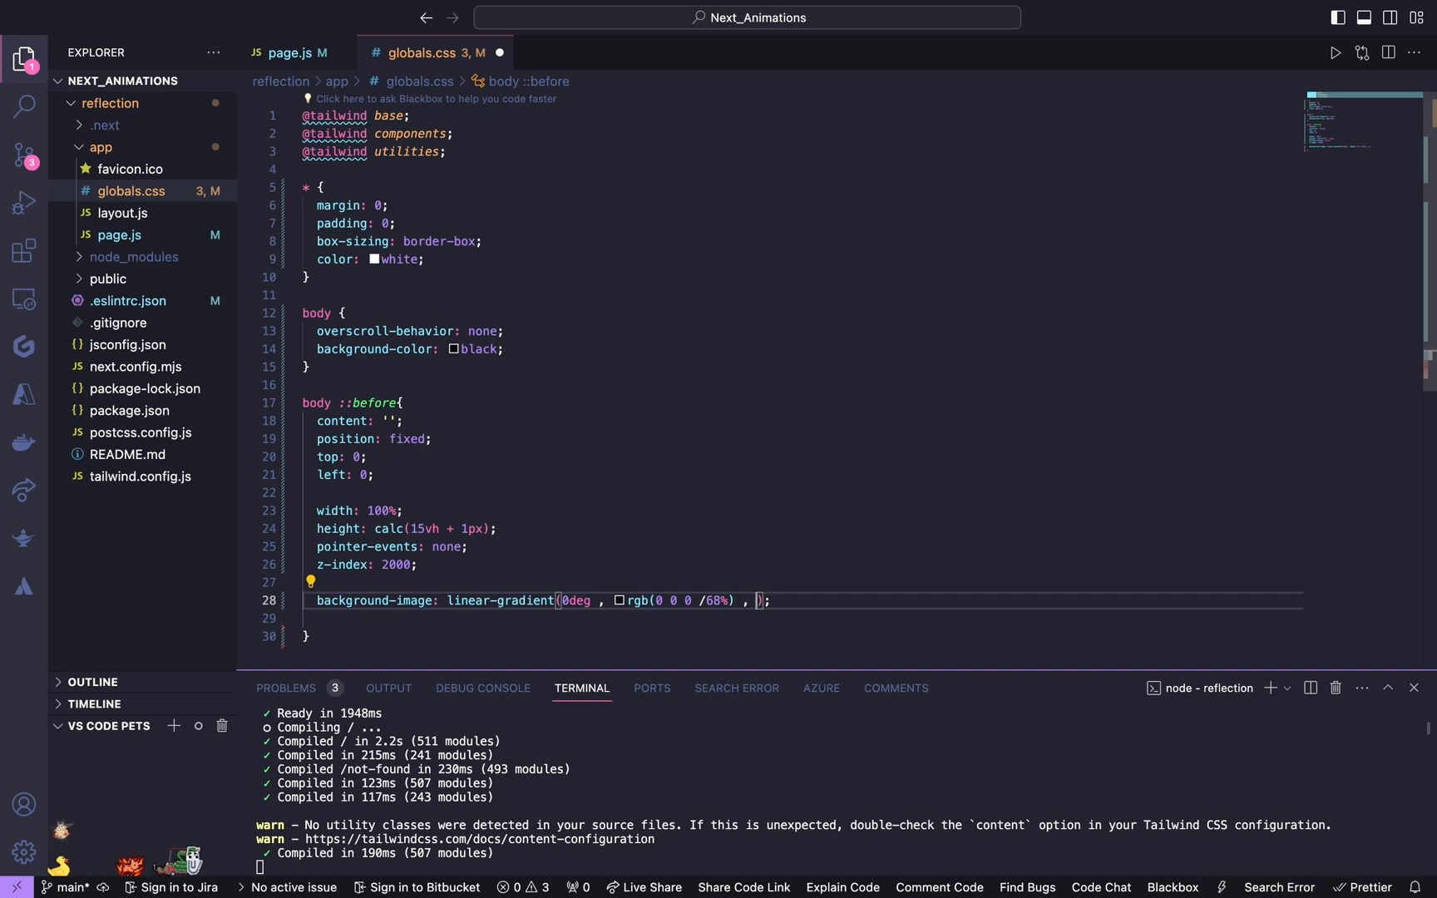
# Step: Finish the gradient with stops rgb(0 0 0 /68%) and rgb(15 10 23 / 62%)
pyautogui.write('RGB')
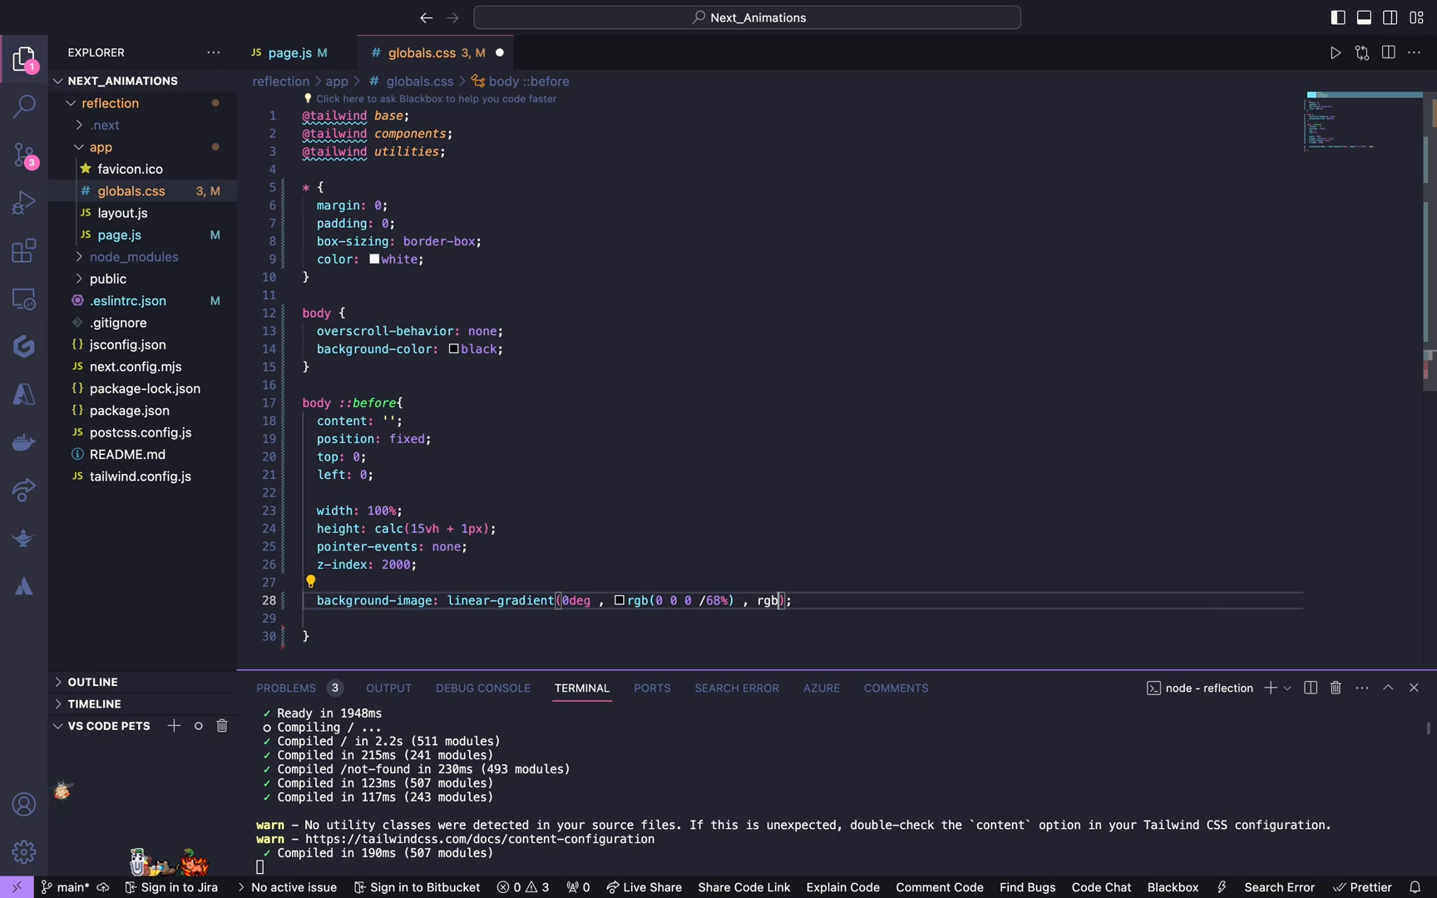
pyautogui.write('(0 0 0 /34%)')
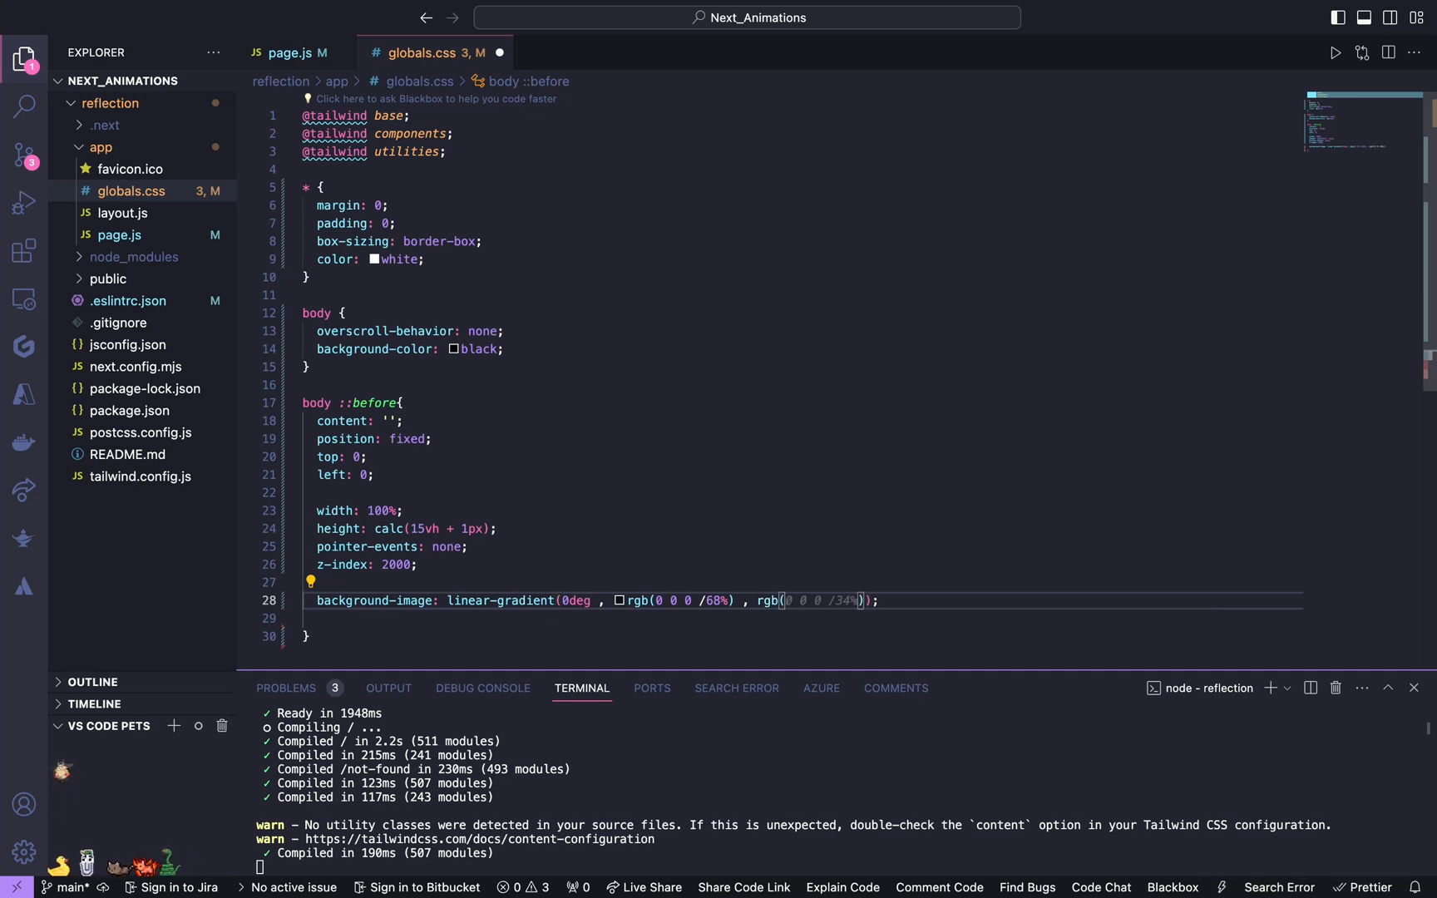
pyautogui.write('15 10')
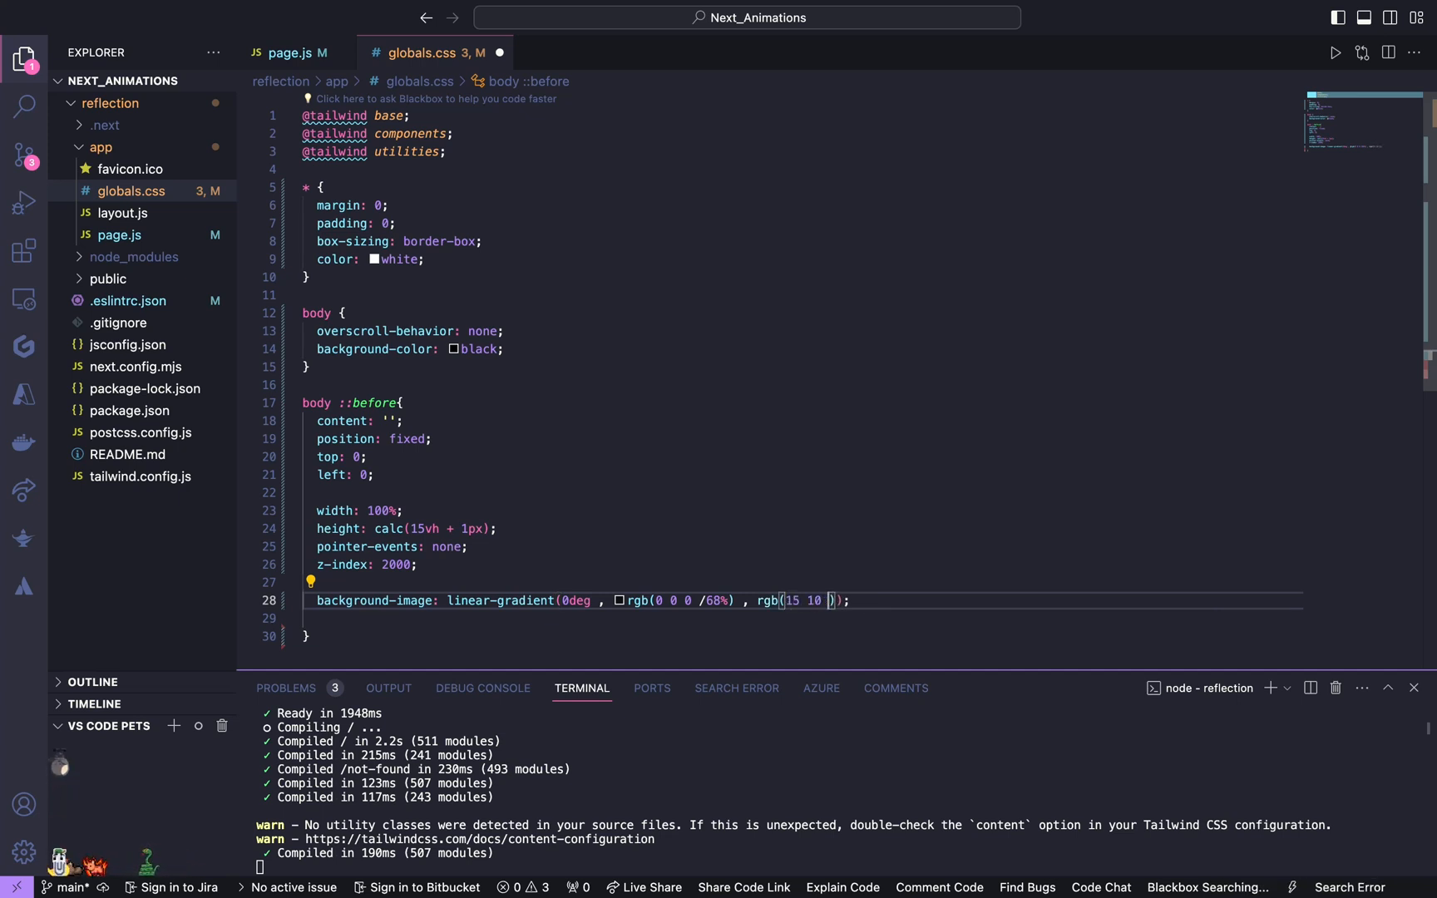
pyautogui.write('23')
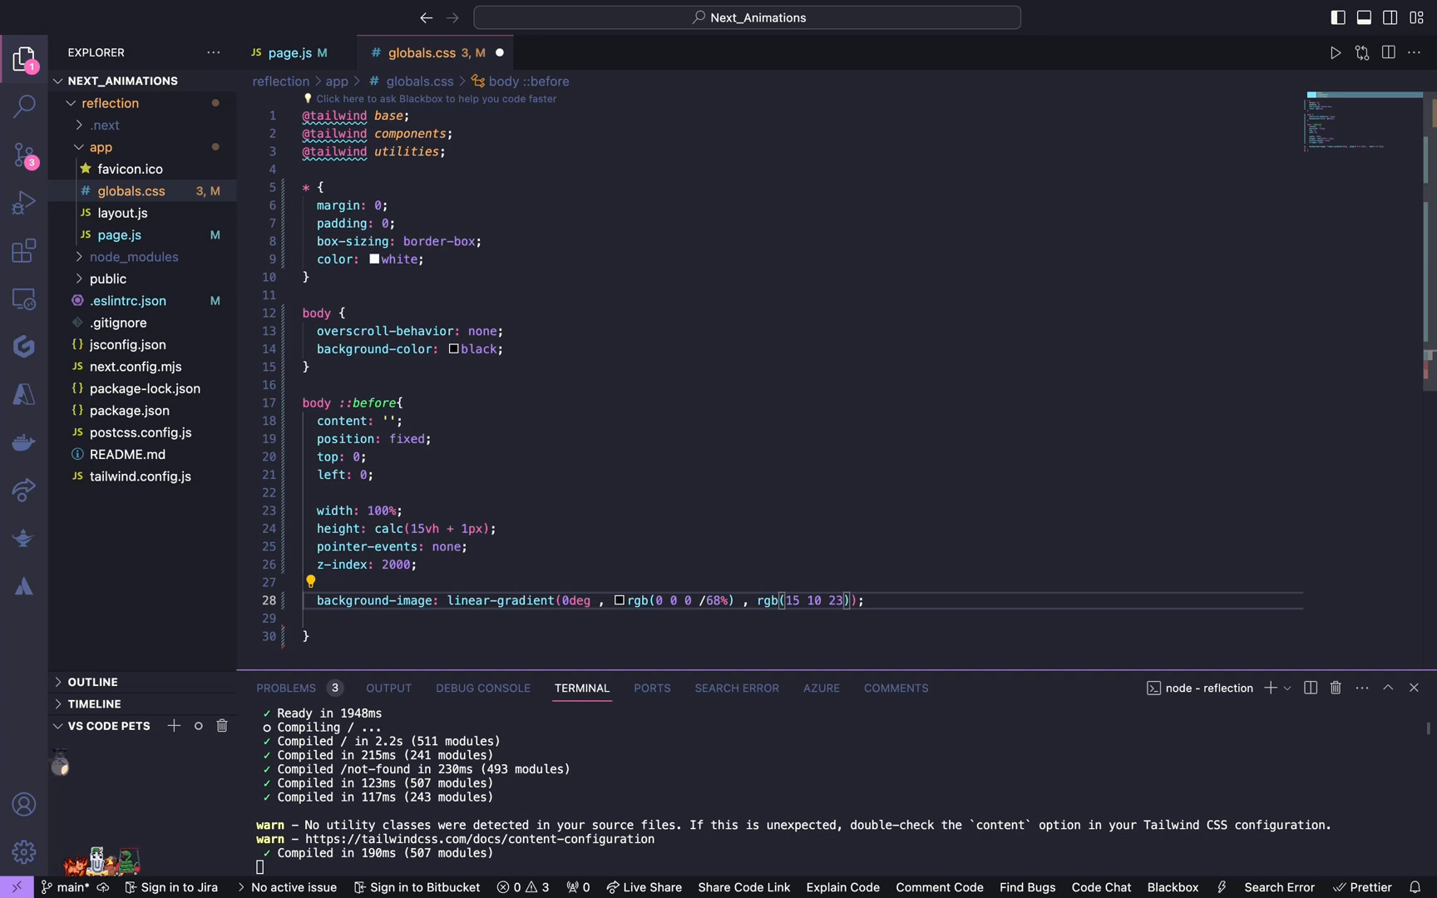
pyautogui.write('/')
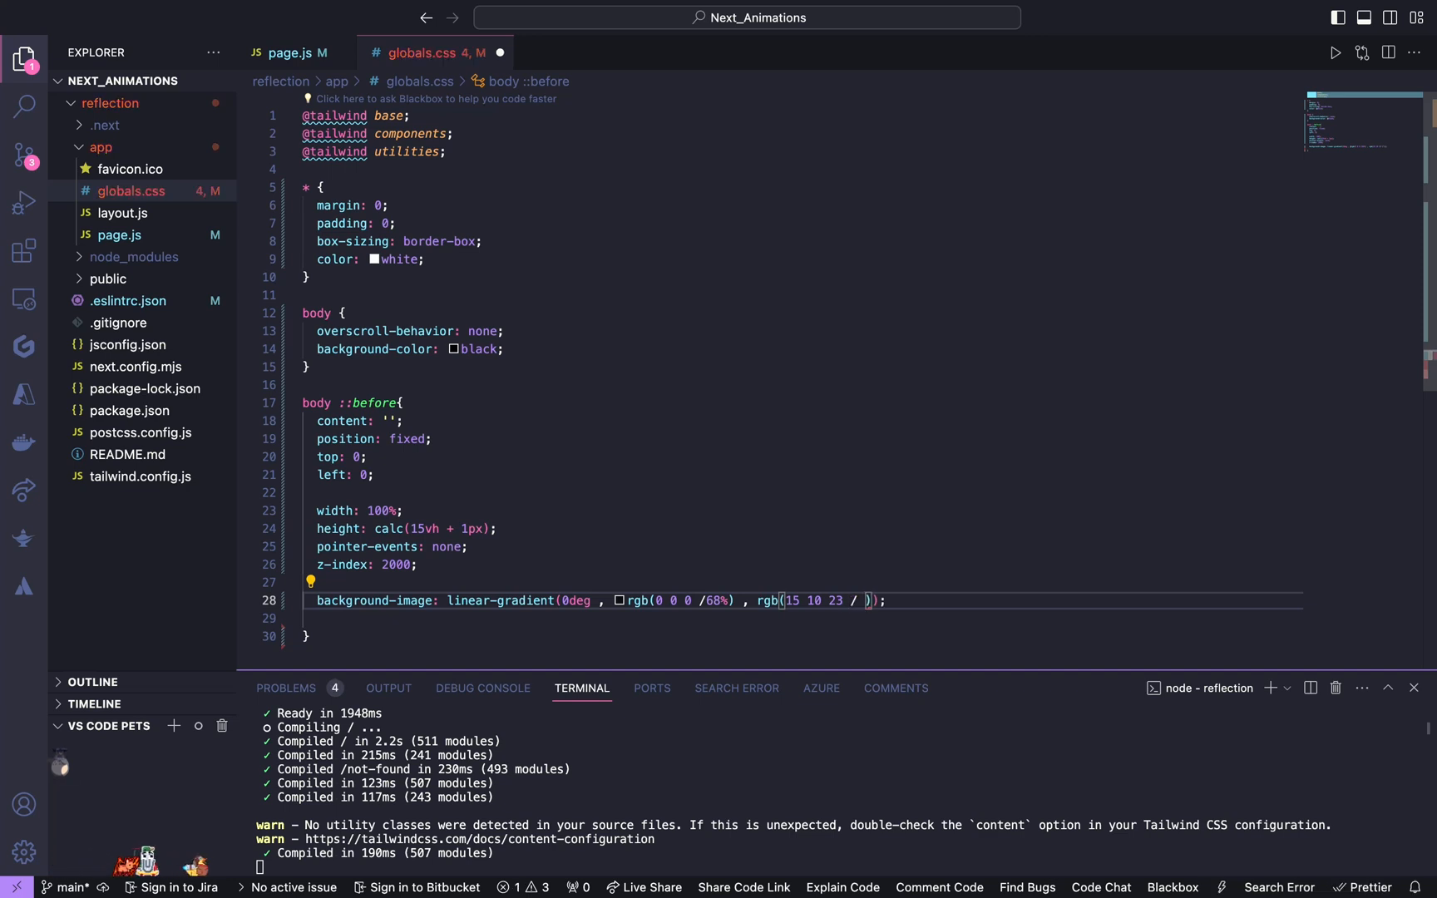
pyautogui.write('62%')
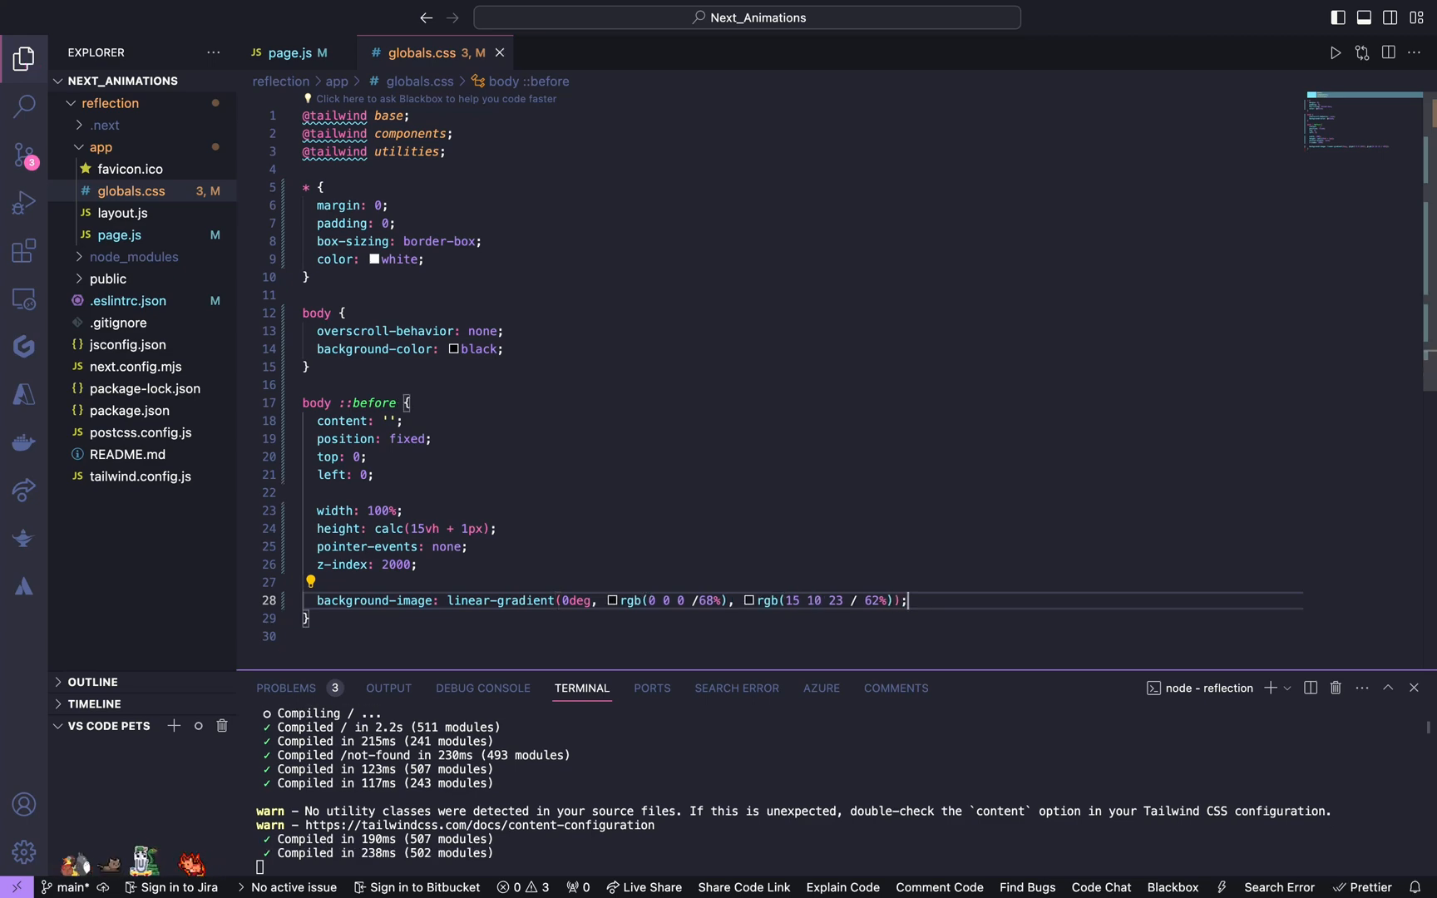
pyautogui.write('box-shadow: 0 ;')
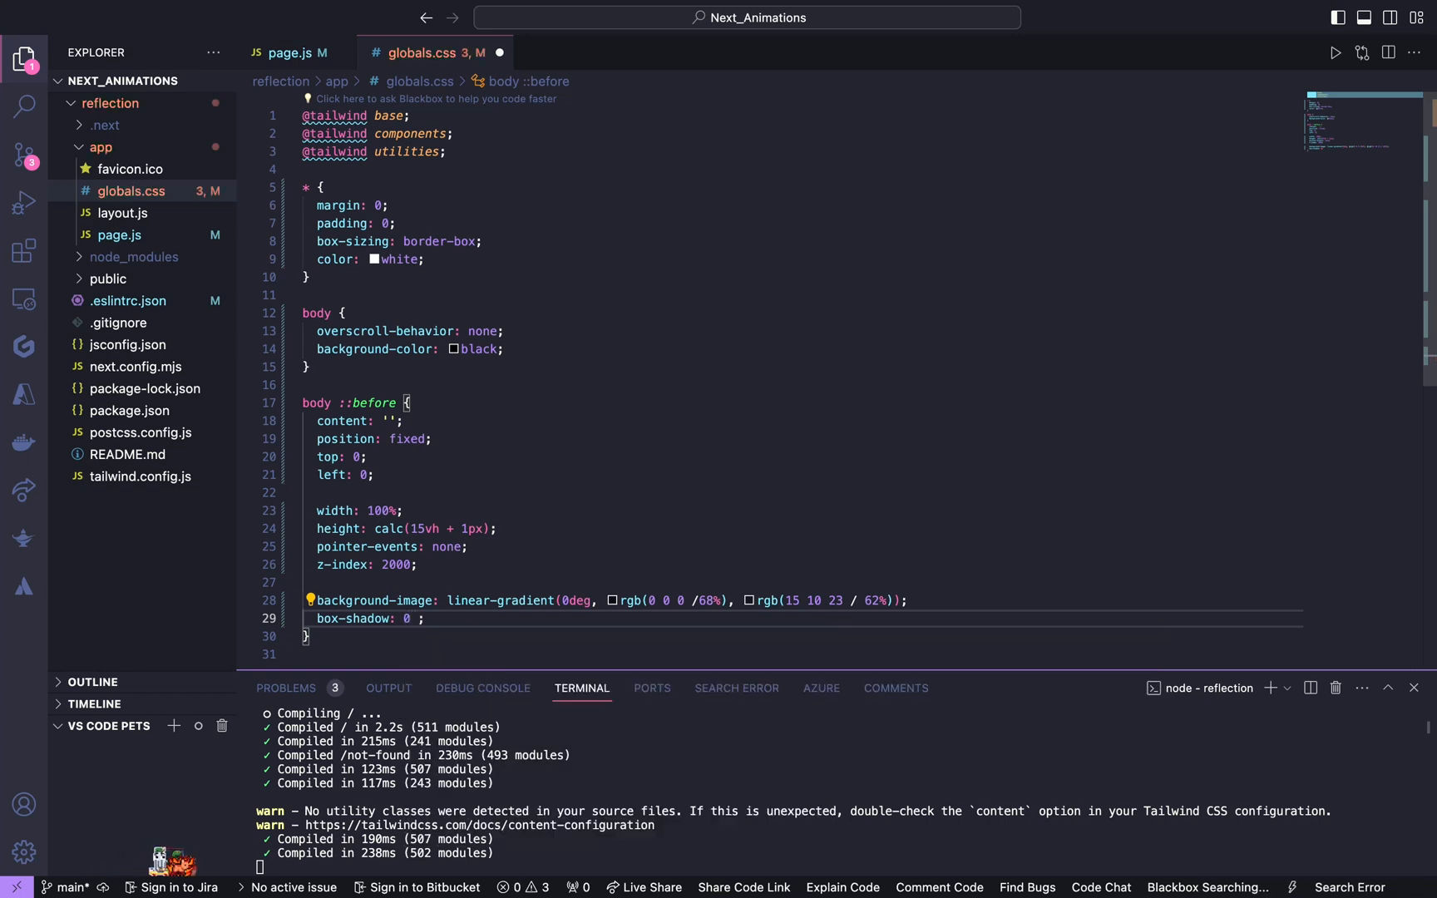
# Step: Add box-shadow 0 -25px 45px rgba(0, 0, 0, 0.15) to the body::before overlay
pyautogui.write('-2')
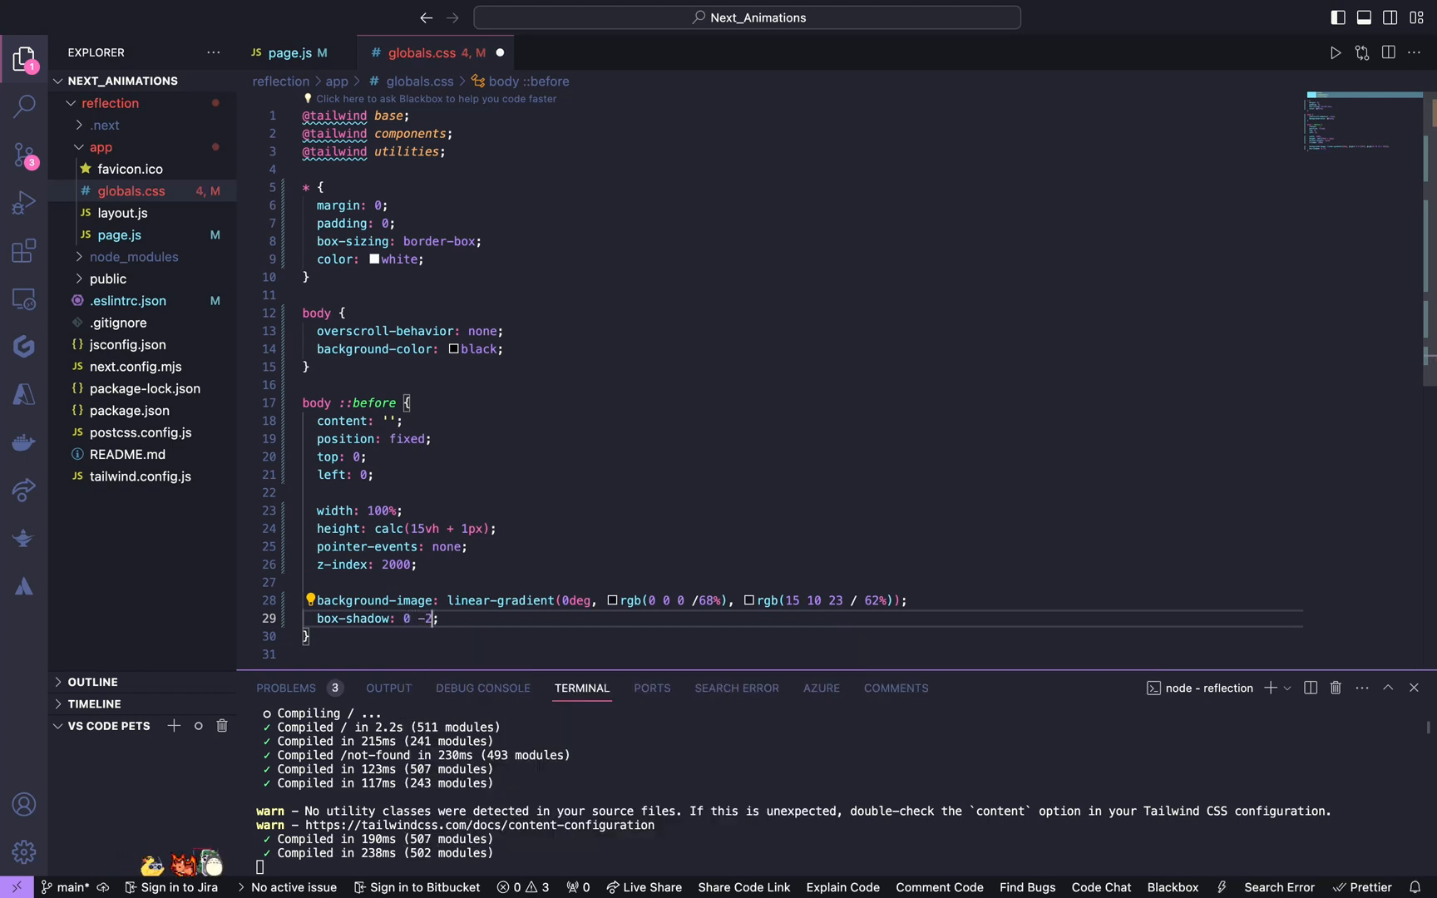
pyautogui.write('5;')
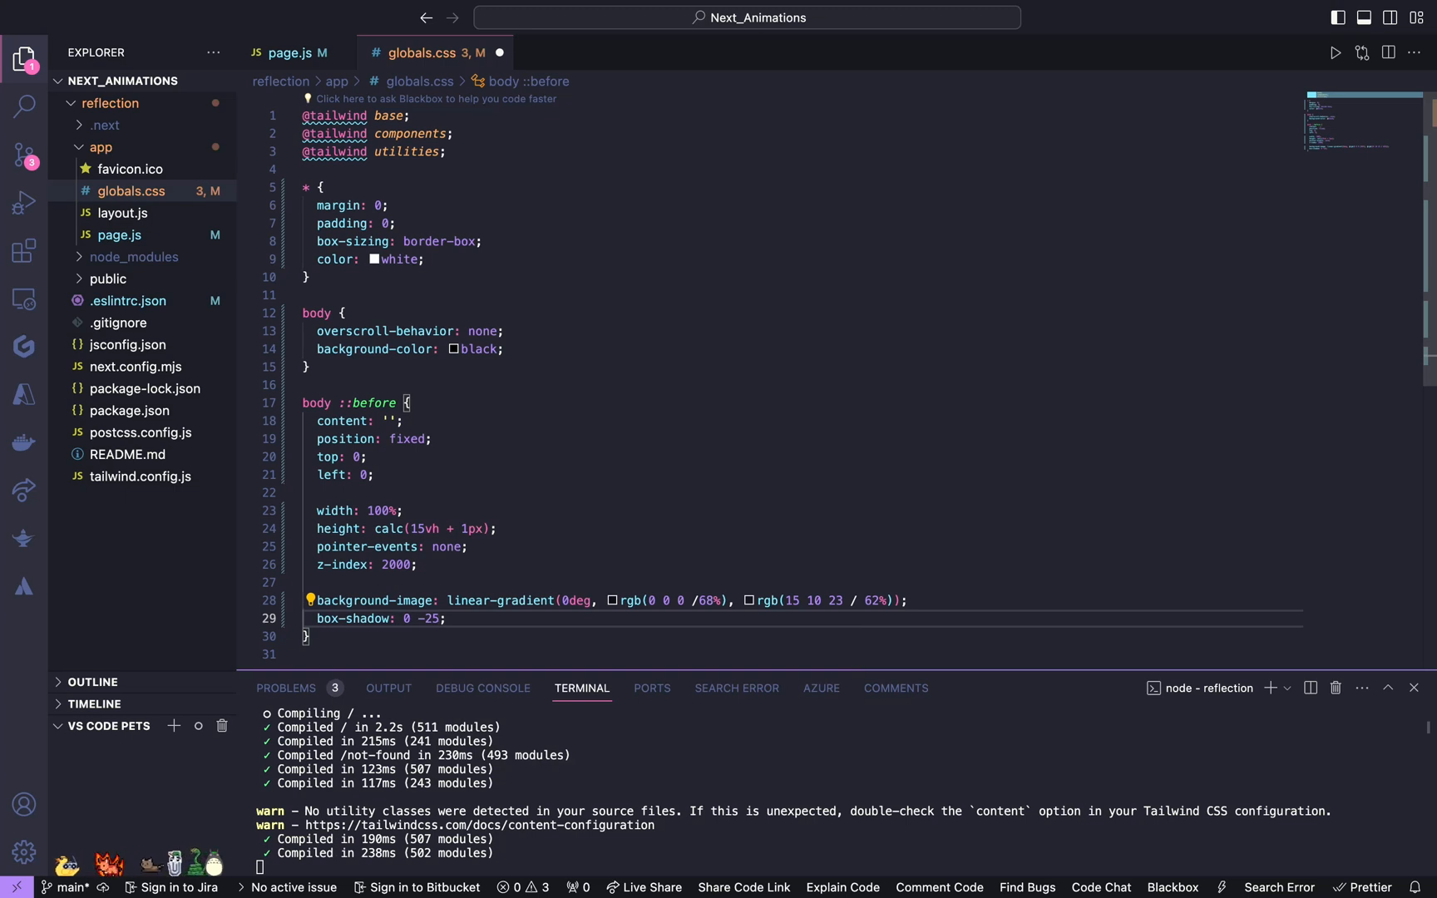
pyautogui.write('px')
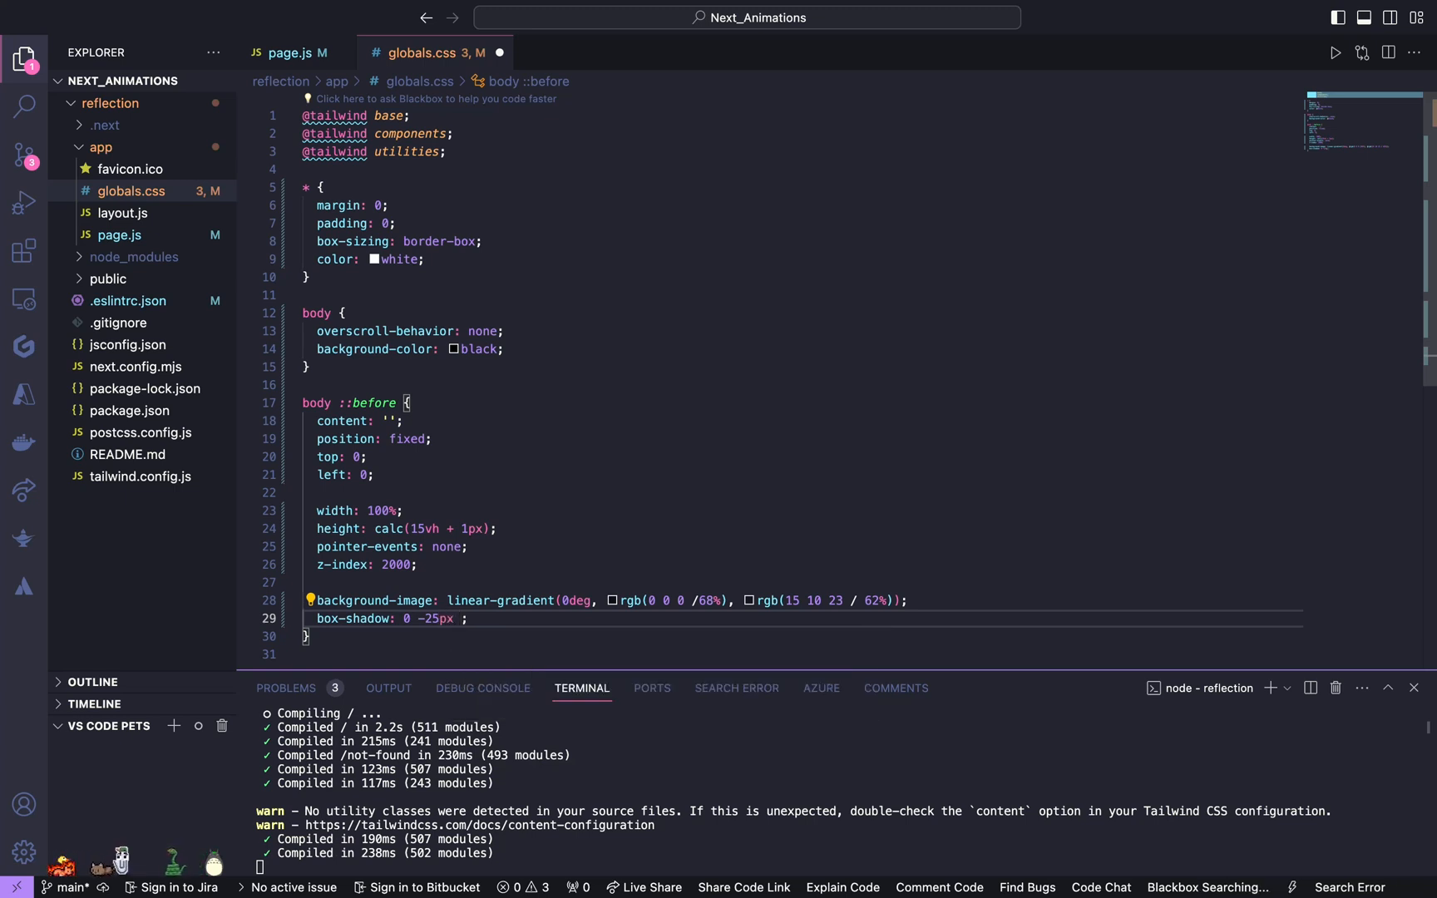
pyautogui.write('45px')
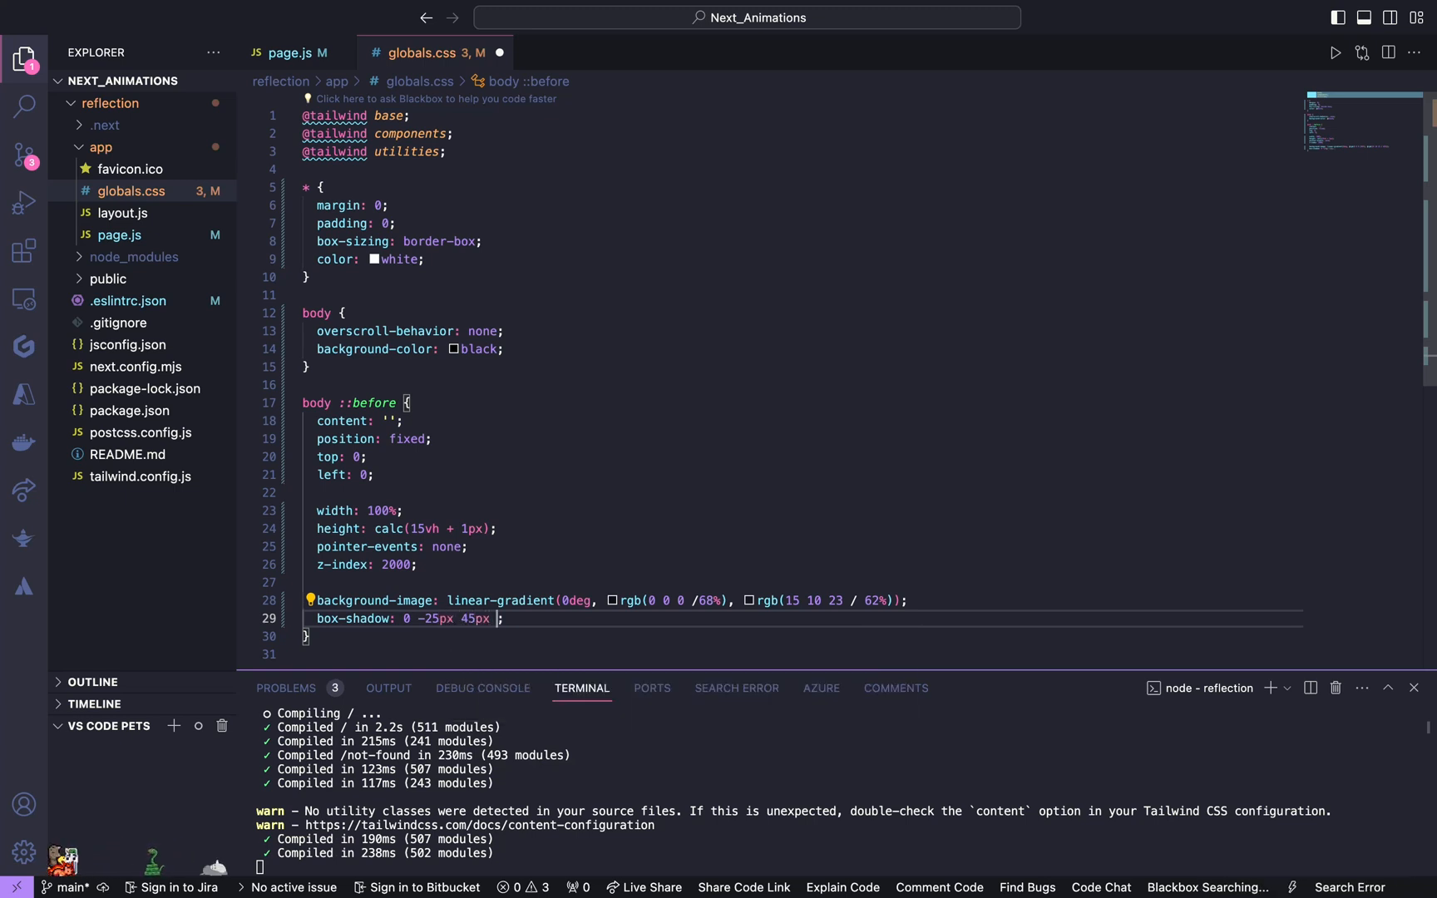
pyautogui.write('rgba(')
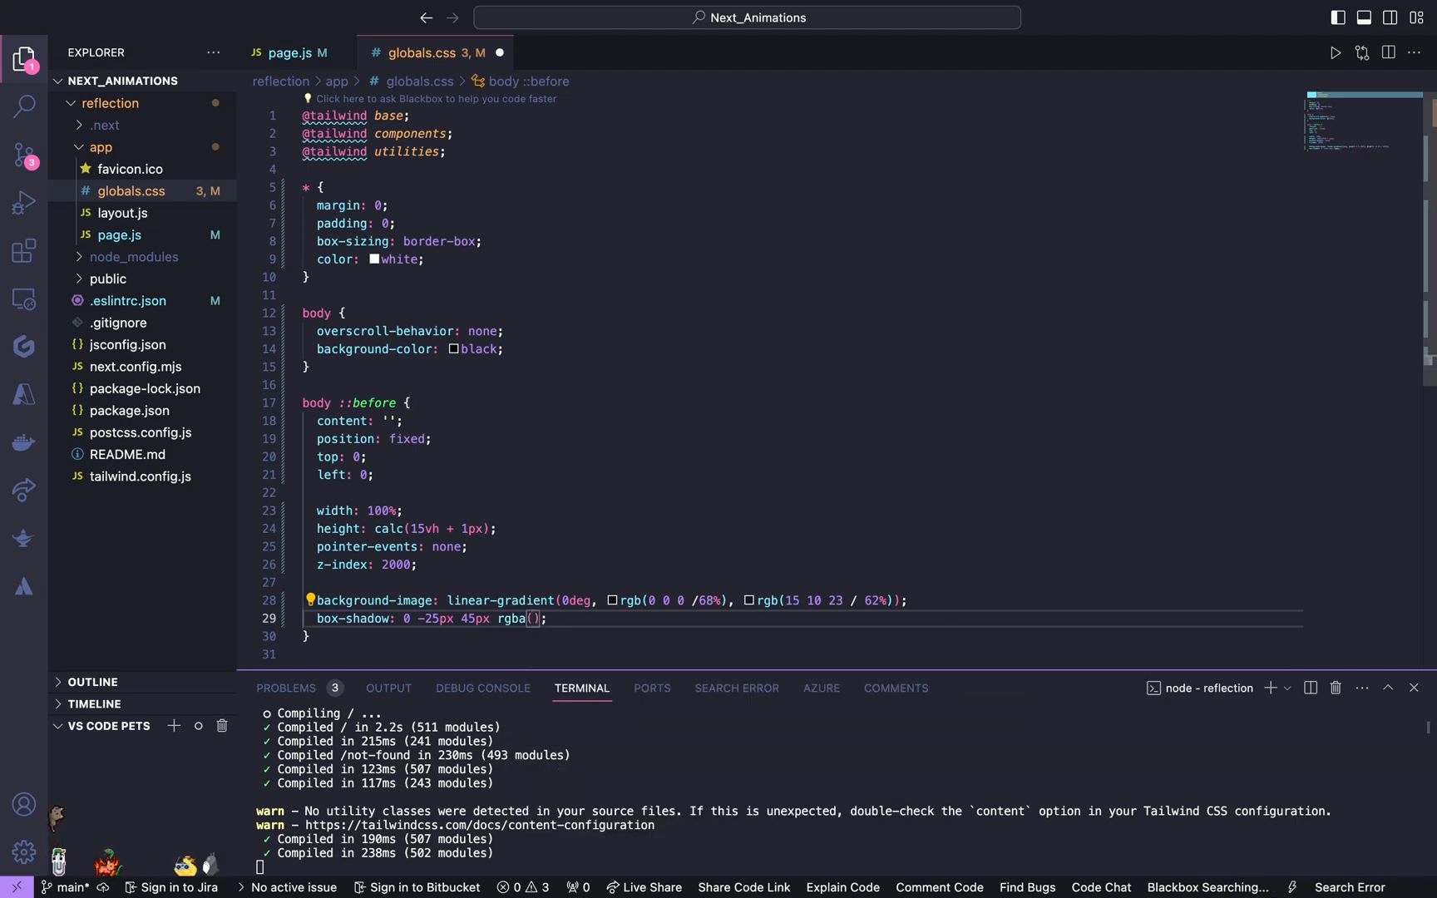
pyautogui.write('0,')
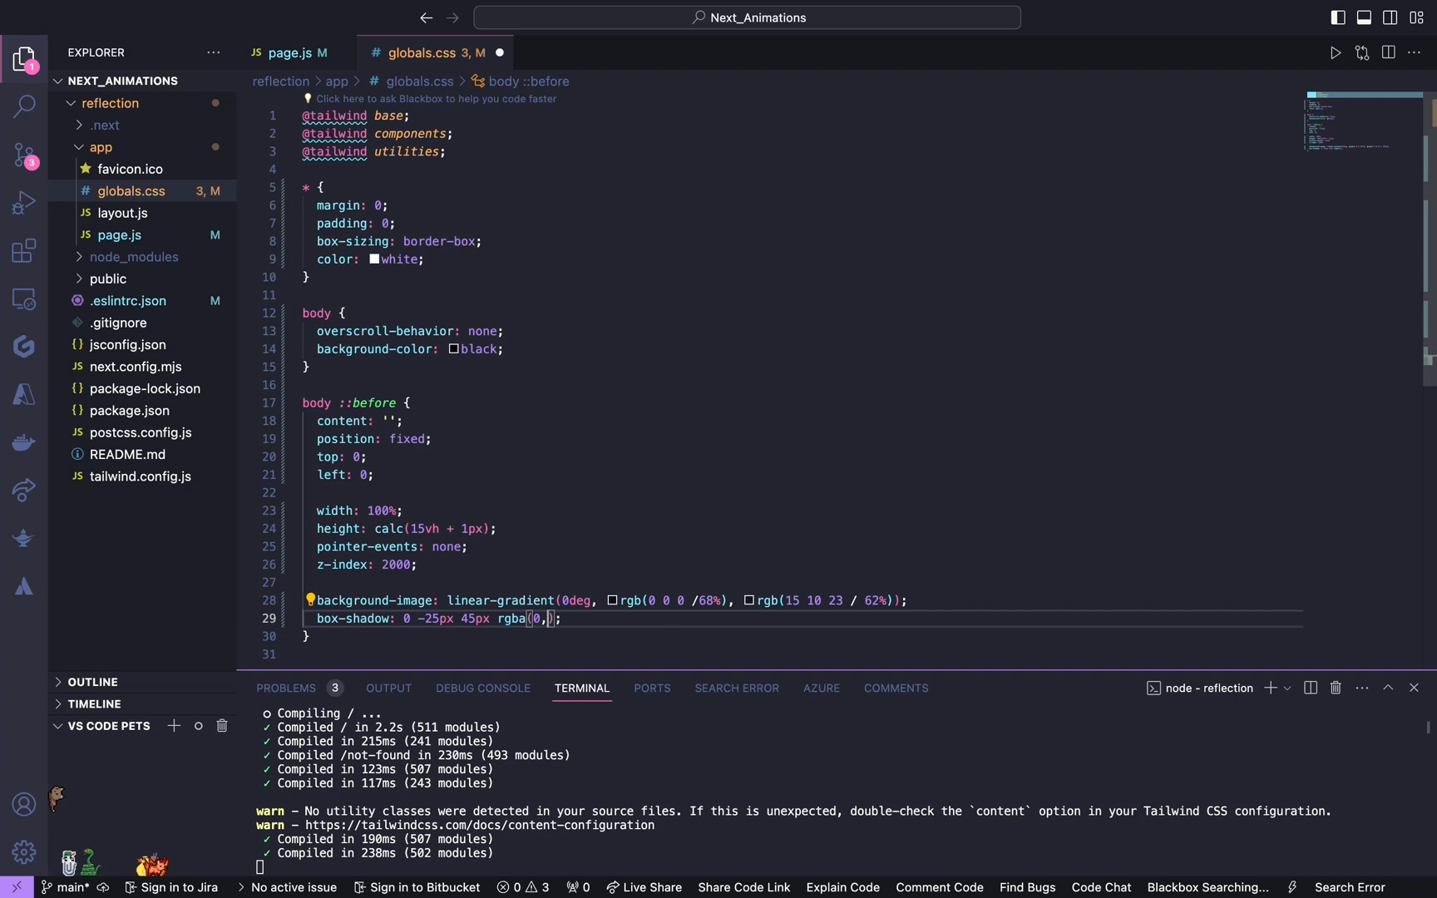
pyautogui.write('0,0,')
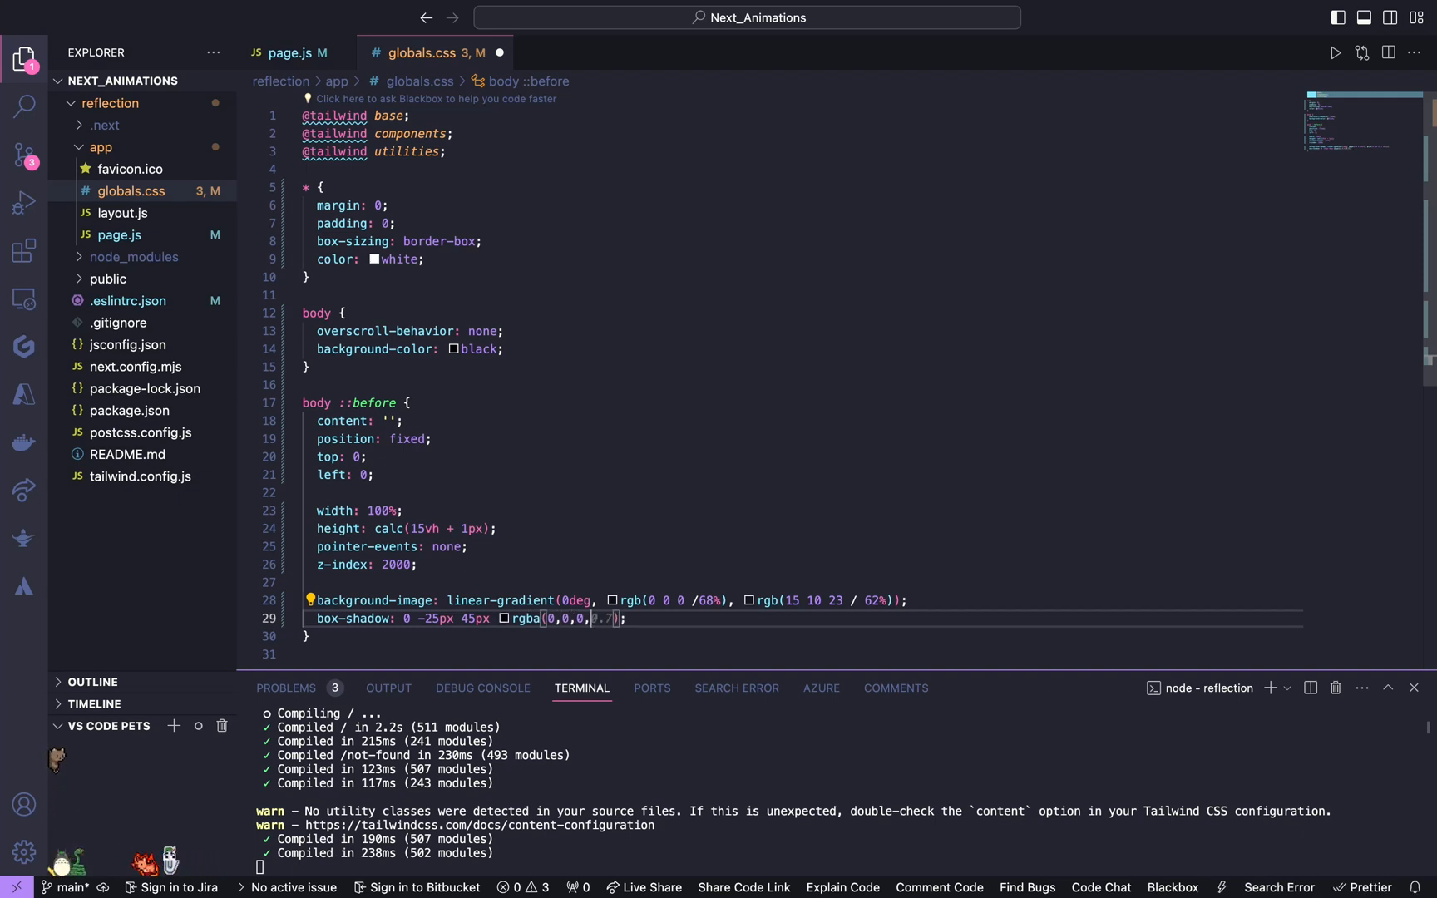
pyautogui.write('0.15%')
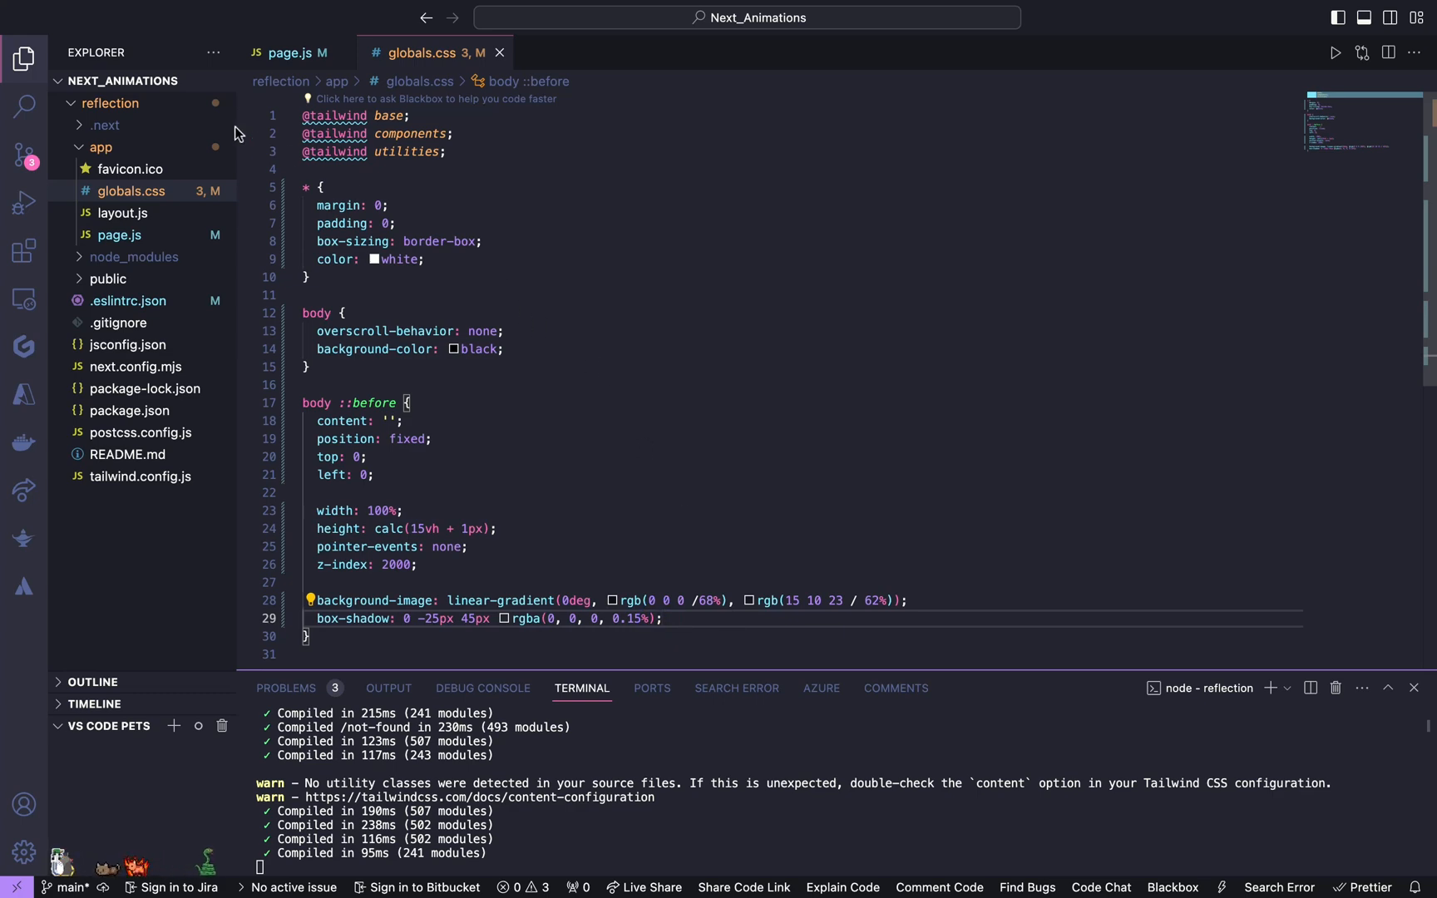
# Step: Create a components folder and a new Refl.js file inside it
pyautogui.rightClick(112, 103)
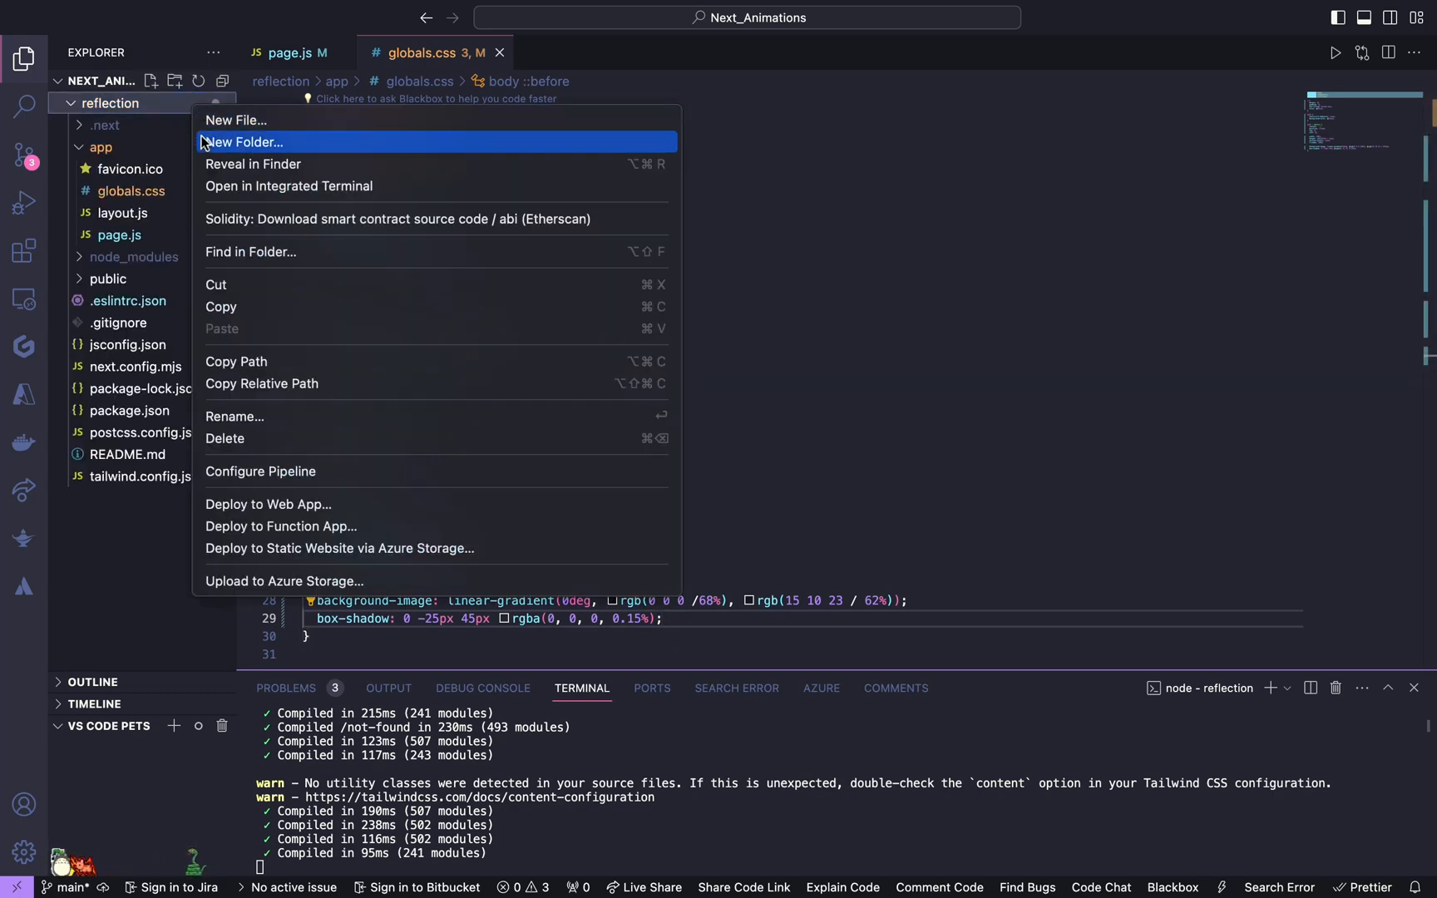
pyautogui.click(241, 141)
pyautogui.write('components')
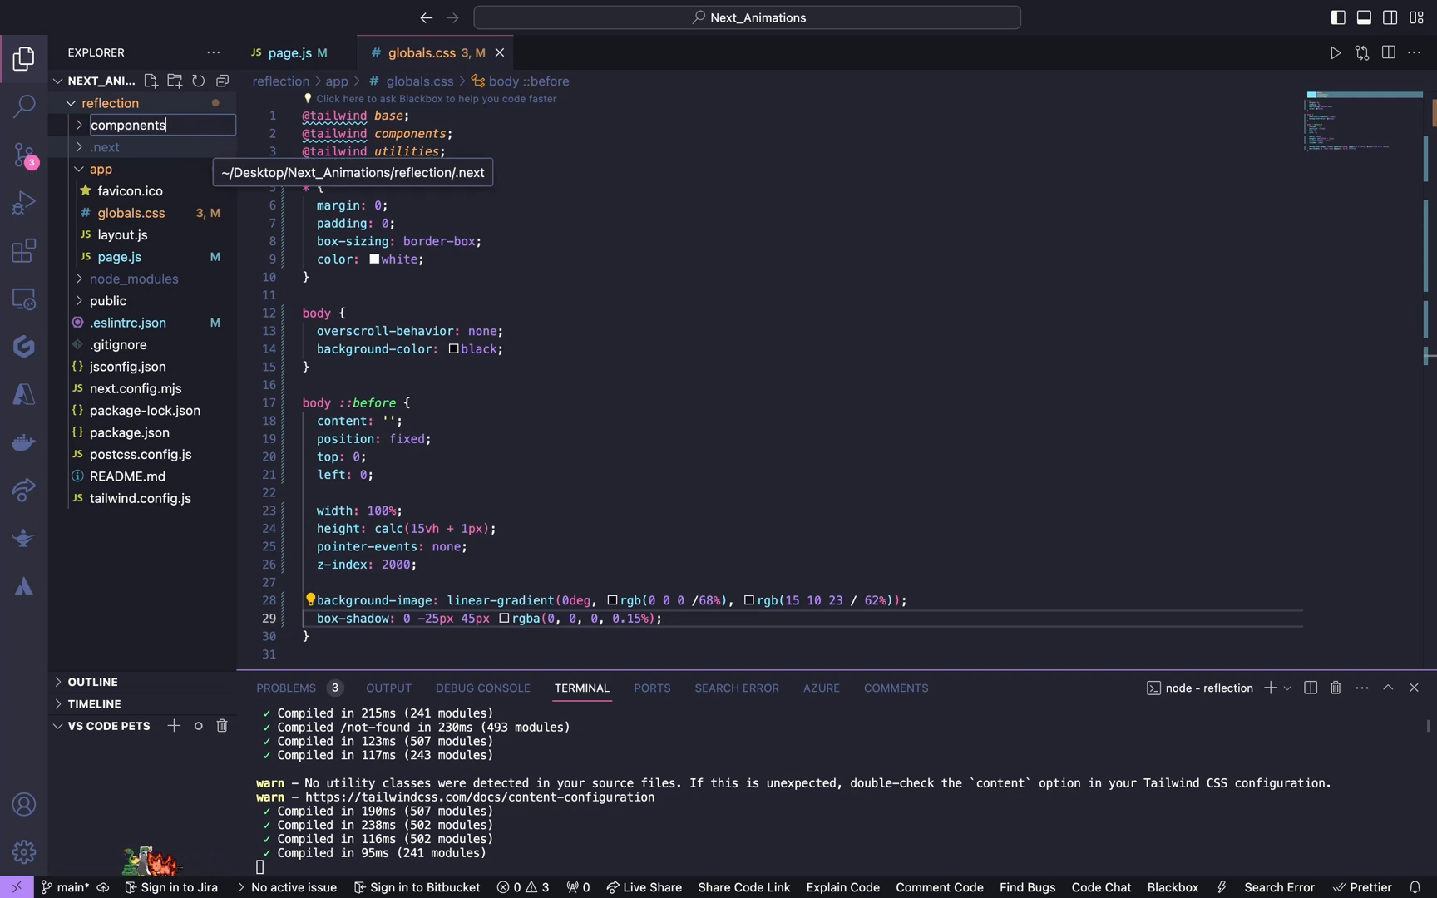
pyautogui.rightClick(126, 256)
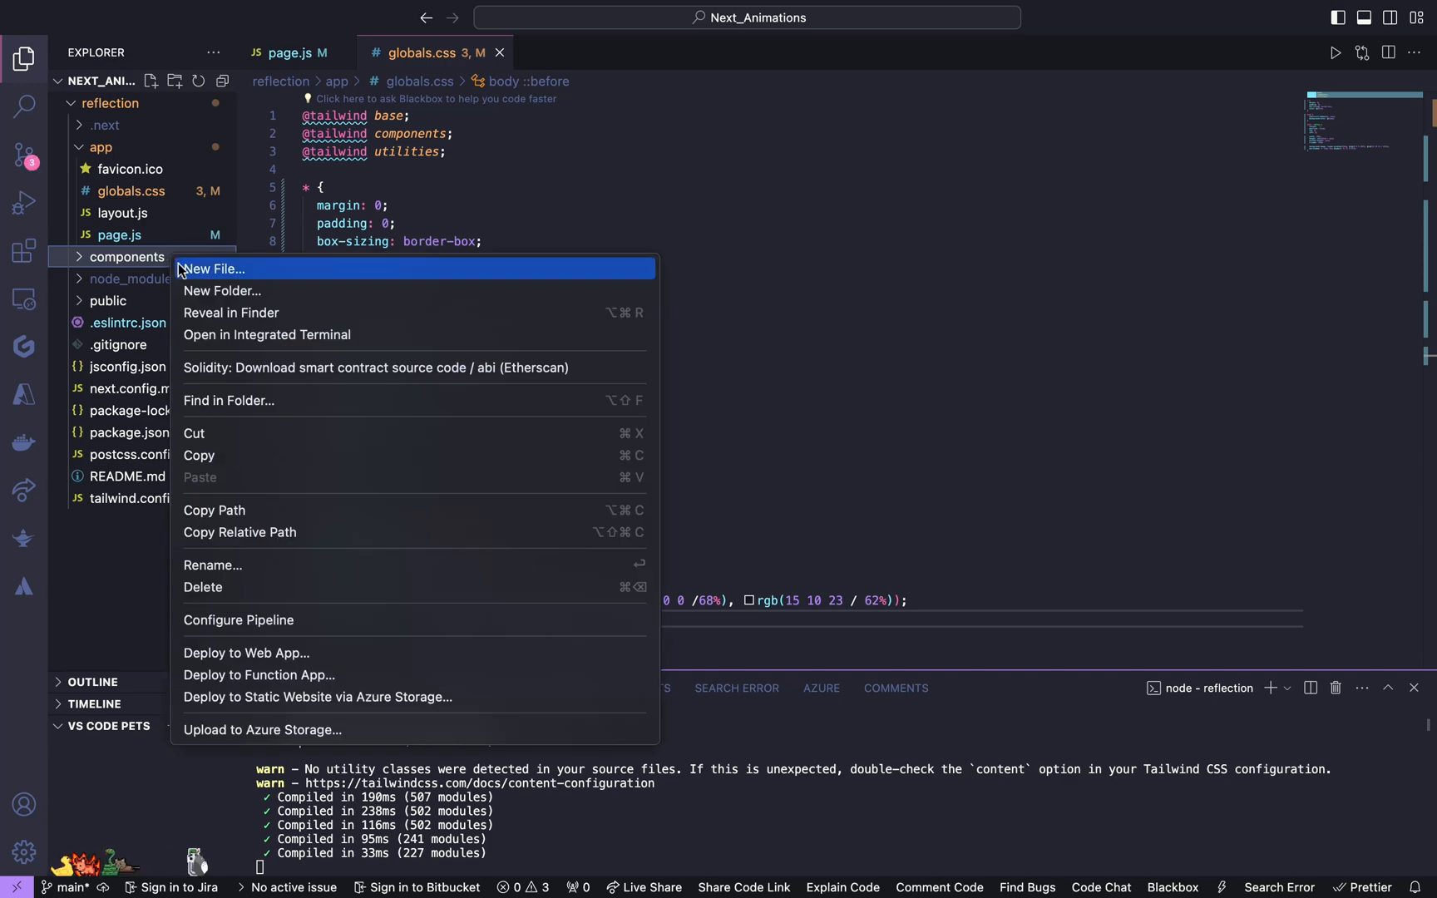
pyautogui.click(213, 268)
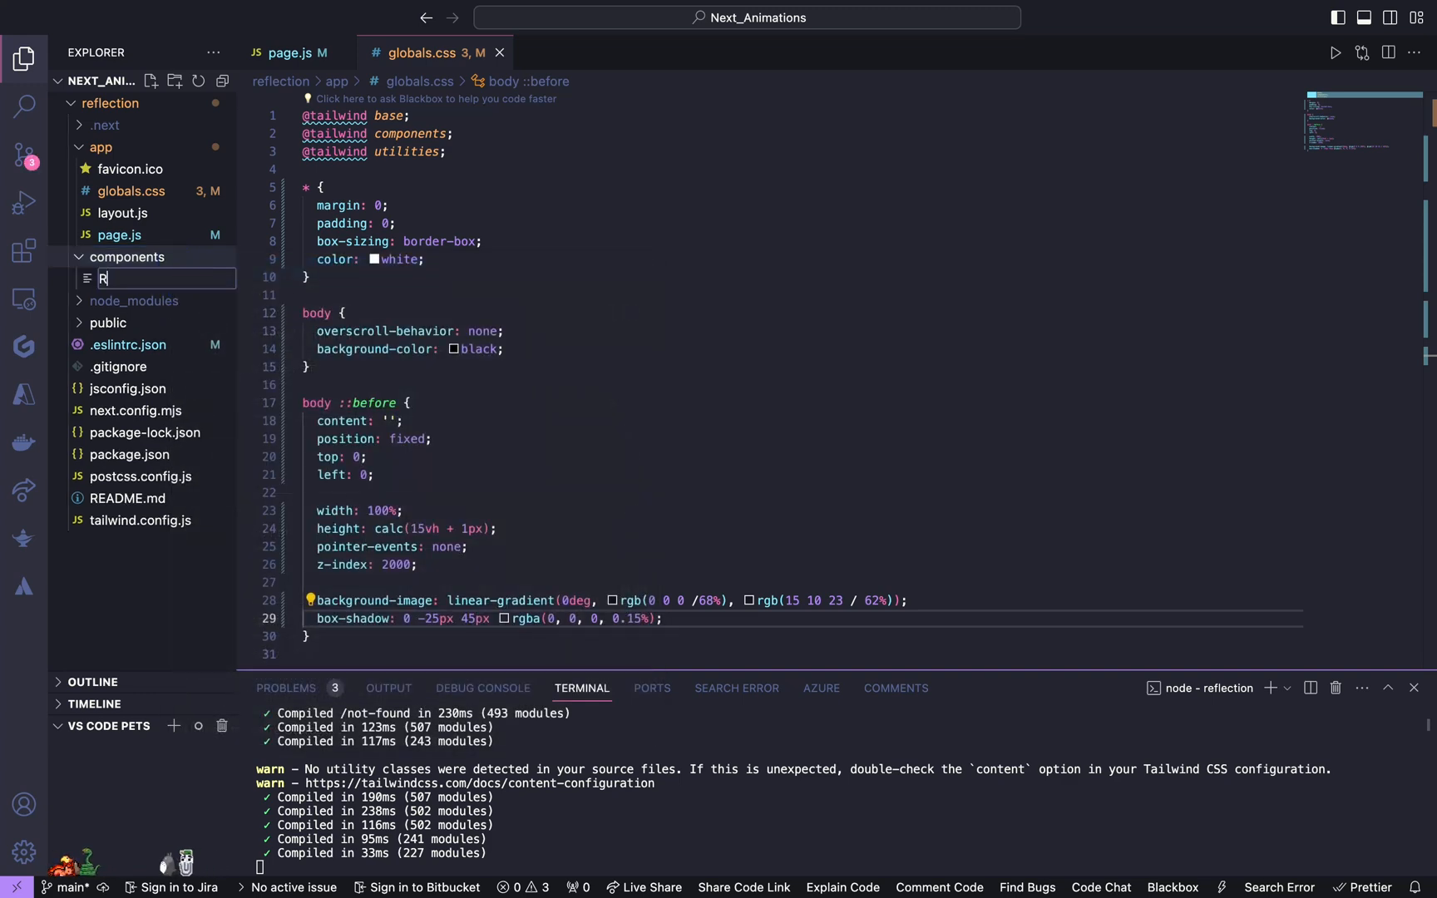
pyautogui.write('efl')
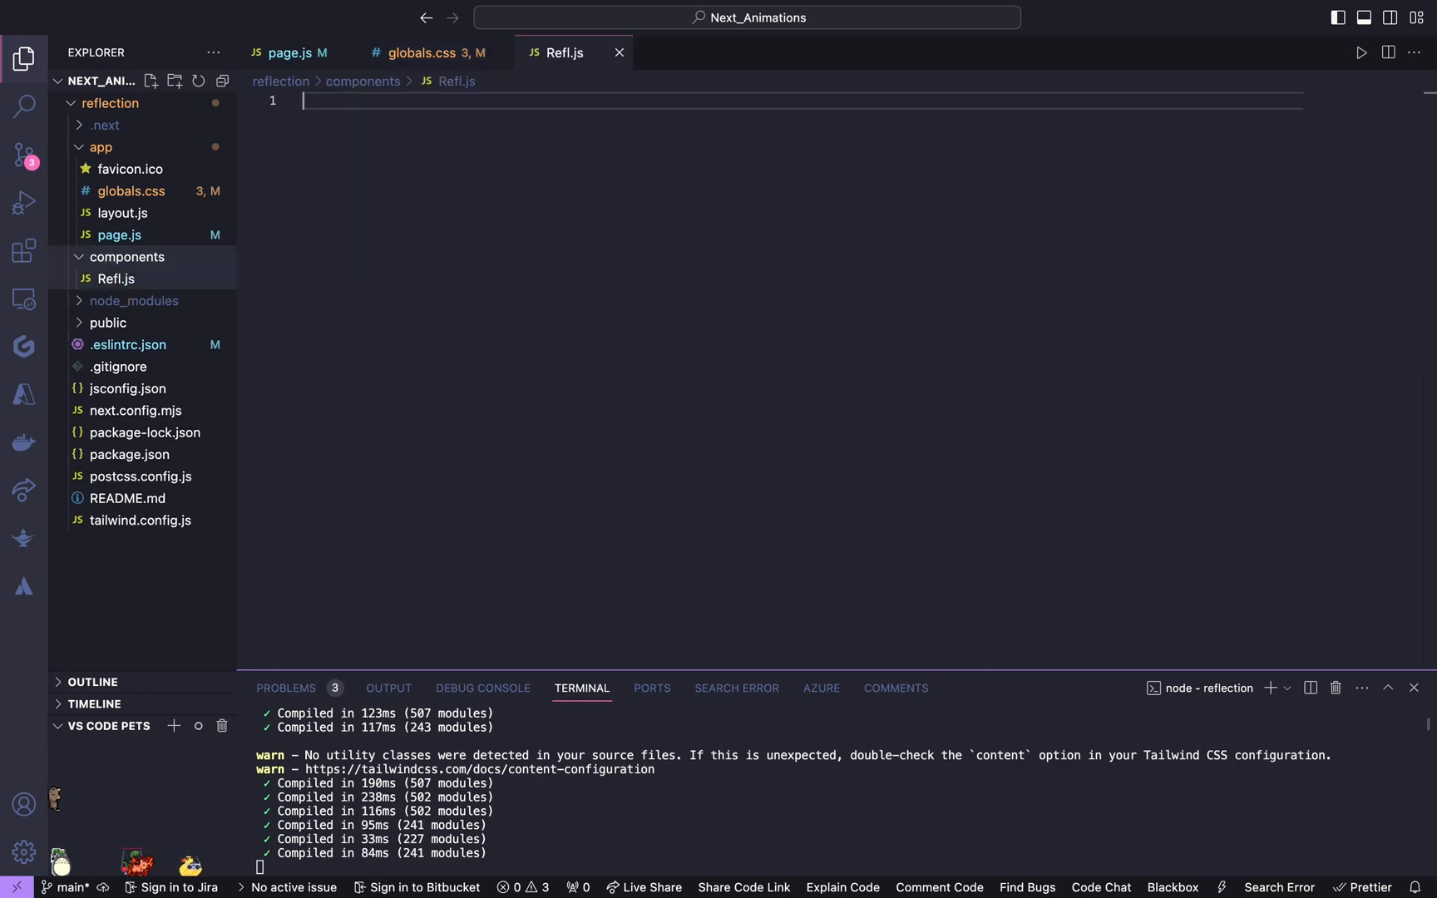
# Step: Write a basic Refl React component returning a div and save it
pyautogui.write("import React from 'react'")
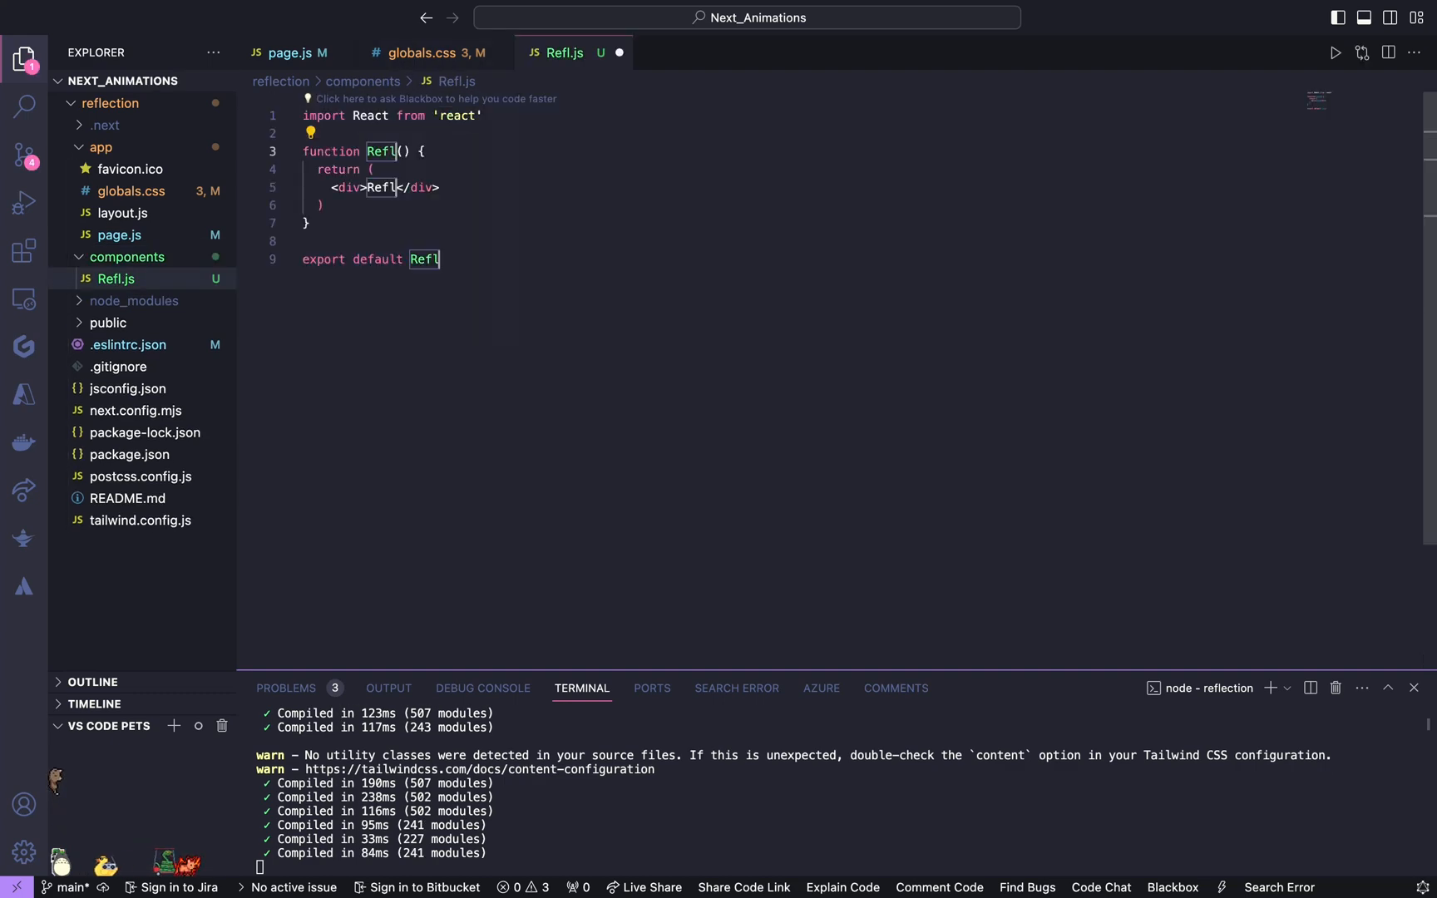
pyautogui.press('ctrl+s')
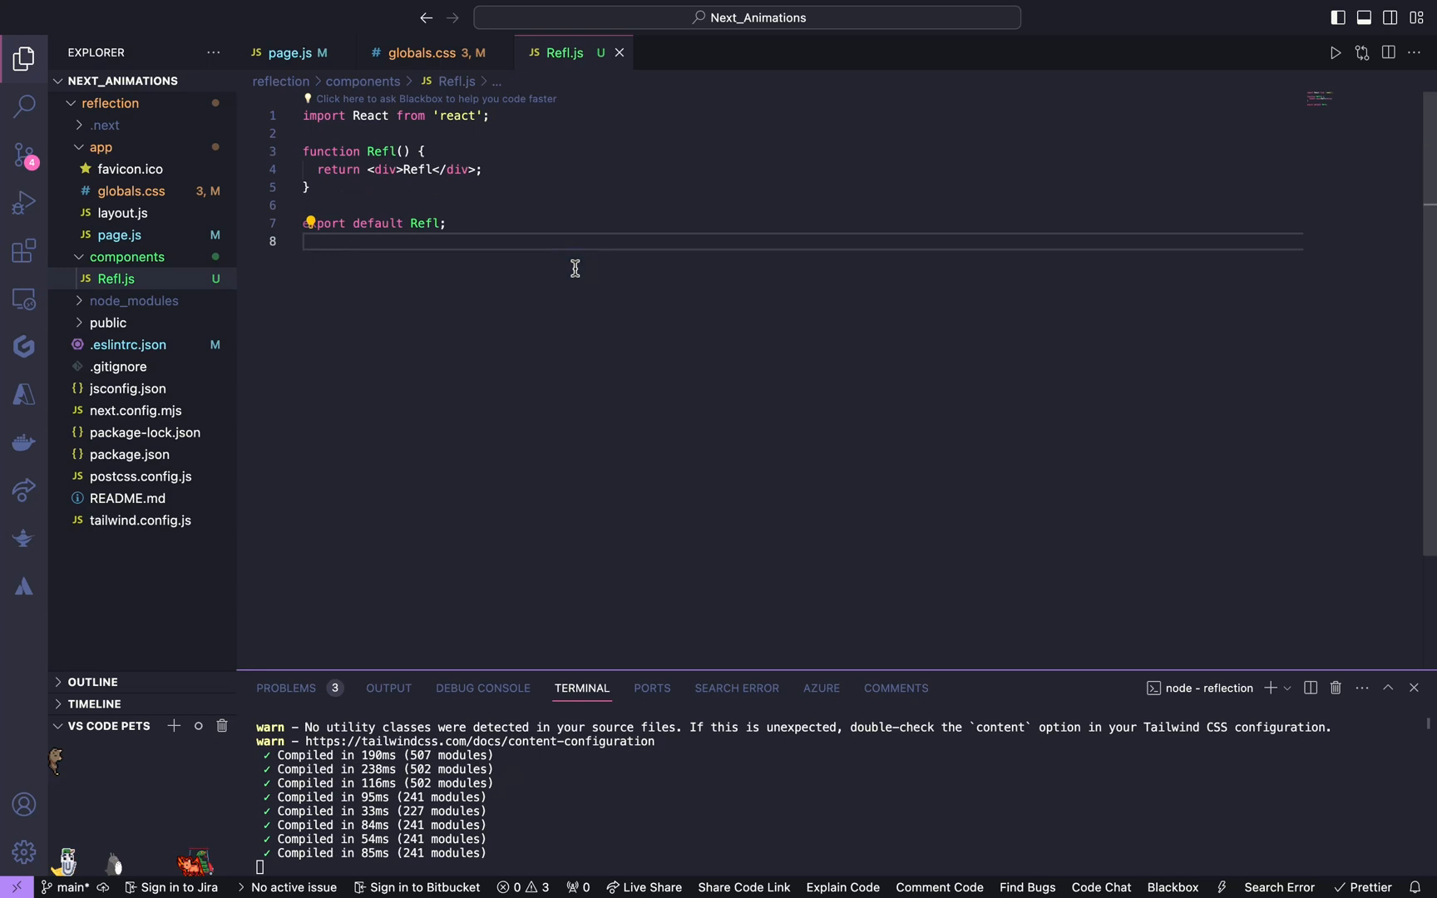
# Step: Import Refl from '@/components/Refl' in page.js and render <Refl /> inside main
pyautogui.click(291, 52)
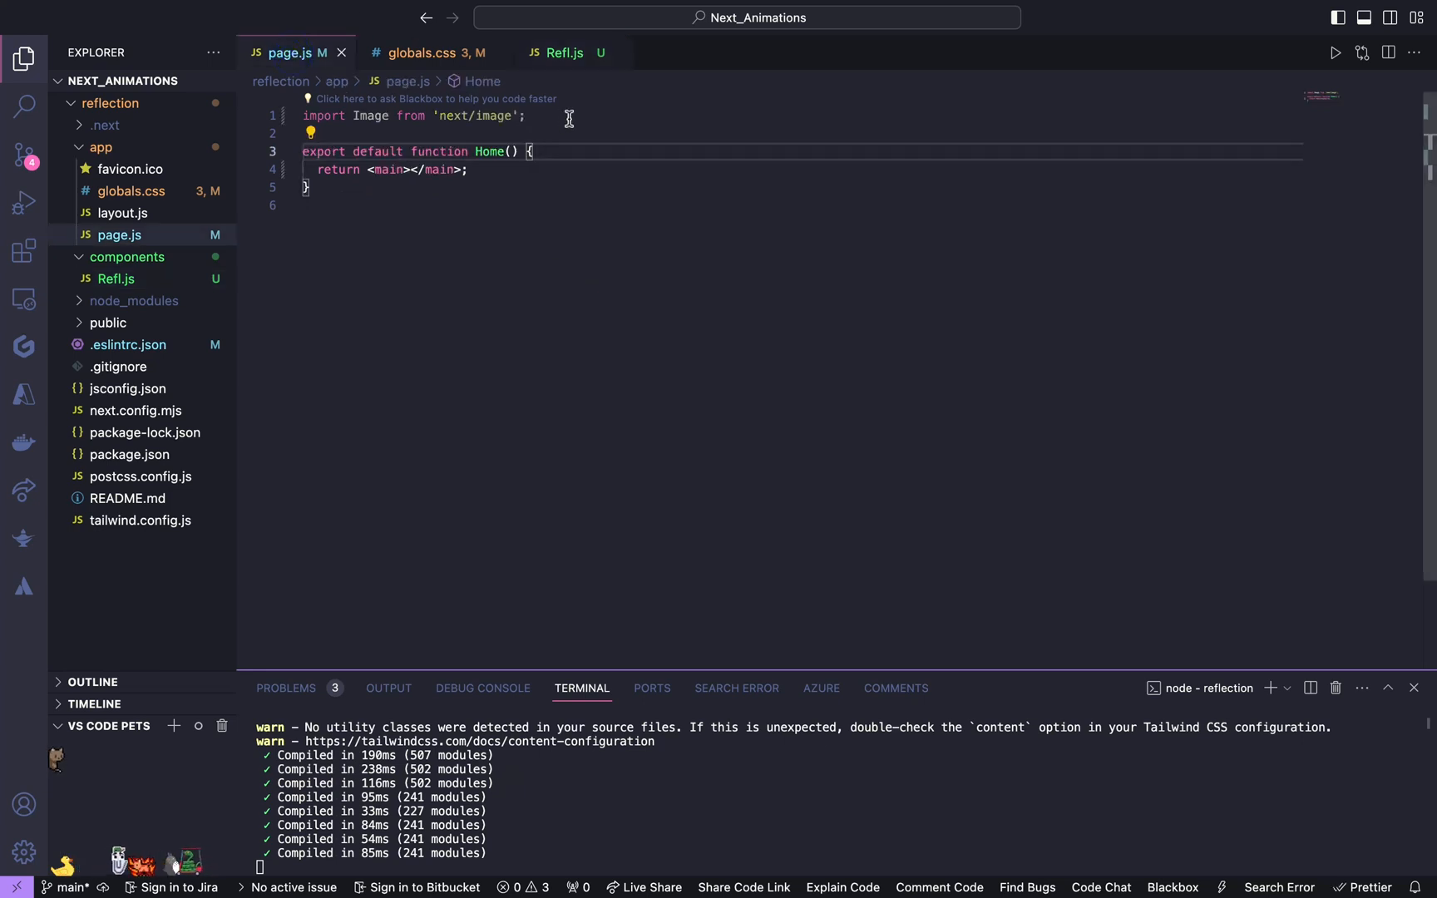
pyautogui.write('import')
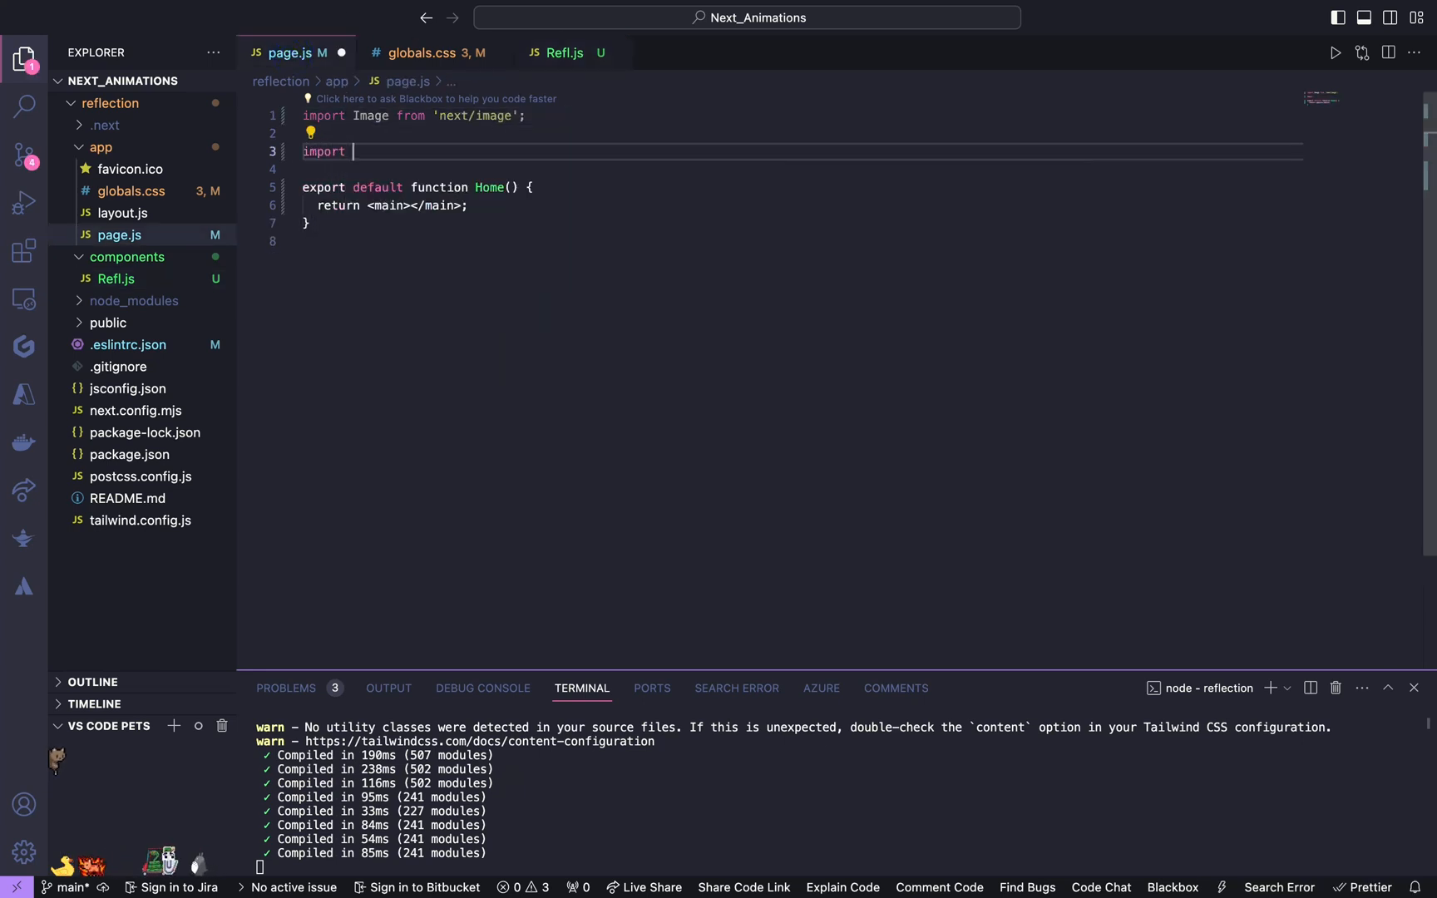
pyautogui.write('Re')
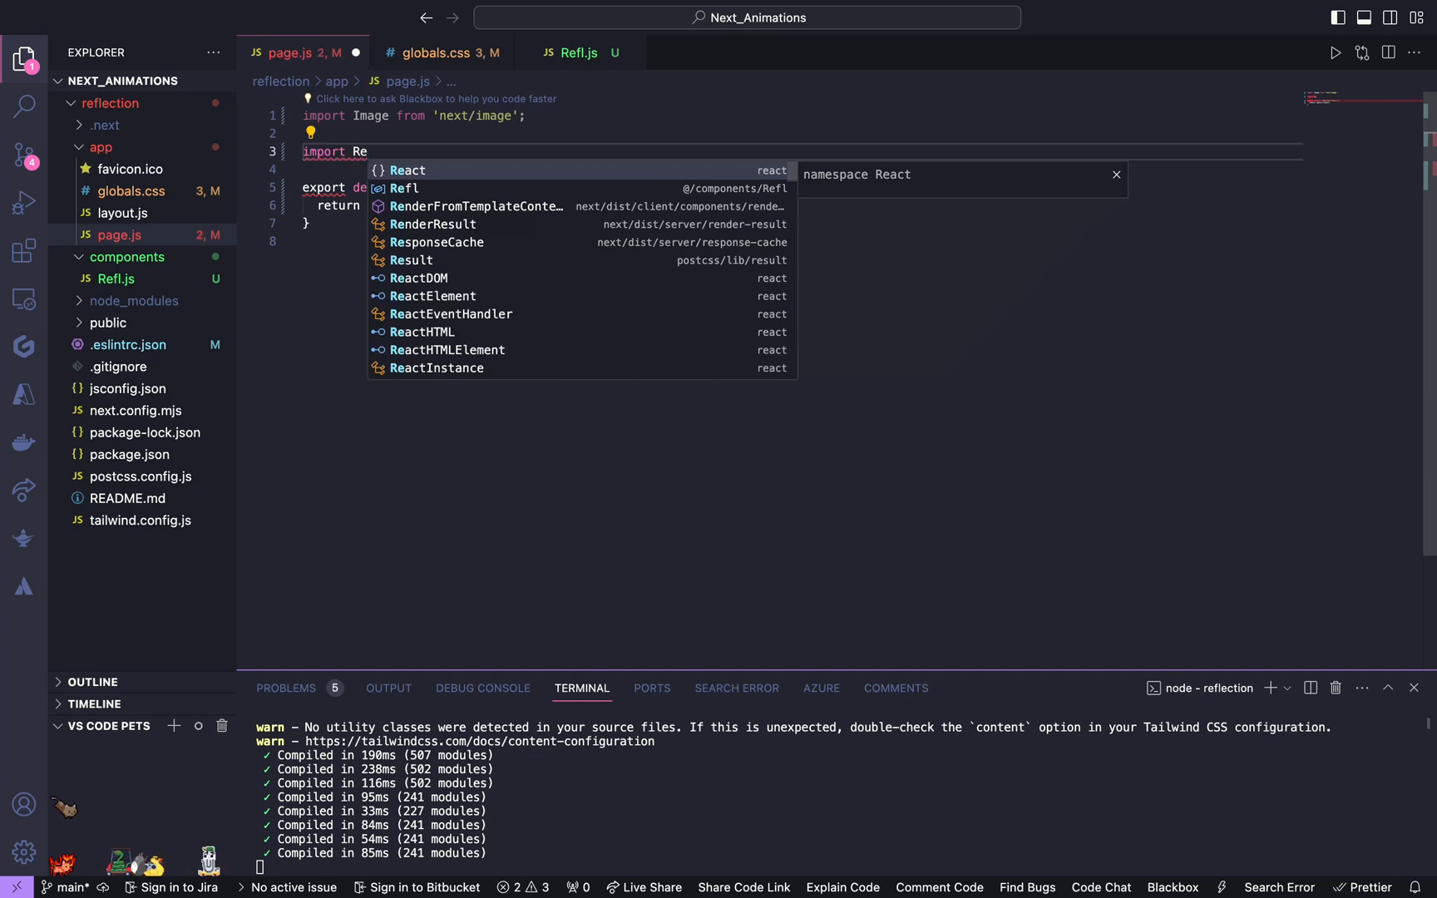
pyautogui.click(400, 188)
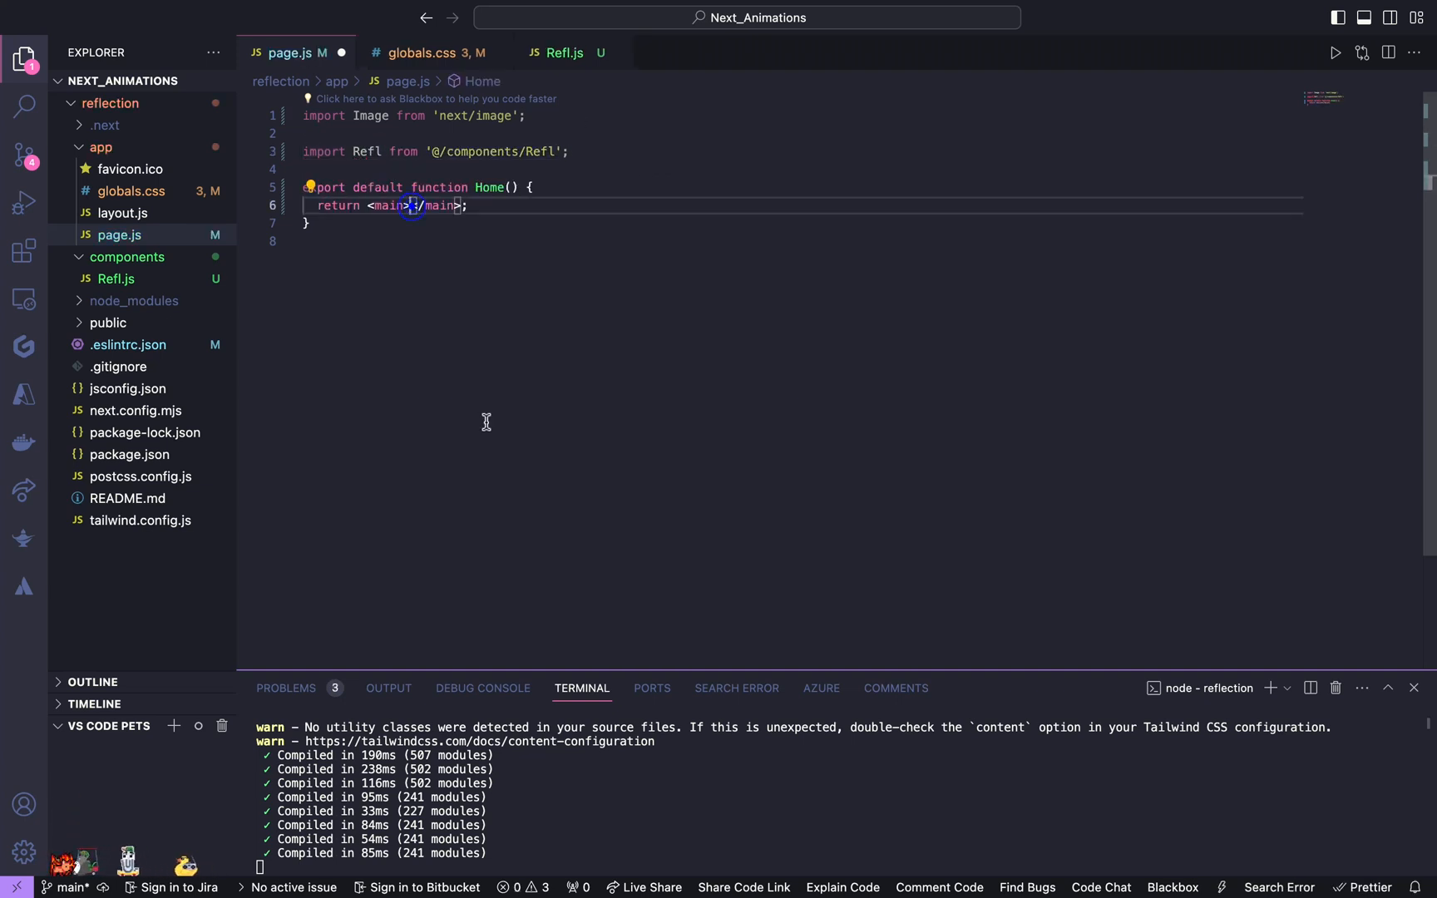
pyautogui.write('<Re')
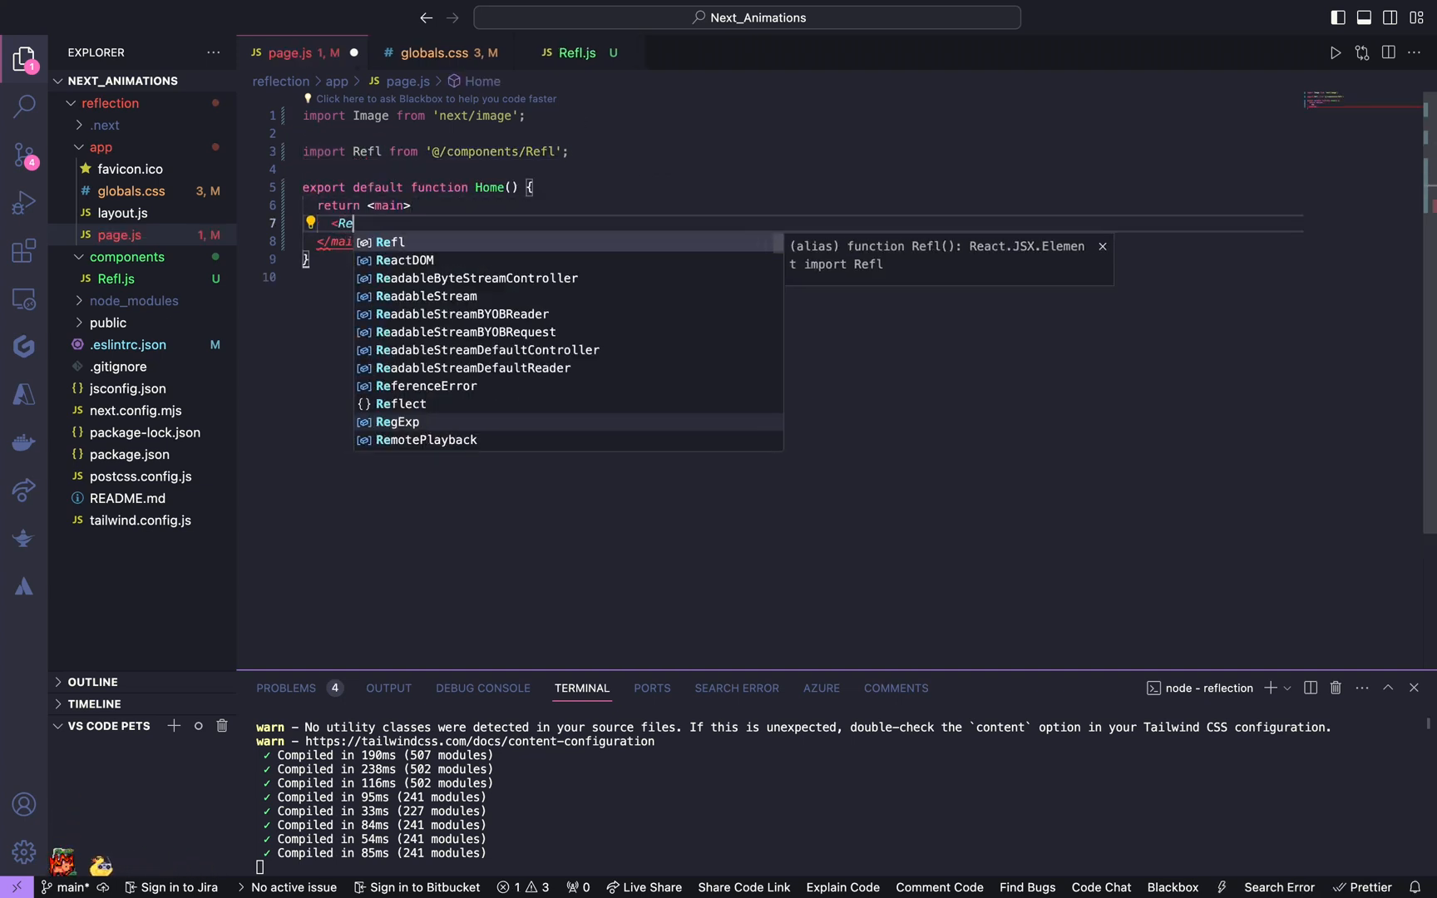
pyautogui.click(389, 241)
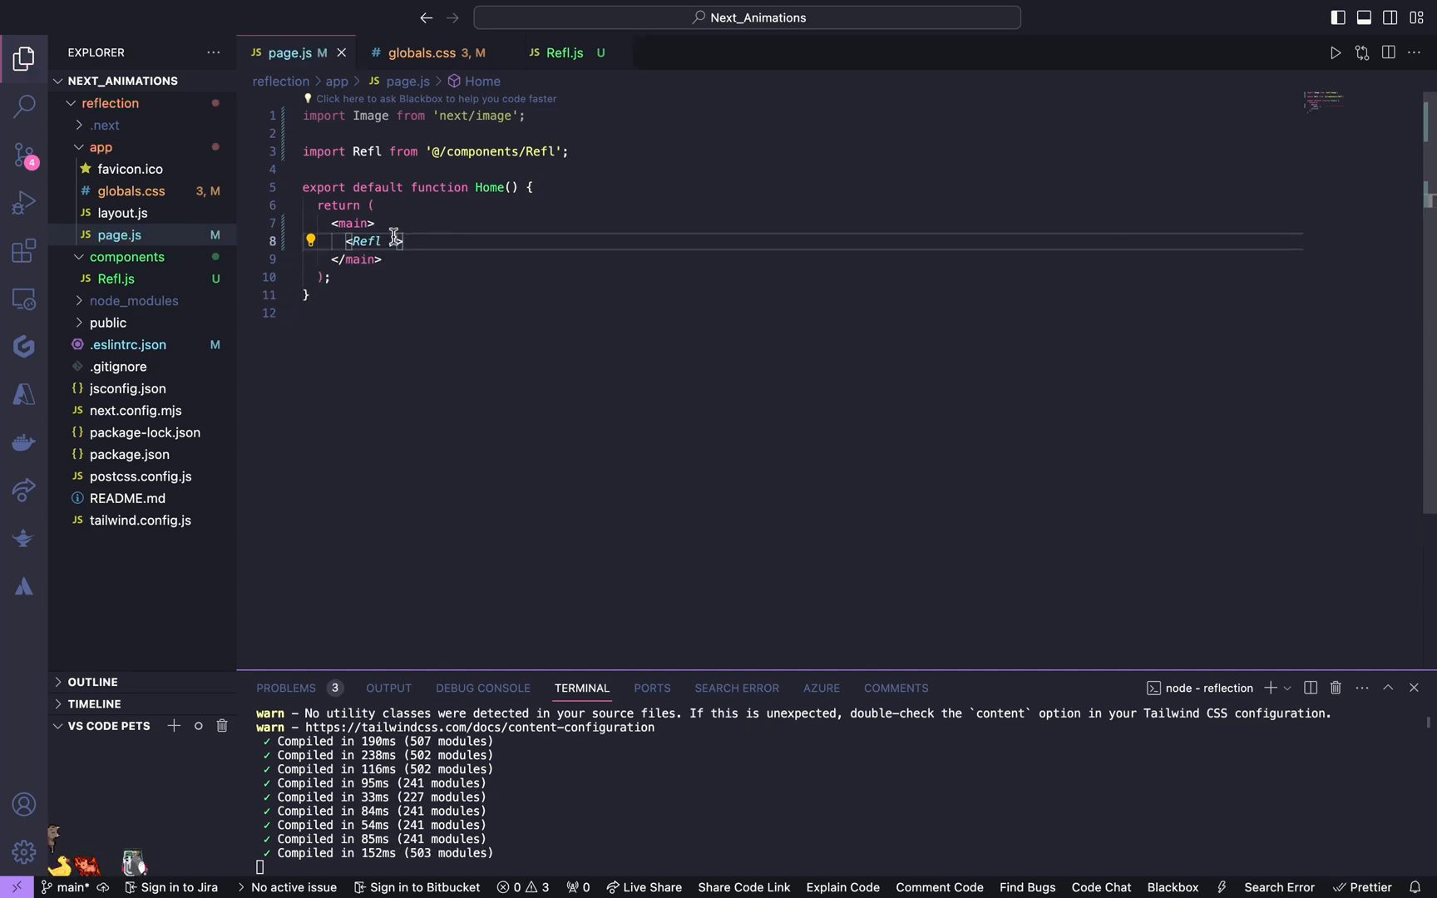
pyautogui.click(556, 52)
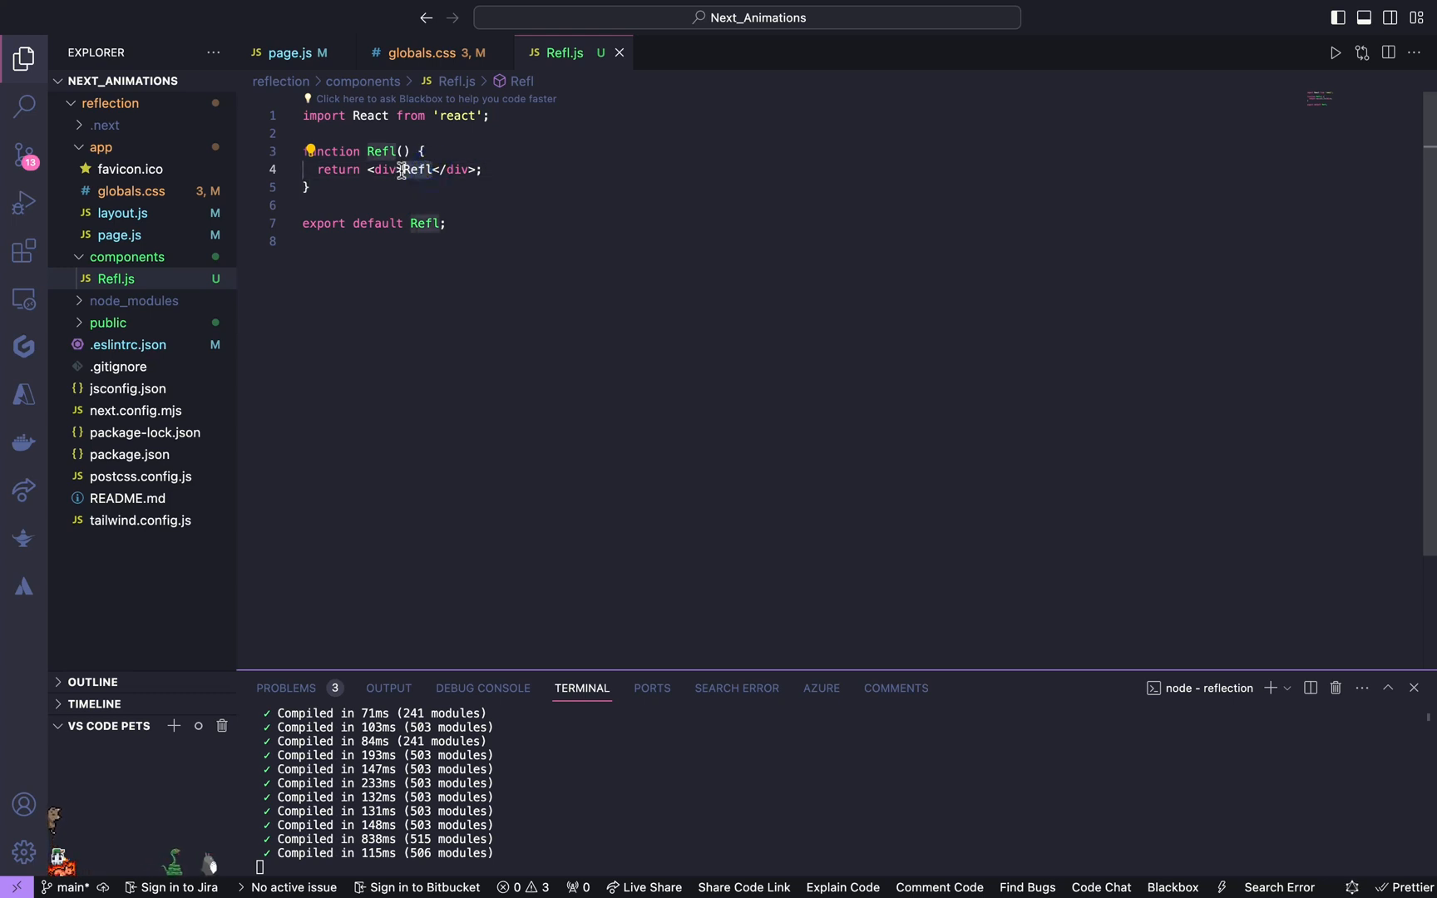
# Step: Wrap the Refl return in a div containing a MainContent placeholder block
pyautogui.write('<div>')
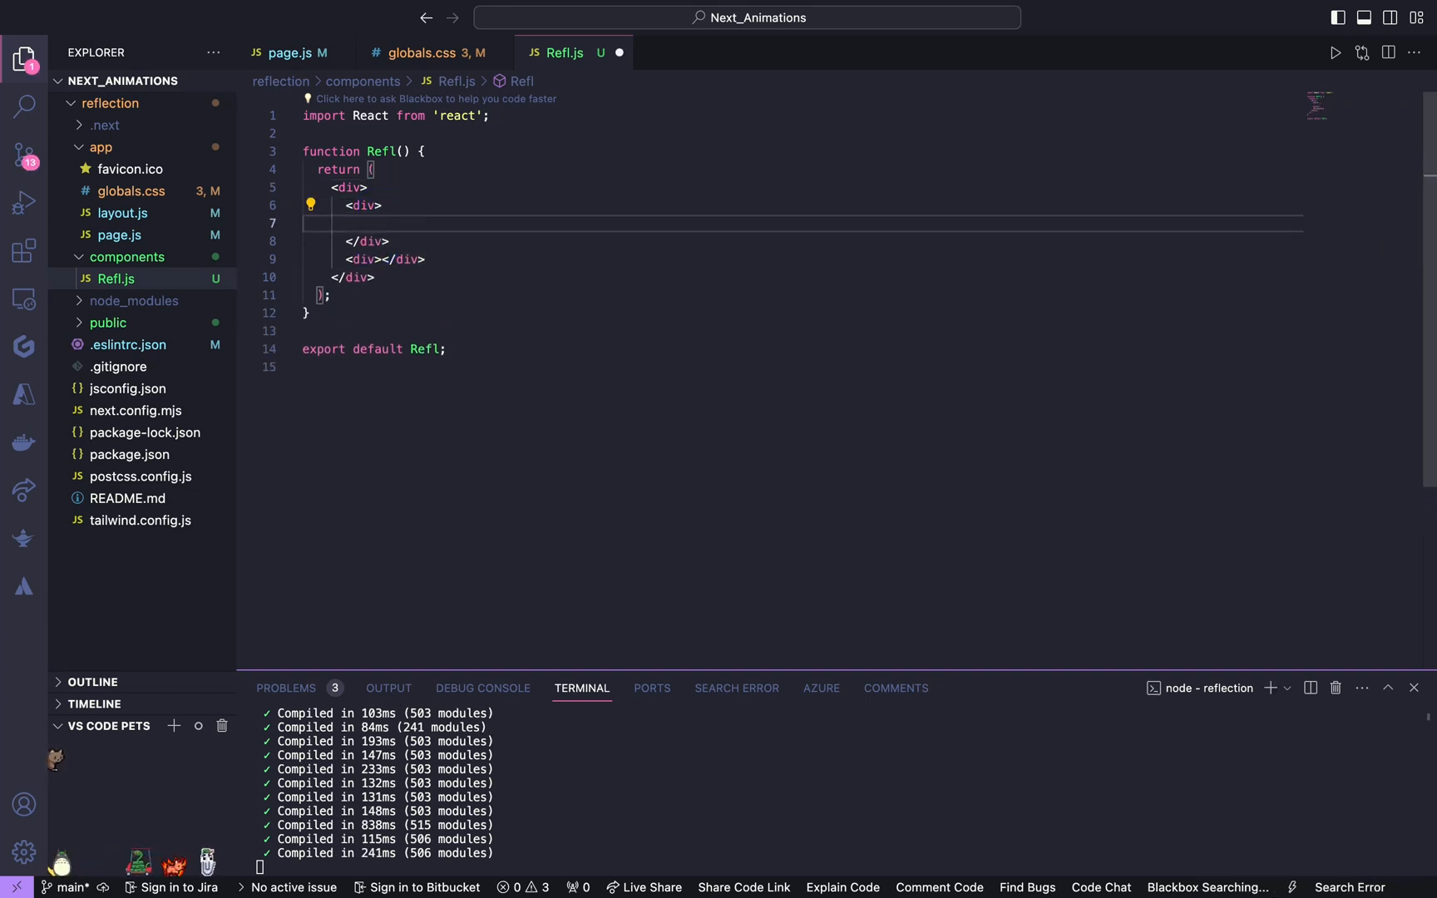
pyautogui.write('MainC')
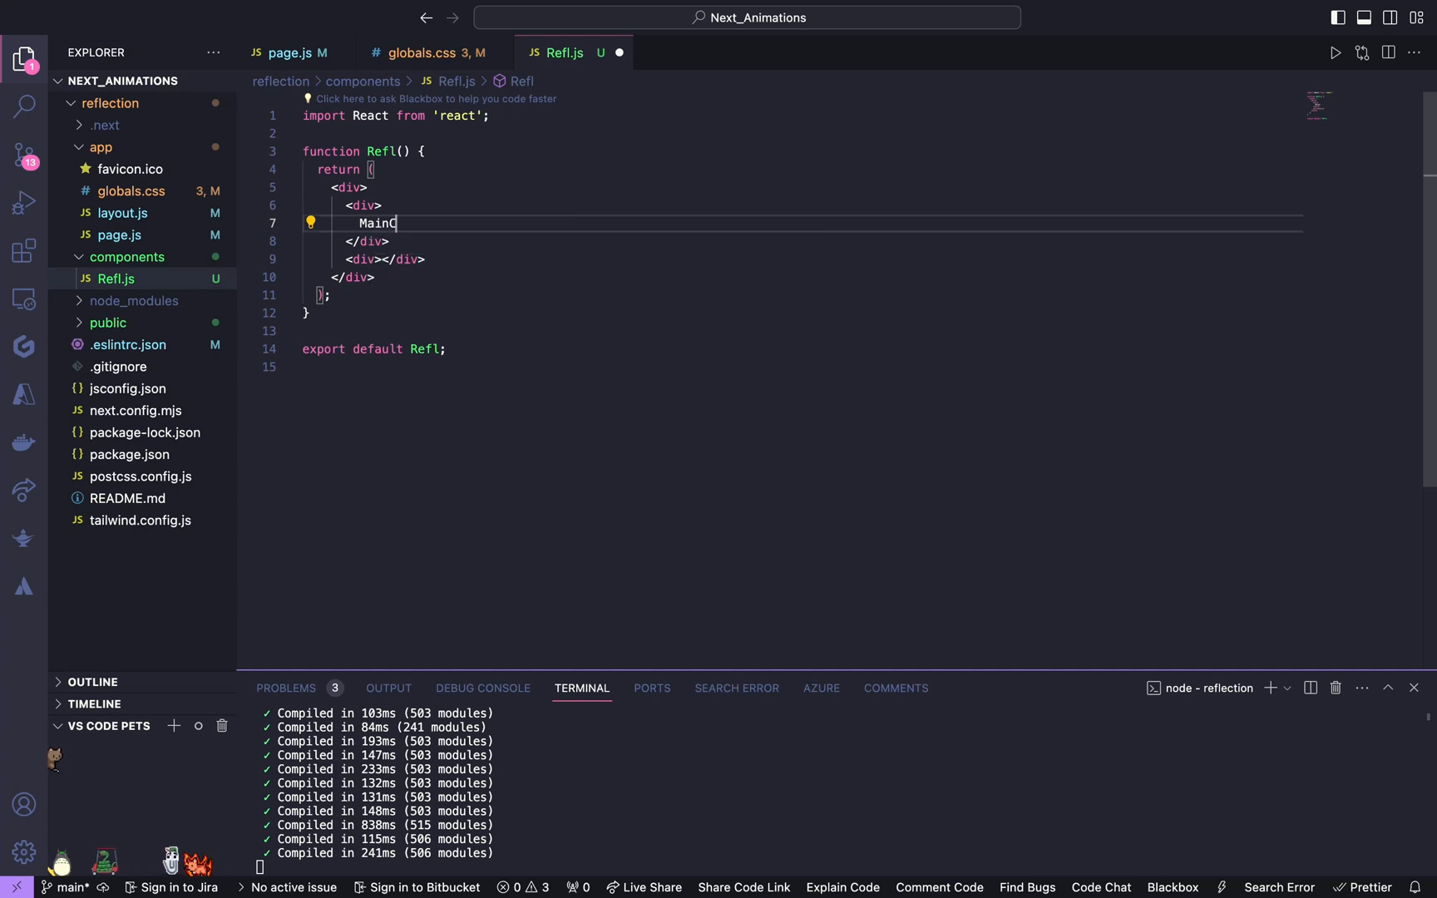
pyautogui.write('on')
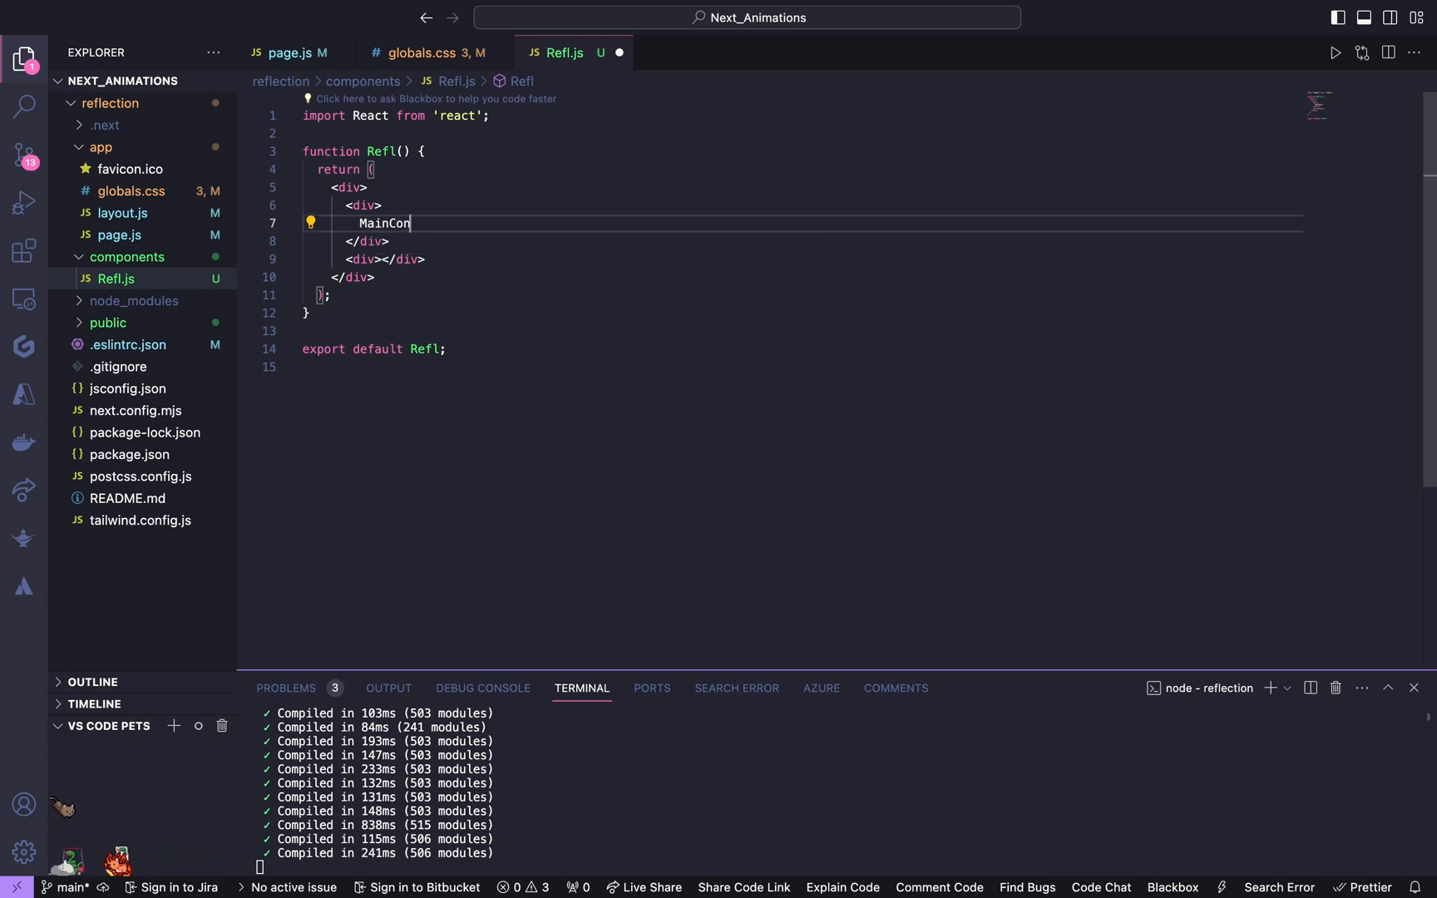
pyautogui.write('tent */}')
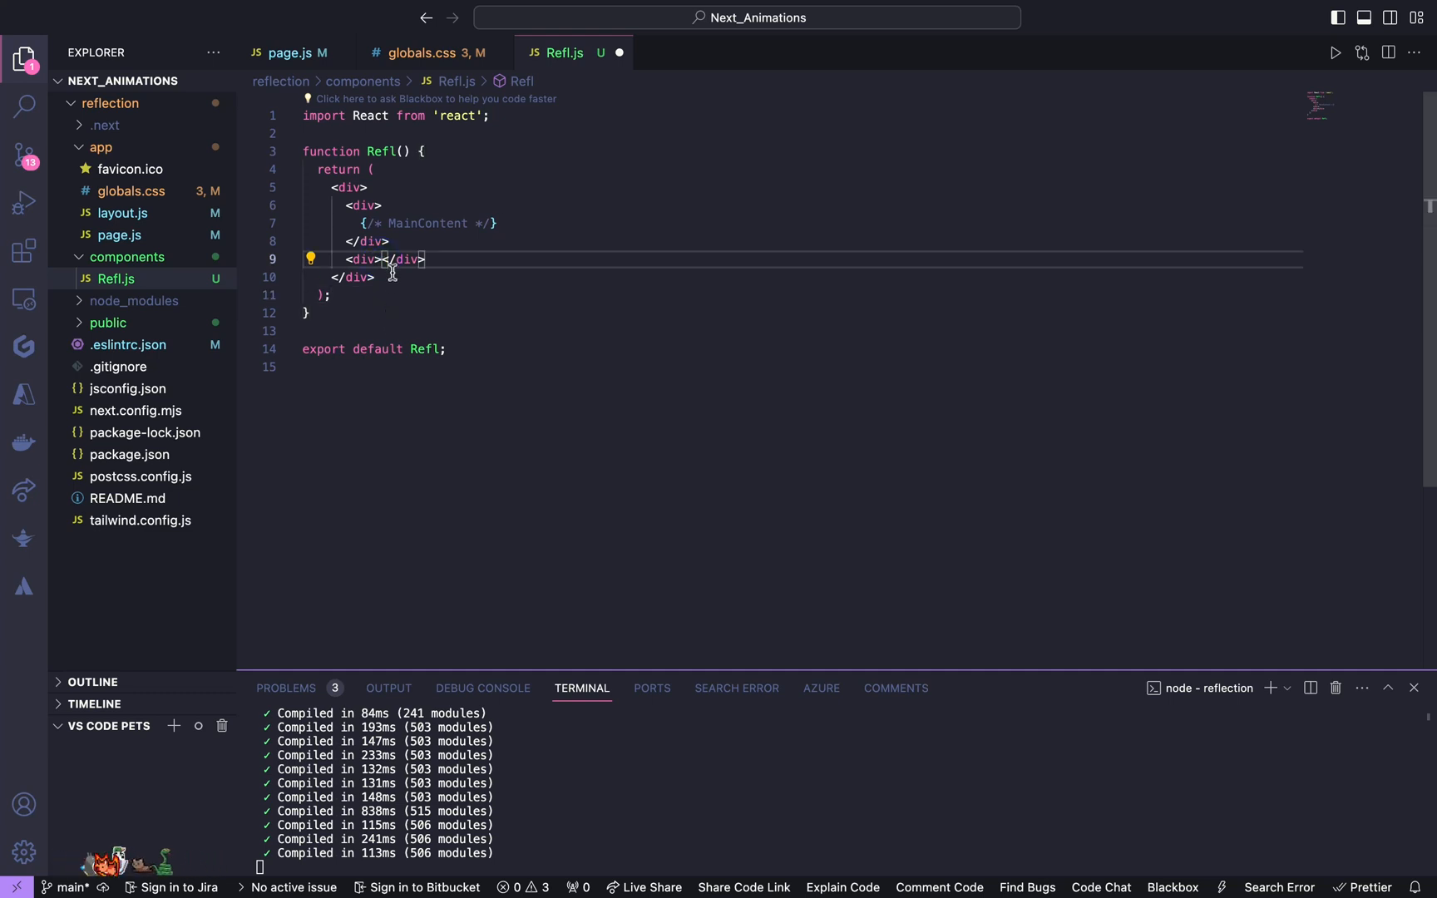
# Step: Add a nested div holding a Ref Content placeholder block
pyautogui.write('<div')
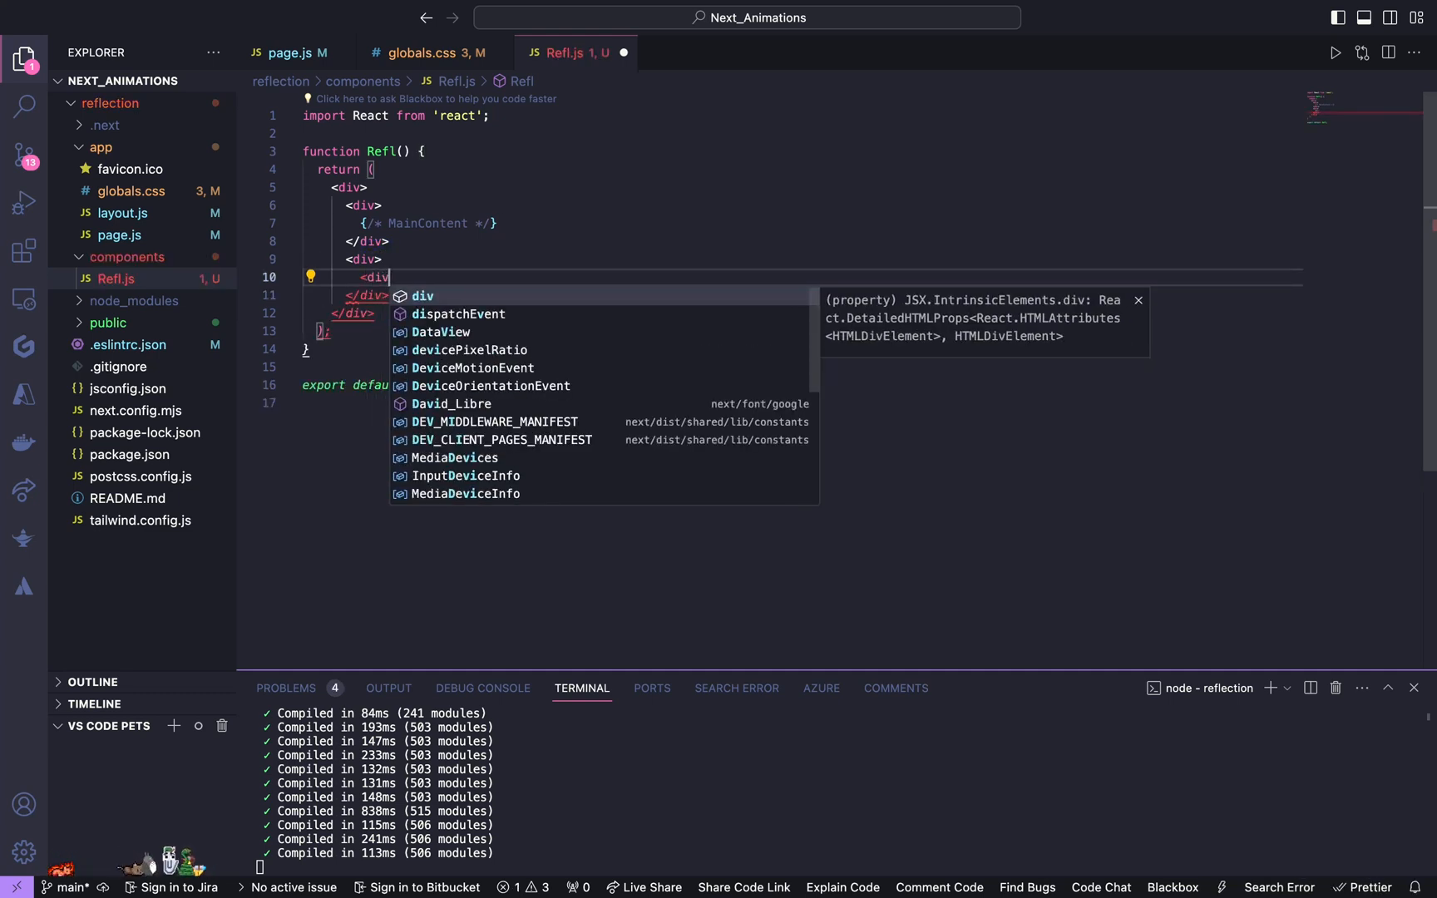
pyautogui.press('Enter')
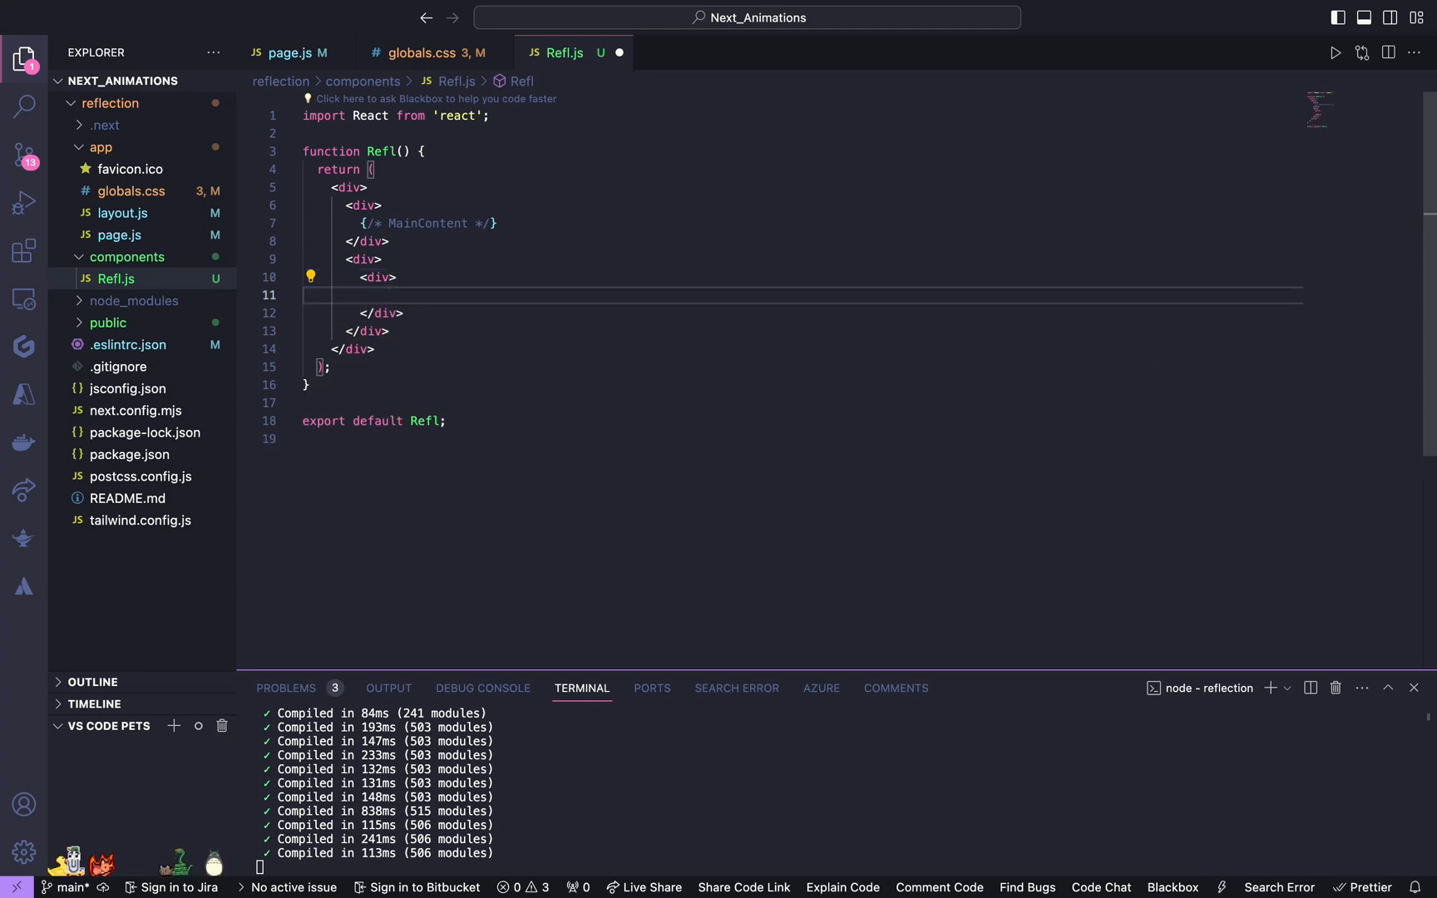
pyautogui.write('Ref')
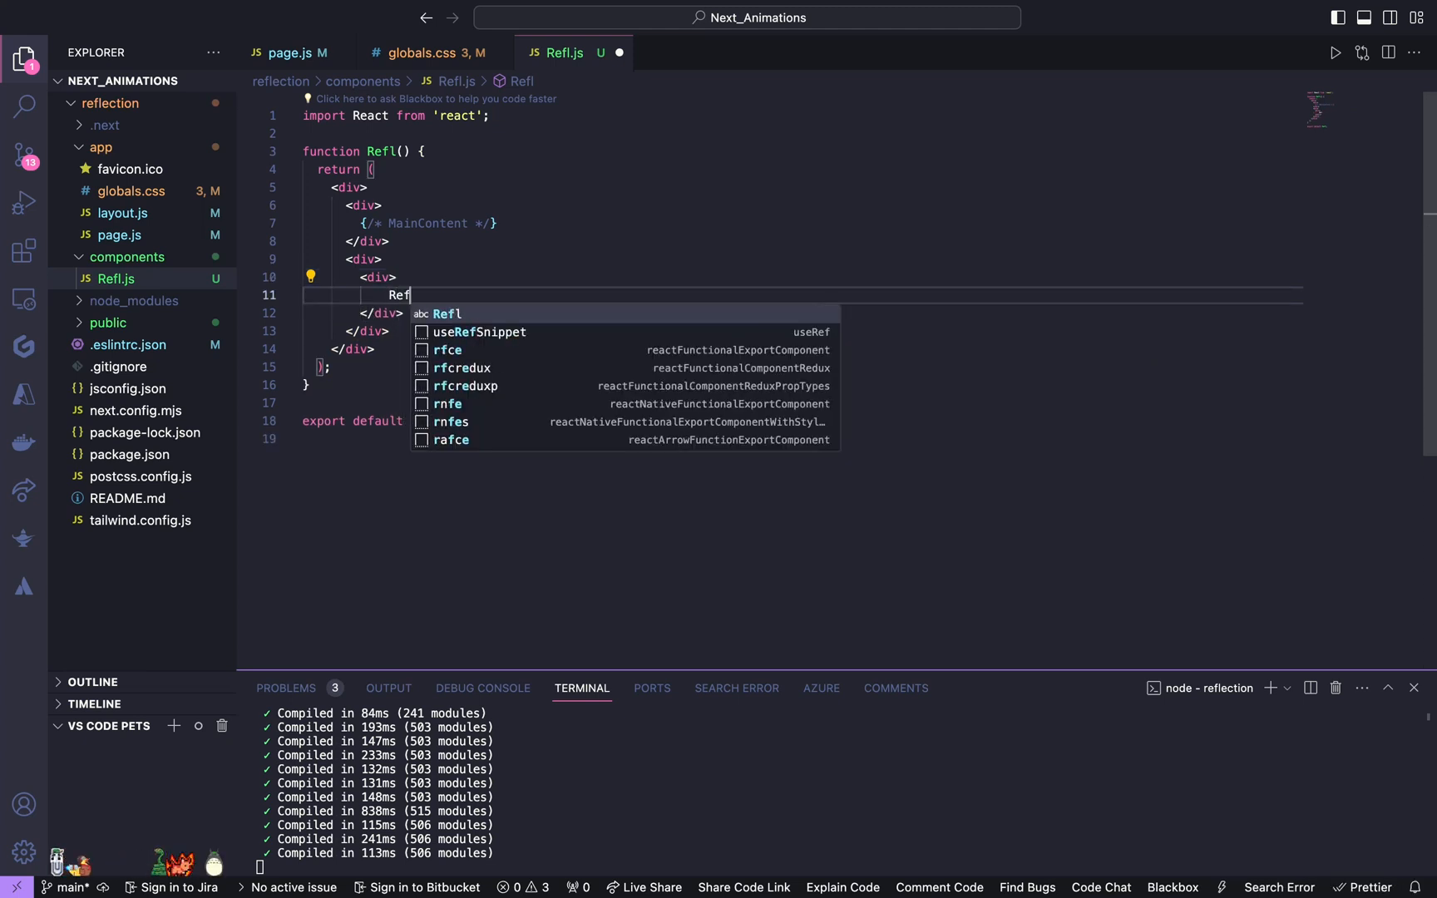
pyautogui.write('Conte')
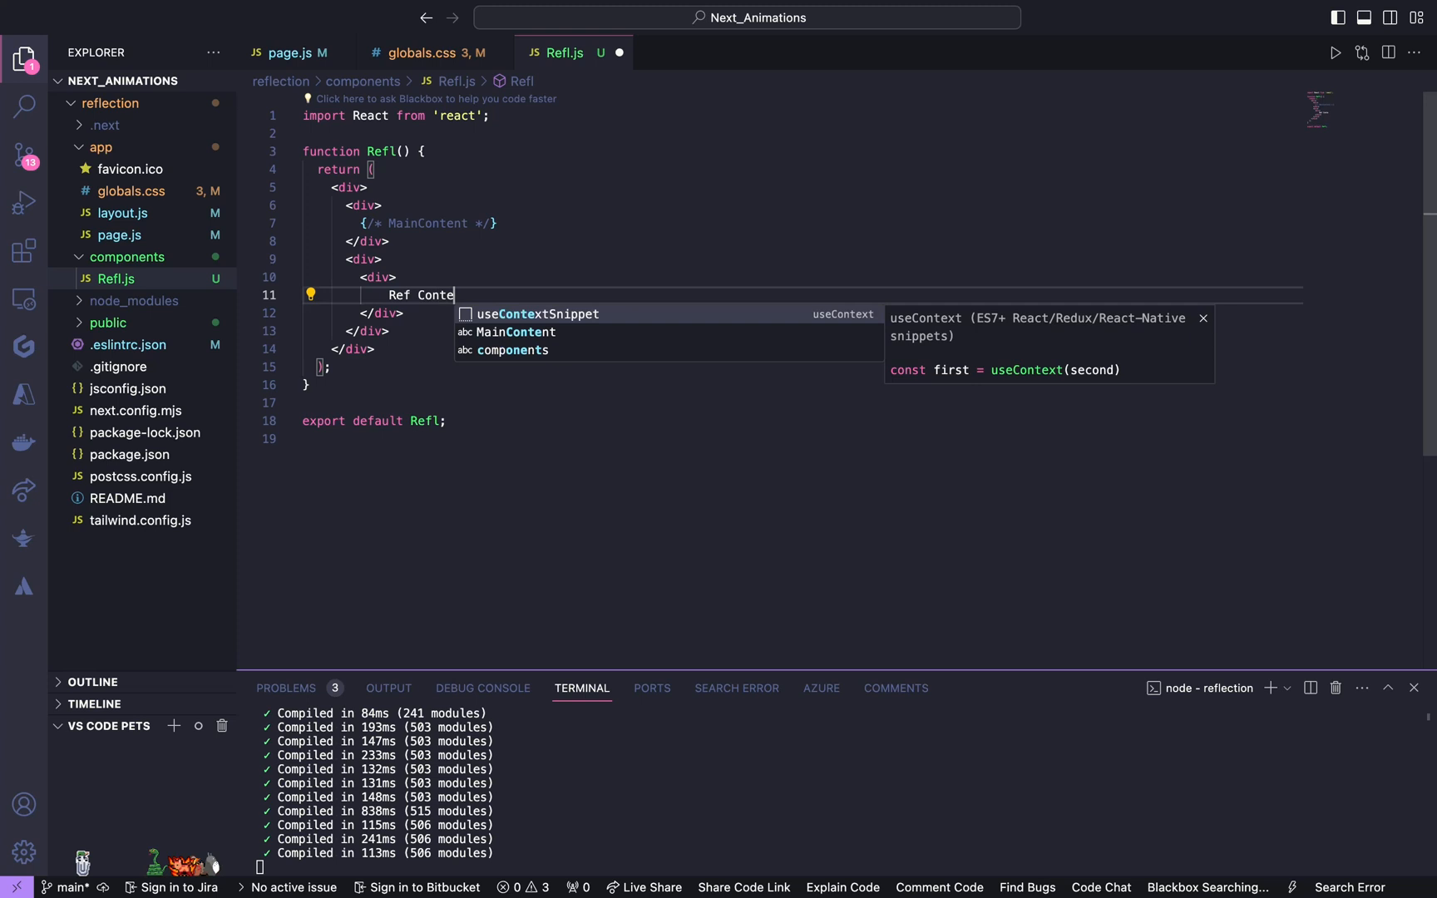
pyautogui.write('nt */}')
pyautogui.click(801, 204)
pyautogui.write(' className="')
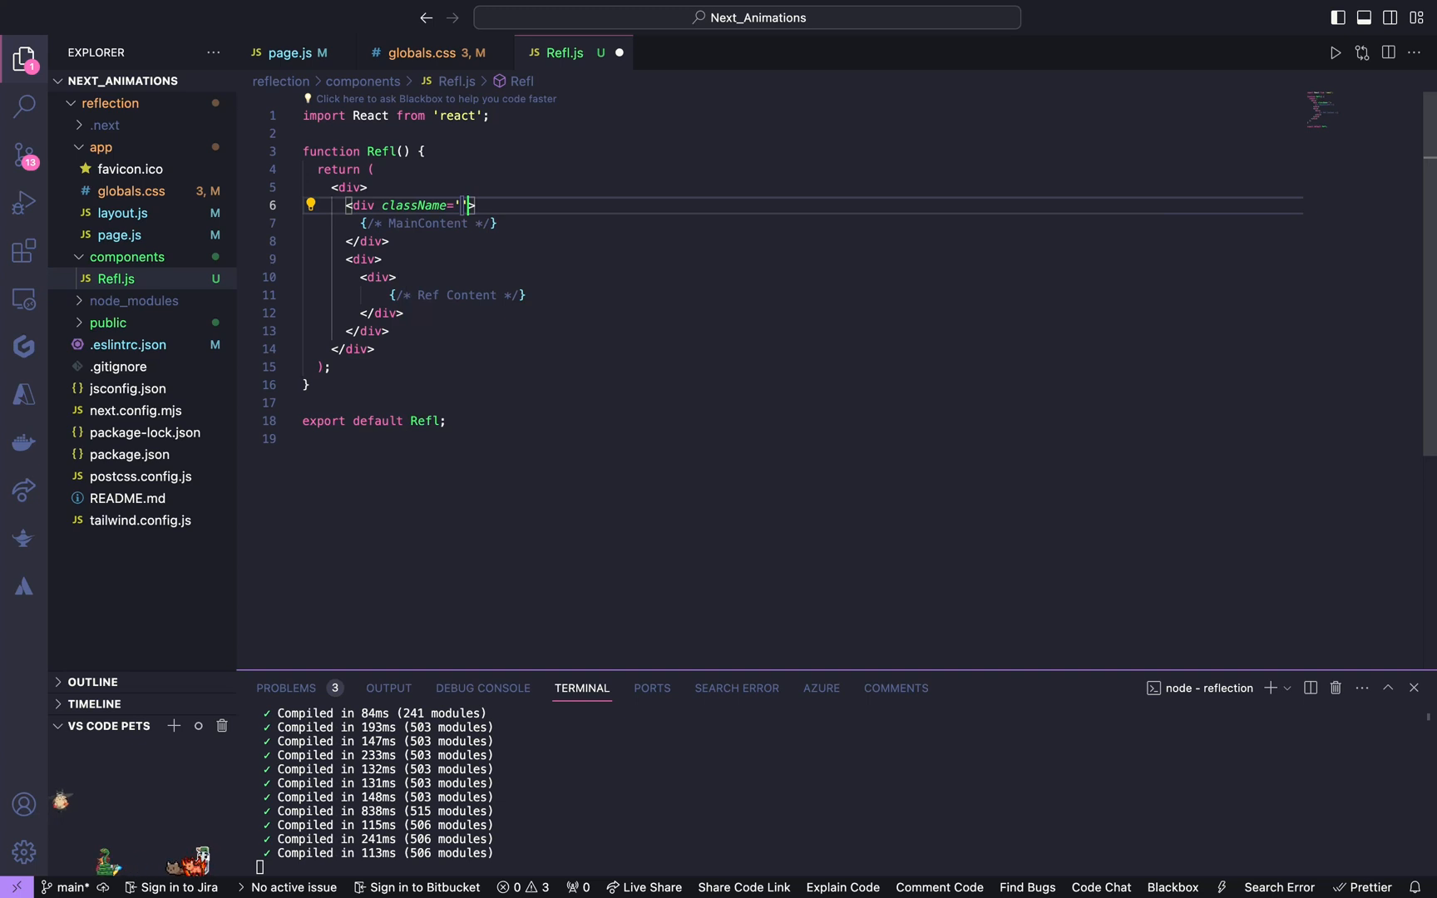
# Step: Make the MainContent div a grid of two repeated 500px columns with 15vw gaps
pyautogui.write('grid')
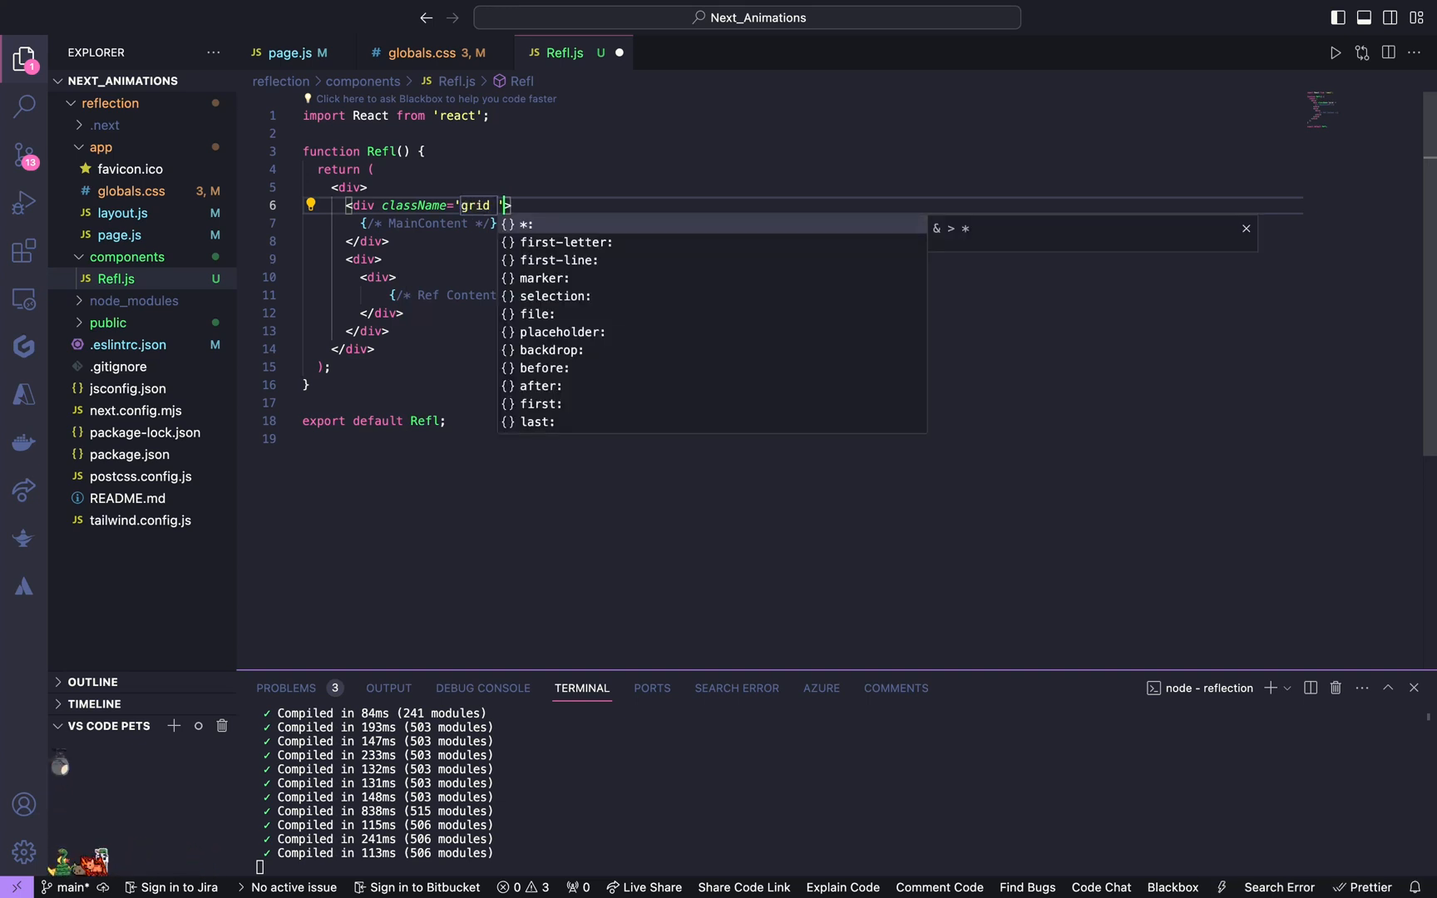
pyautogui.write('grid-cols-[')
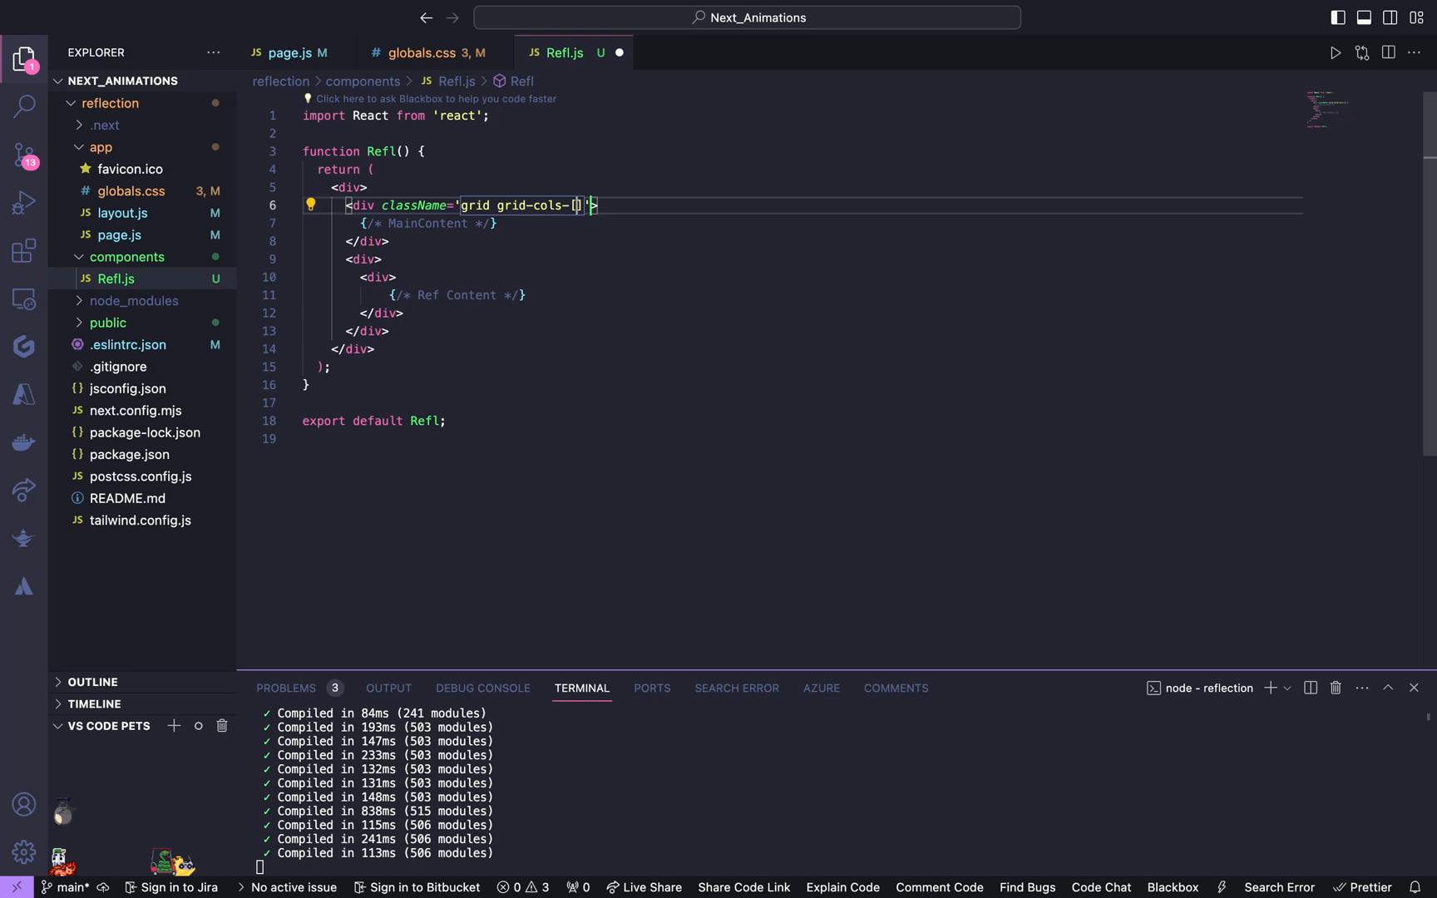
pyautogui.write('repeat(2,500')
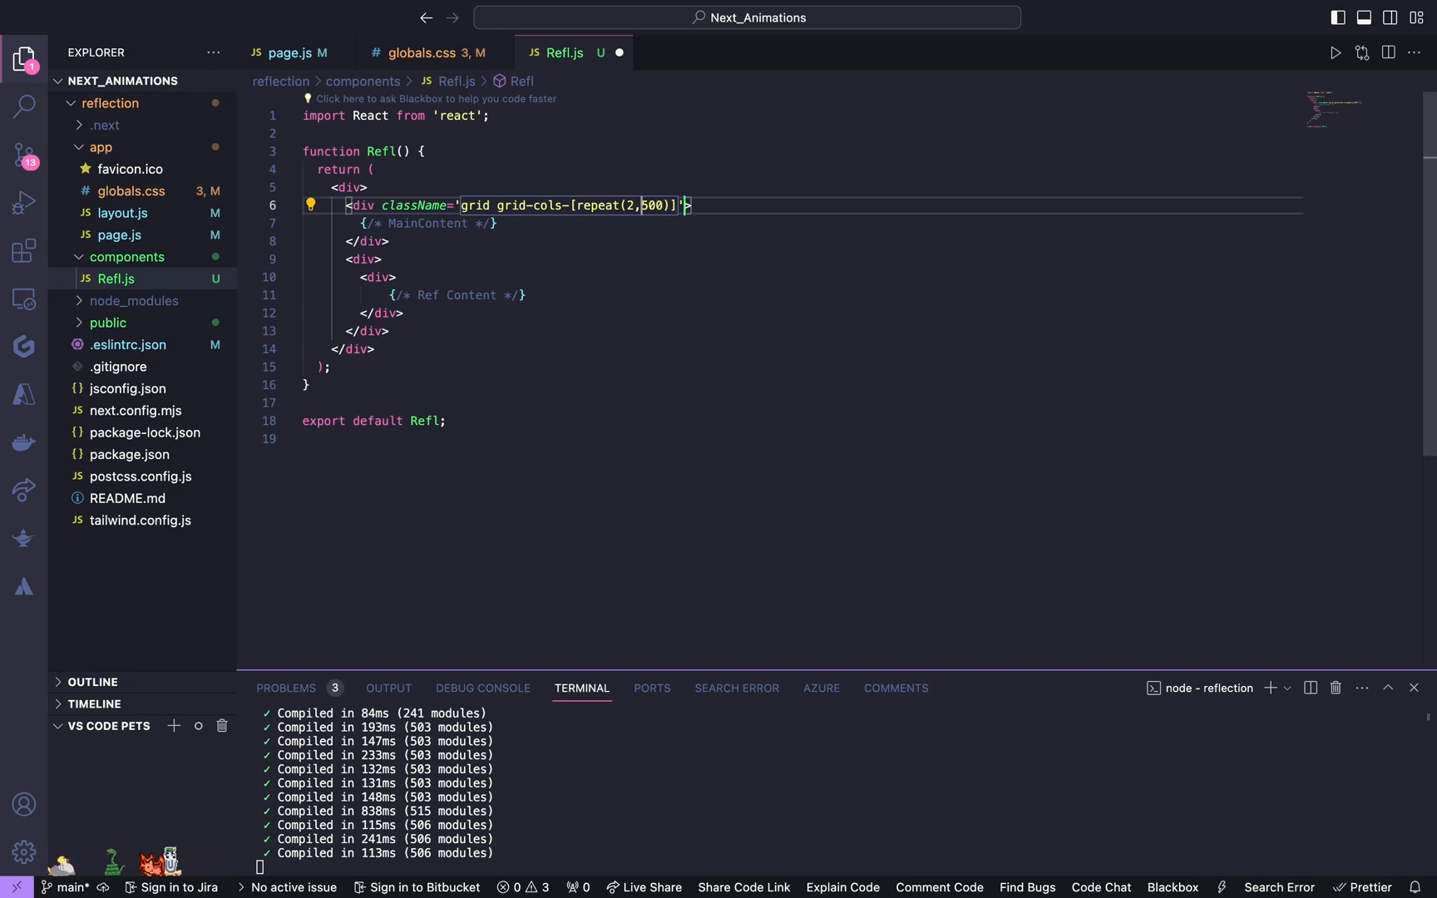
pyautogui.write('_')
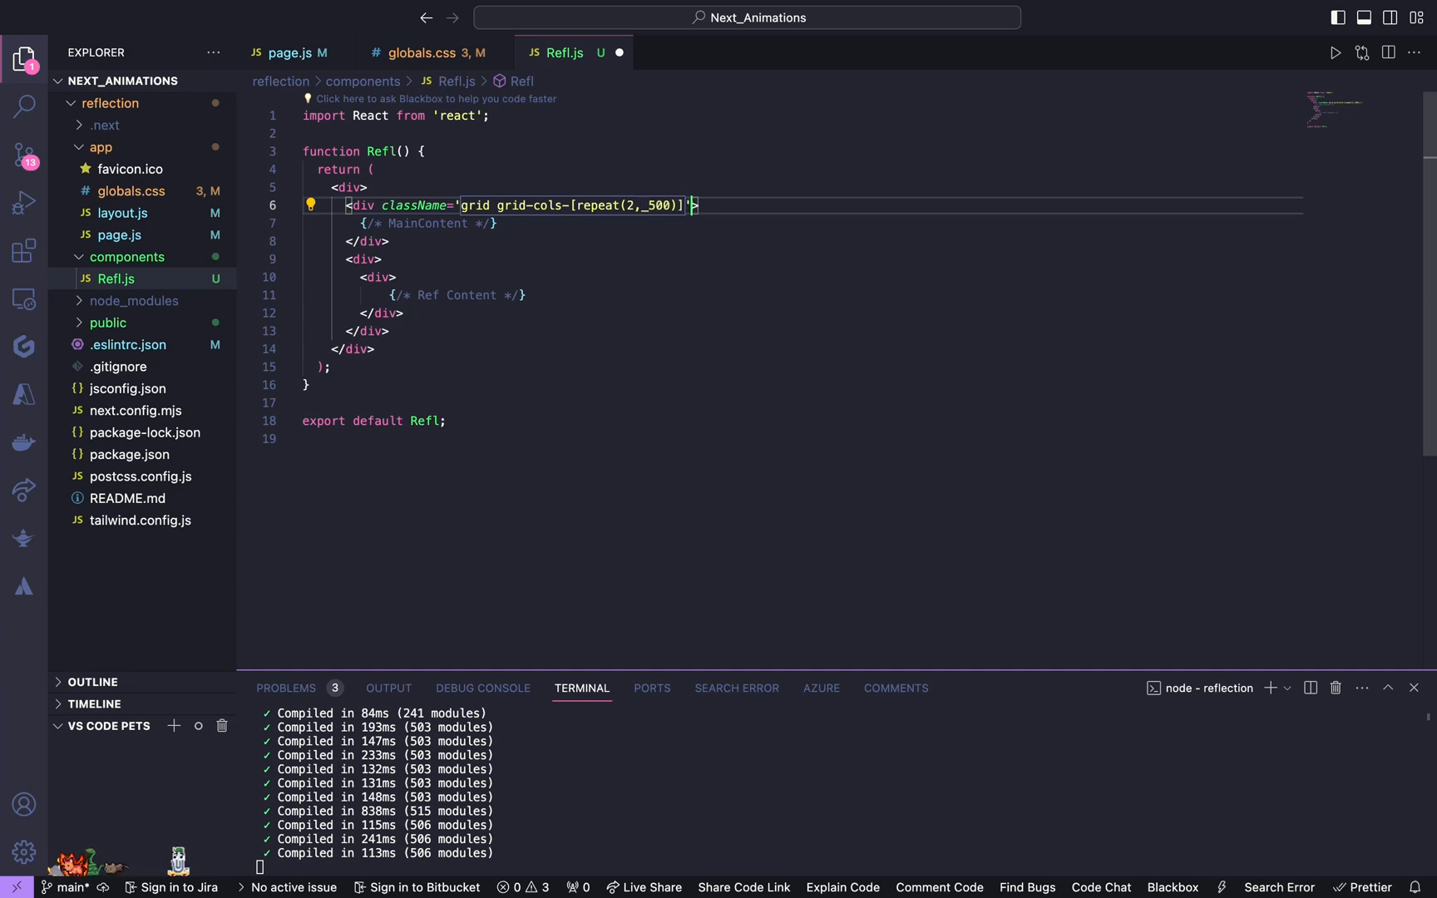
pyautogui.write('gap-x-[]"')
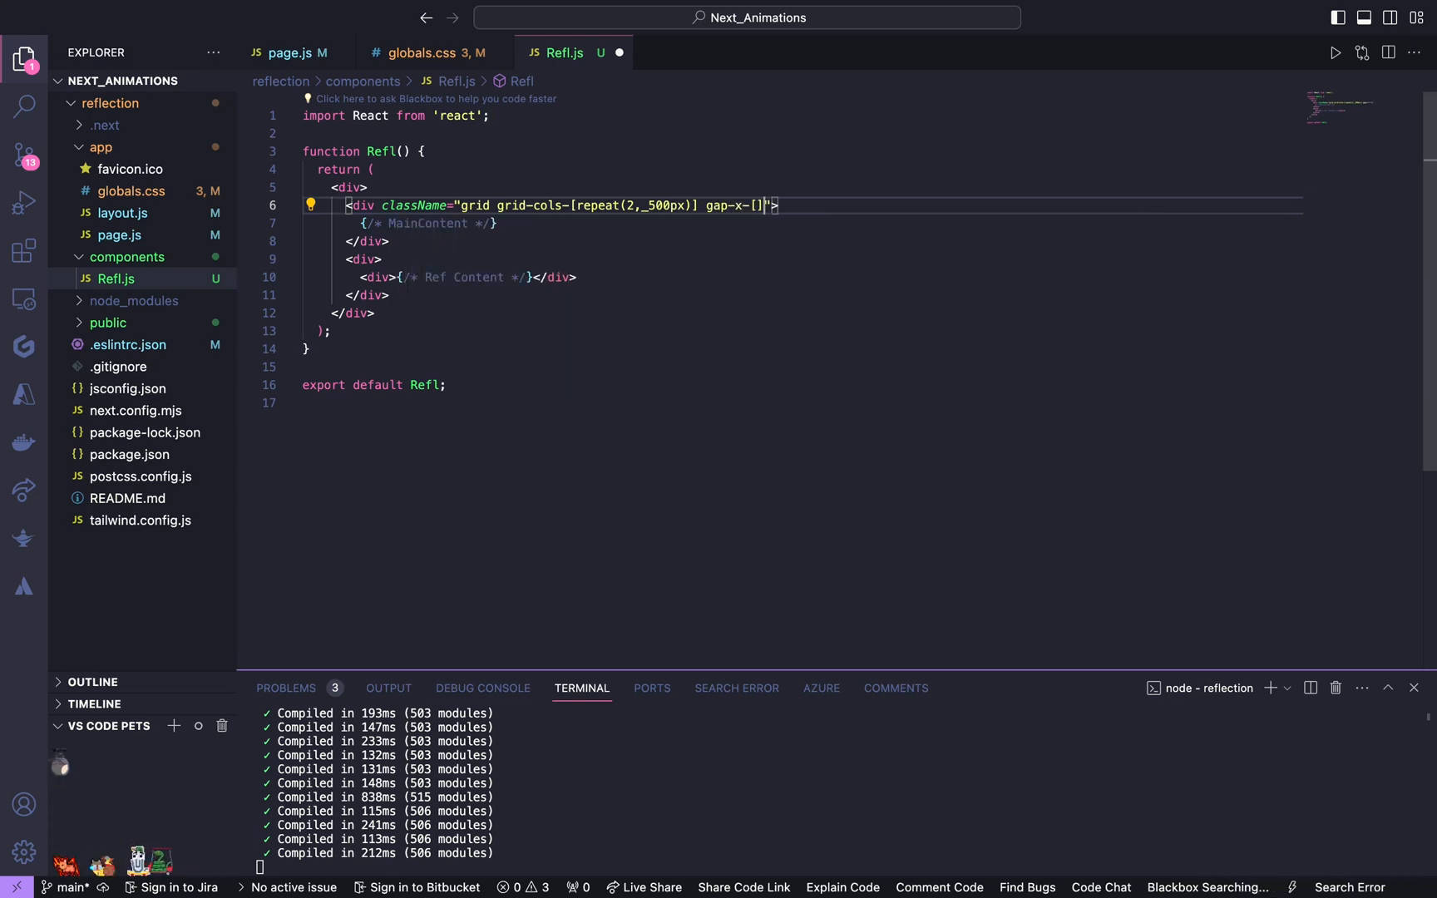
pyautogui.write('15')
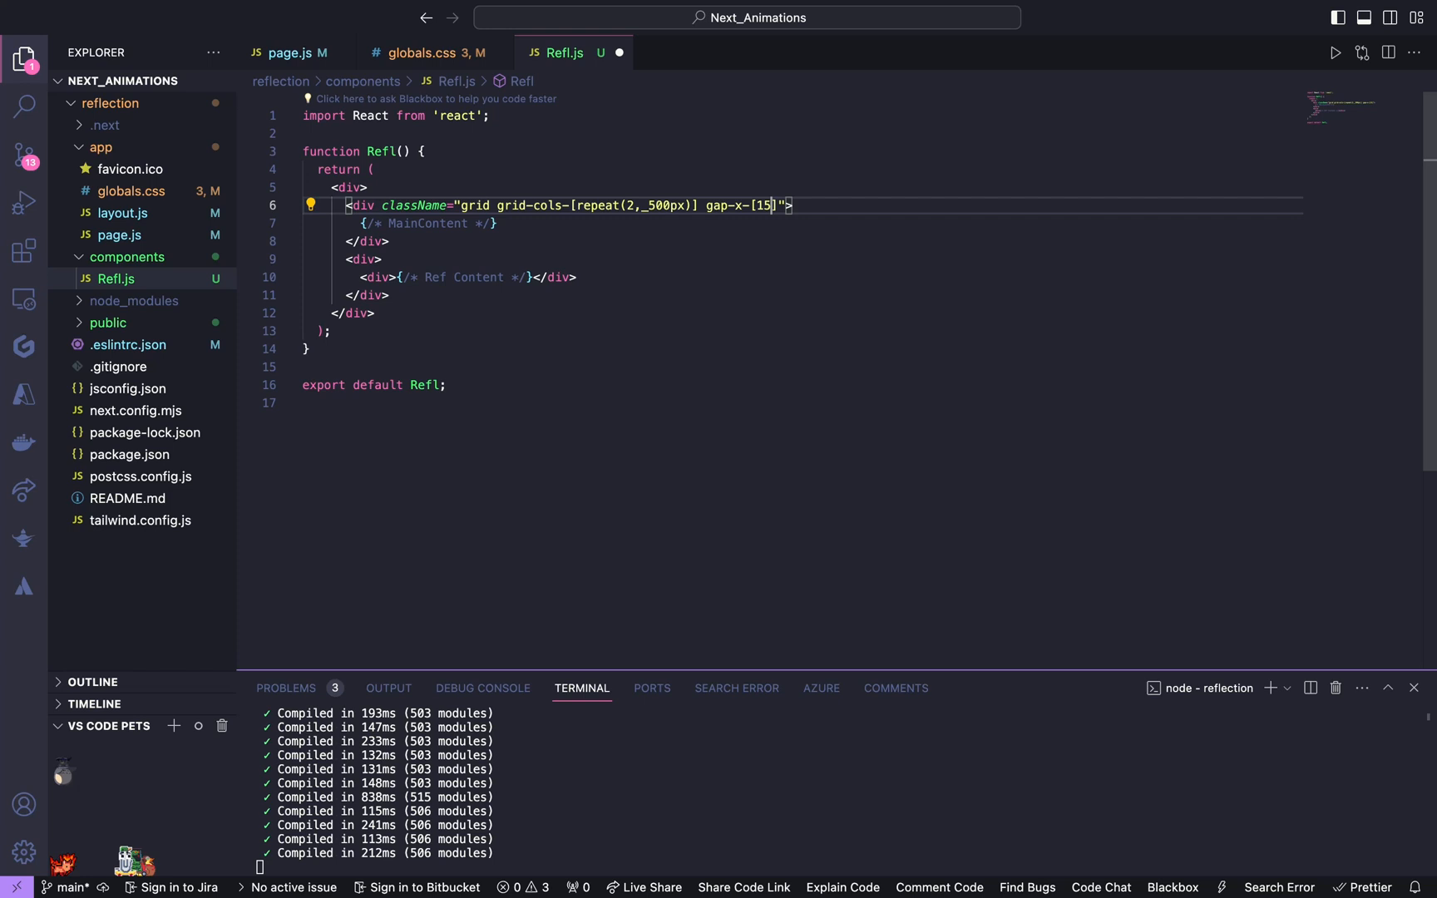
pyautogui.write('vw]')
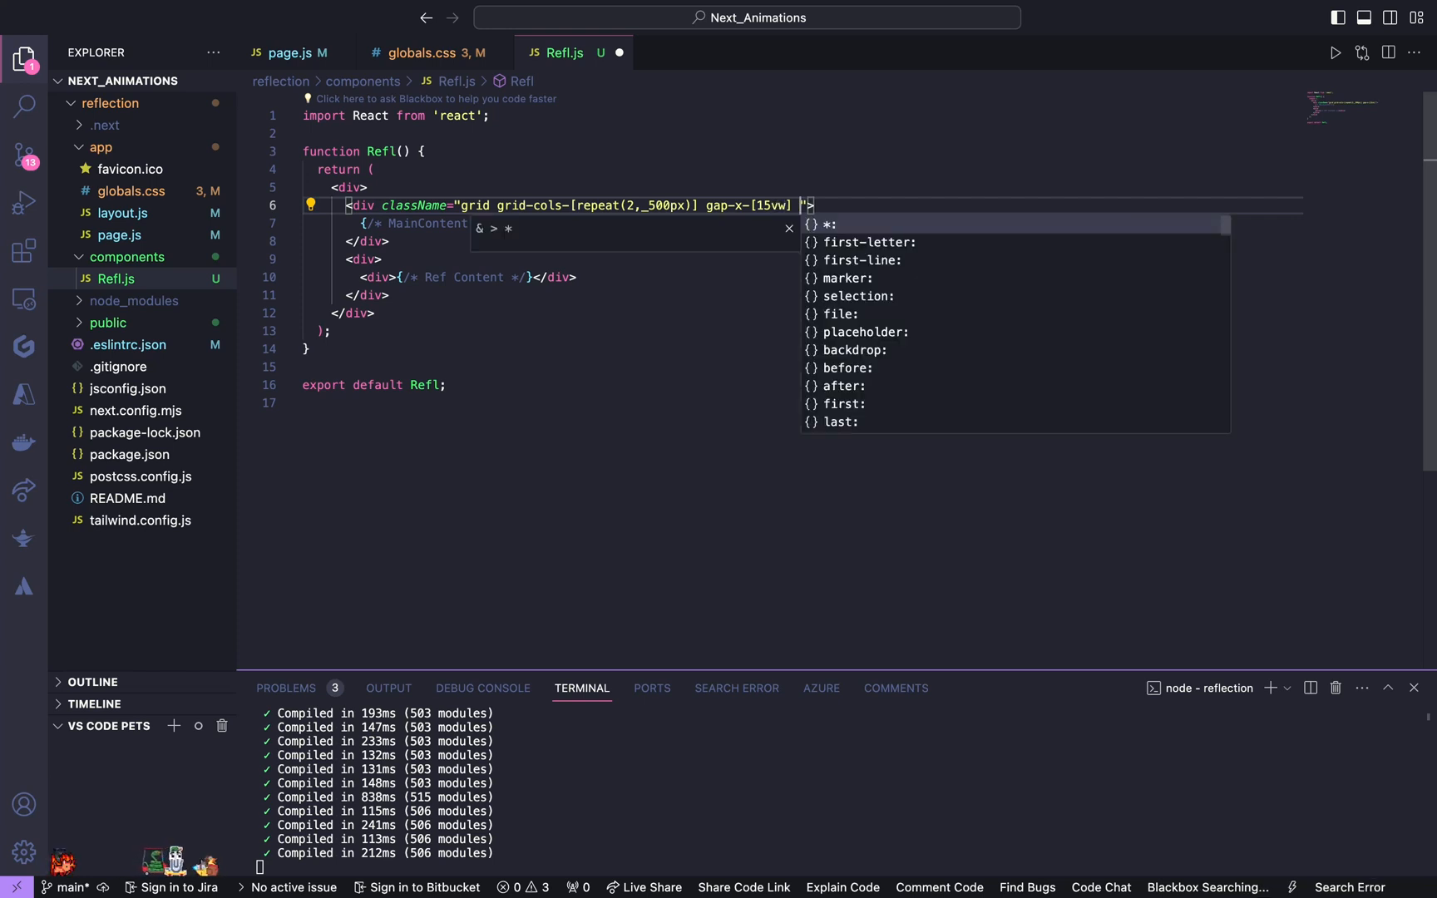
pyautogui.write('gap-y-[10vh]')
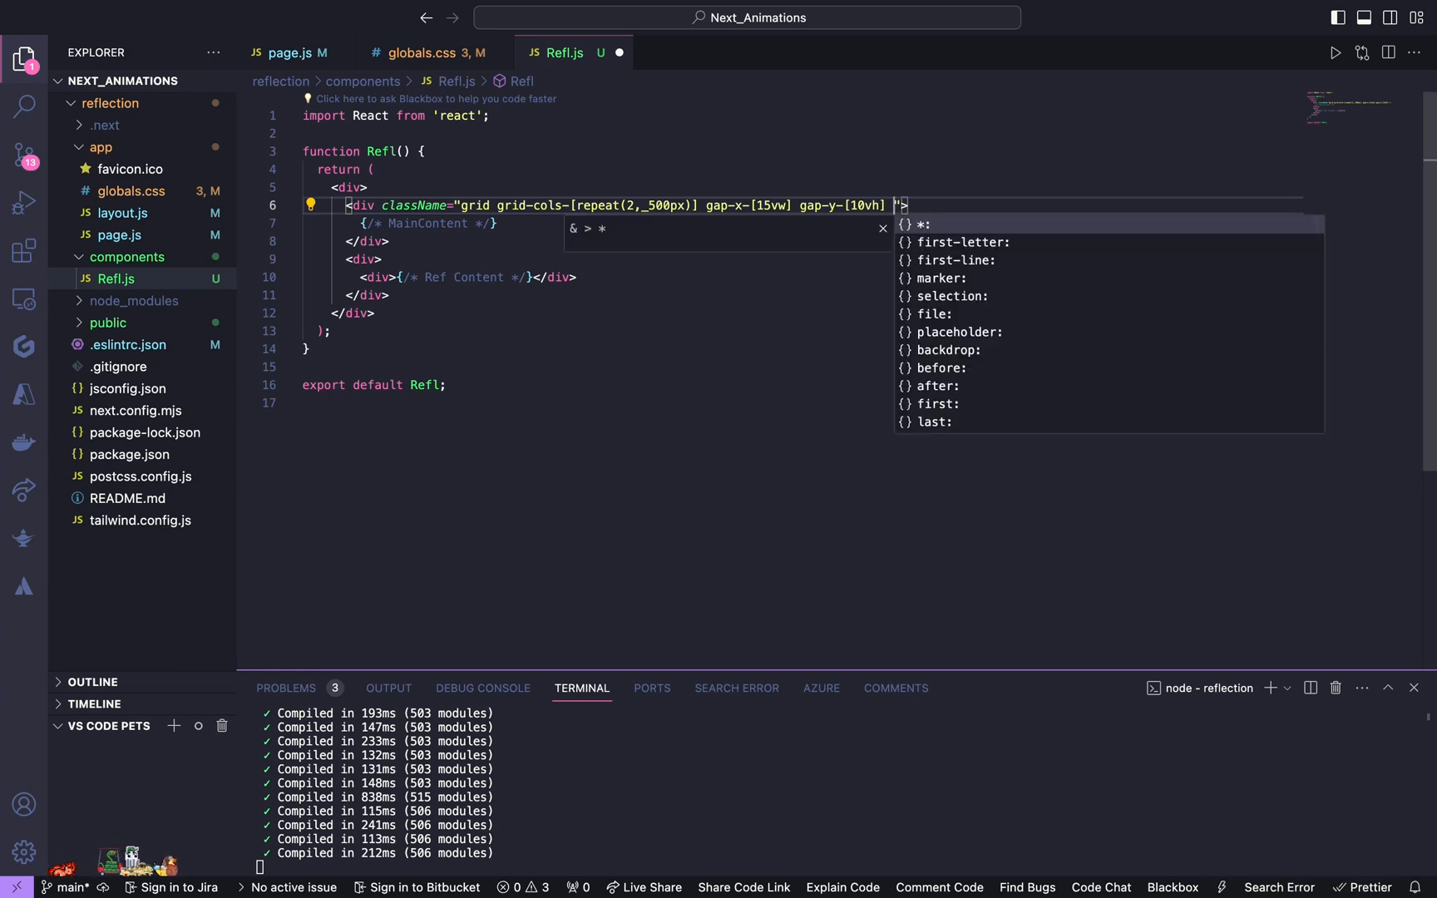
# Step: Add pt-0 px-4 pb-[60vh] w-full mt-[15vh] mx-[auto] mb-[0] and justify/items centering
pyautogui.write('pt-0')
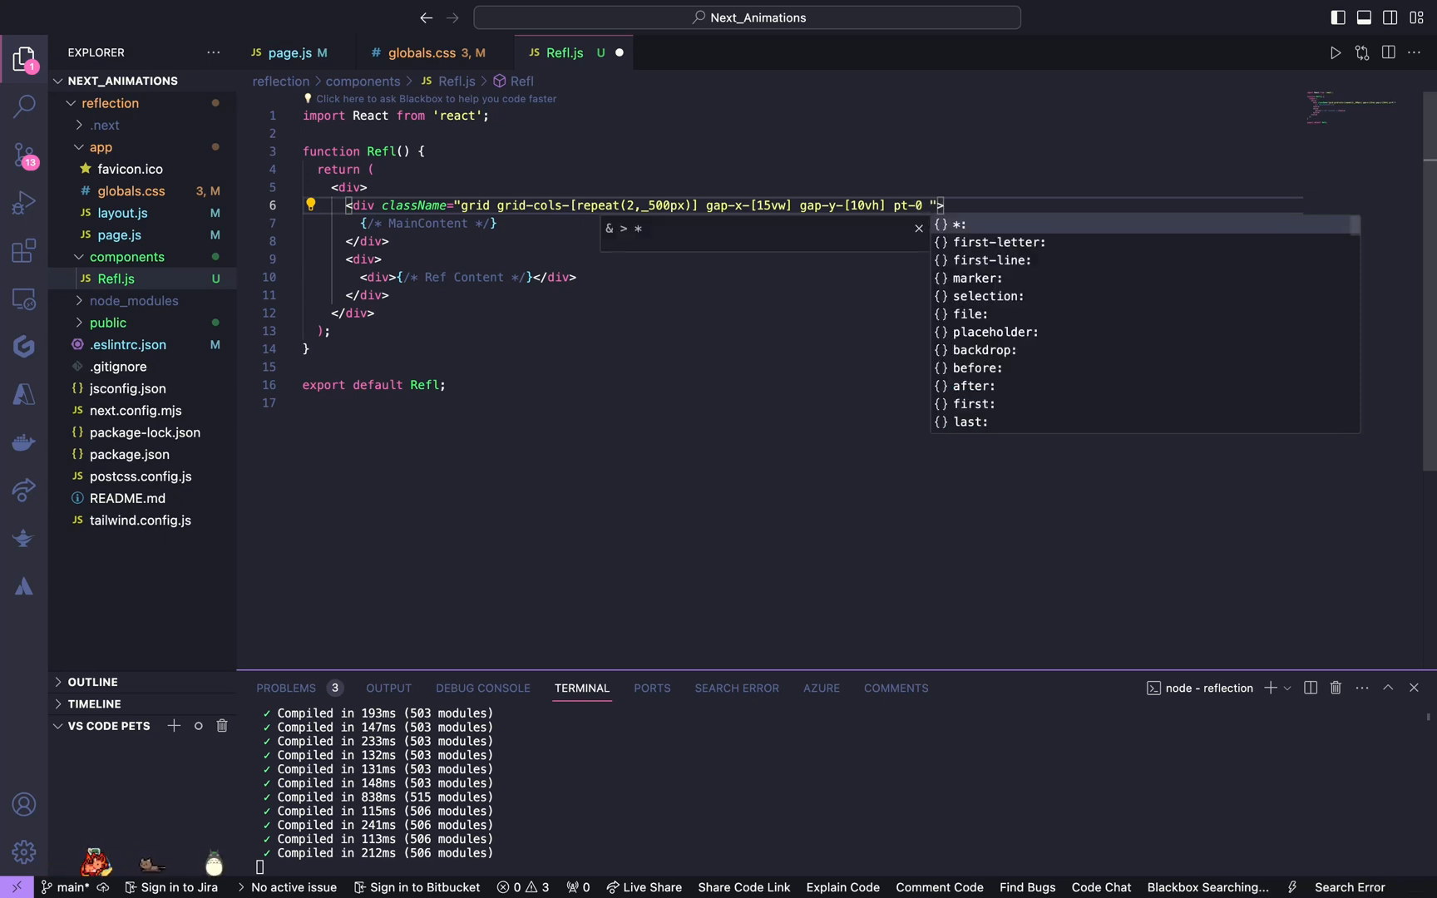
pyautogui.write('px-4 pb-[]')
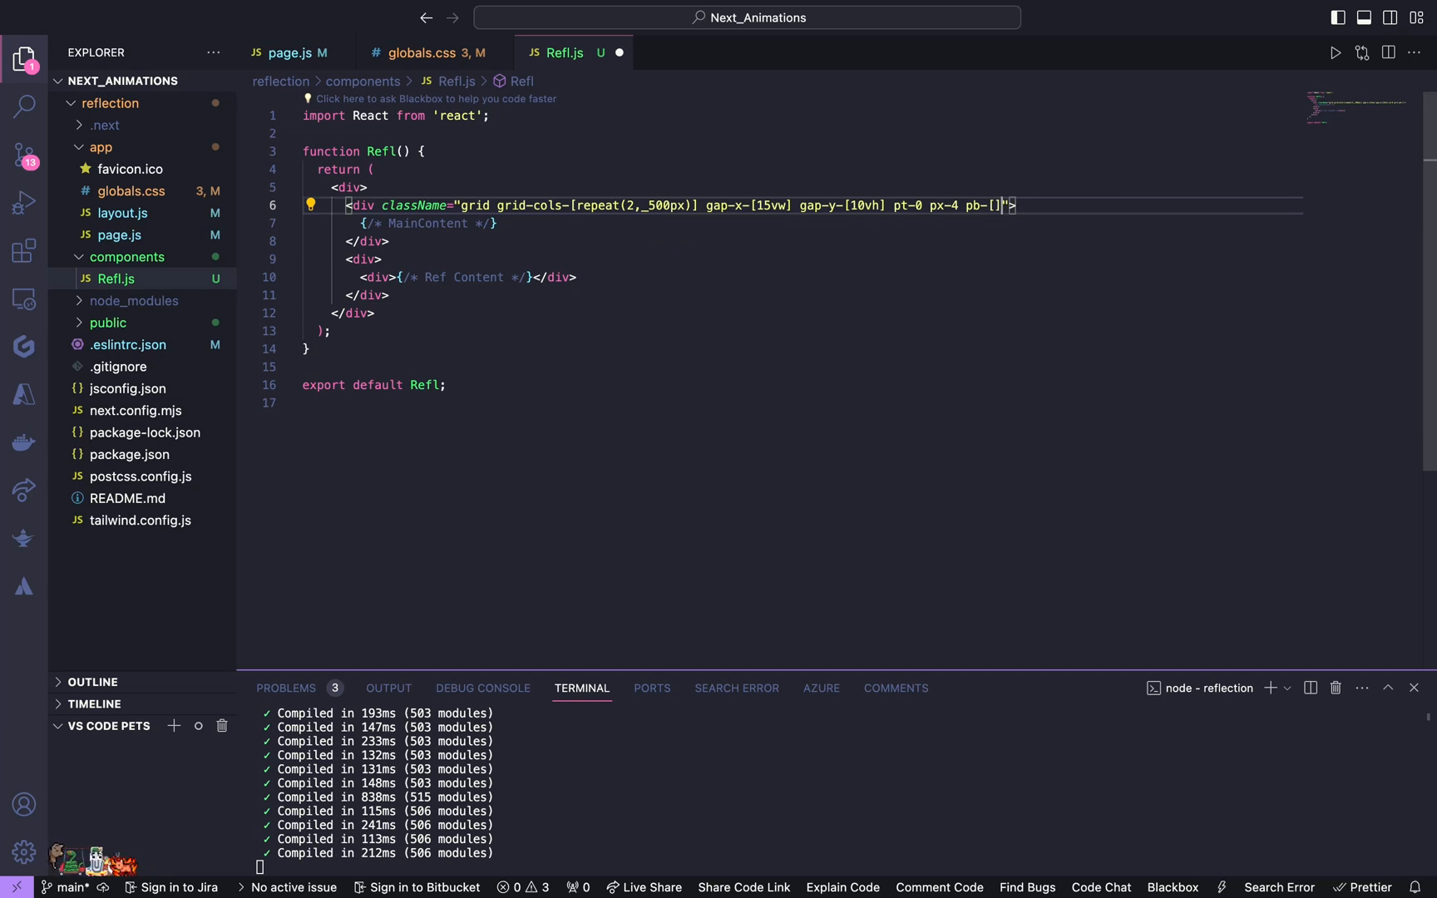
pyautogui.write('60vh')
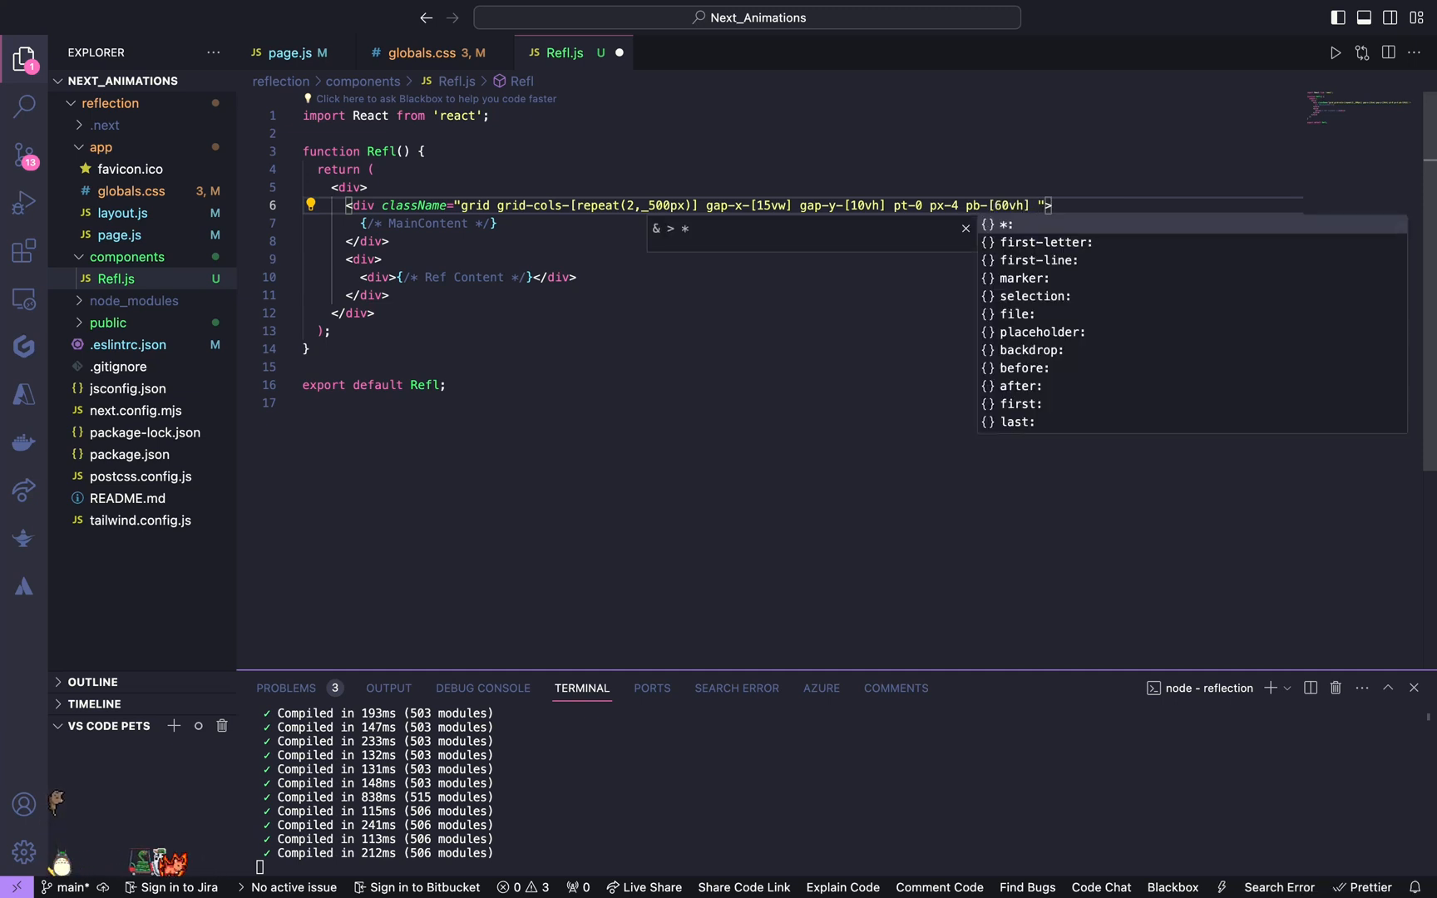
pyautogui.write('w-fu;;')
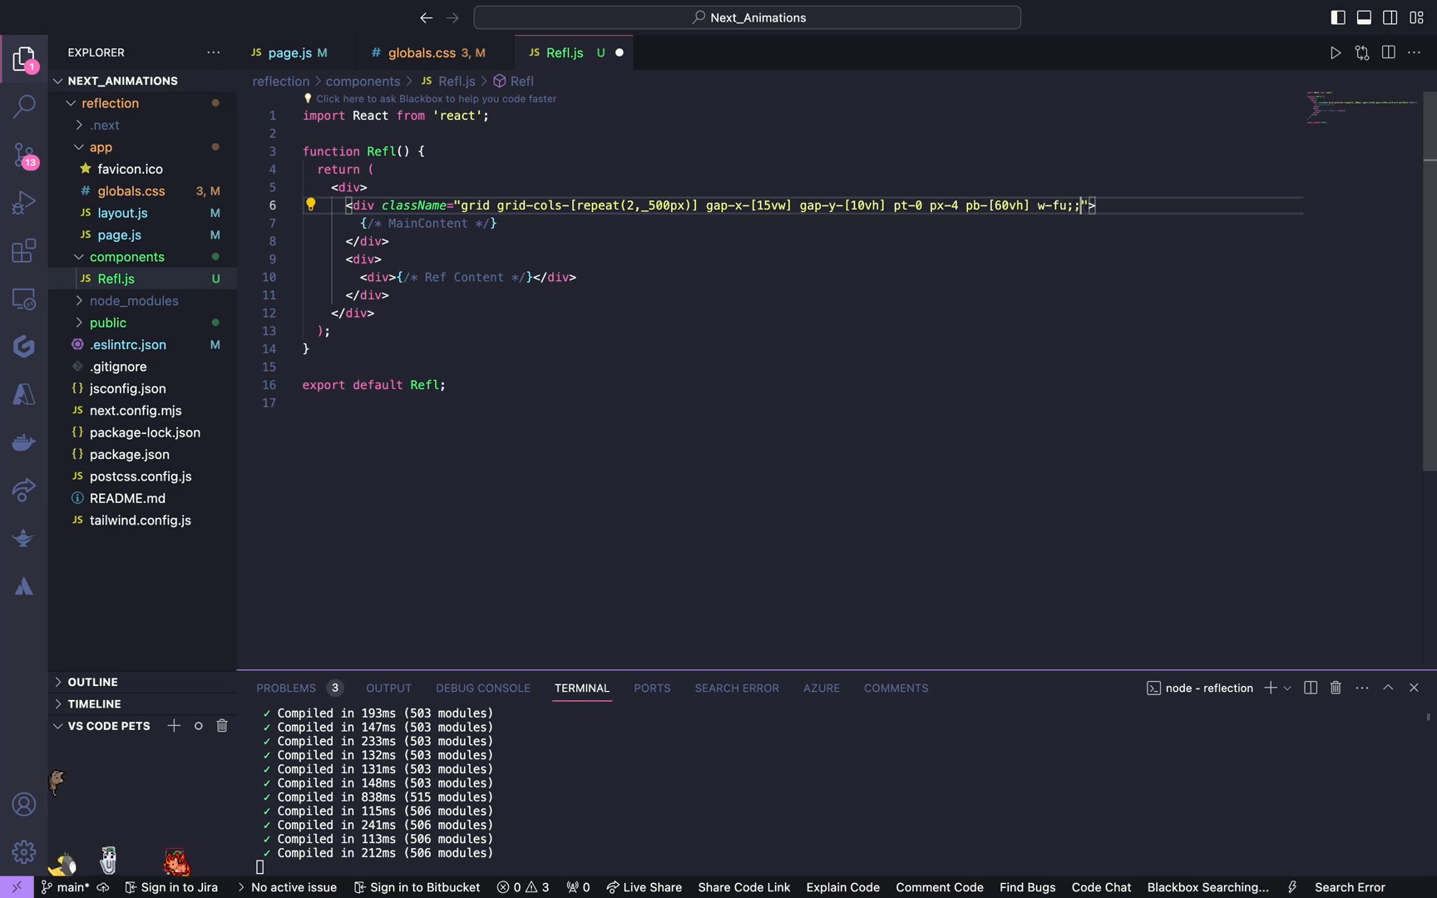
pyautogui.press('Backspace')
pyautogui.write('ll ')
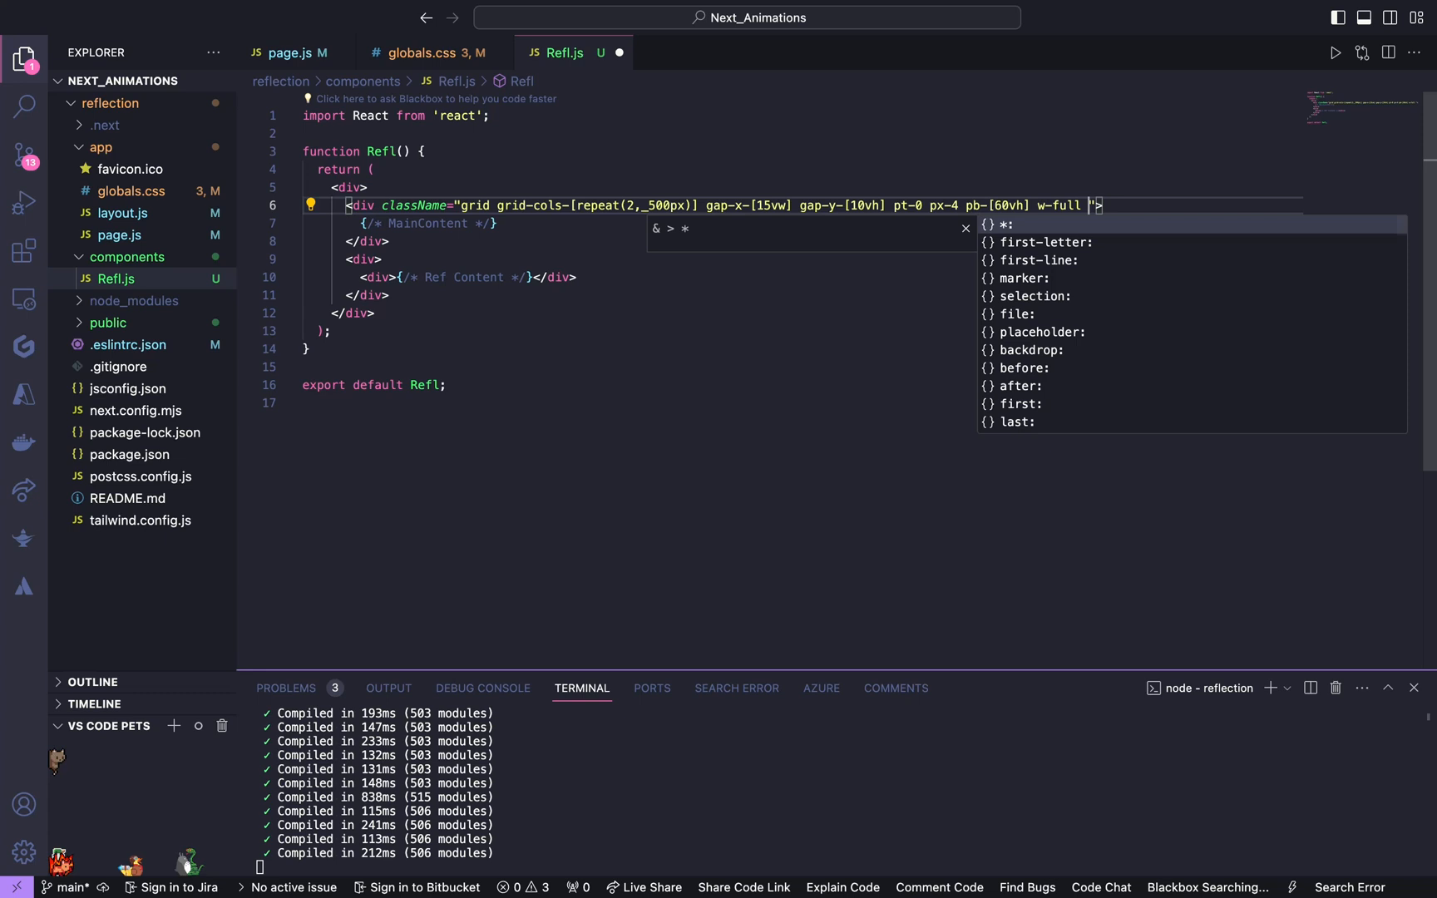
pyautogui.write('mt-[]')
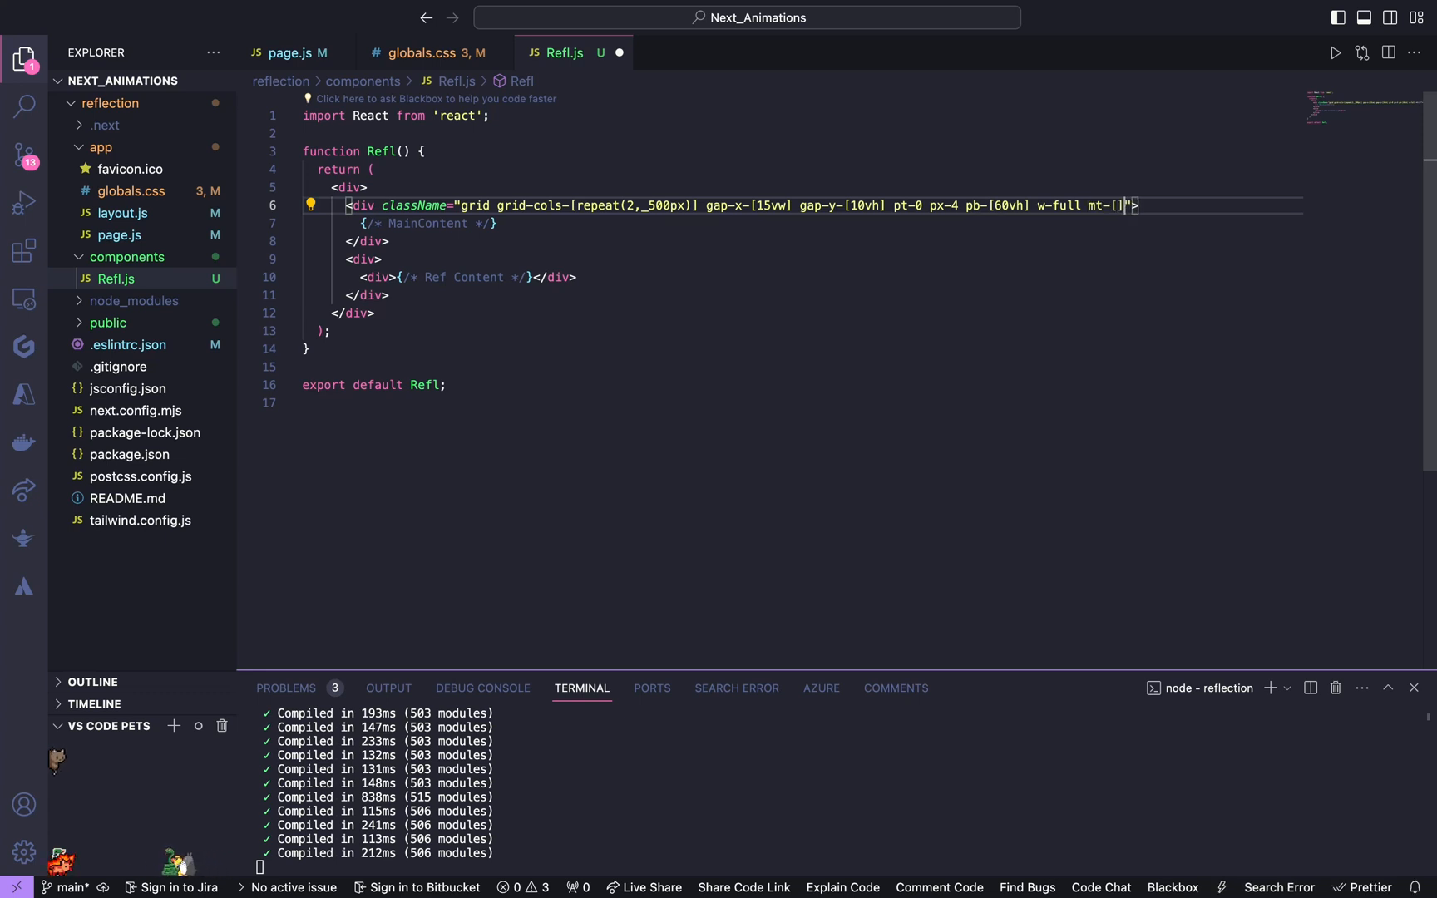
pyautogui.write('15')
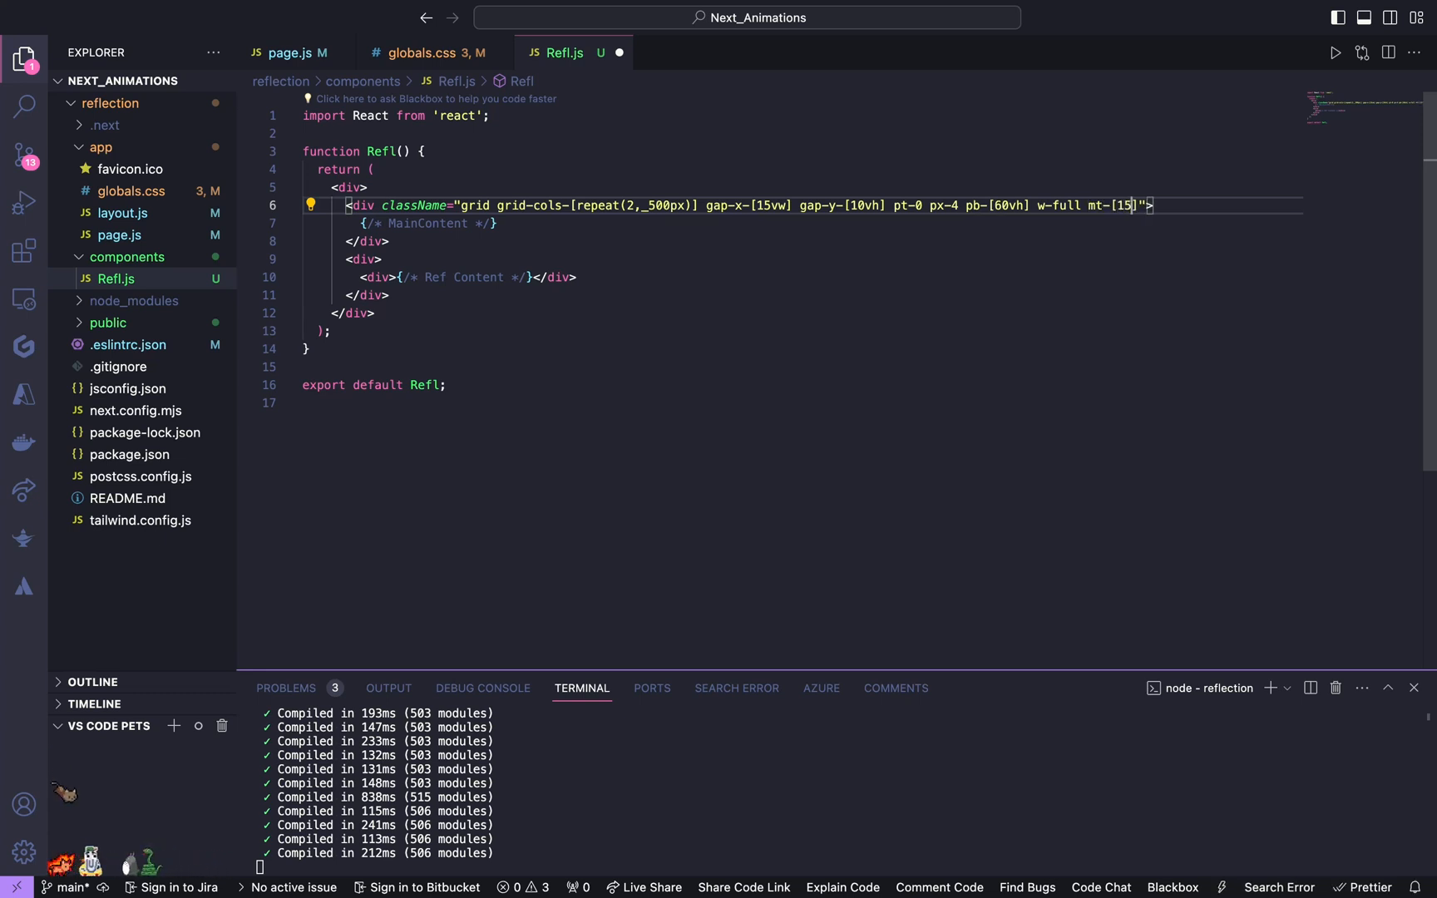
pyautogui.write('vh')
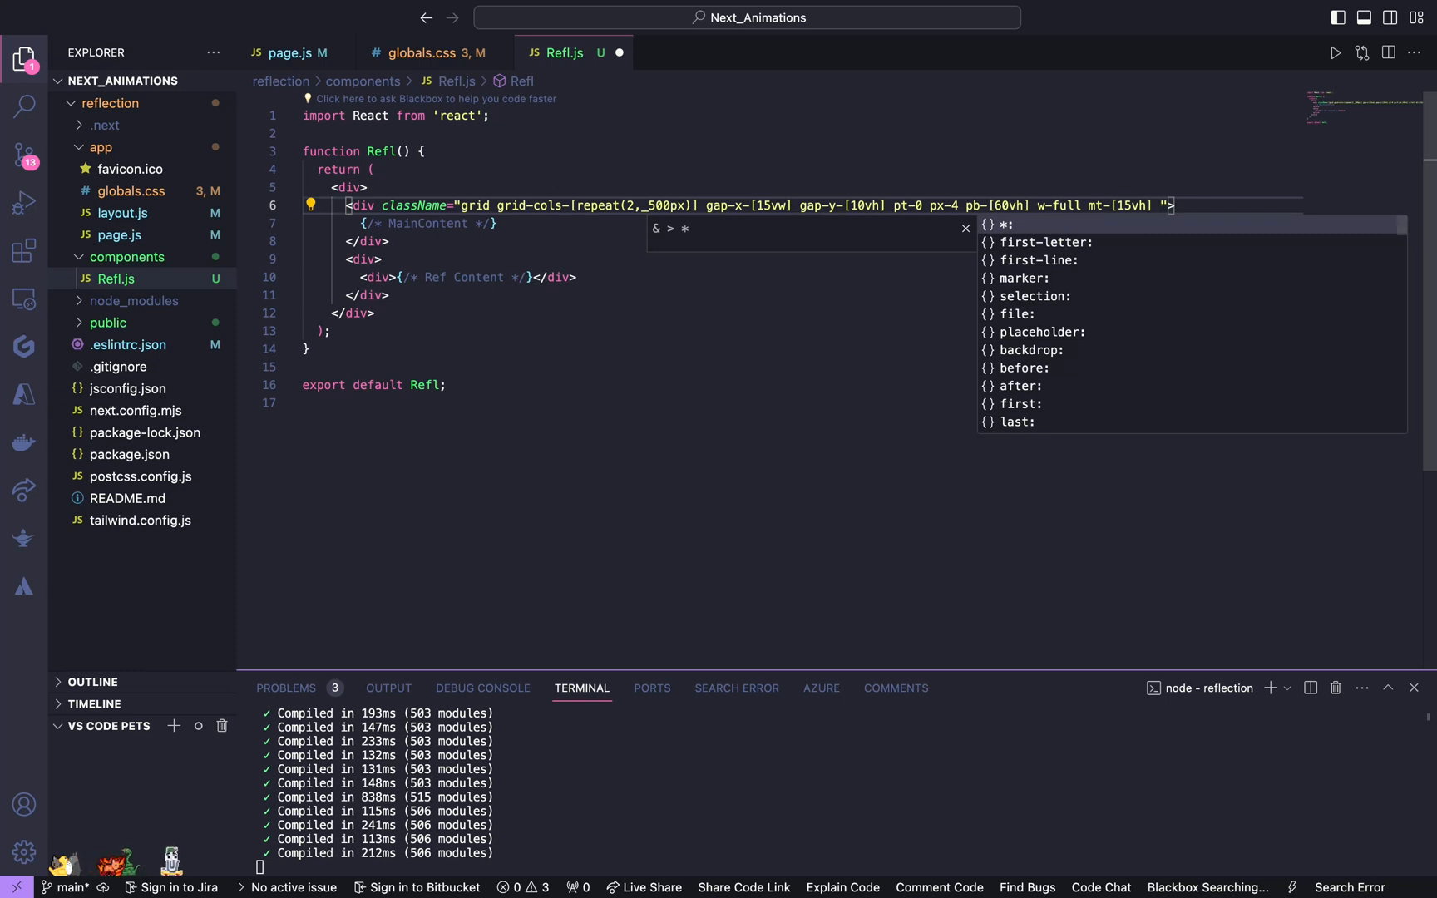
pyautogui.write('mx-[a')
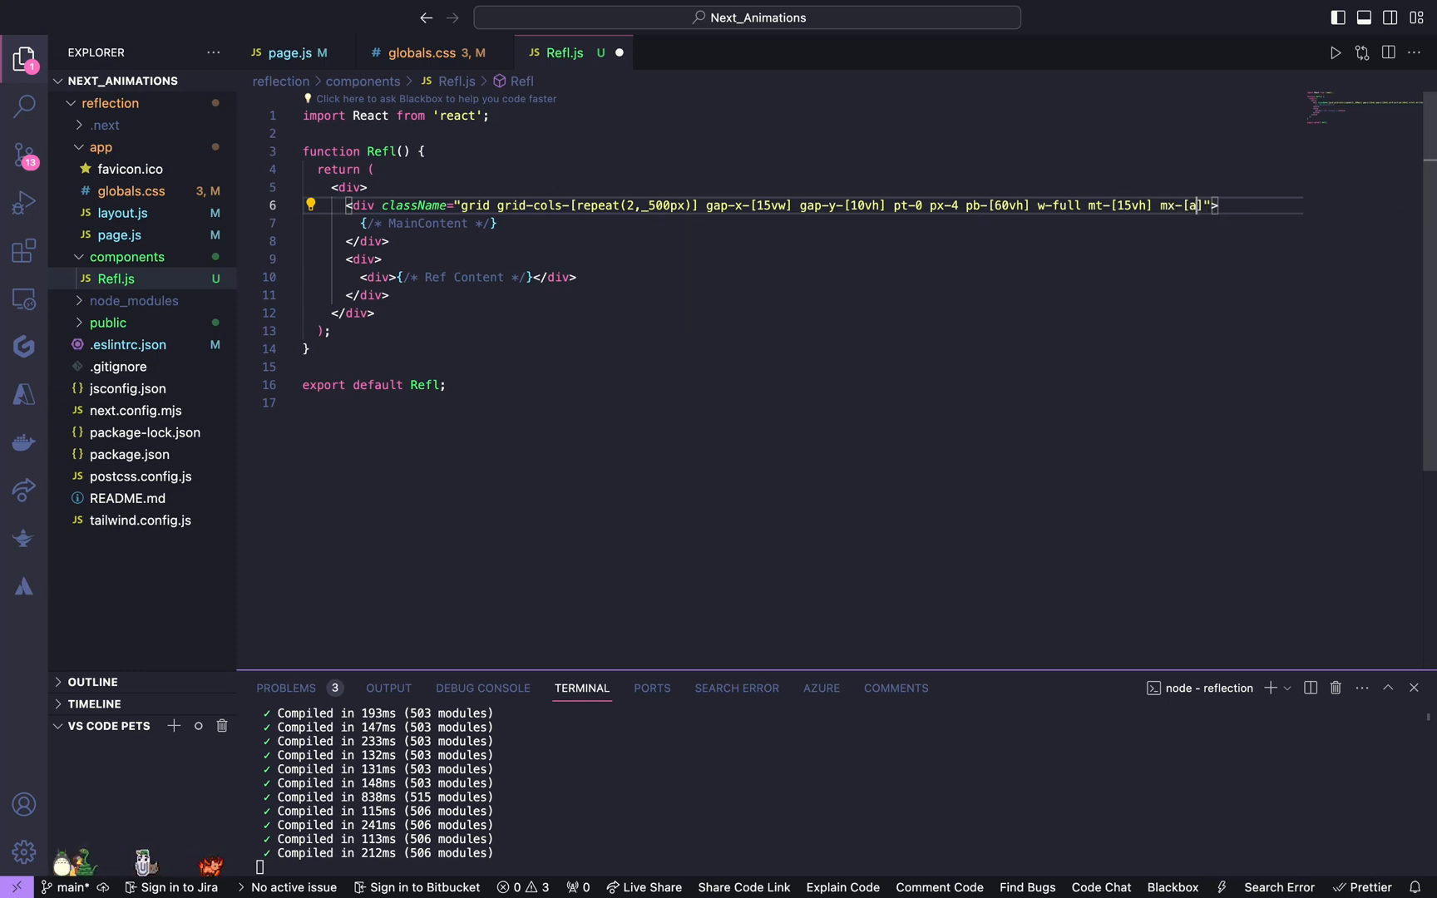
pyautogui.write('uto')
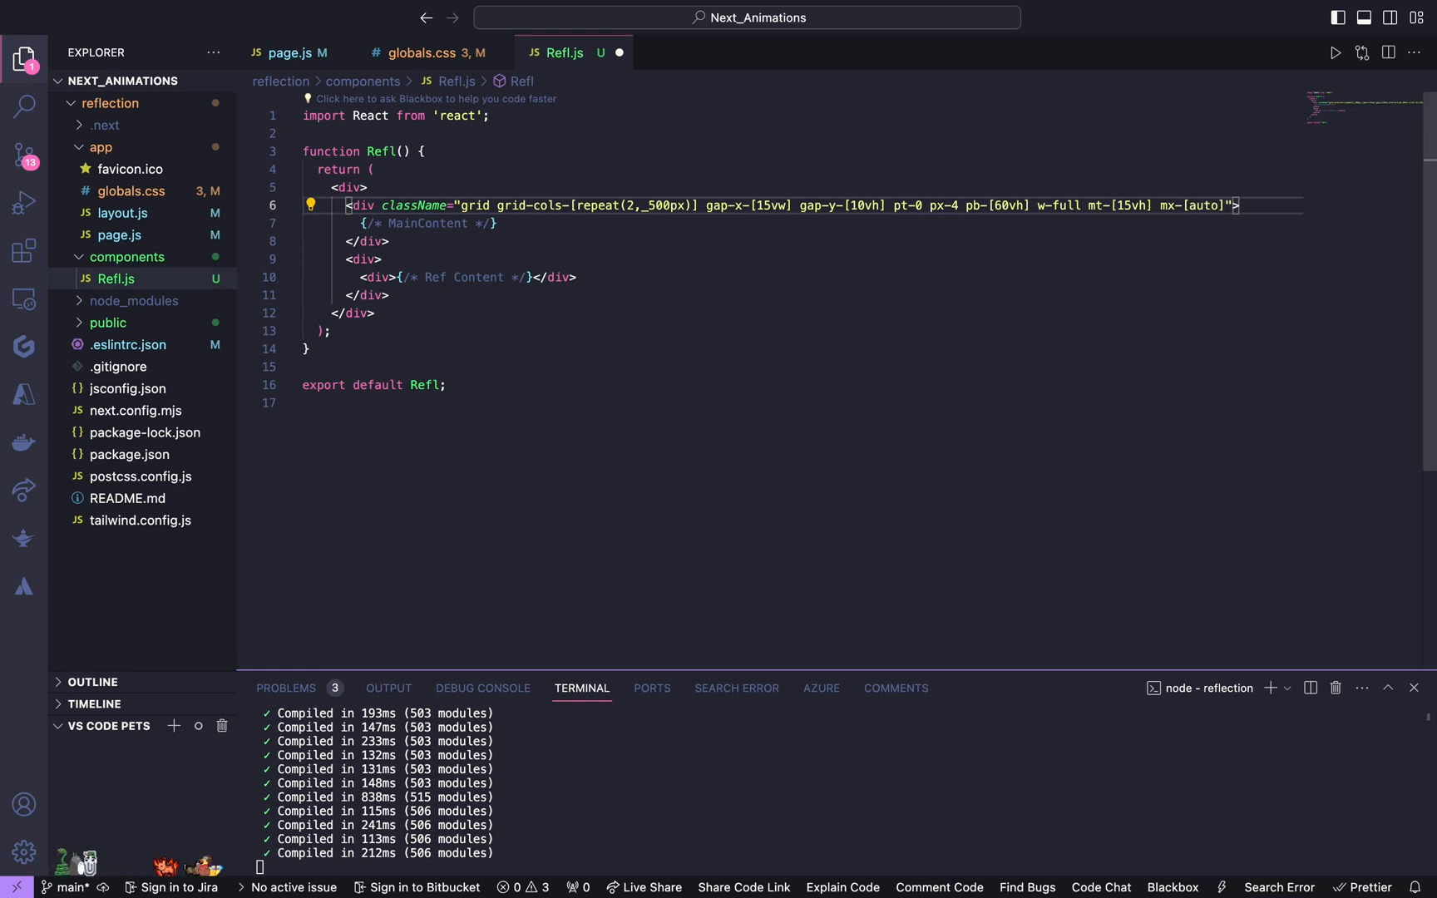
pyautogui.write('mb-"')
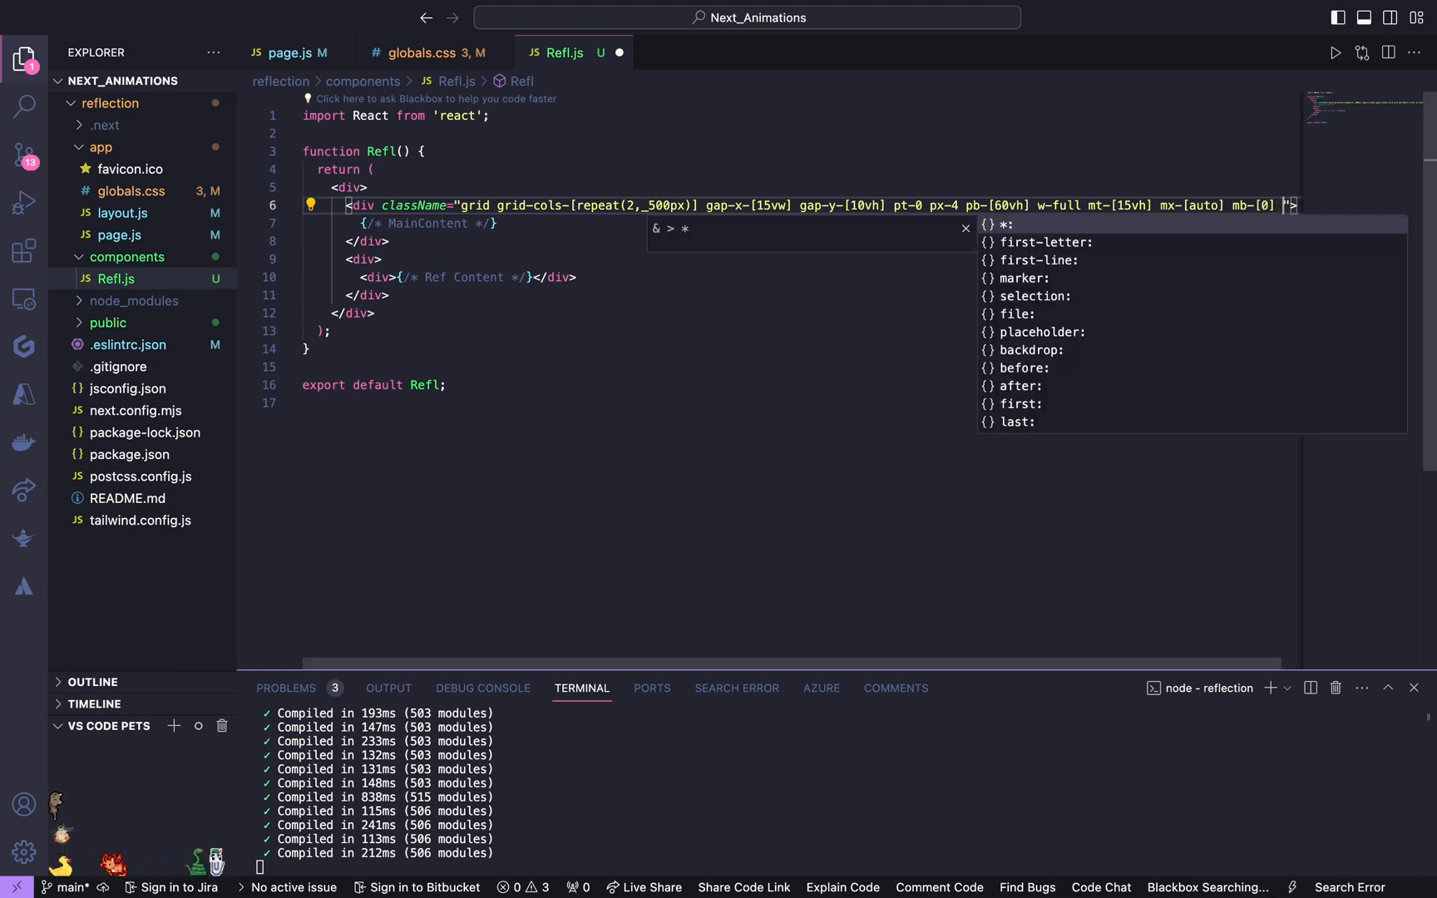
pyautogui.write('justify-center items-center')
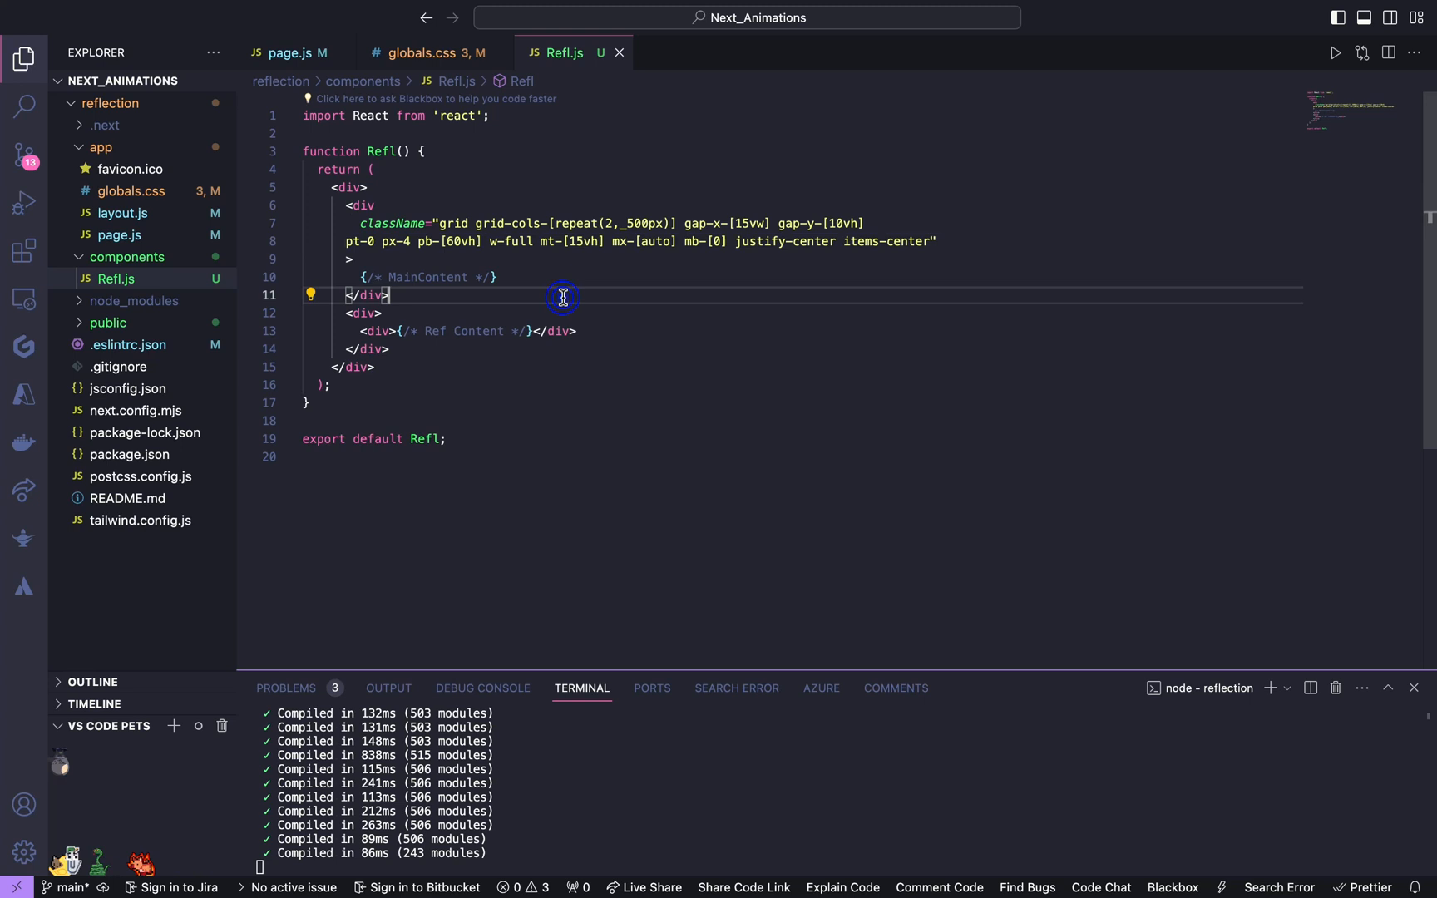
# Step: Class the reflection wrapper fixed, overflow-hidden, dark #080808 background and full width
pyautogui.click(376, 312)
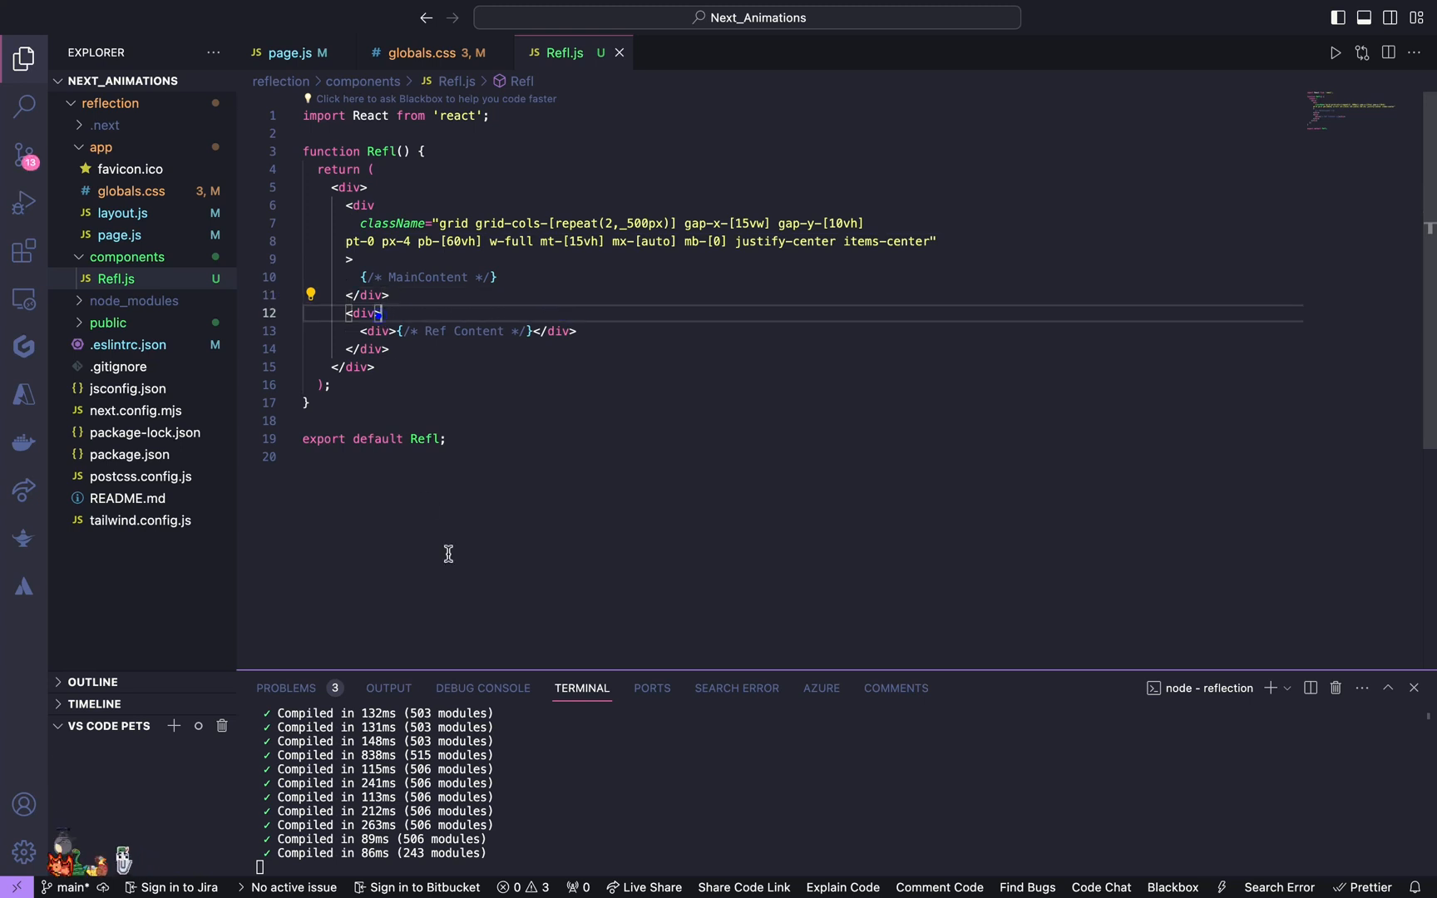
pyautogui.write('className="')
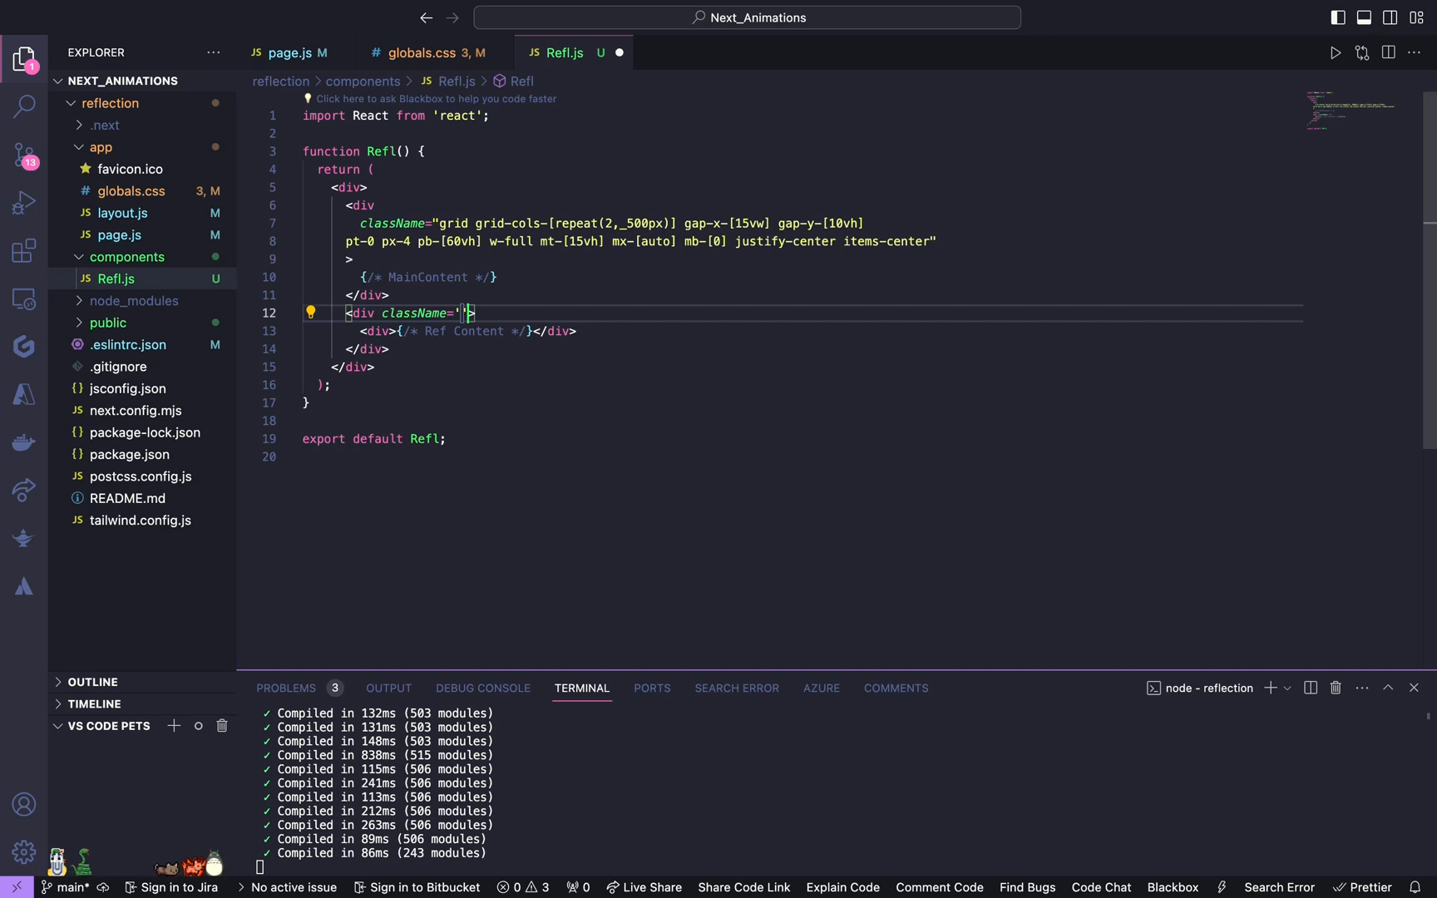
pyautogui.write('wrap')
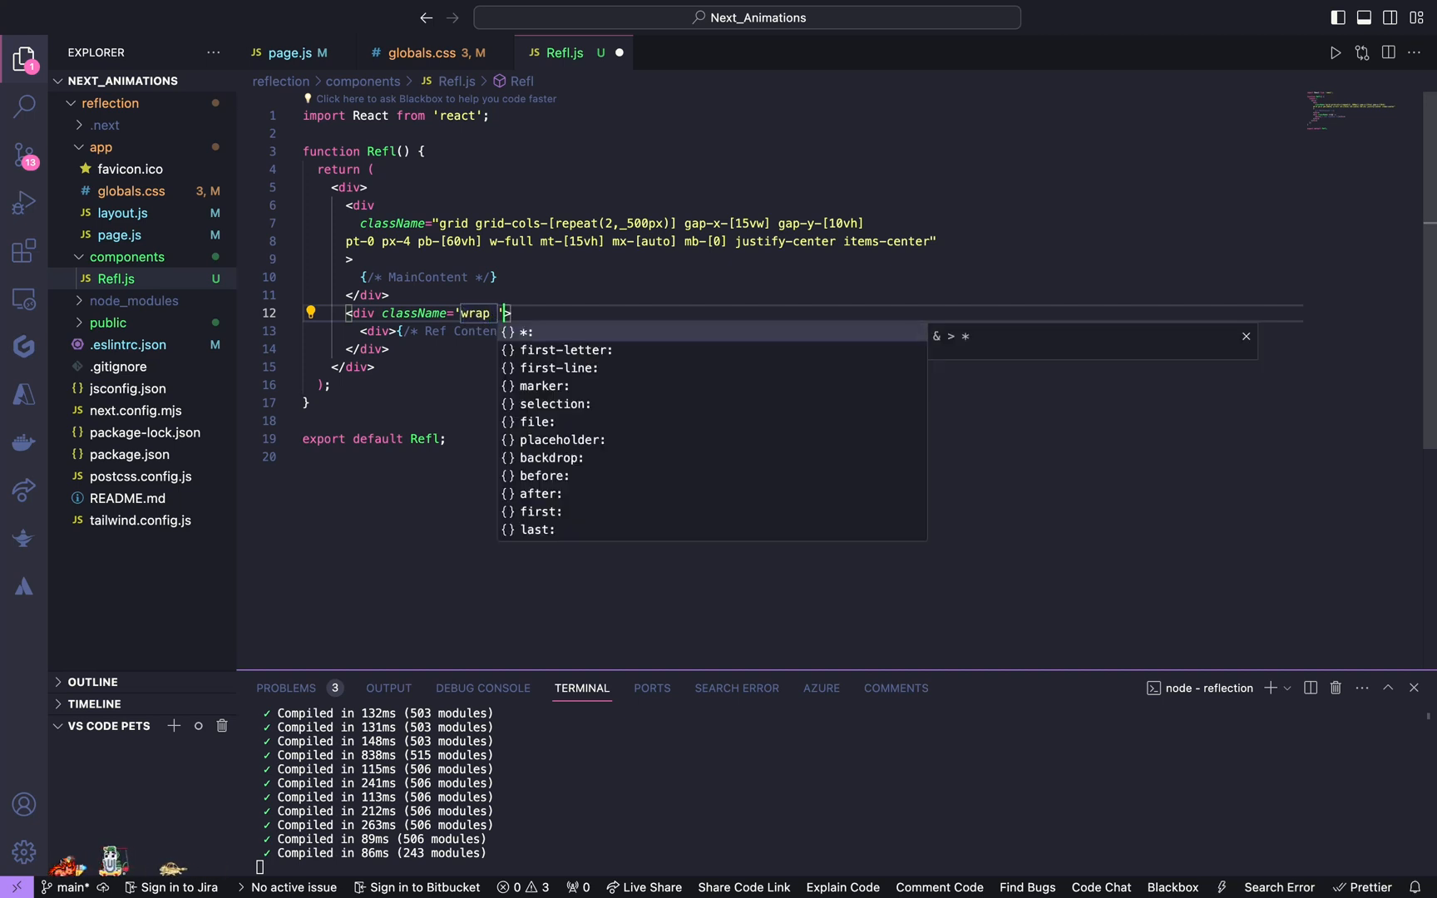
pyautogui.write('fixed')
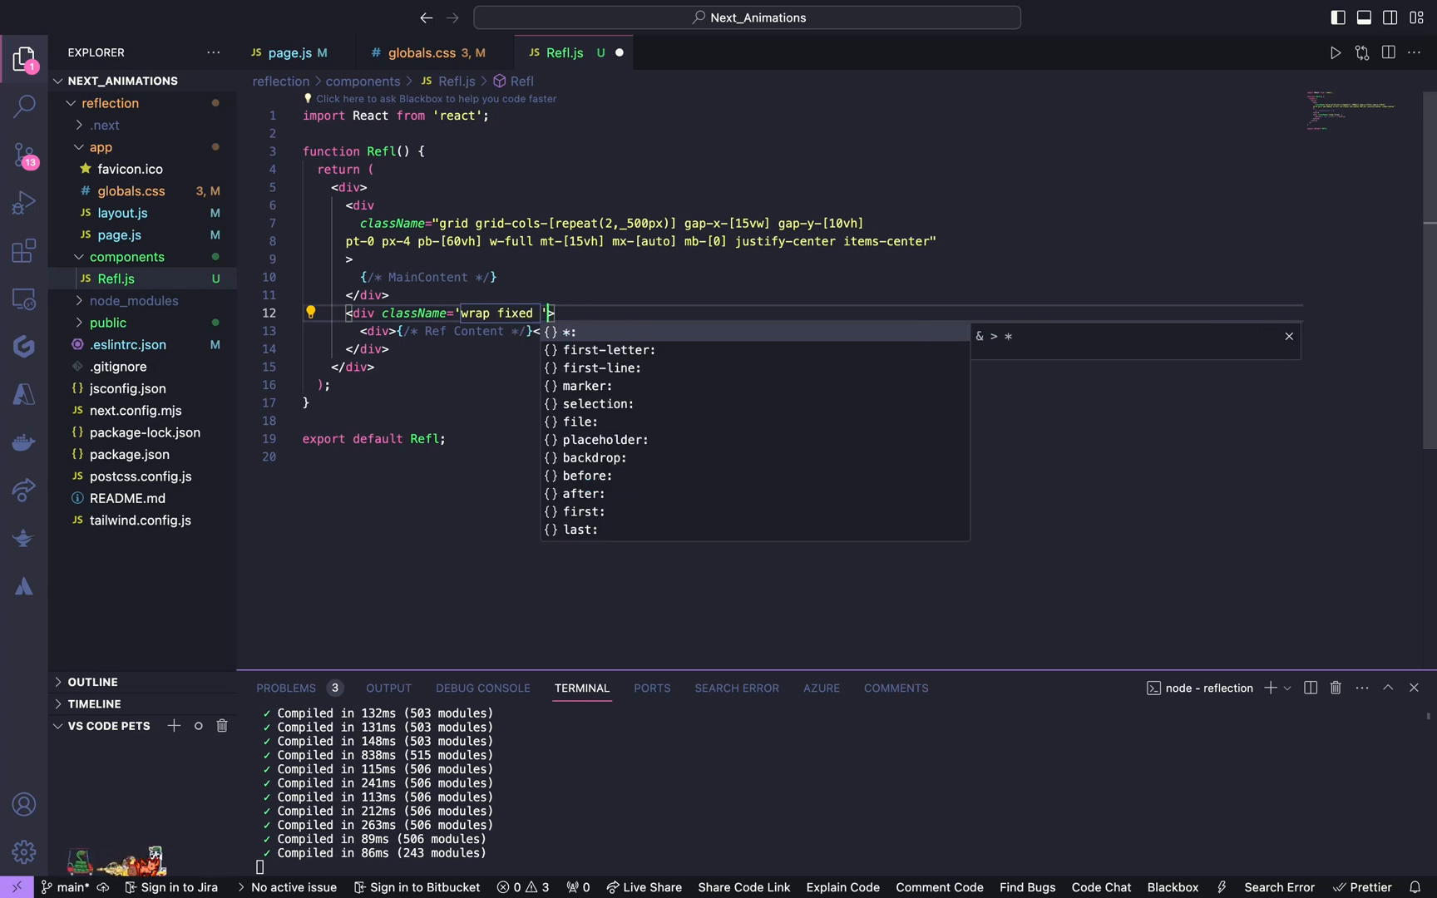
pyautogui.write('overflow-hidden')
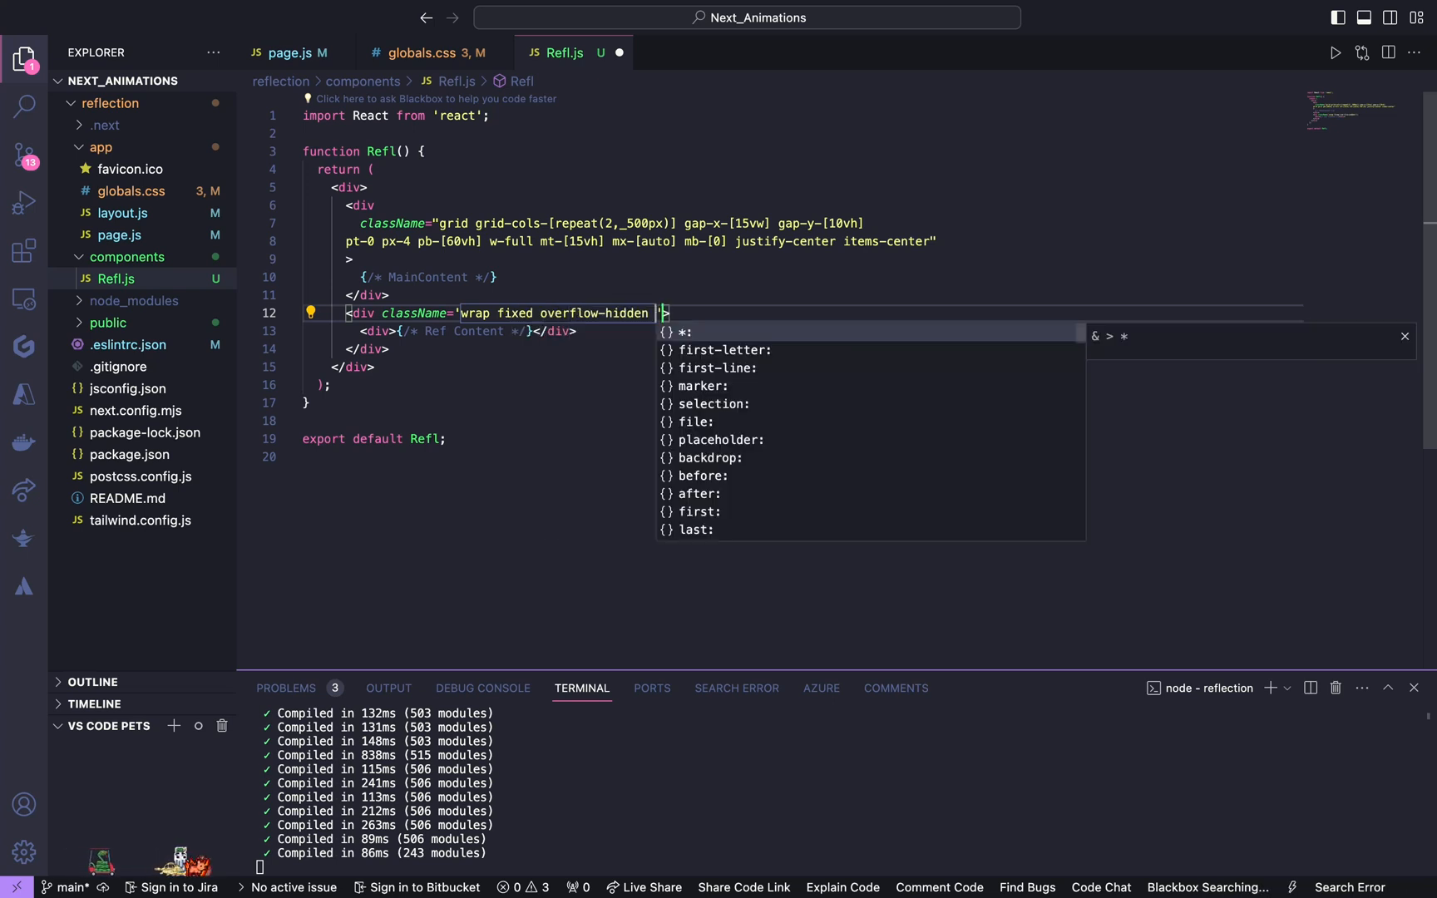
pyautogui.write('bg-[#]')
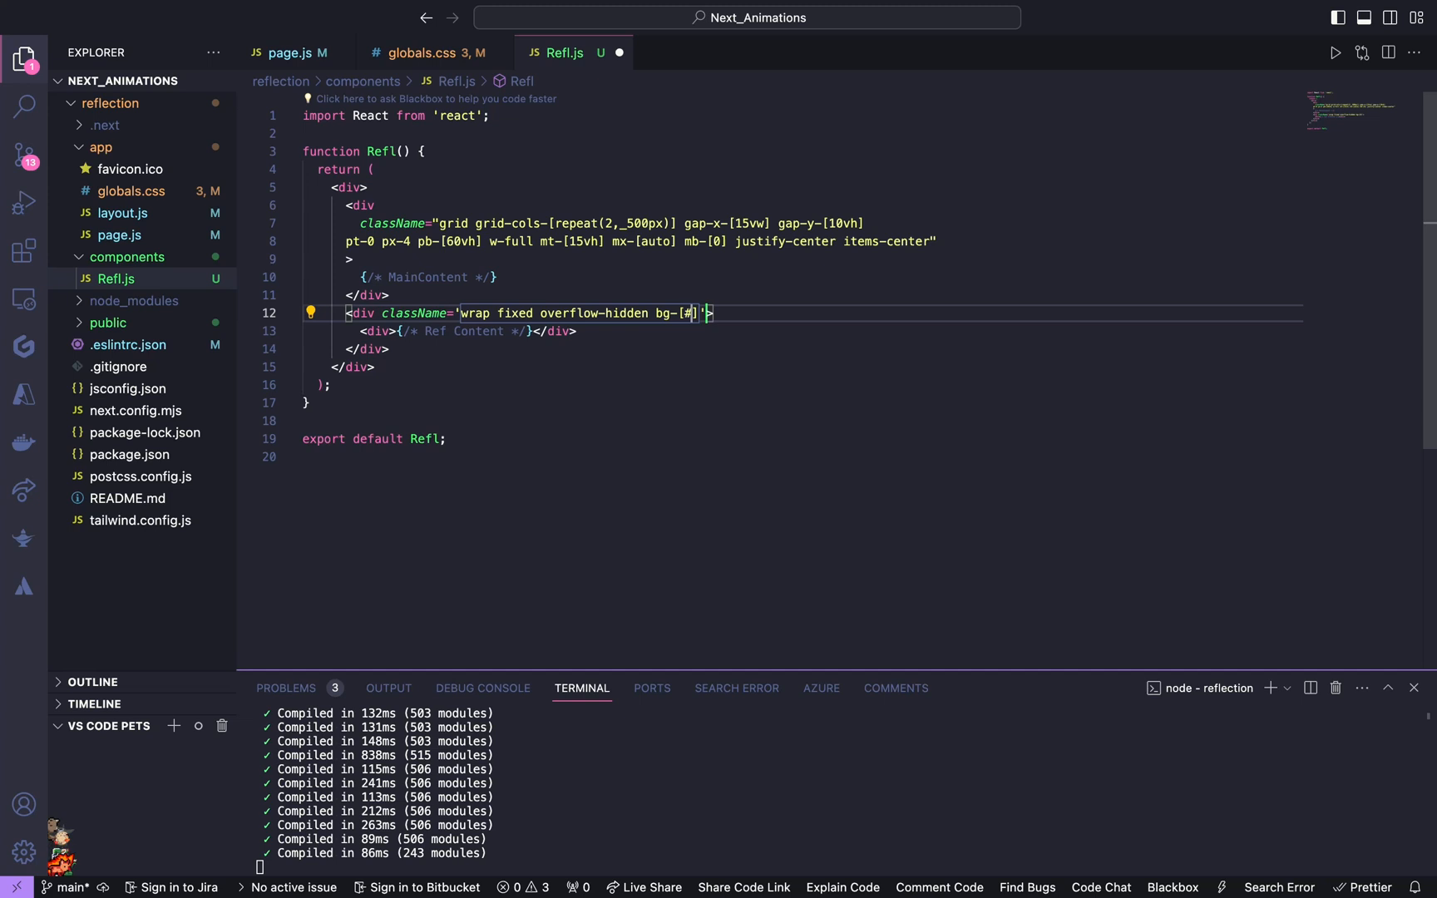
pyautogui.write('08080')
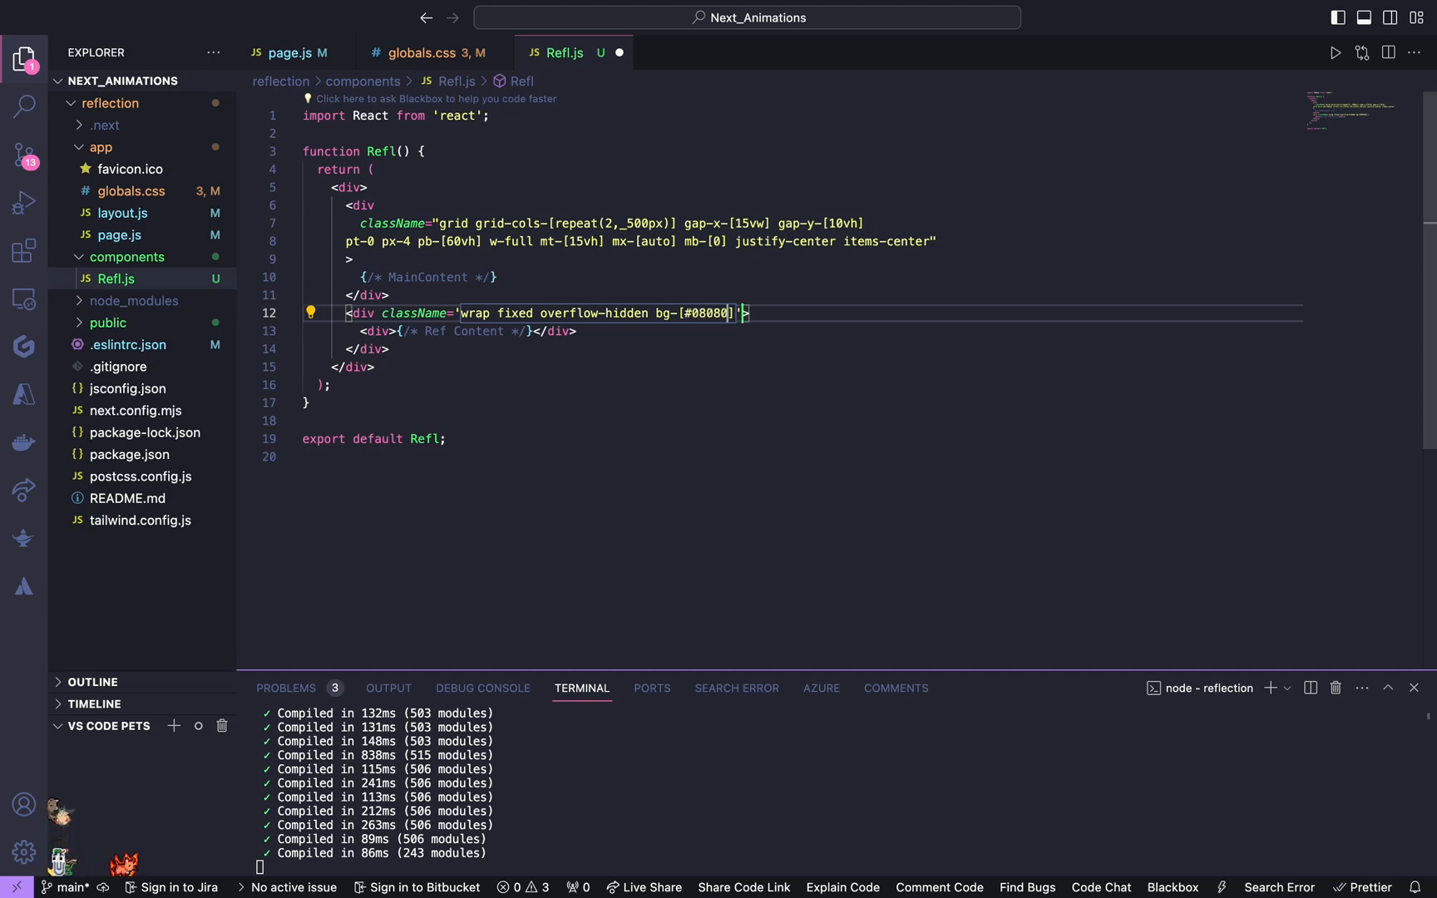
pyautogui.write('w-')
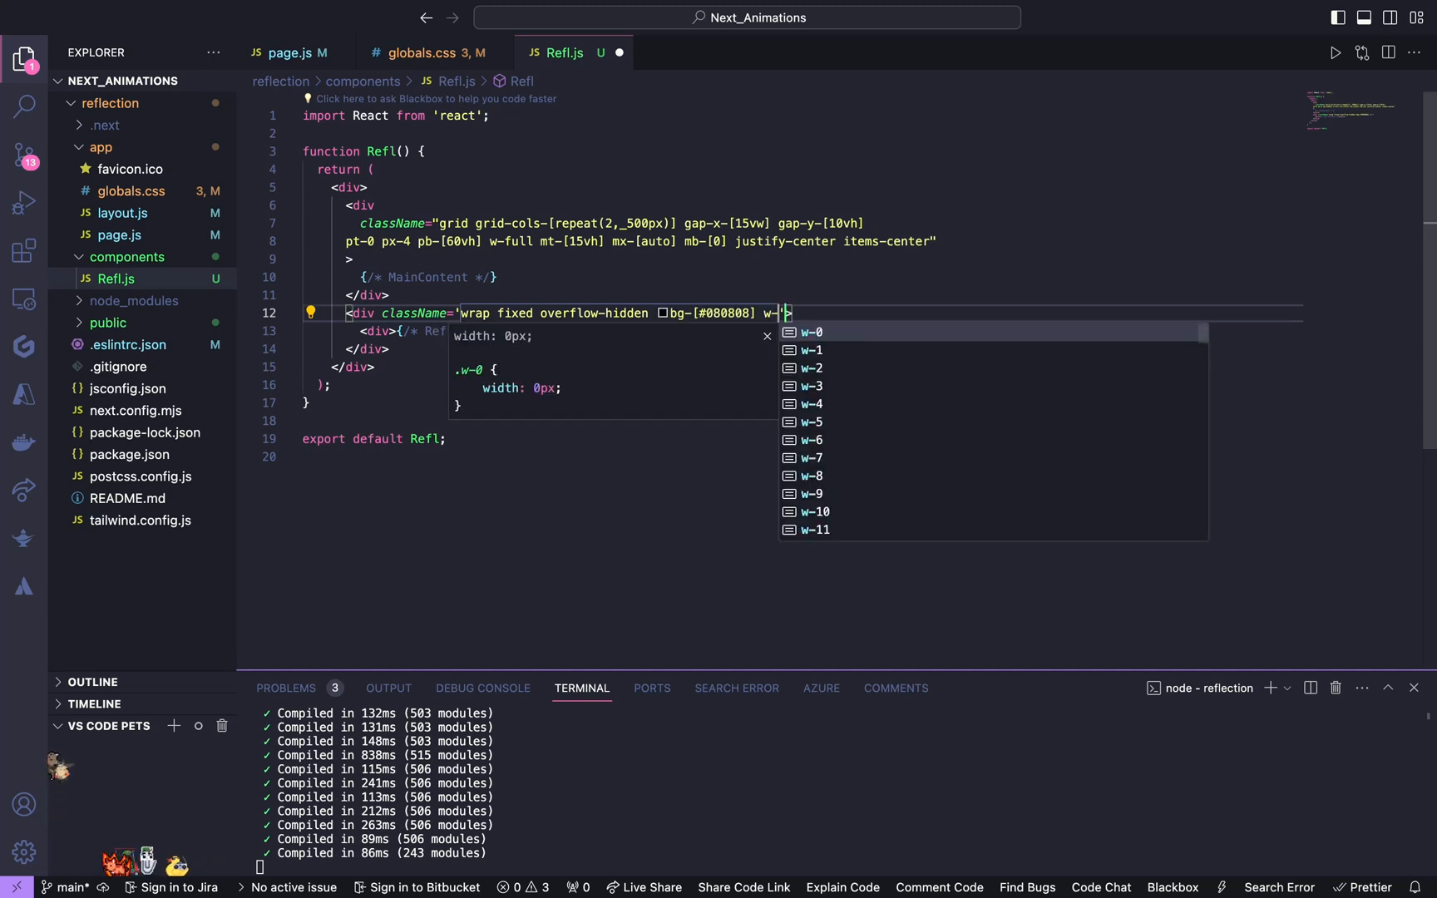
pyautogui.write('f')
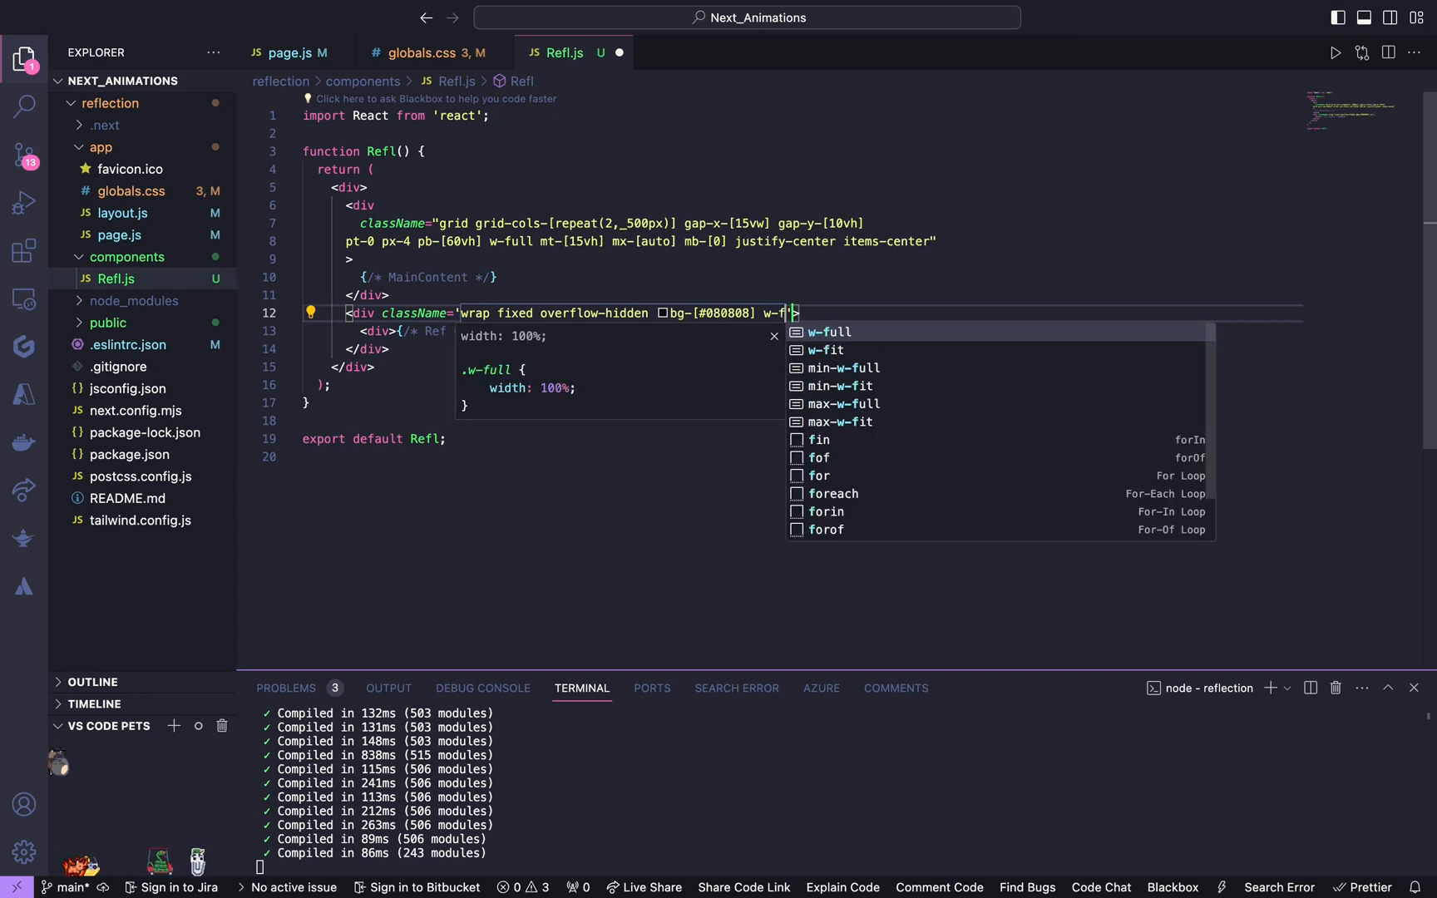
pyautogui.write('top-0 [b')
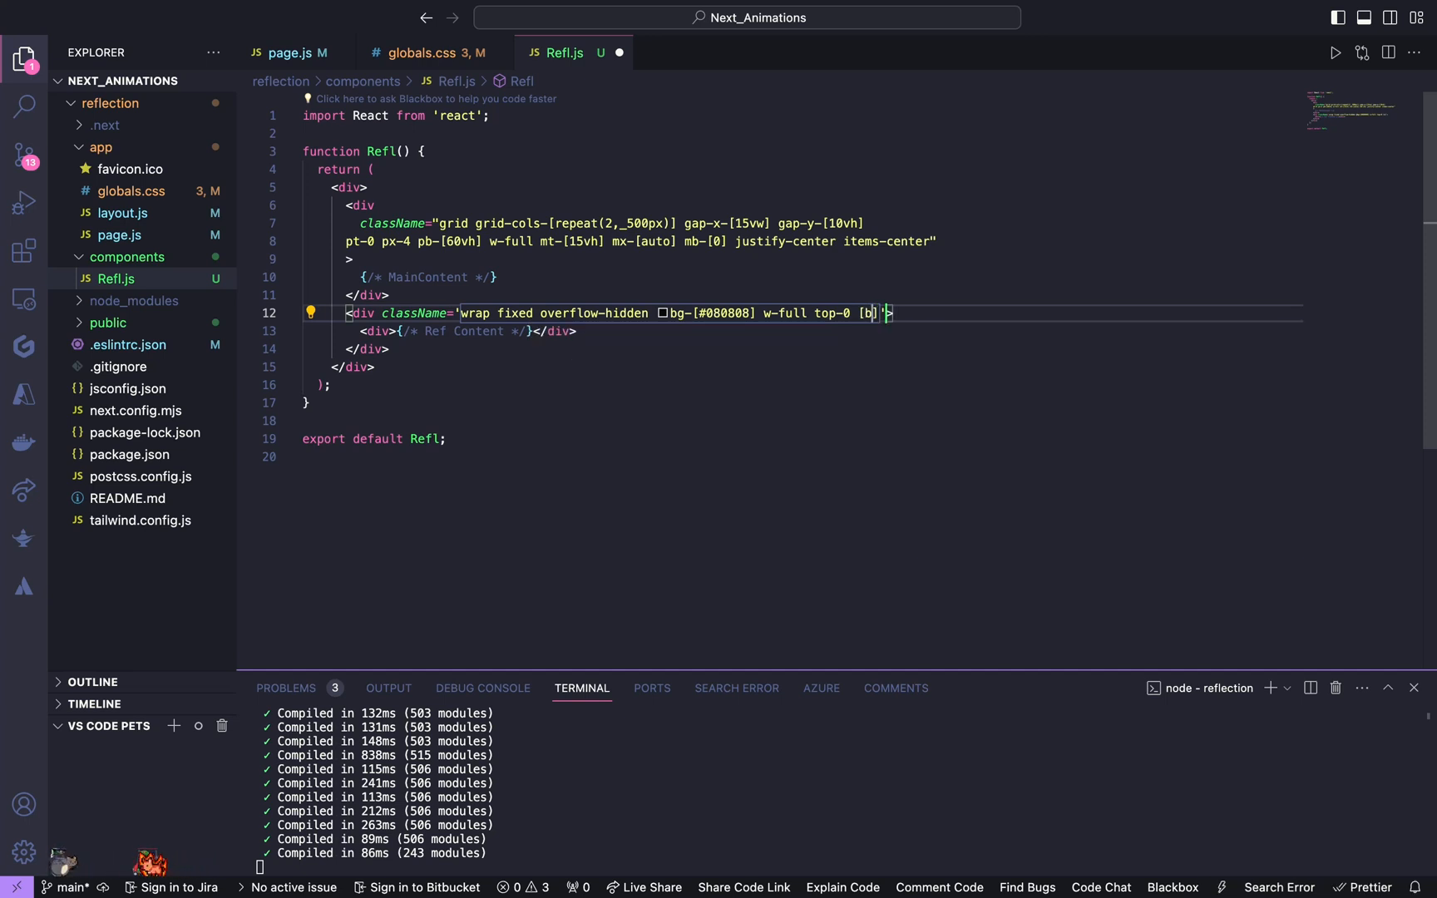
# Step: Add box-shadow rgba(0,0,0,0.15), h-[15vh] and scale-y-[-1] so the strip flips vertically
pyautogui.write('ox-shadow')
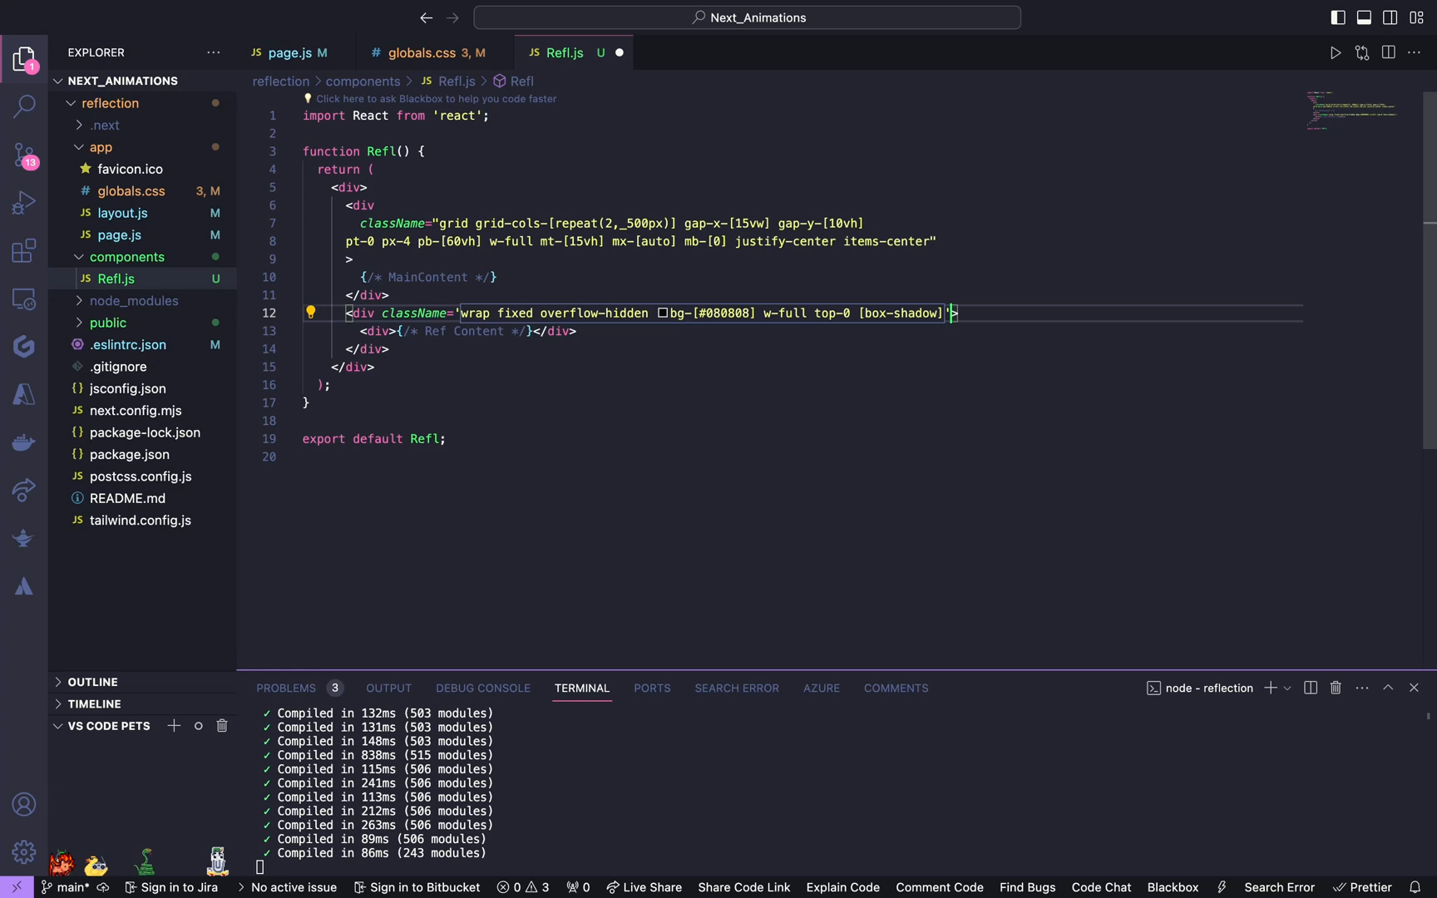
pyautogui.write(':')
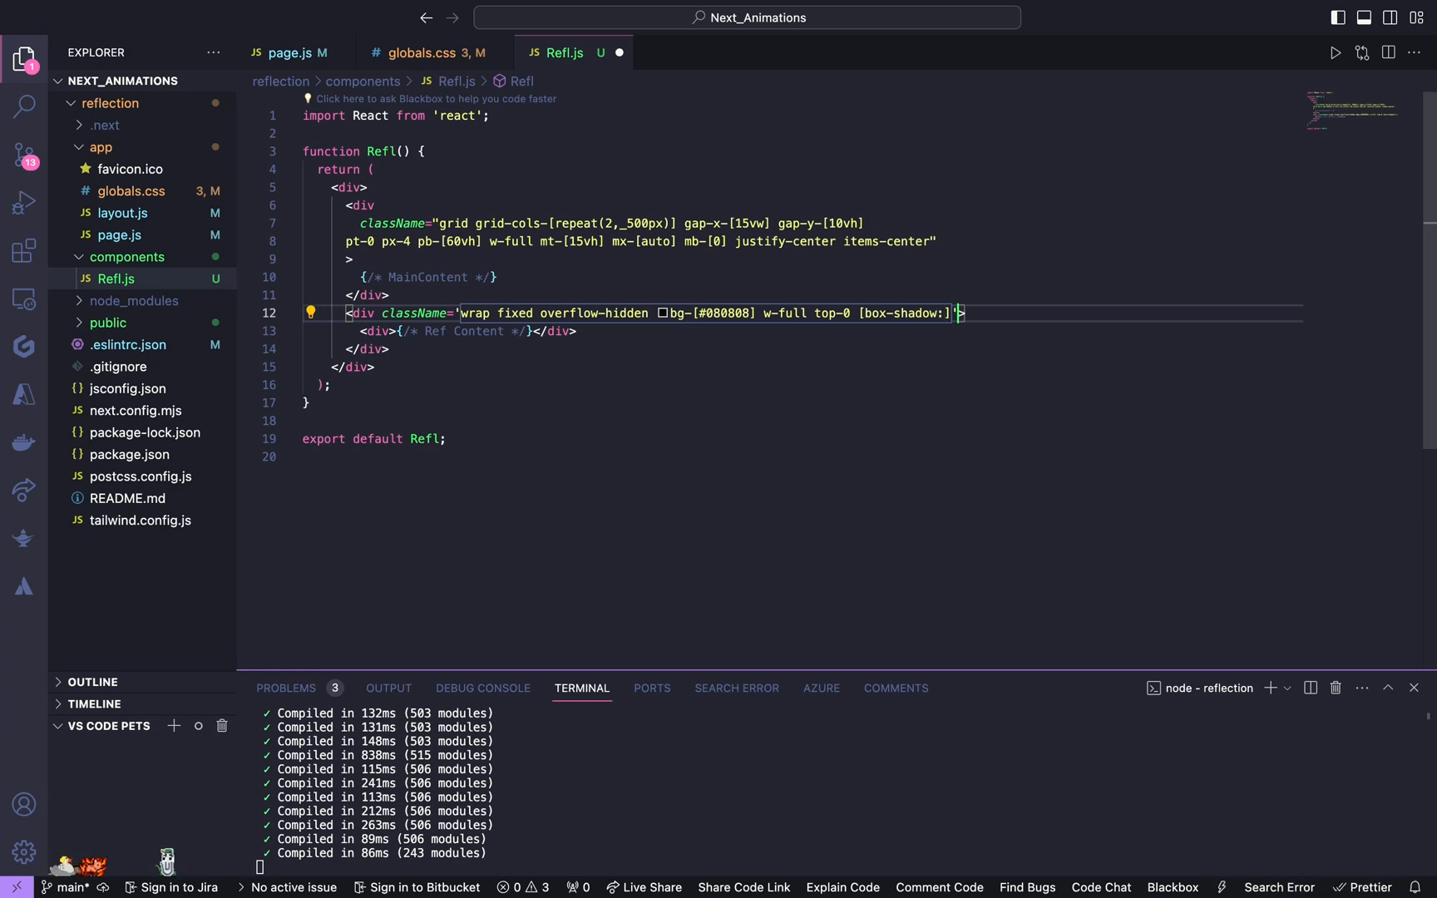
pyautogui.write('0_]')
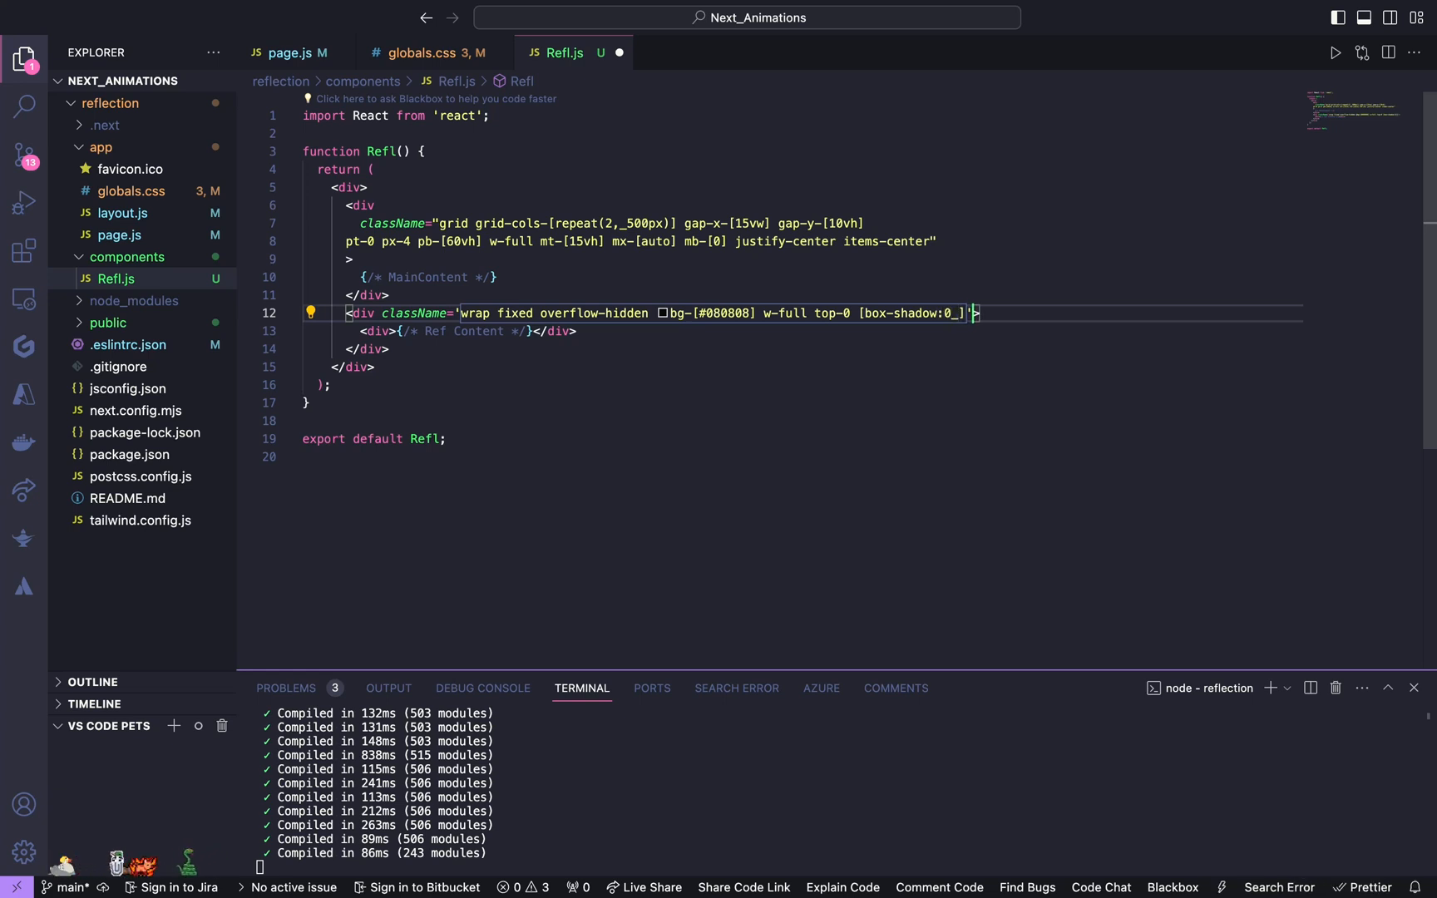
pyautogui.write('_-25')
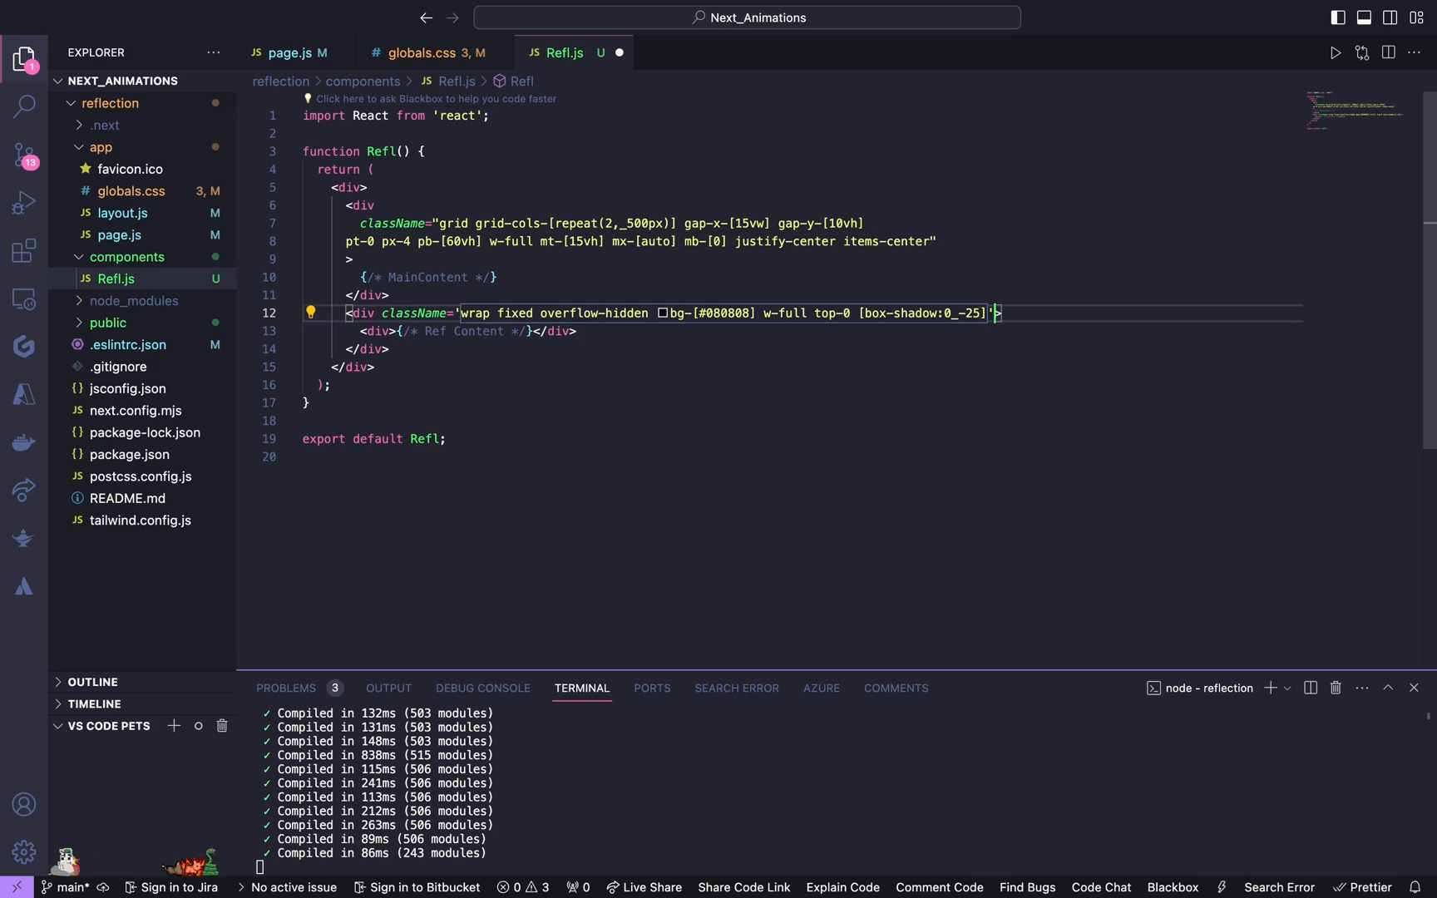
pyautogui.write('px_]')
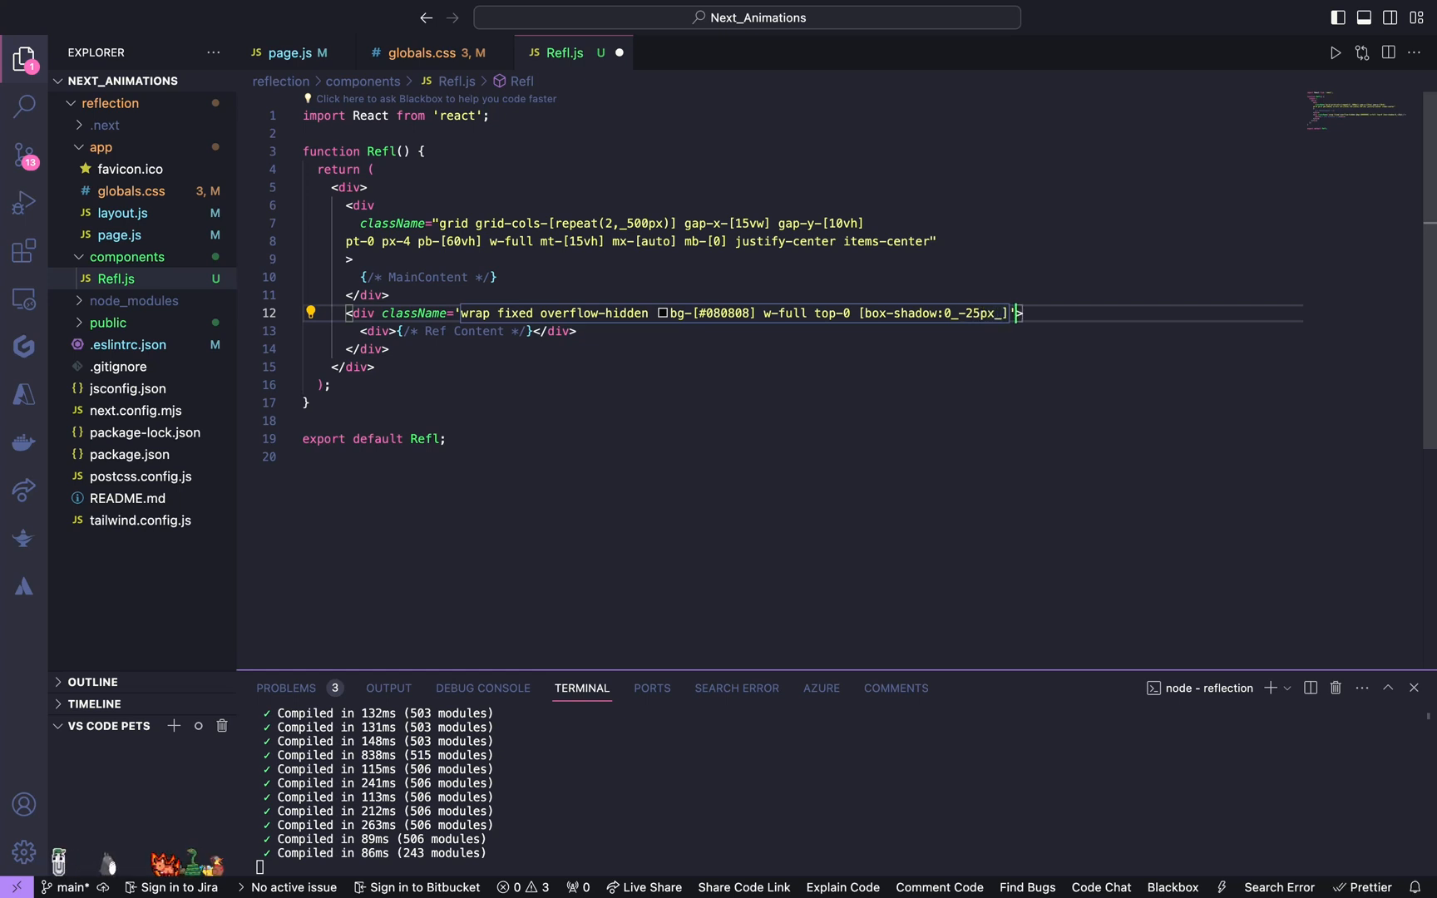
pyautogui.write('45px')
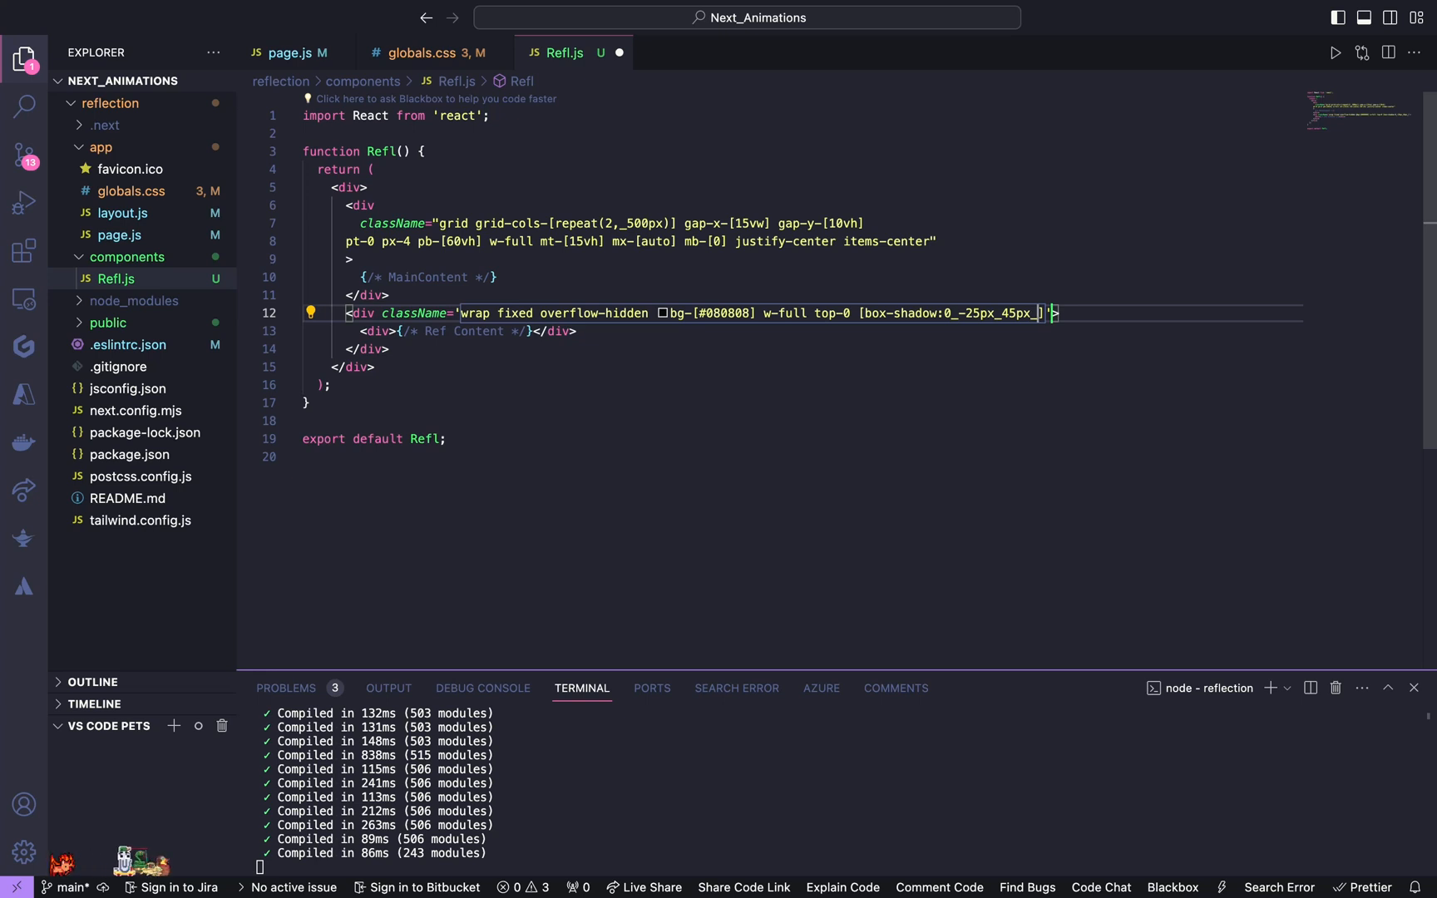
pyautogui.write('_rgba(0,_0,_0,_0')
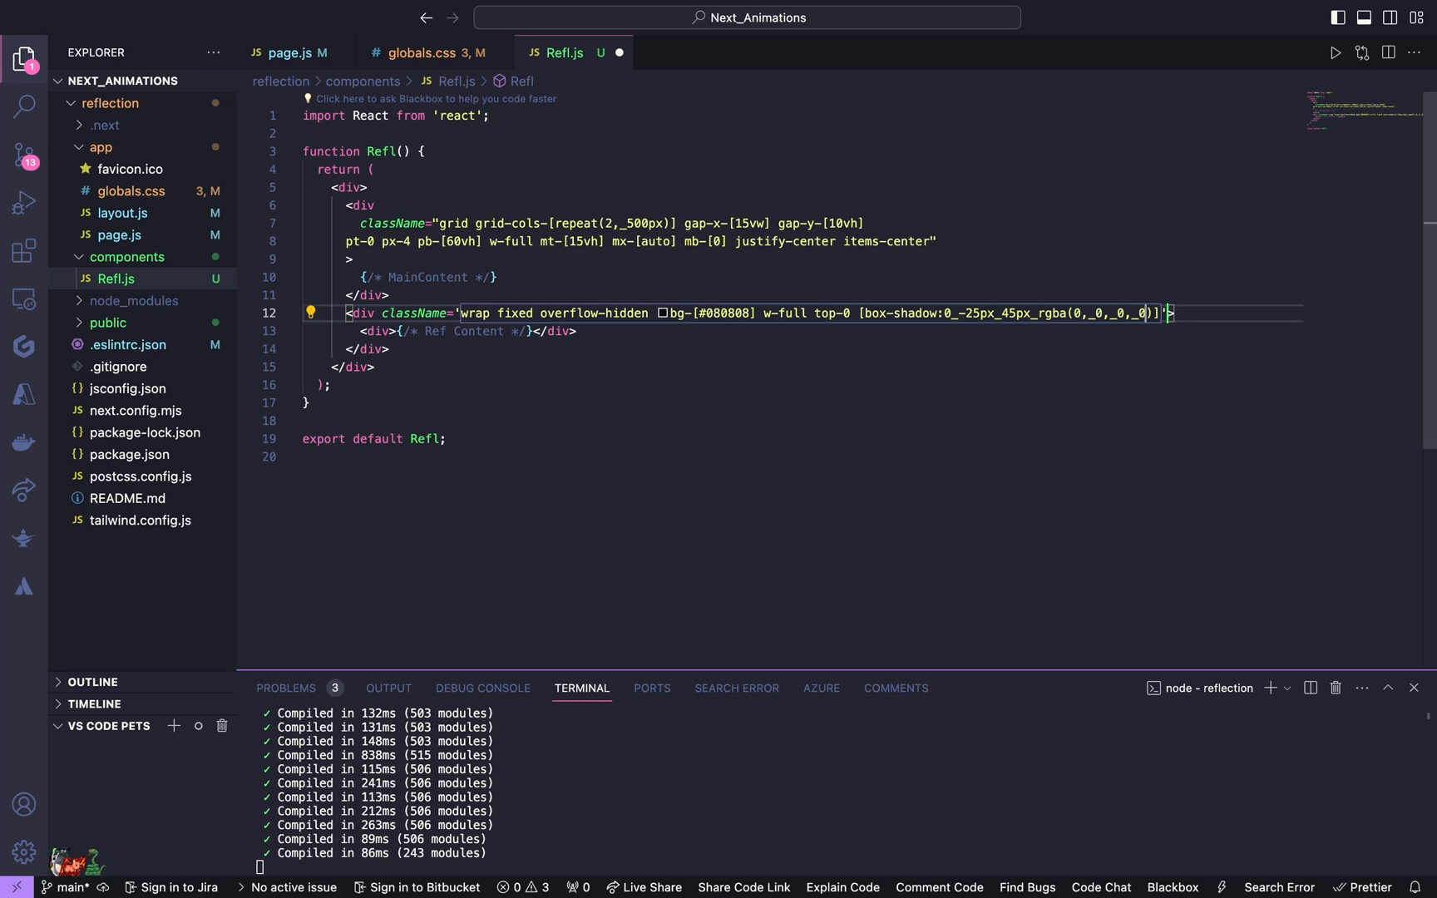
pyautogui.write('.15')
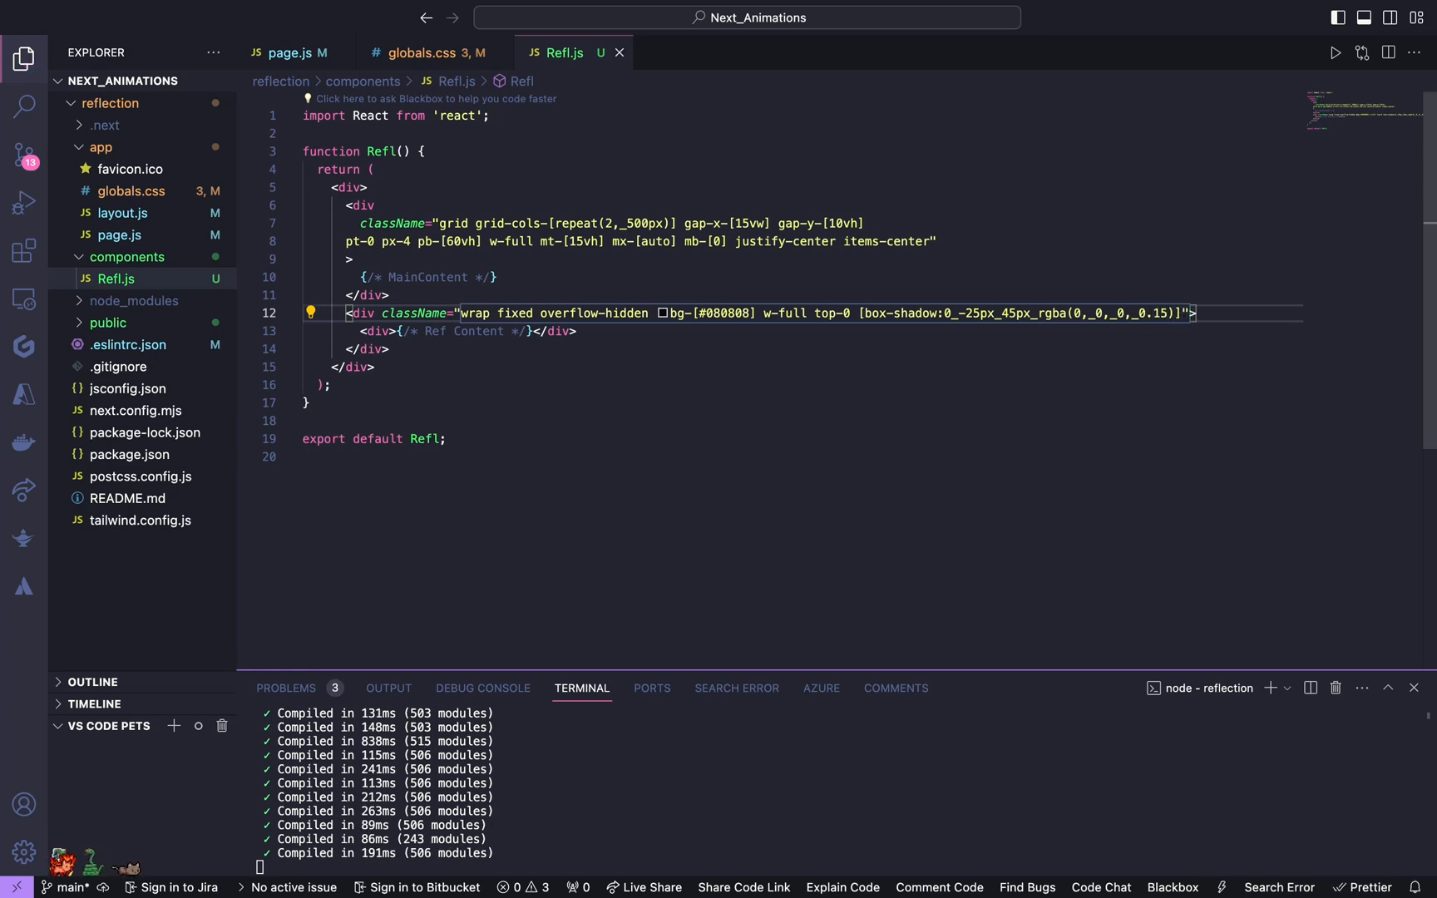
pyautogui.write('h-[15]')
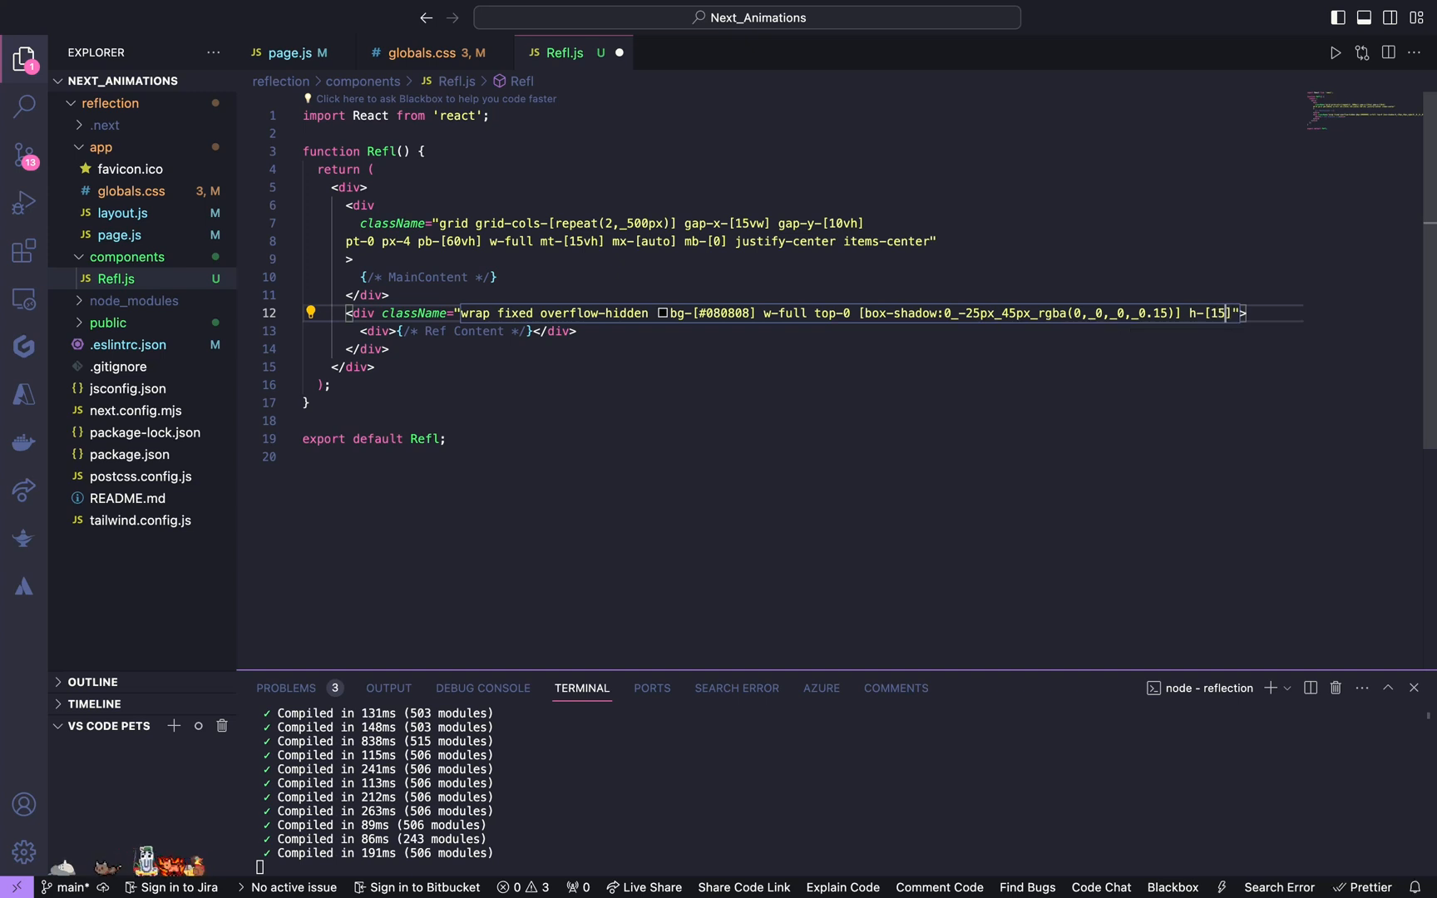
pyautogui.write('scale-y-[-1')
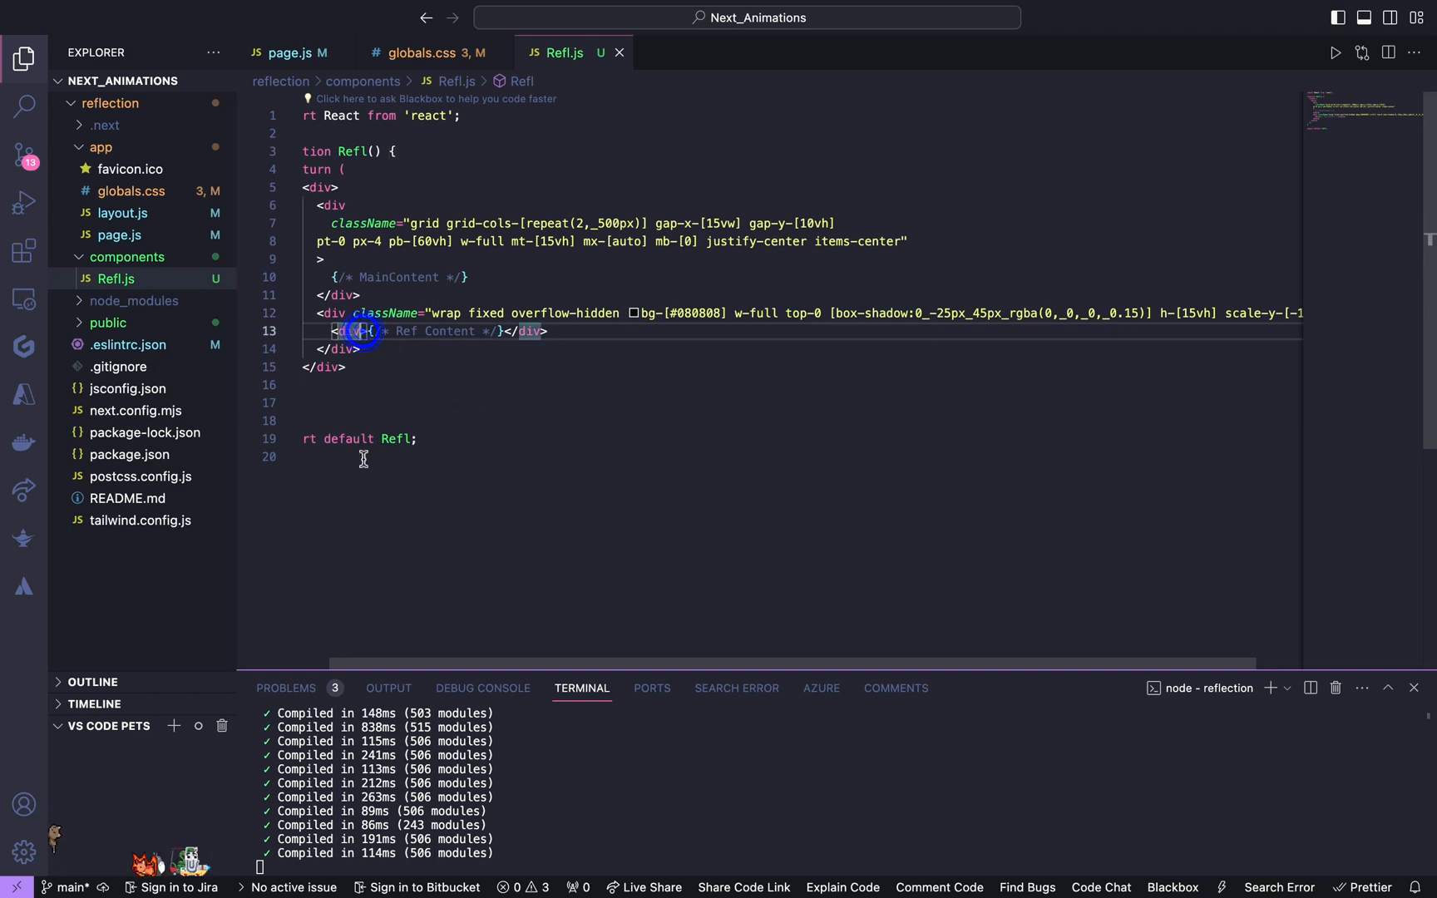
# Step: Class the inner div content_refl as a grid with grid_cols-[repeat(2,_500px)]
pyautogui.write('className=""')
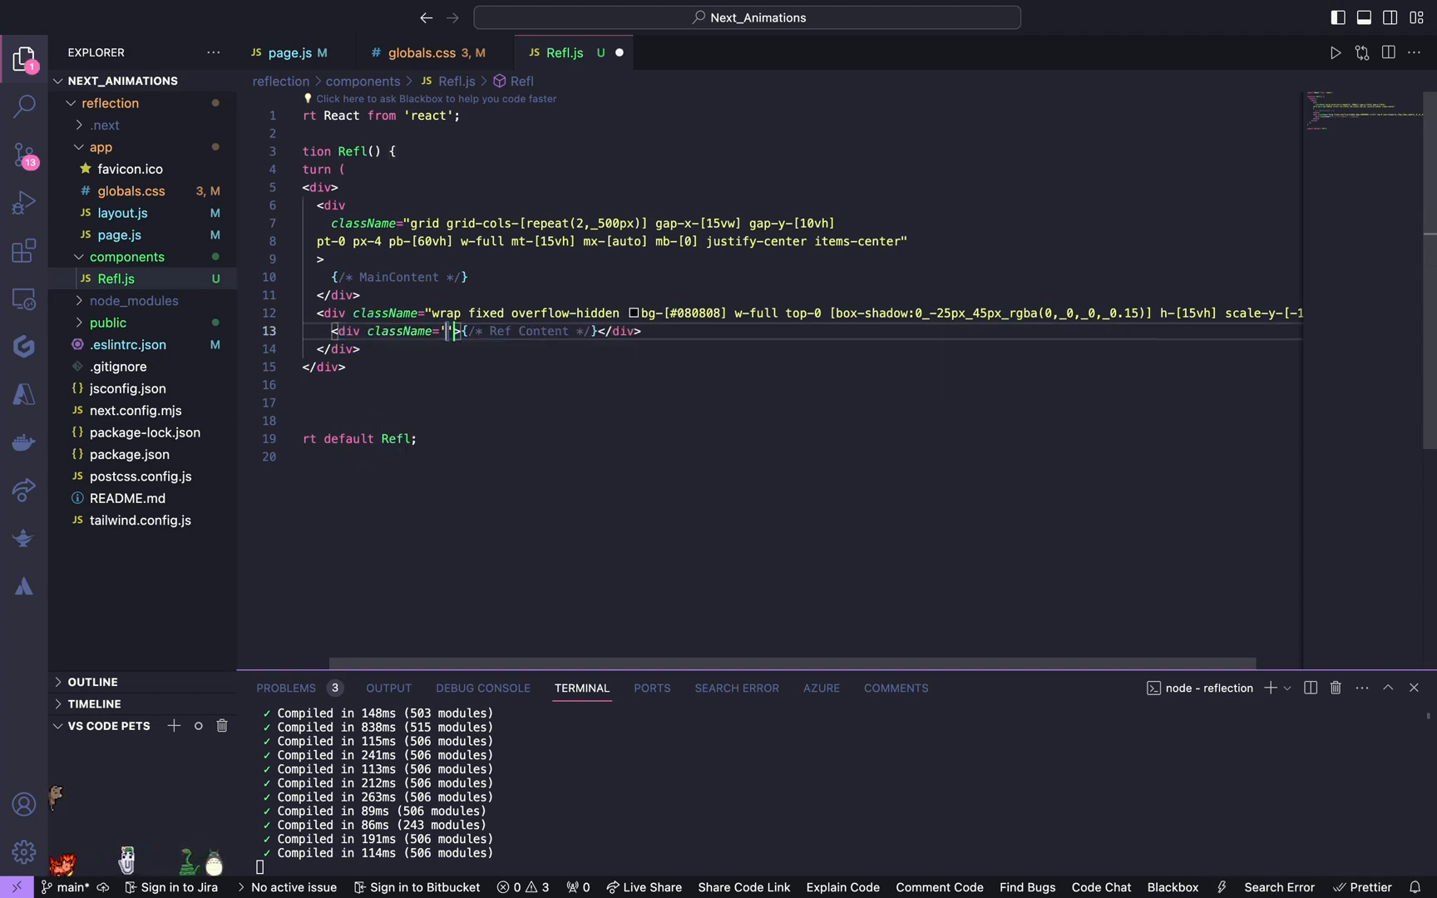
pyautogui.write('cont')
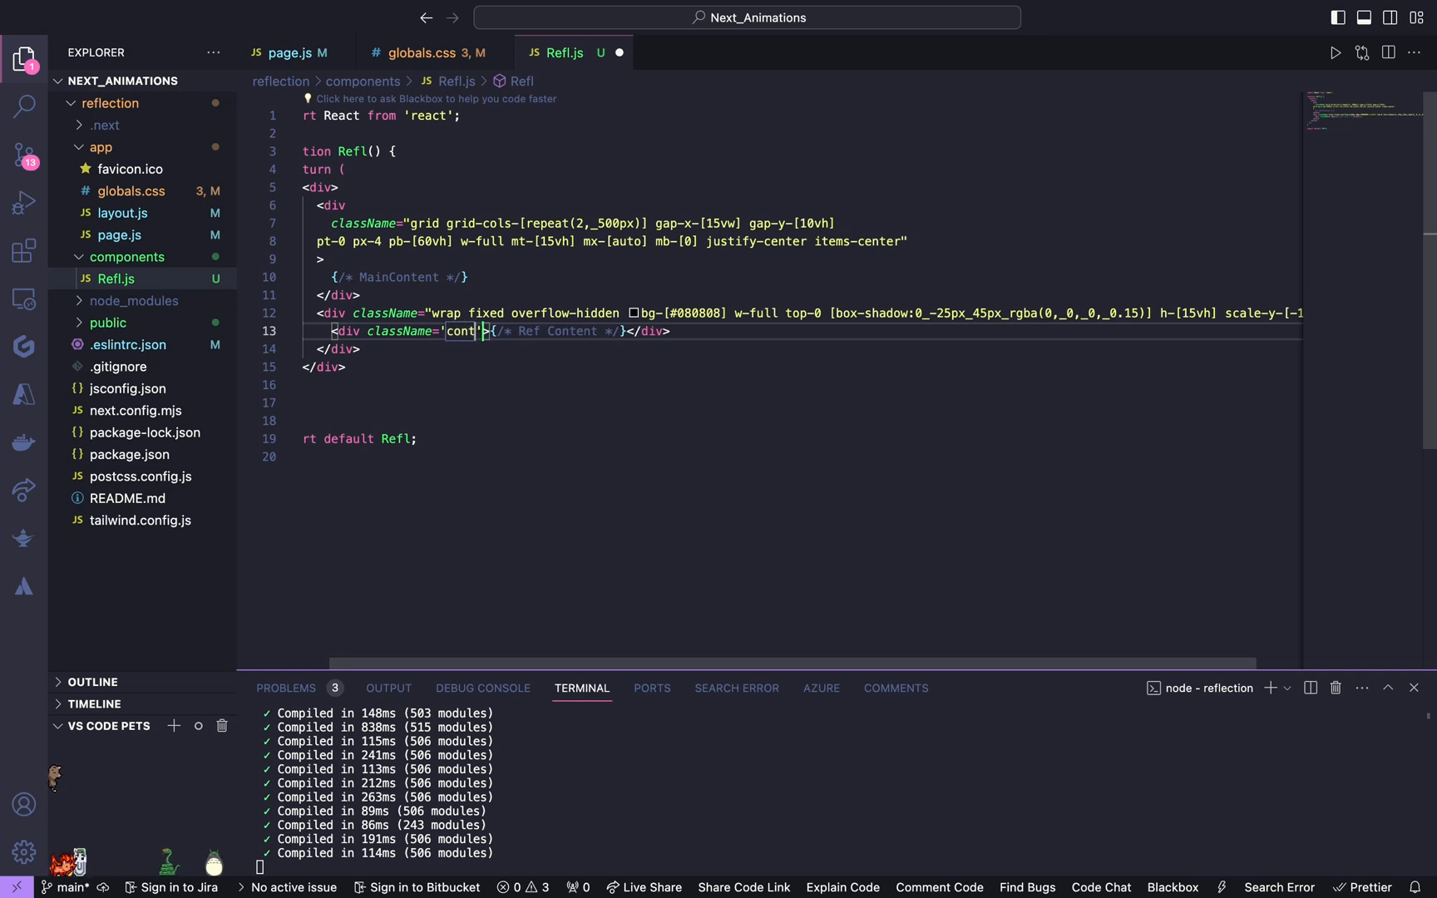
pyautogui.write('ent_')
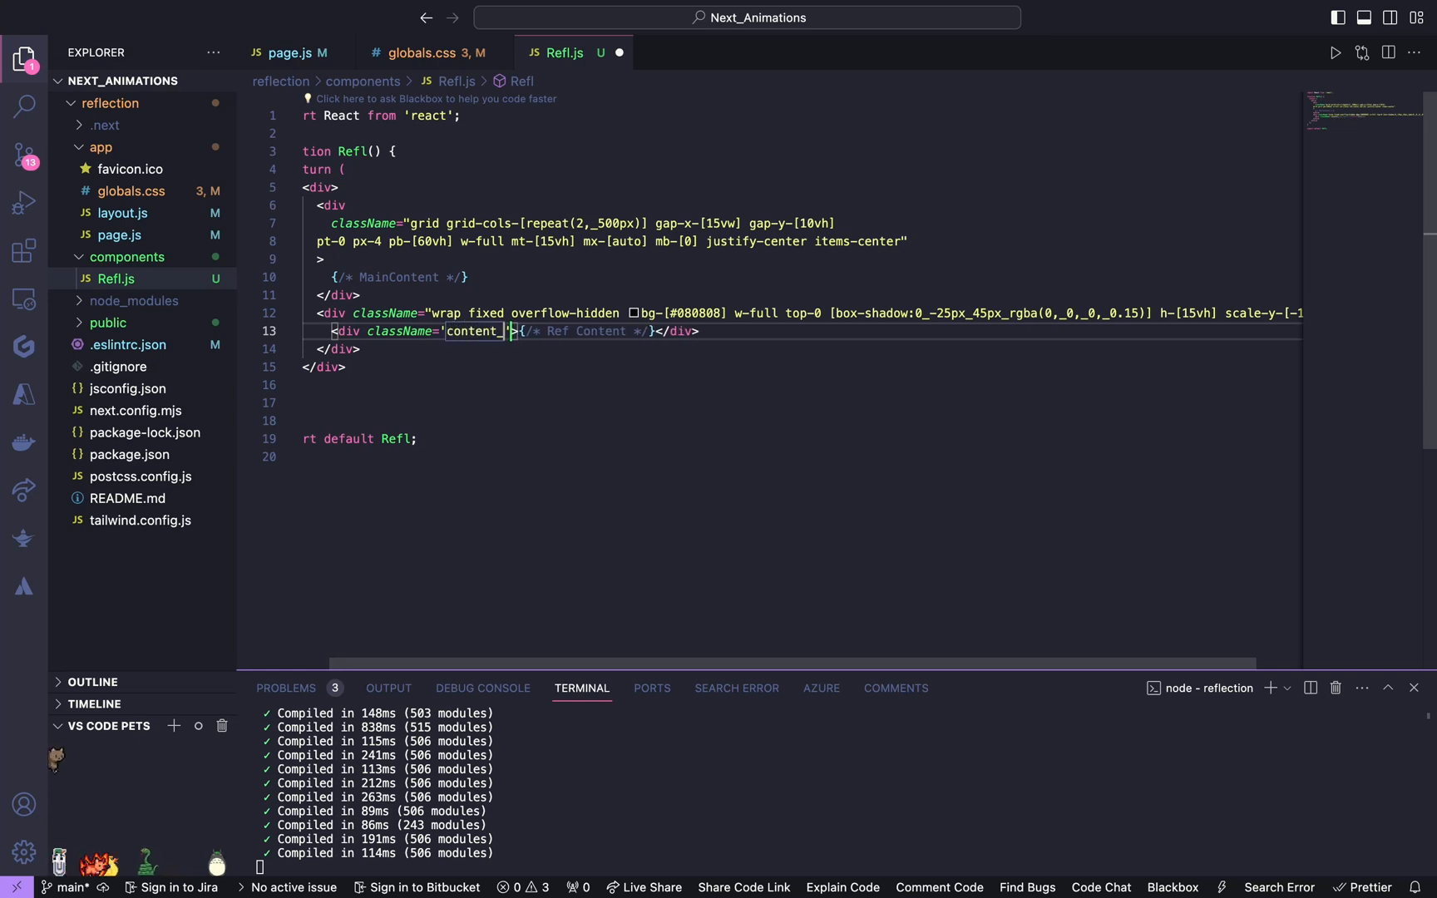
pyautogui.write('refl')
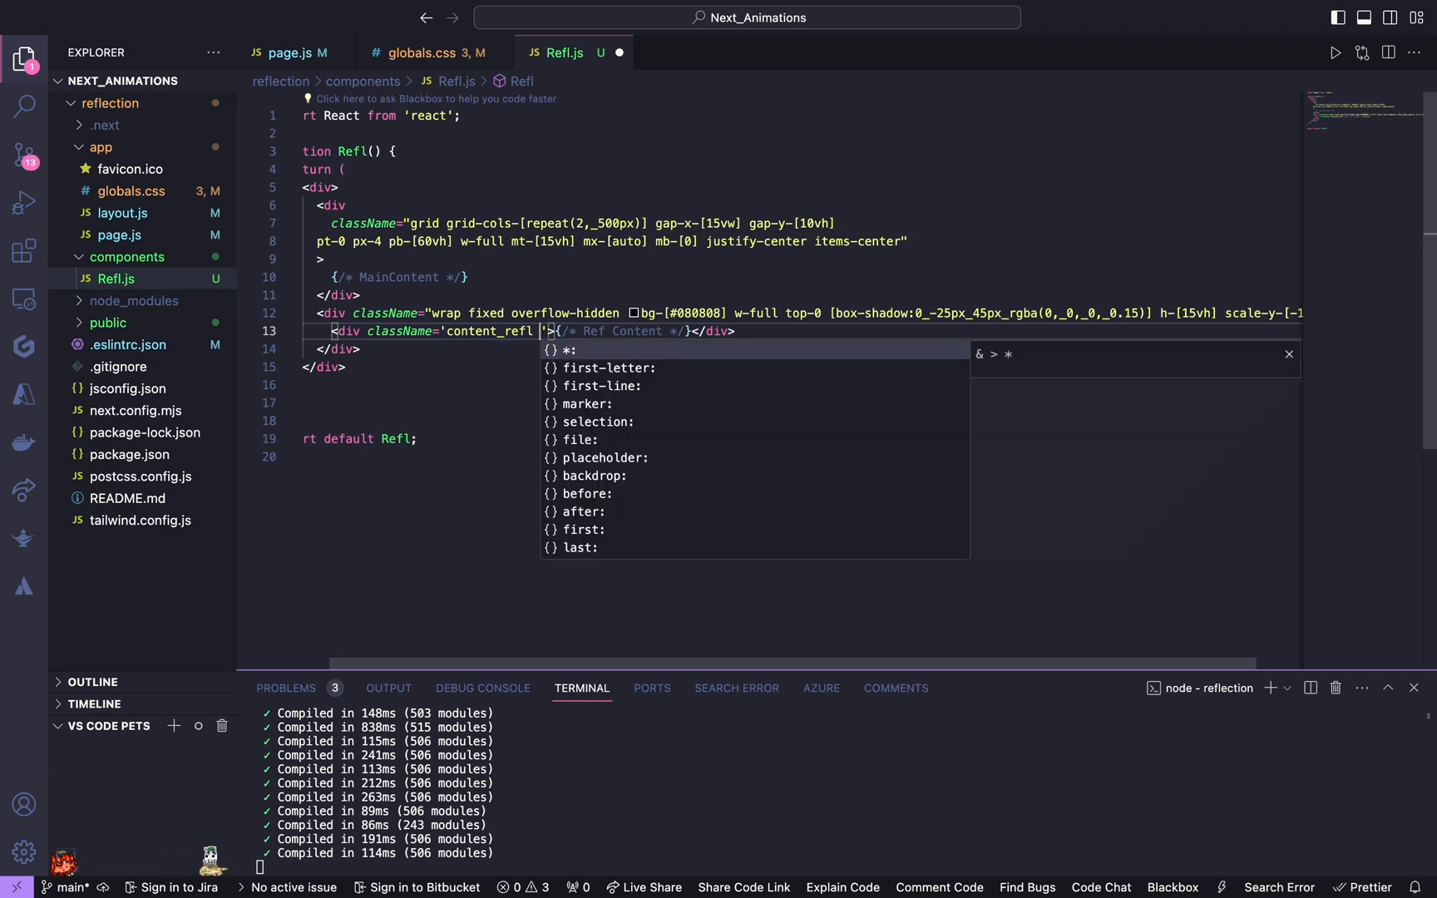
pyautogui.write('grid grid')
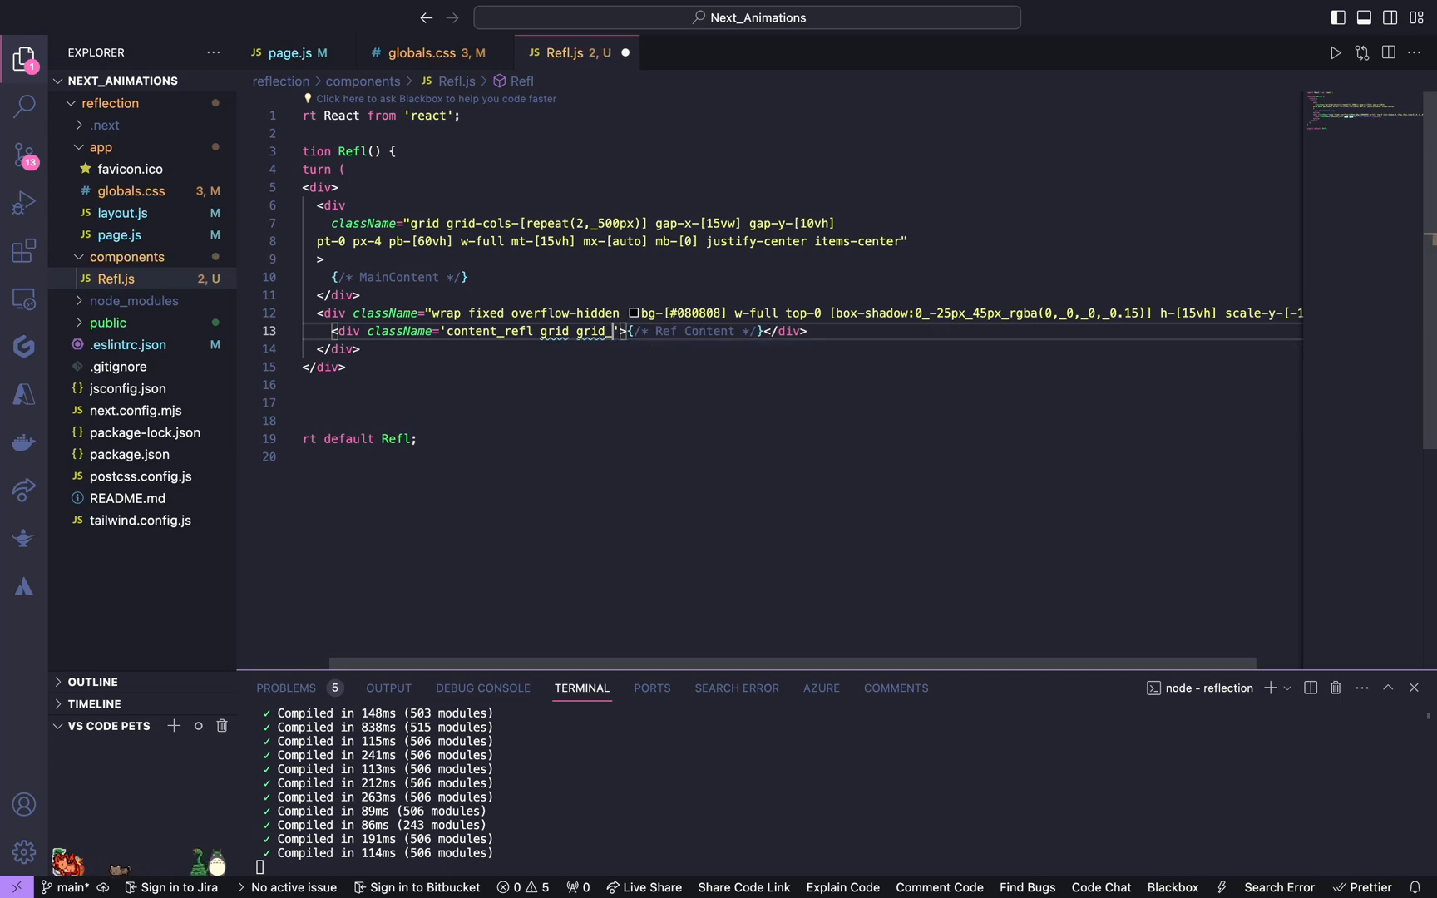
pyautogui.write('_cols')
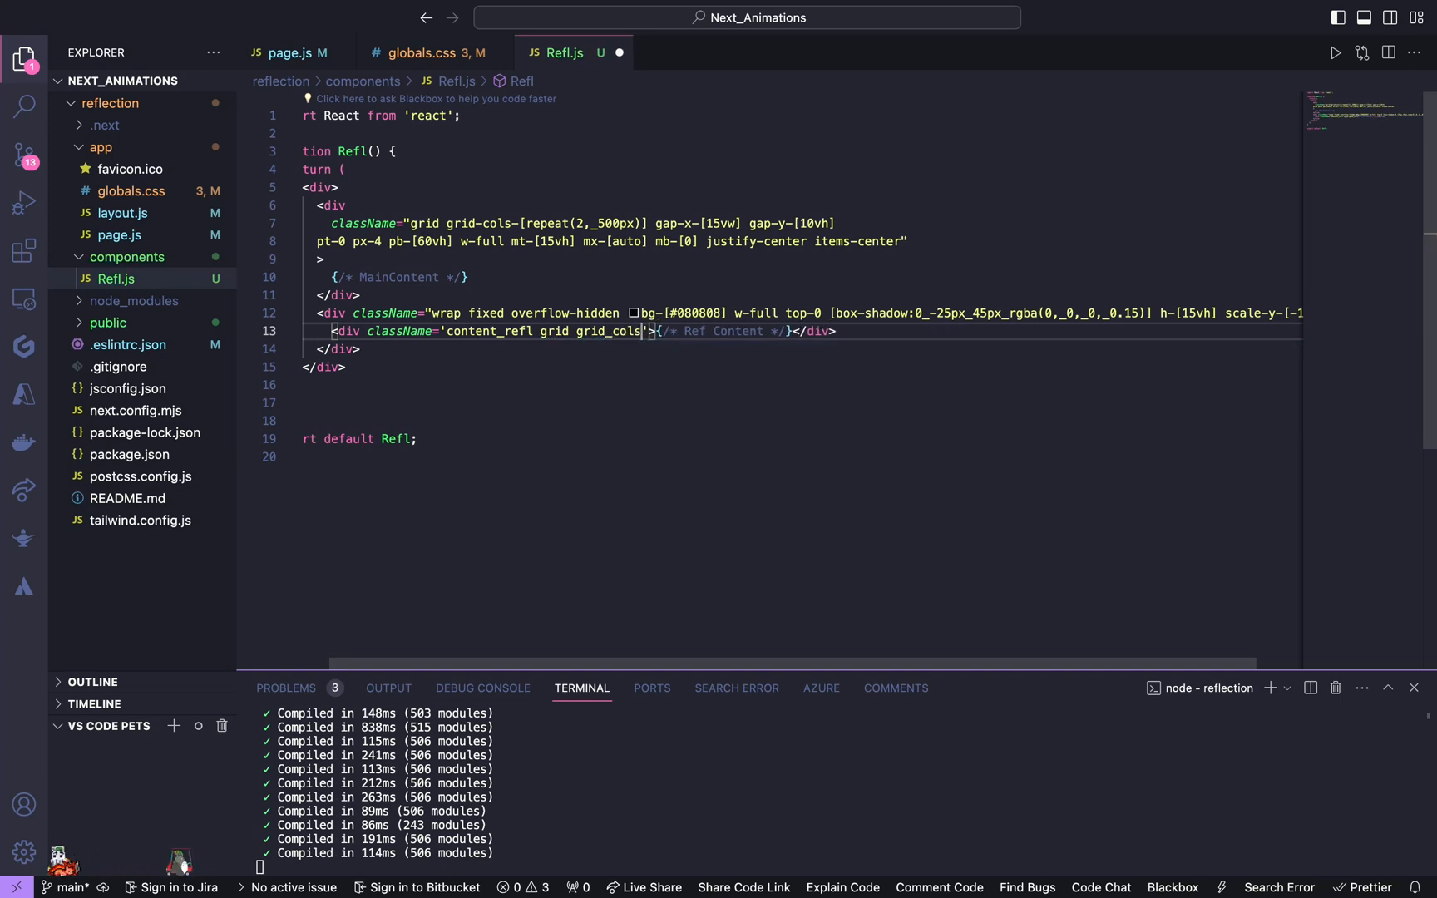
pyautogui.write('[')
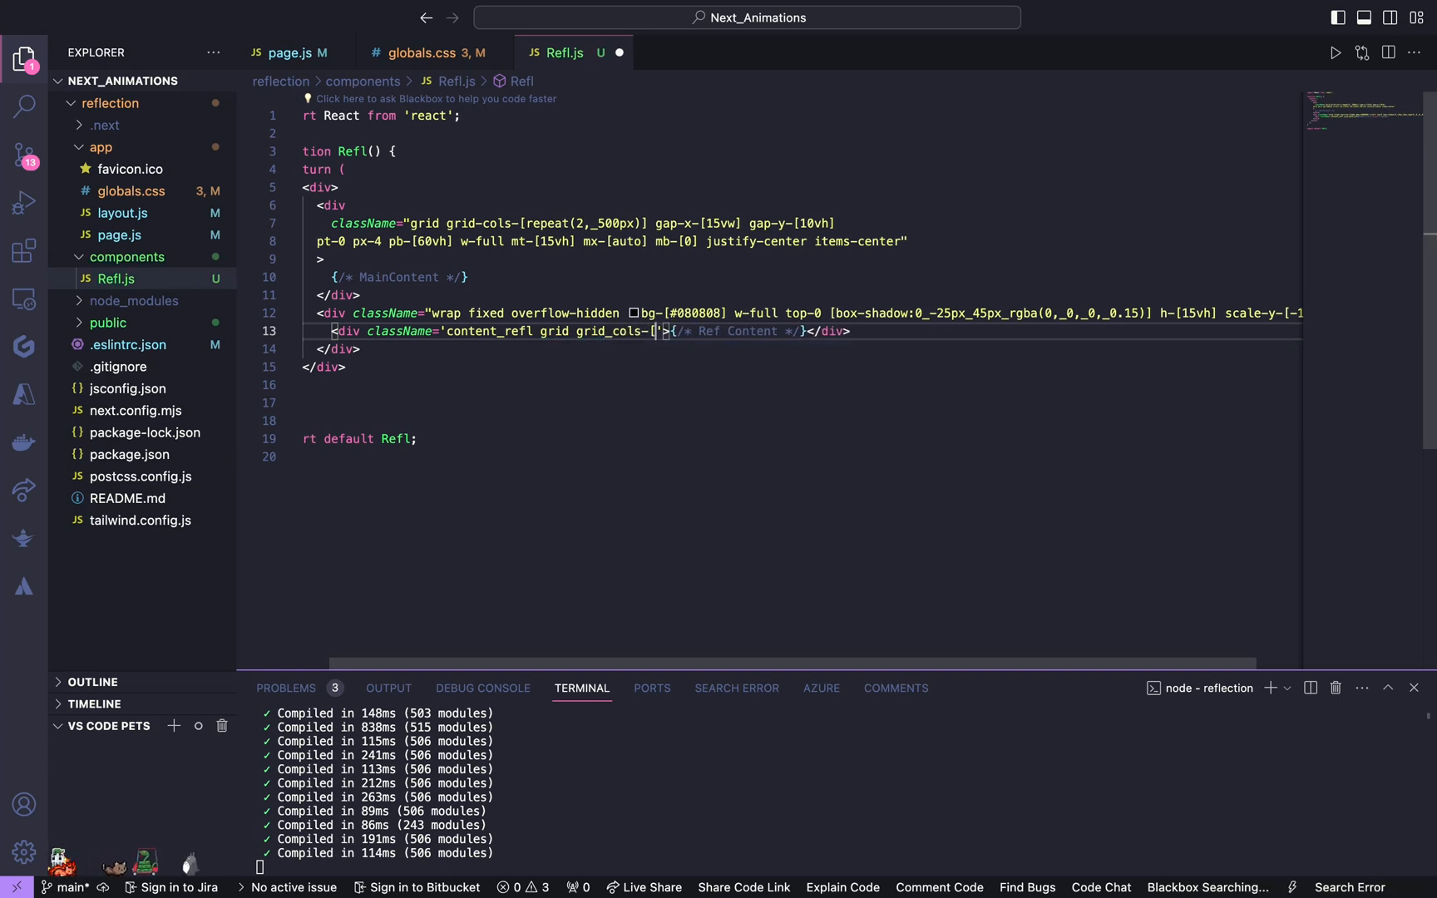
pyautogui.write('repeat]')
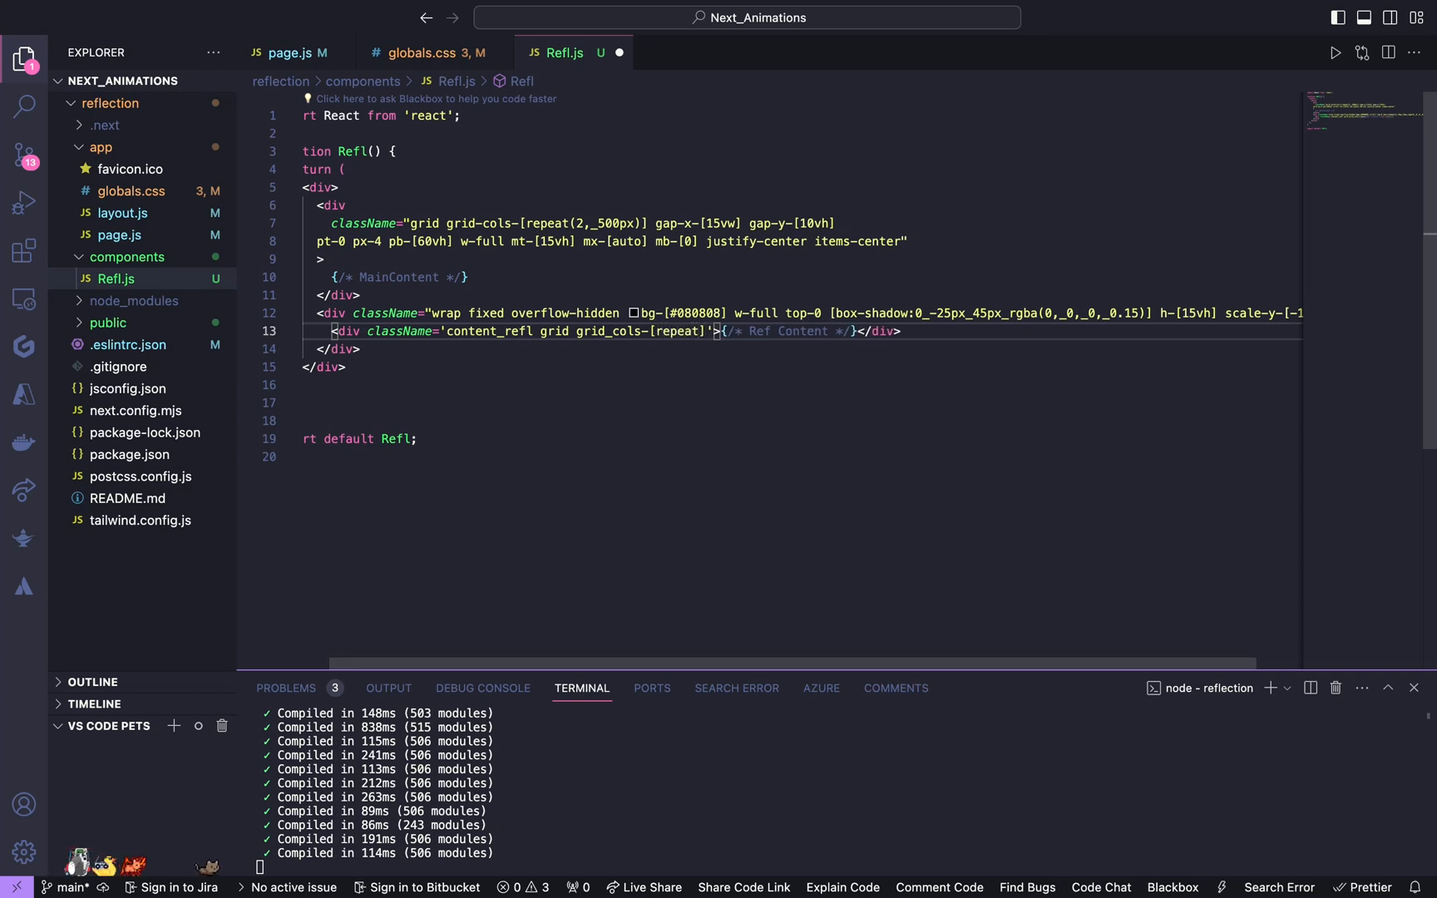
pyautogui.write('2,_)')
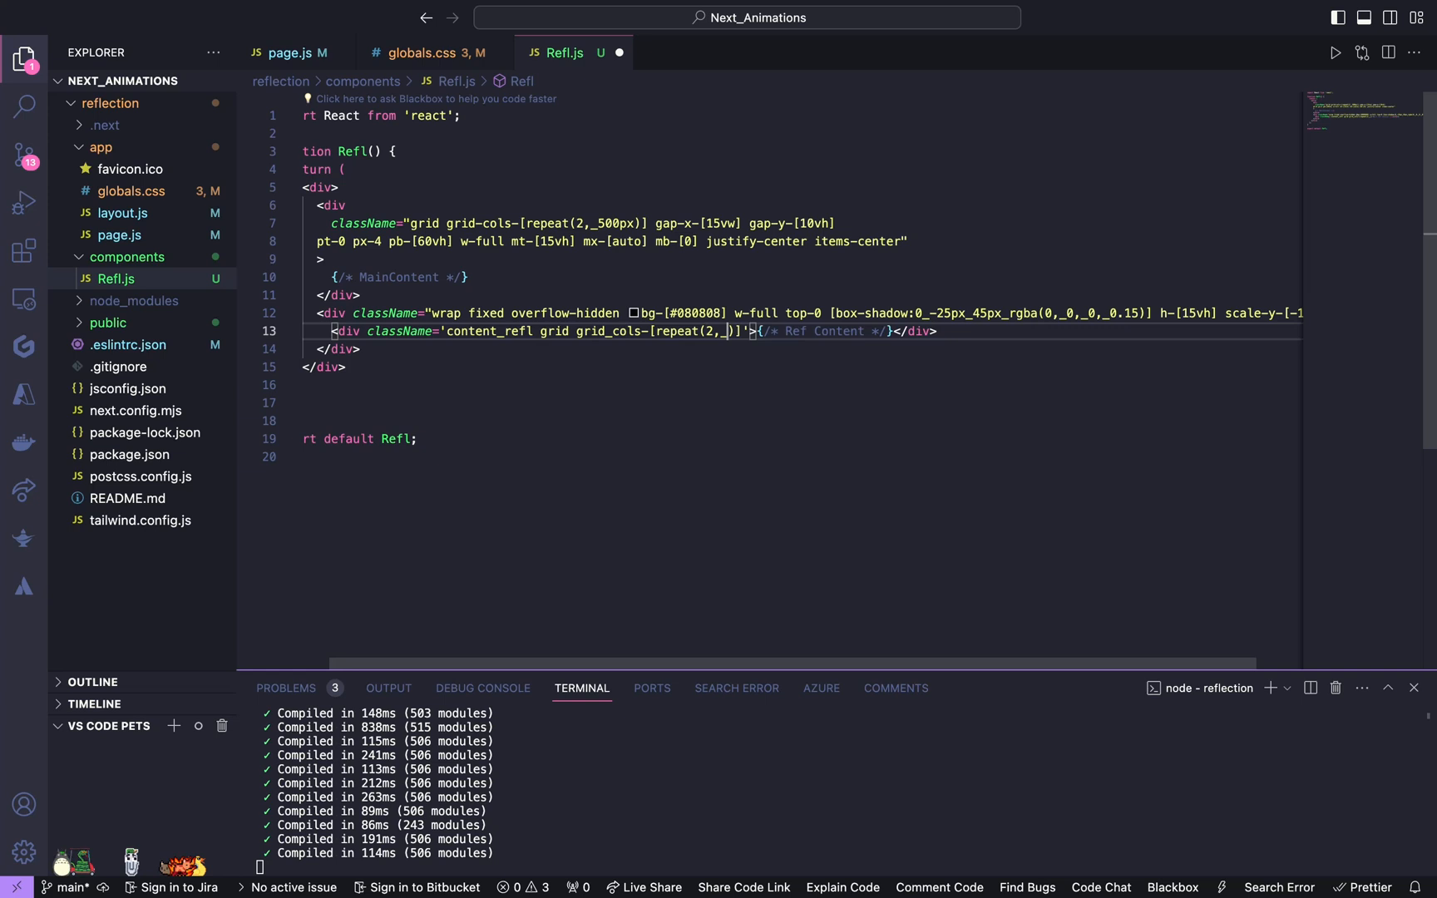
pyautogui.write('500')
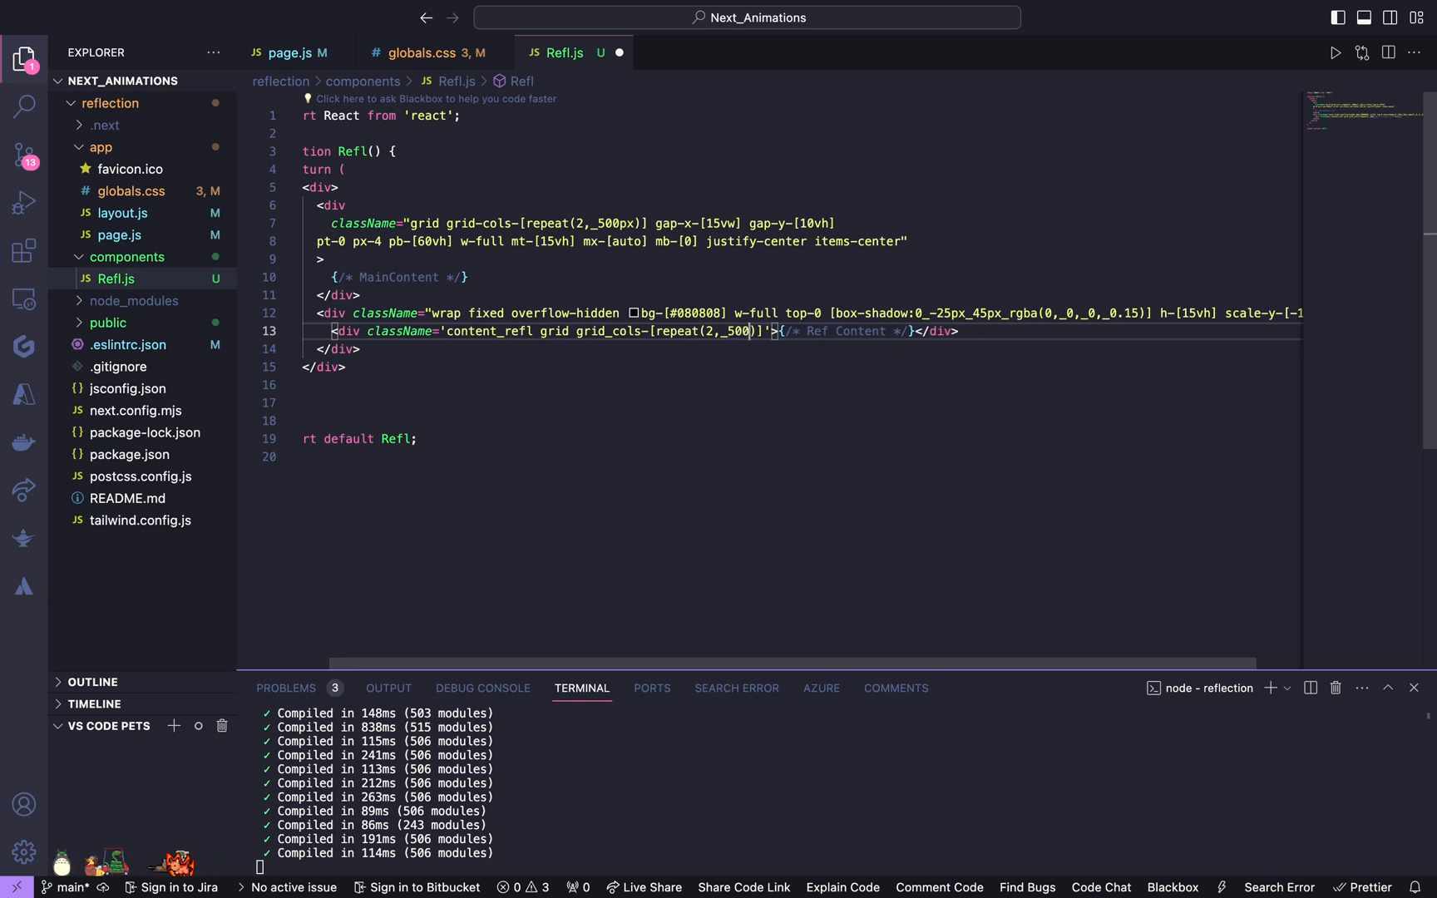
pyautogui.write('"')
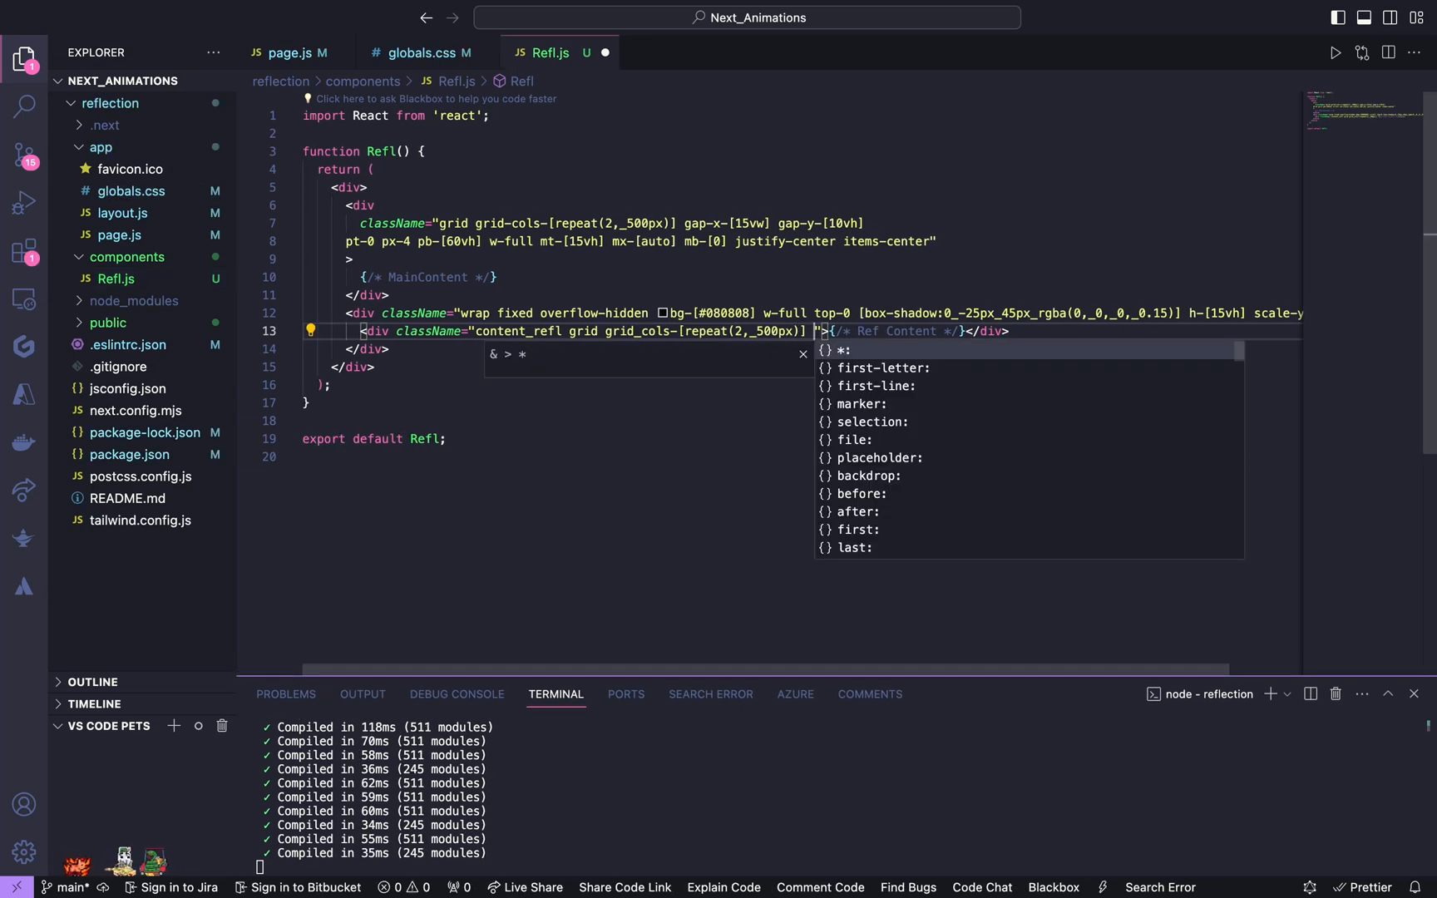
# Step: Add gap-x-[15vw] gap-y-[10vh] pt-0 px-4 pb-[60vh] w-full mt-[15vh] mx-[auto] to match the main grid
pyautogui.write('gap-x-[15vw] ga')
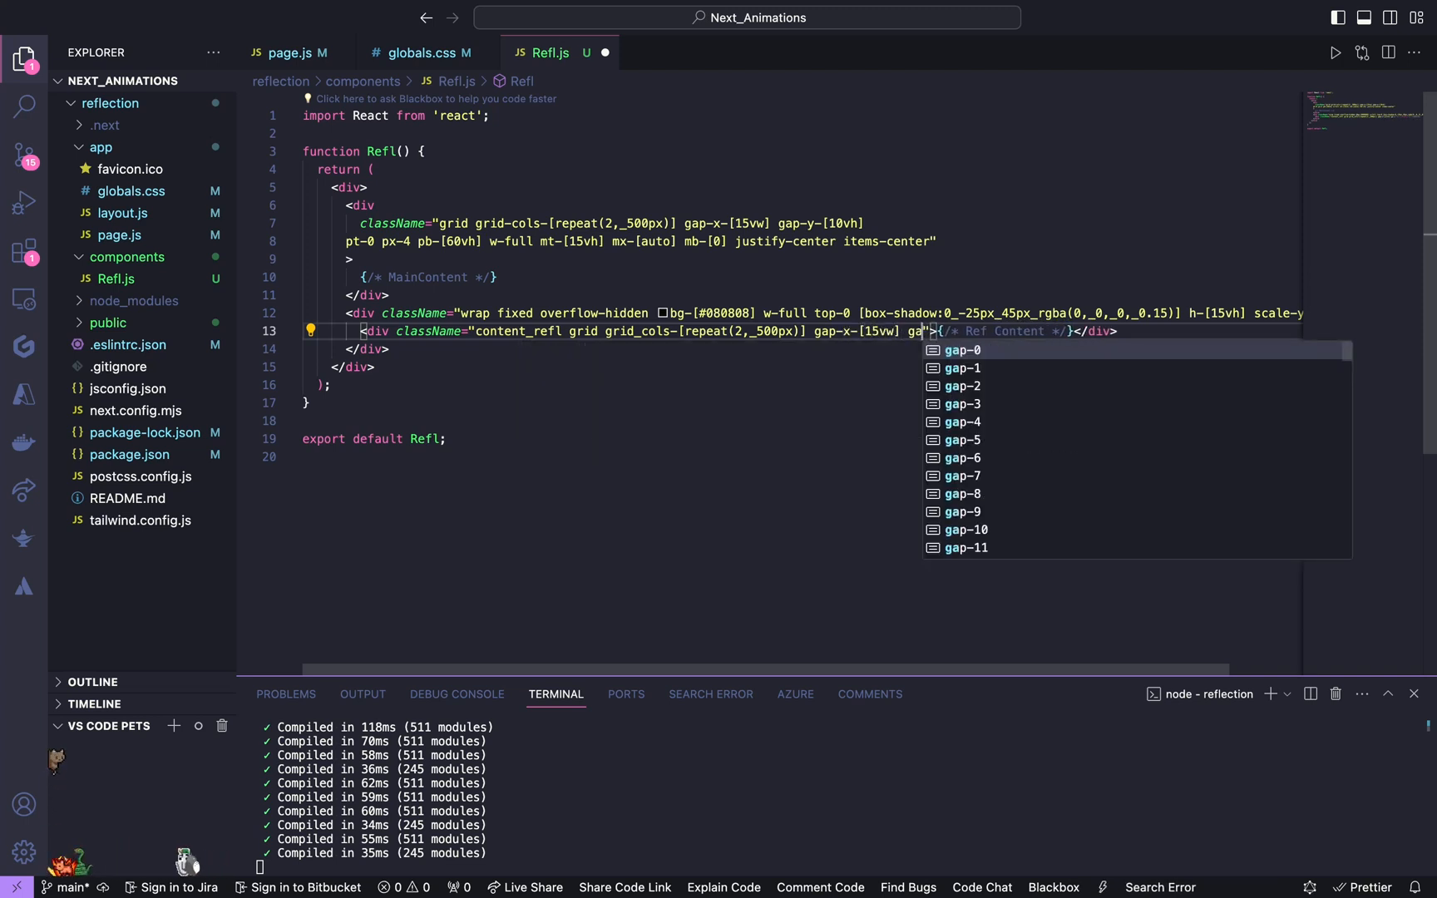
pyautogui.write('-y-[10vh]')
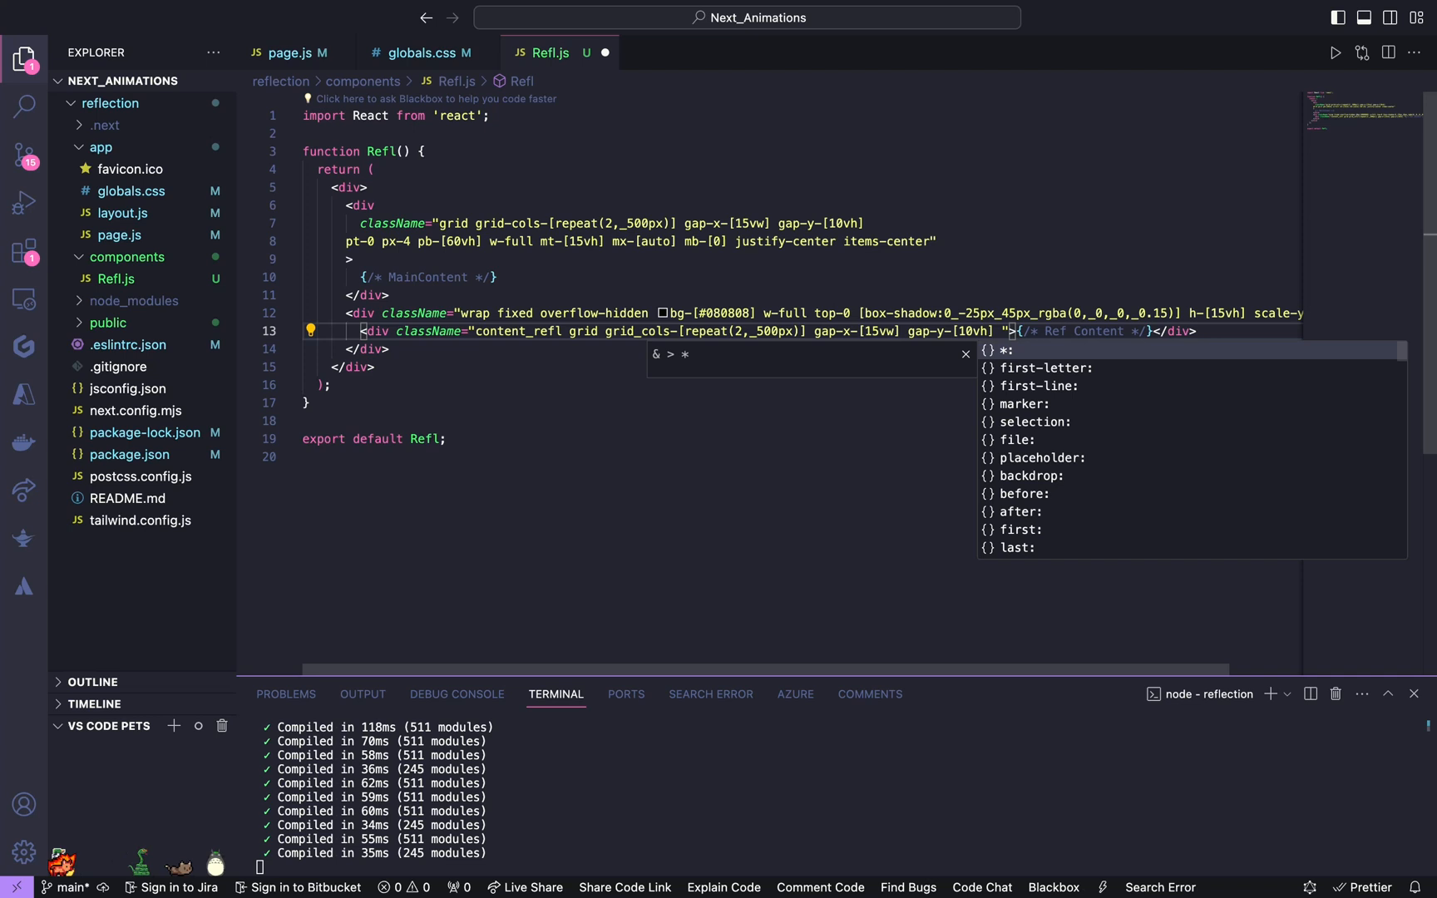
pyautogui.write('pt-0 px-')
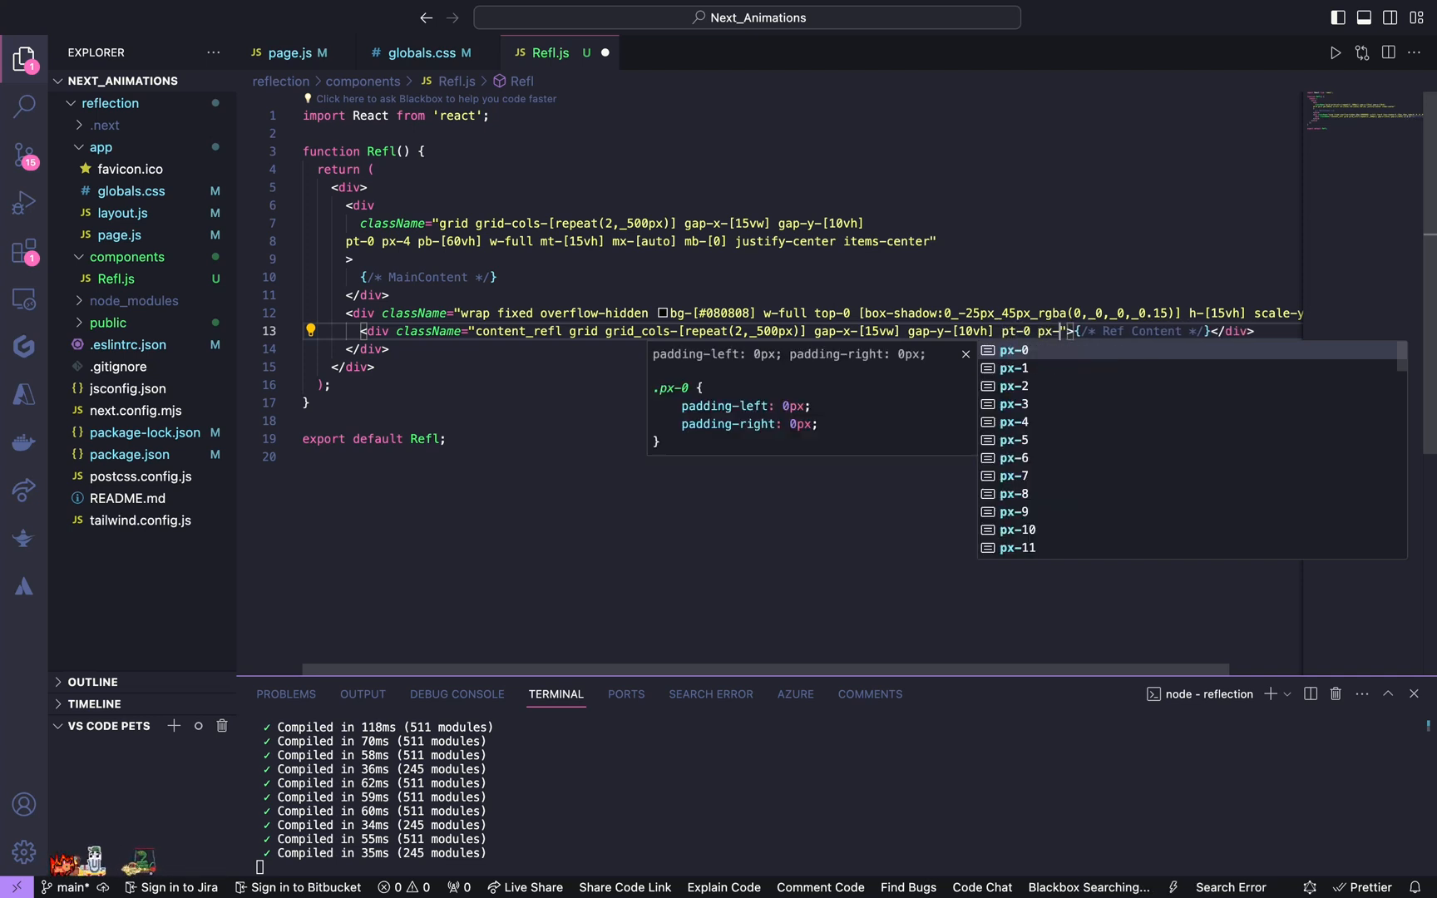
pyautogui.write('4')
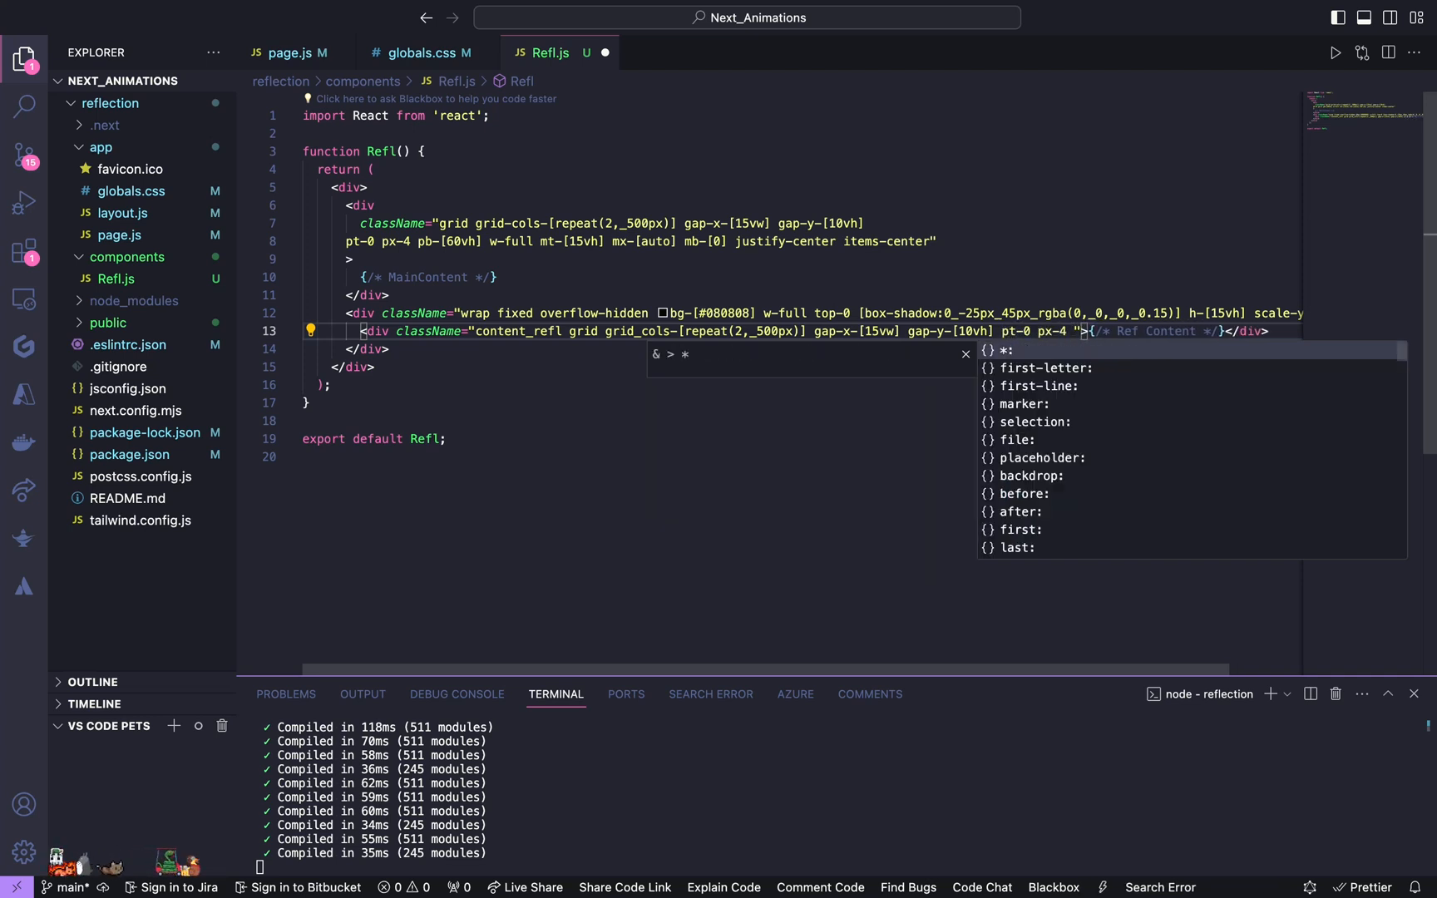
pyautogui.write('pb-[60vh]')
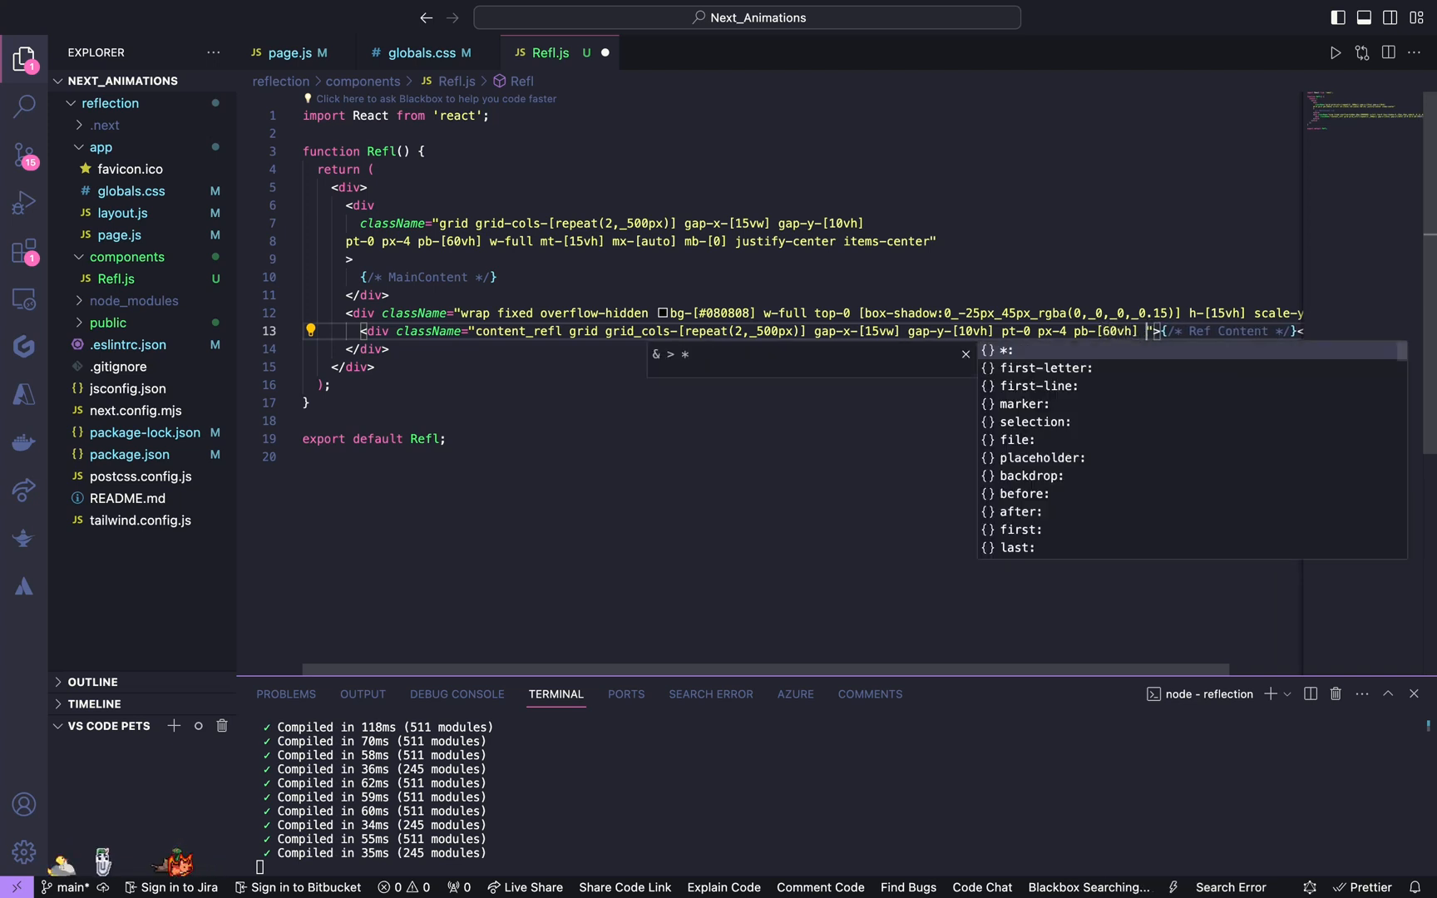
pyautogui.write('w-full')
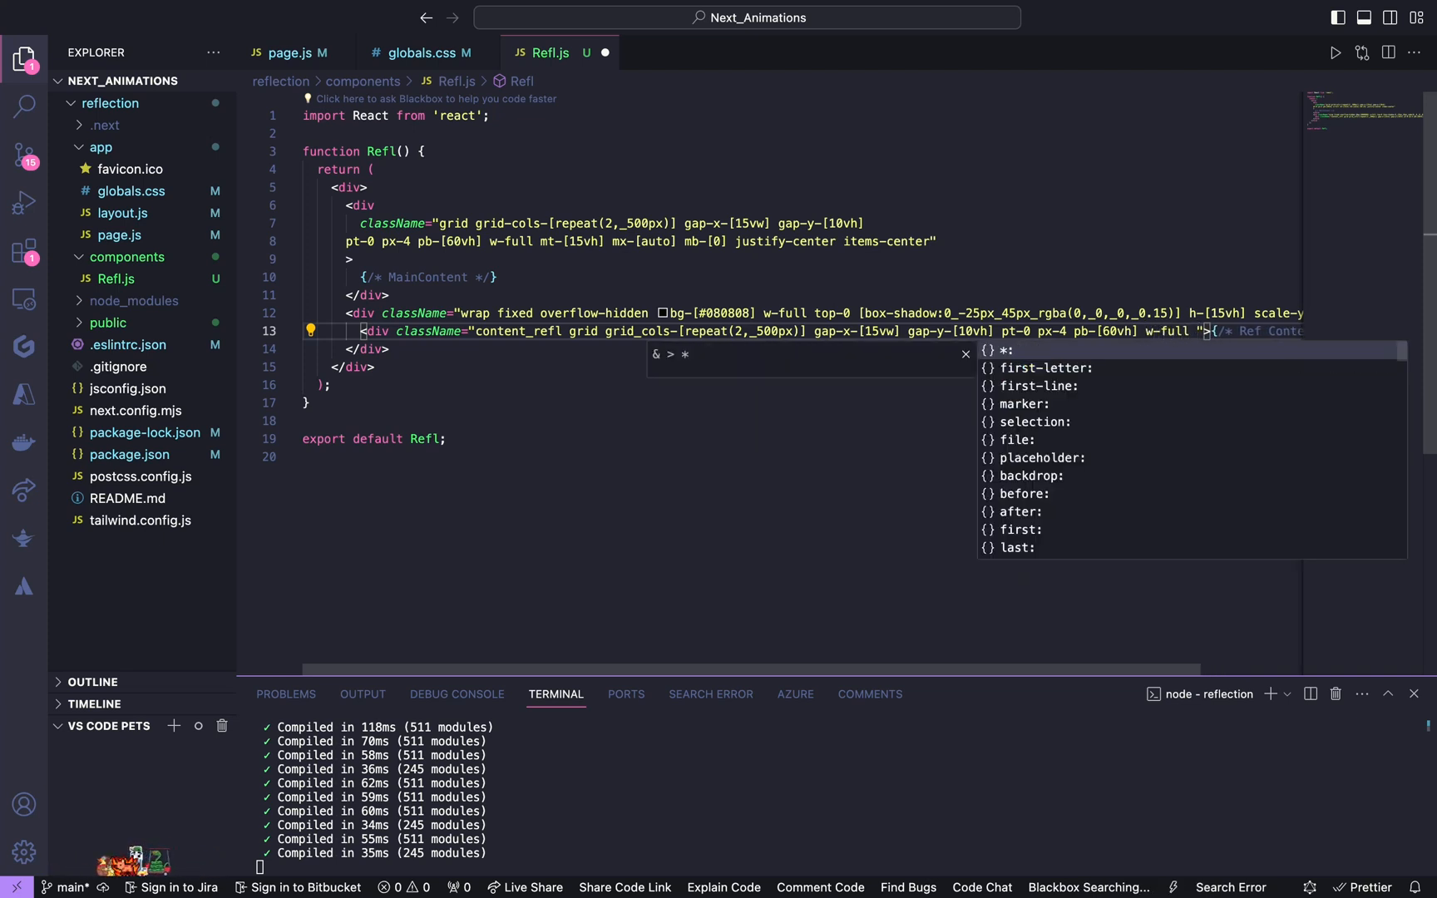
pyautogui.write('mt-[-15]')
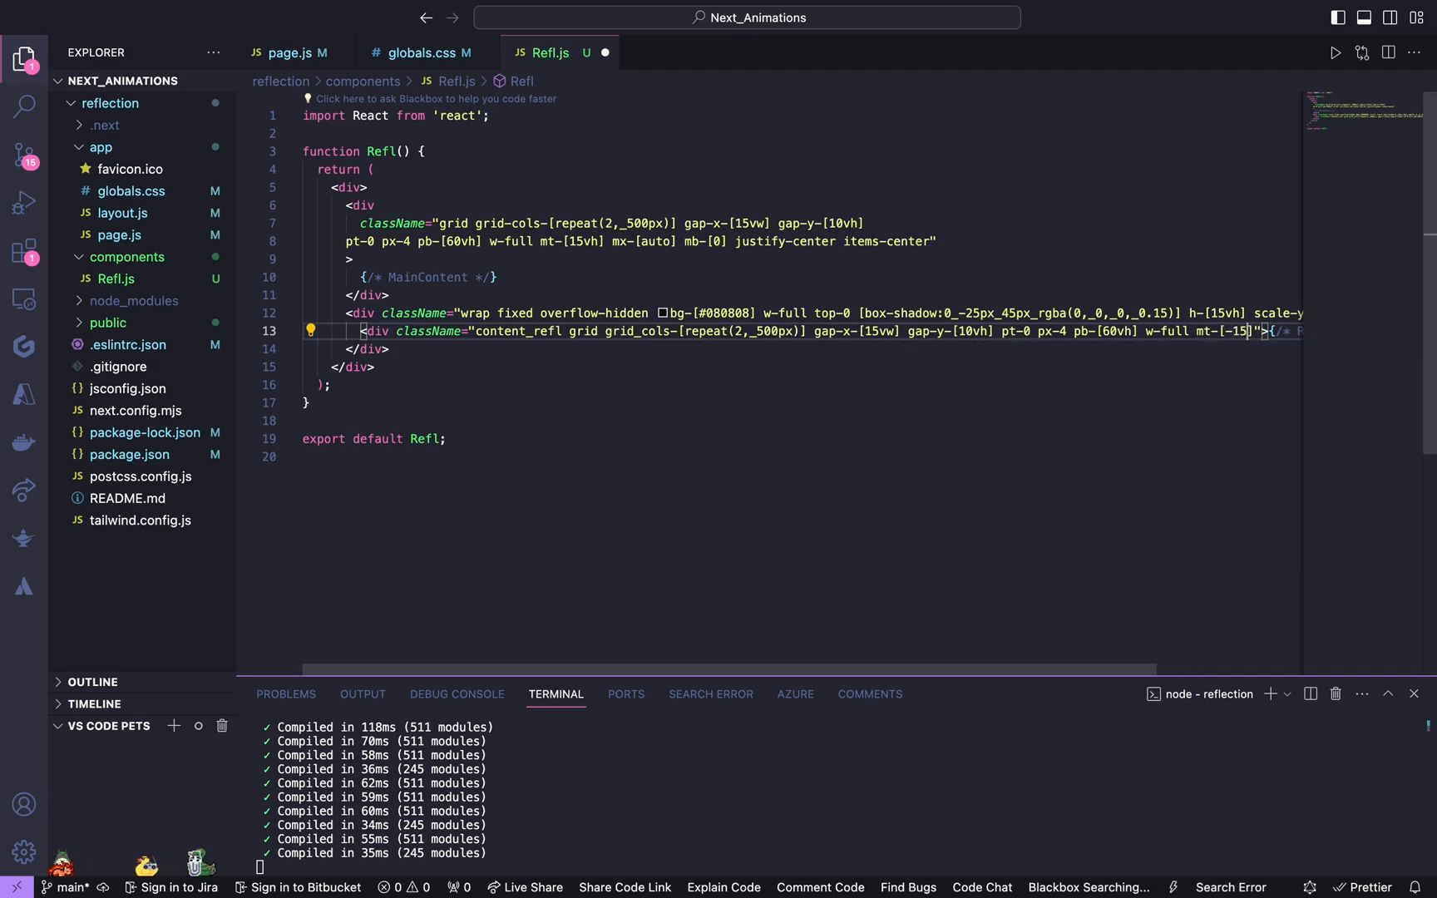
pyautogui.write('mx-auto')
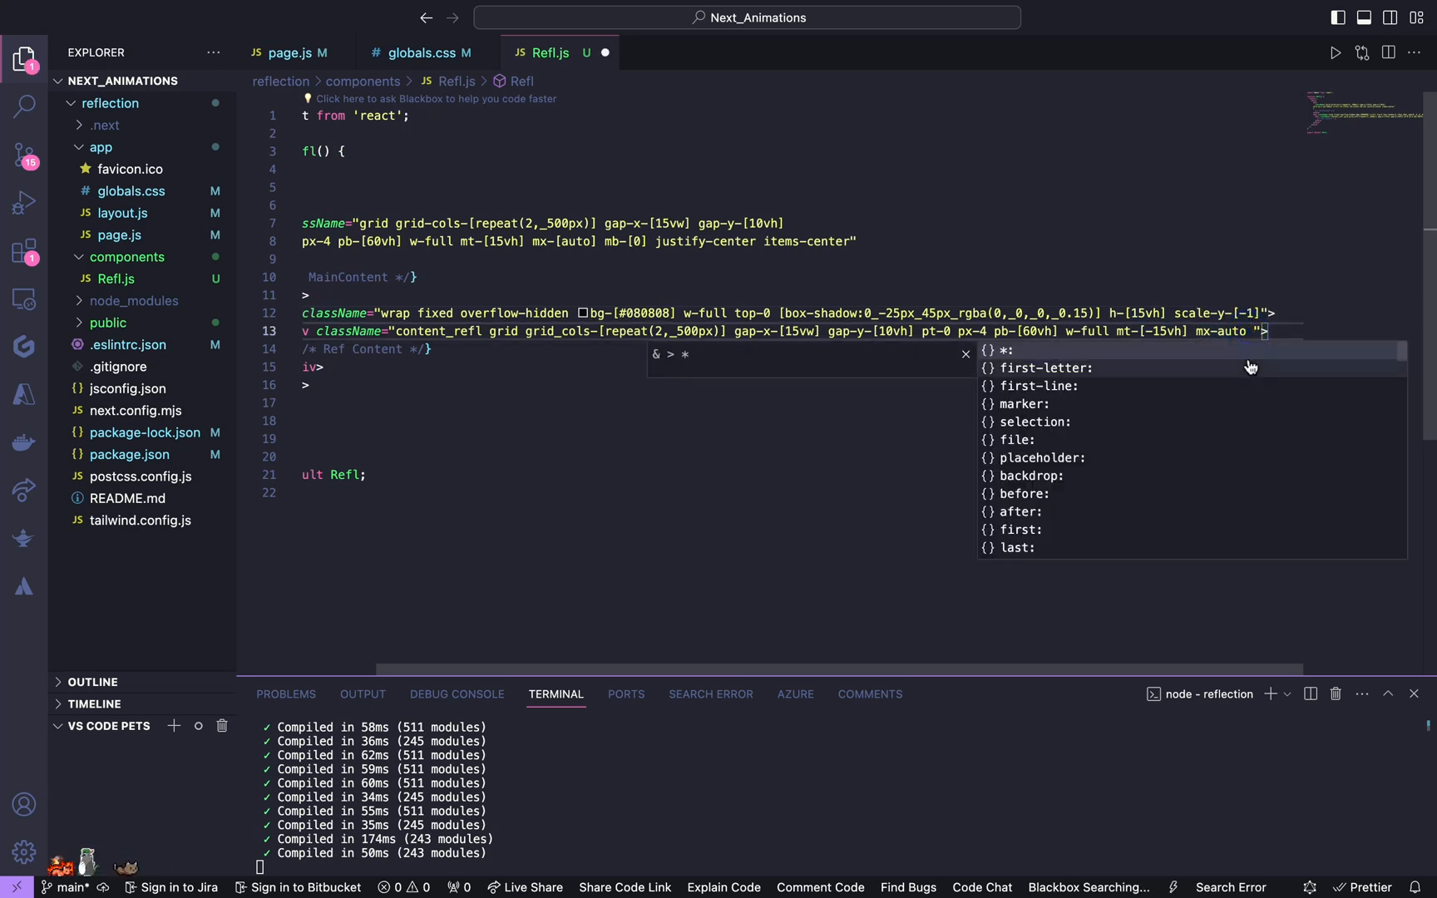
pyautogui.write('m')
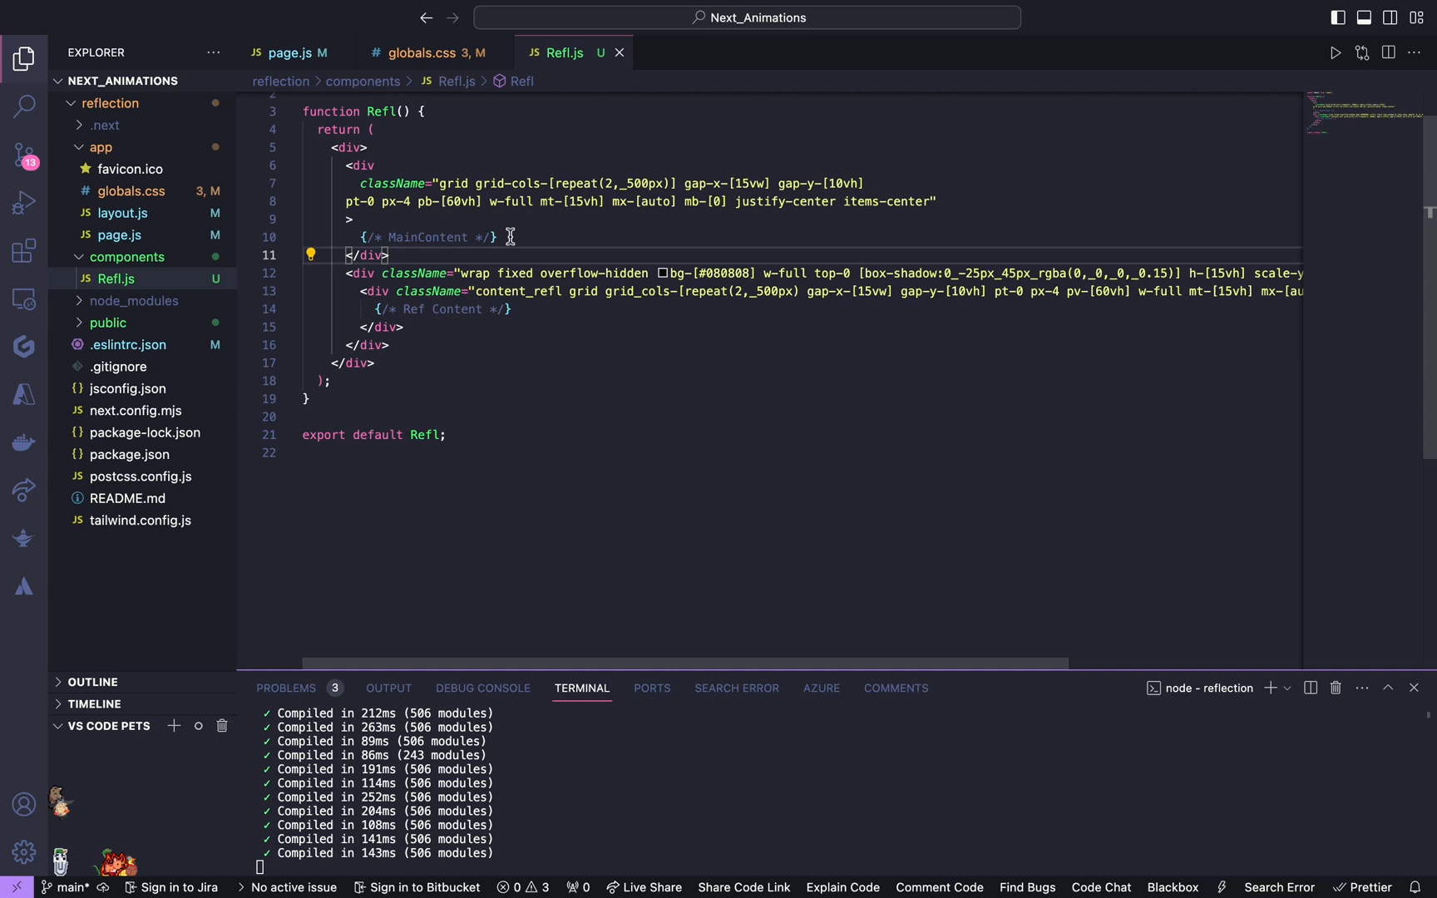
pyautogui.moveTo(536, 311)
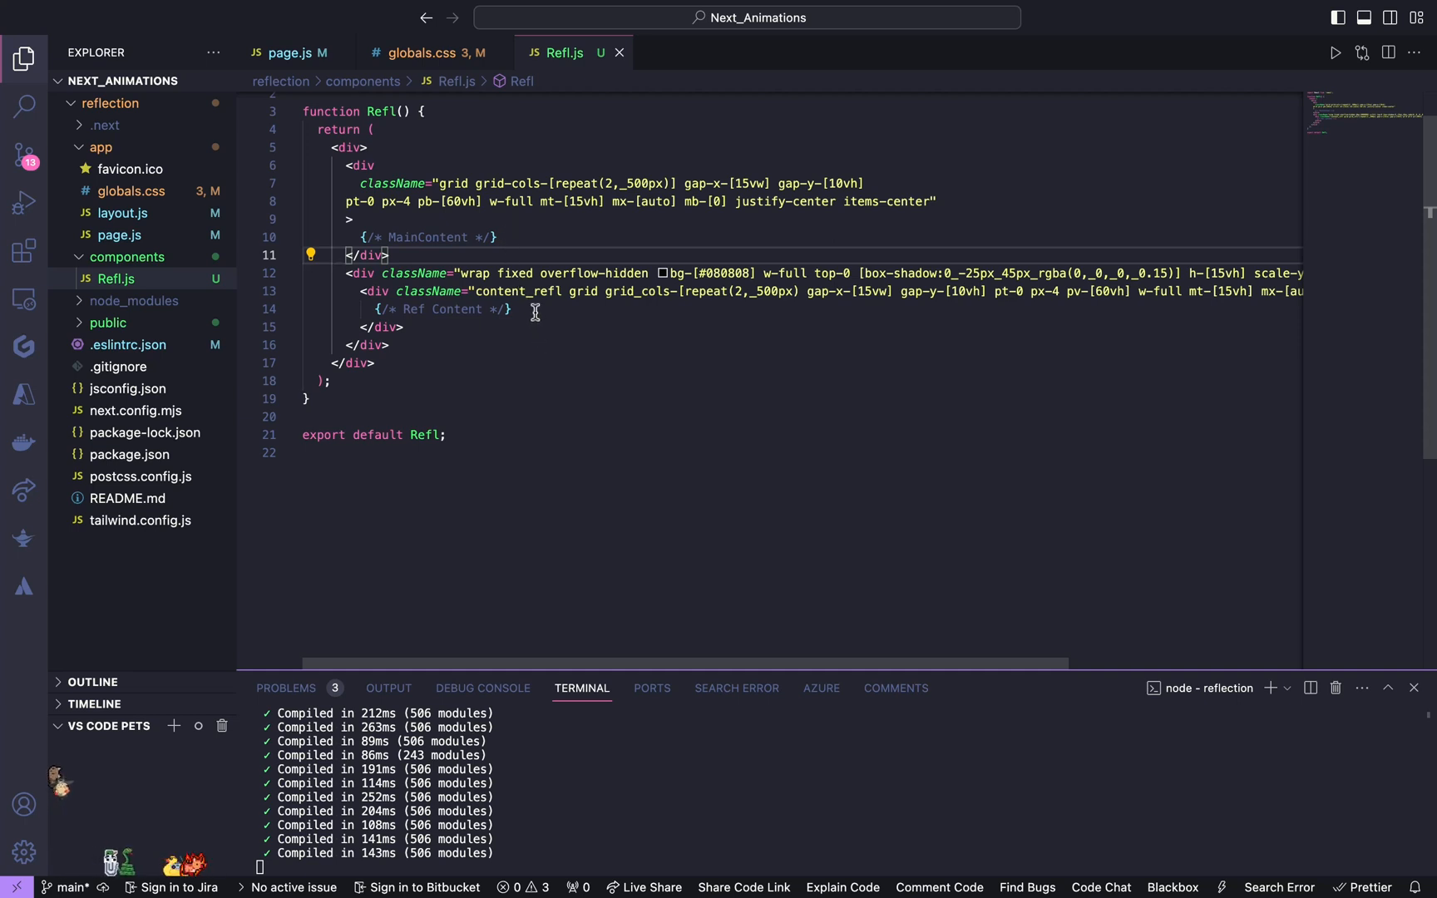
# Step: Add a poster div classed max-w-[300px] justify-self-center m-0 [aspect-ratio:0.75] w-full holding DARK text
pyautogui.click(499, 236)
pyautogui.write('<')
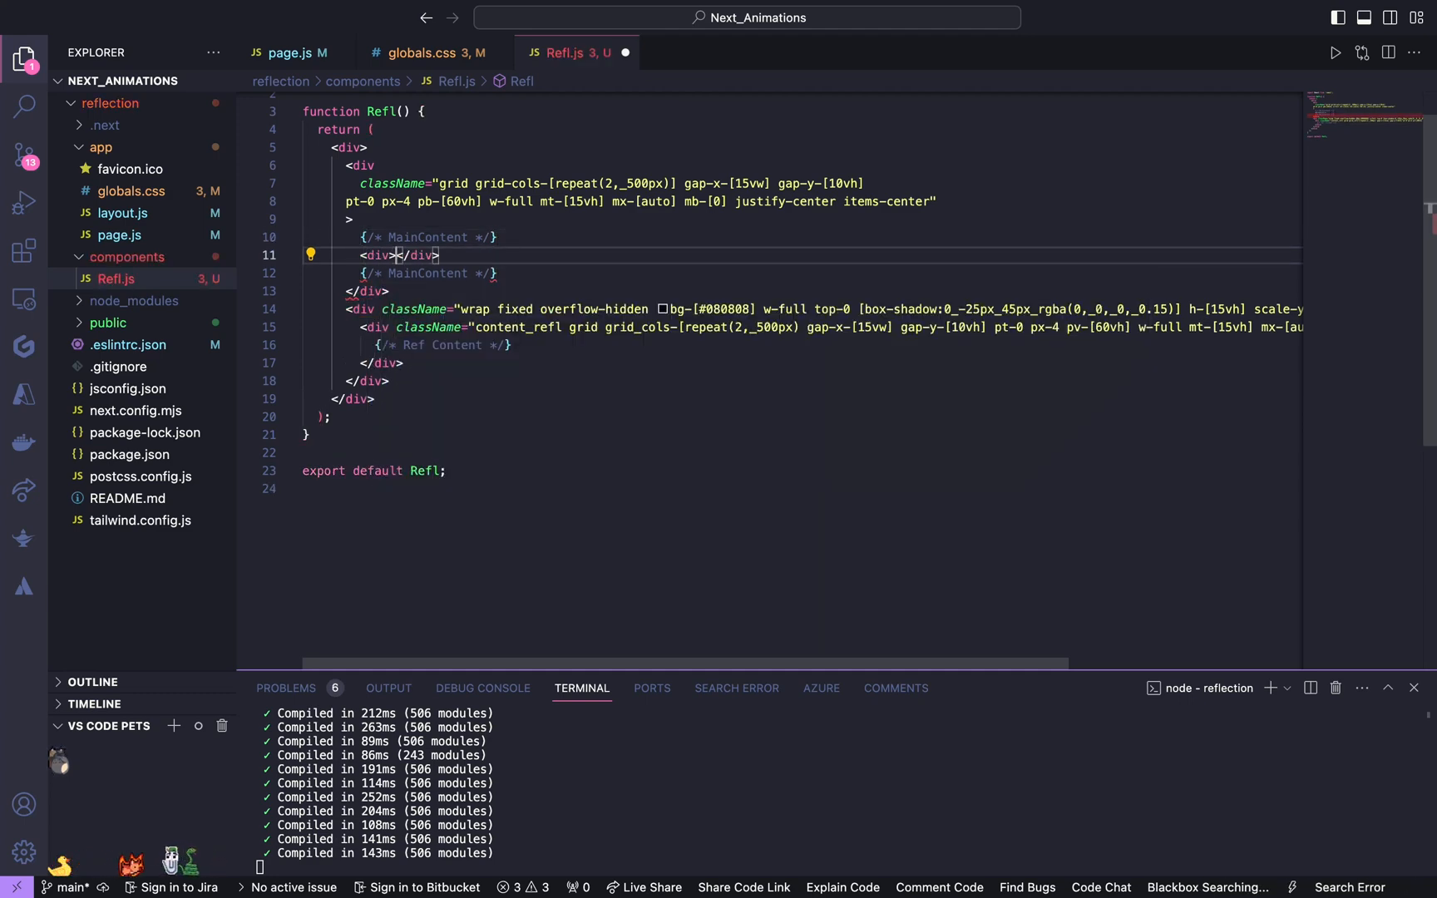
pyautogui.write('div></div>')
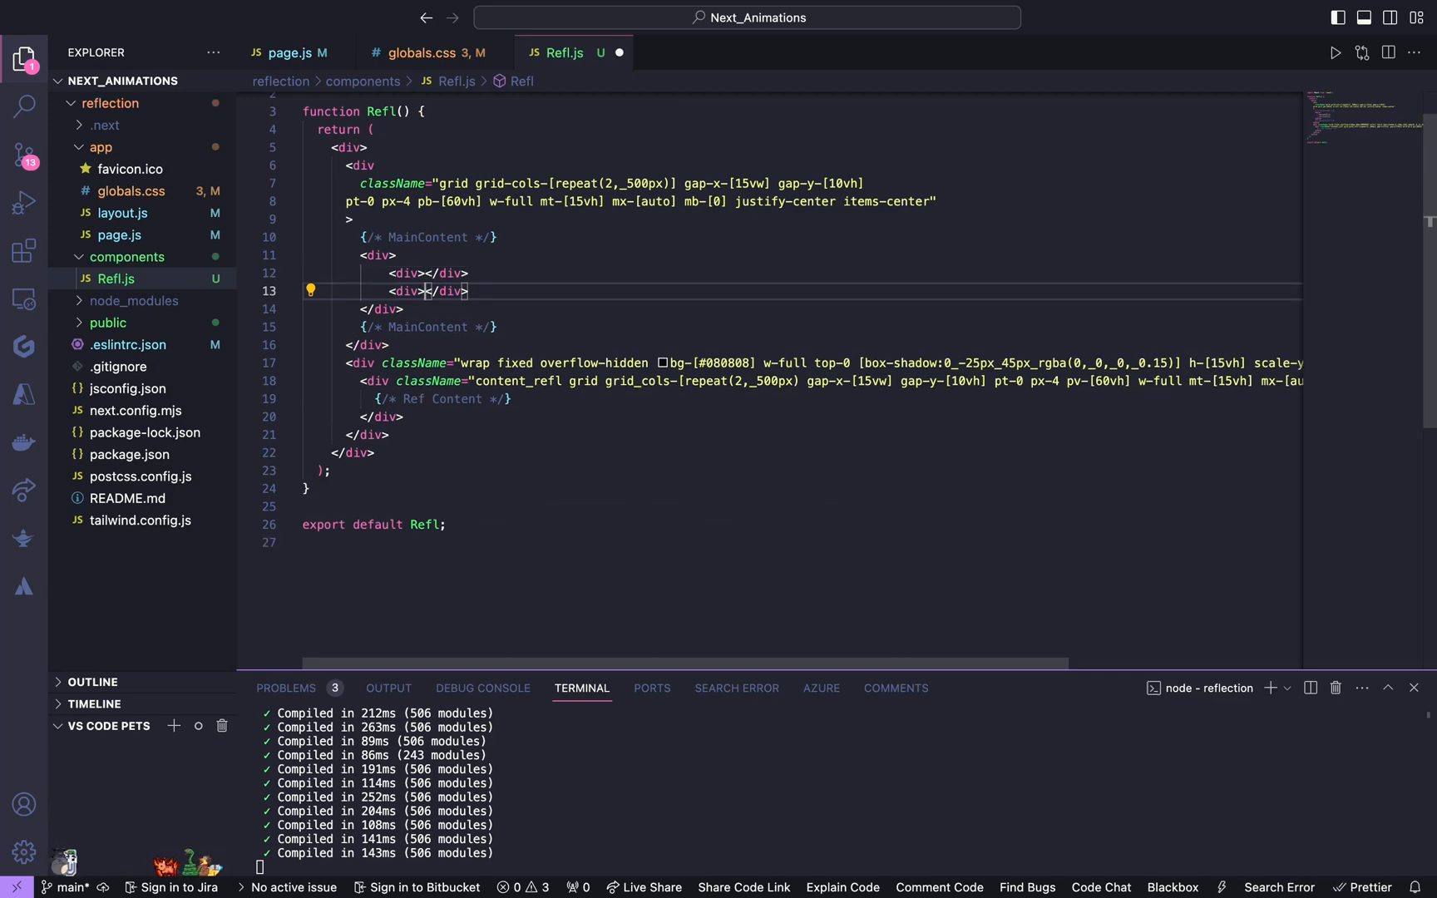
pyautogui.write("className='z-30")
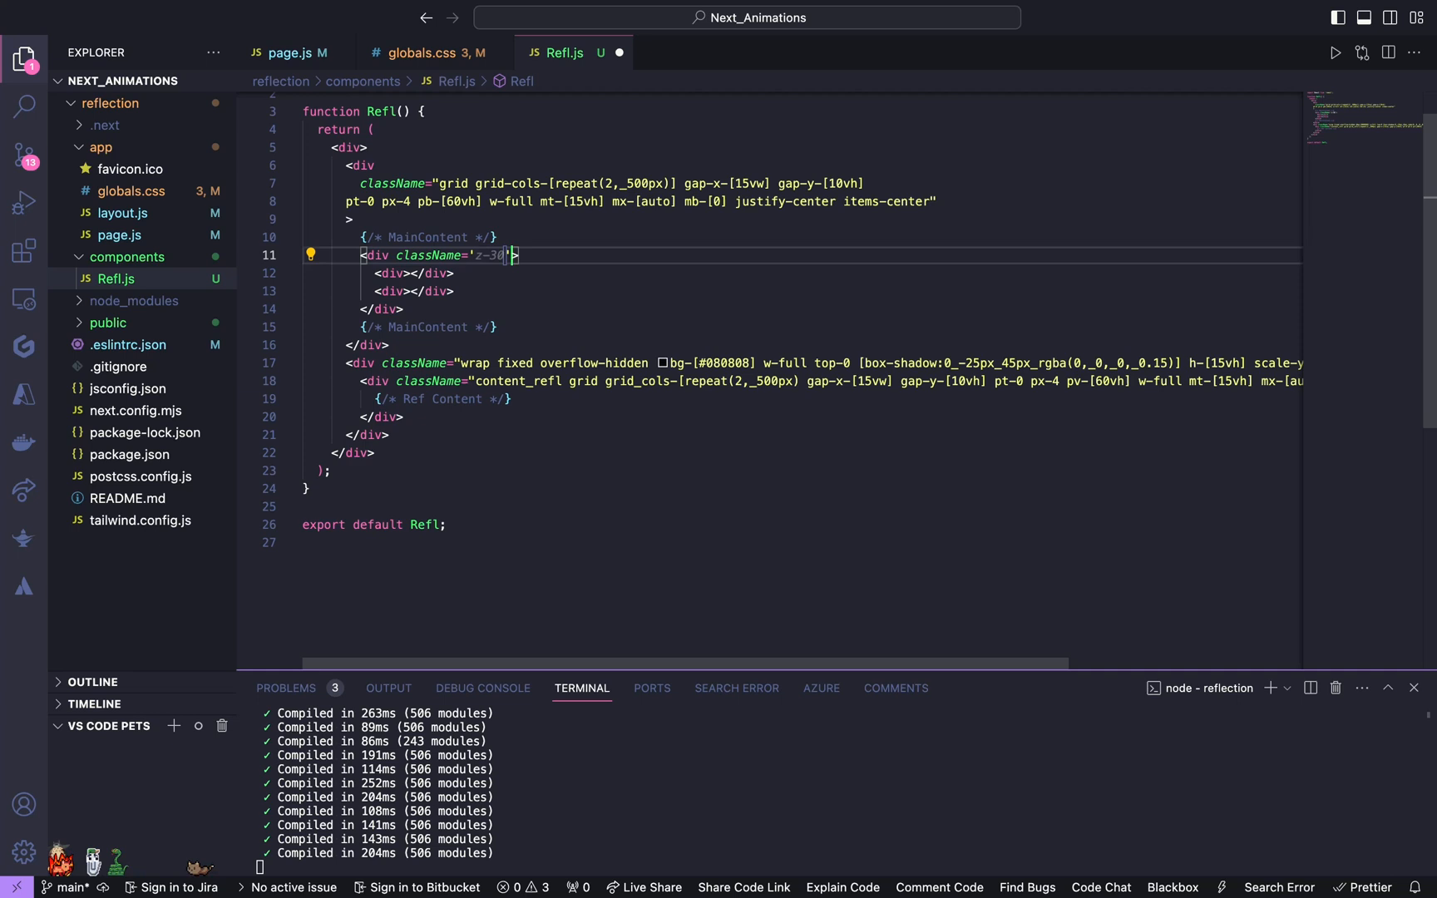
pyautogui.write('max-w-')
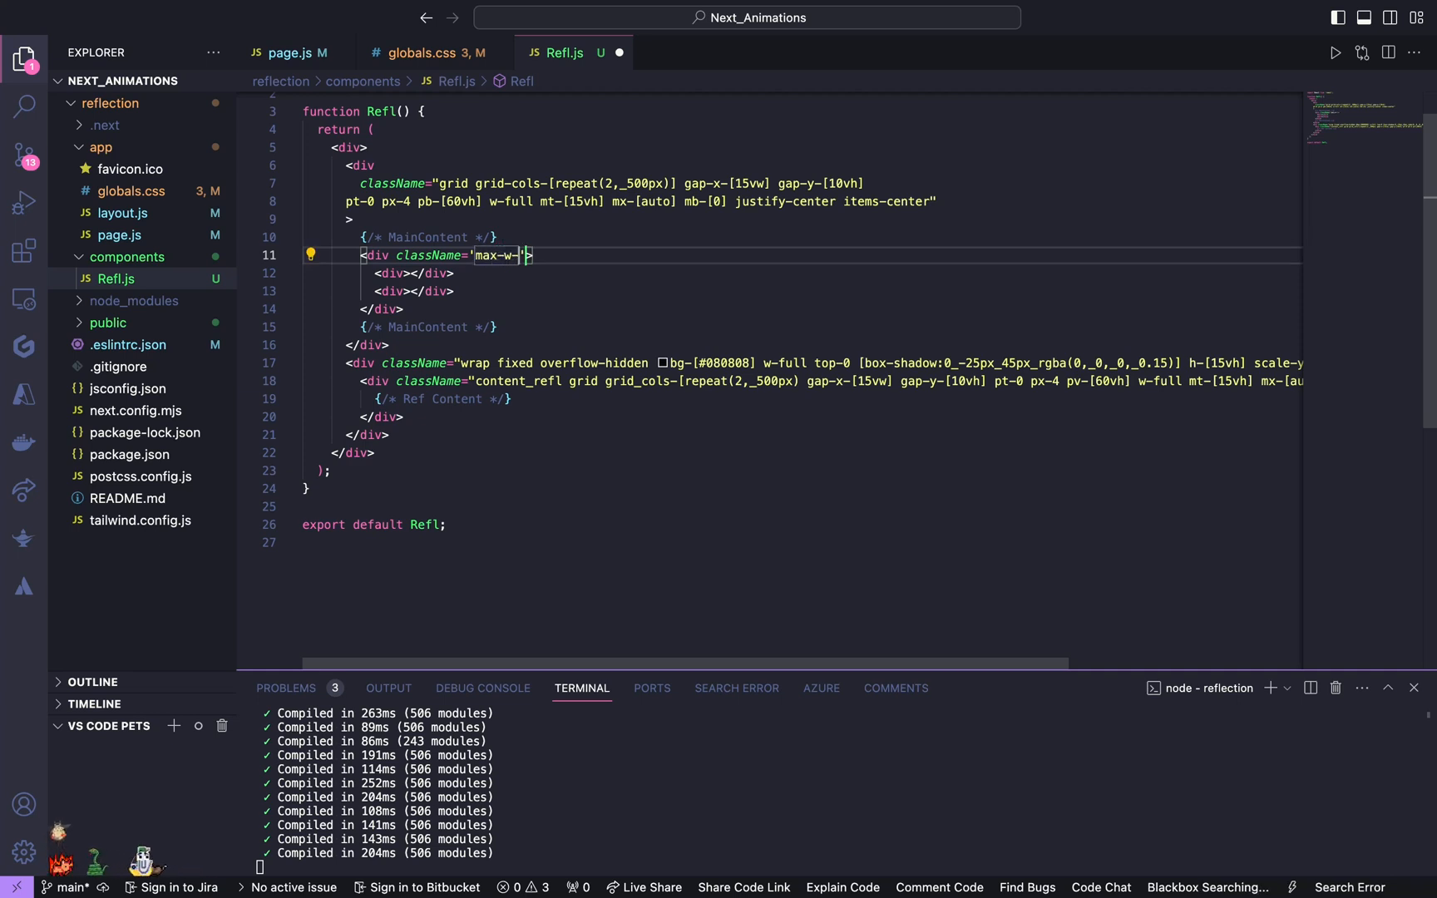
pyautogui.write('[]')
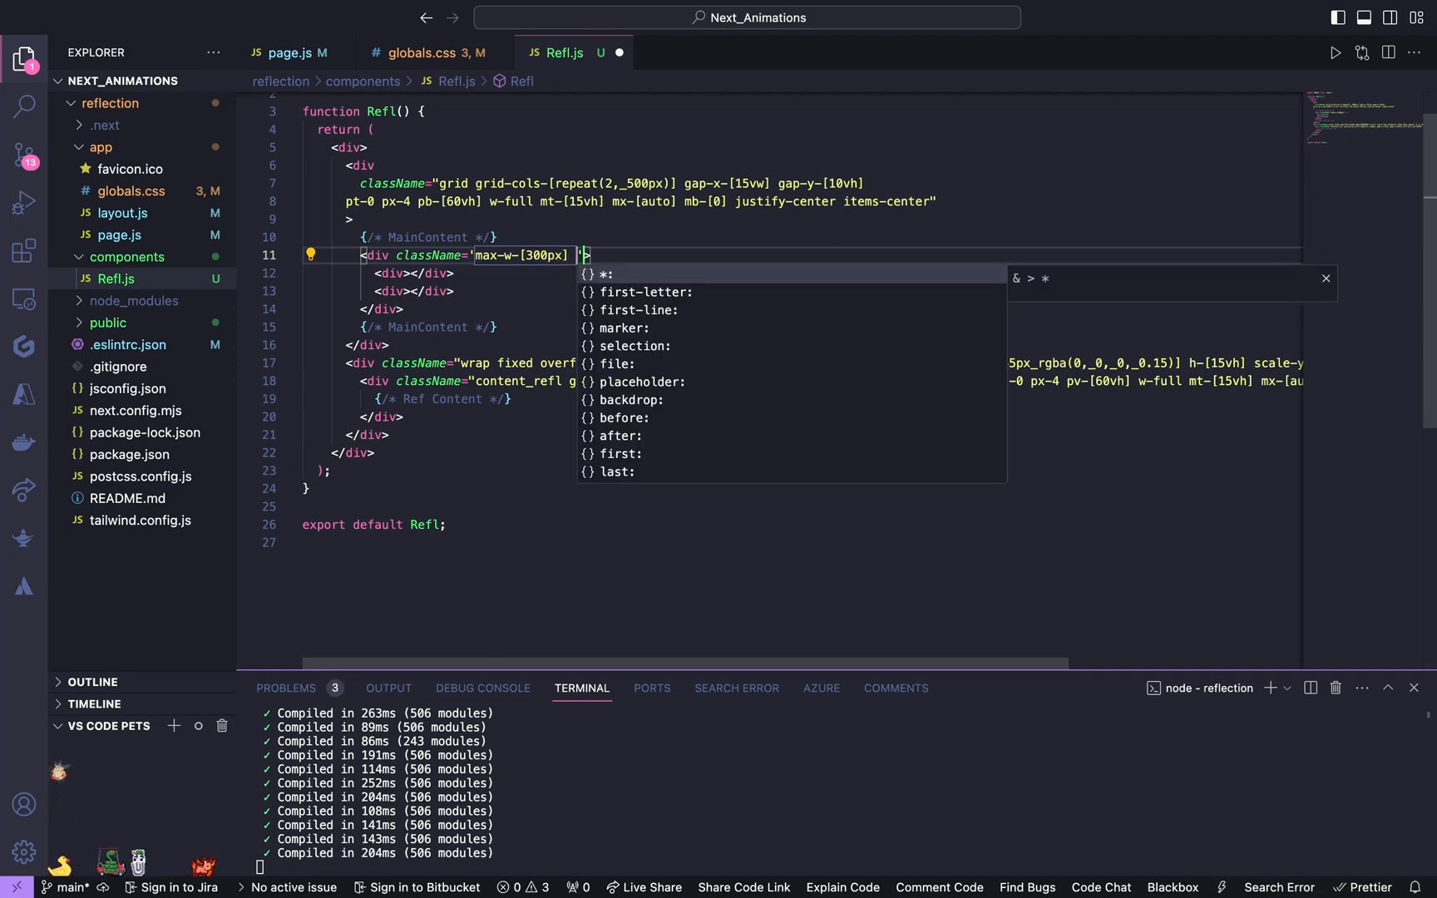
pyautogui.write('justify-self-center')
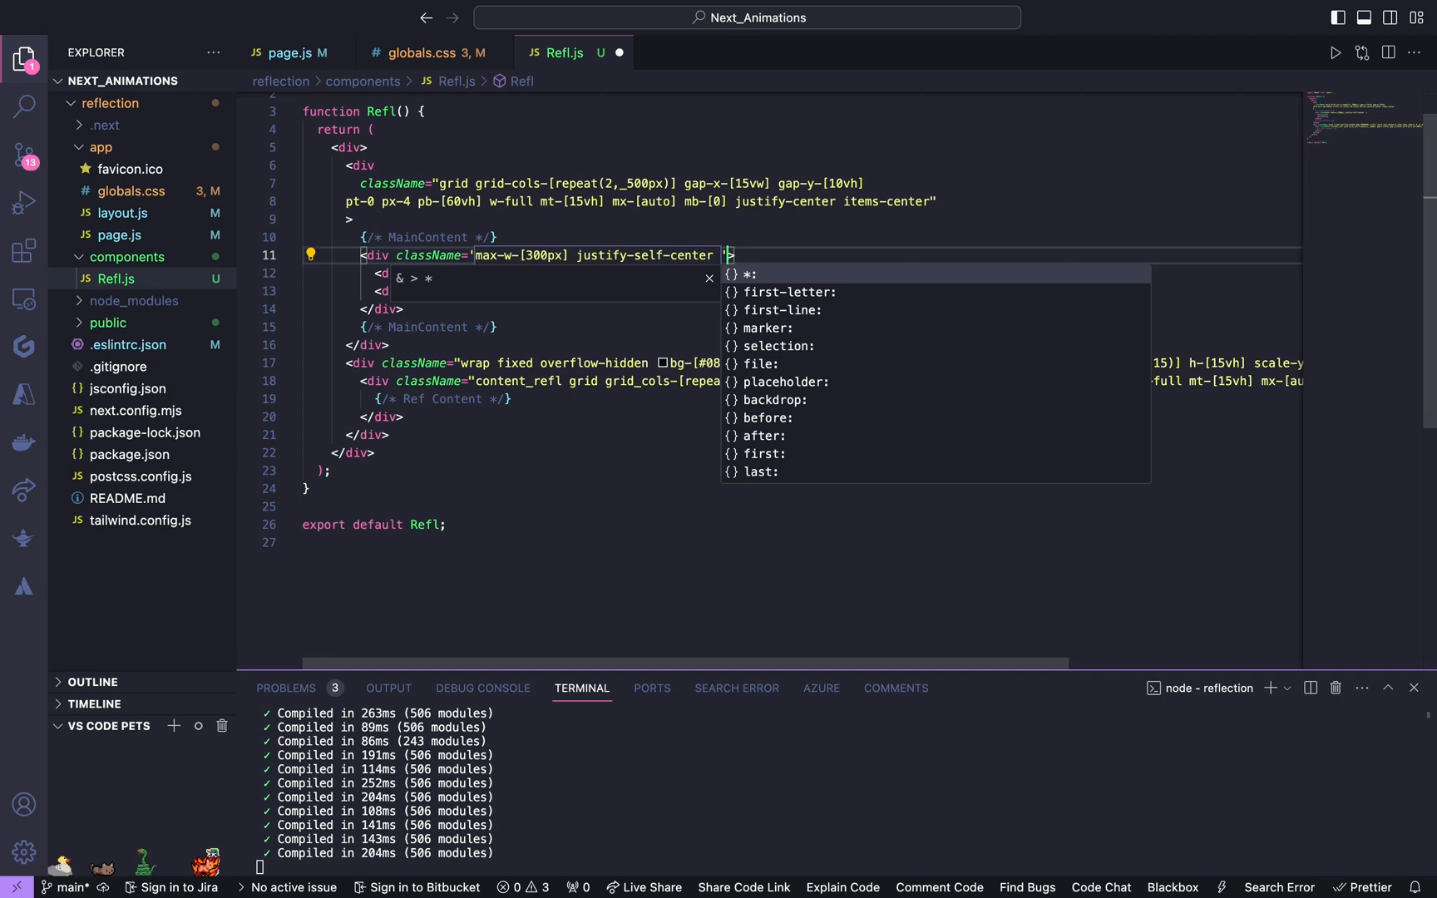
pyautogui.write('m-0 [')
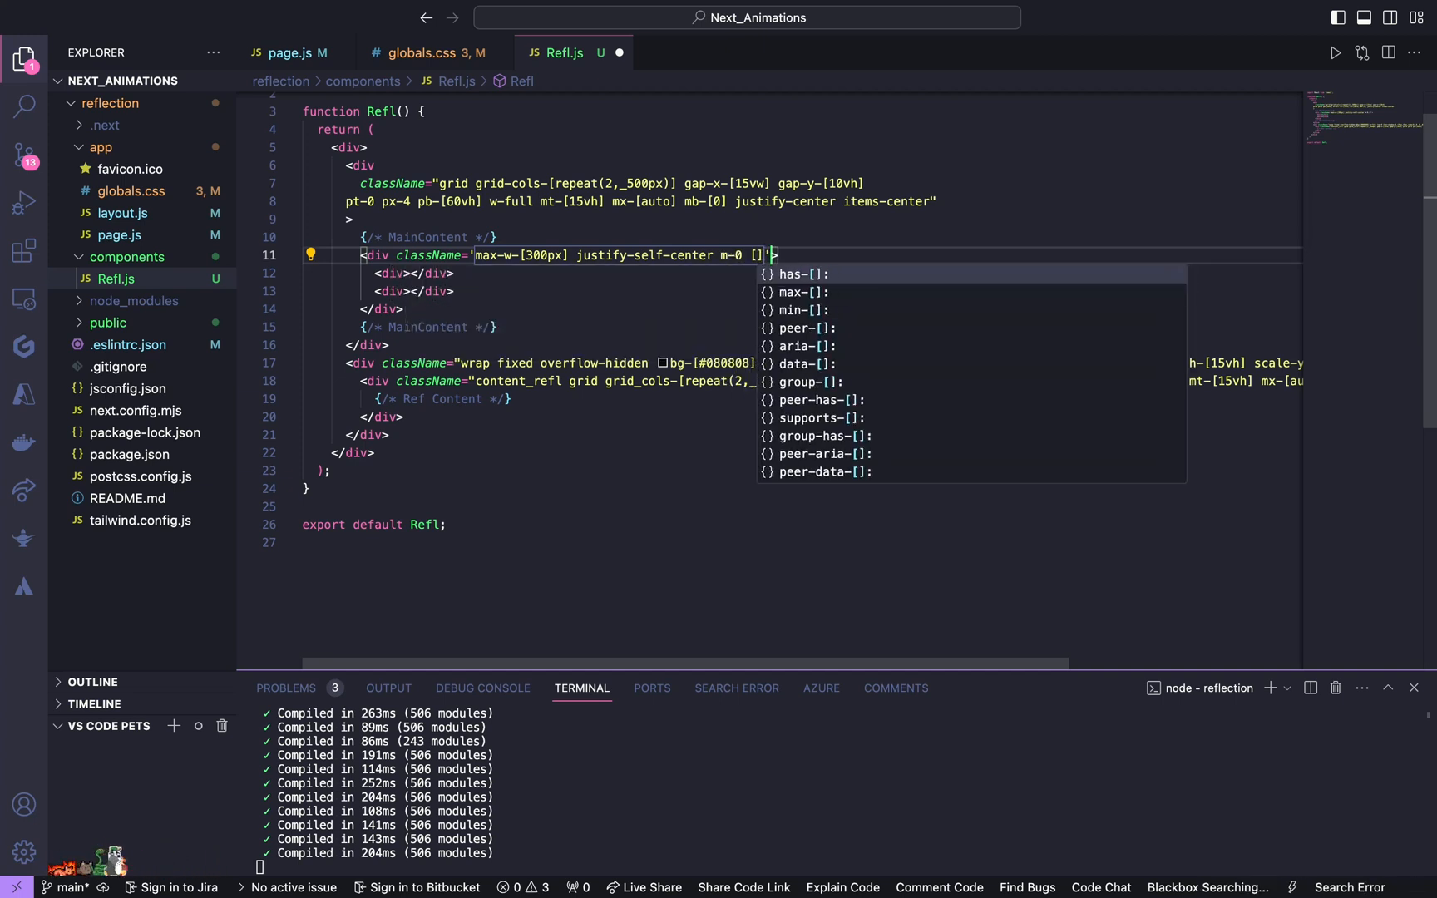
pyautogui.write('[aspec]')
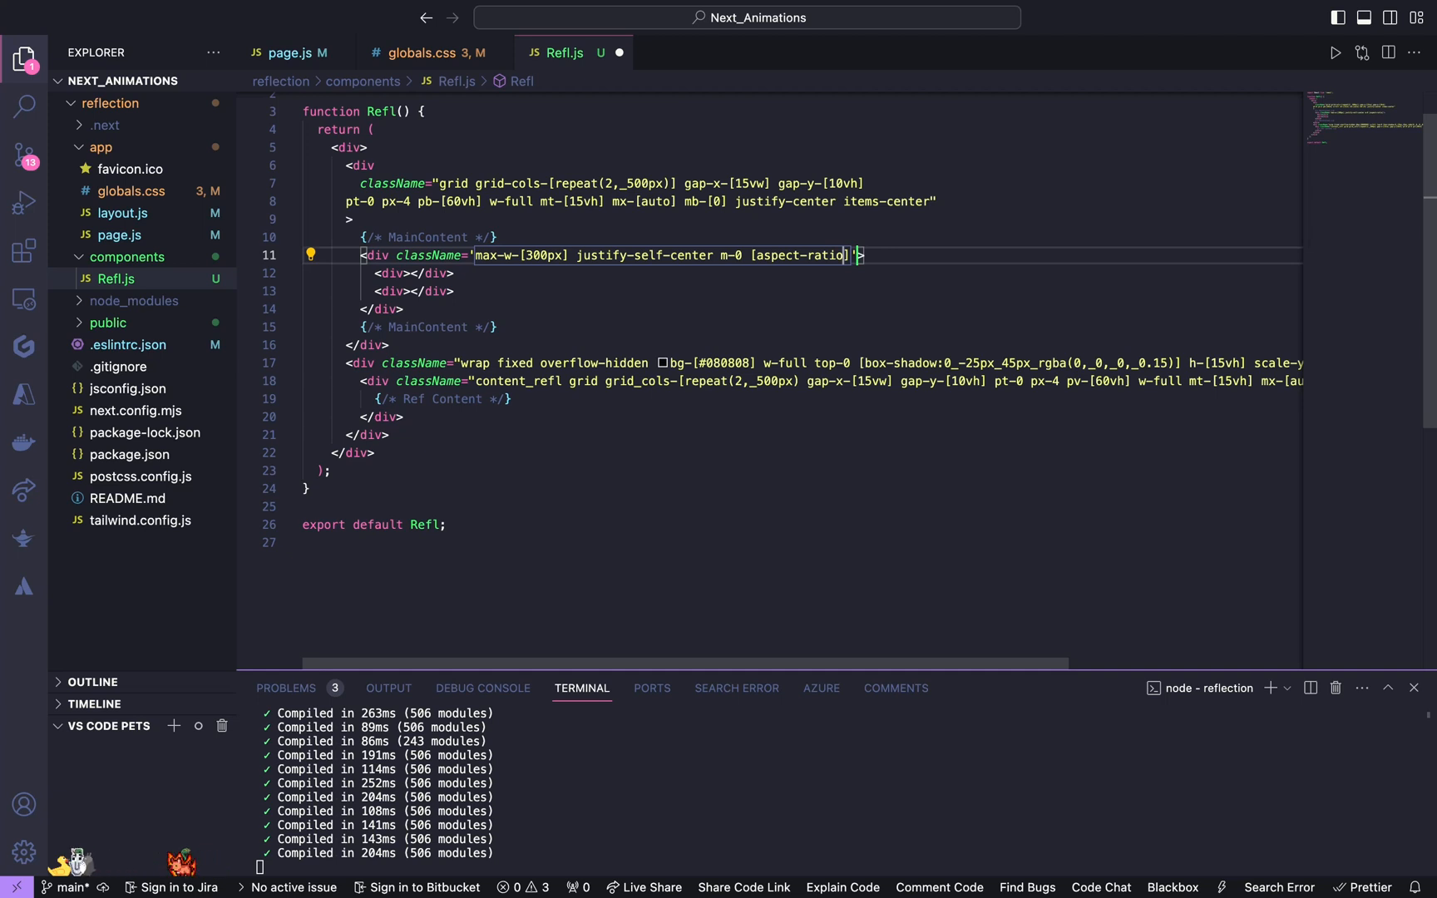
pyautogui.write('0.75')
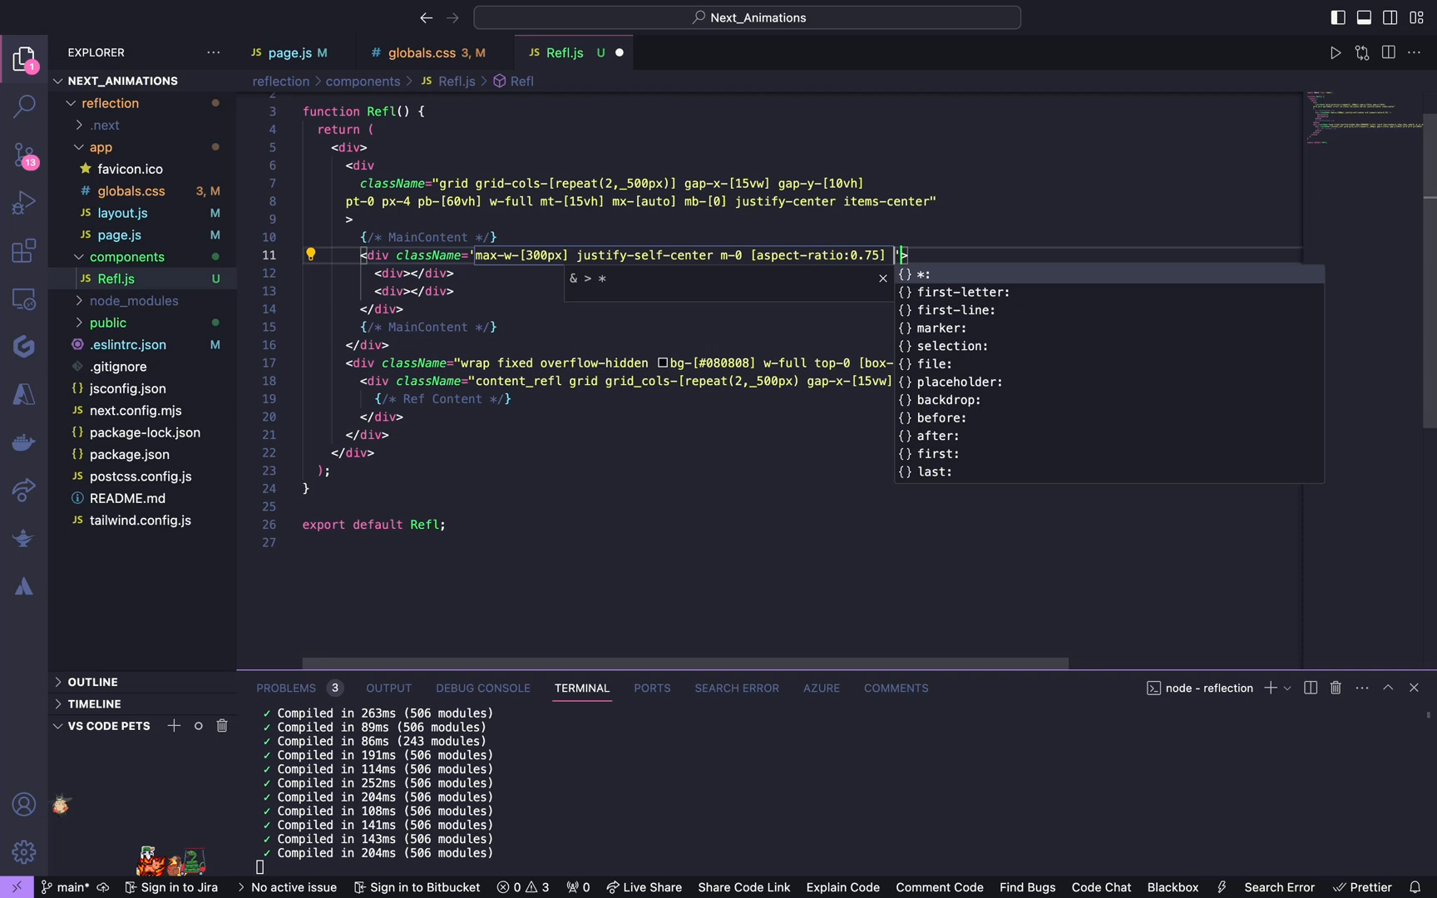
pyautogui.write('w-full')
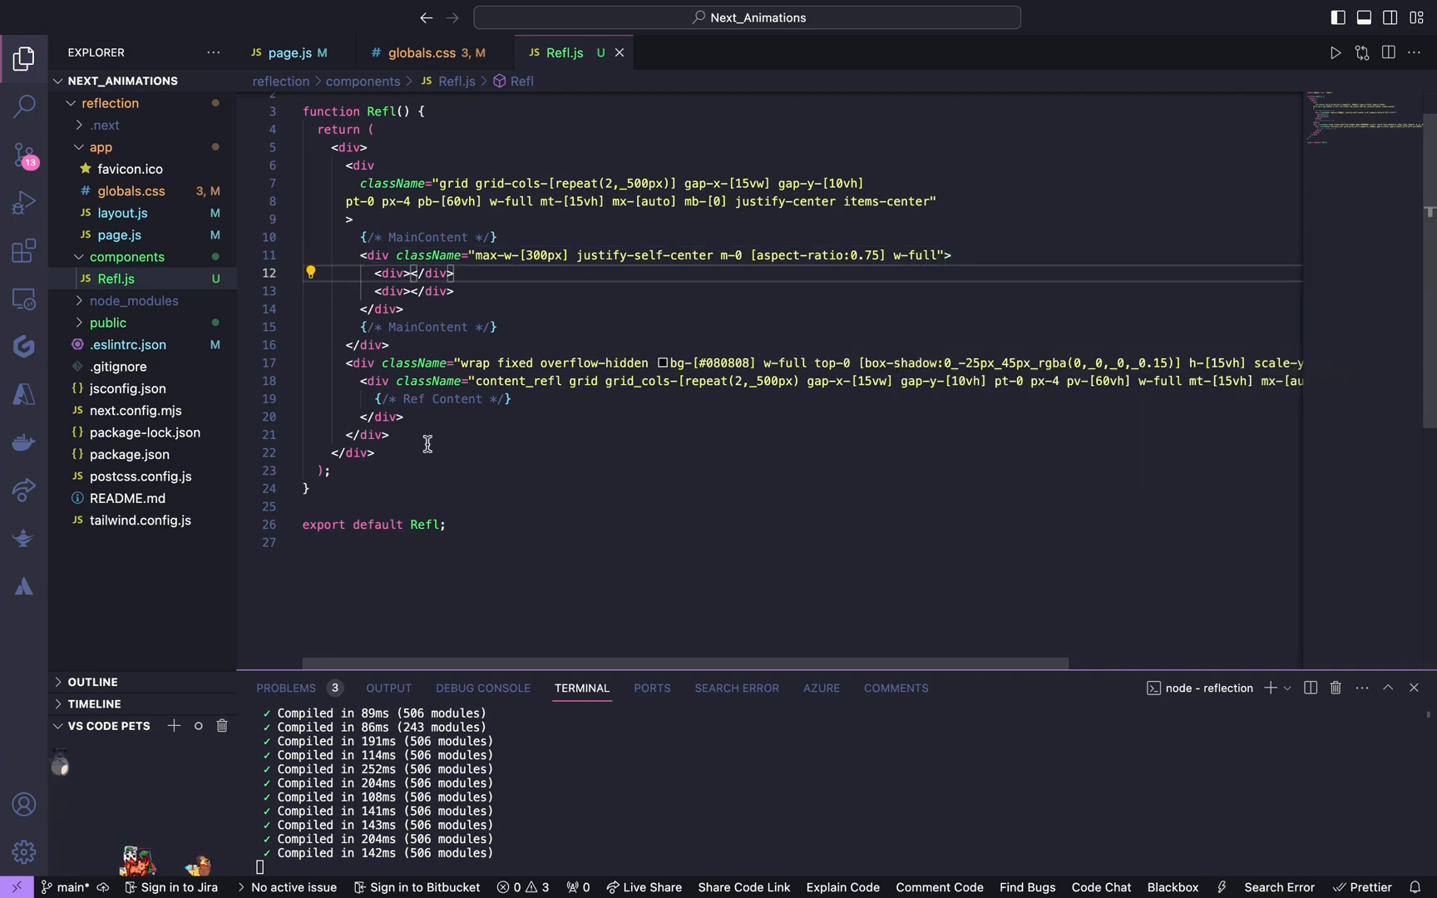
pyautogui.write('DARK')
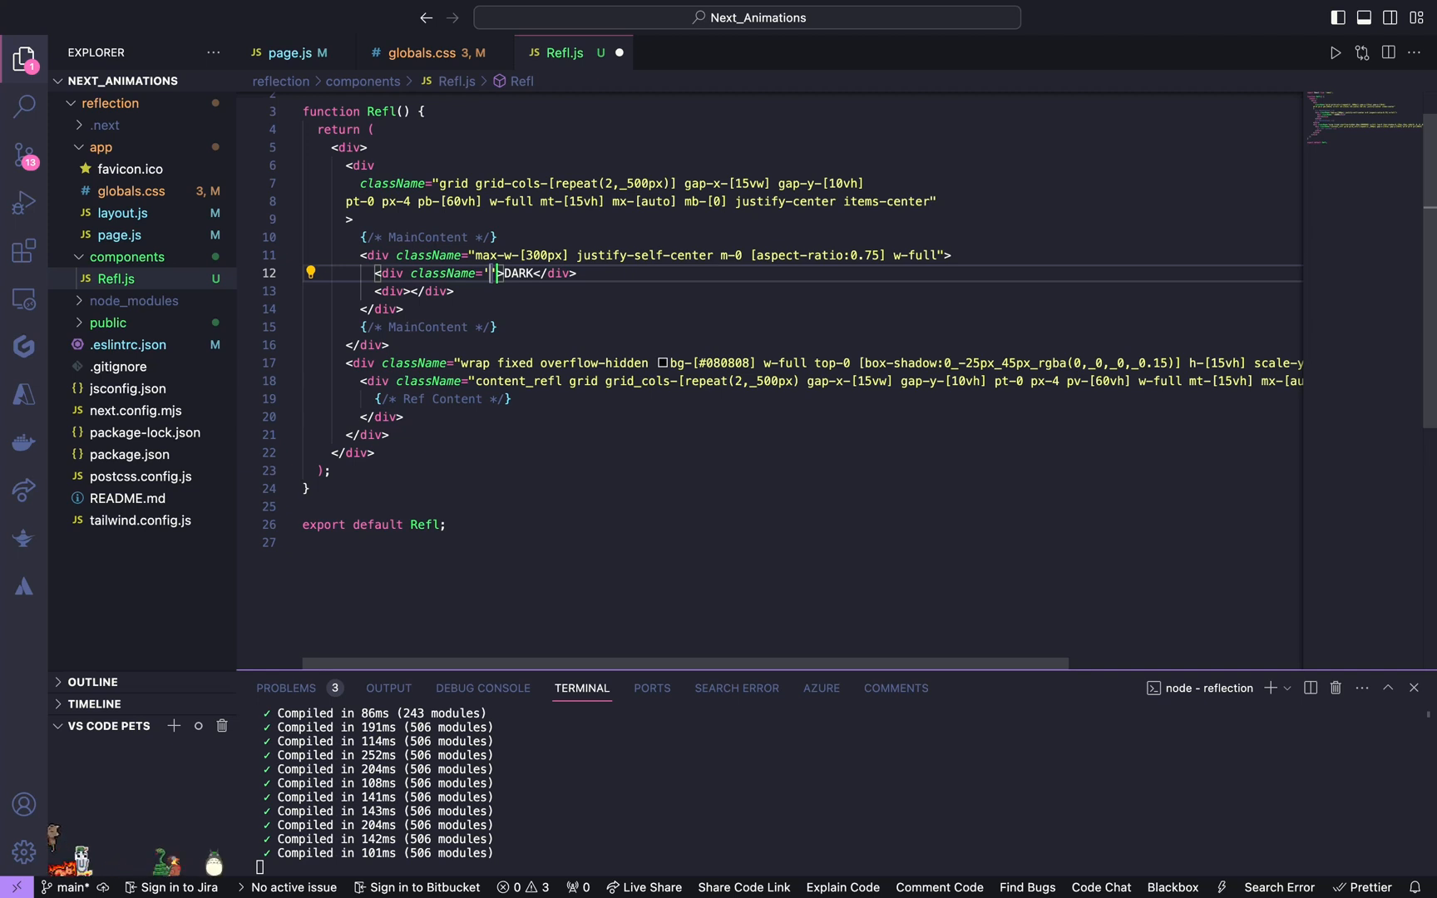
# Step: Class the DARK label div relative flex-top-[60px] text-2xl z-20 text-white
pyautogui.write('relative')
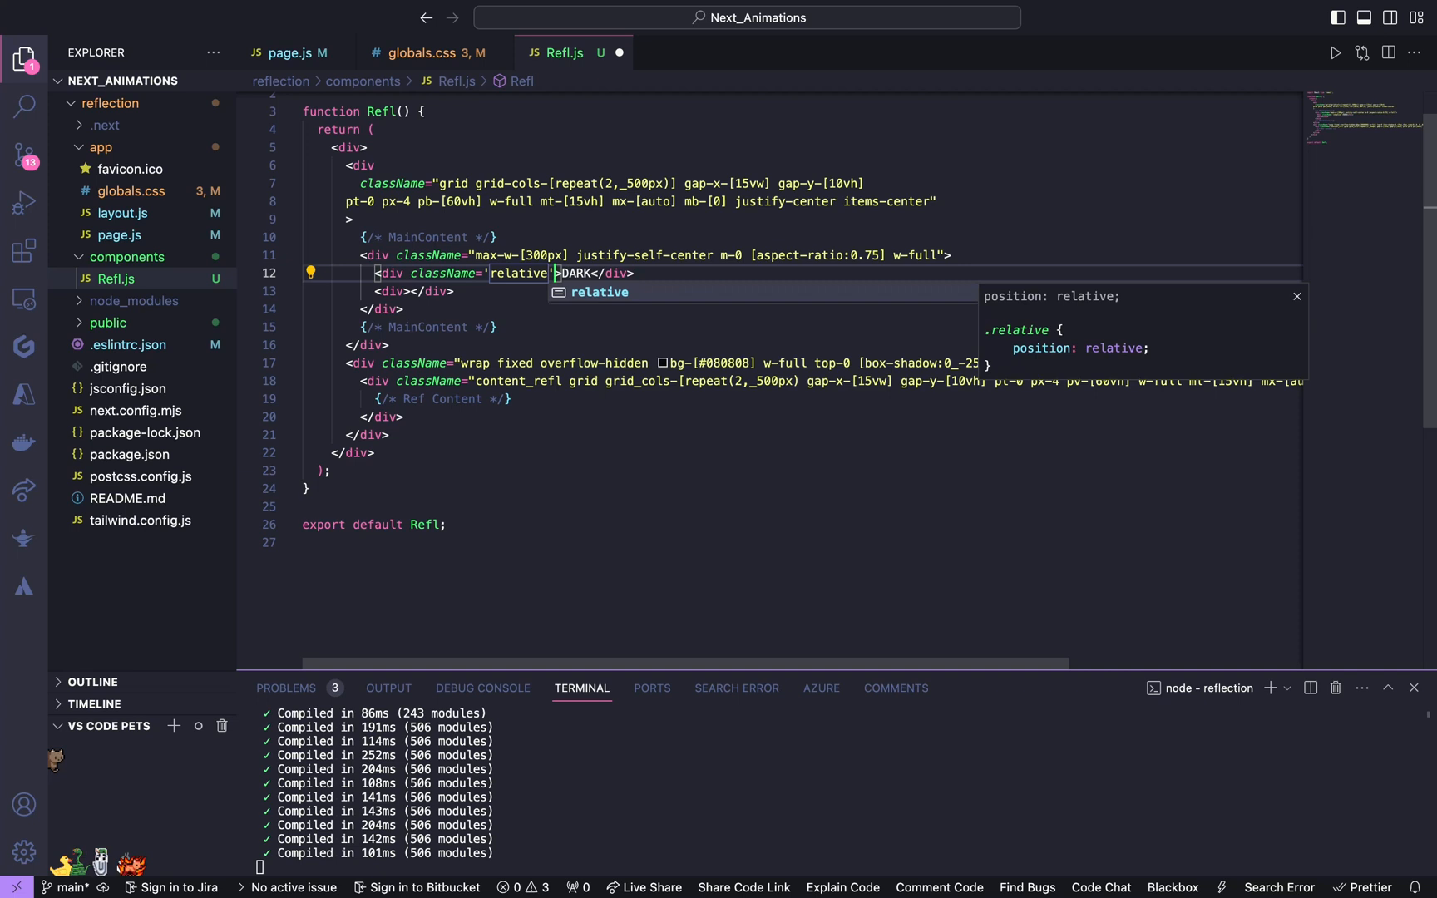
pyautogui.write('flex-top-')
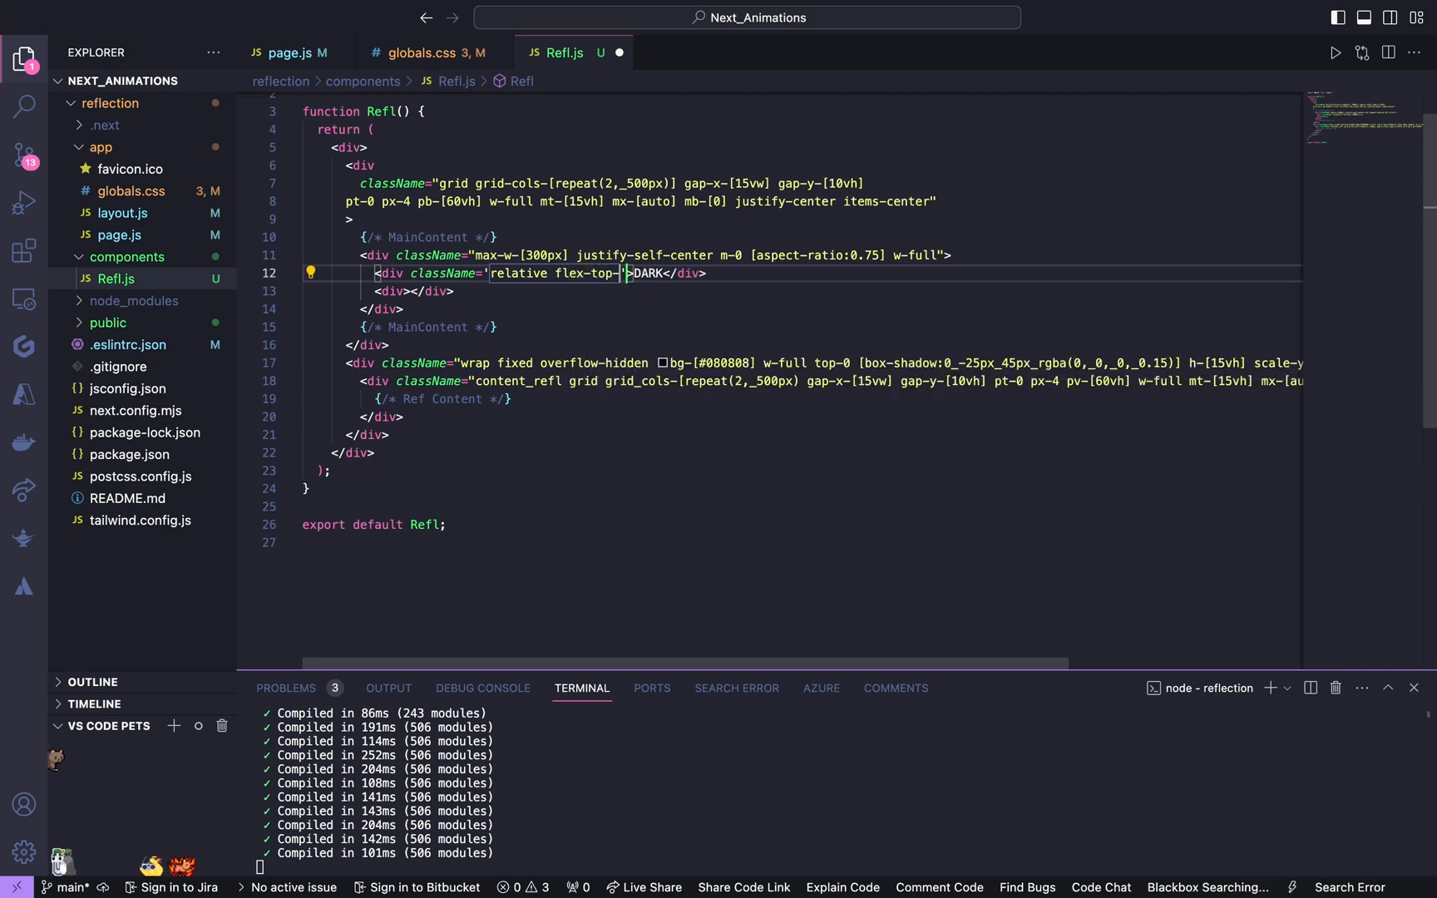
pyautogui.write('[]')
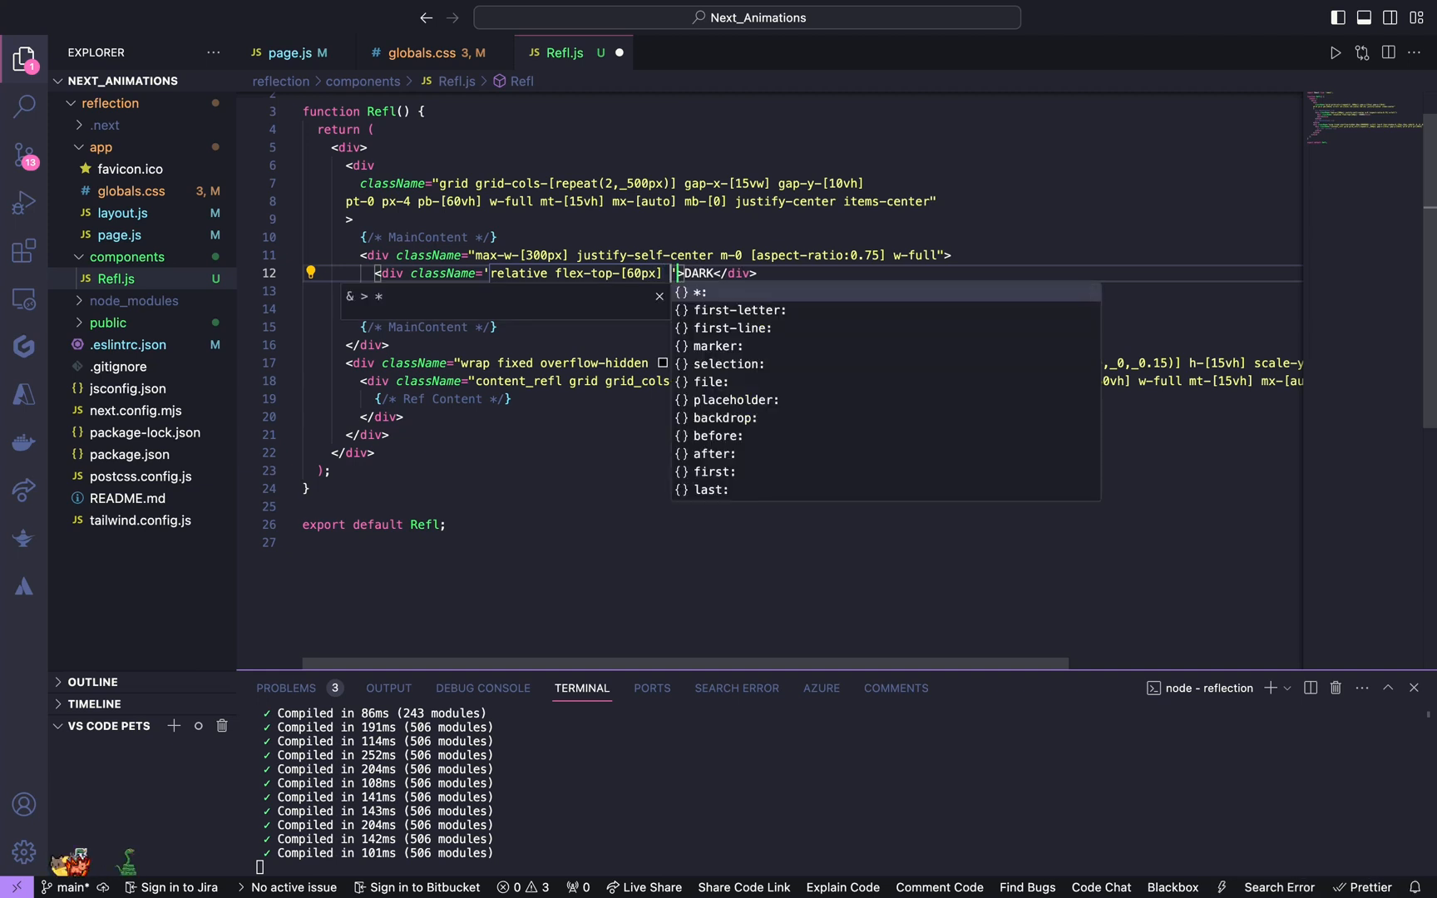
pyautogui.write('text-2xl')
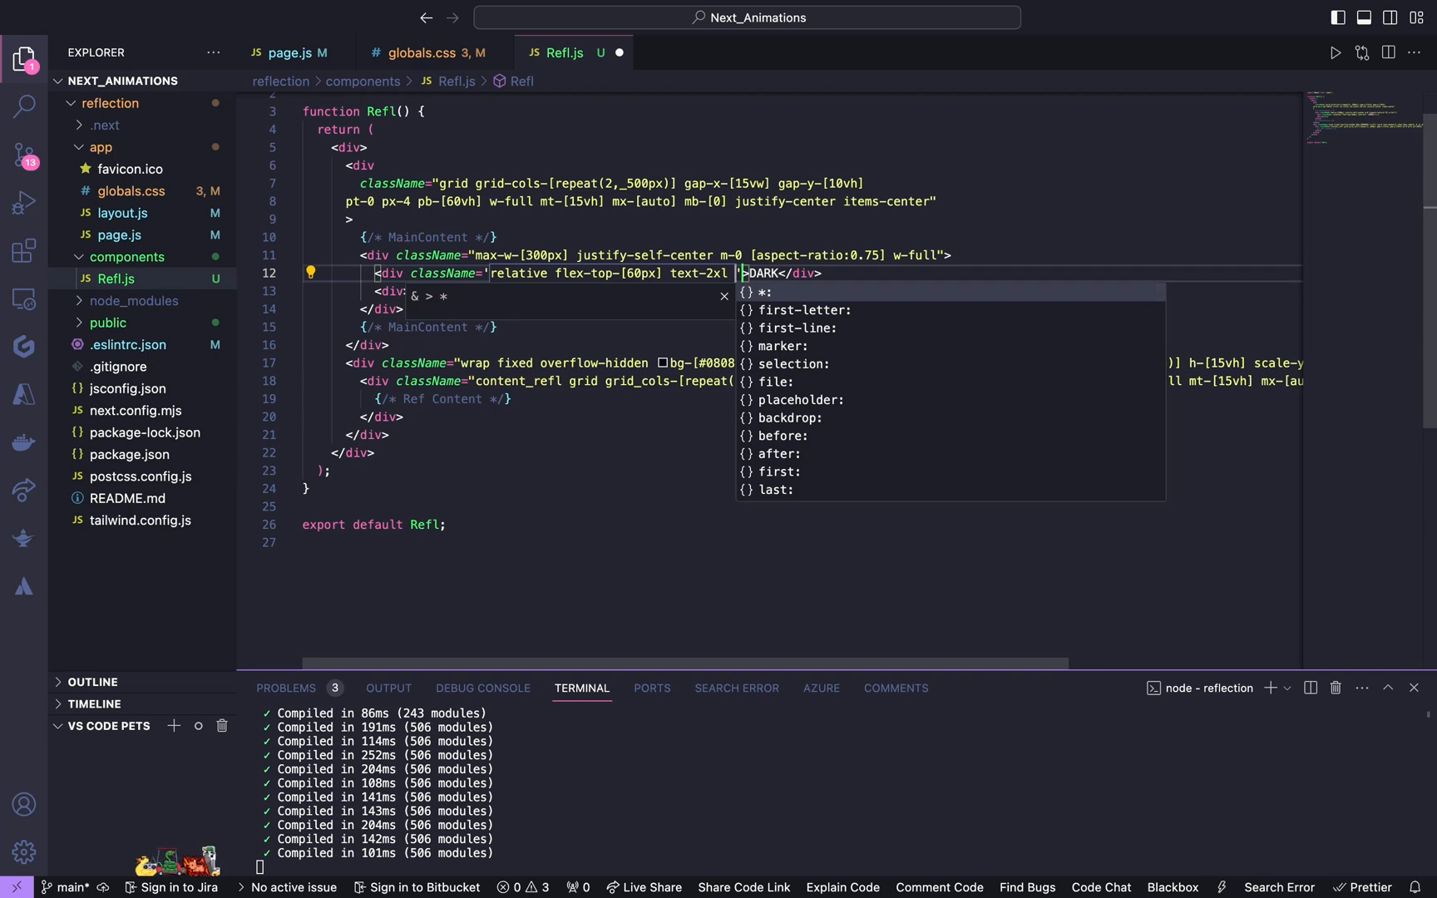
pyautogui.write('z-20')
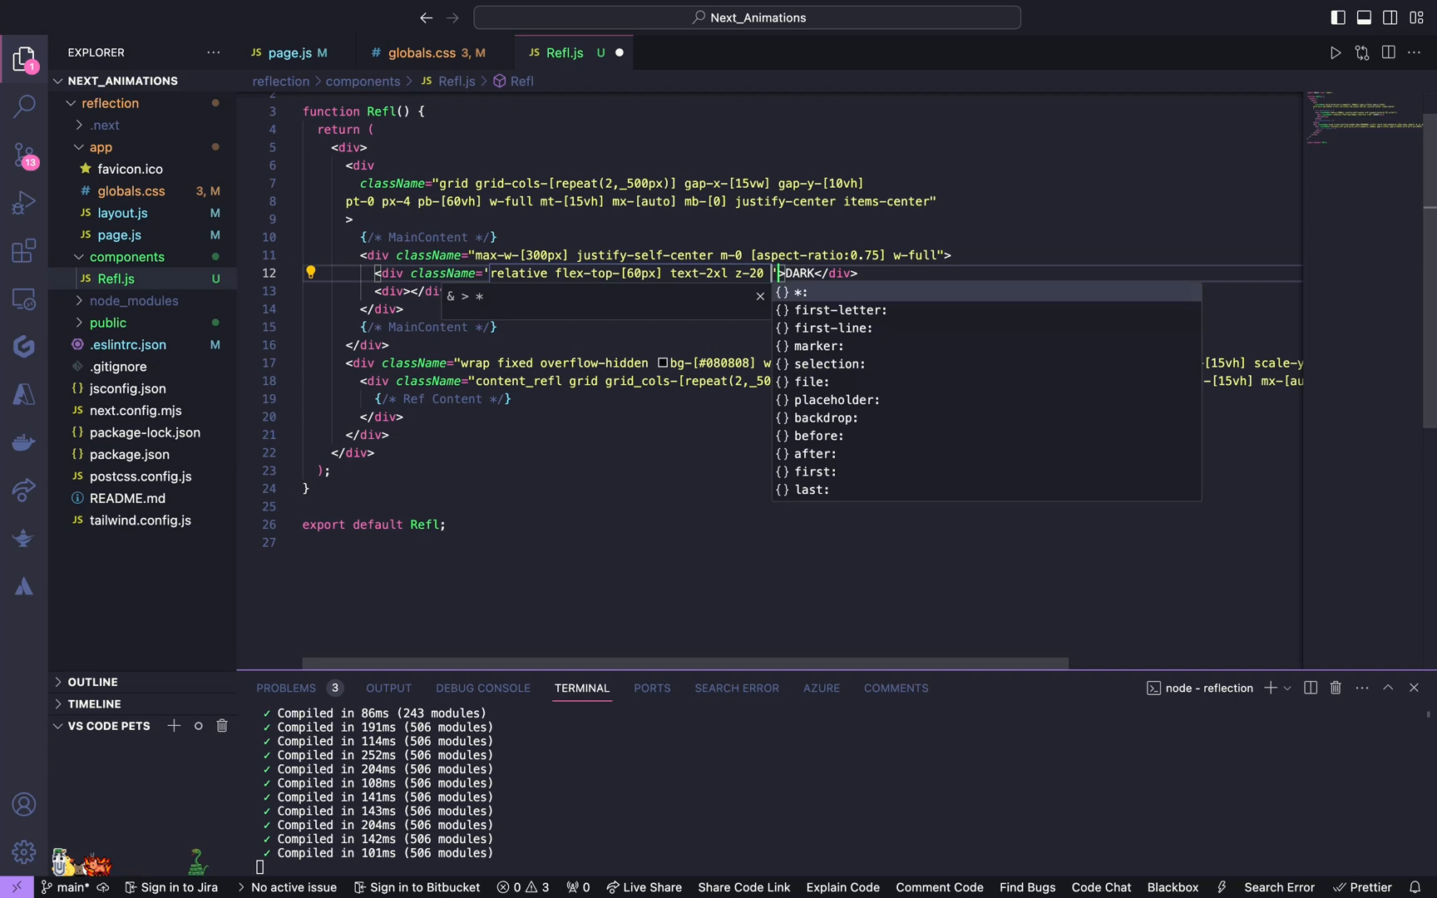
pyautogui.write('text-white"')
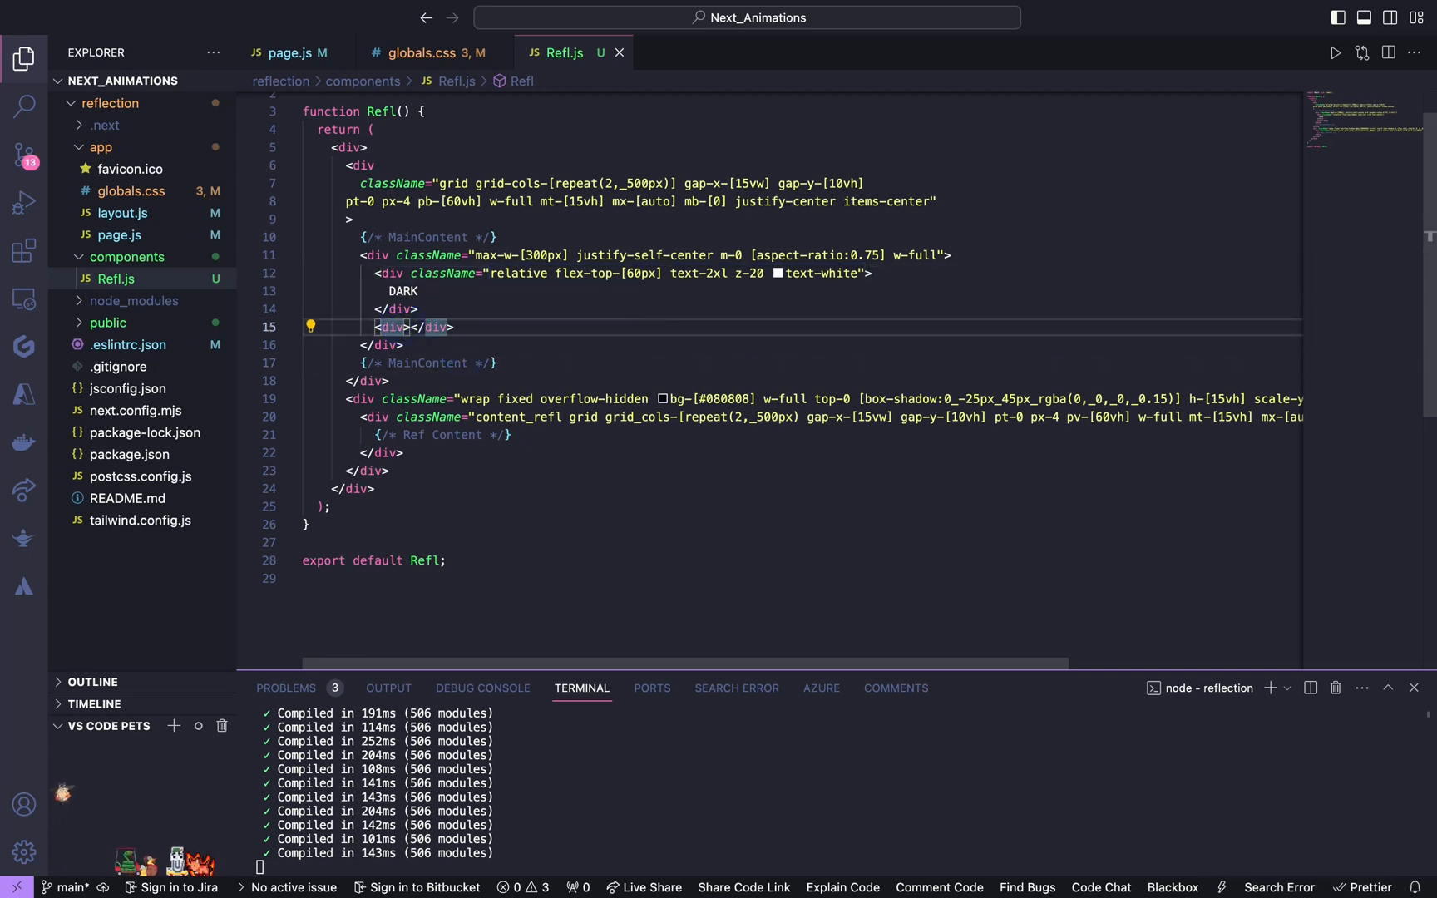
# Step: Add an overflow-hidden grid container classed w-full h-full below the label
pyautogui.write('className="')
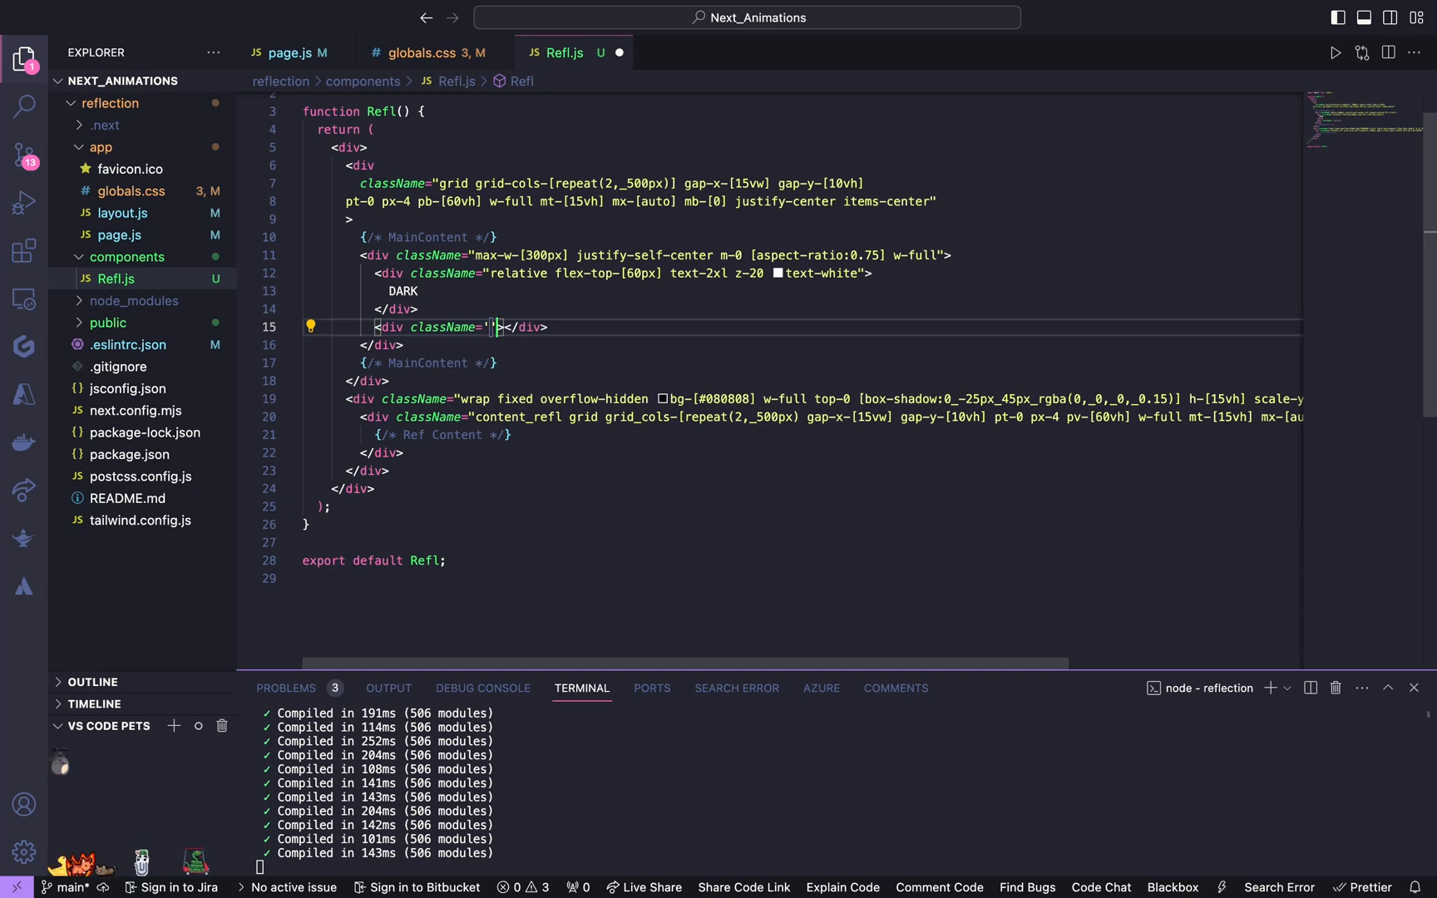
pyautogui.write('o')
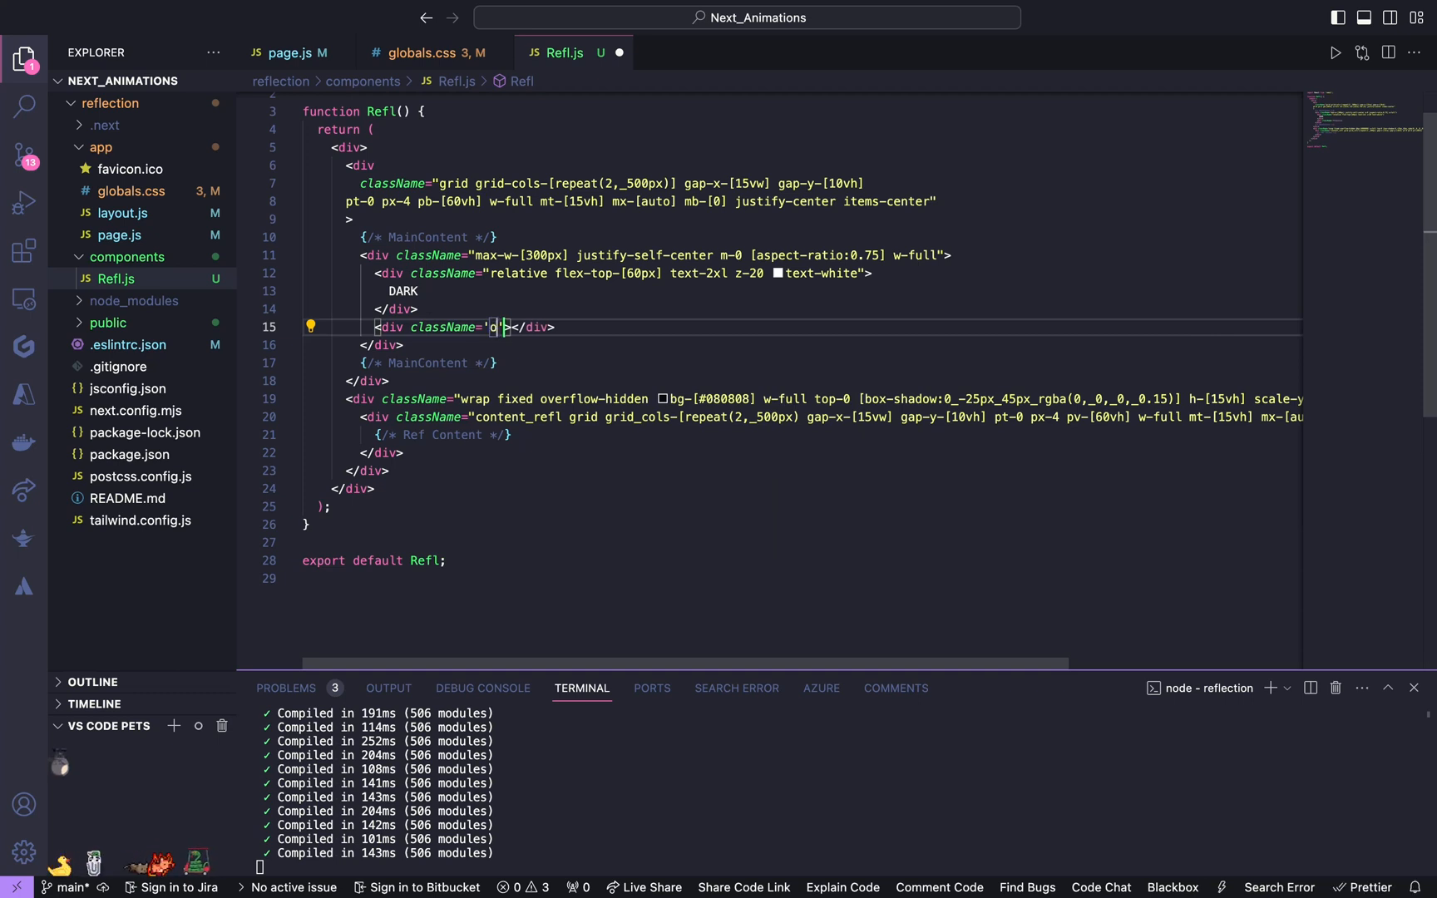
pyautogui.write('verf')
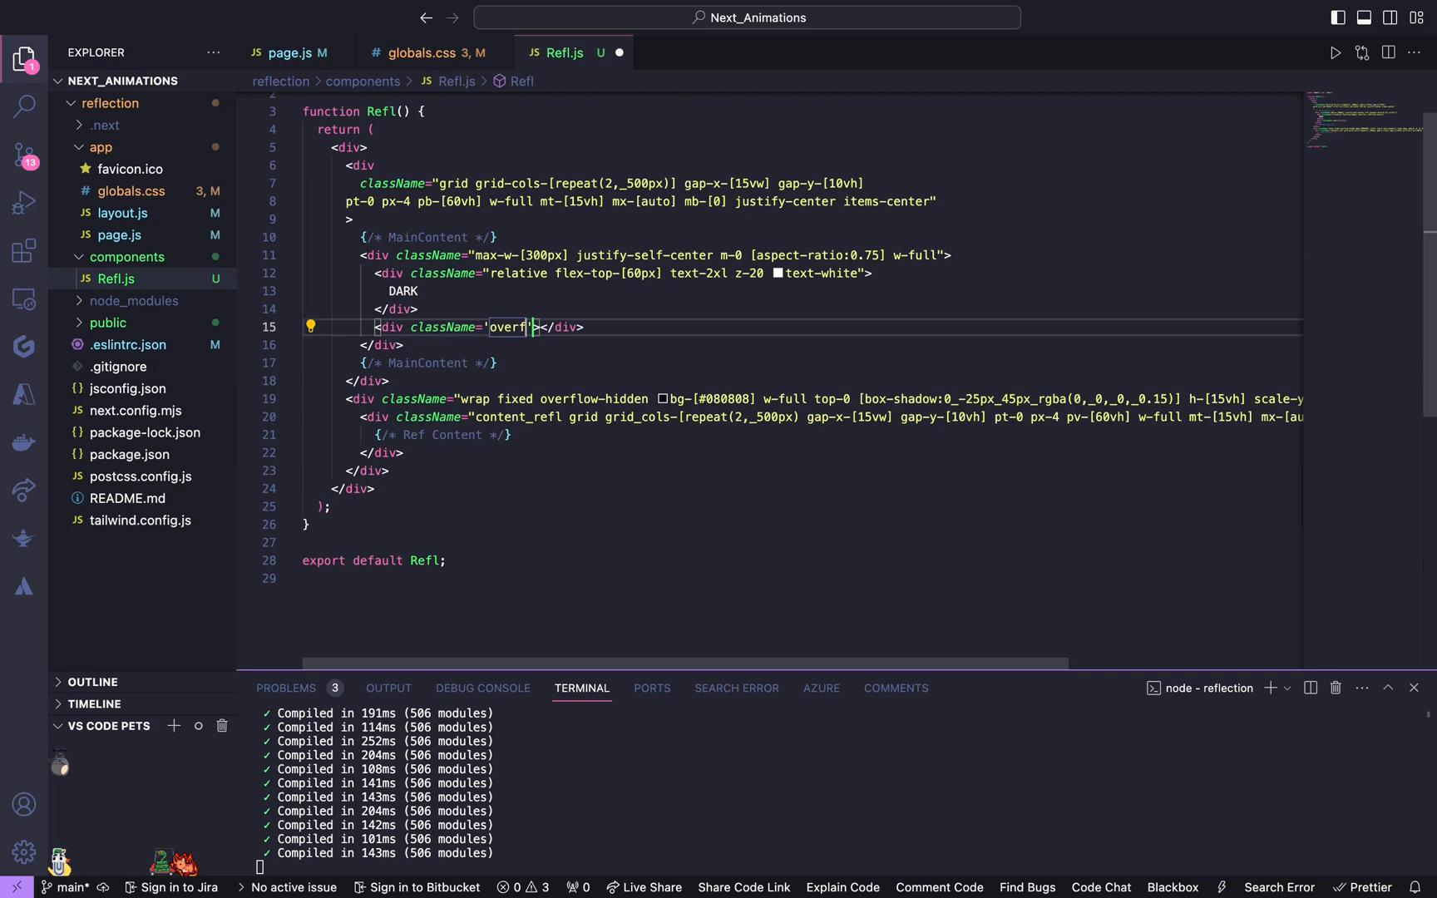
pyautogui.write('ole-')
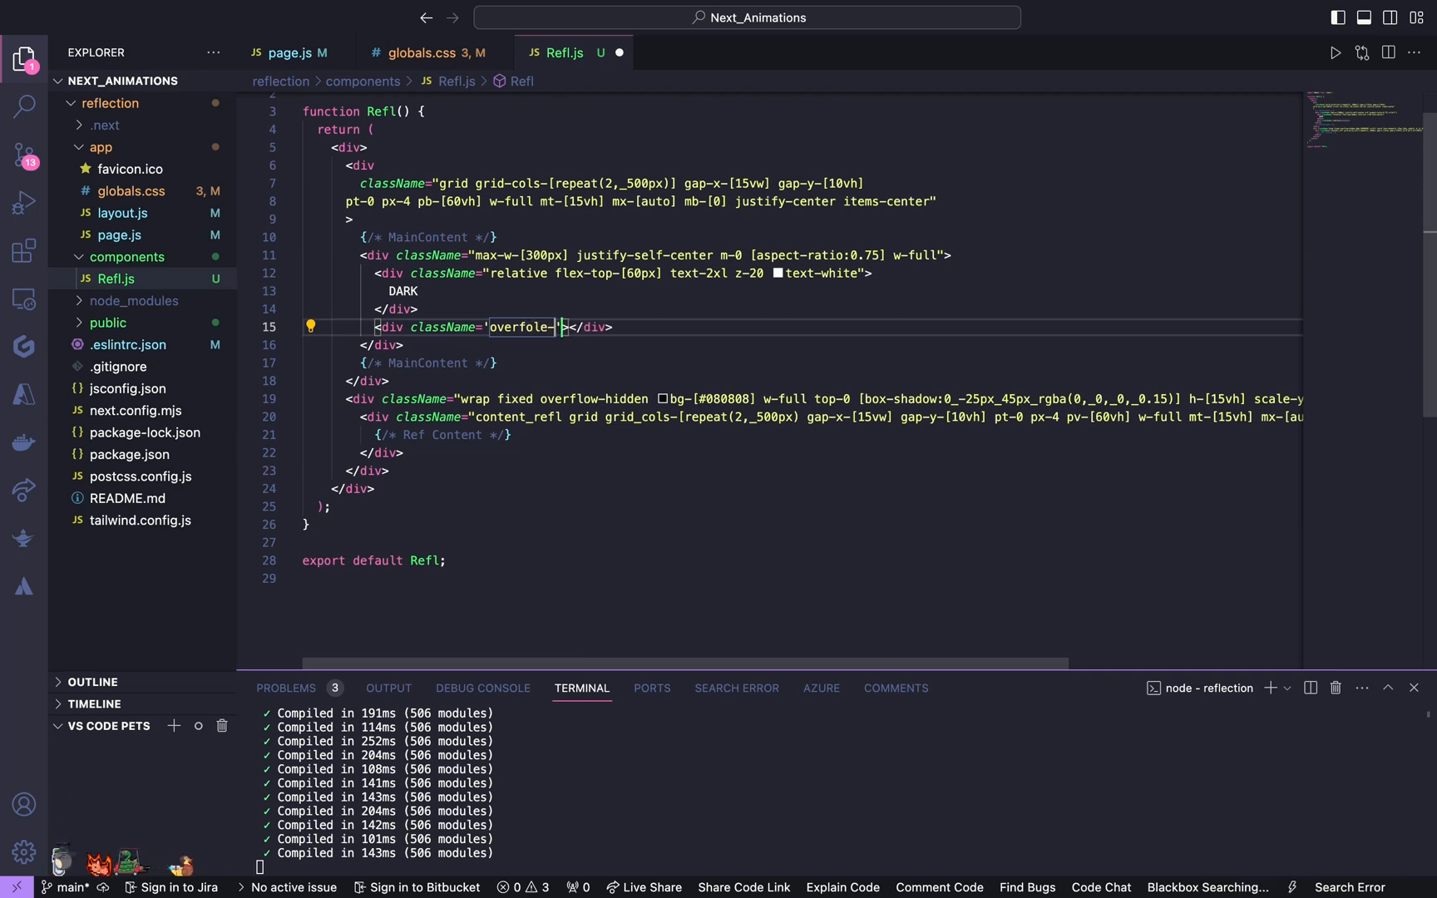
pyautogui.write('hidden')
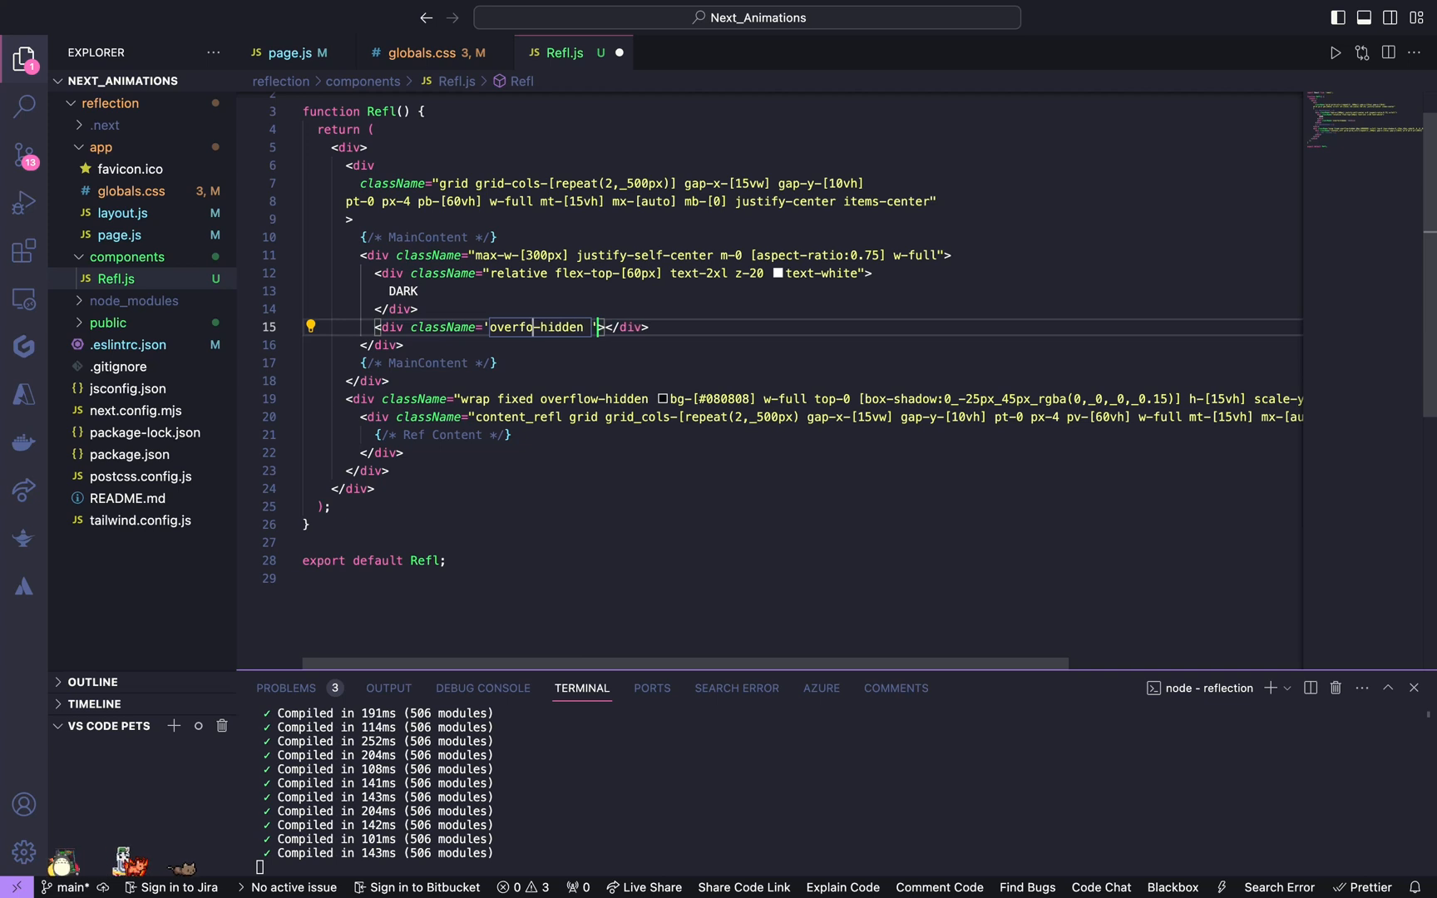
pyautogui.write('lw')
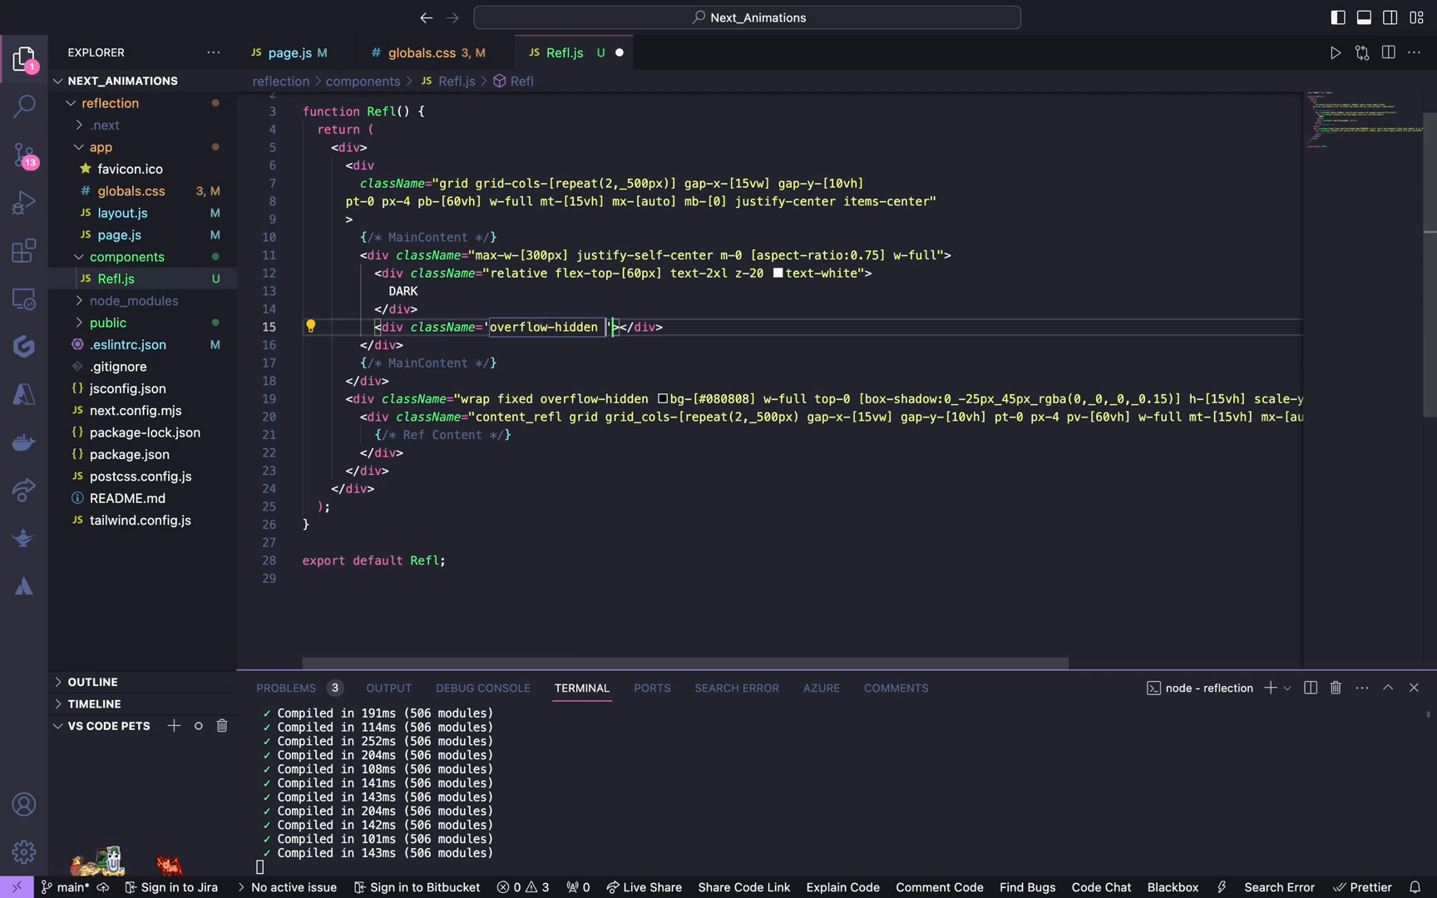
pyautogui.write('grid')
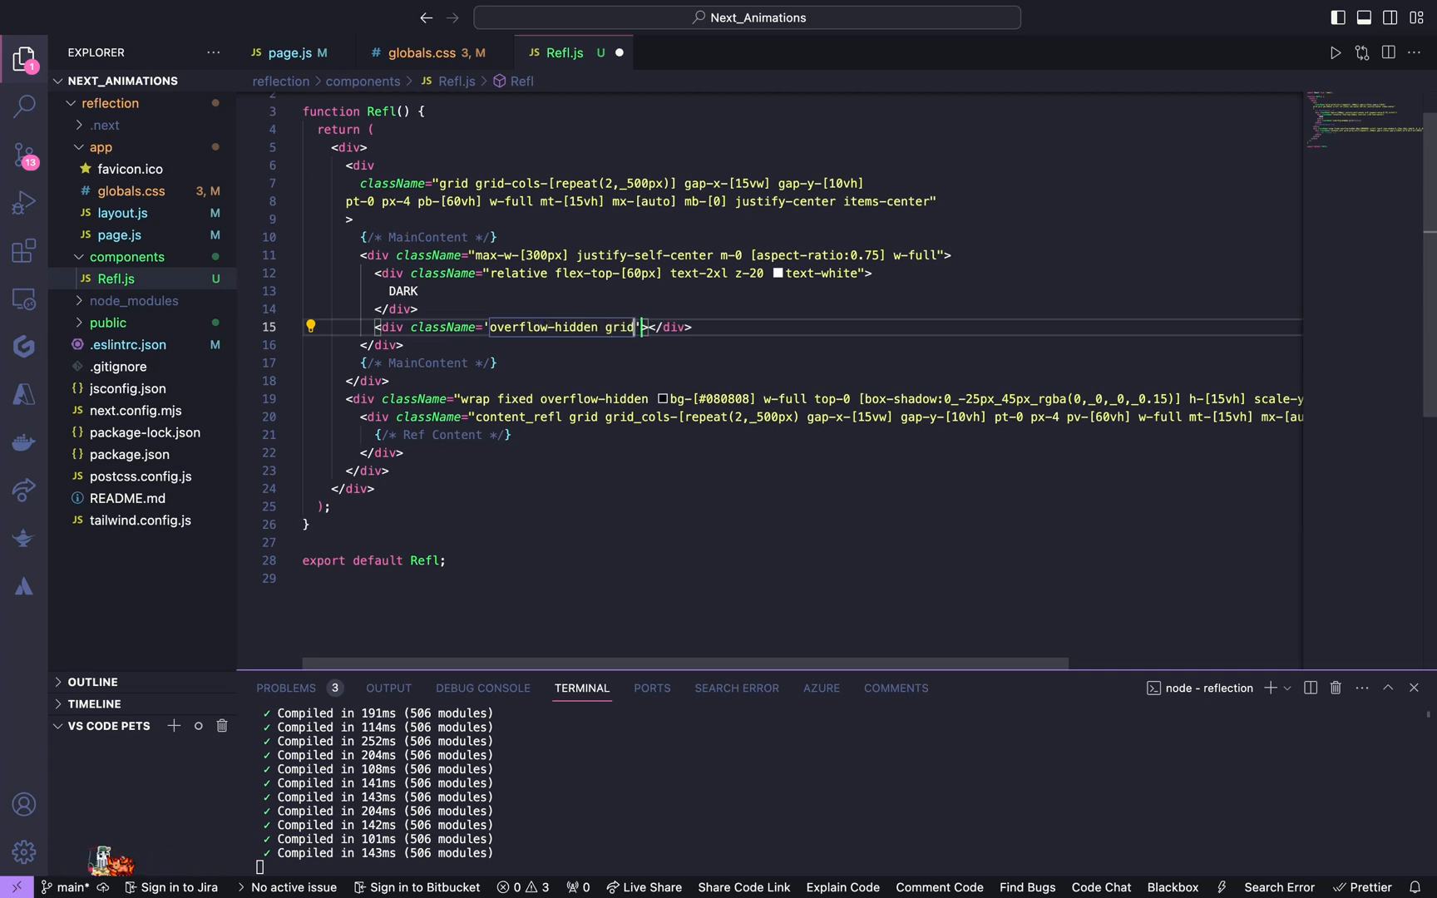
pyautogui.write('place-items-center w-full')
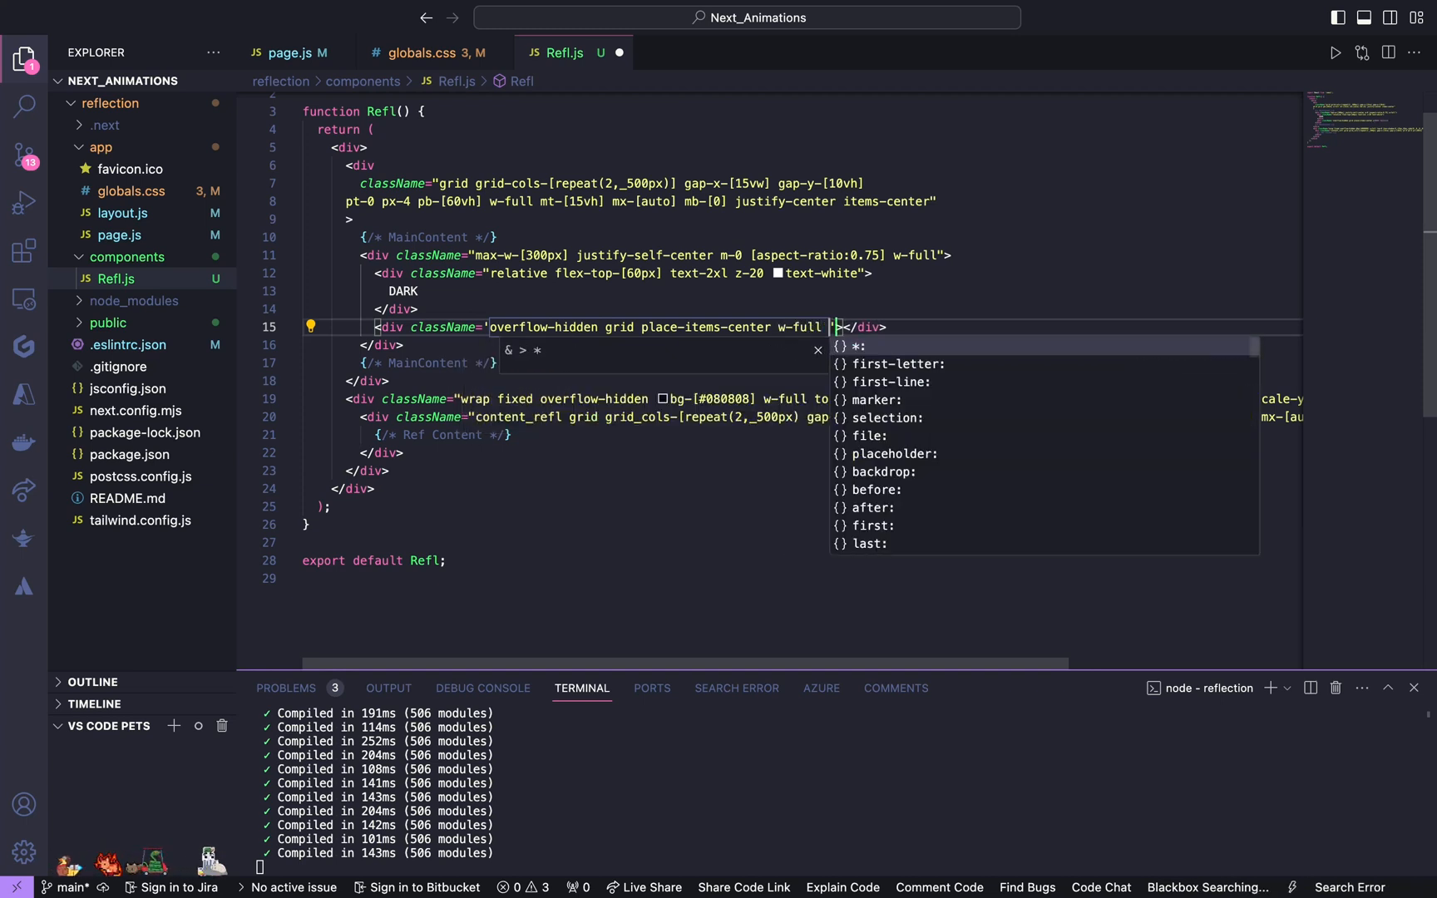
pyautogui.write('h-full"')
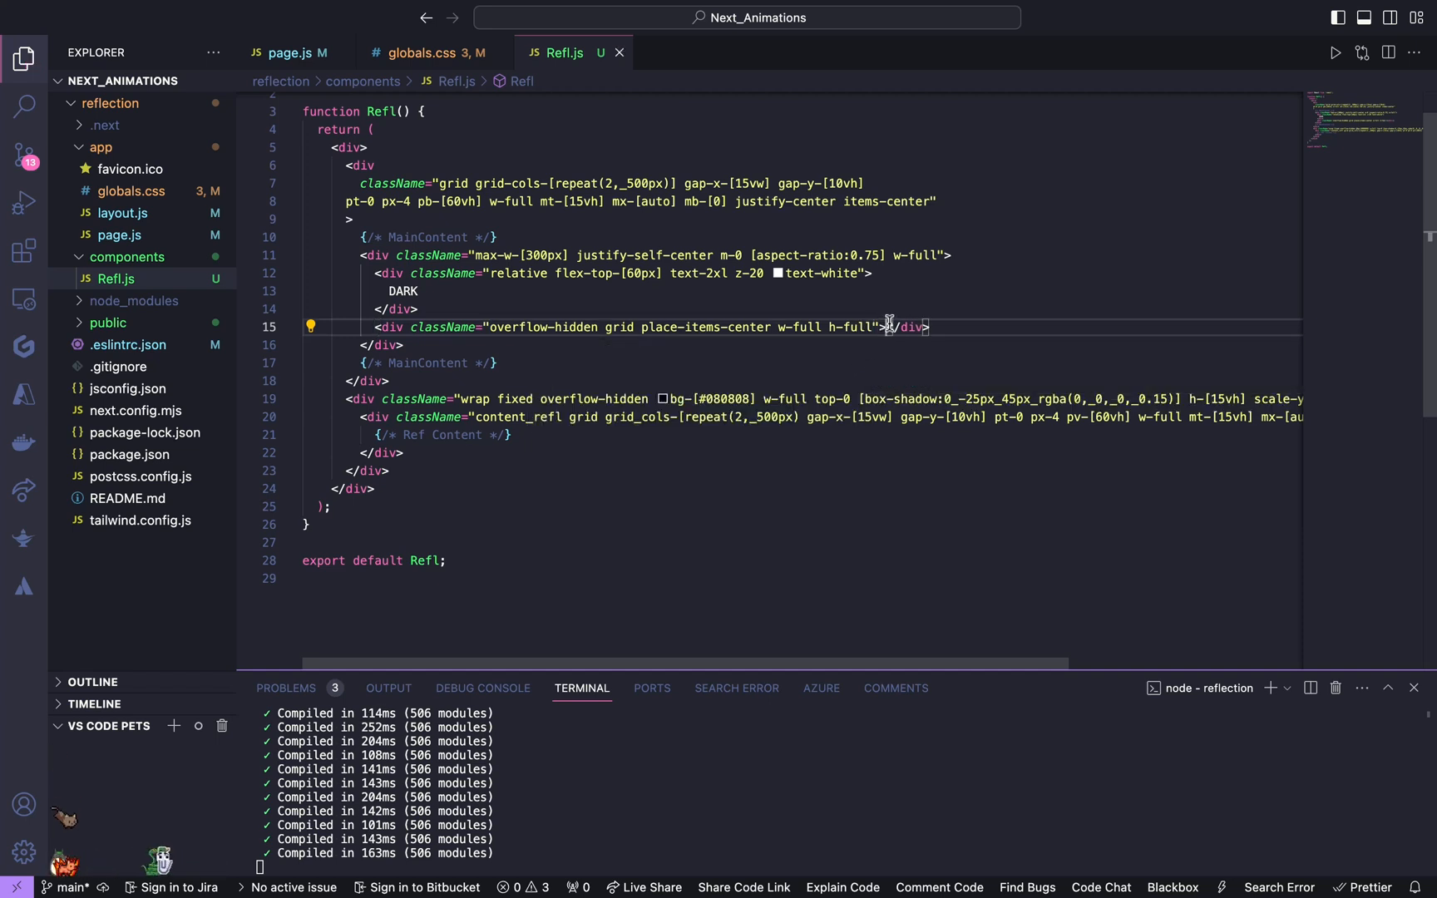
# Step: Nest an image div classed w-full h-full bg-[50%_50%] bg-cover
pyautogui.write('<div className=""></div>')
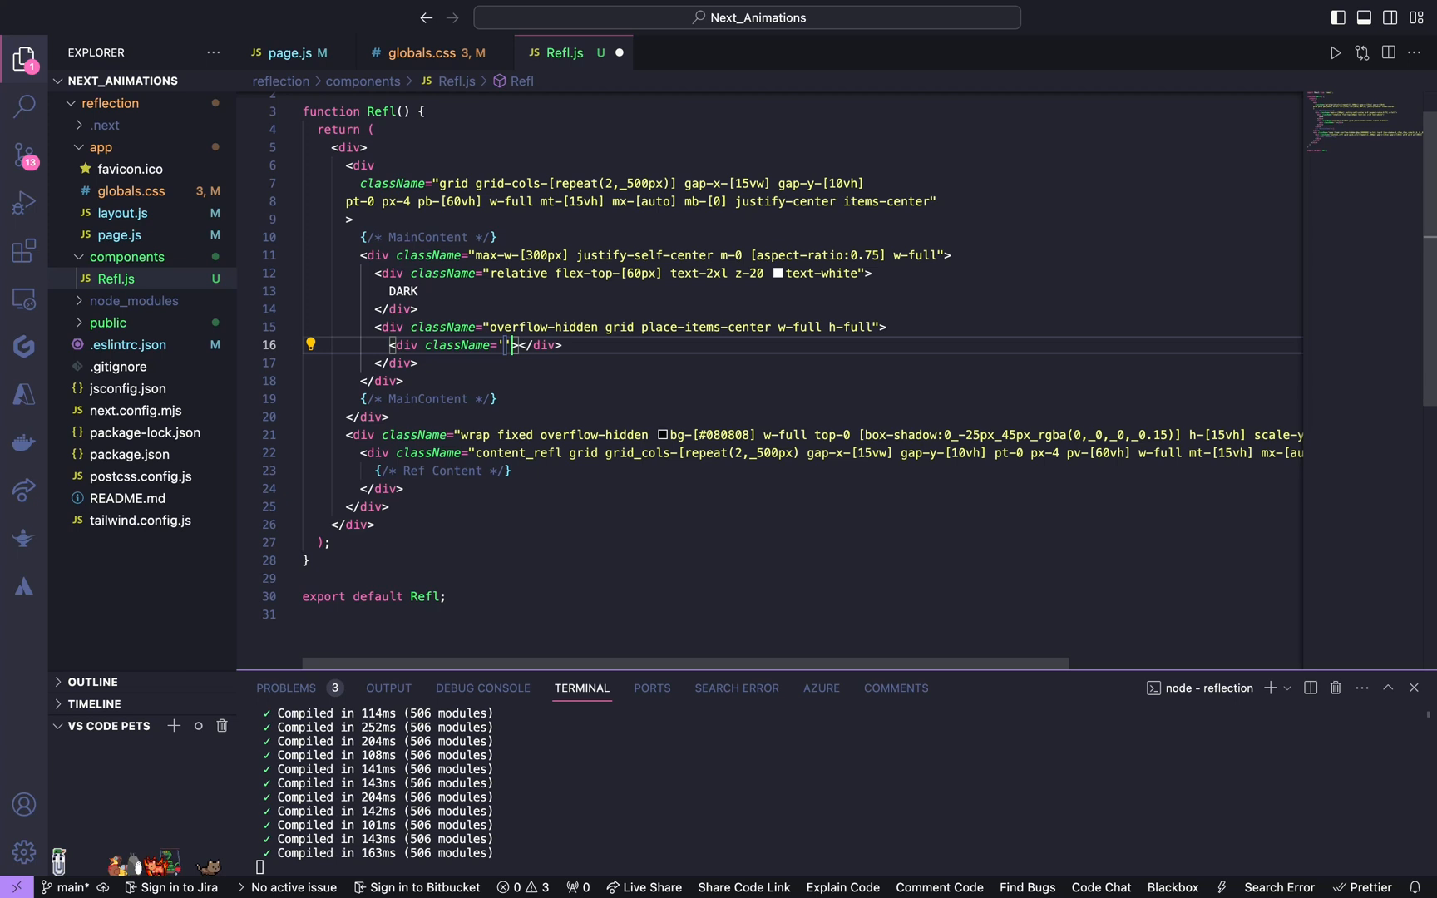
pyautogui.write('w-full')
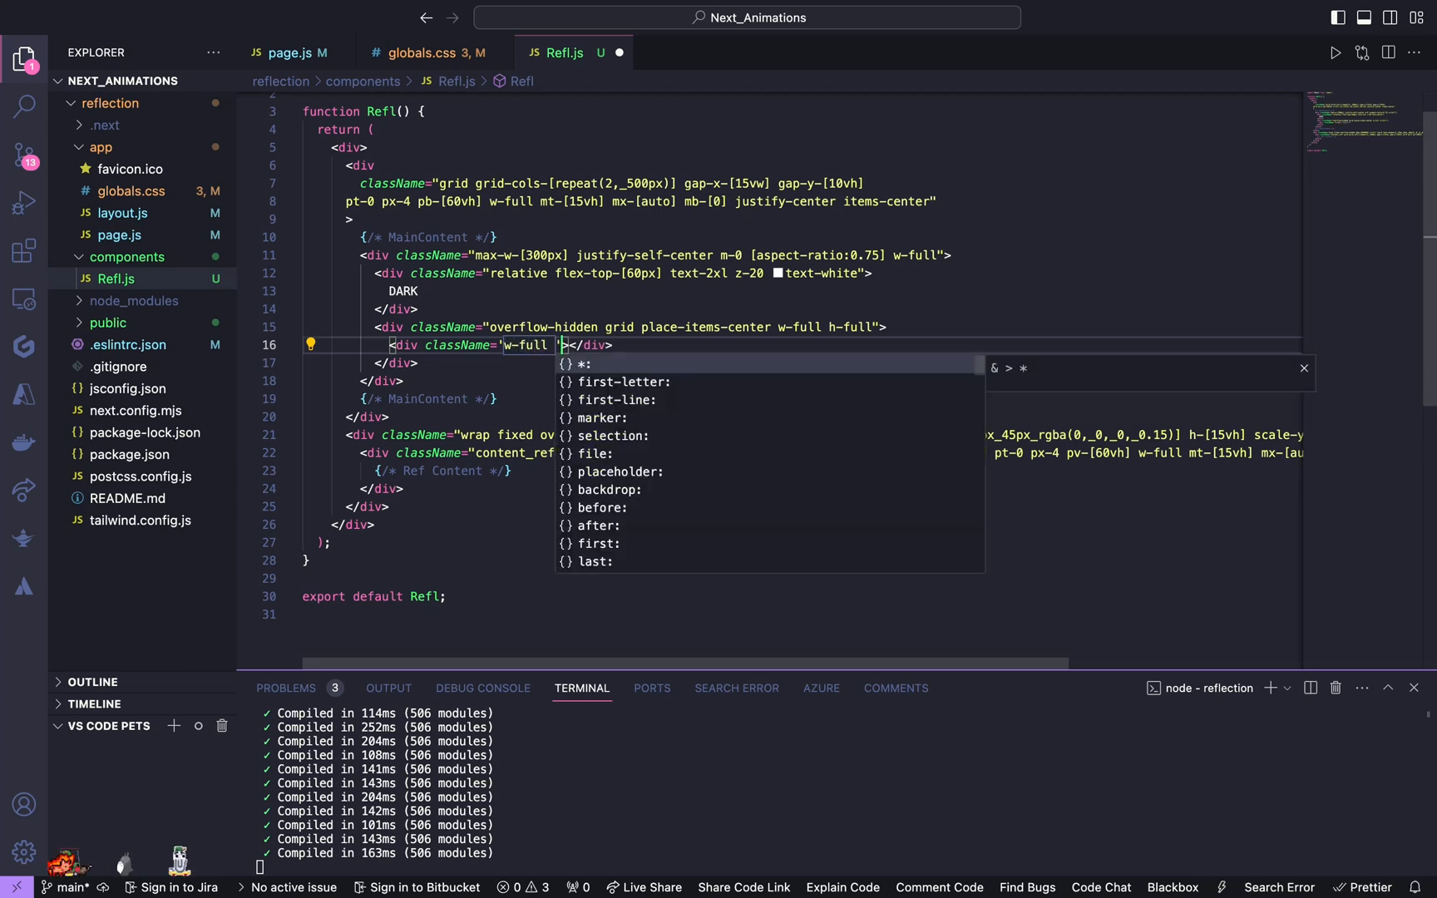
pyautogui.write('h')
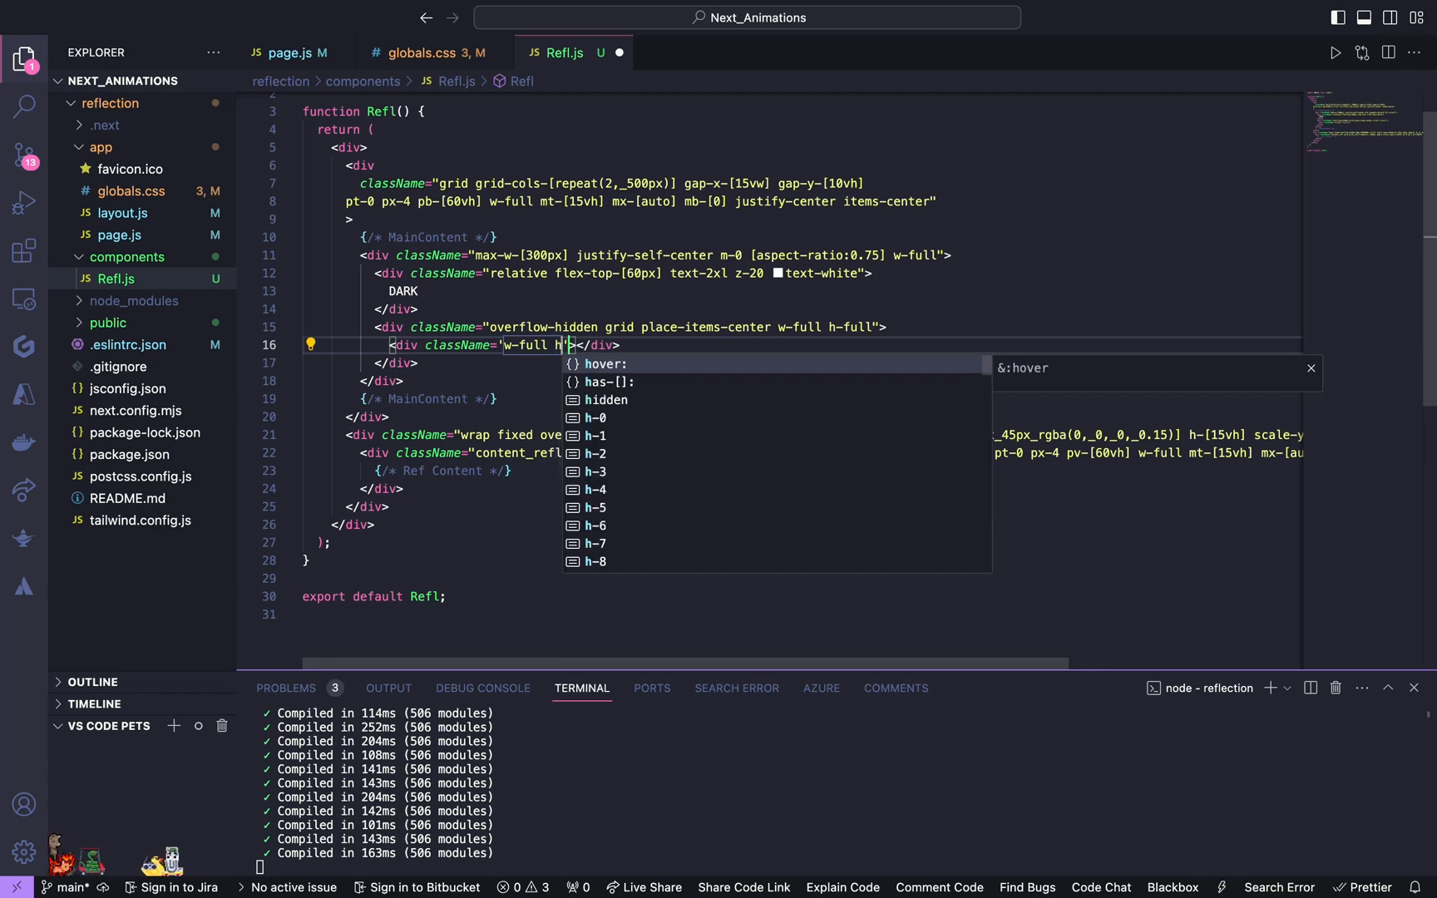
pyautogui.write('-full')
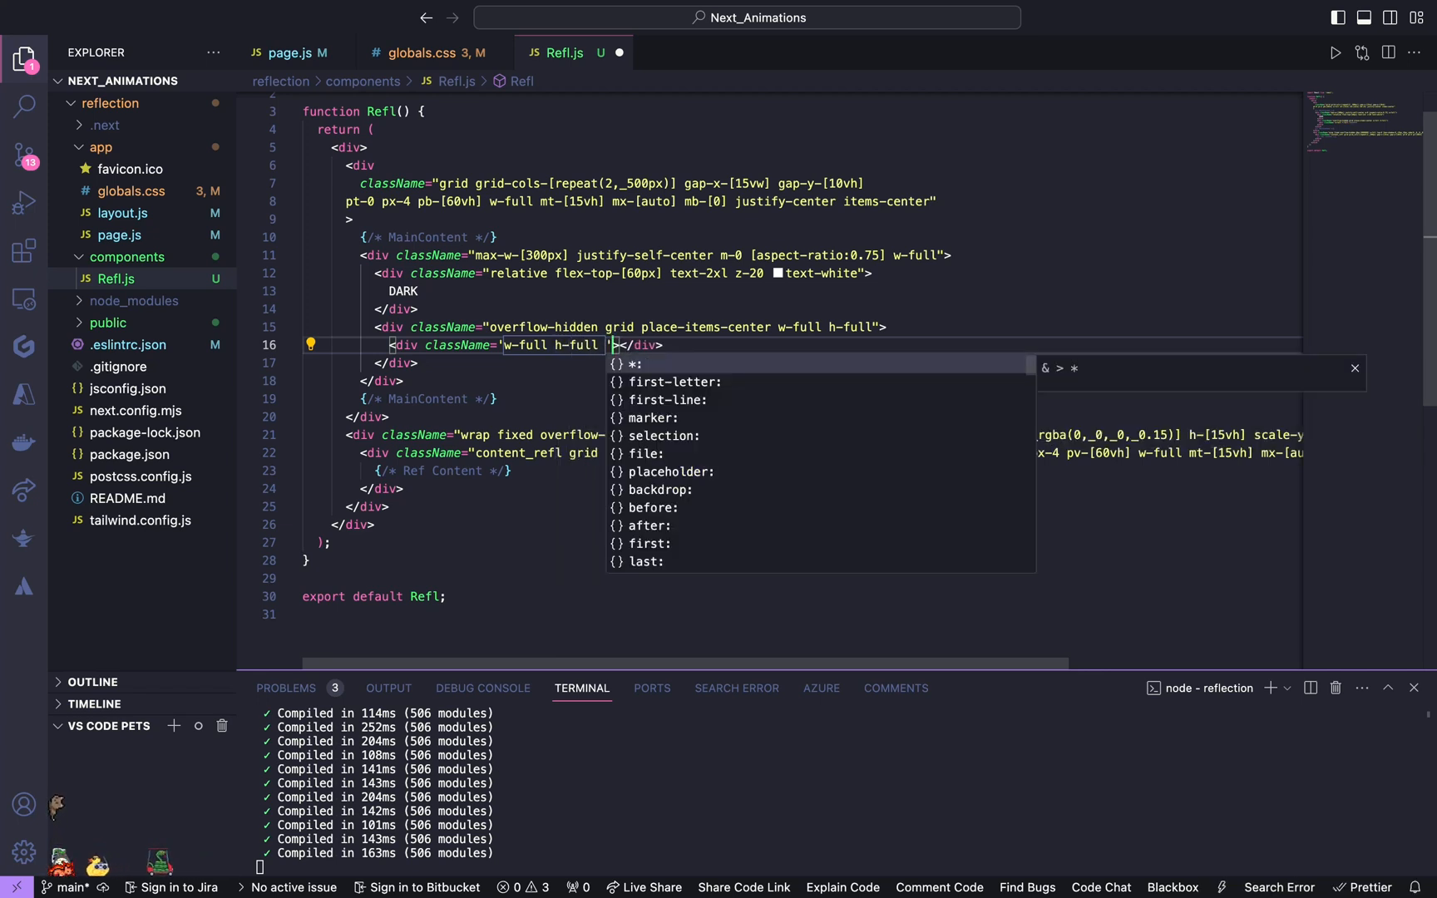
pyautogui.write('bg-[50%')
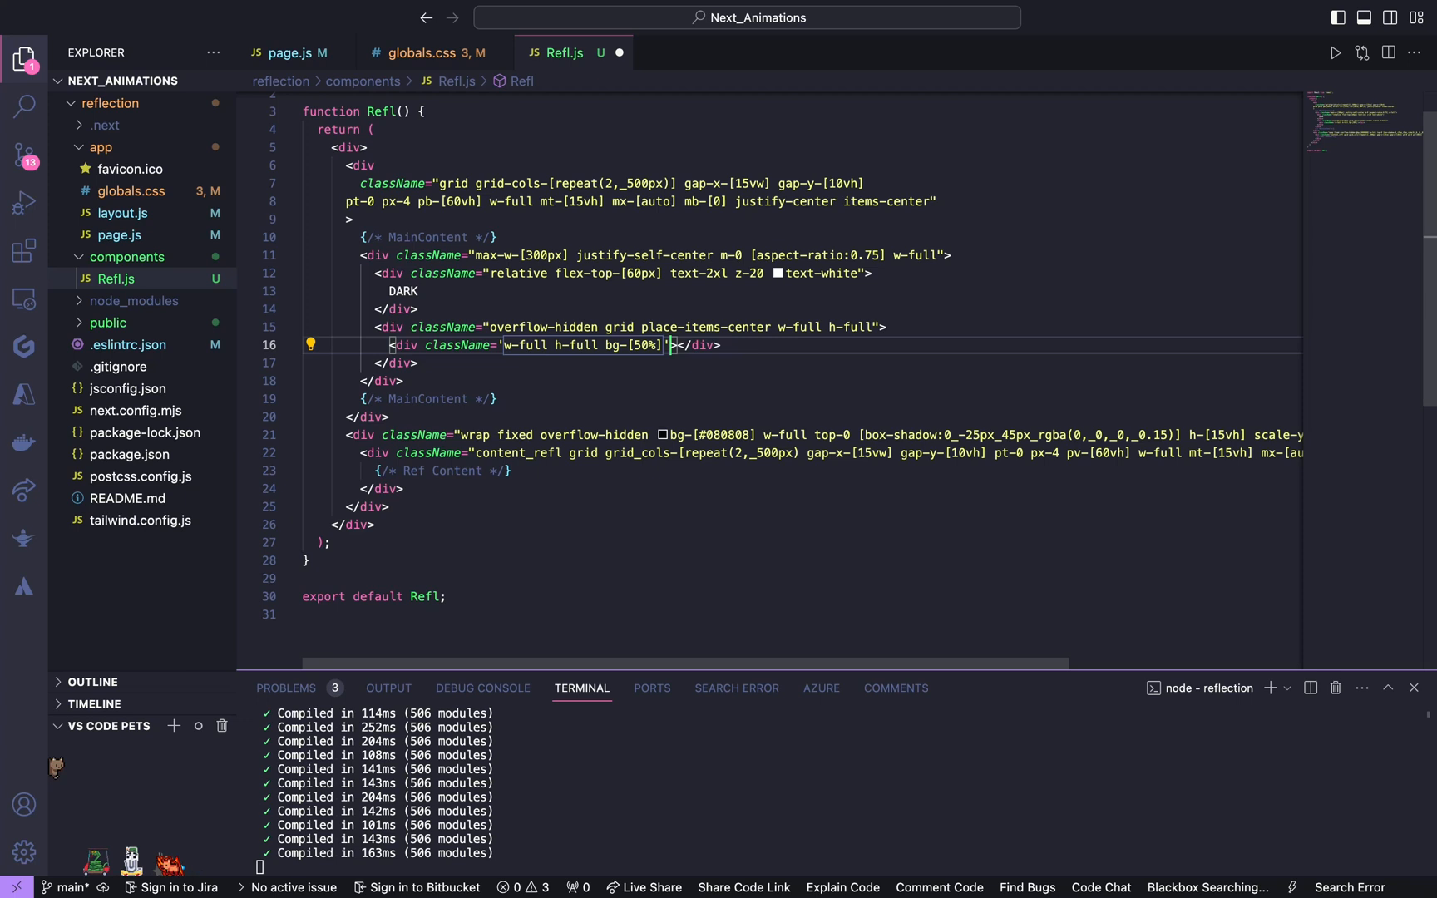
pyautogui.write('_50')
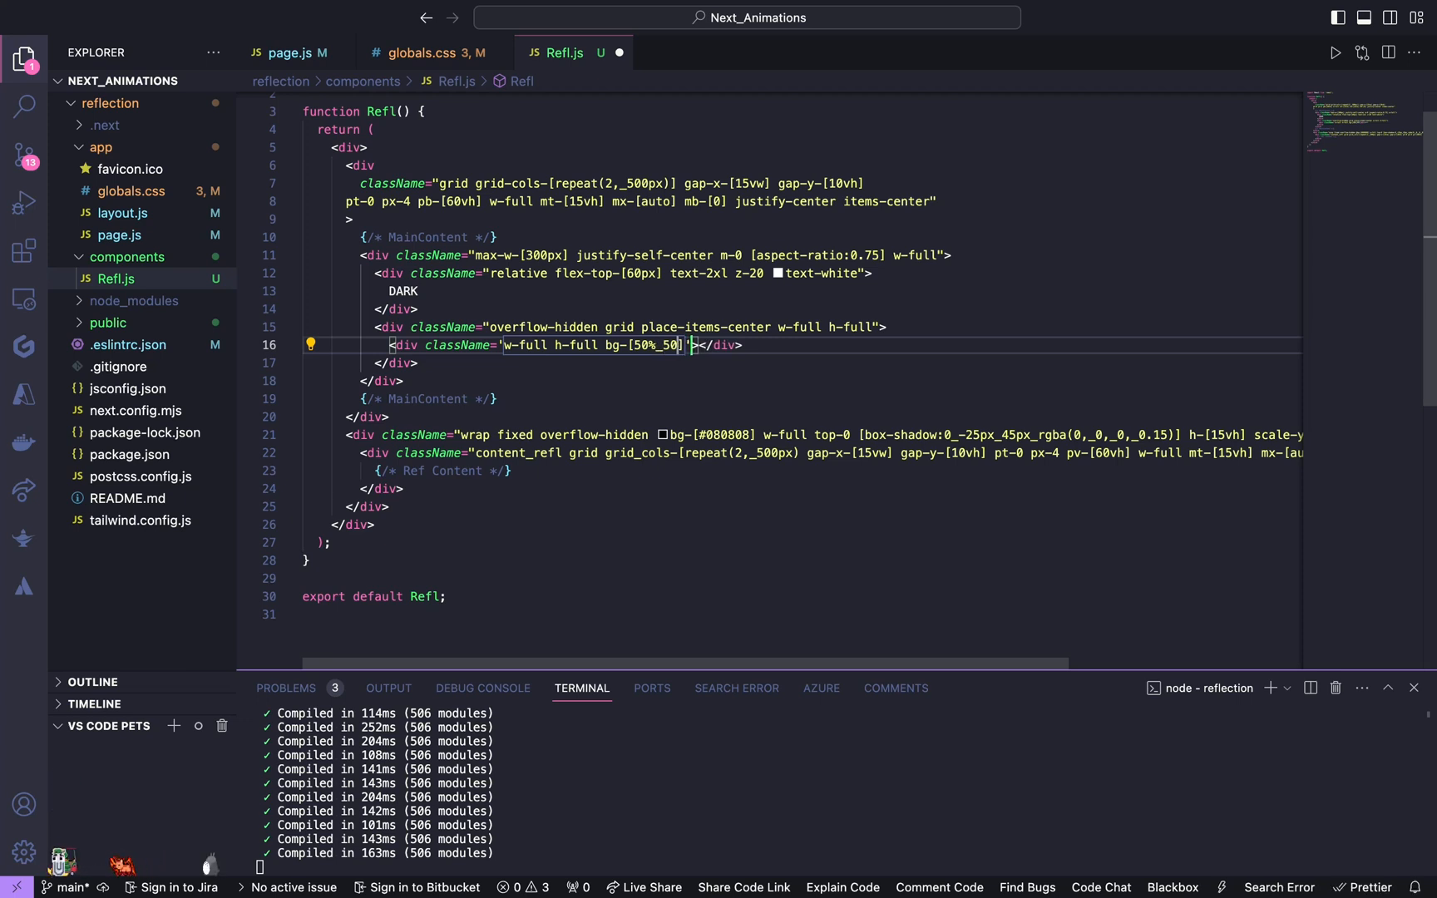
pyautogui.write('%')
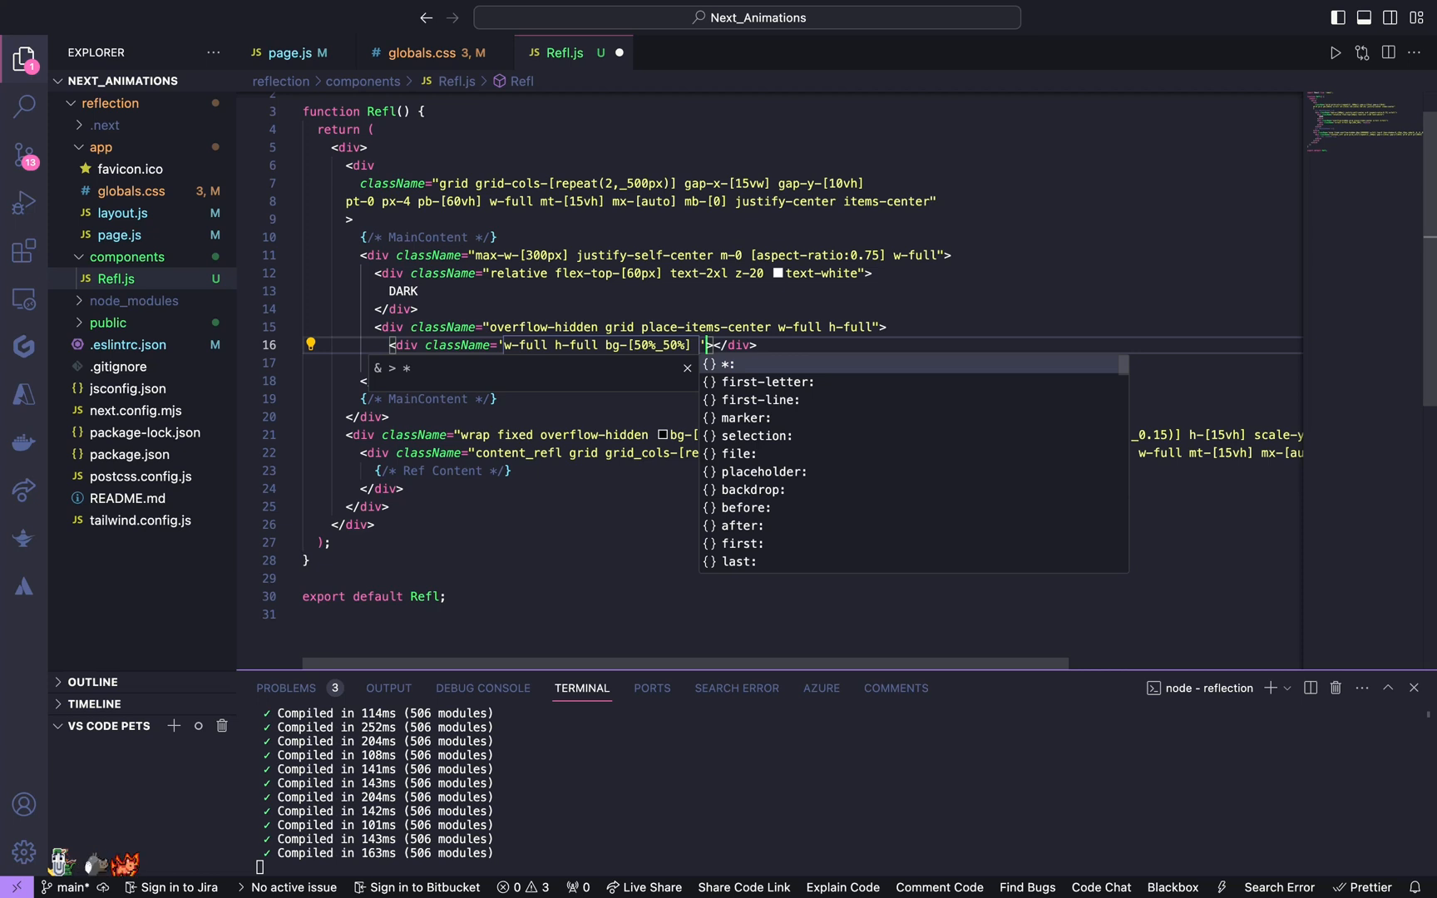
# Step: Give the image div the background bg-[url("/Refl/1.jpeg")]
pyautogui.write('bg-cover bg-[')
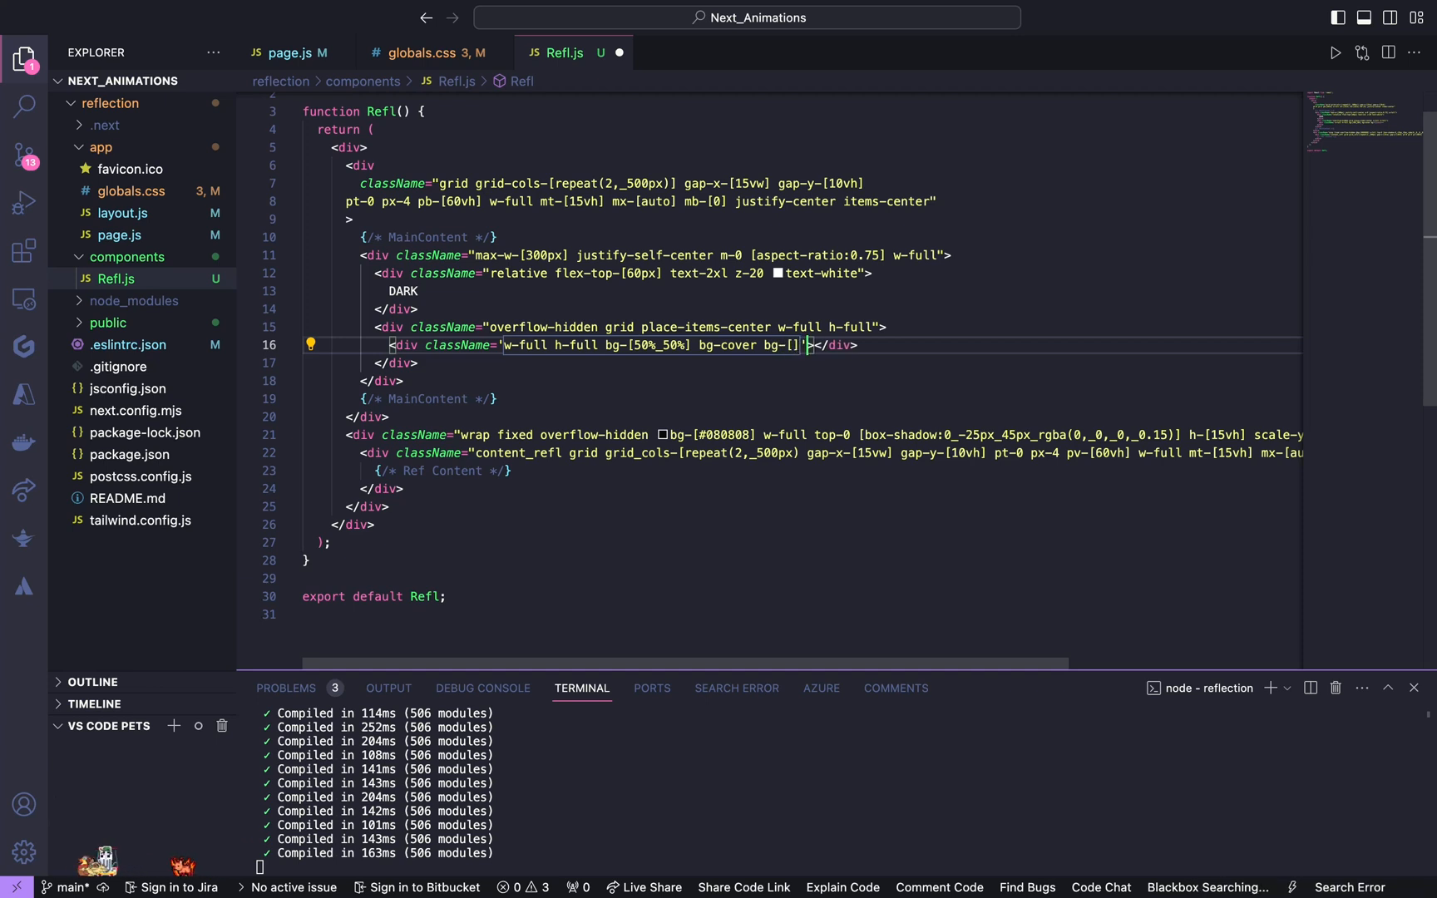
pyautogui.write('url')
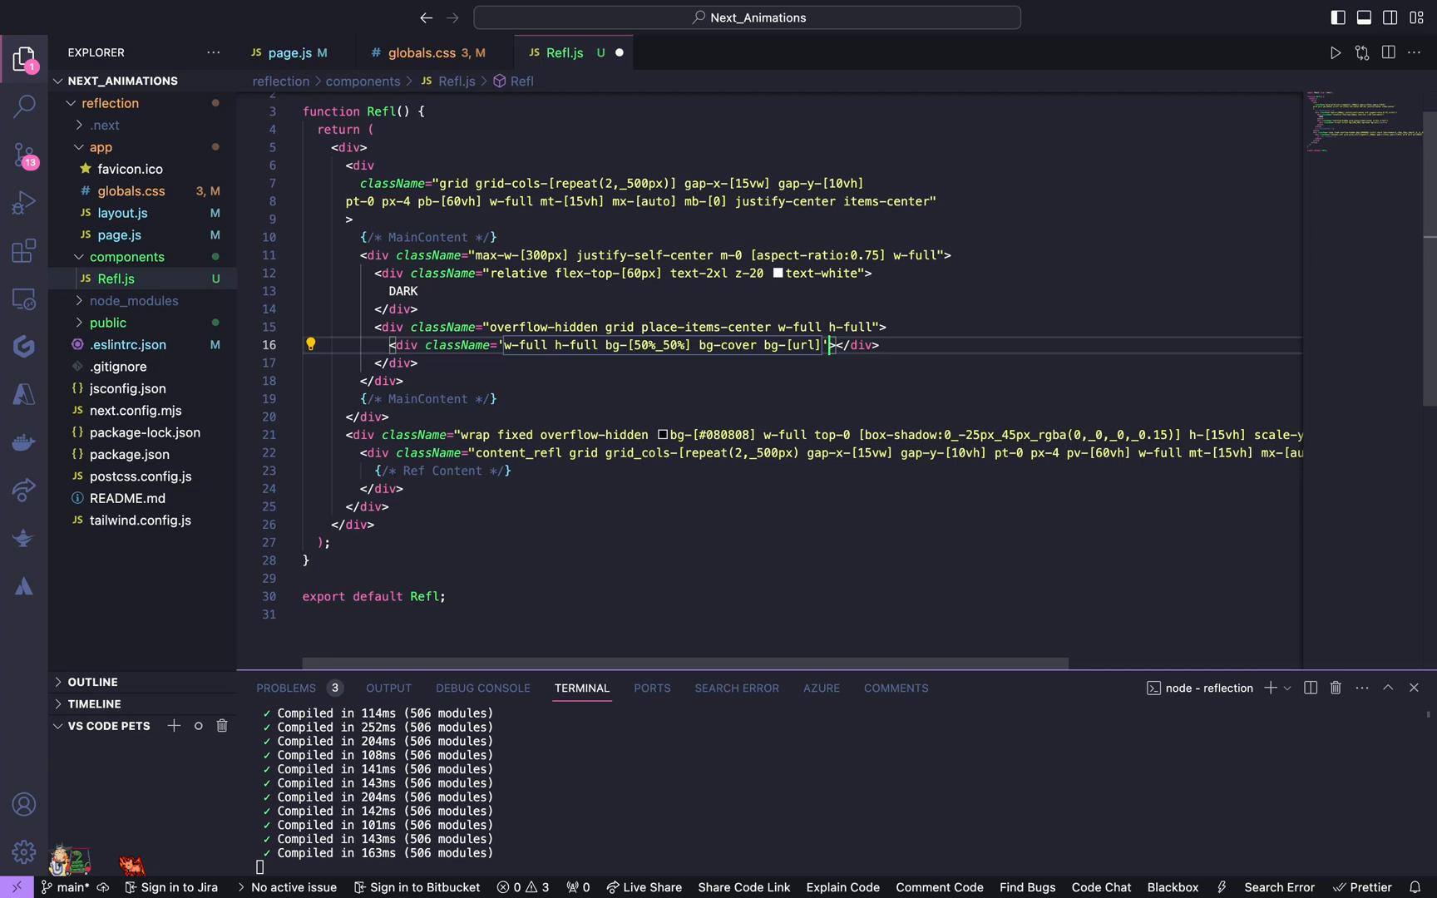
pyautogui.write('("")')
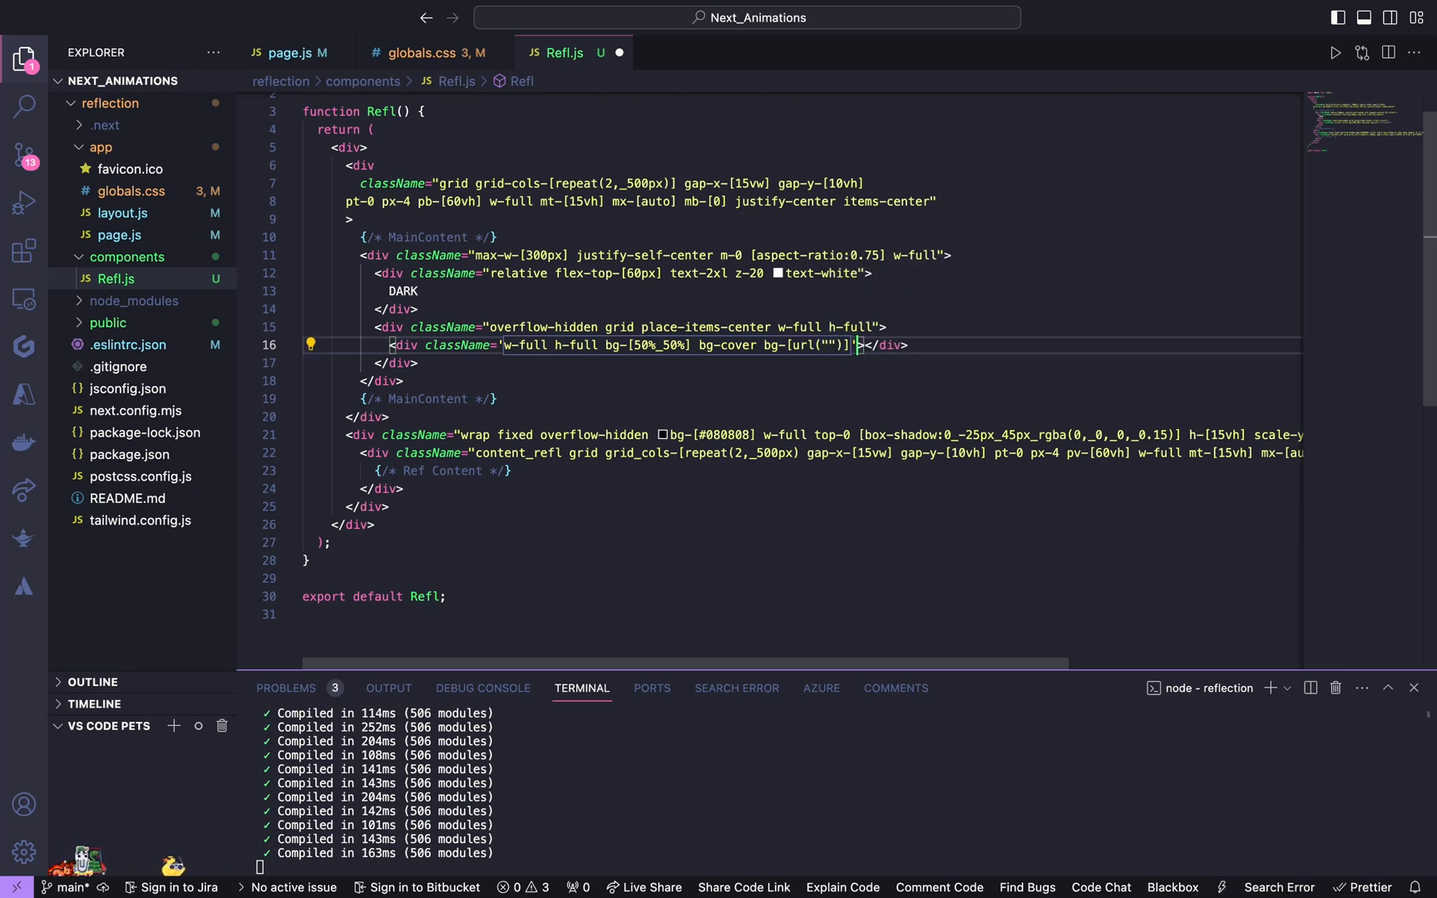
pyautogui.write('/')
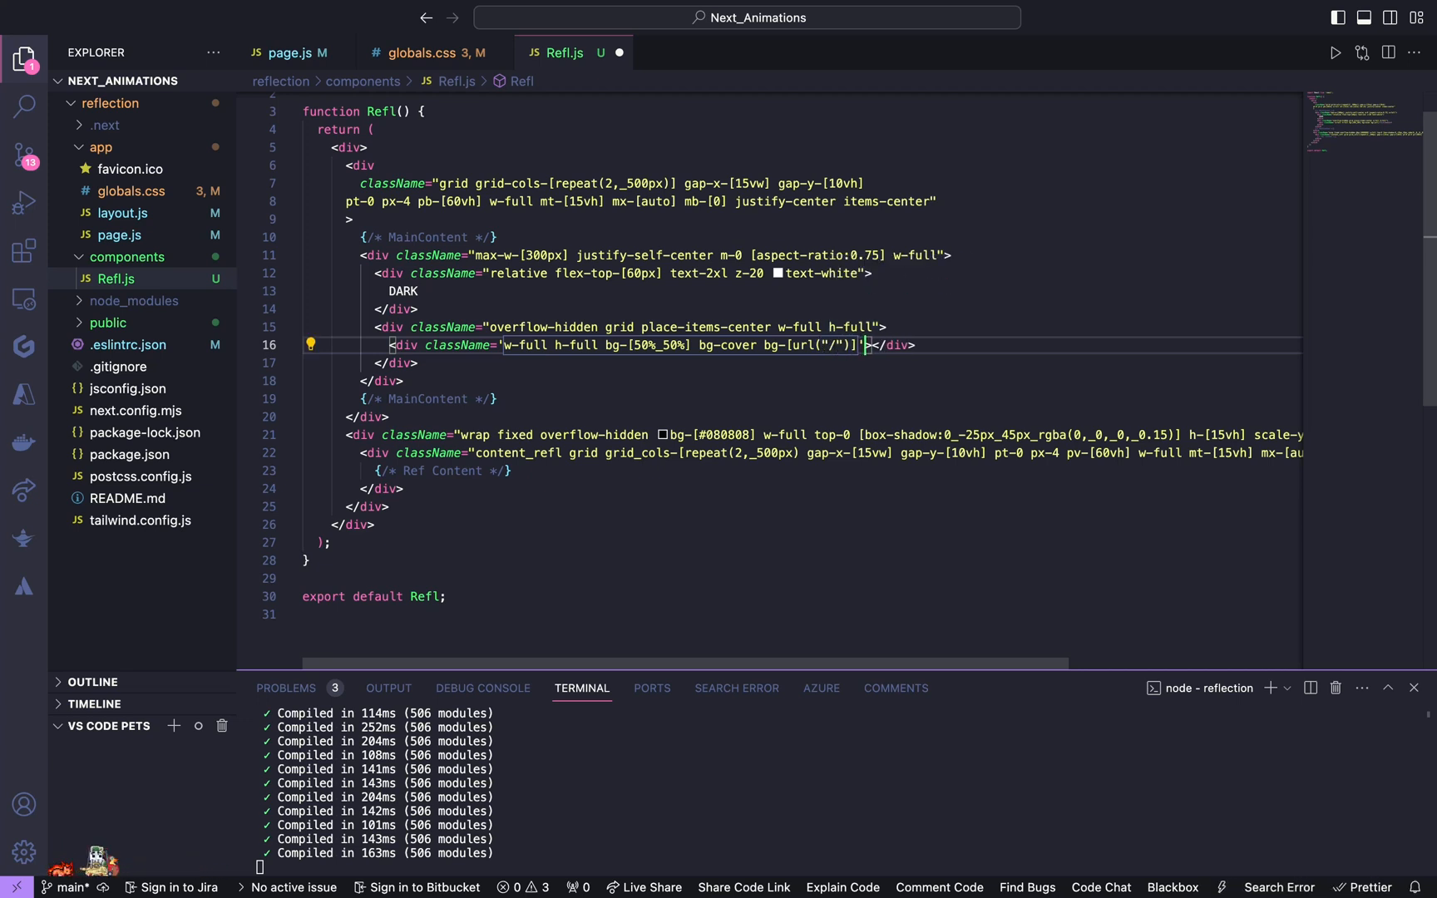
pyautogui.write('Refl')
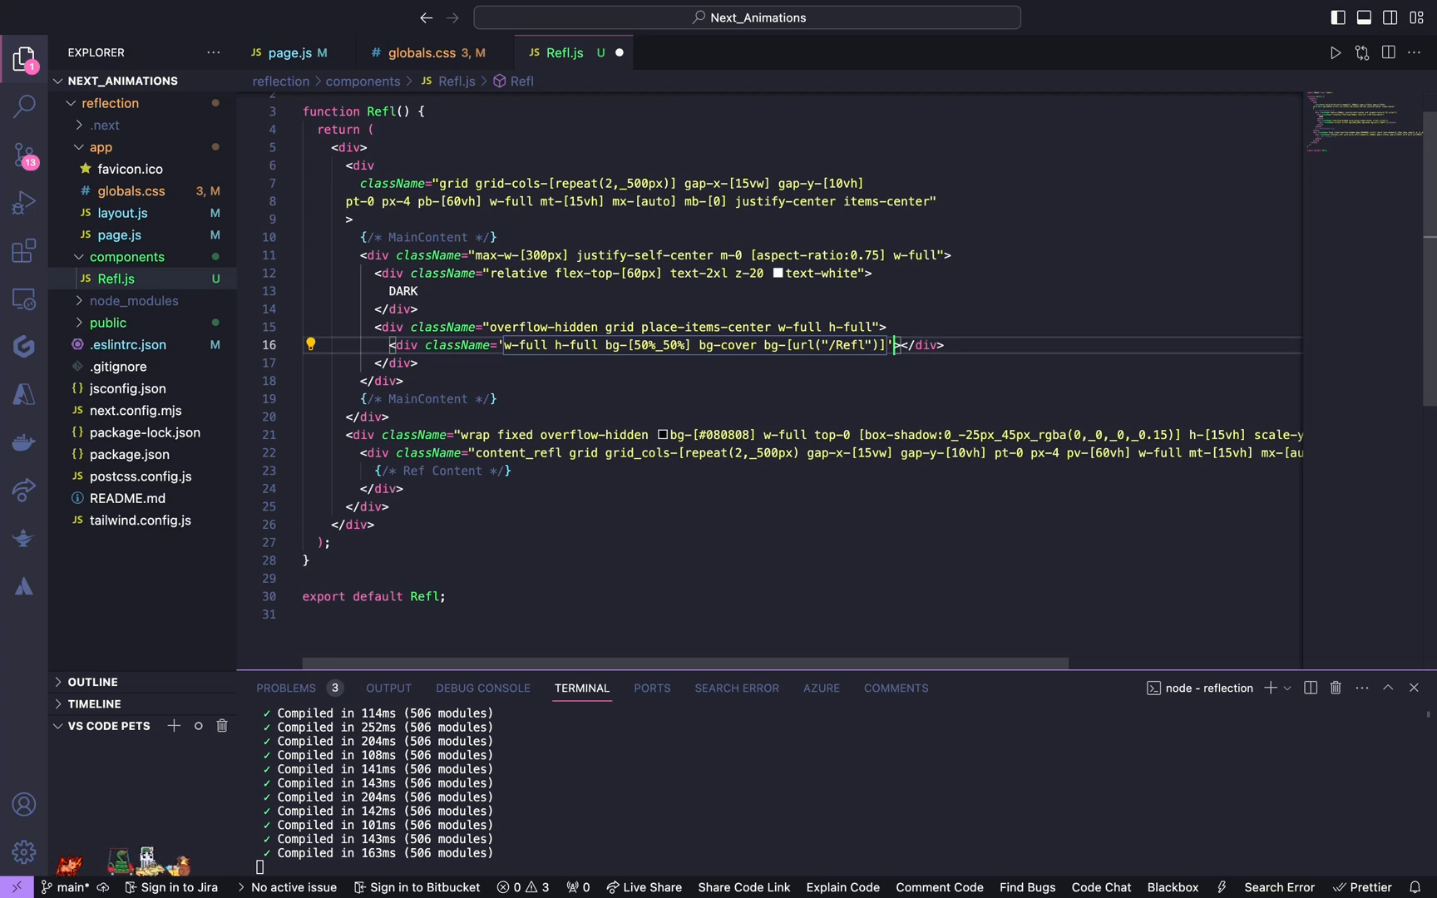
pyautogui.write('/1.')
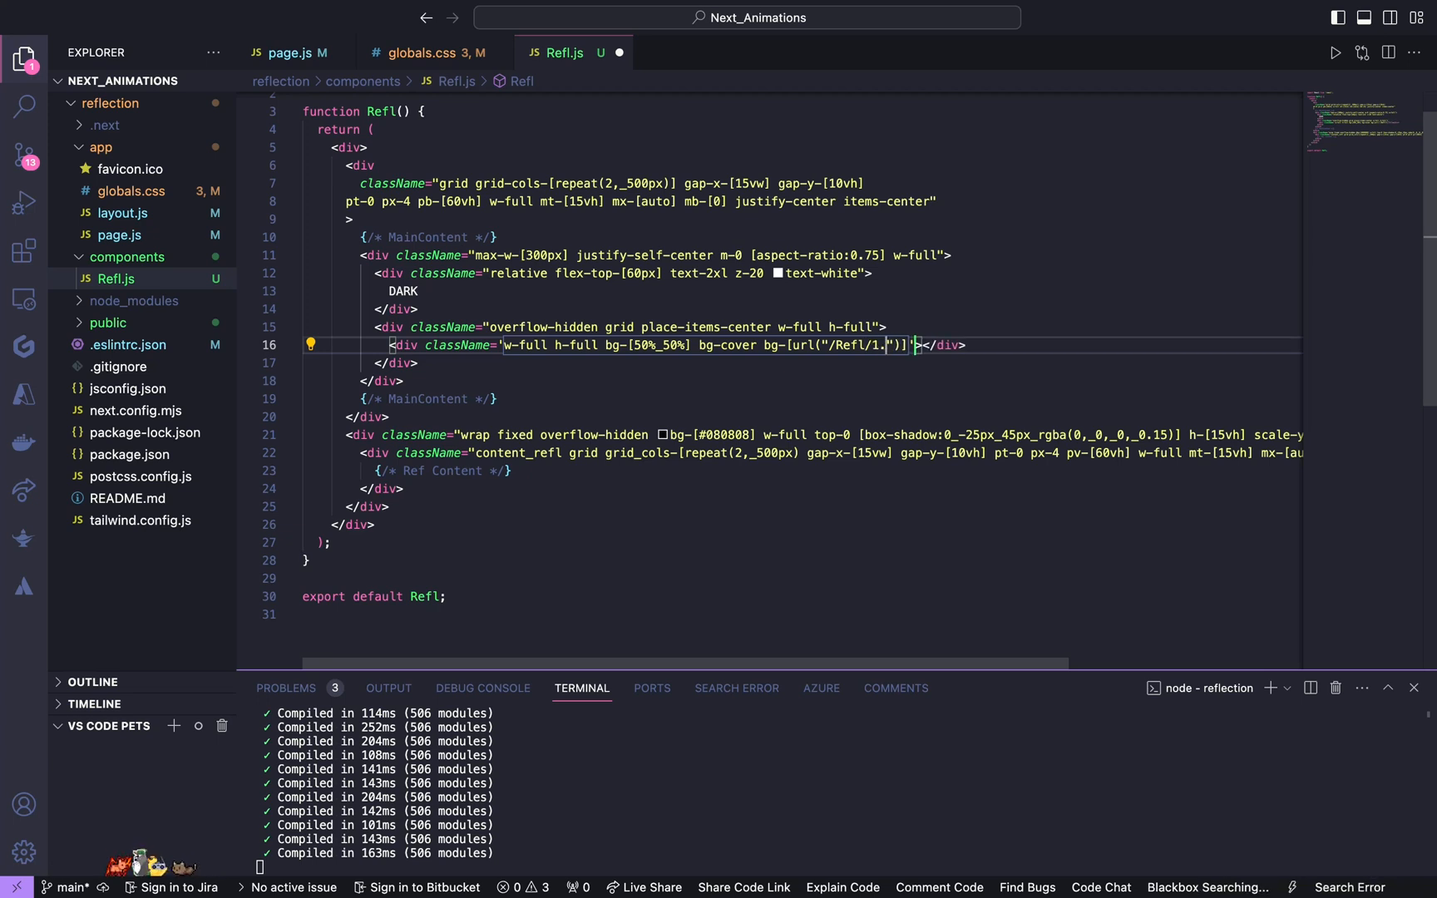
pyautogui.write('jpeg')
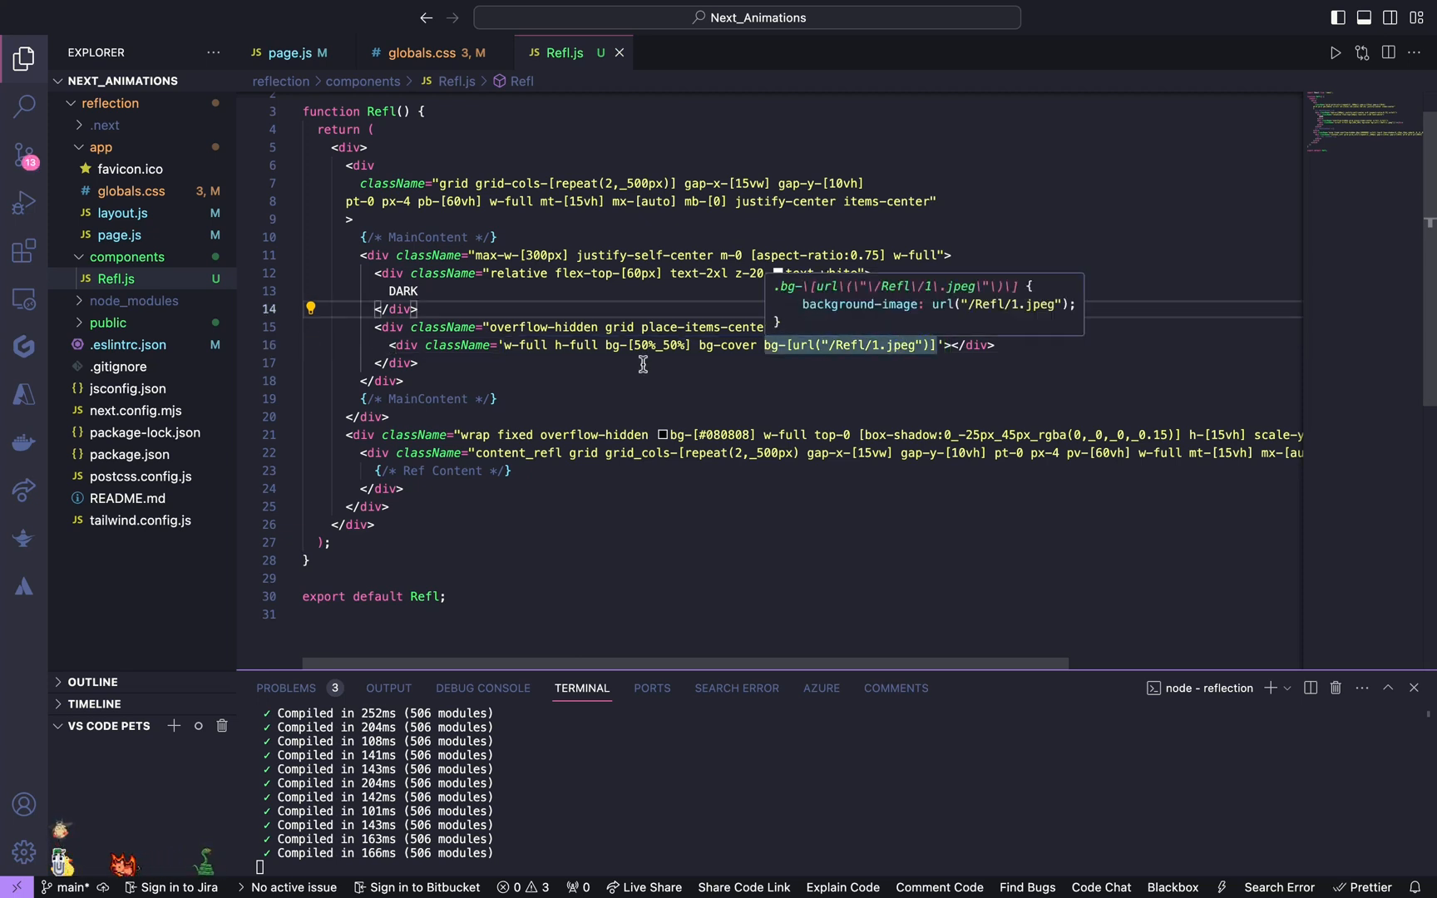
# Step: Check public/Refl holds 1.jpeg–8.jpeg, then place the cursor at the end of the DARK poster block
pyautogui.click(110, 345)
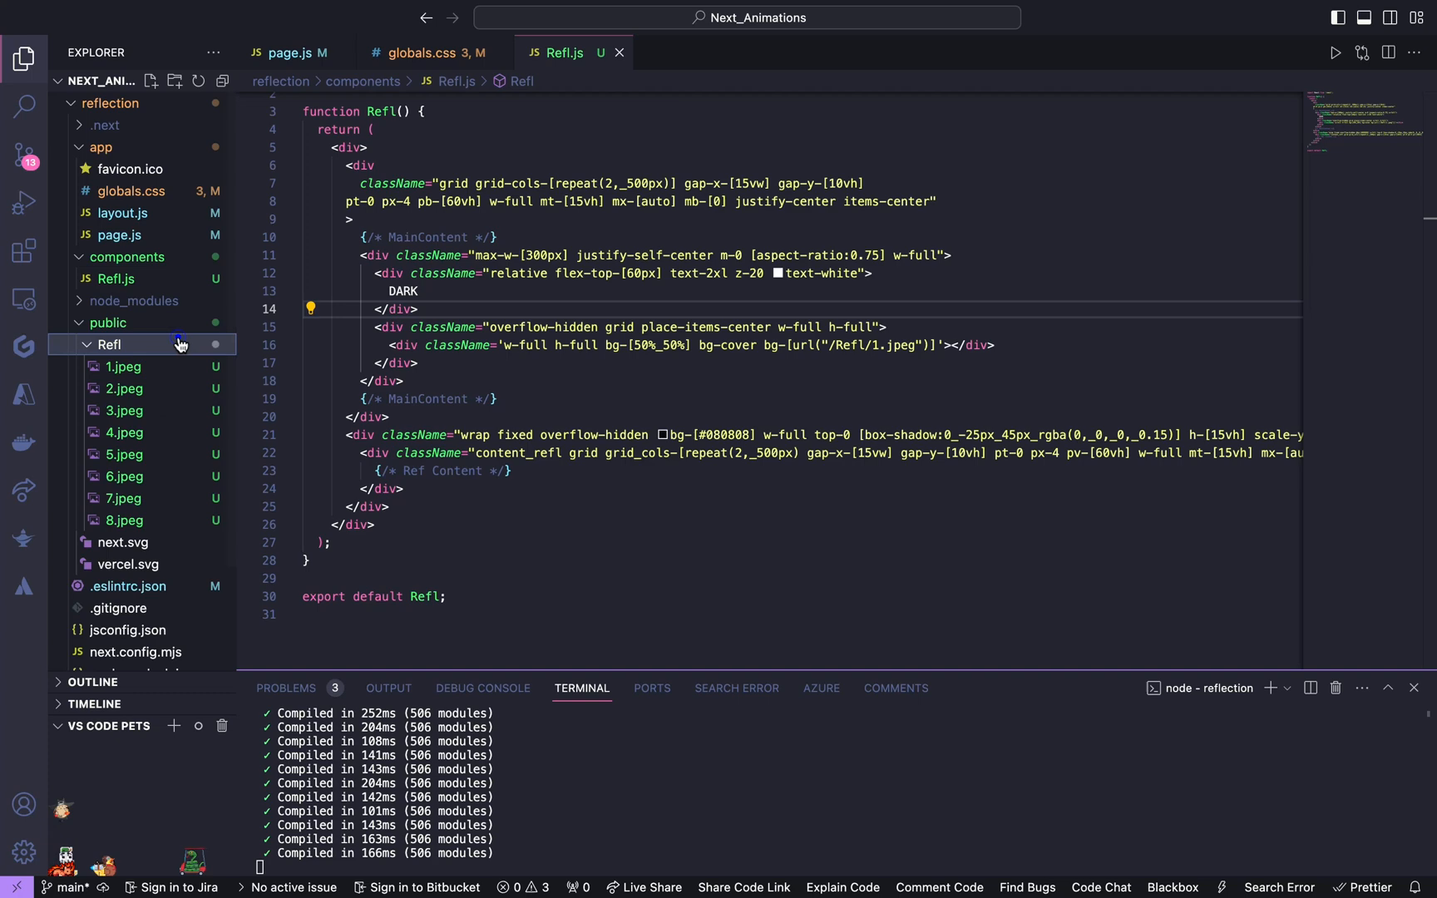
pyautogui.click(109, 344)
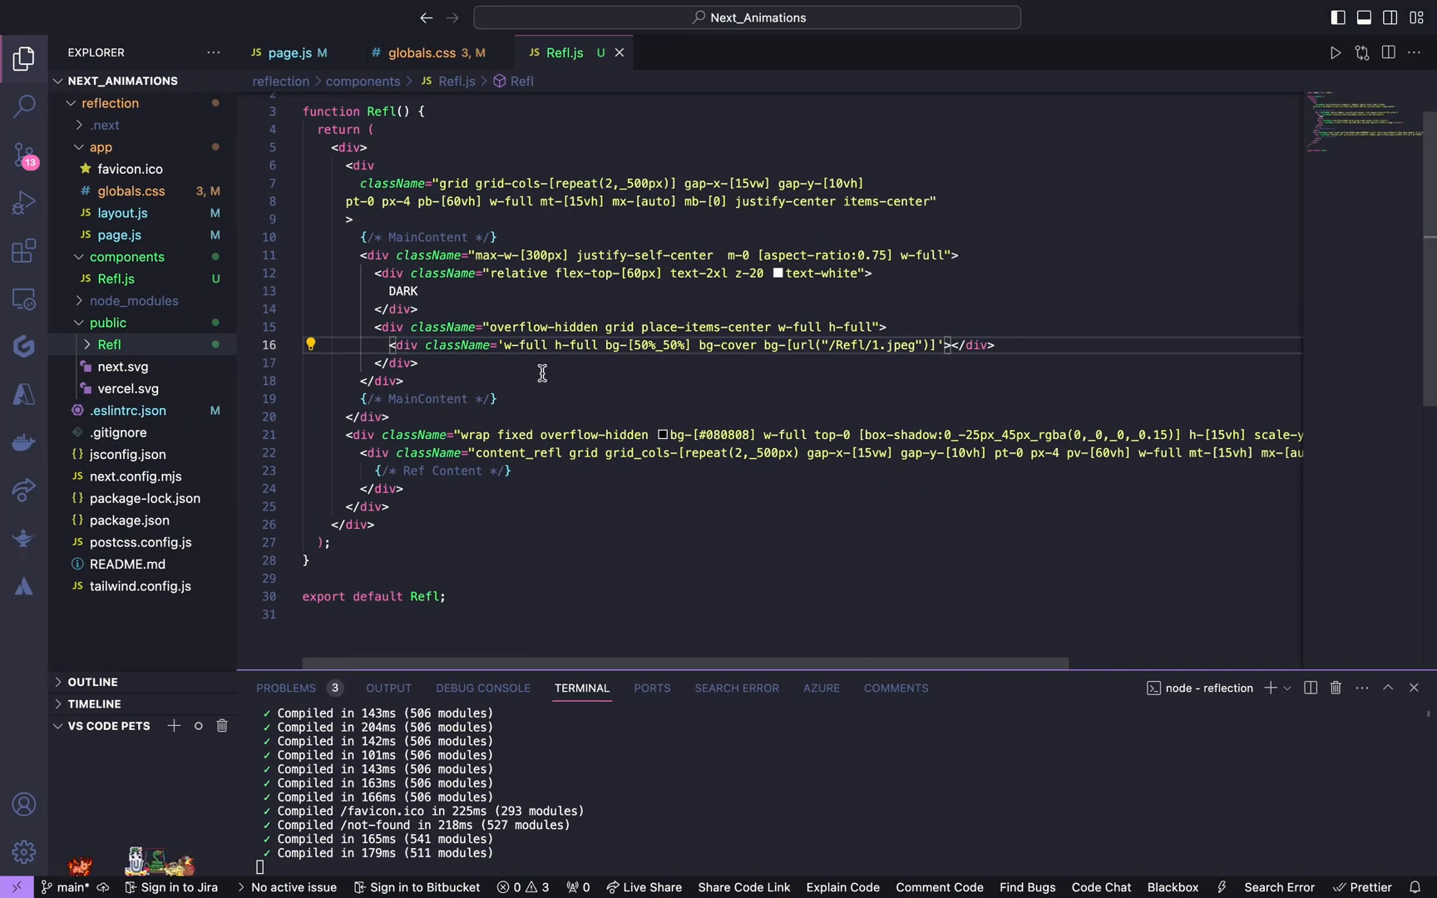
pyautogui.click(376, 255)
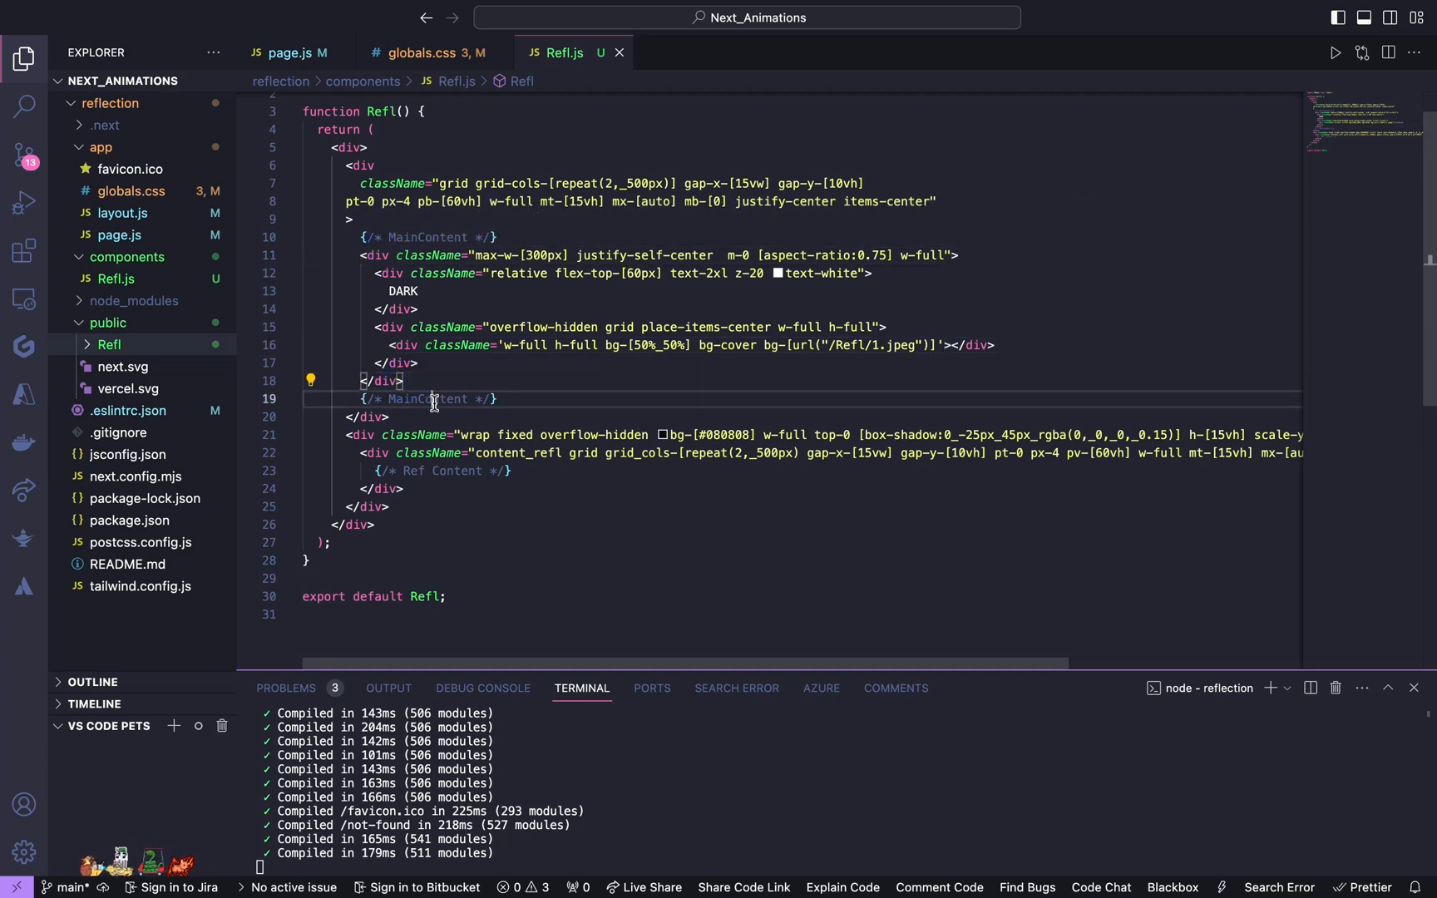
pyautogui.click(421, 383)
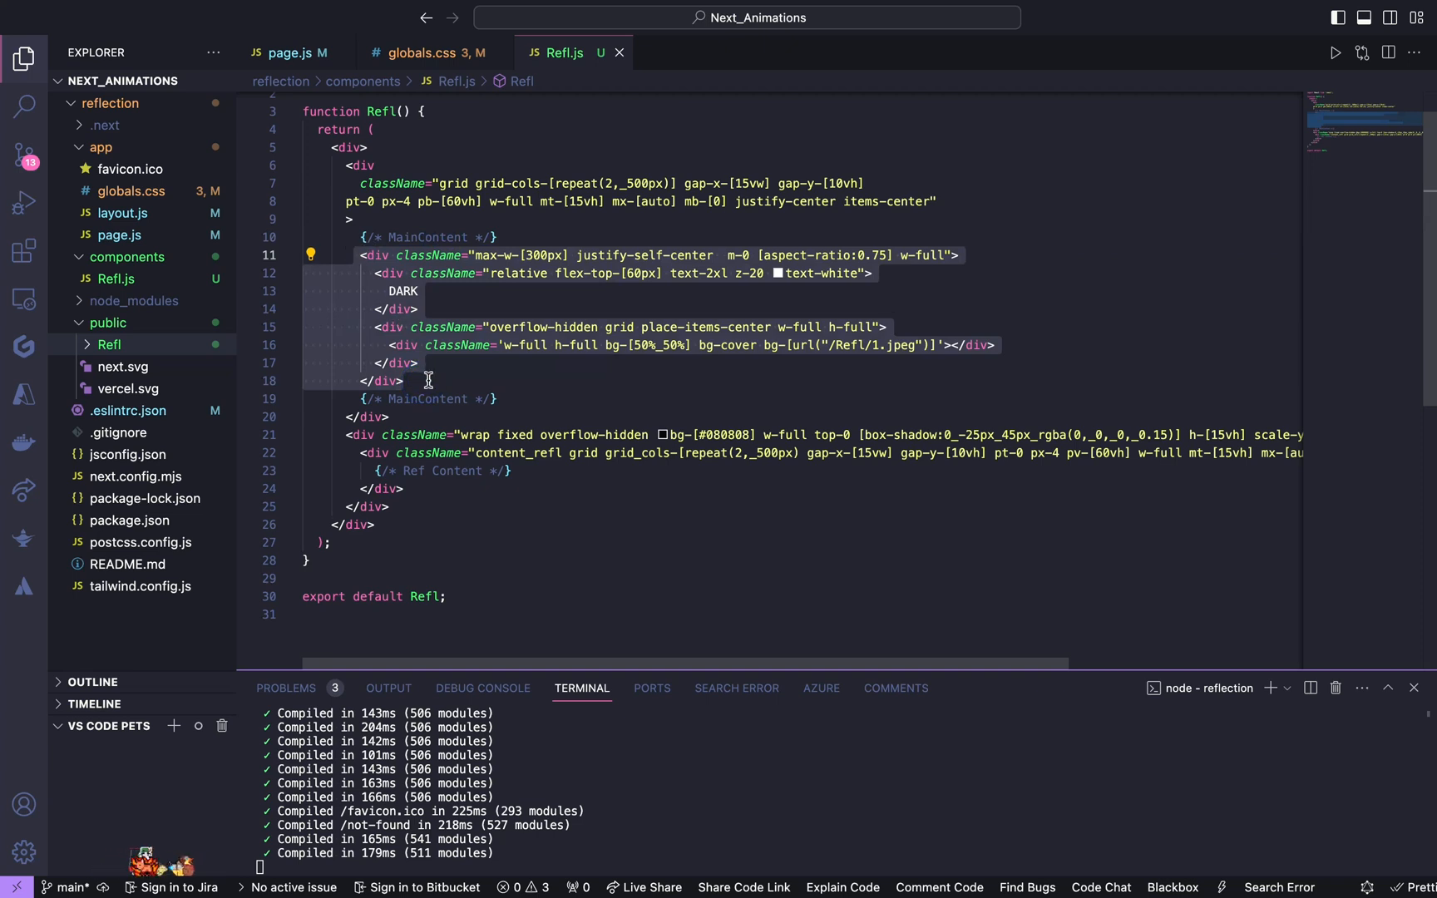
# Step: Copy the DARK poster block and paste it until the grid holds eight identical posters
pyautogui.click(426, 381)
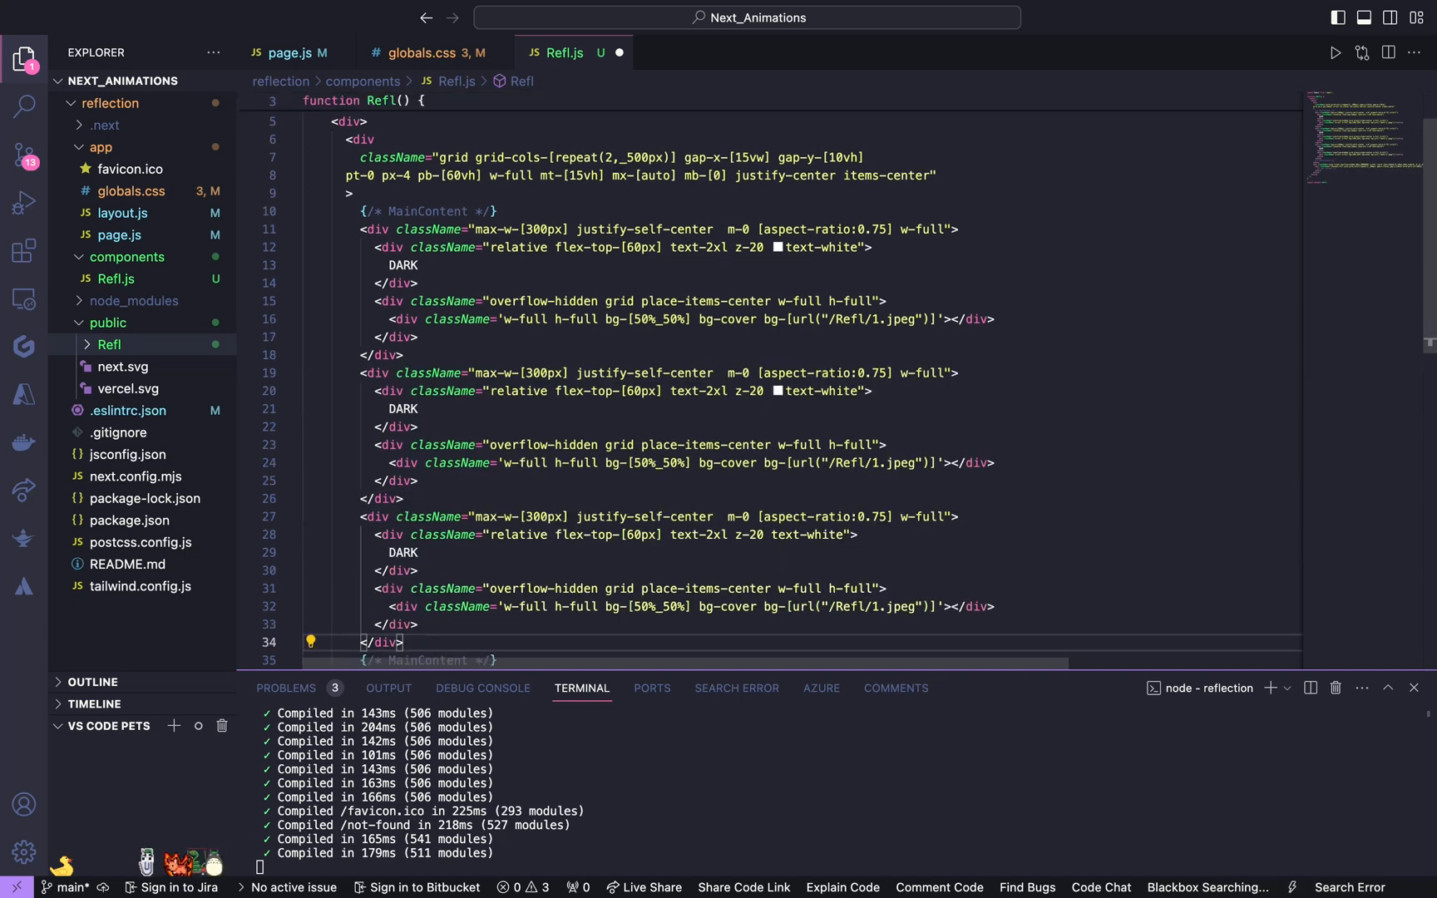
pyautogui.scroll(-3)
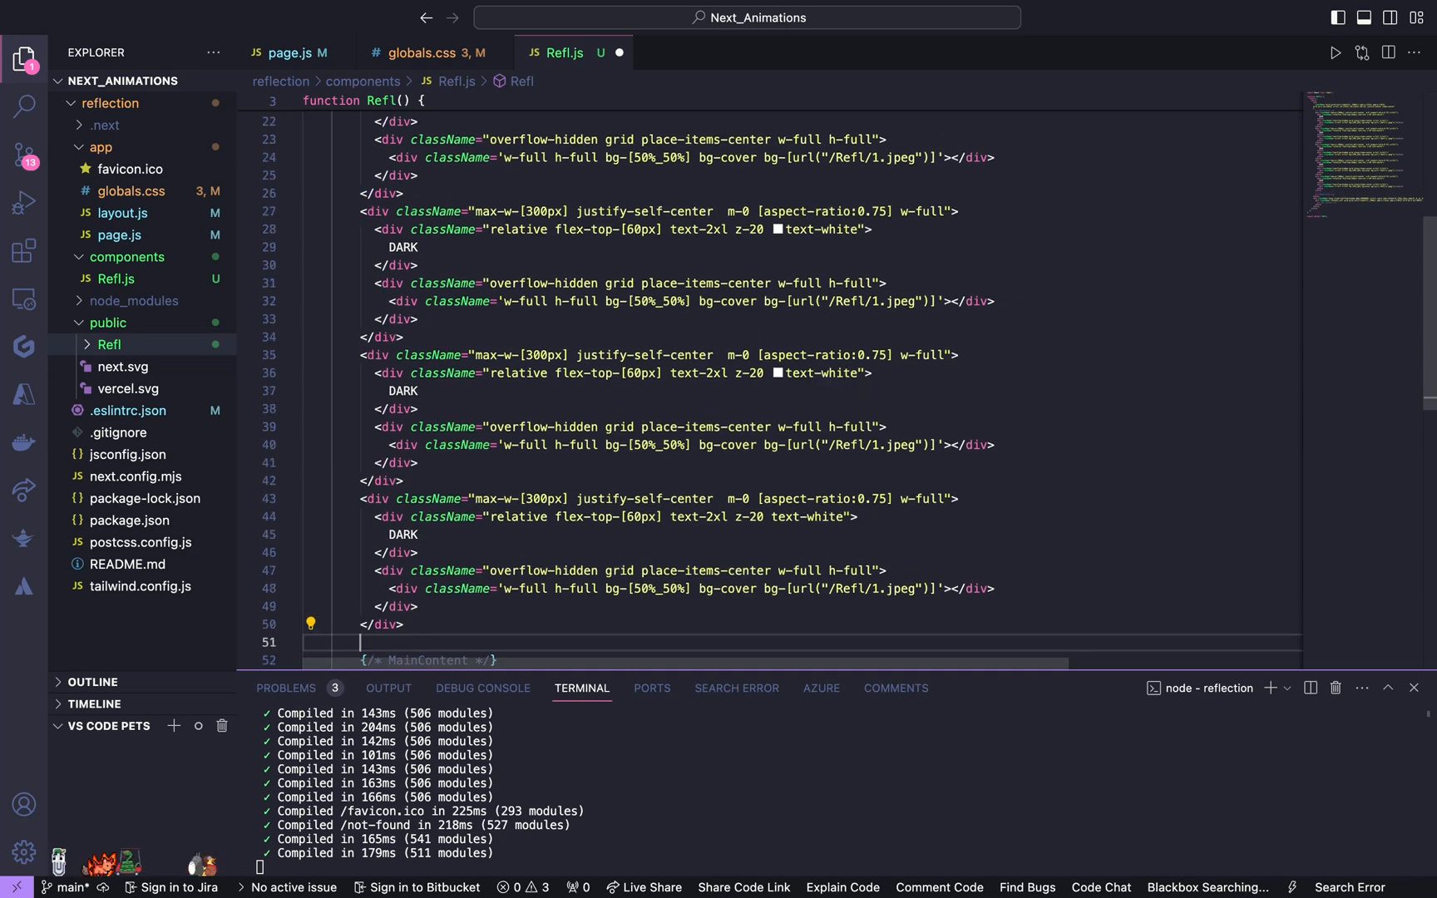
pyautogui.scroll(-3)
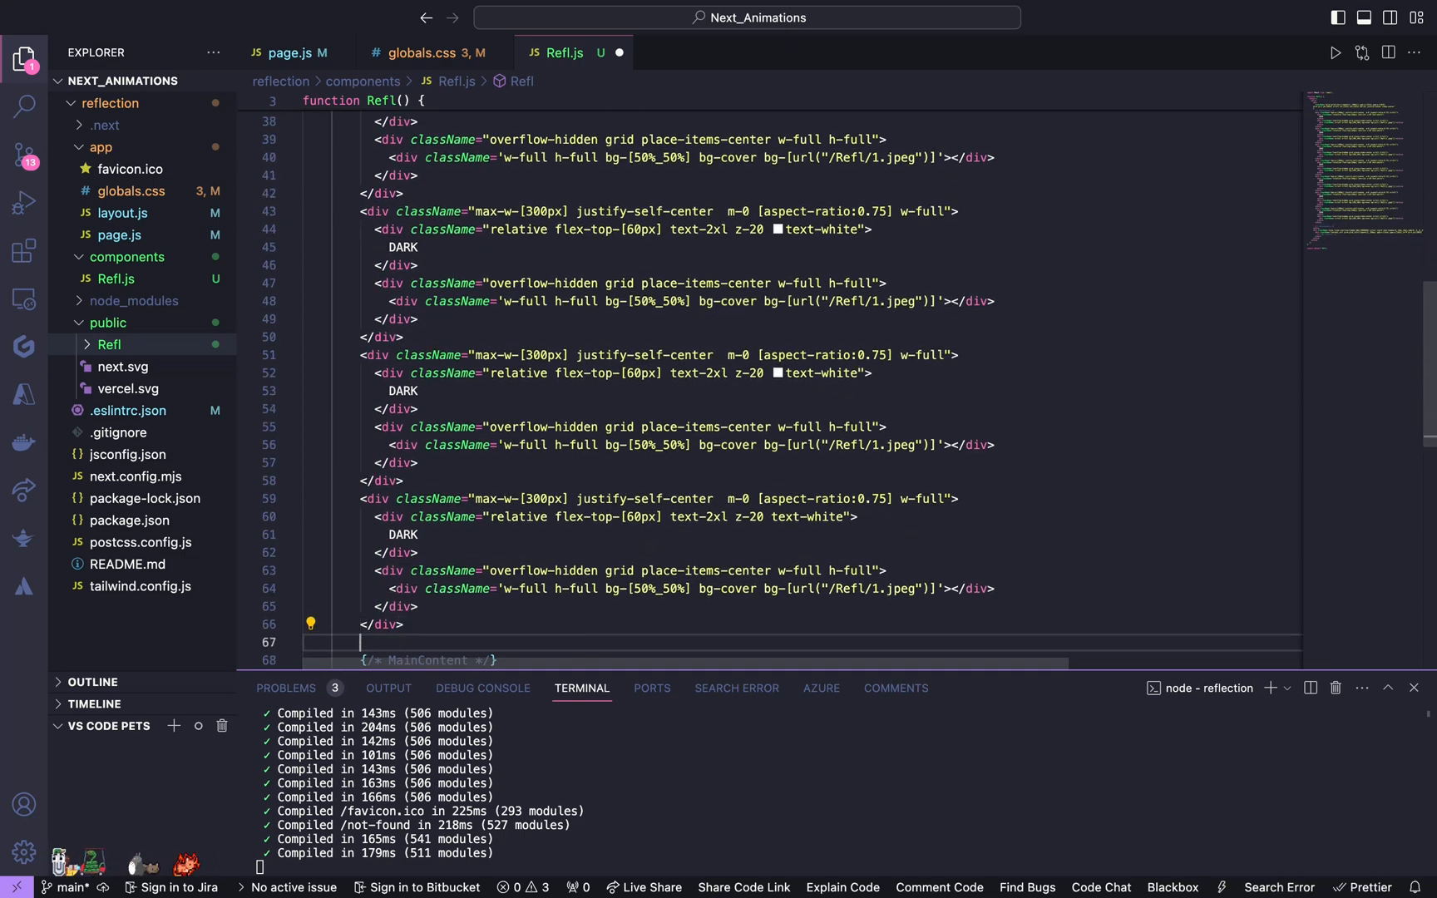
pyautogui.scroll(-3)
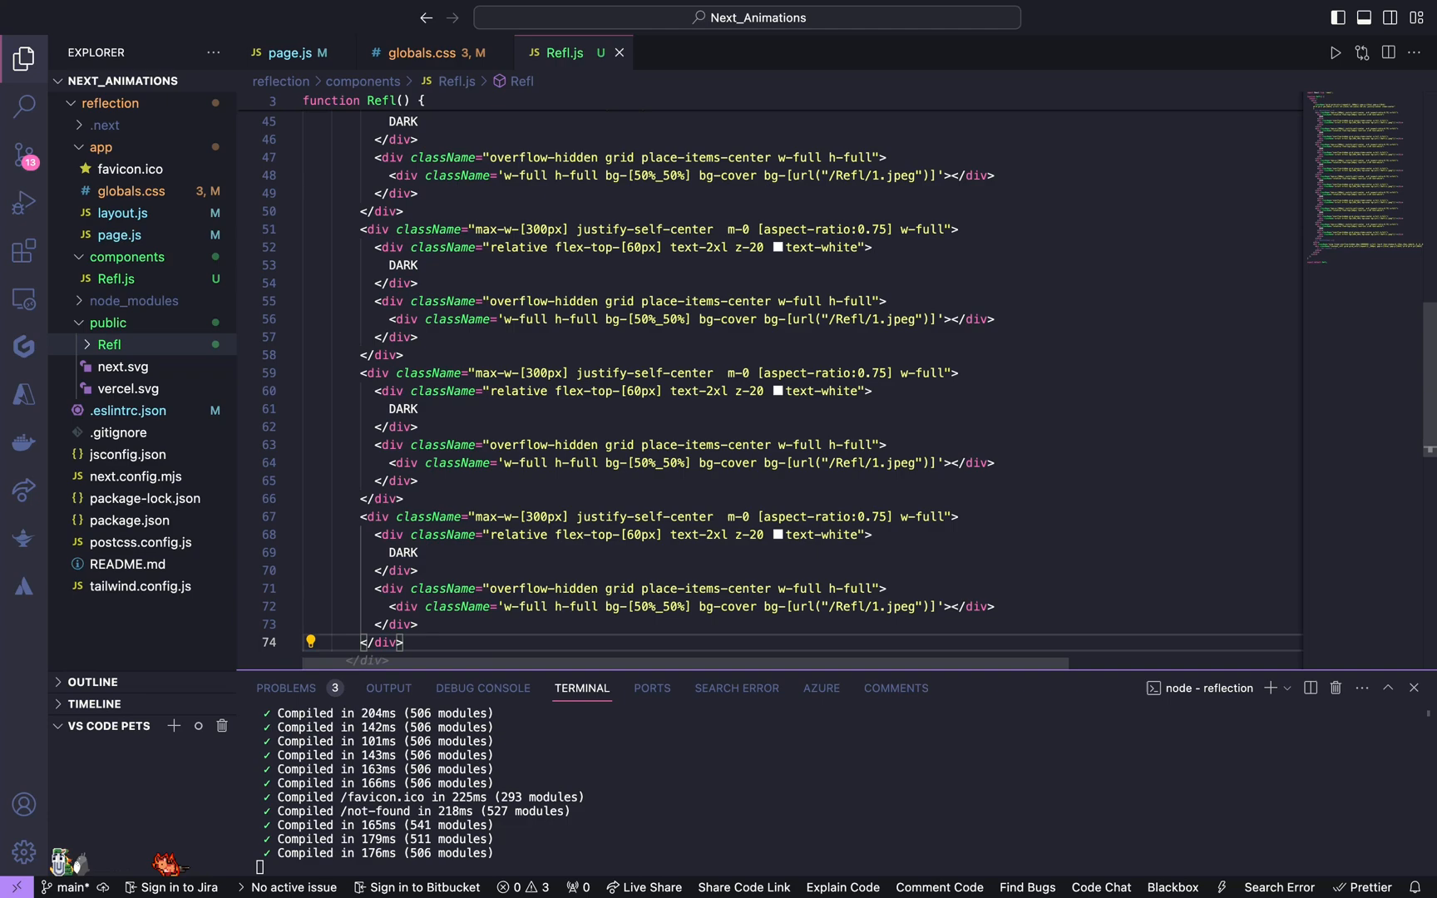
pyautogui.scroll(3)
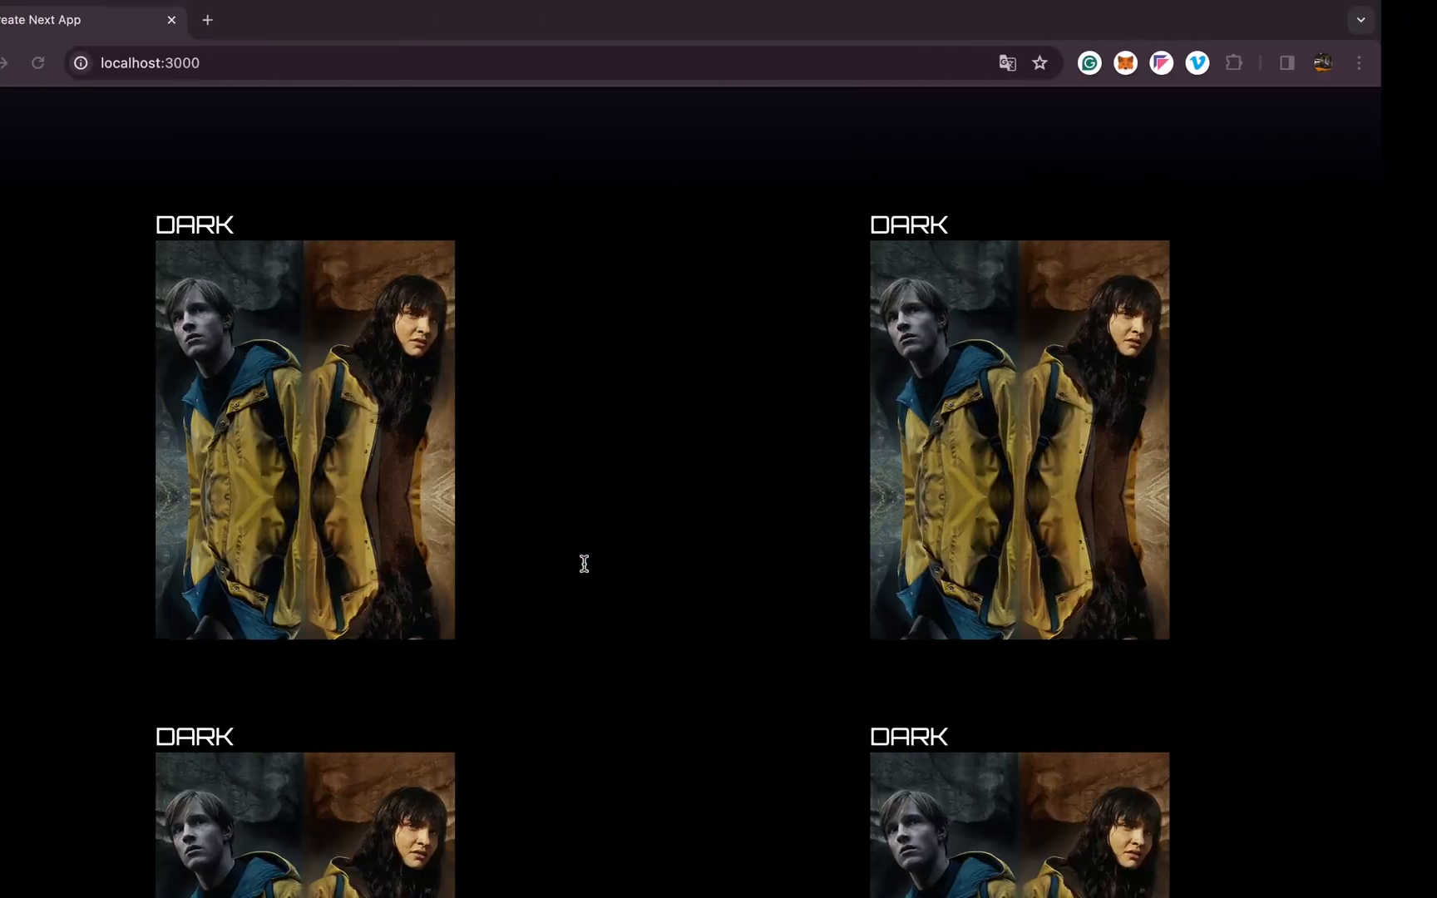
# Step: Scroll the localhost:3000 page to view the grid of identical DARK posters
pyautogui.scroll(-3)
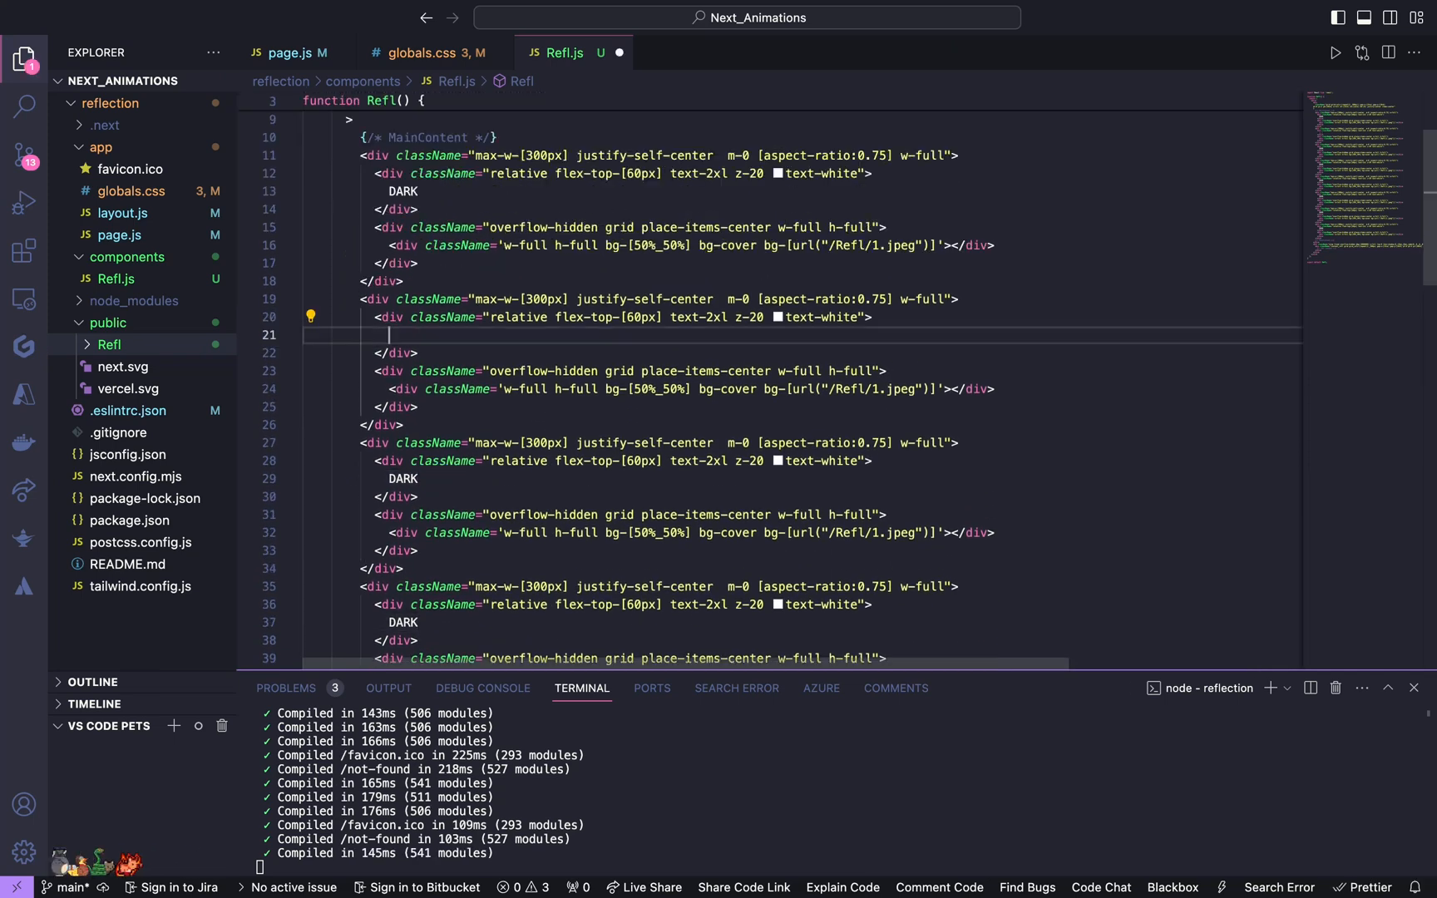
# Step: Retitle the posters GAME OF THRONES, STRANGER THINGS, LOKI and PEAKY BLINDERS with their own images
pyautogui.write('GAME OF THRONES')
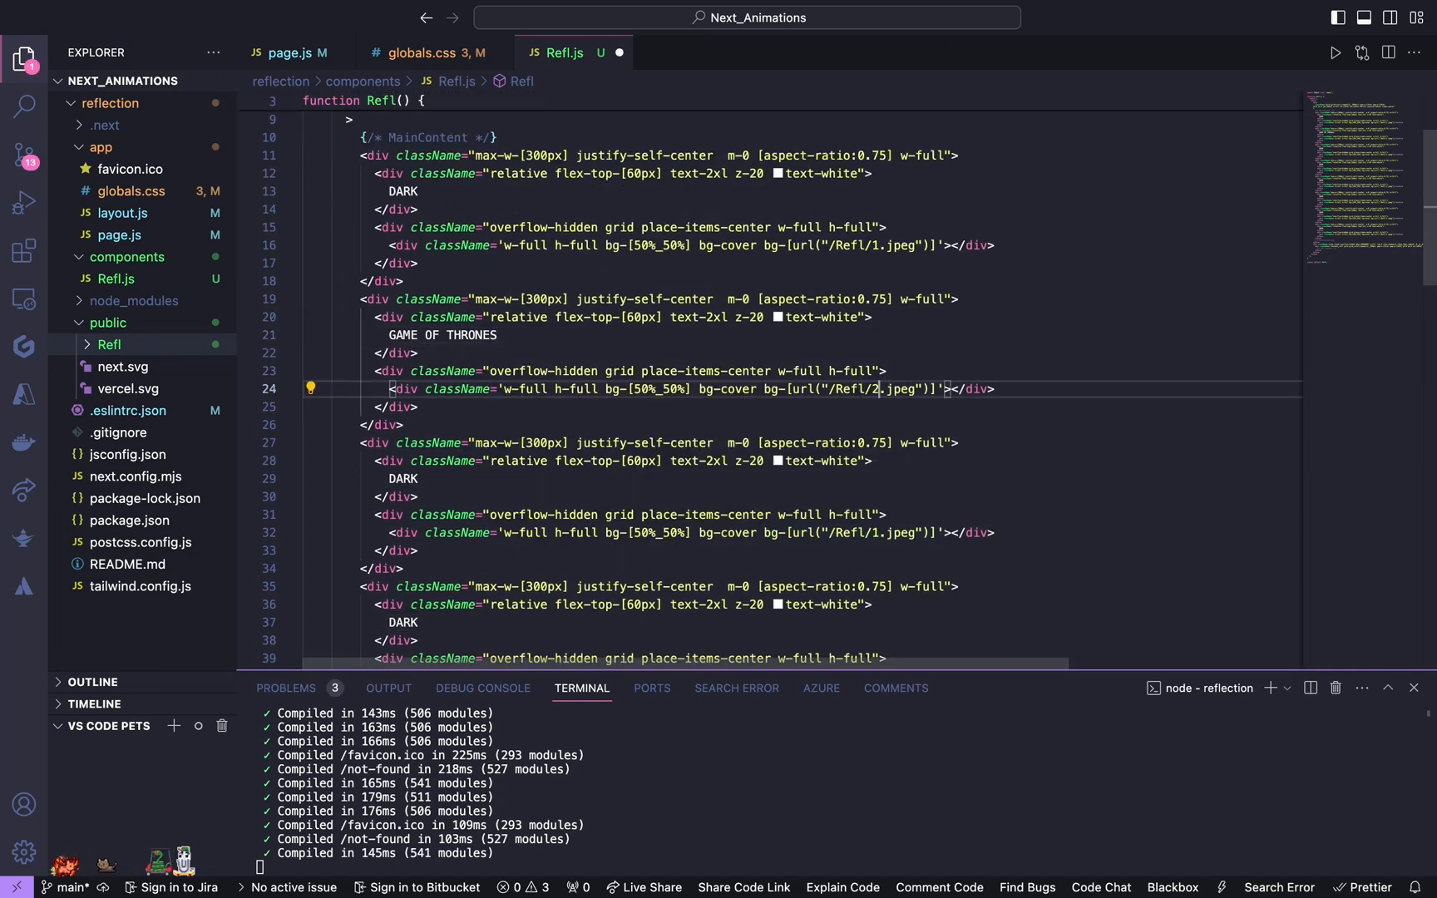
pyautogui.click(430, 477)
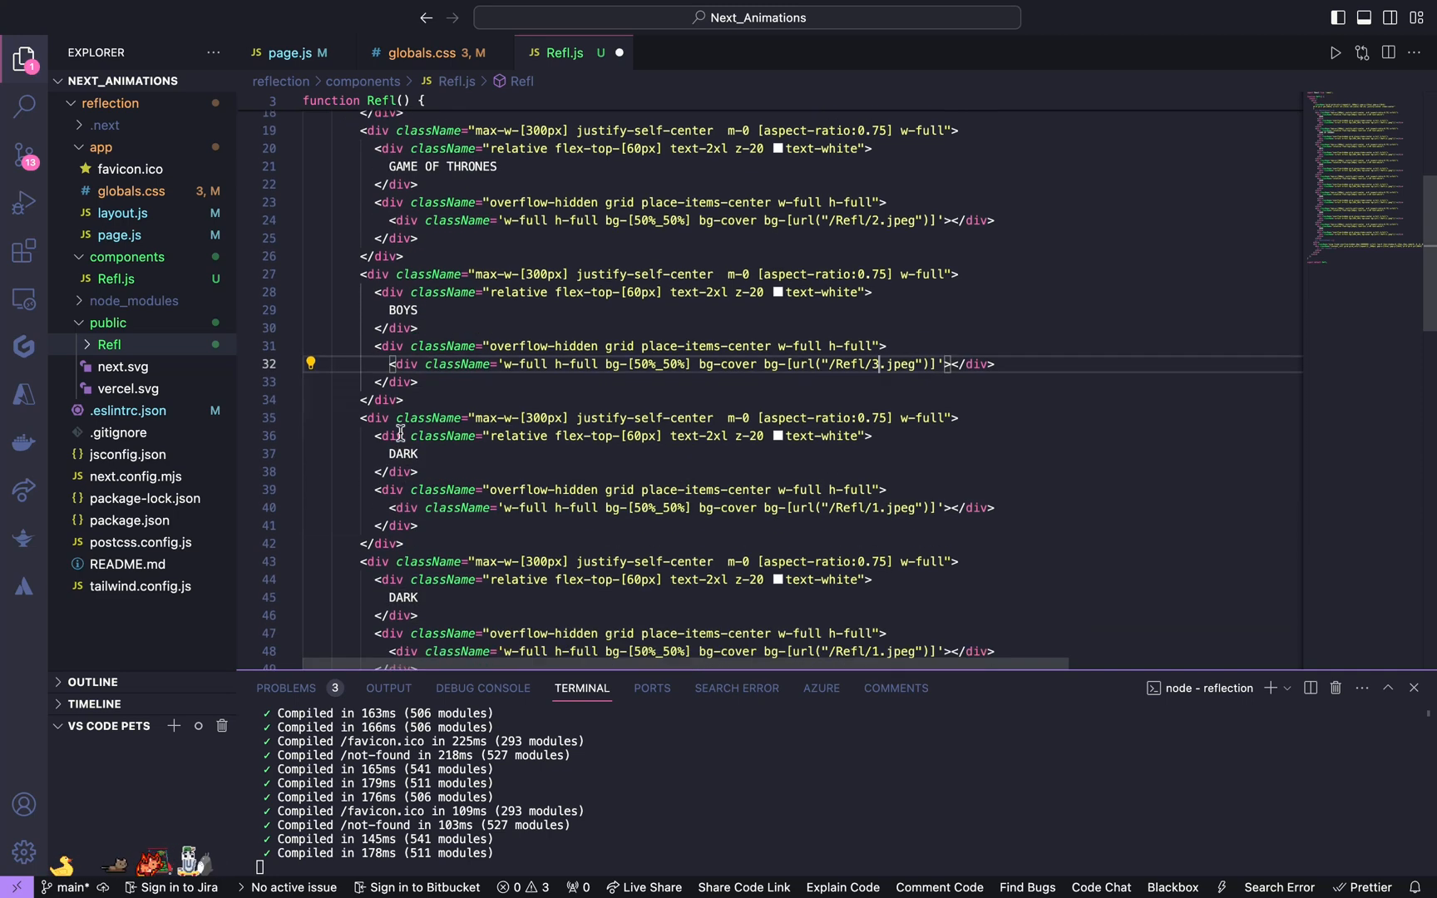
pyautogui.write('STRAN')
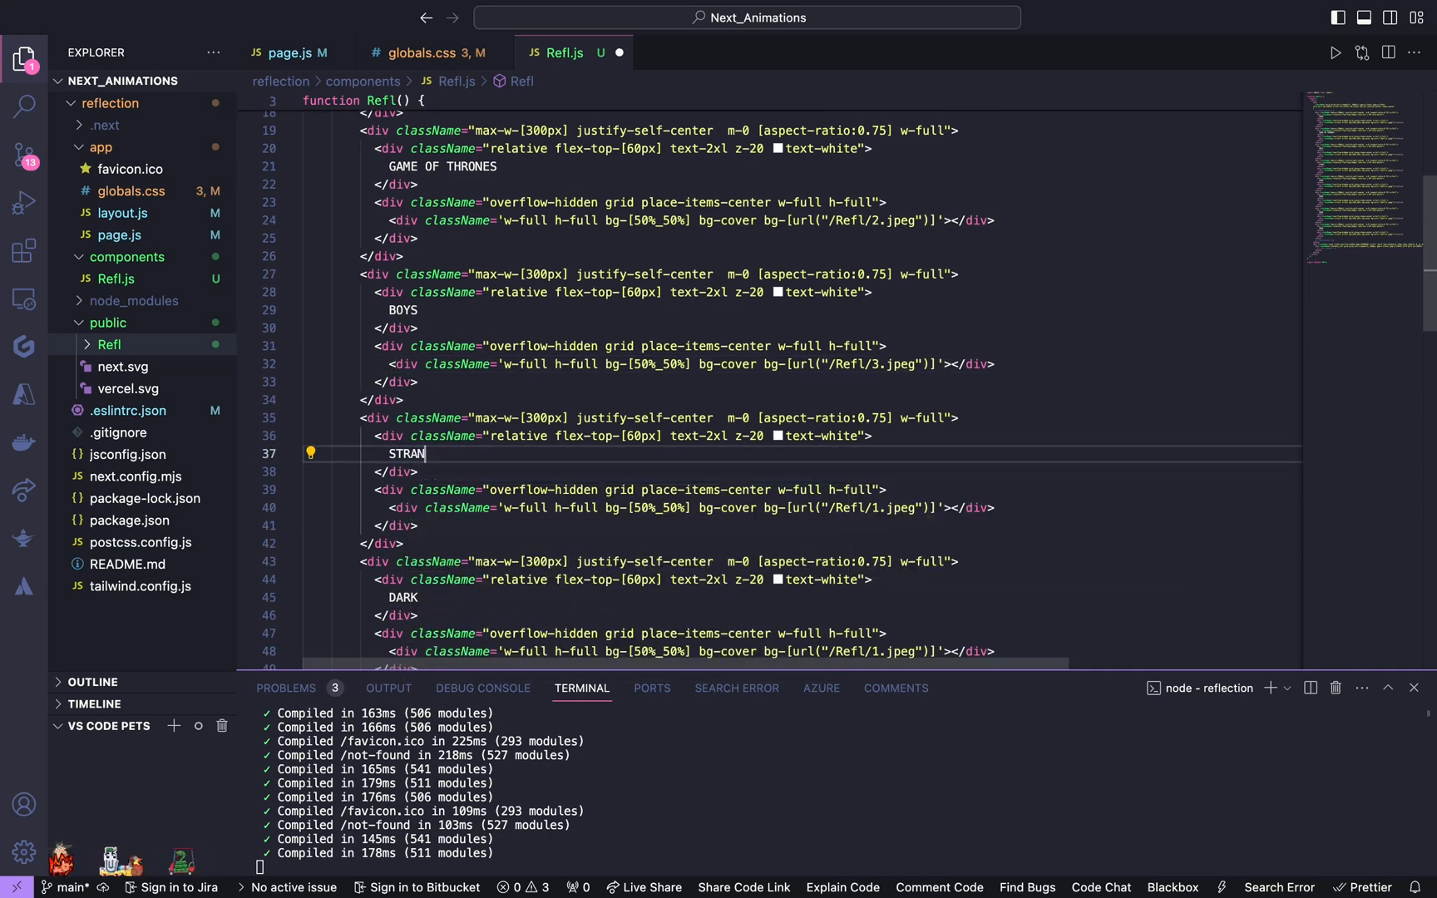
pyautogui.write('GER THINGS')
pyautogui.click(802, 507)
pyautogui.write('4')
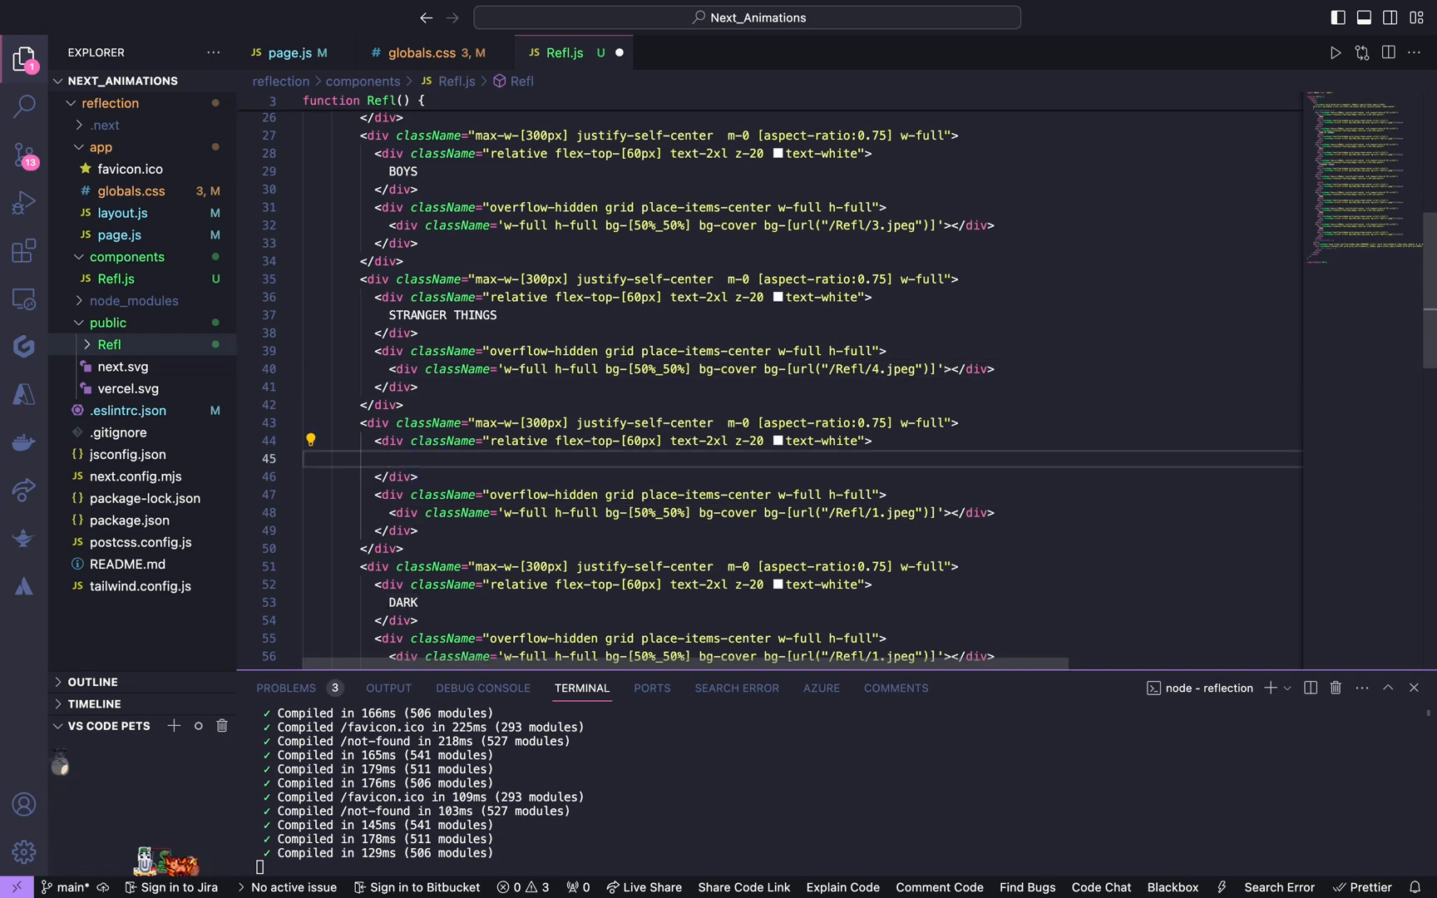
pyautogui.write('LOKI')
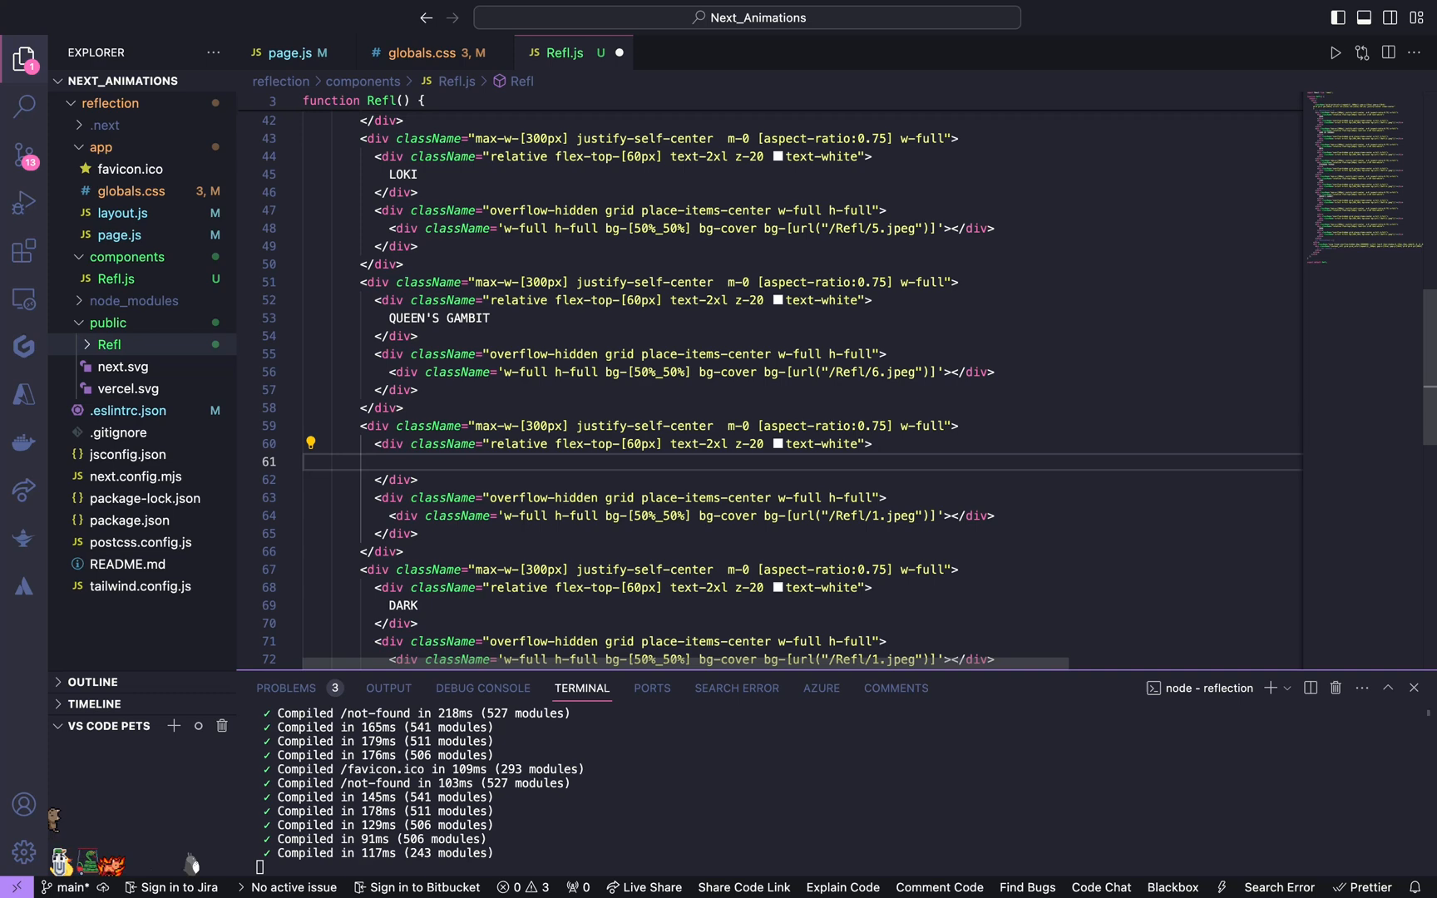
pyautogui.write('PEAKY')
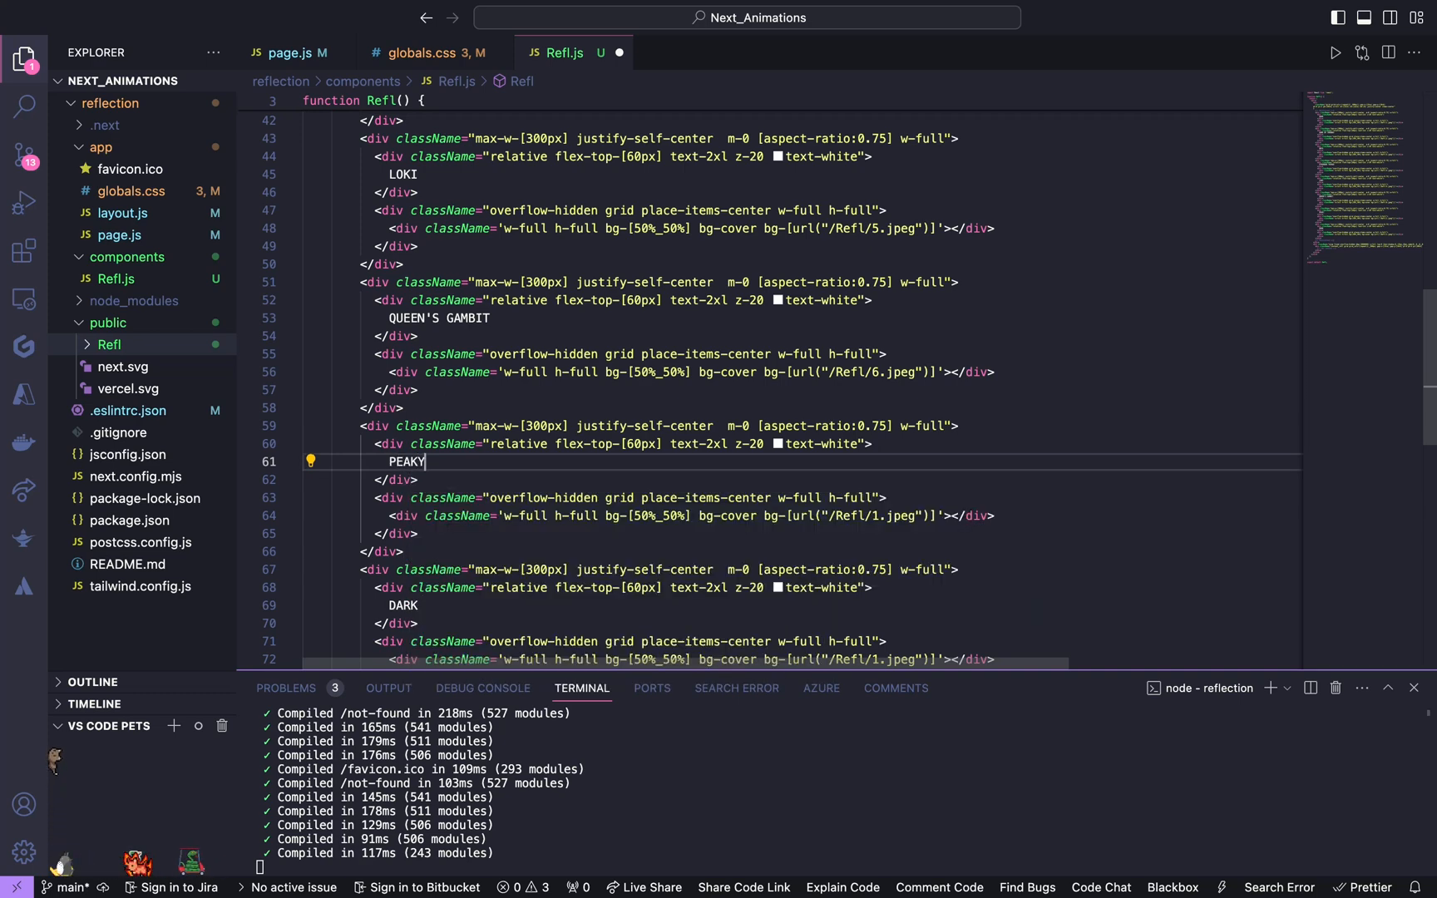
pyautogui.write('BLINDERS')
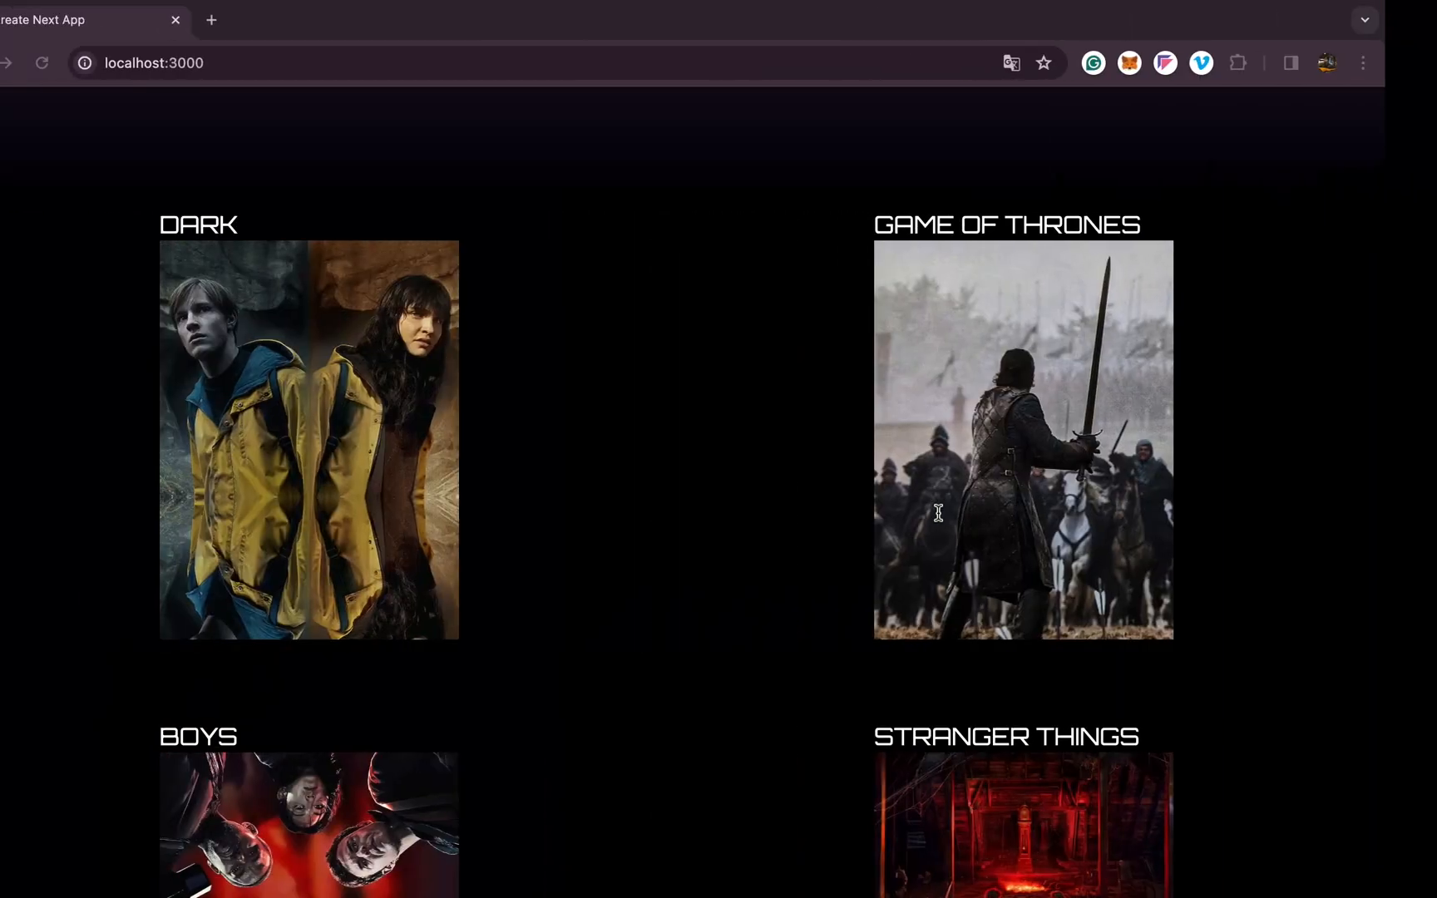
pyautogui.scroll(-3)
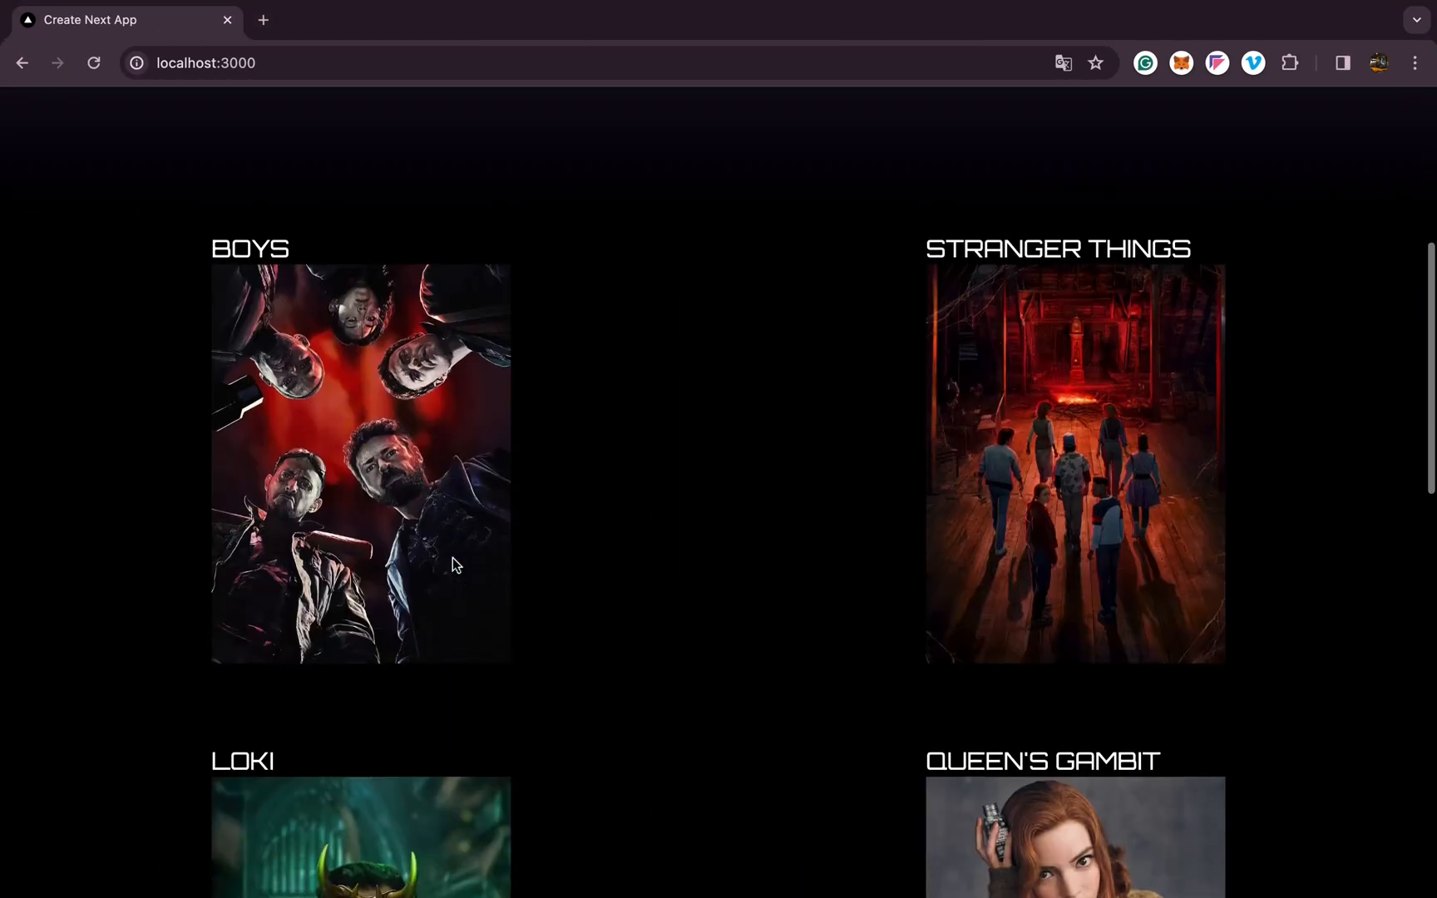
pyautogui.scroll(3)
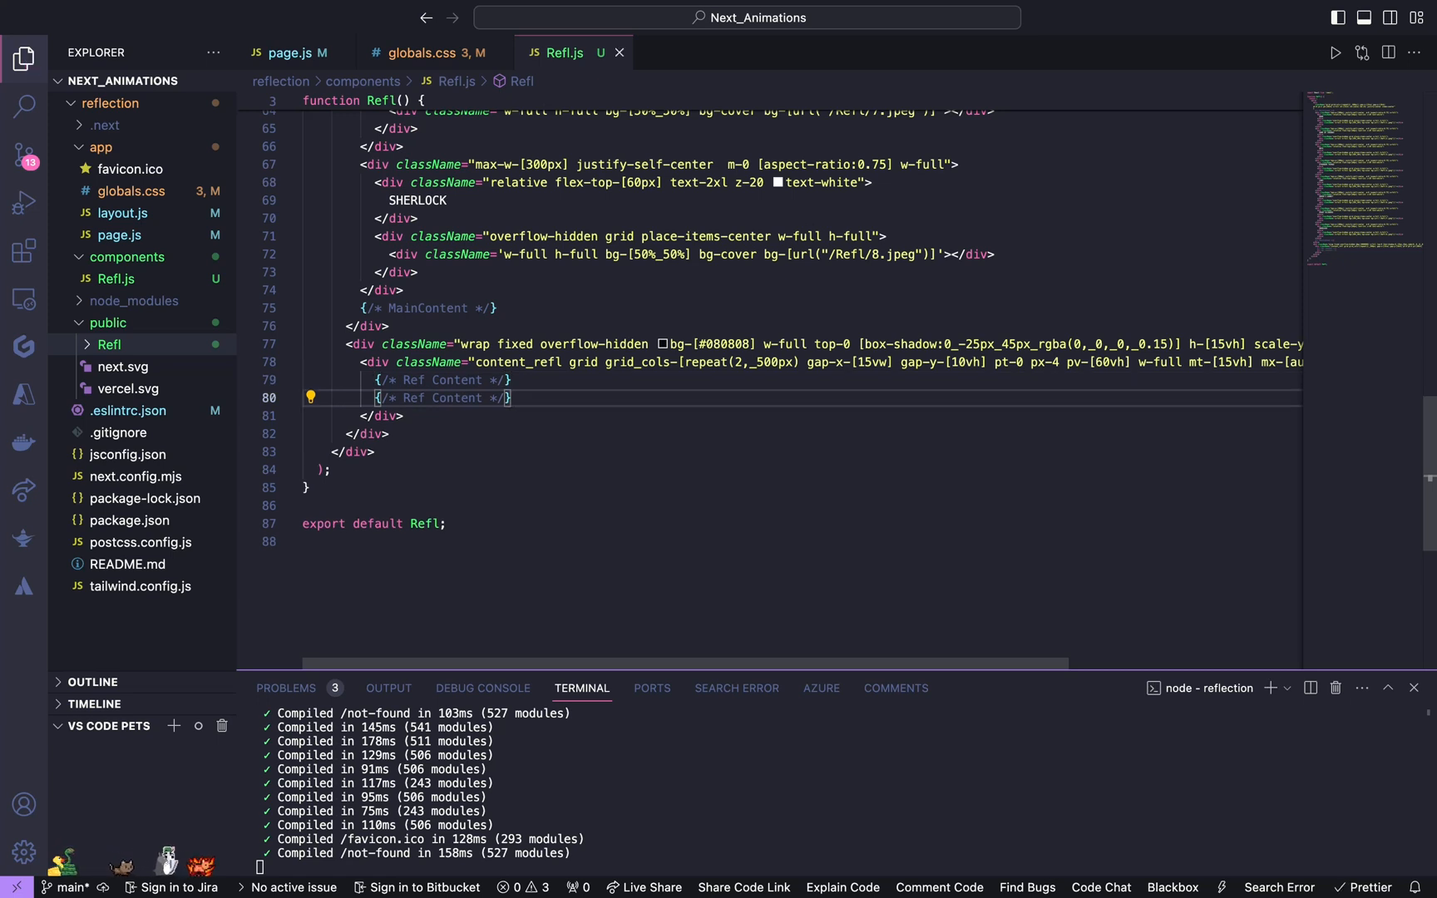
# Step: Scroll through the mirrored eight-poster Ref Content block in Refl.js, then bring up globals.css
pyautogui.scroll(3)
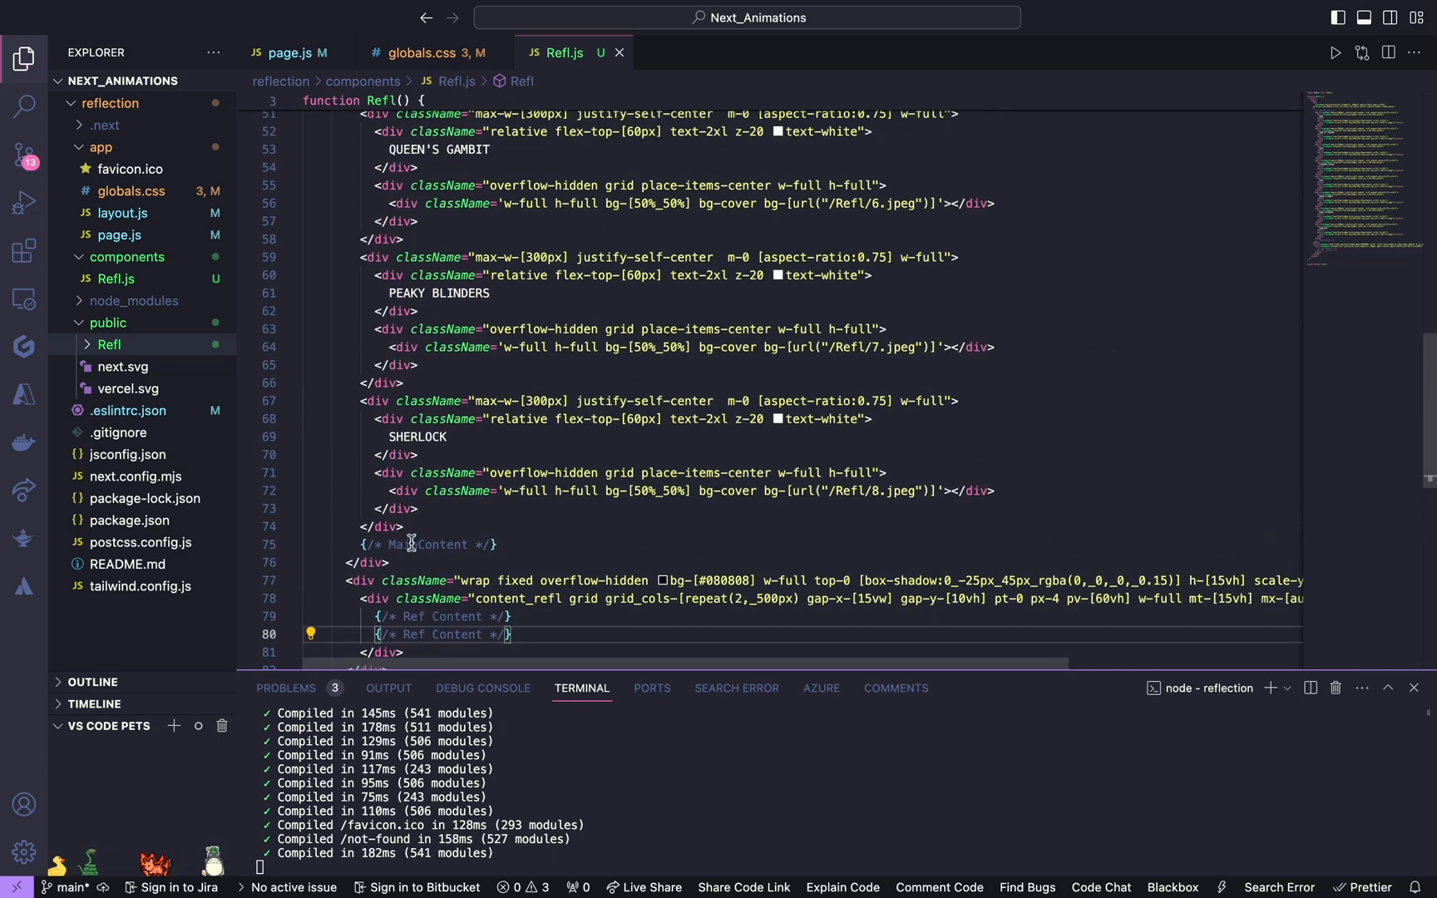
pyautogui.click(385, 526)
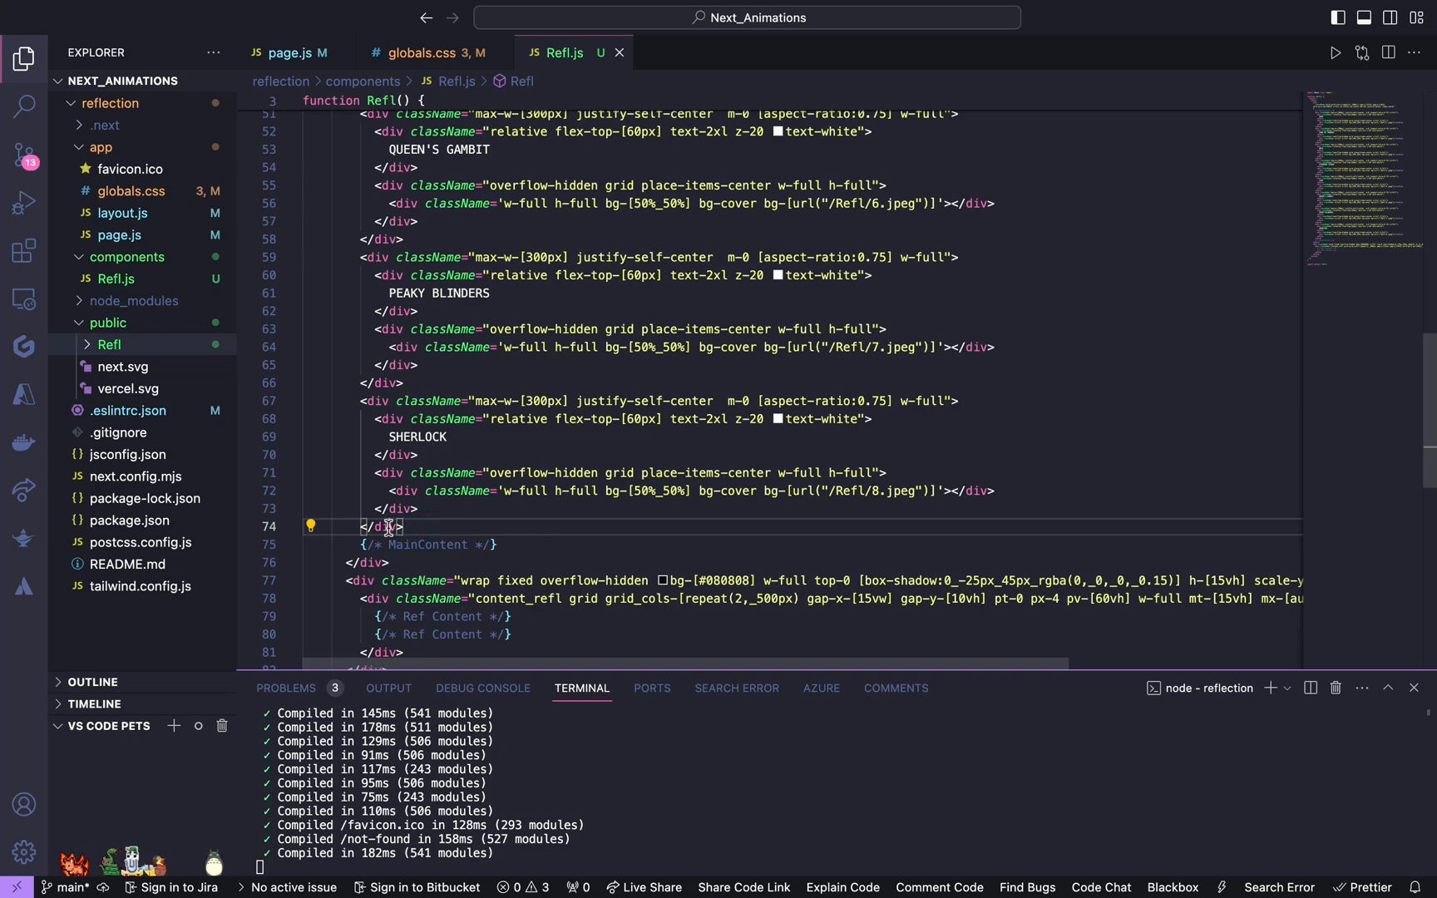
pyautogui.scroll(3)
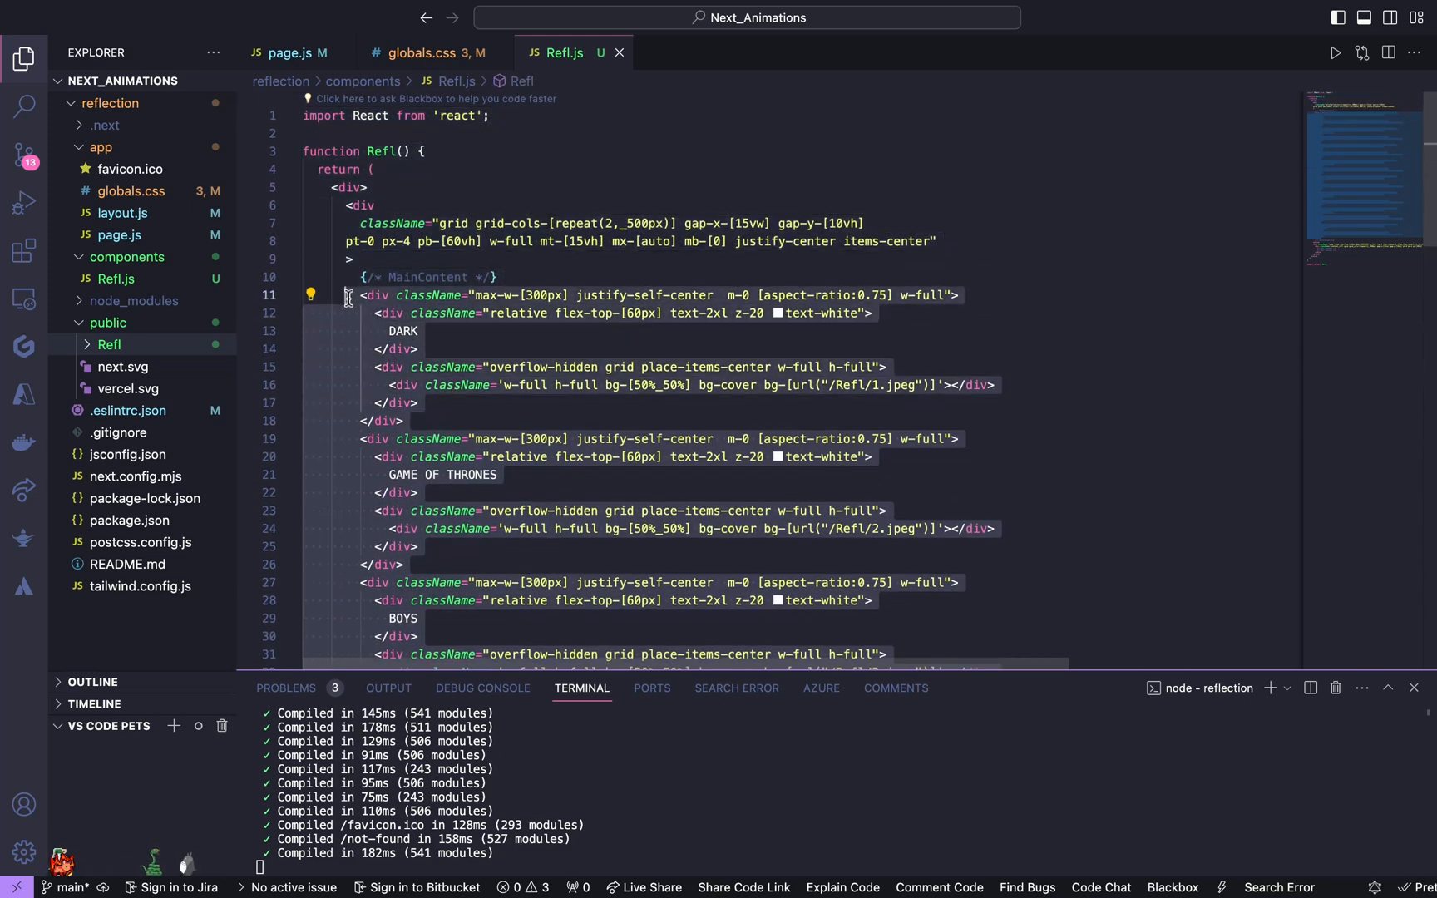
pyautogui.scroll(-3)
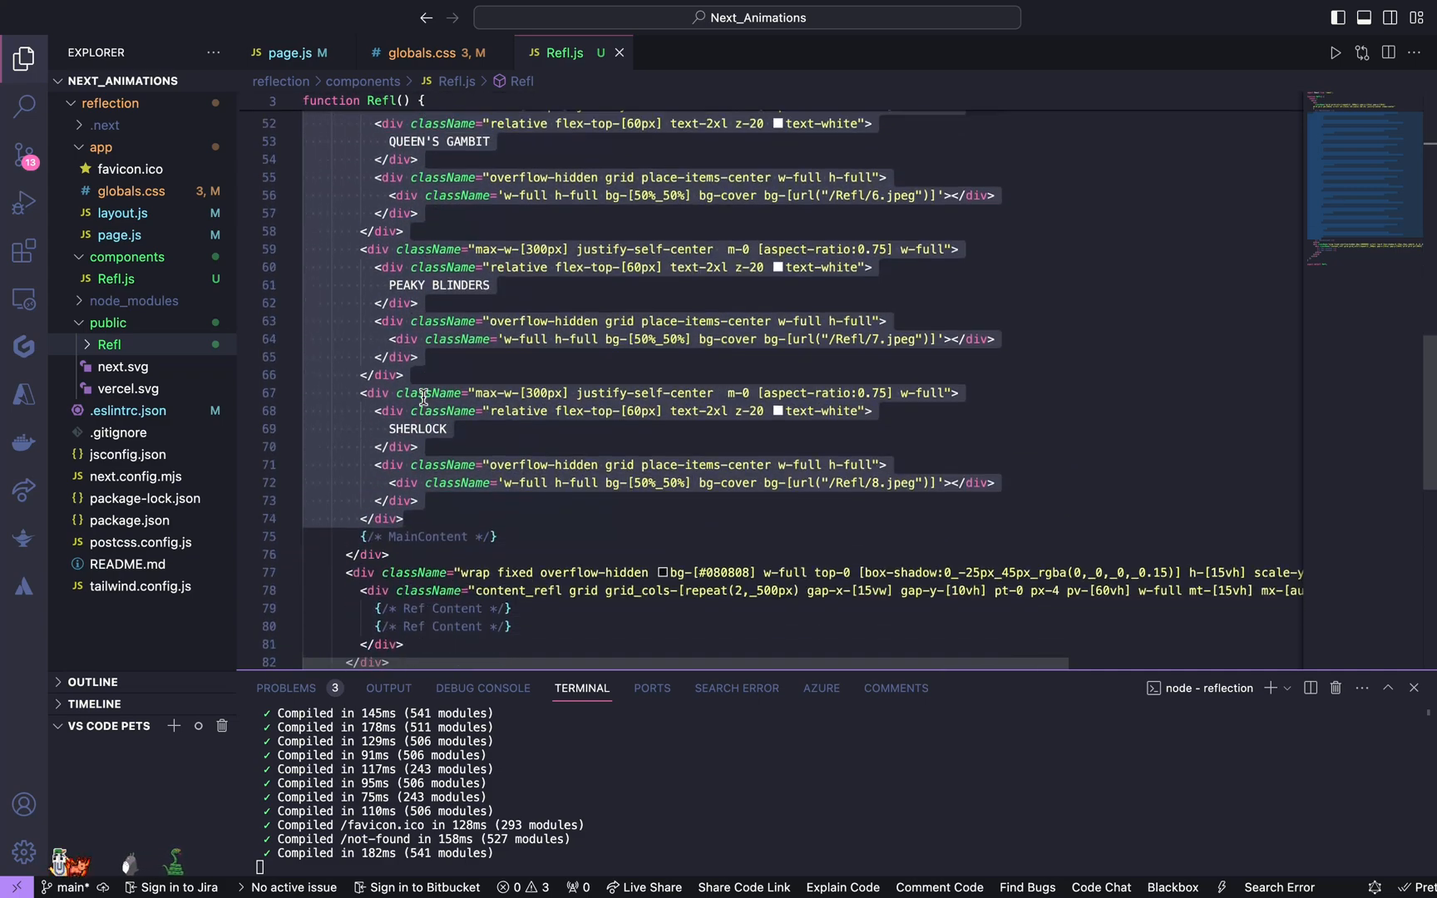
pyautogui.scroll(3)
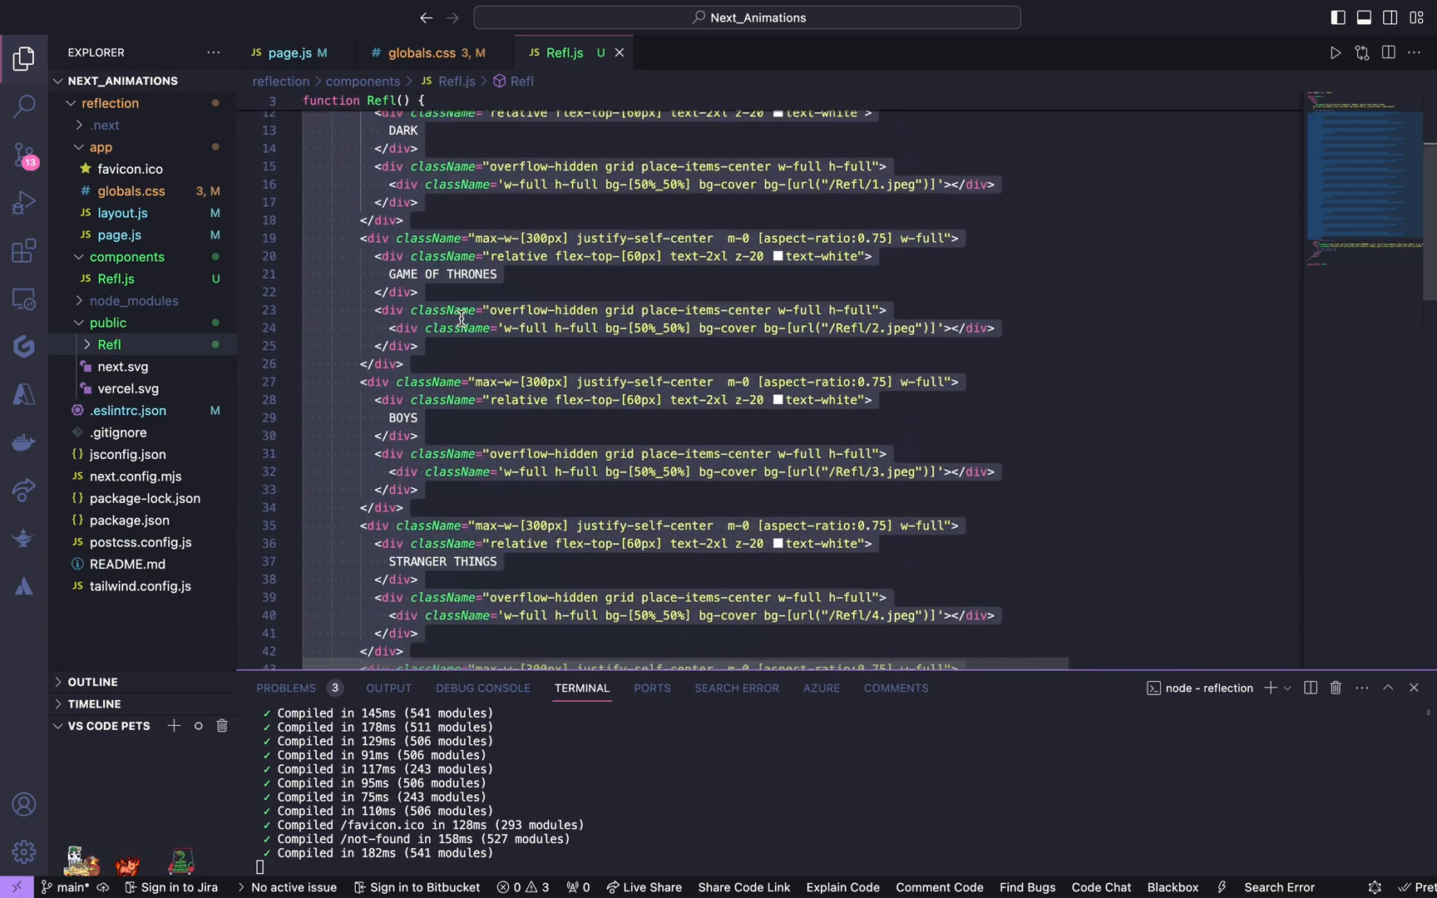
pyautogui.scroll(3)
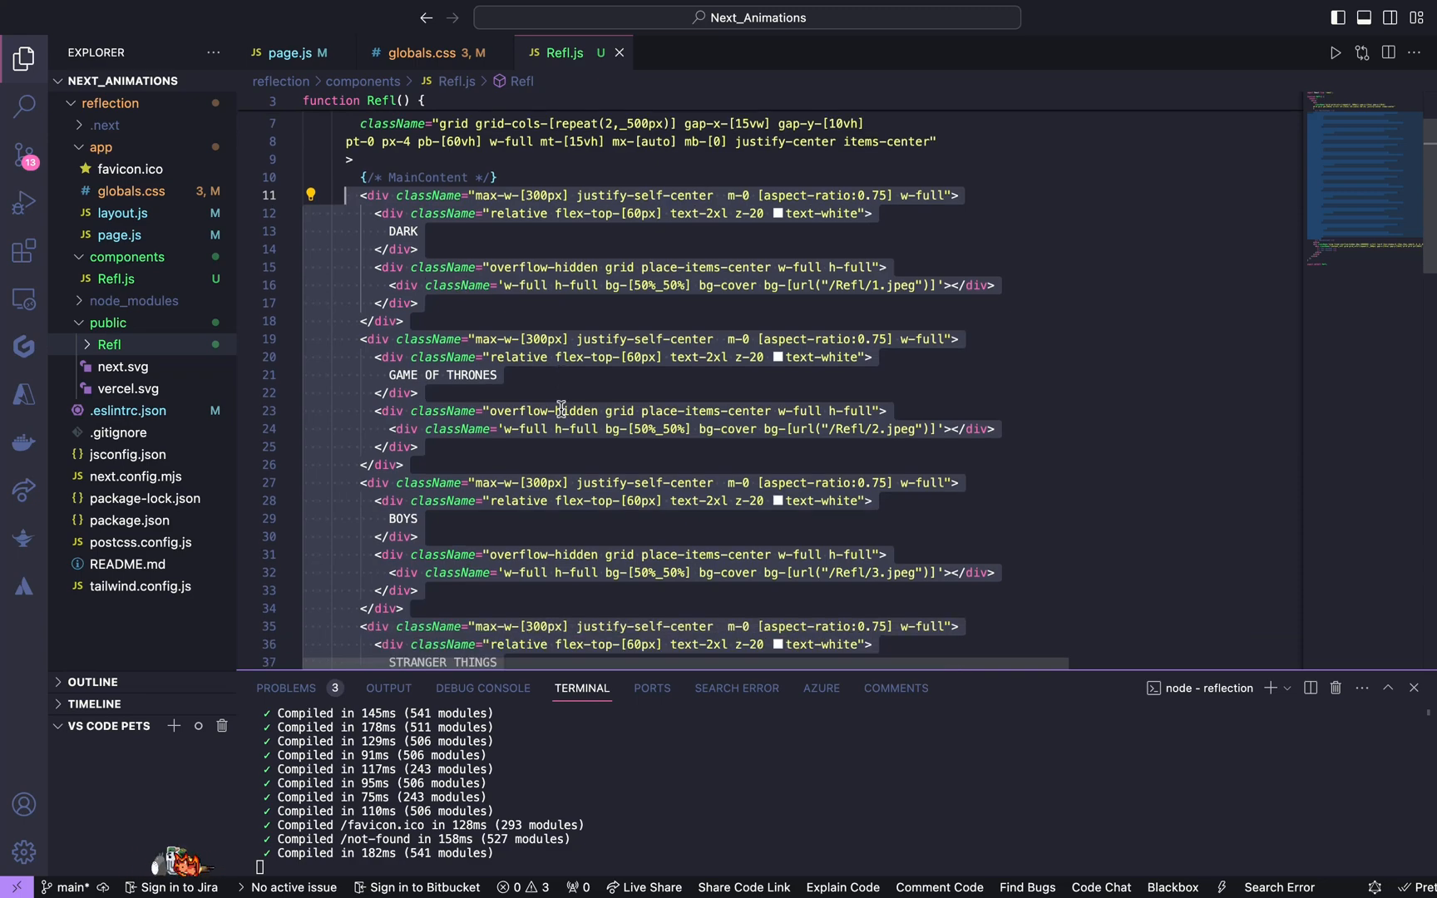
pyautogui.scroll(-3)
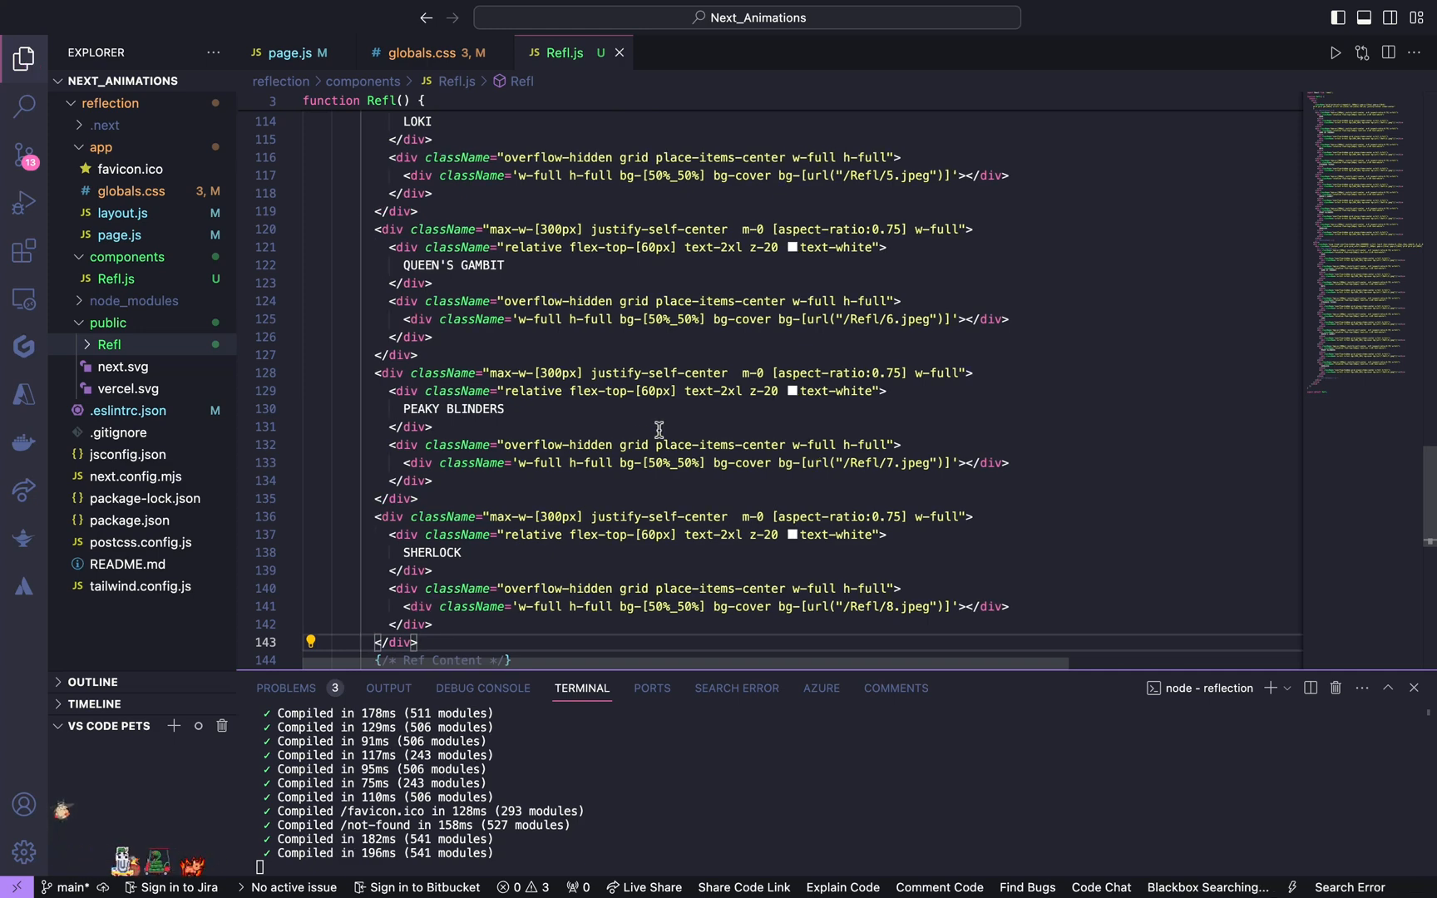
pyautogui.scroll(3)
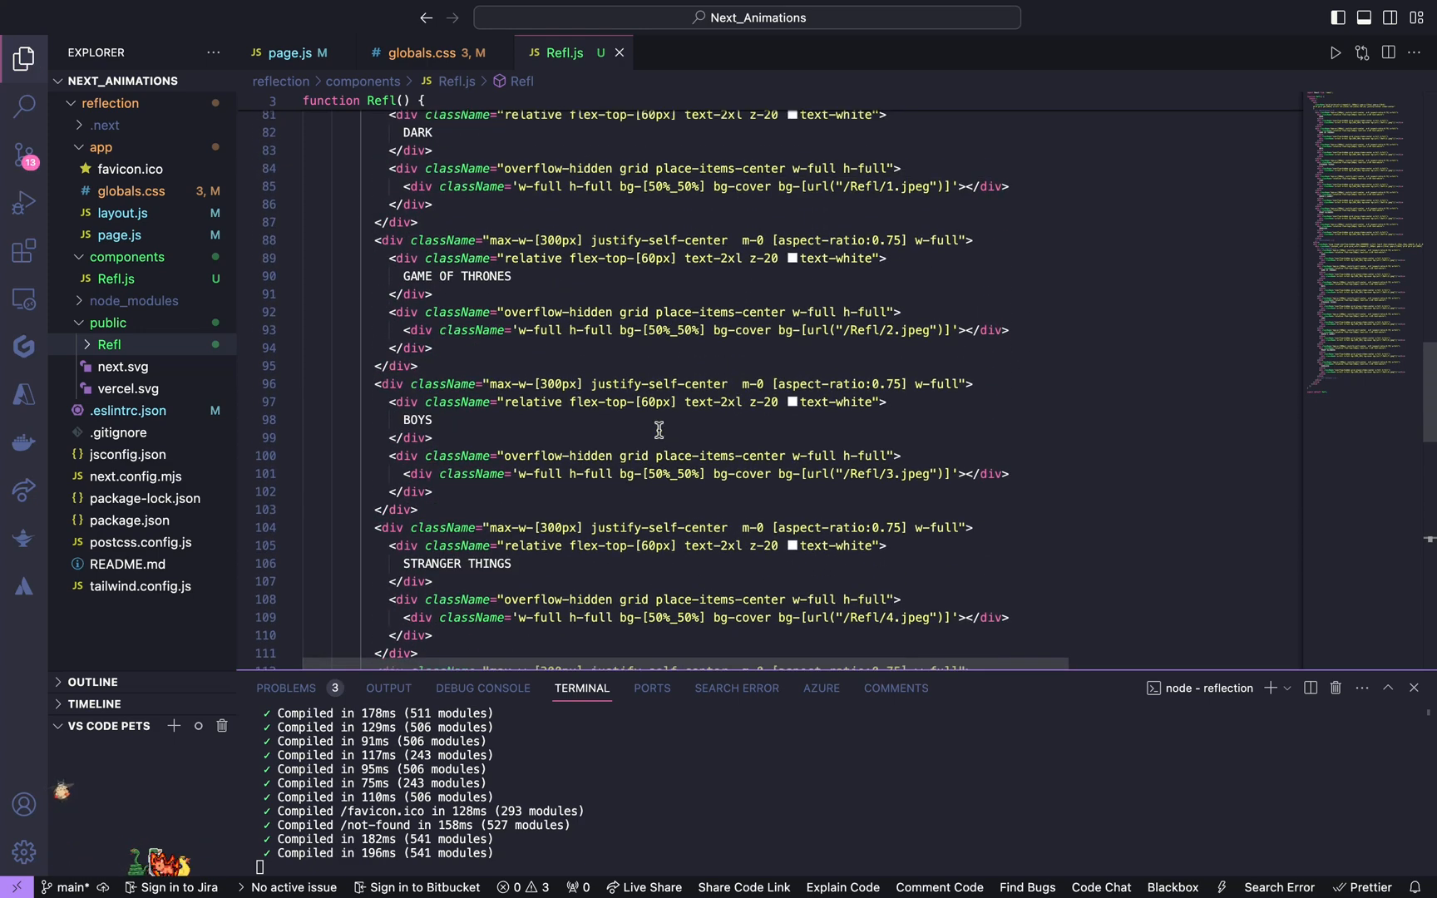
pyautogui.scroll(-3)
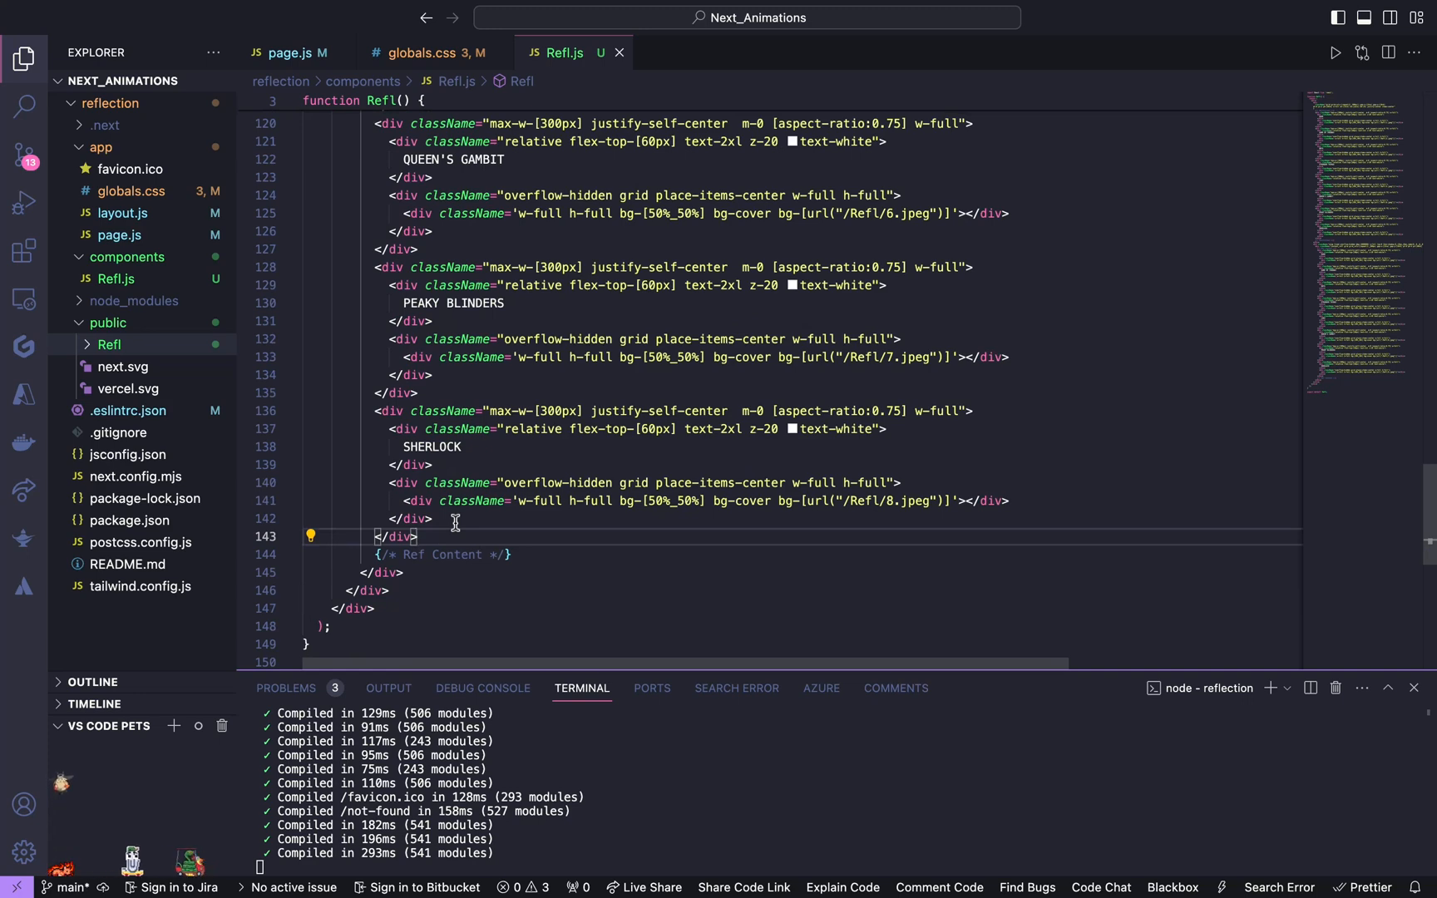
pyautogui.scroll(3)
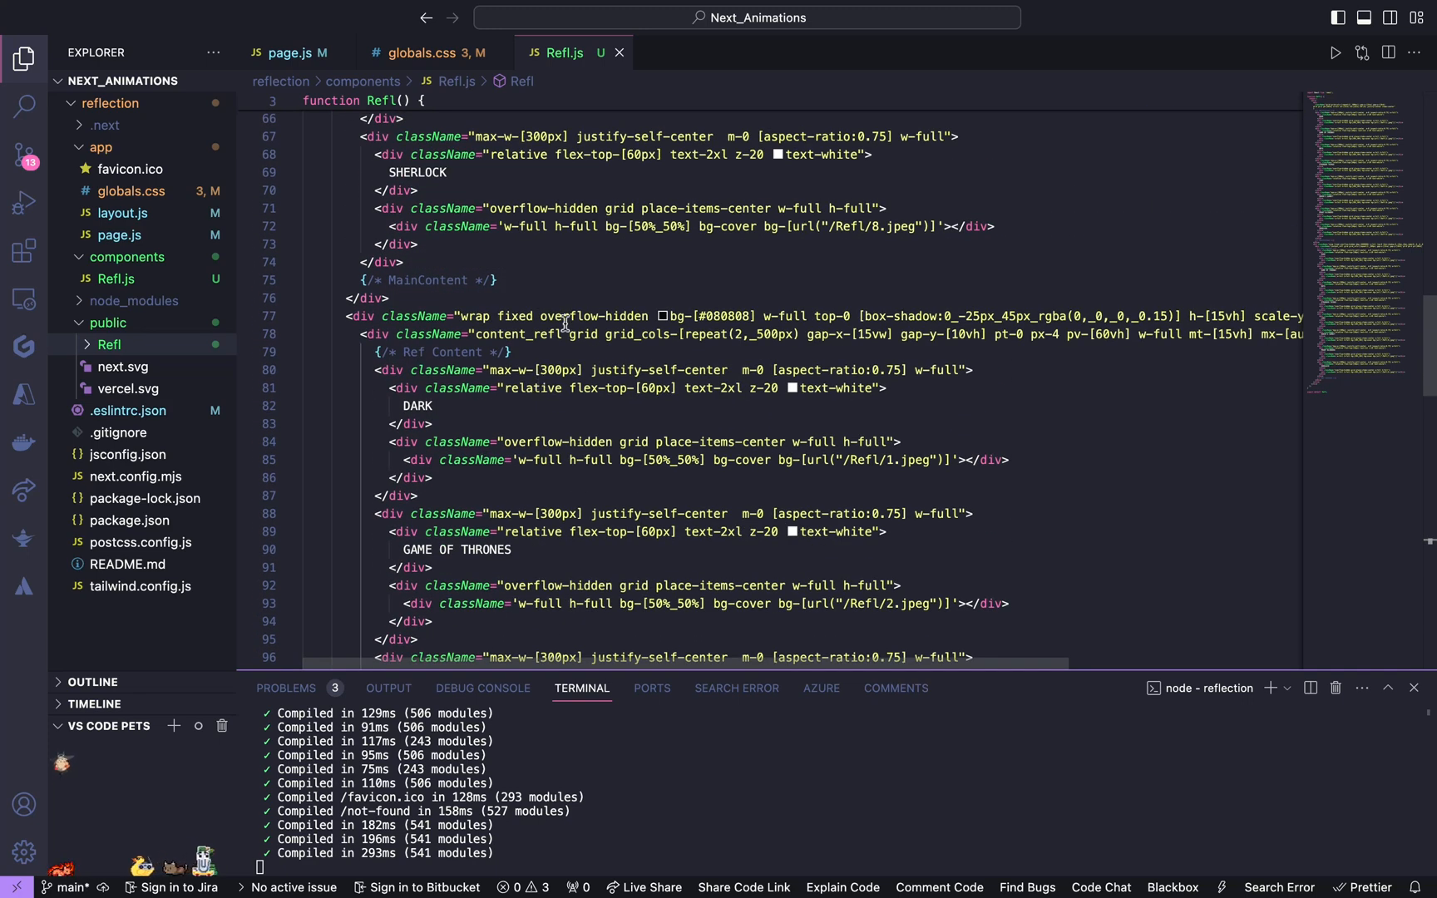
pyautogui.click(418, 52)
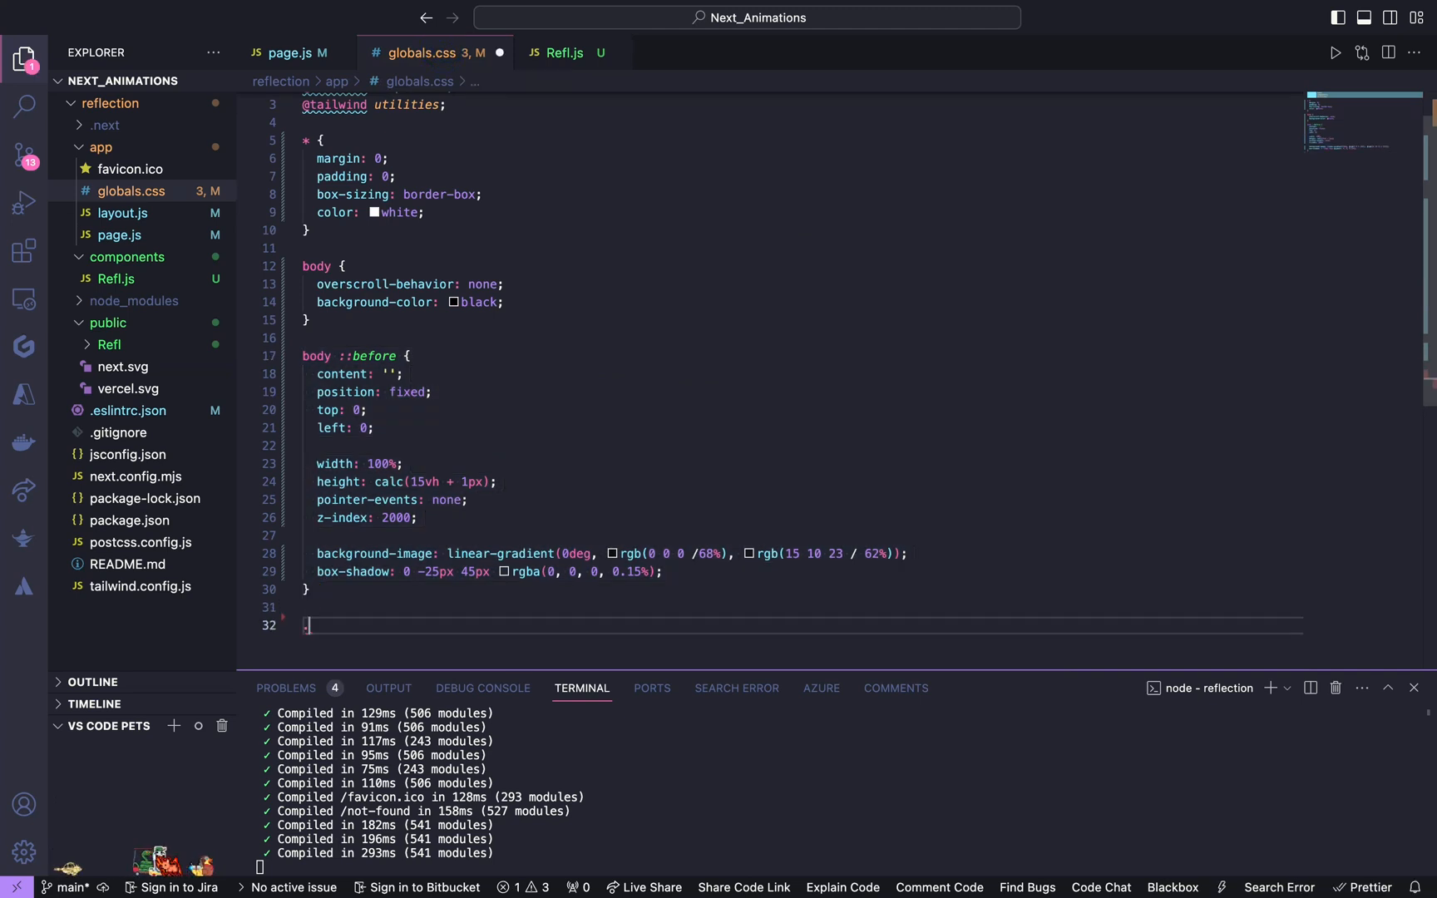
# Step: Add a .content_refl rule with position absolute, top 0 and margin 0 auto
pyautogui.write('.content_refl{')
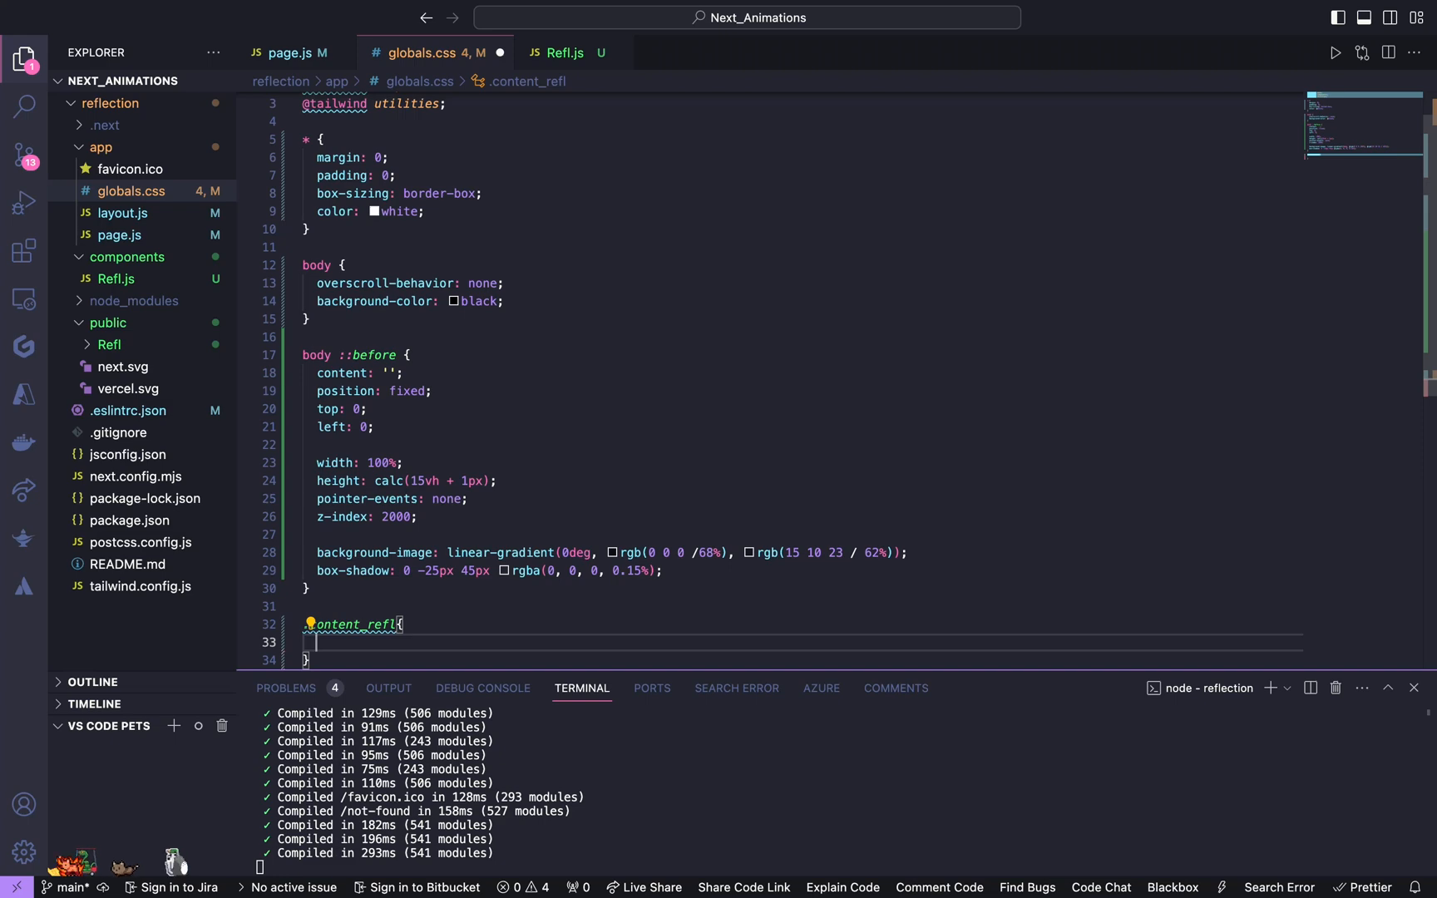
pyautogui.write('position: ;')
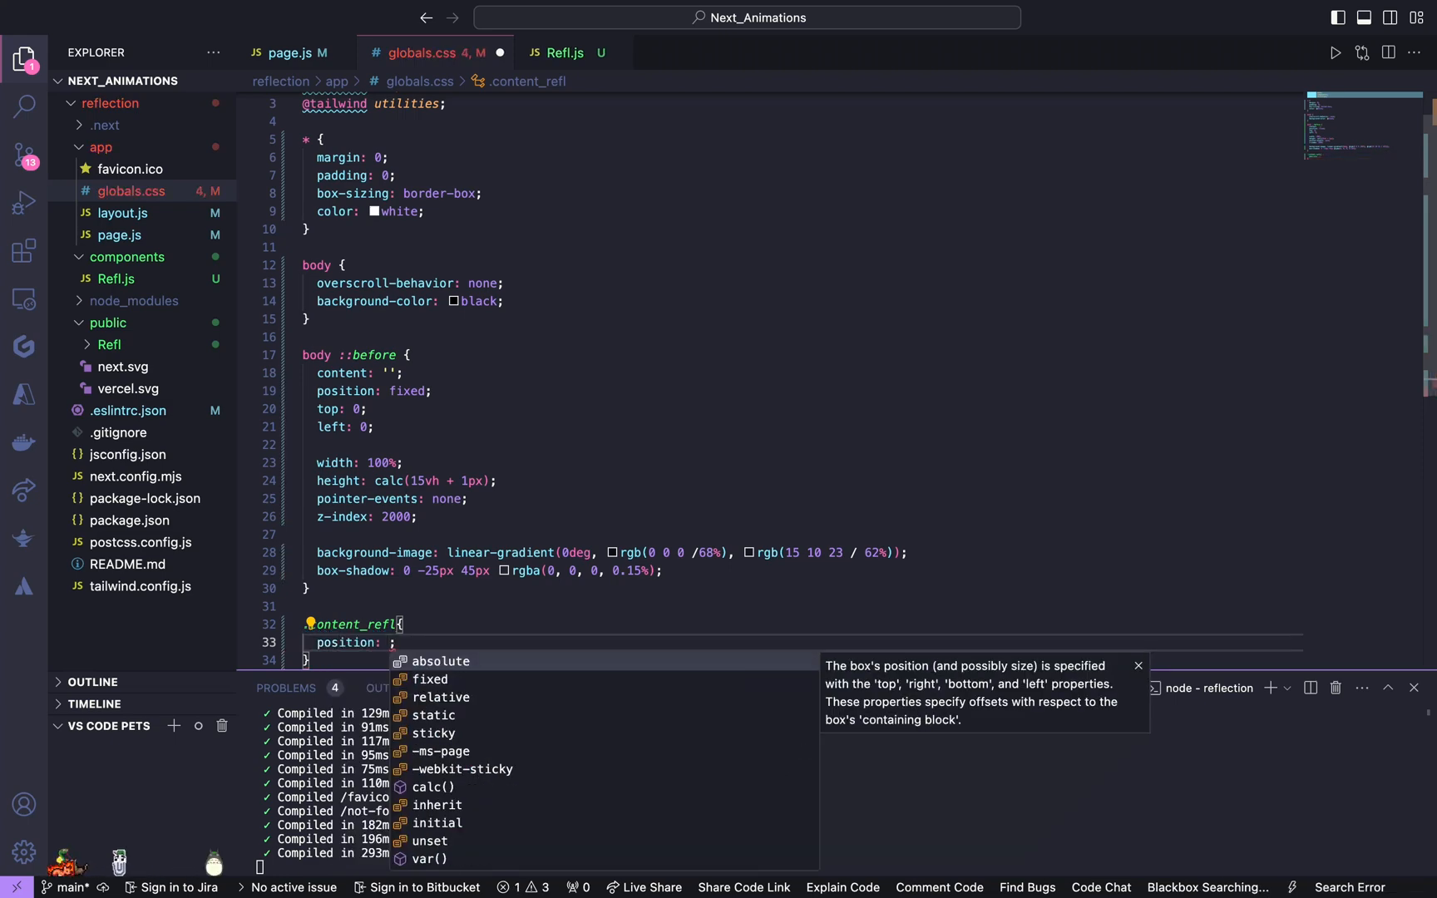
pyautogui.click(442, 660)
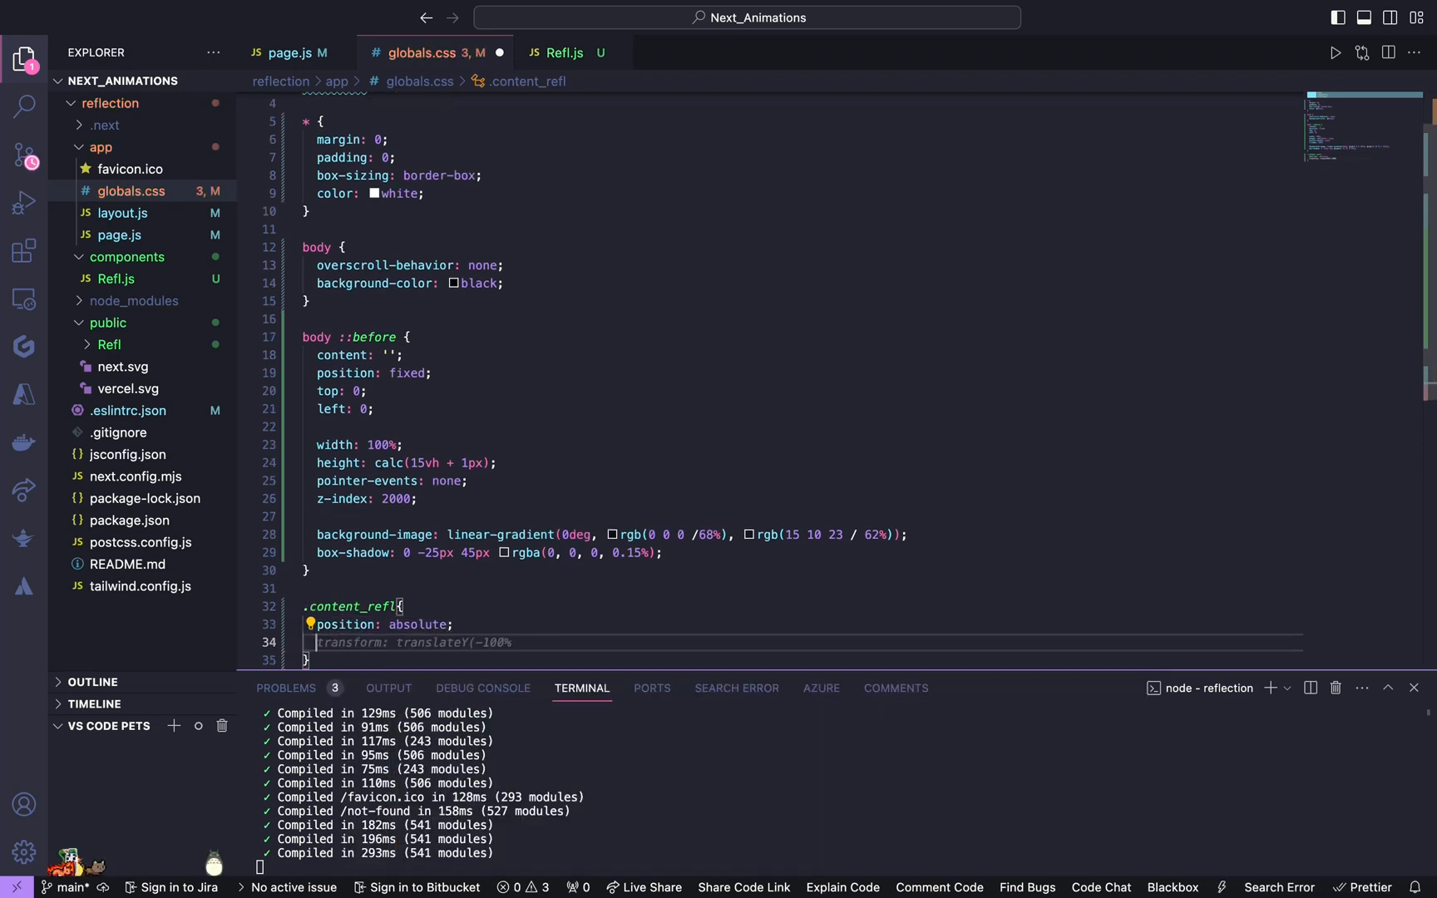
pyautogui.write('top: 0;')
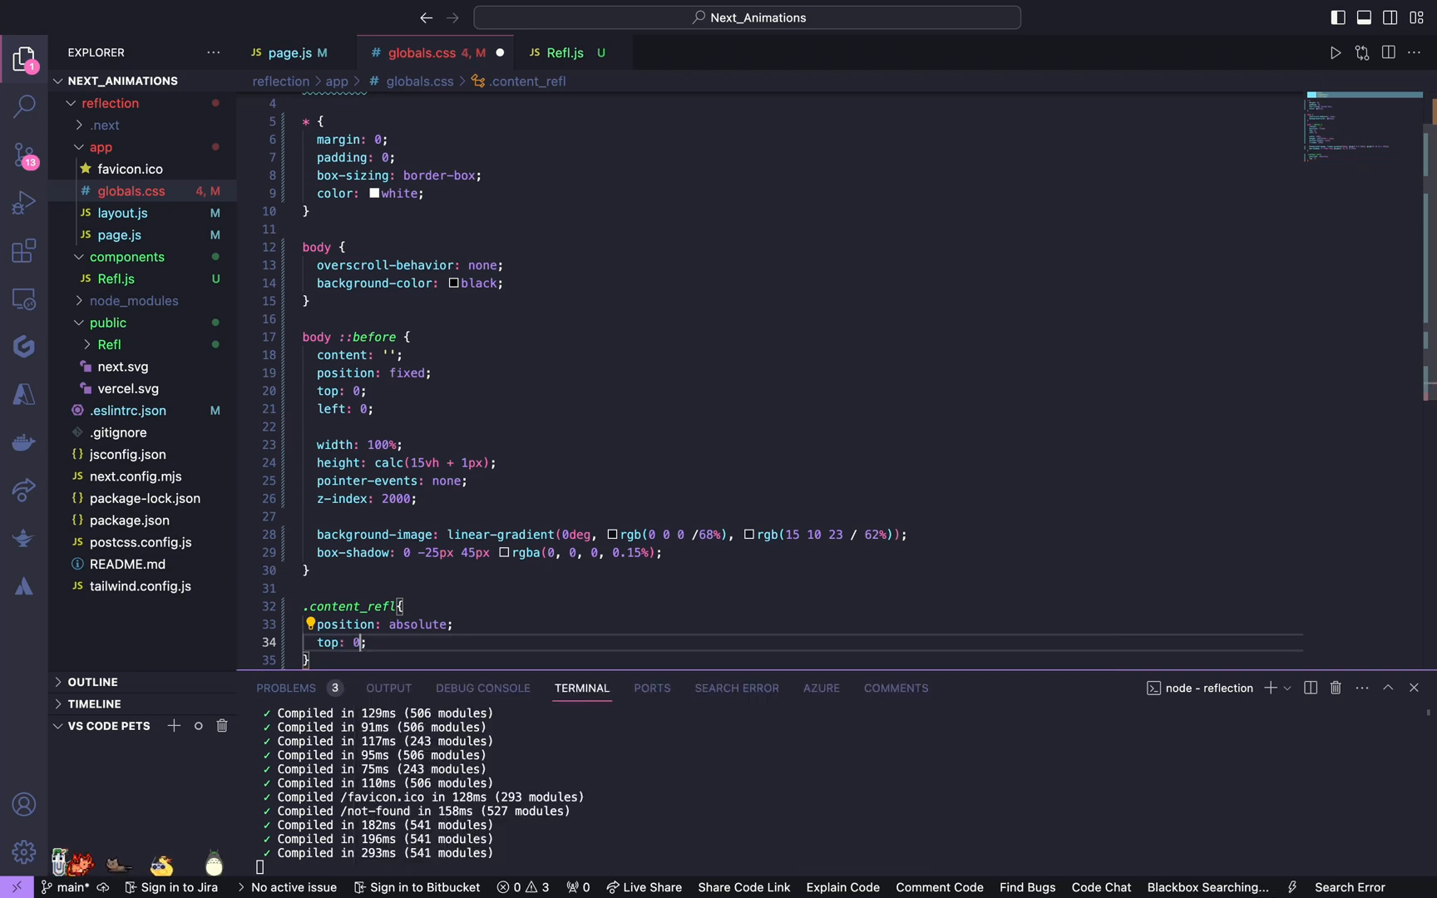
pyautogui.write('\\')
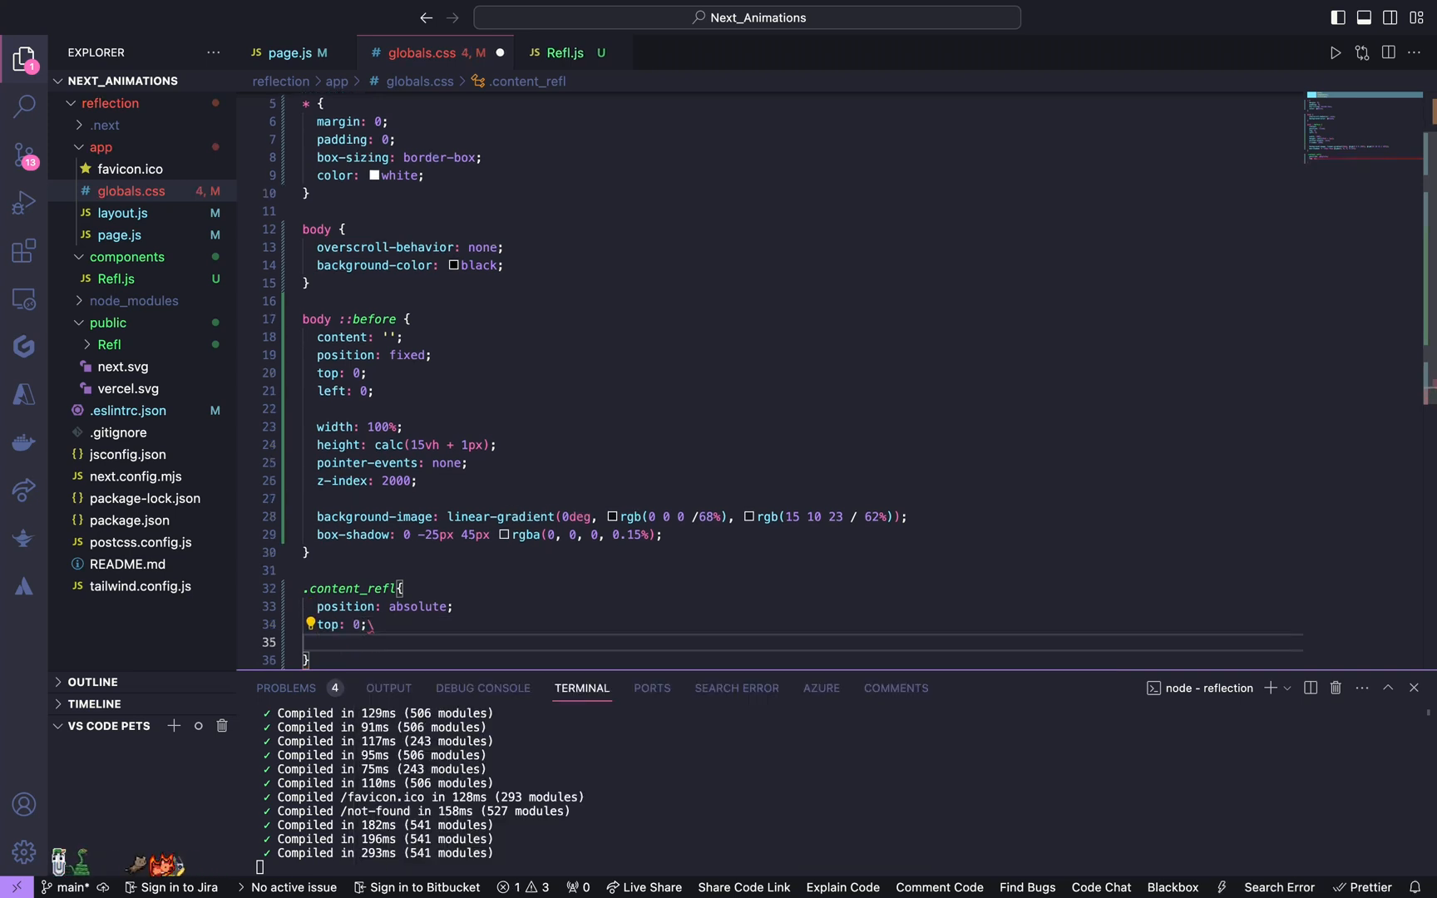
pyautogui.write('margin: 0;')
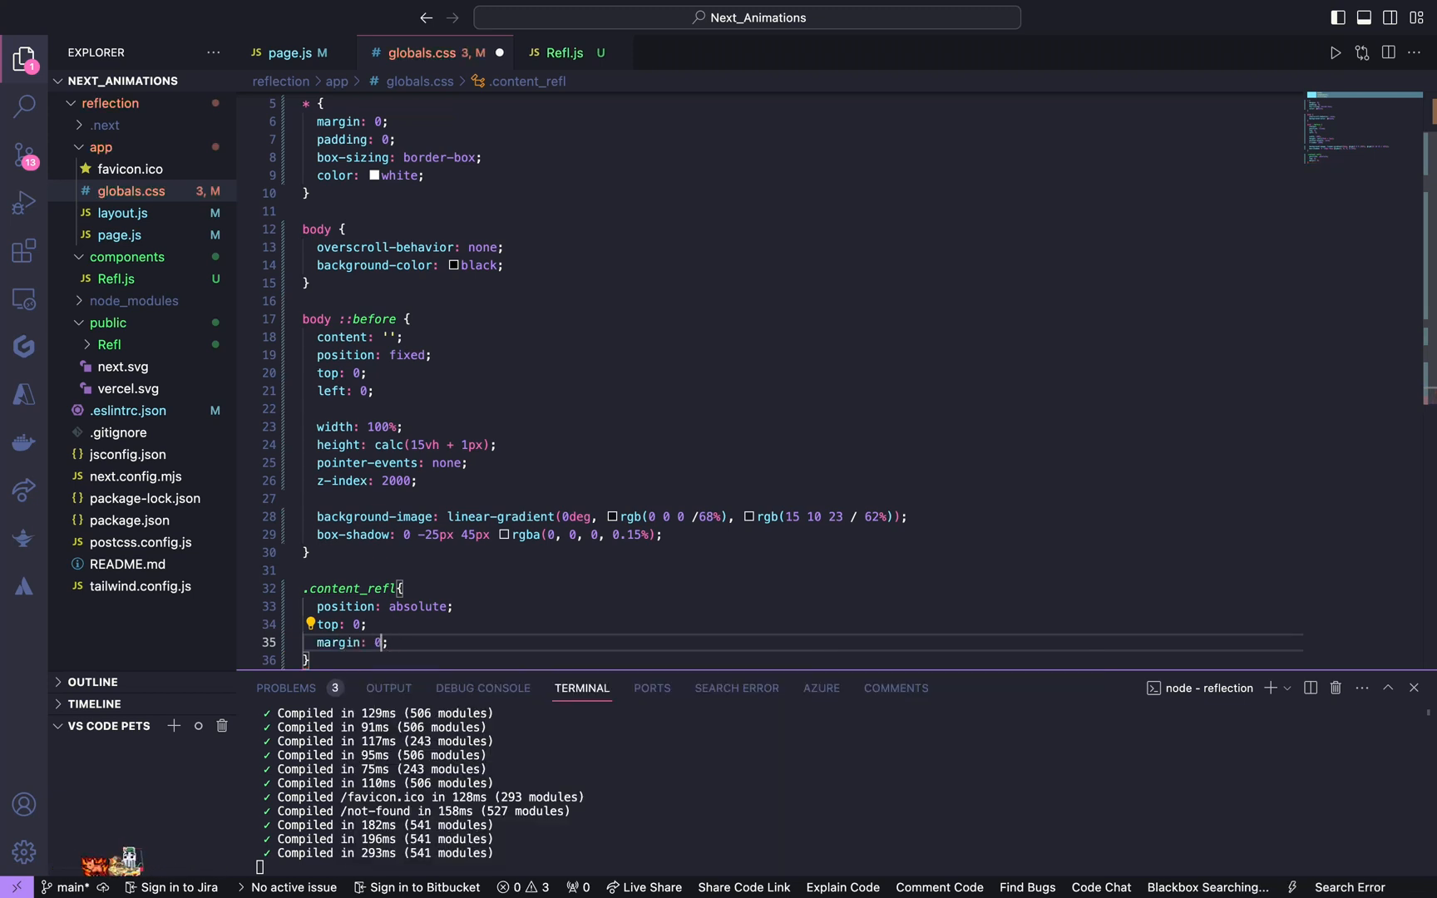
pyautogui.write('auto')
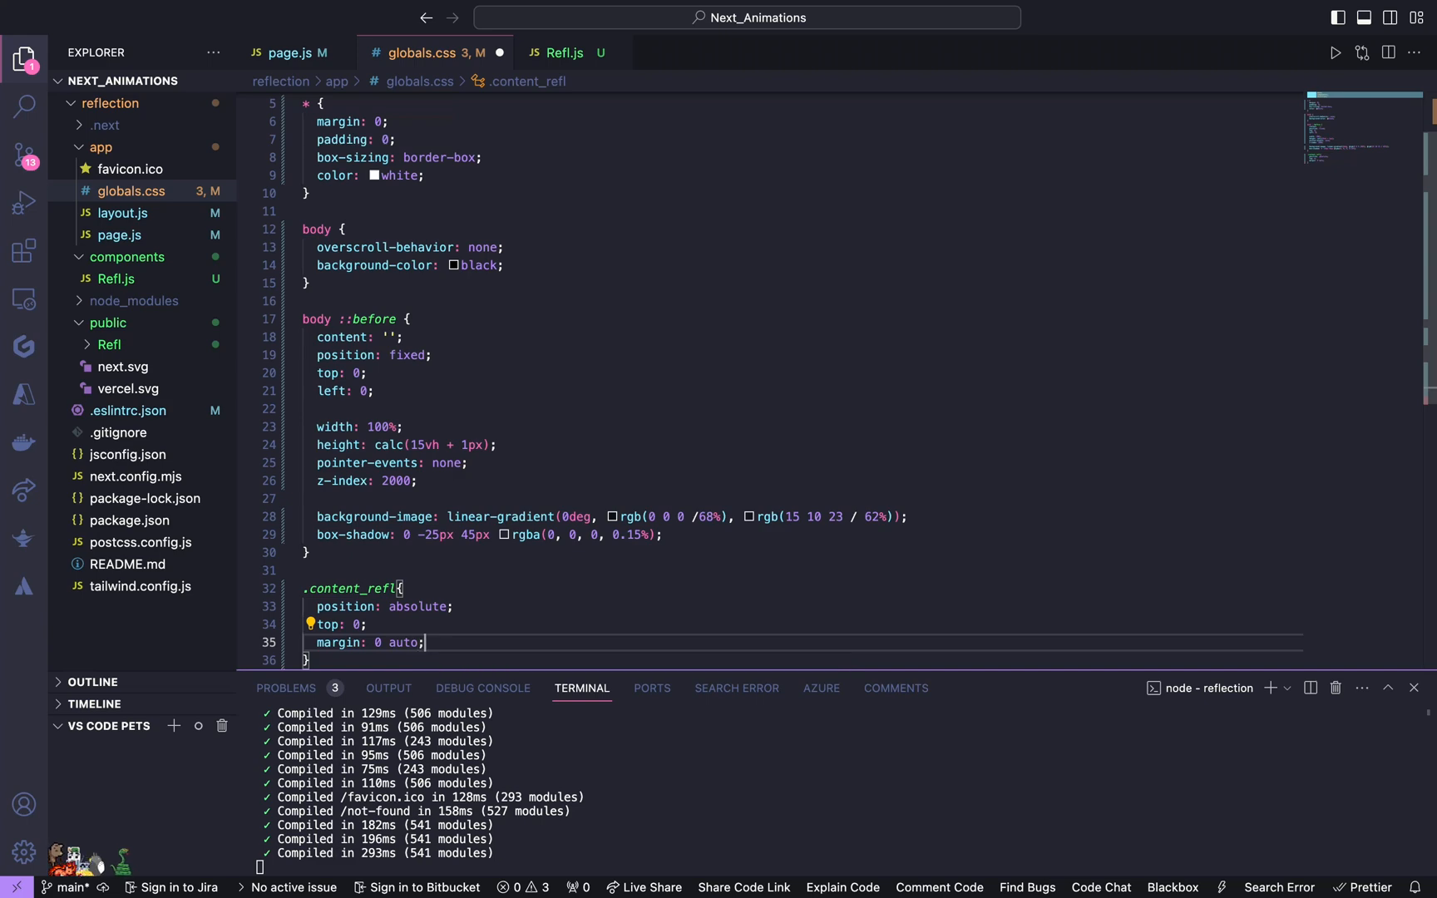
# Step: Give .content_refl a box-shadow using a -45px offset and an rgba(0,0,0,0.) colour, then show page.js
pyautogui.write('box-shadow: 0px ;')
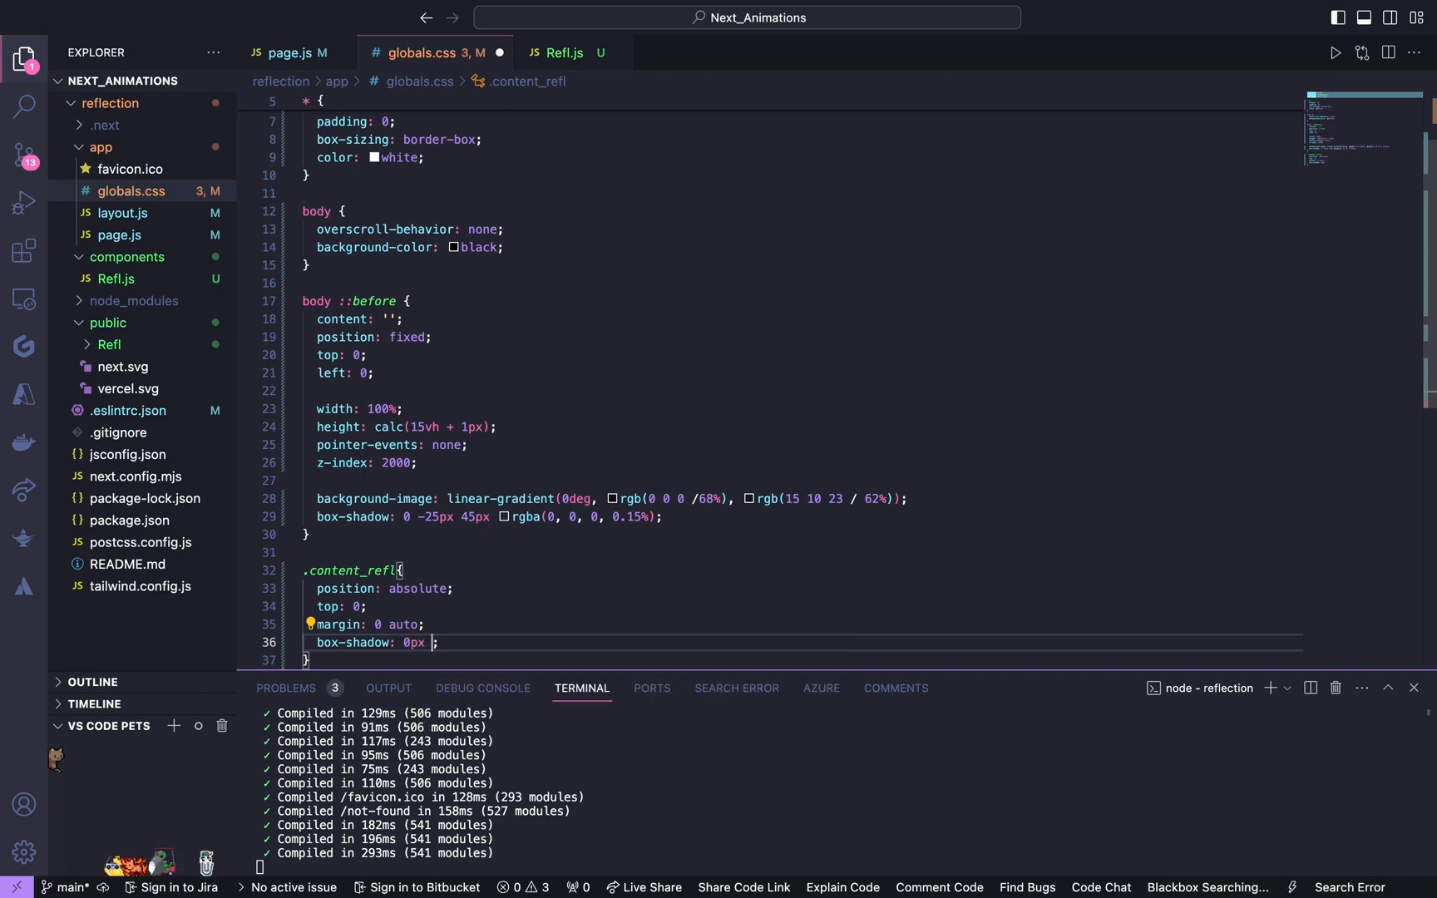
pyautogui.write('-25px')
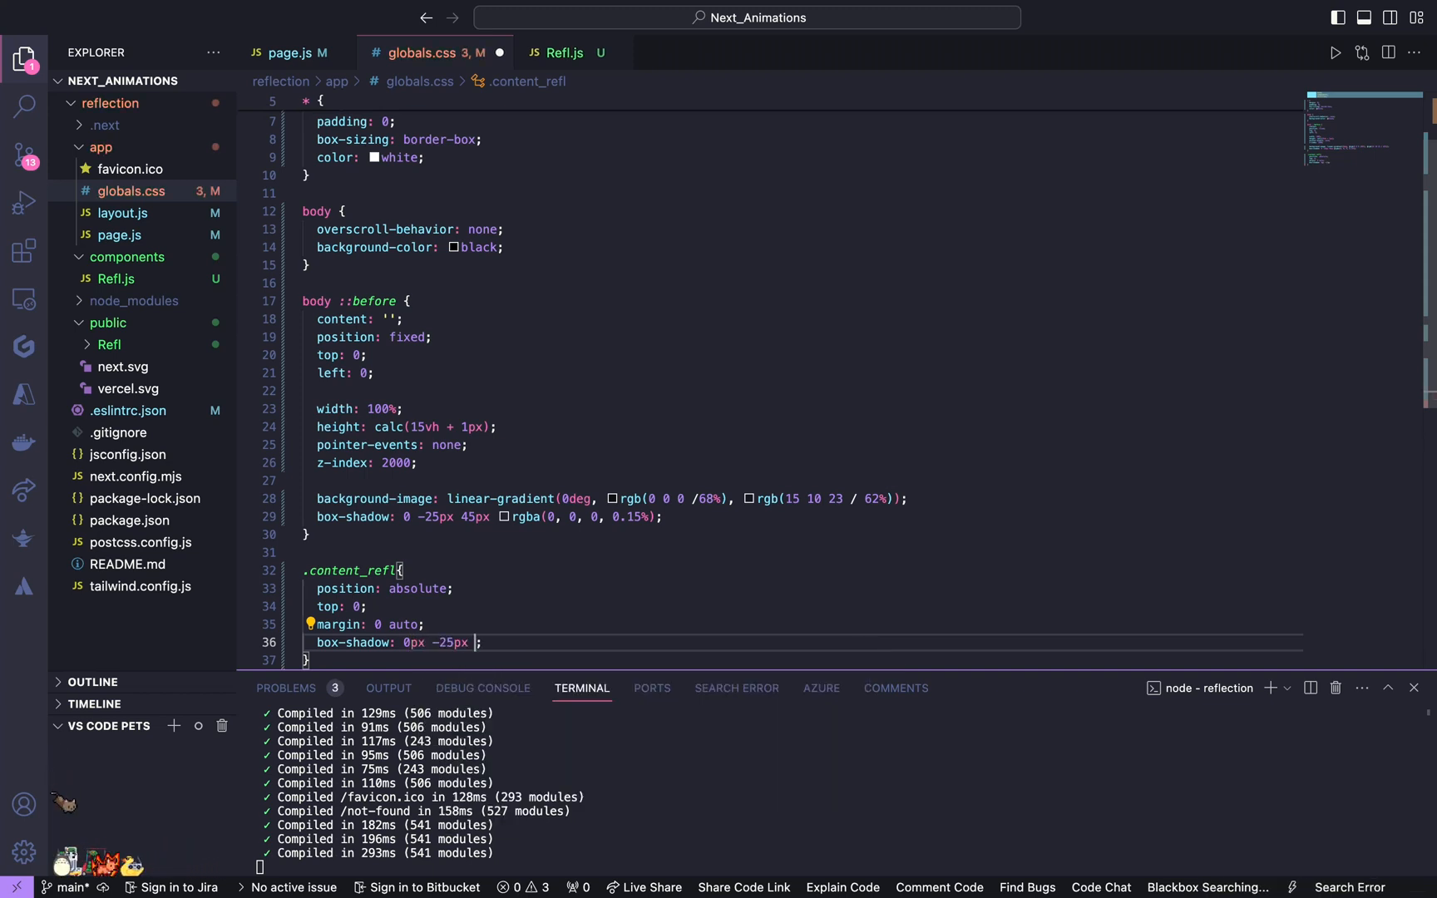
pyautogui.write('4')
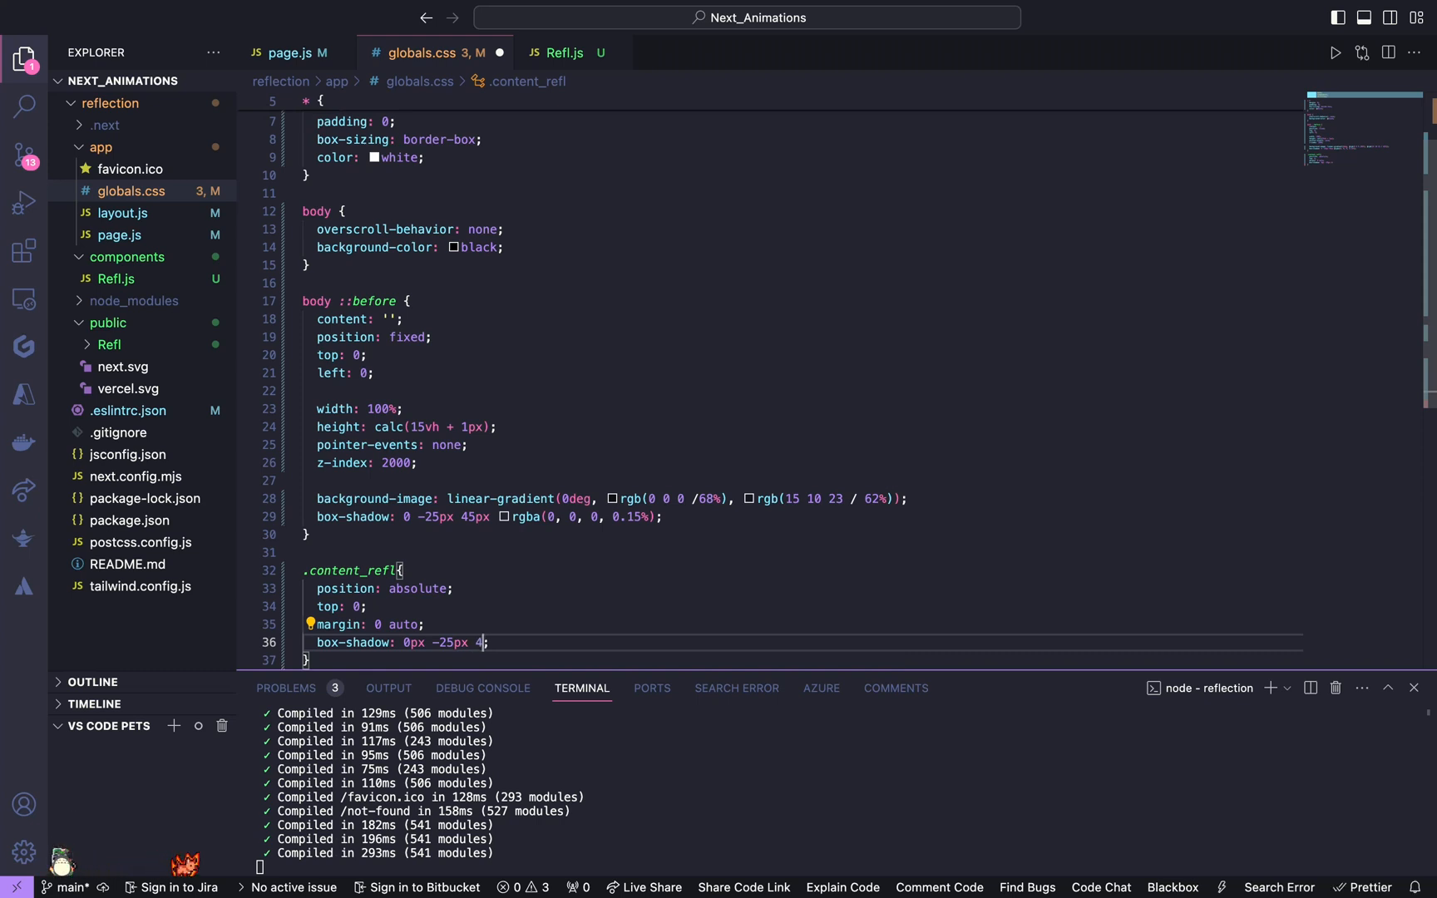
pyautogui.write('5px')
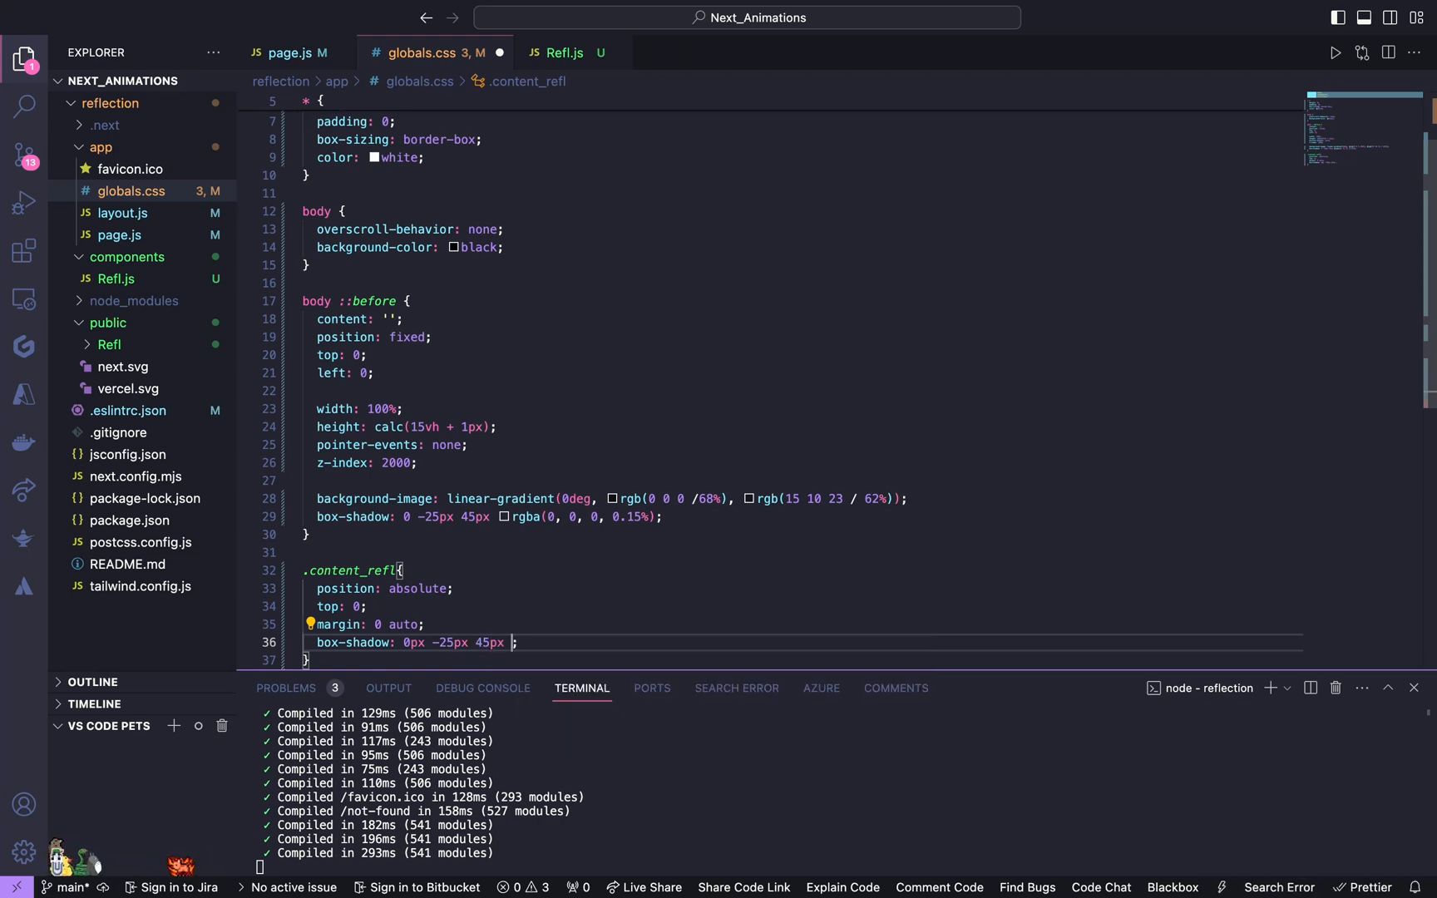
pyautogui.write('rgba(')
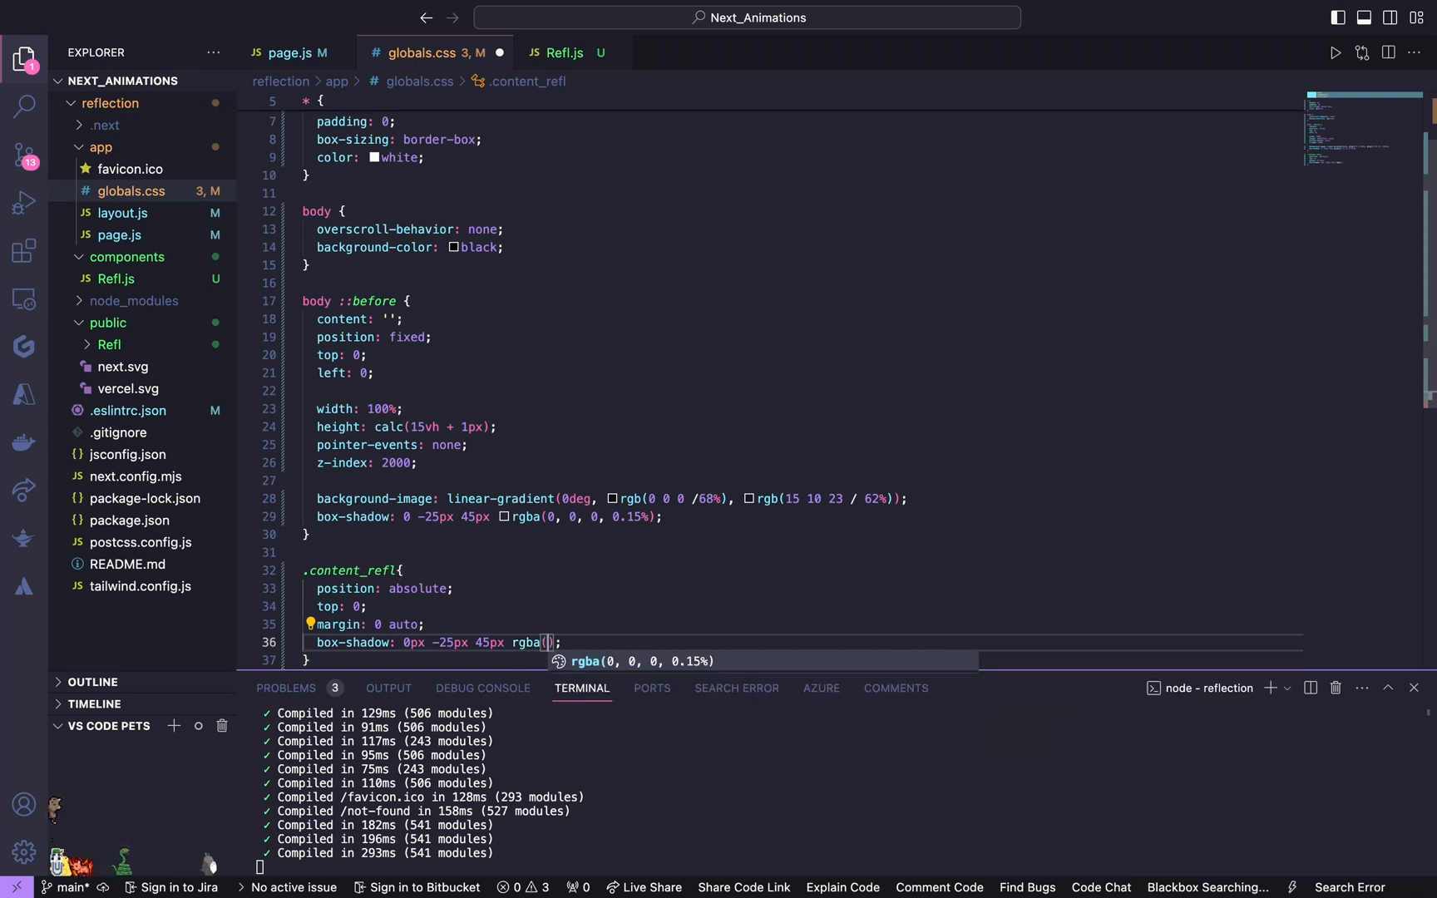
pyautogui.write('0,0,')
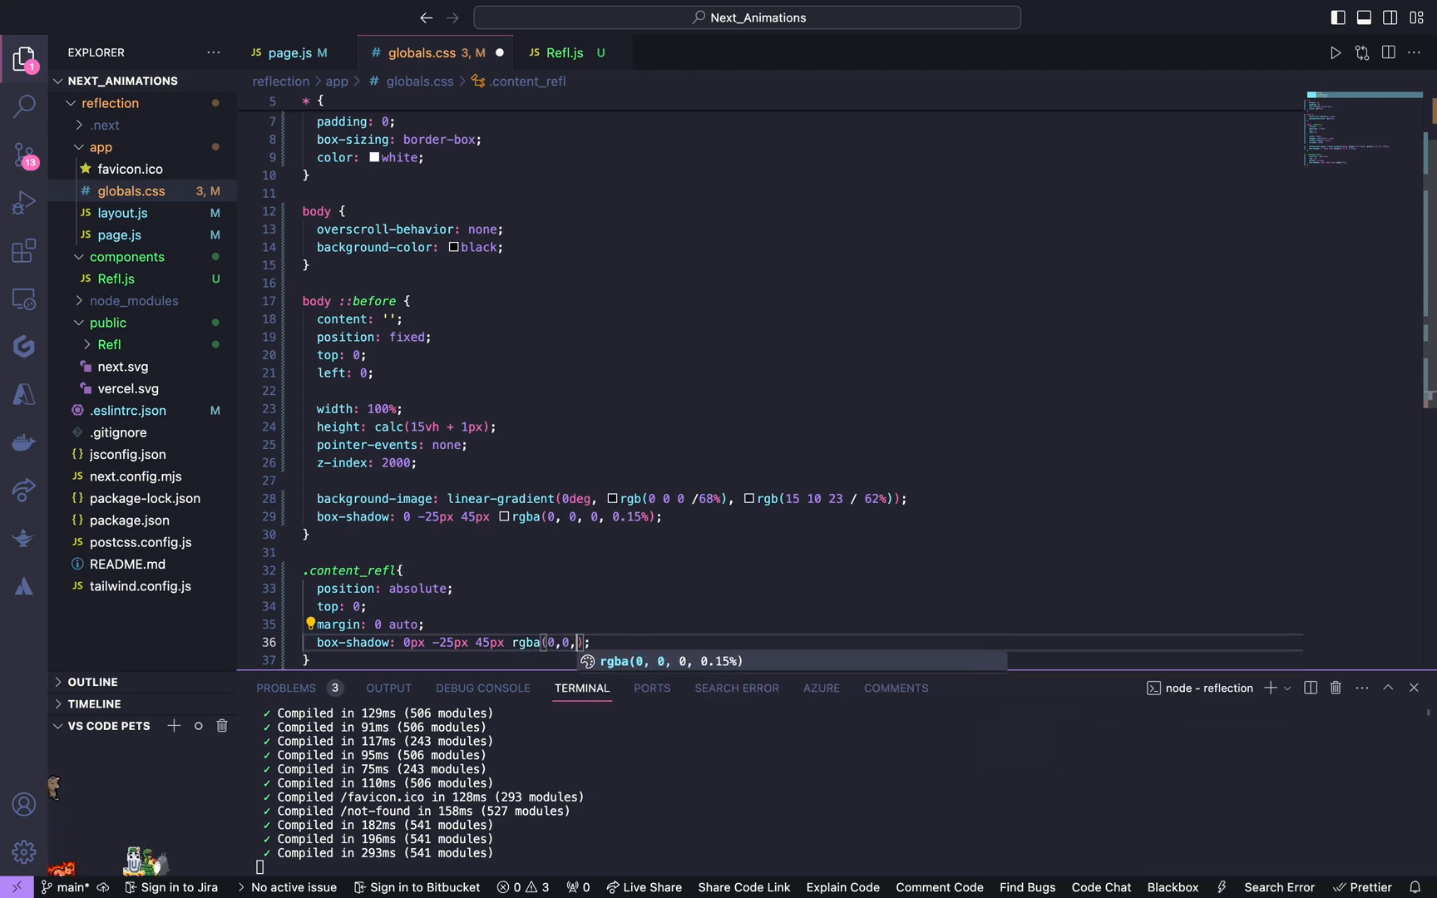
pyautogui.write('0,')
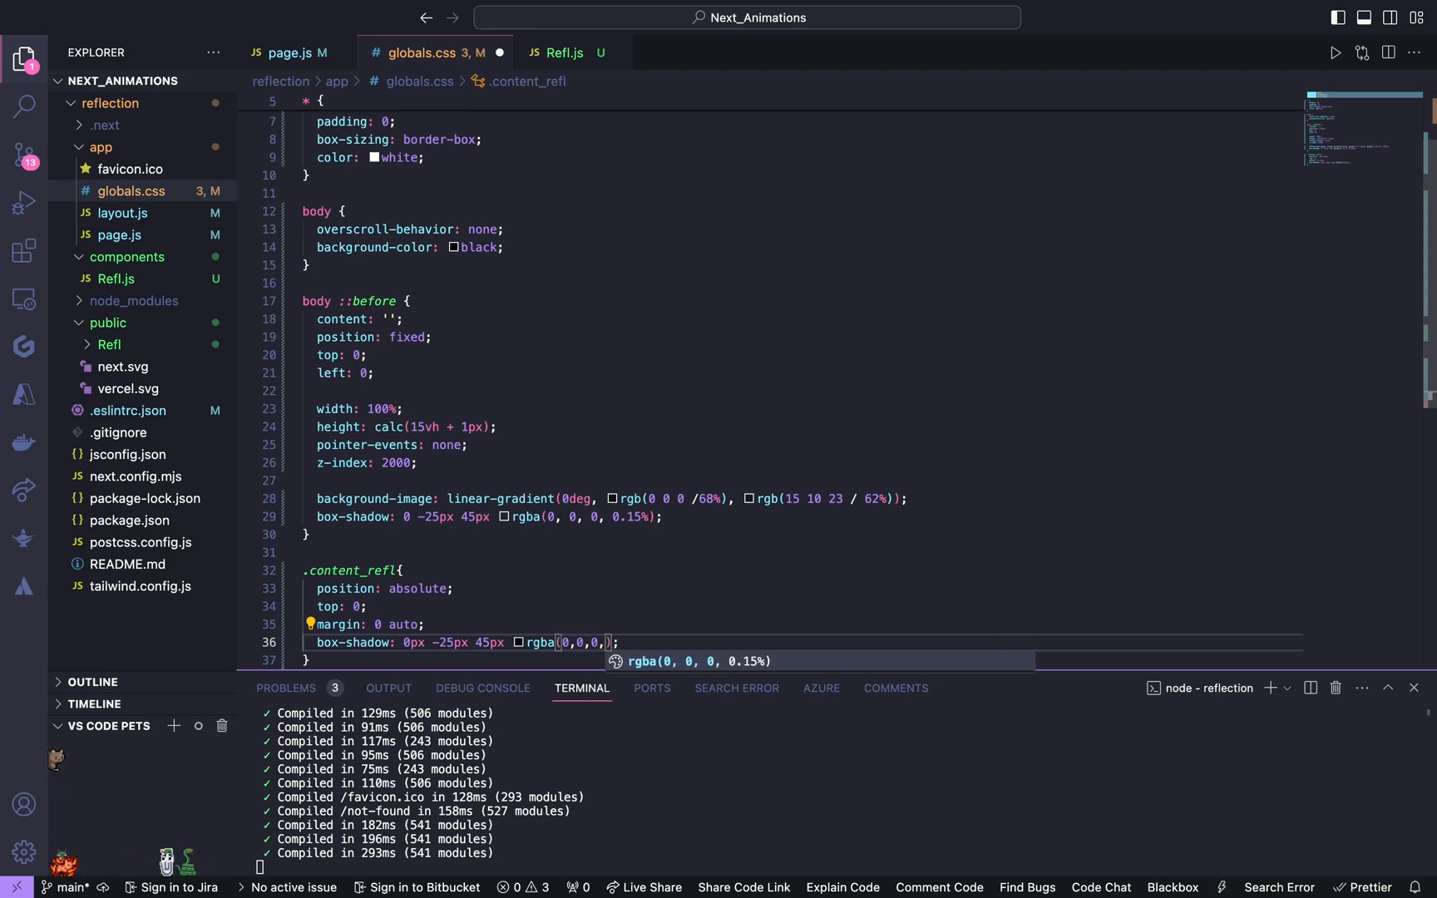
pyautogui.write('0.')
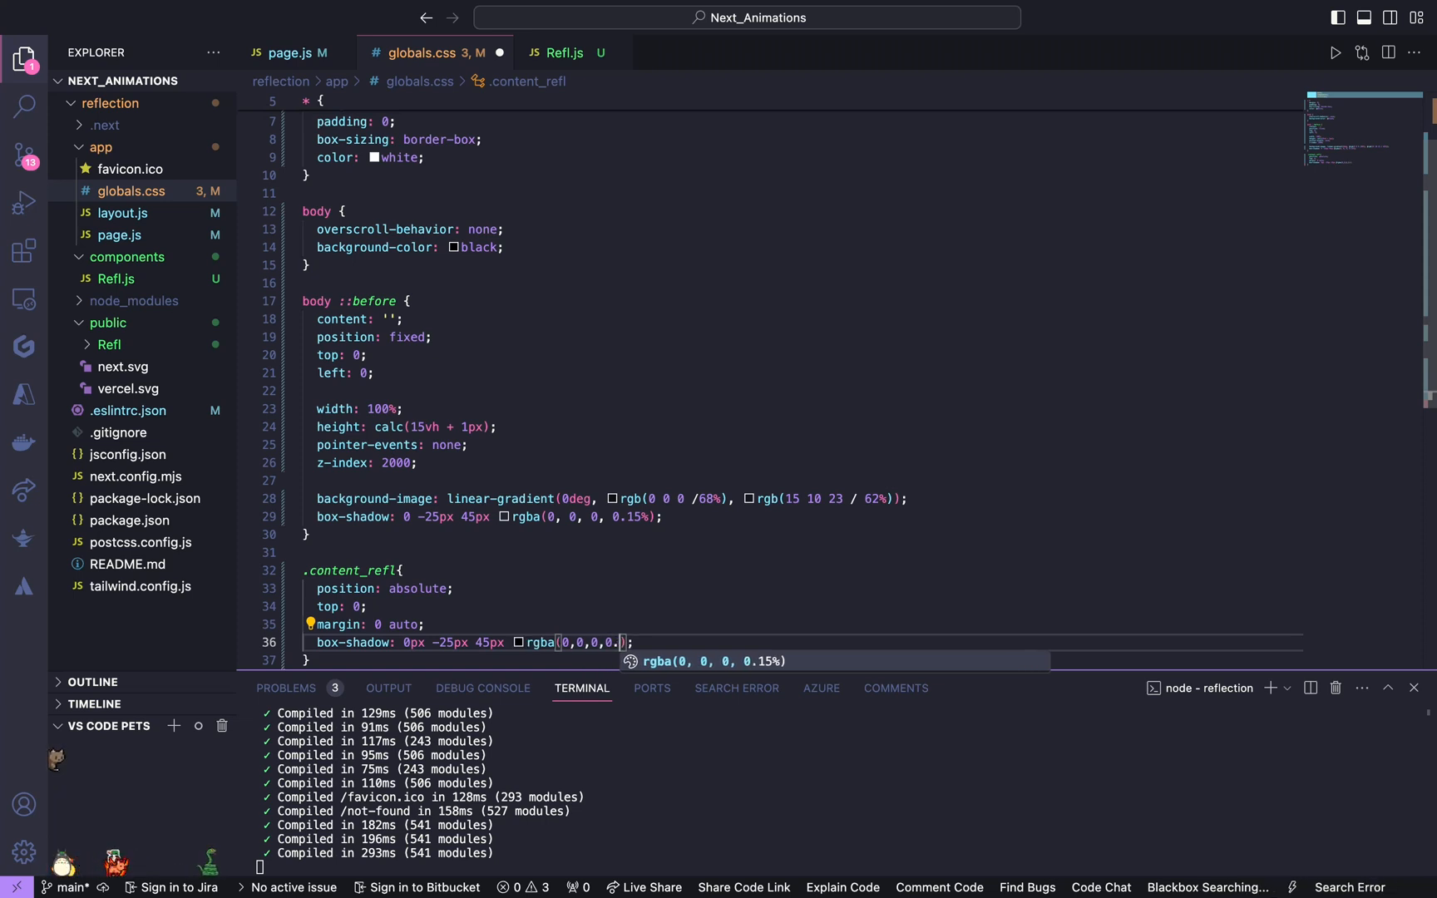
pyautogui.click(293, 52)
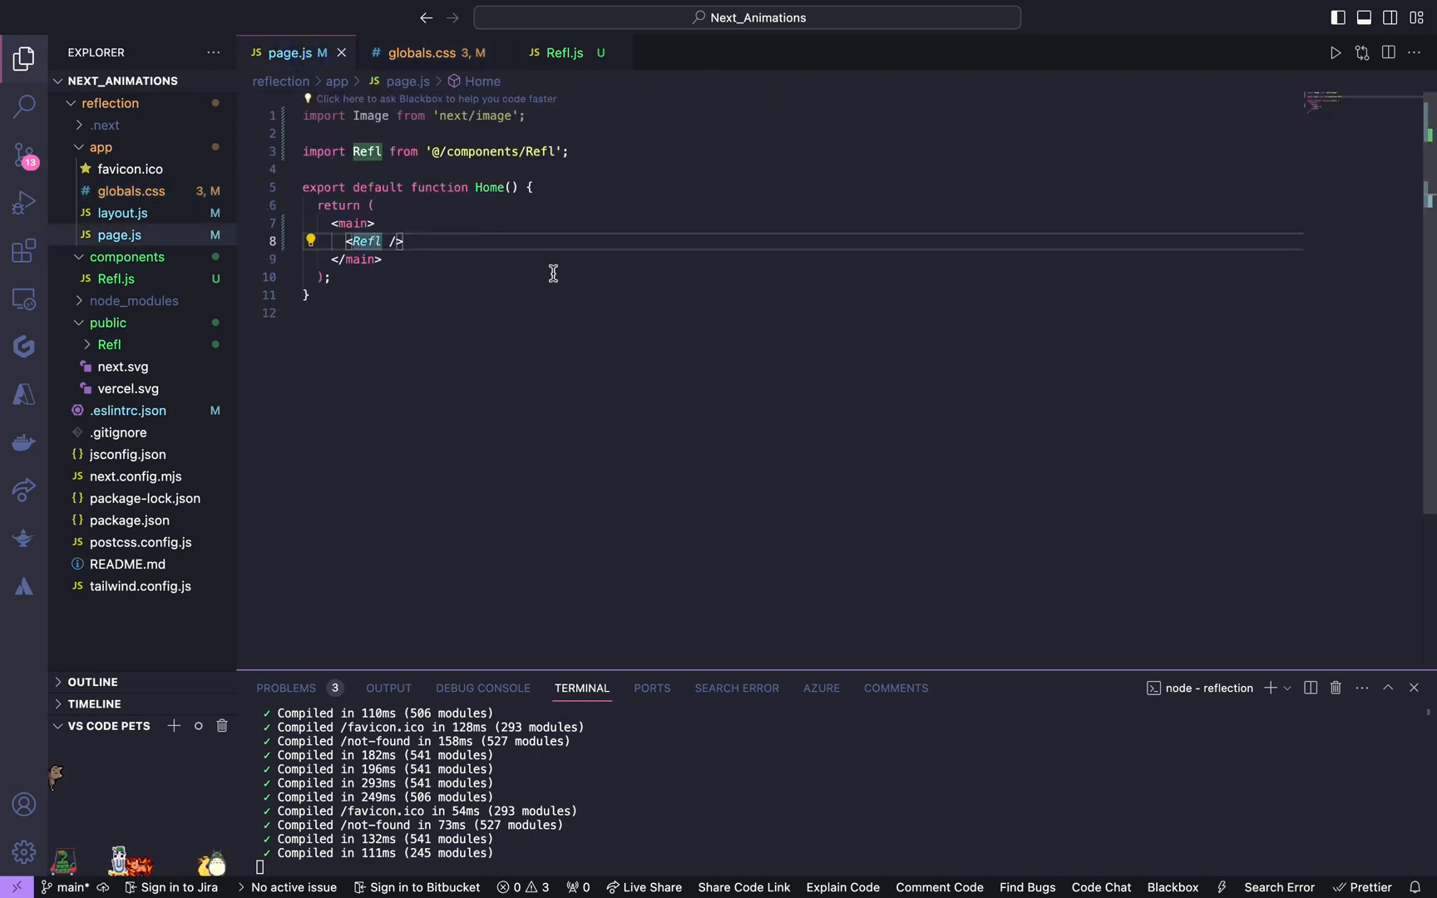
pyautogui.click(559, 51)
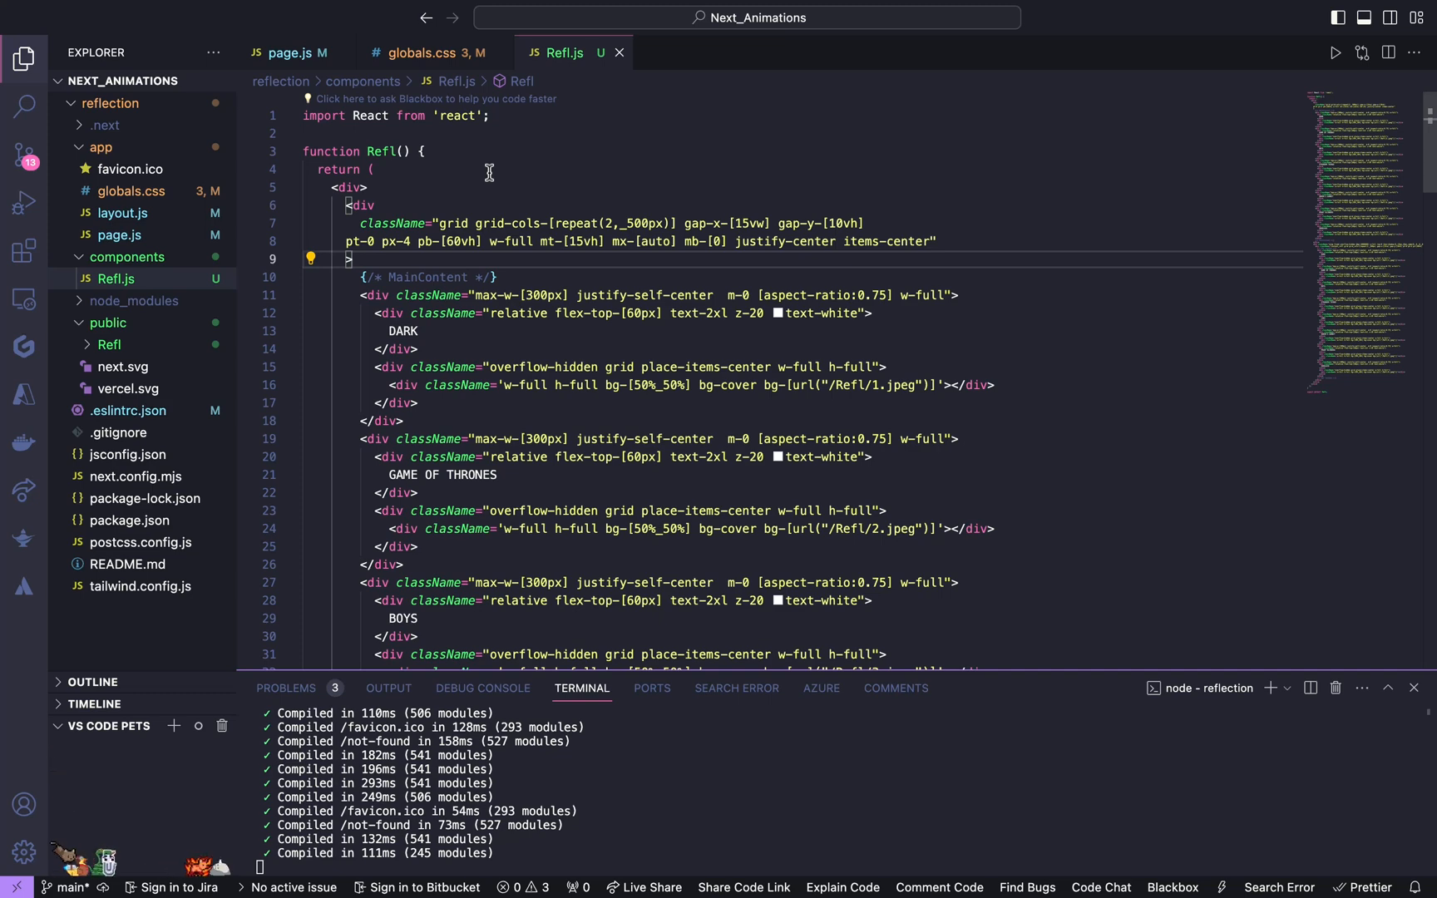
pyautogui.click(1269, 688)
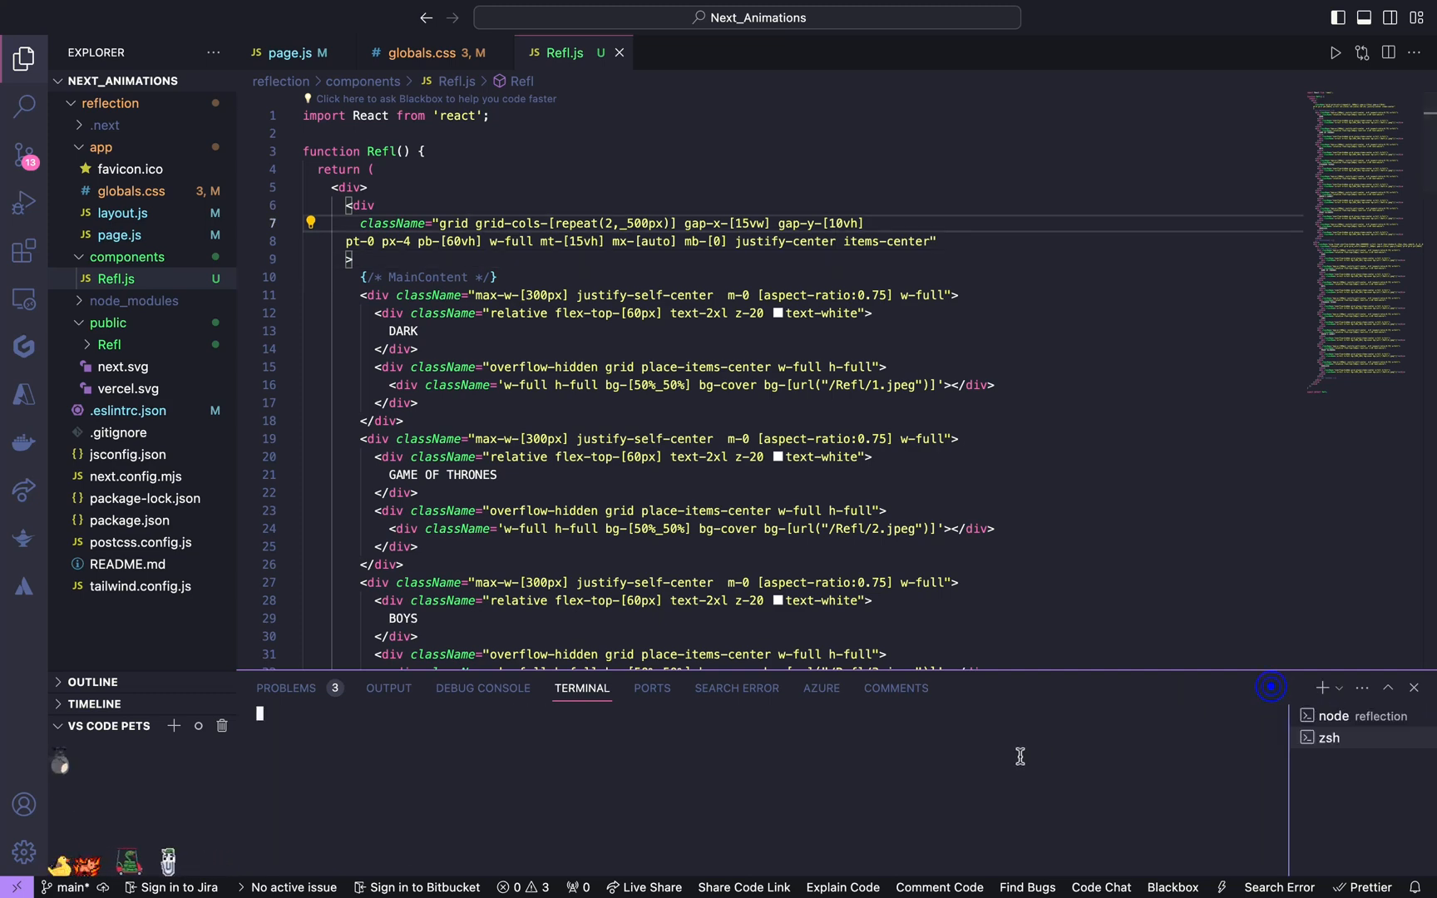
pyautogui.write('cd reflection')
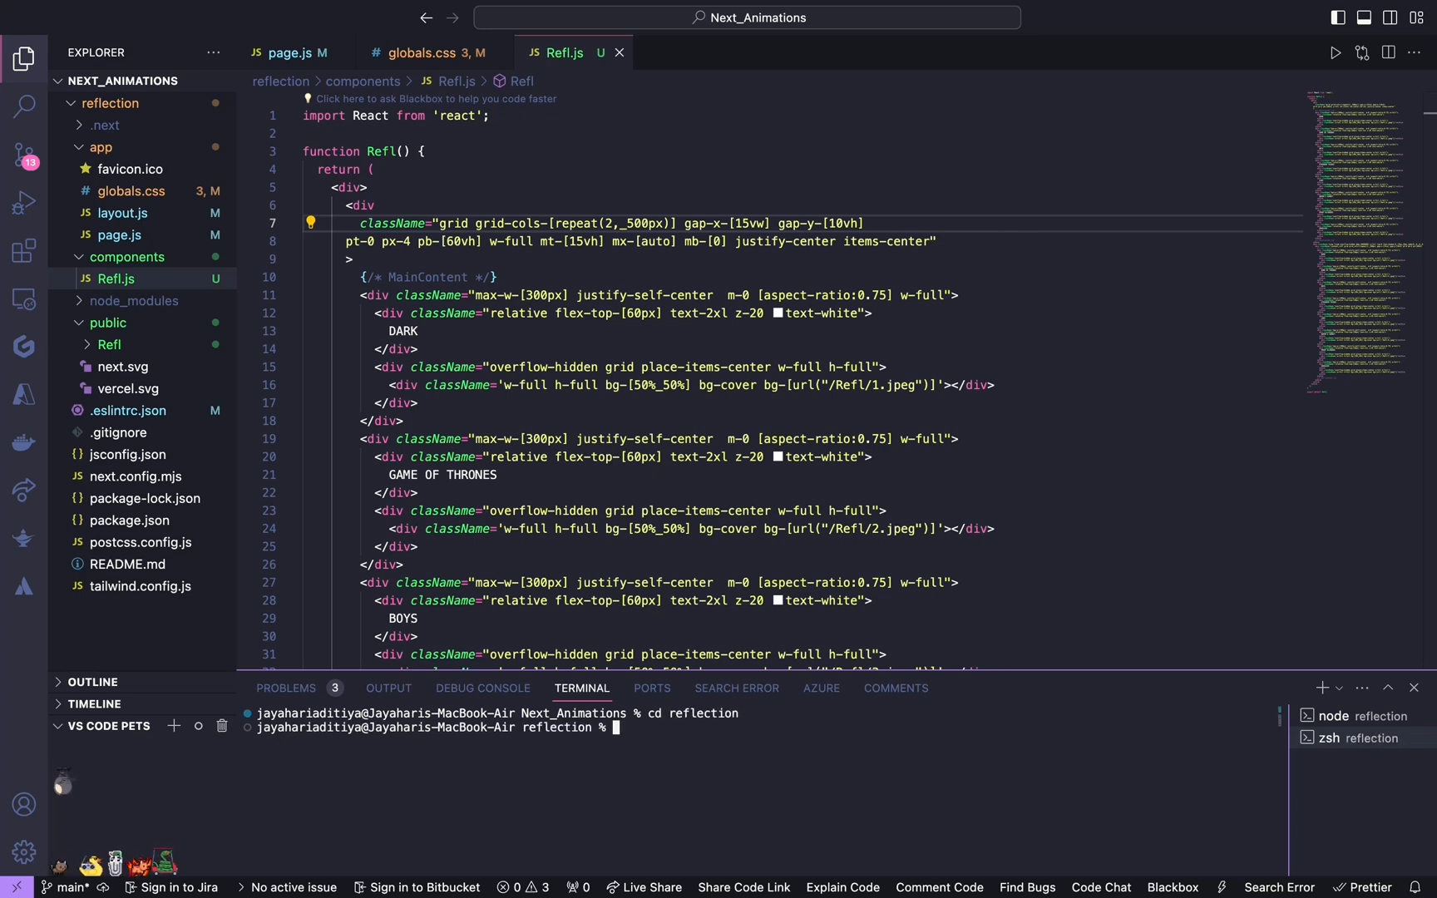
pyautogui.write('npm i')
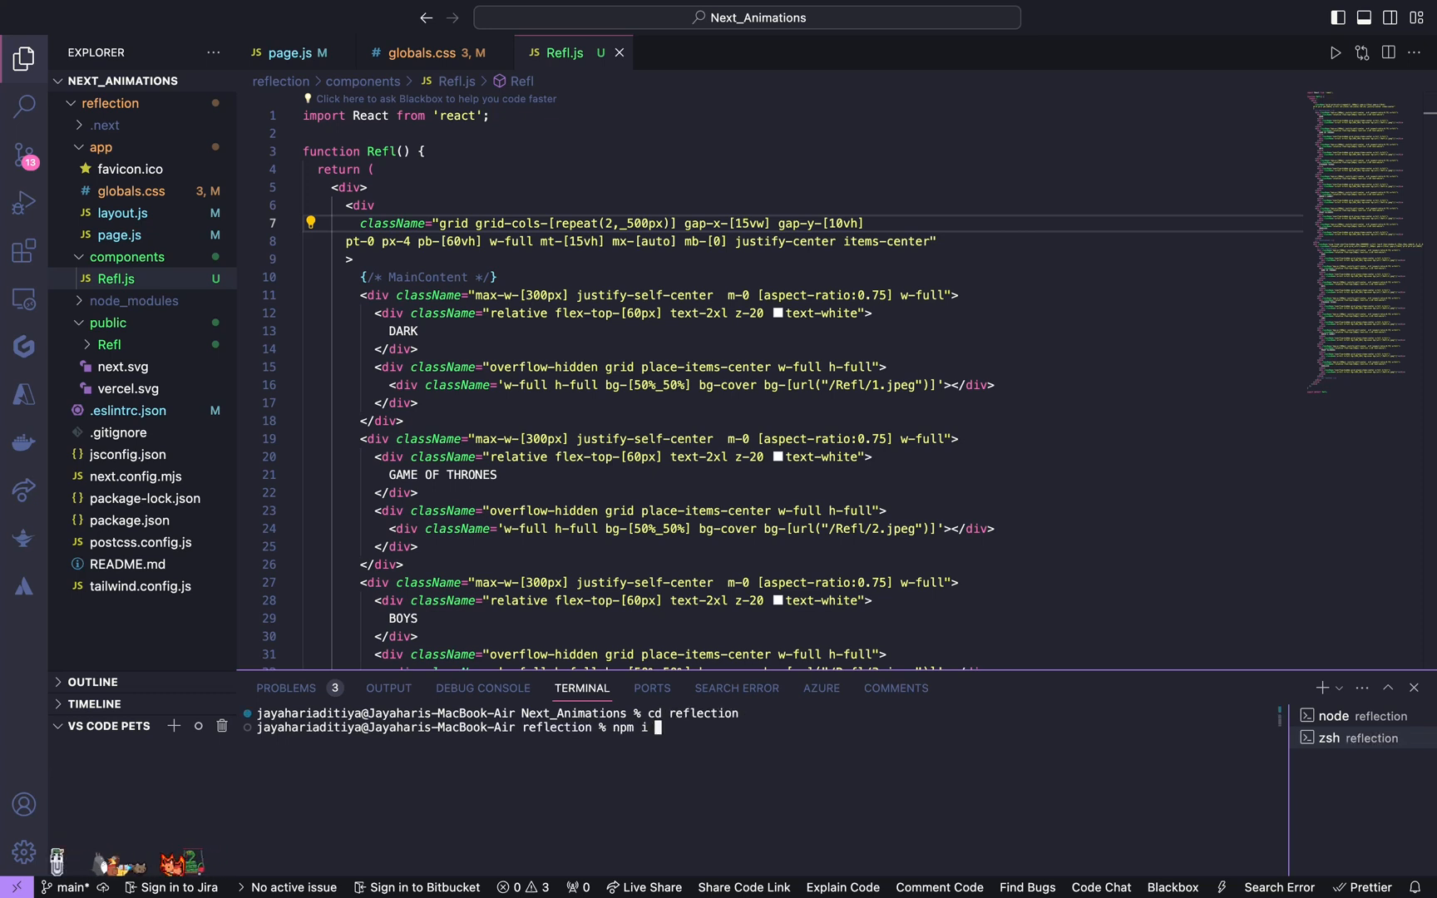
pyautogui.write('@studio')
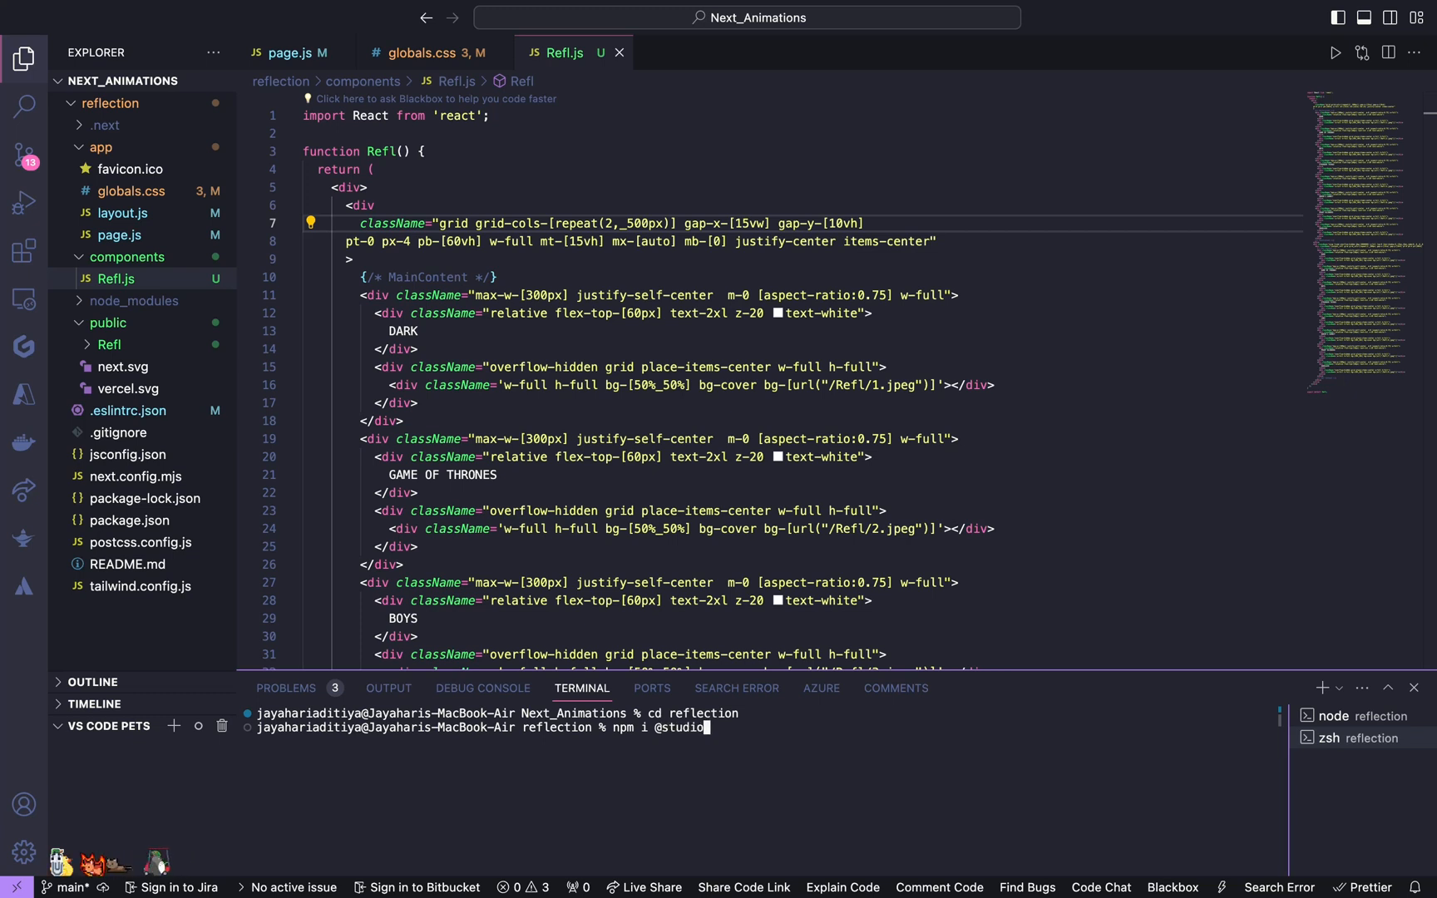
pyautogui.write('-freight/')
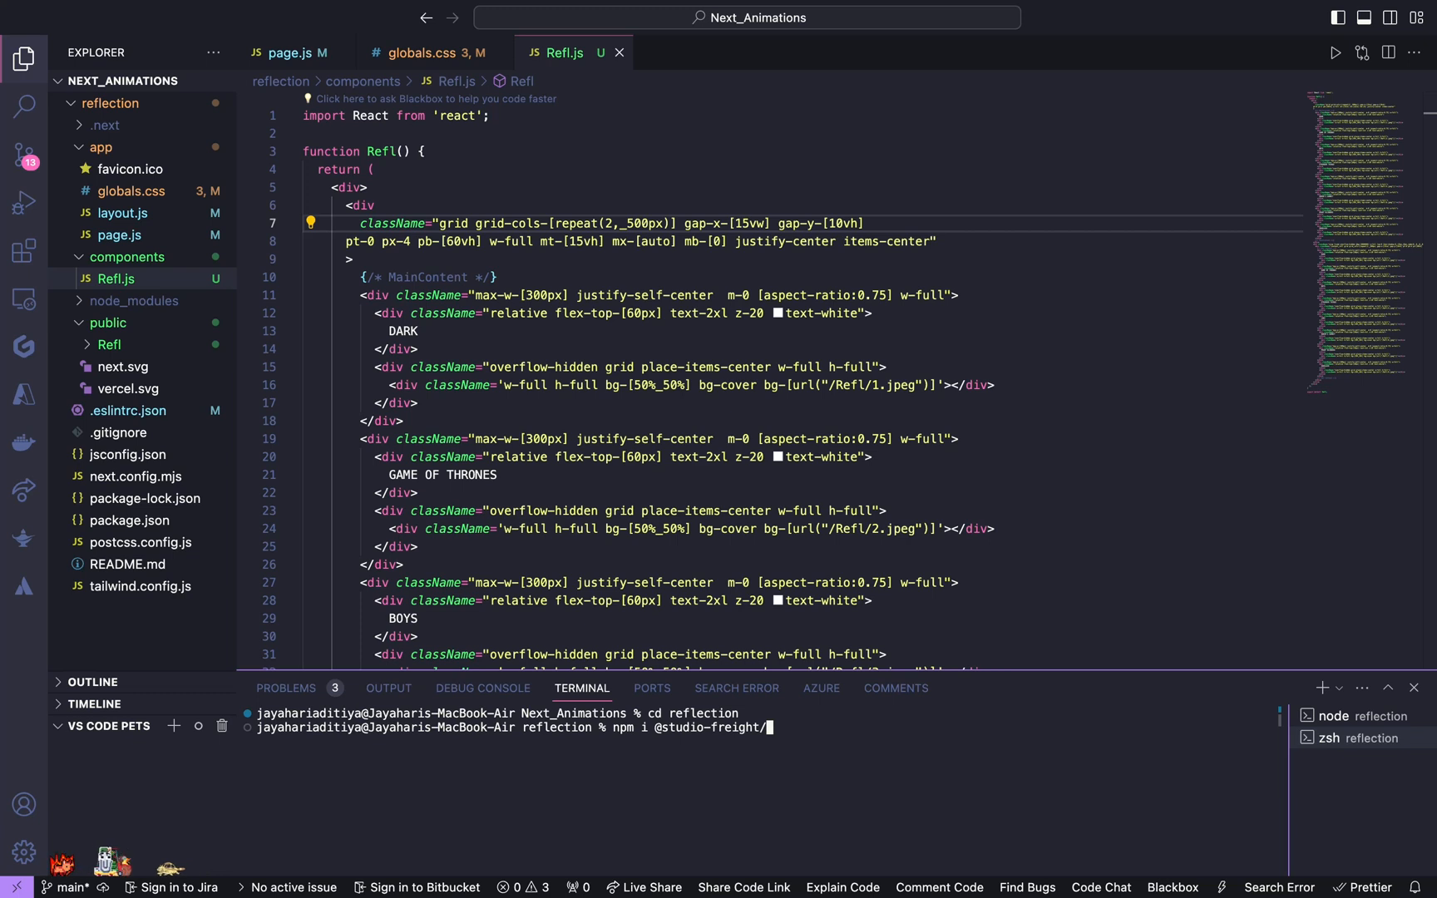
pyautogui.write('lenis')
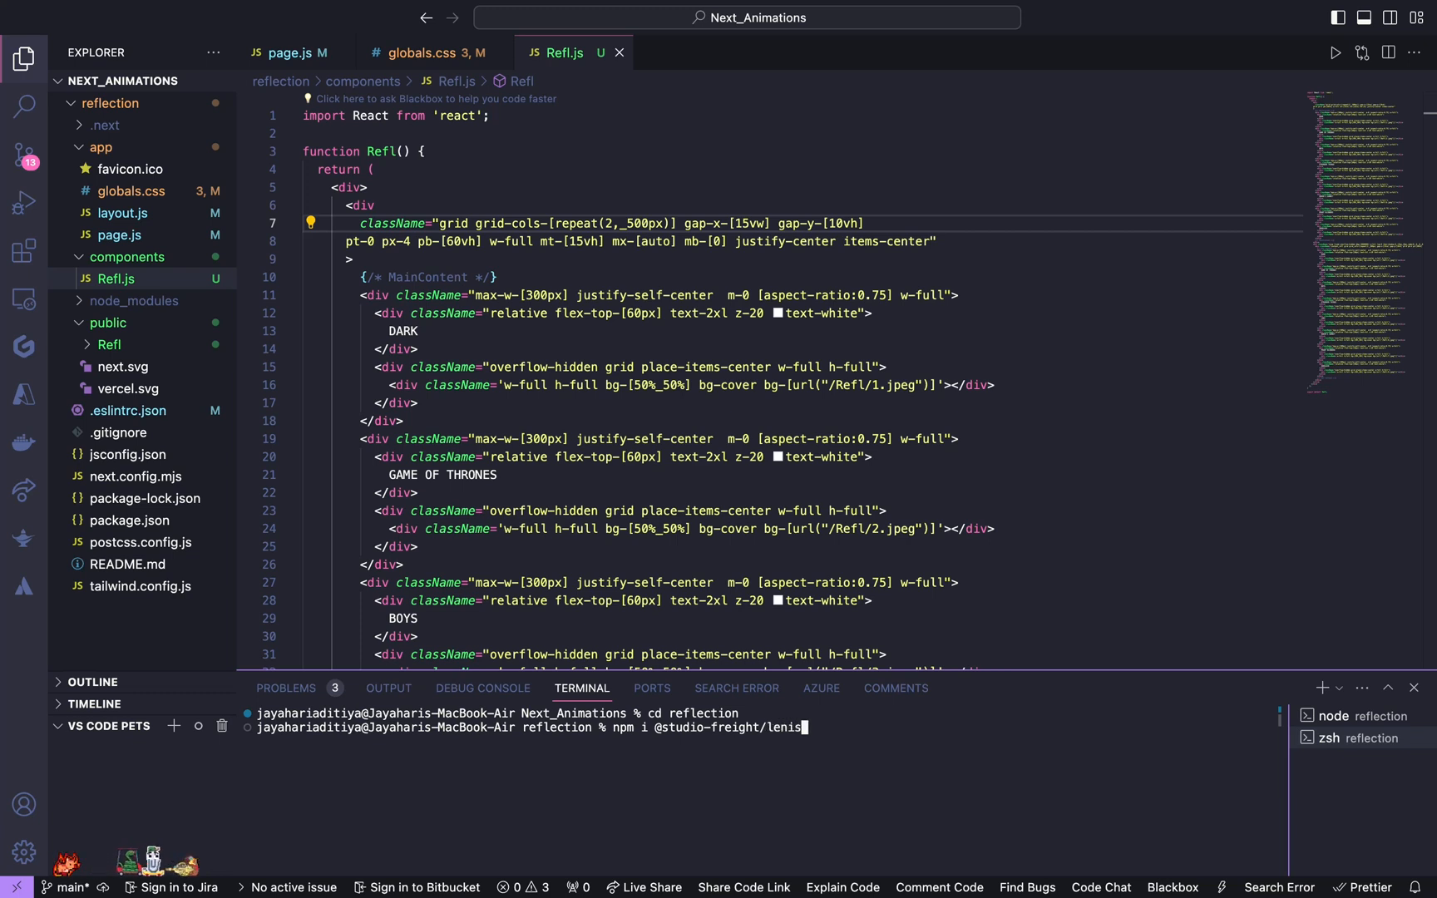
pyautogui.press('Return')
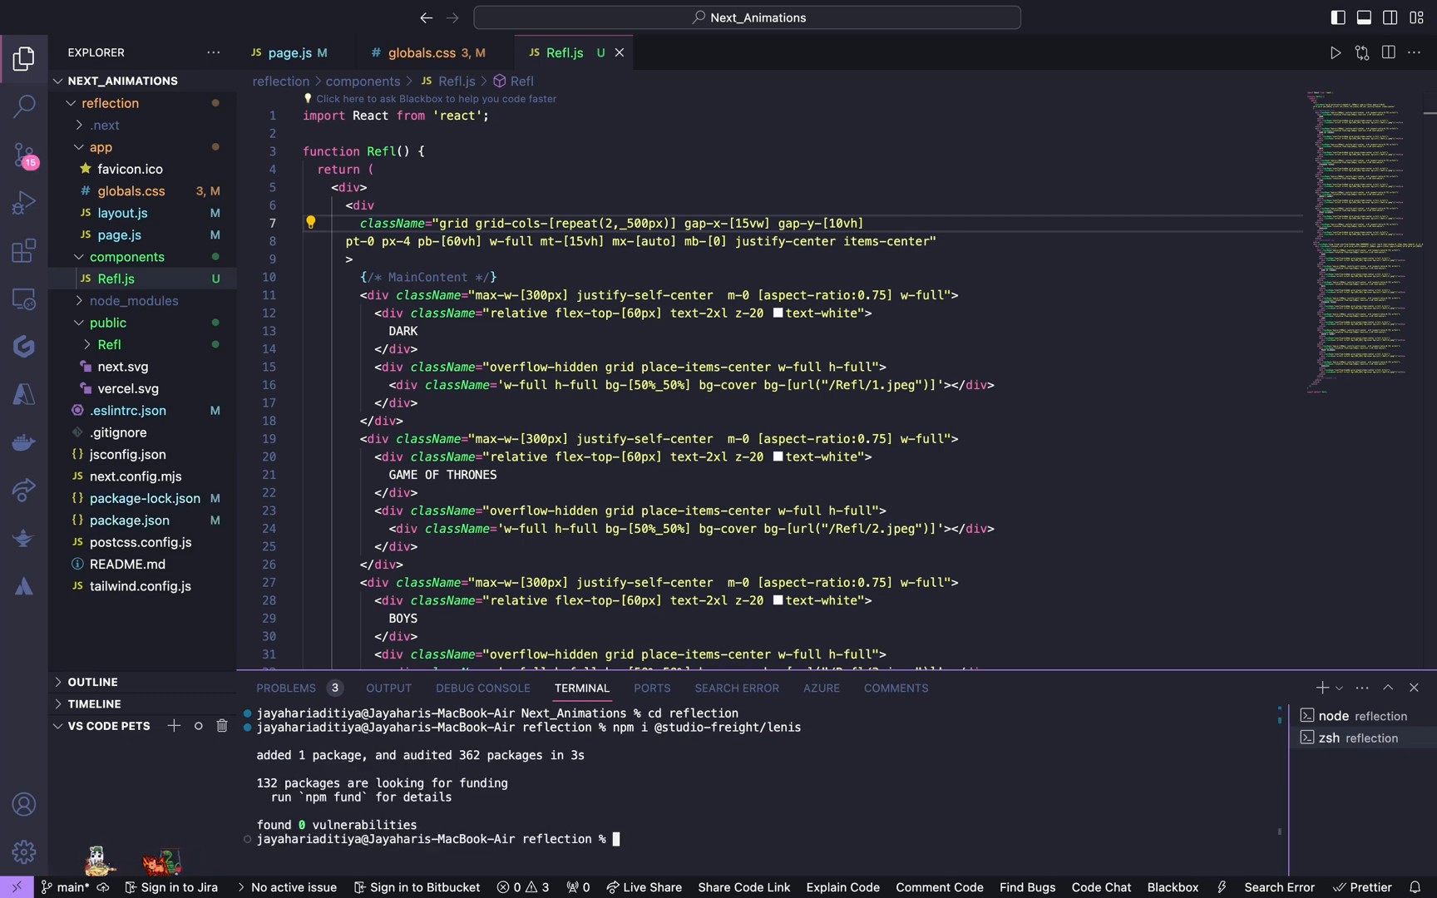
pyautogui.moveTo(542, 106)
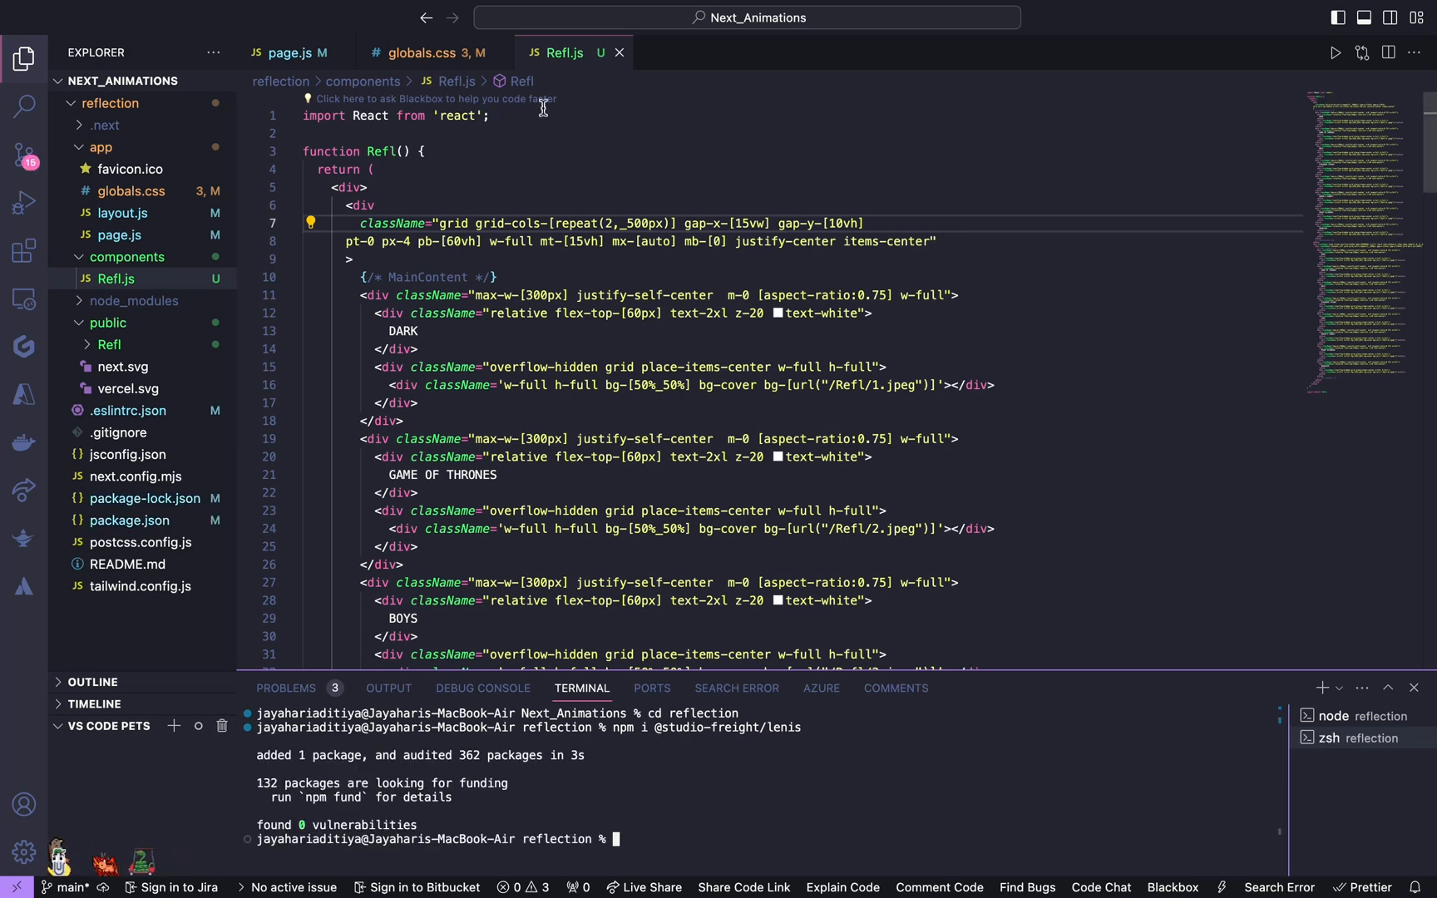
pyautogui.write('import { Link } from "gatsby"')
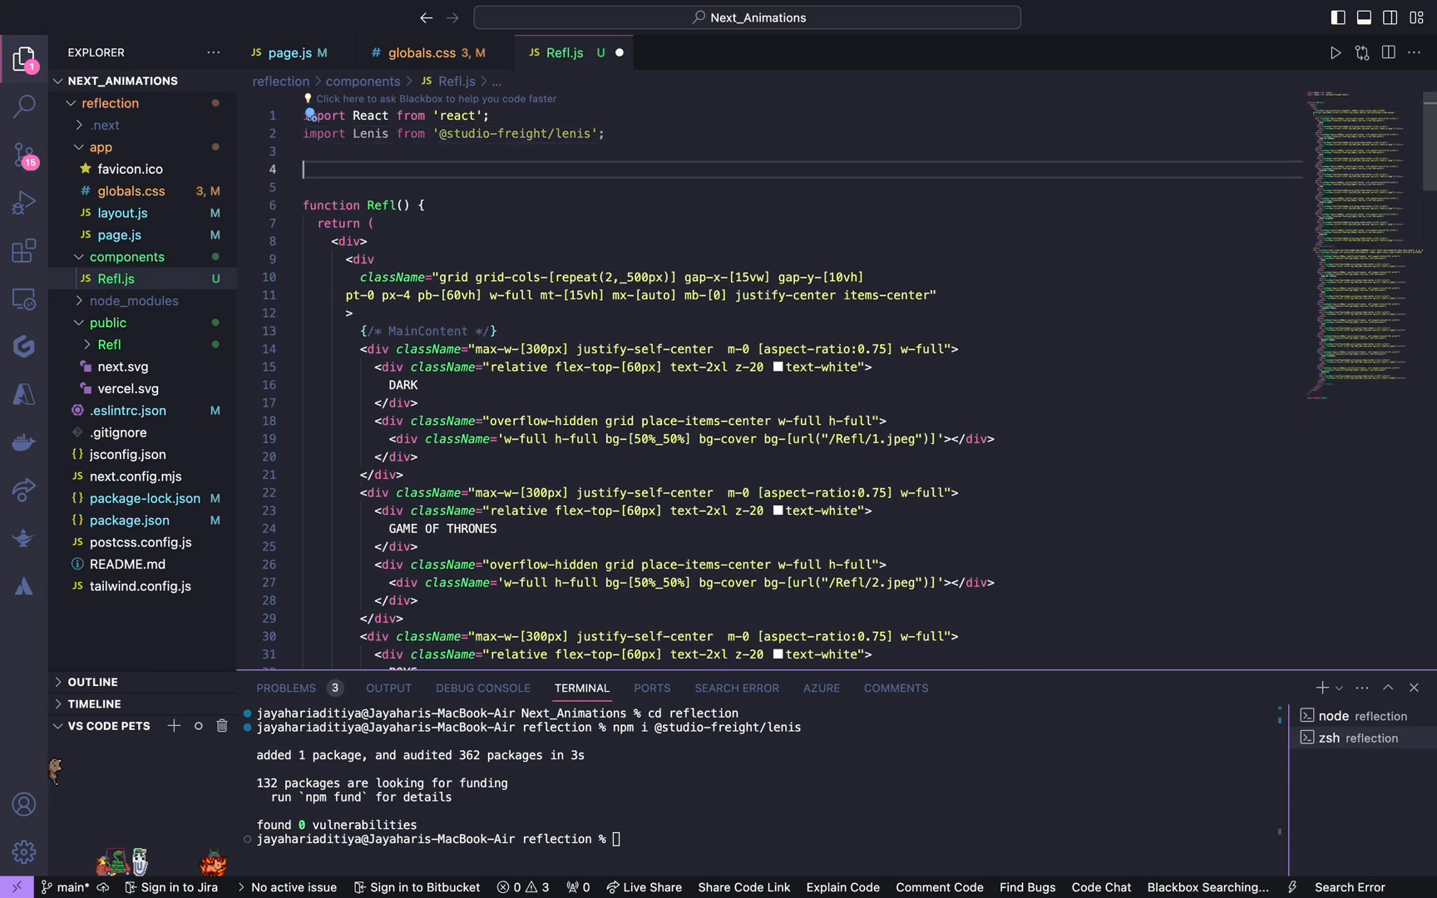
pyautogui.write('import')
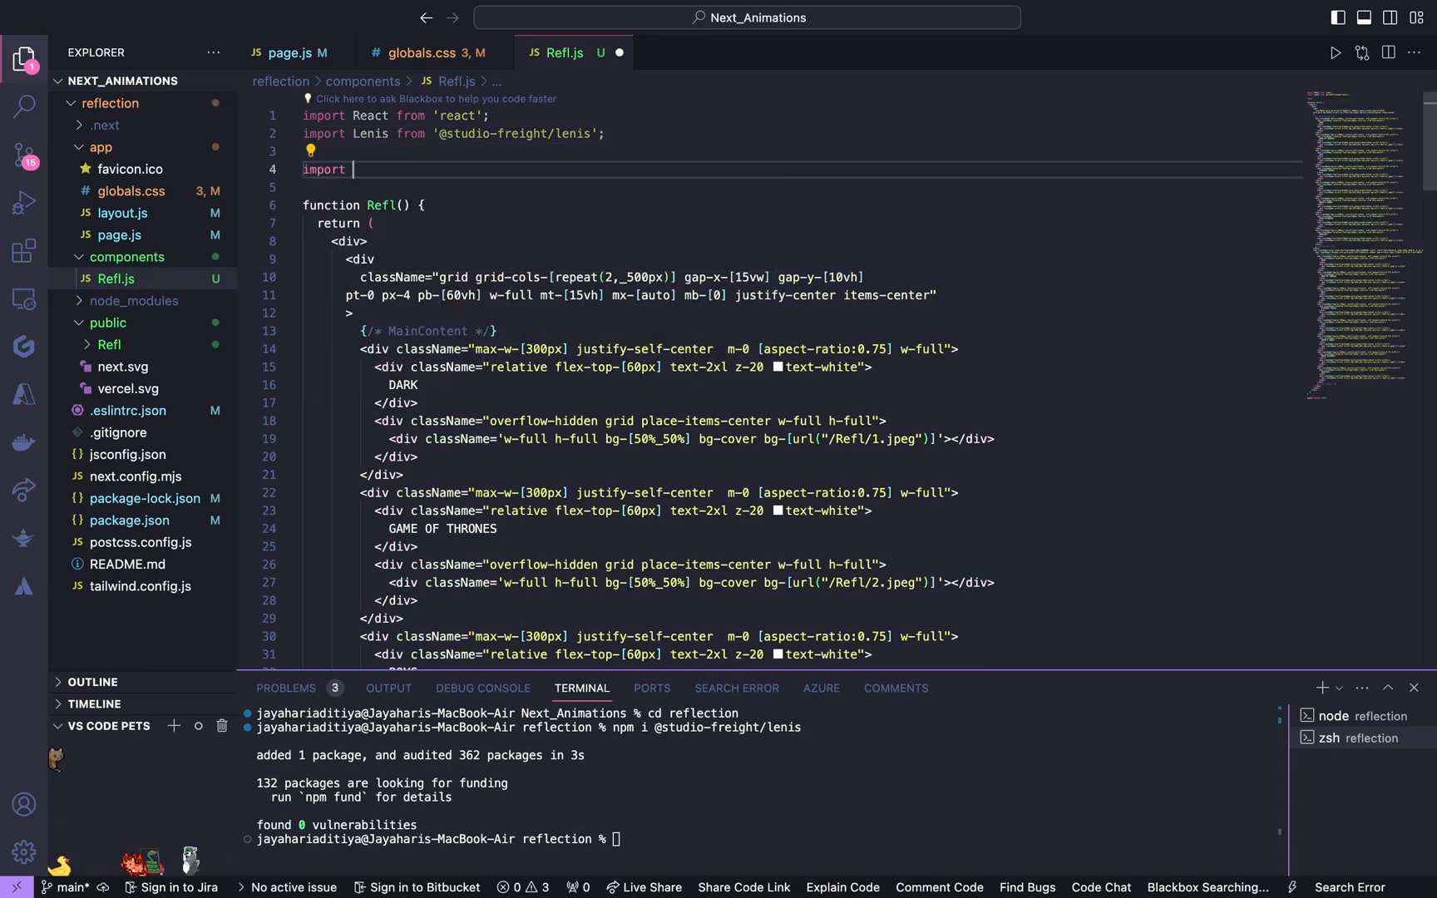
pyautogui.write('{use}')
pyautogui.write("'use ")
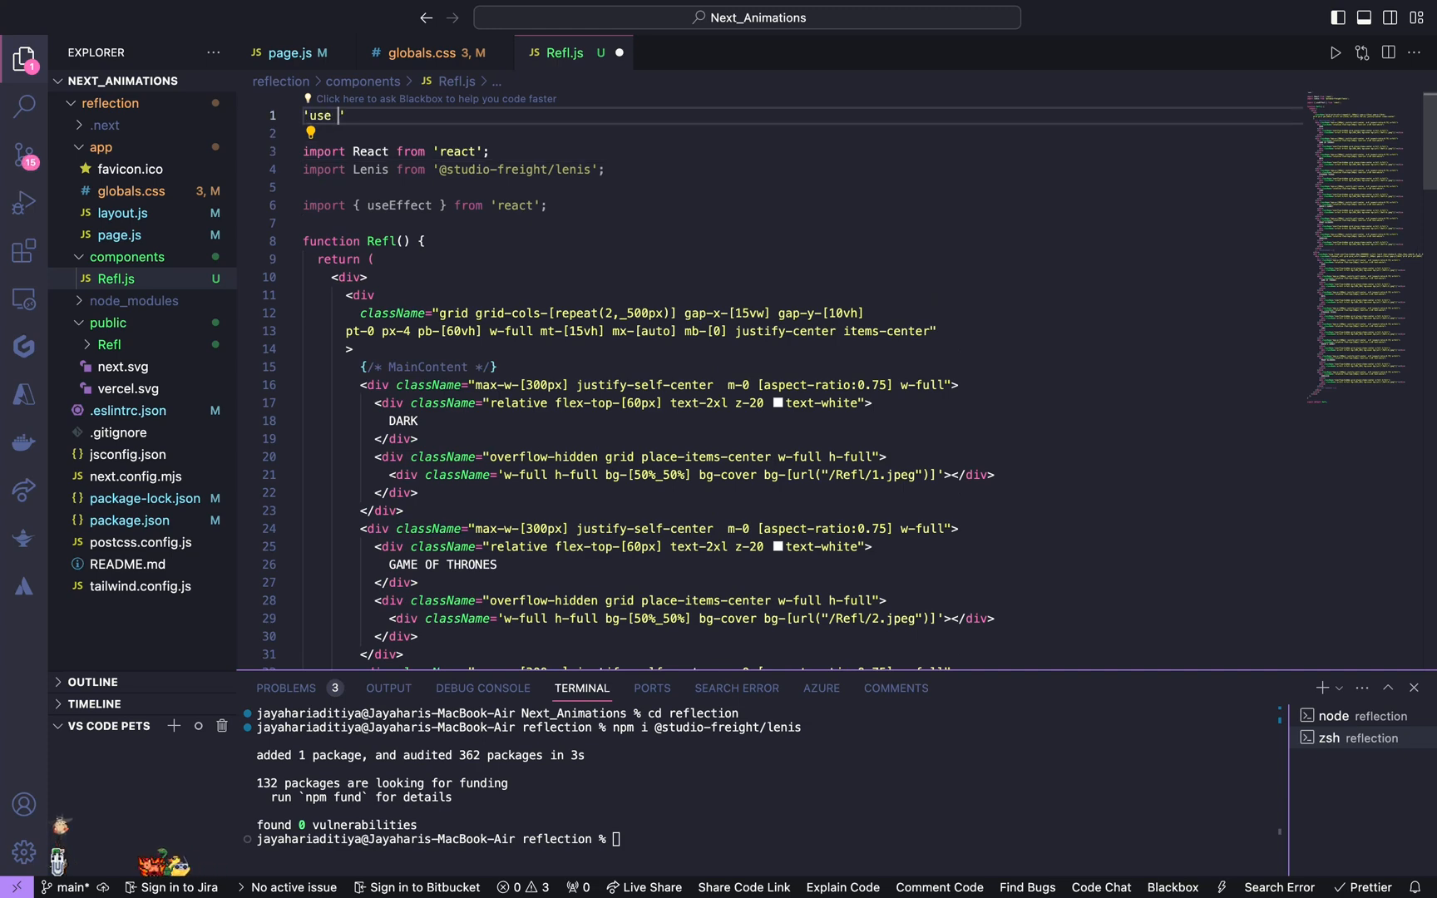
pyautogui.write('client')
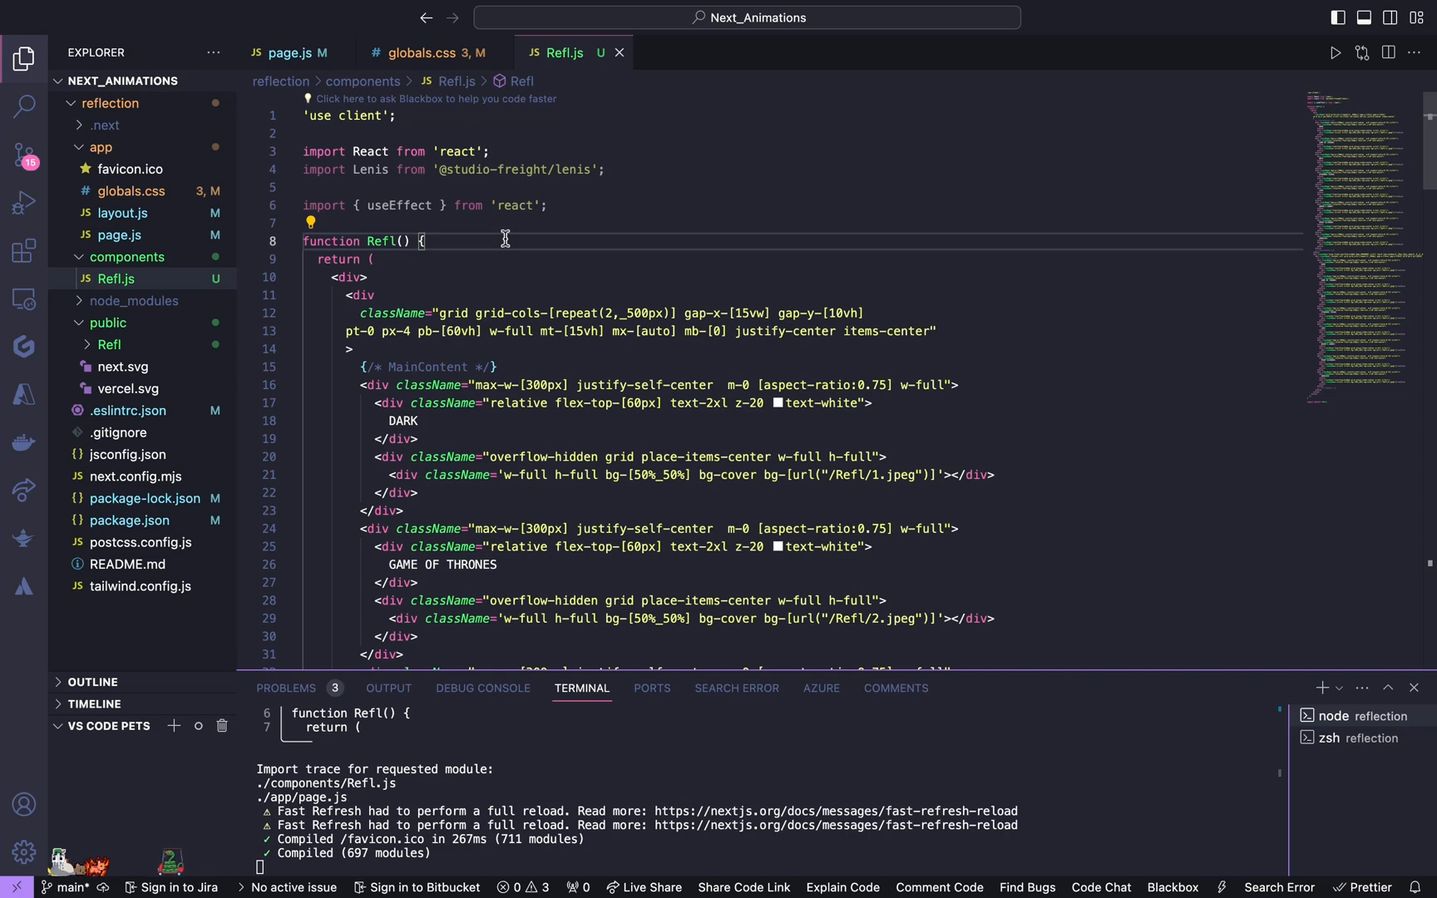
pyautogui.write('useEffect(()=>{')
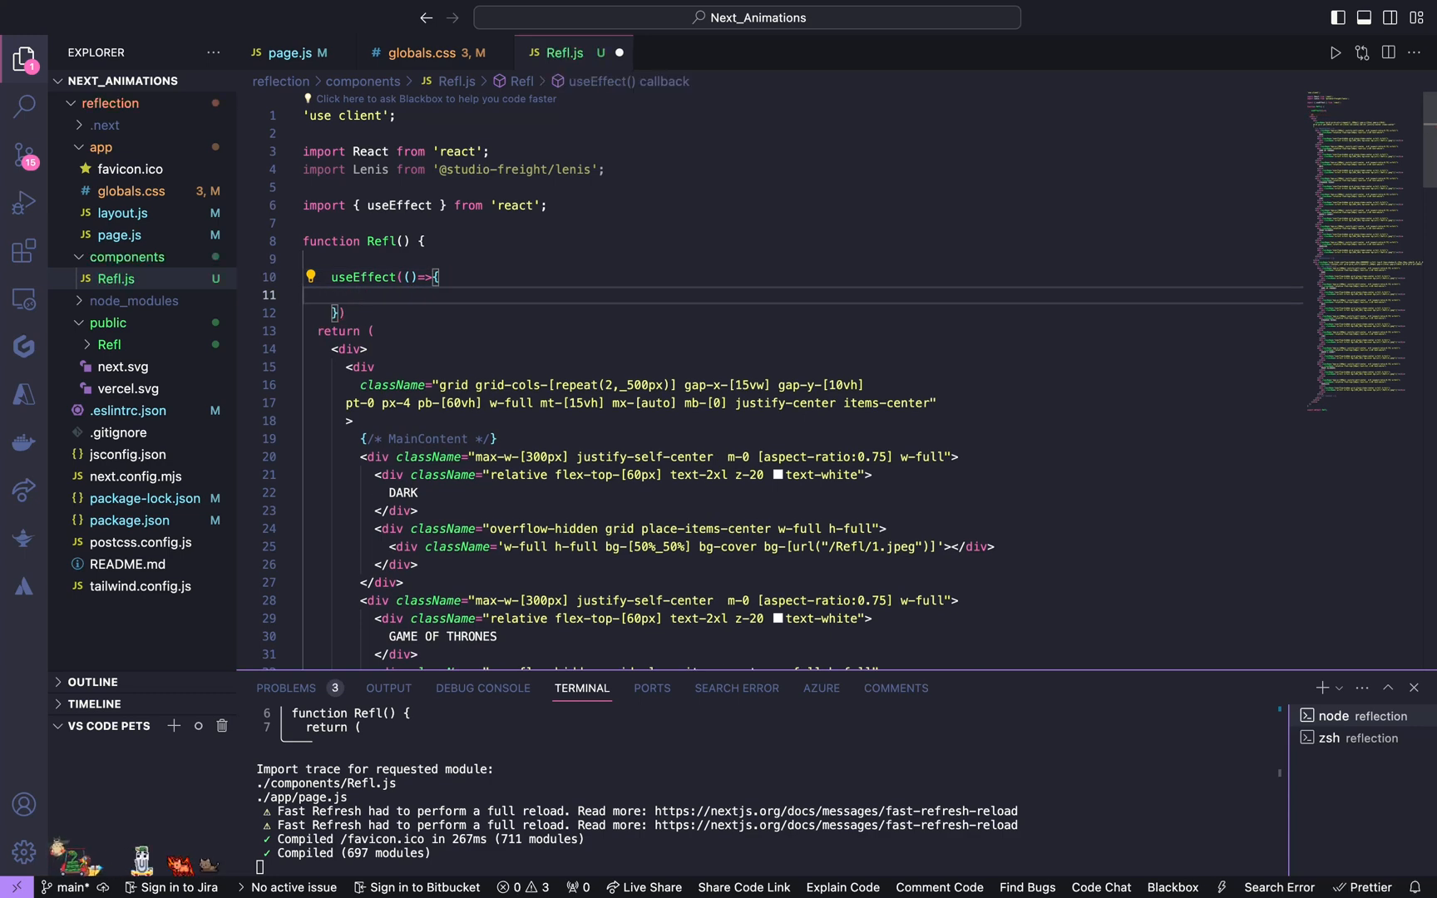
# Step: Inside useEffect, declare let lenis and a reflection constant from document.querySelector for content_refl
pyautogui.write('let lenis;')
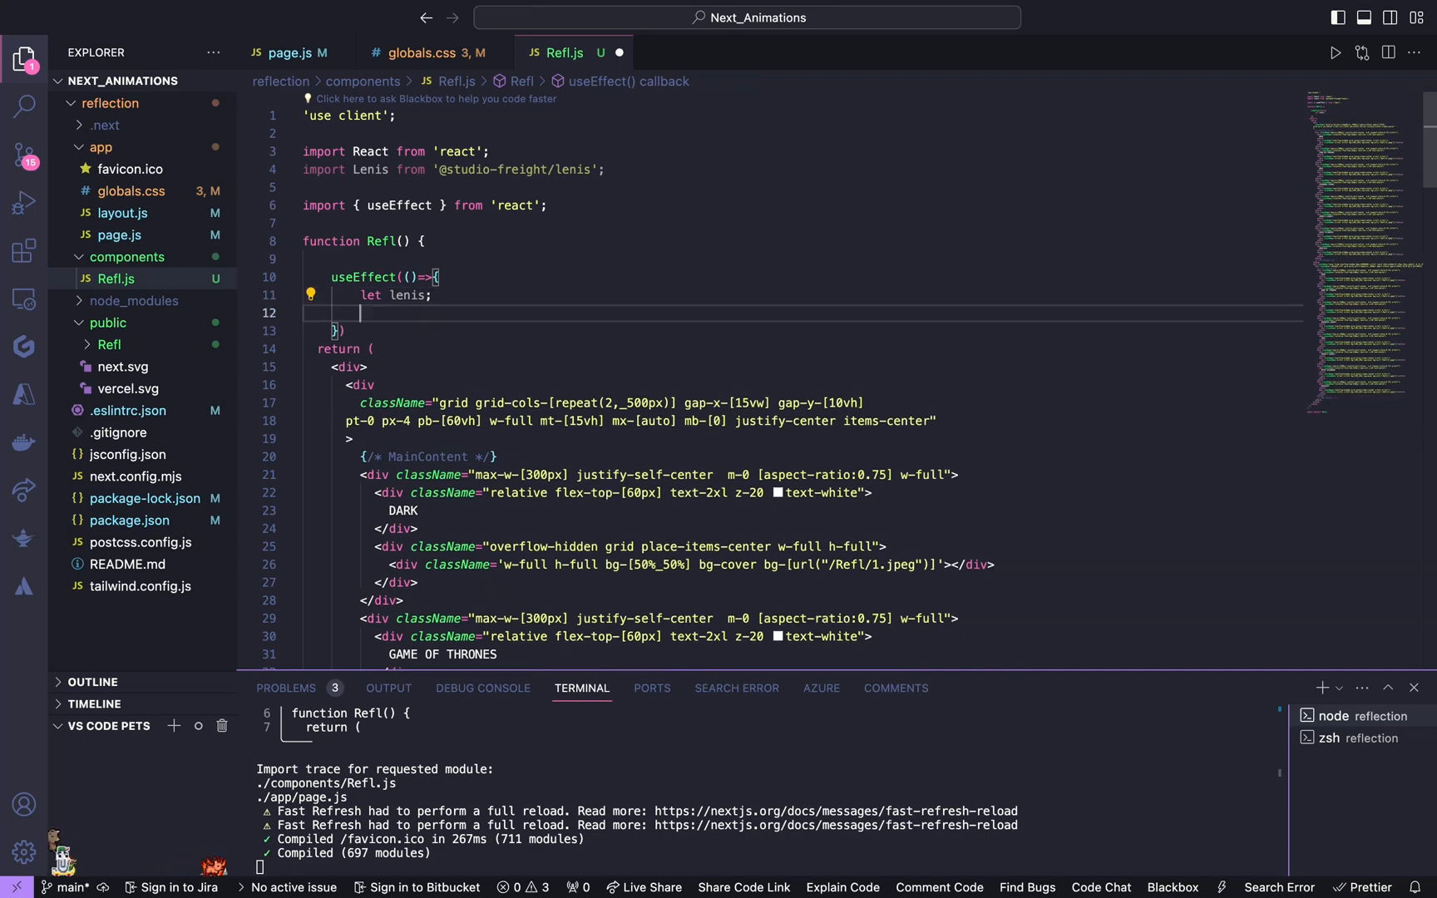
pyautogui.write('const')
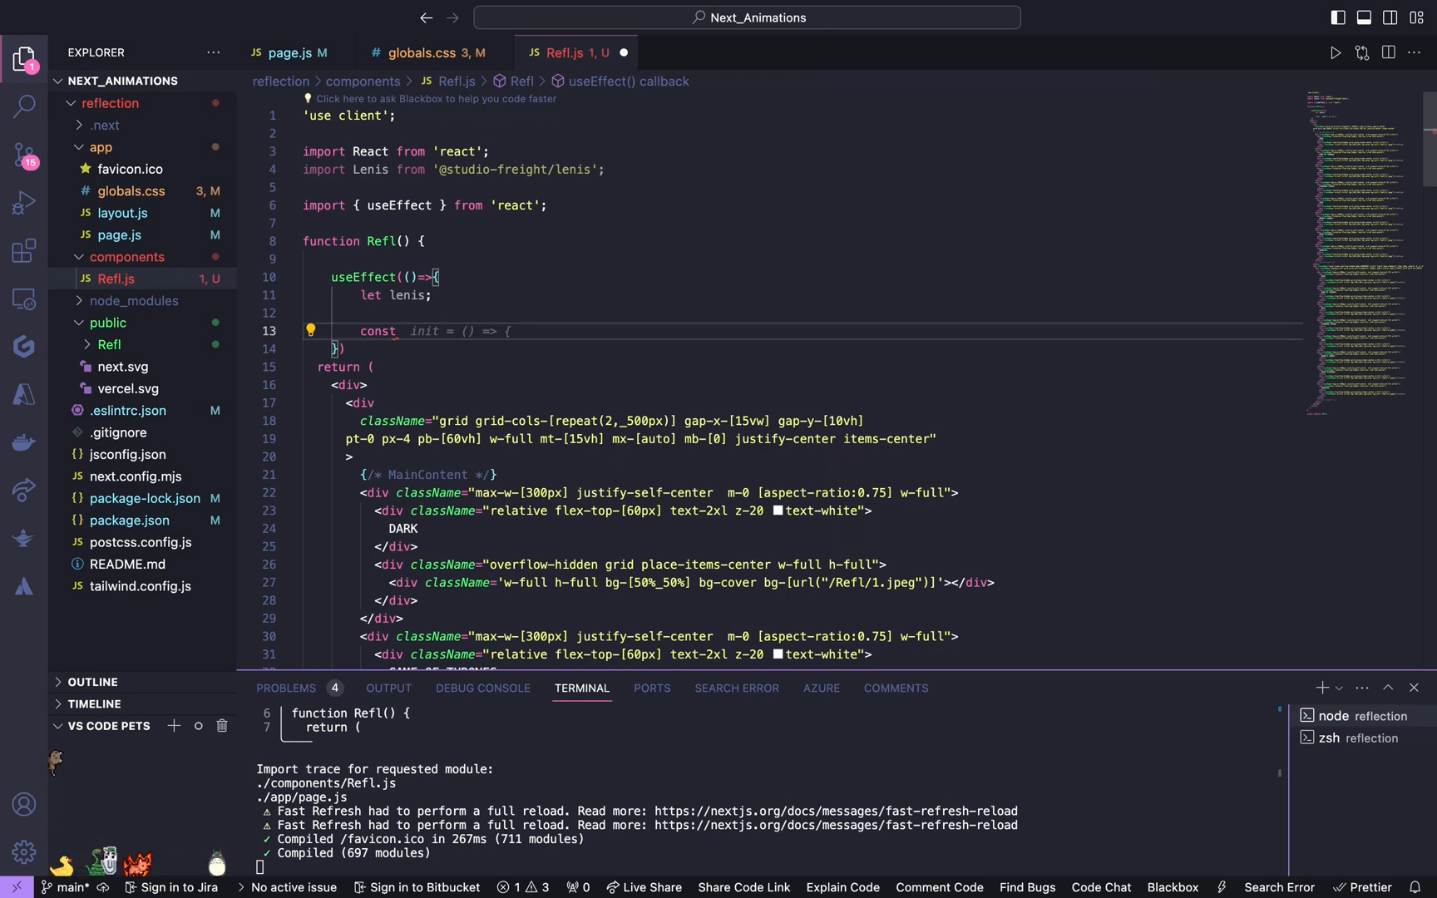
pyautogui.write('reflection =')
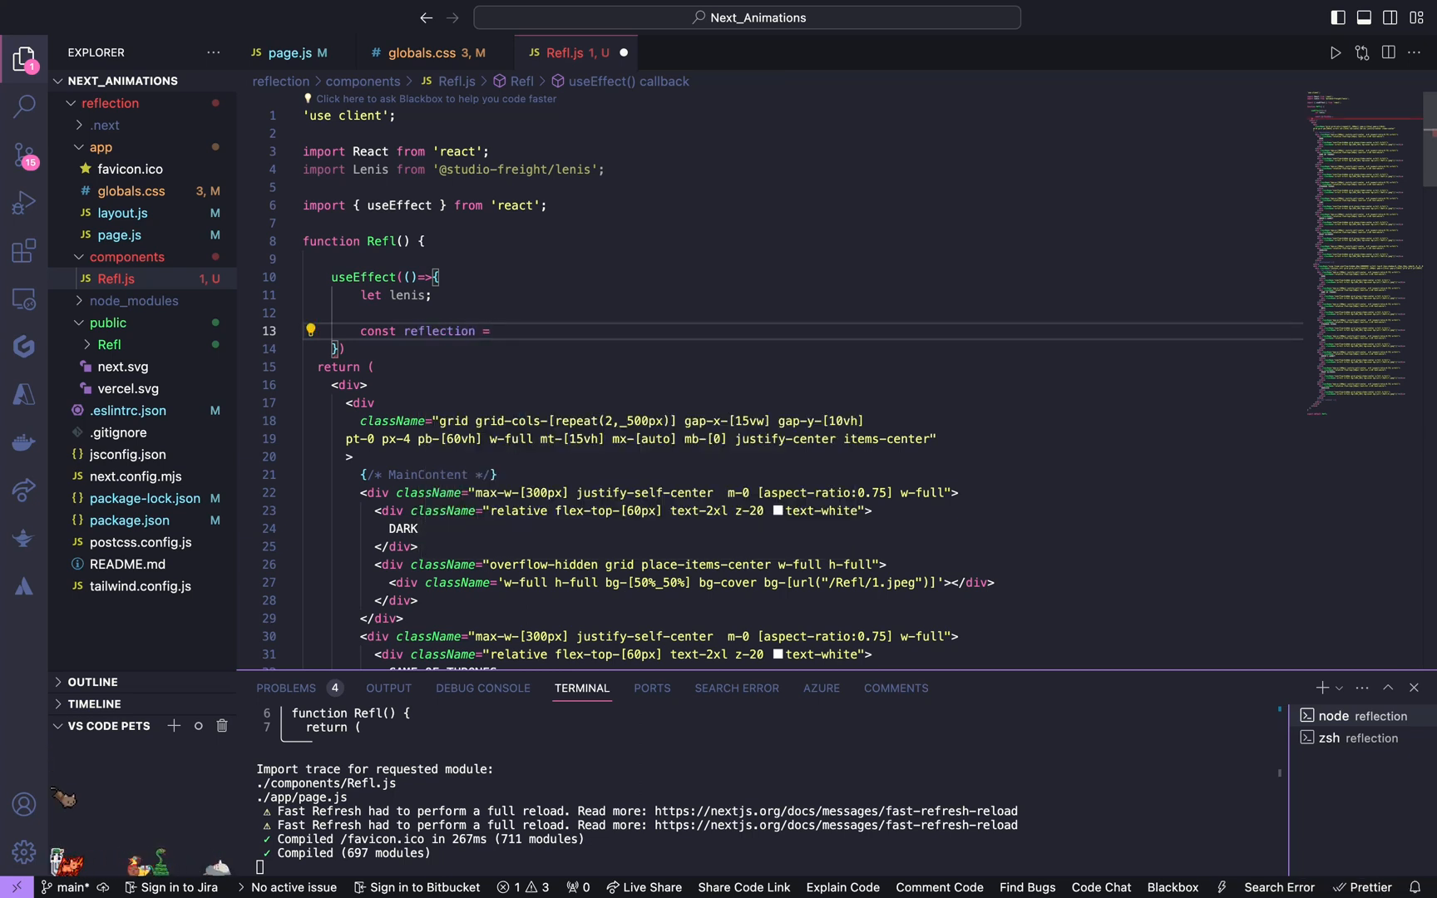
pyautogui.write('document')
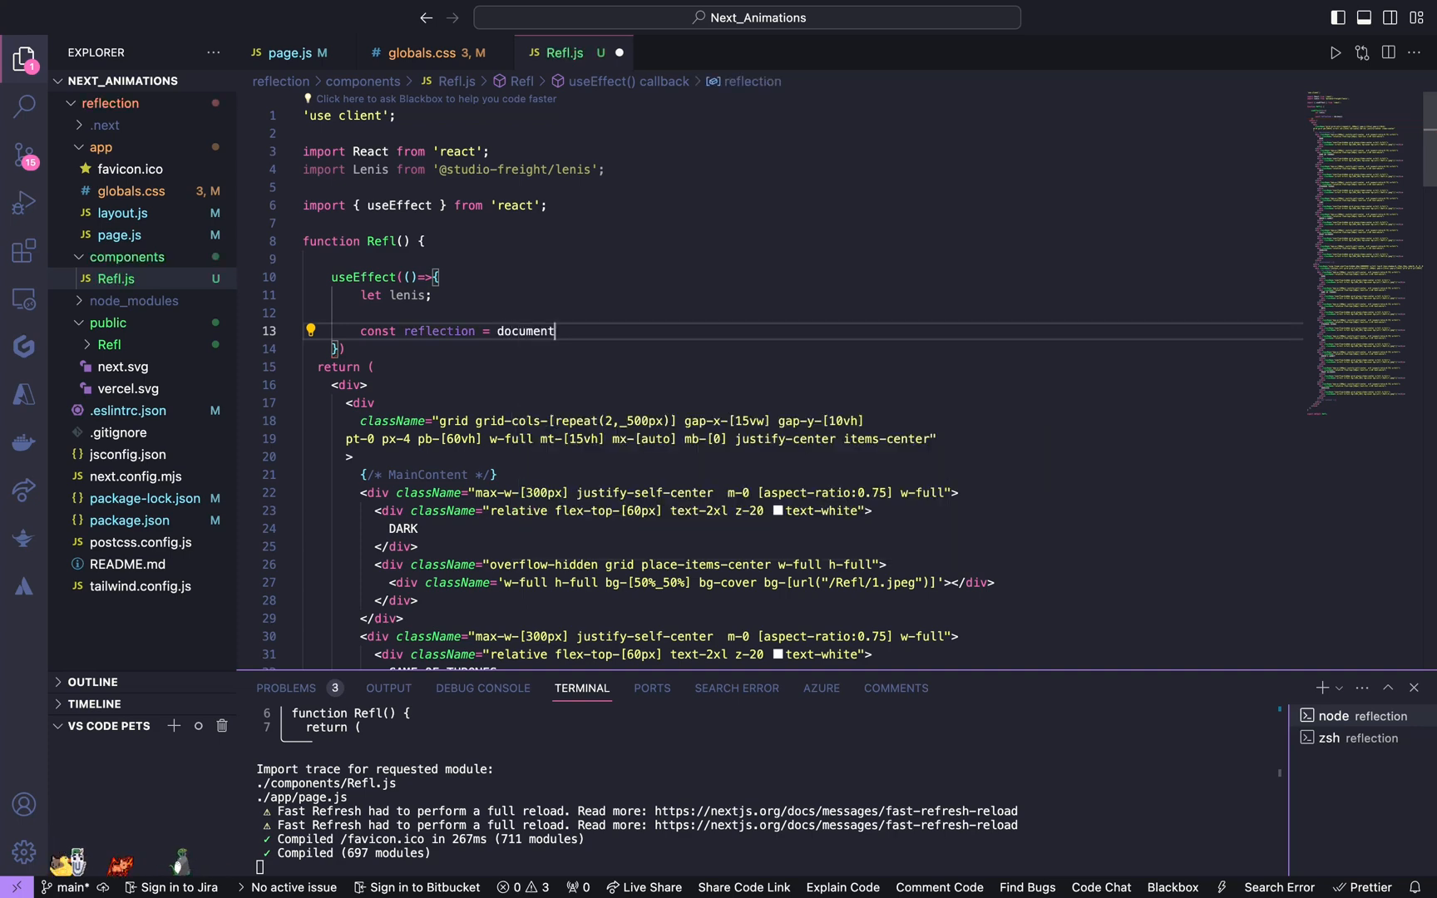
pyautogui.write(".querySelector('.")
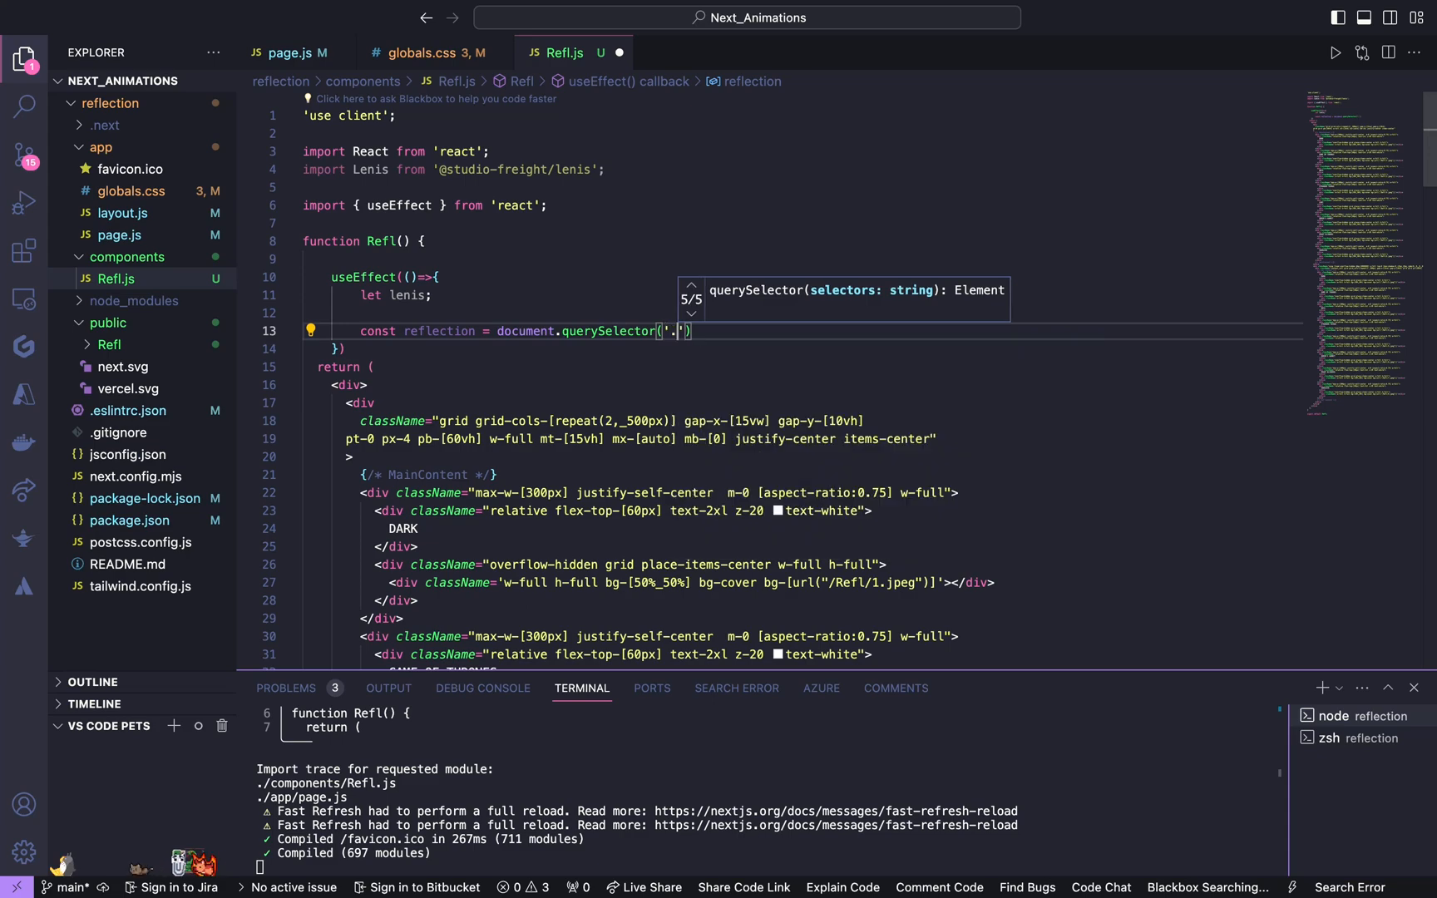
pyautogui.scroll(-3)
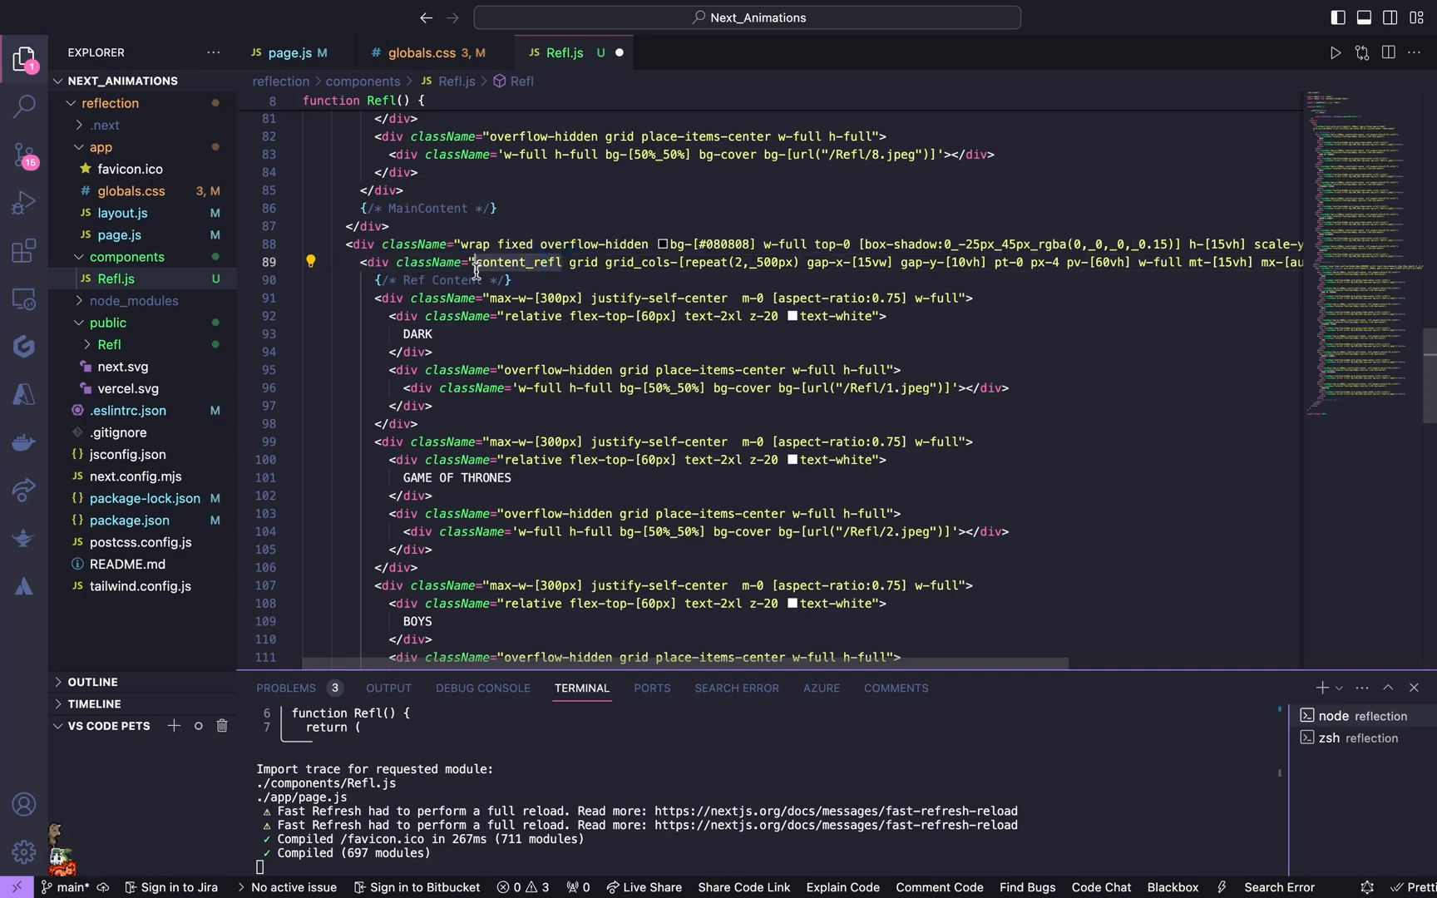
pyautogui.scroll(3)
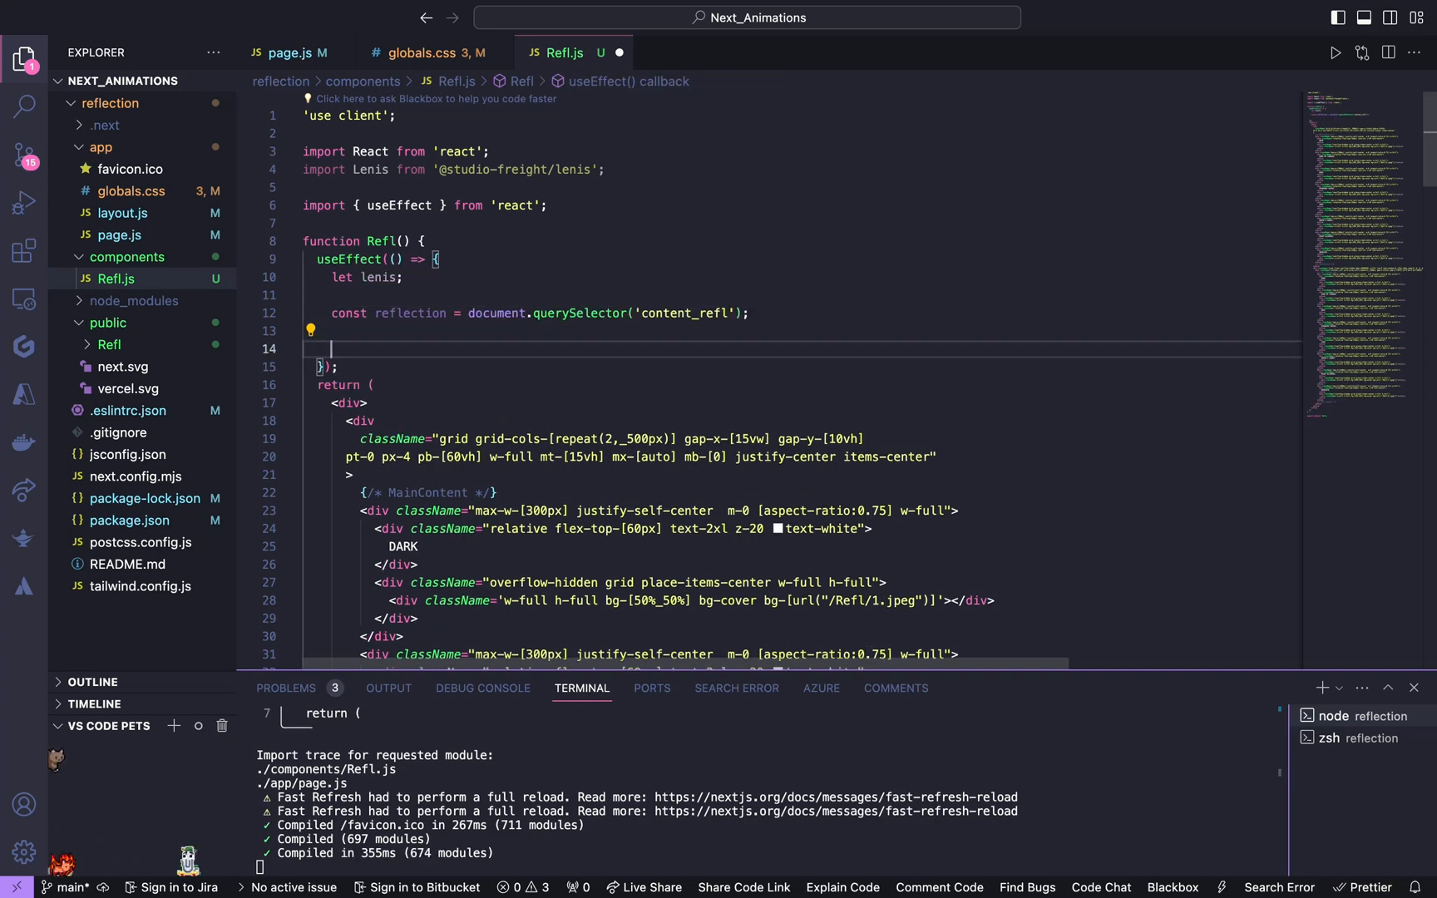
# Step: Define SmoothScroll assigning lenis = new Lenis({ lerp: 0.1, smoothWheel: true })
pyautogui.write('const')
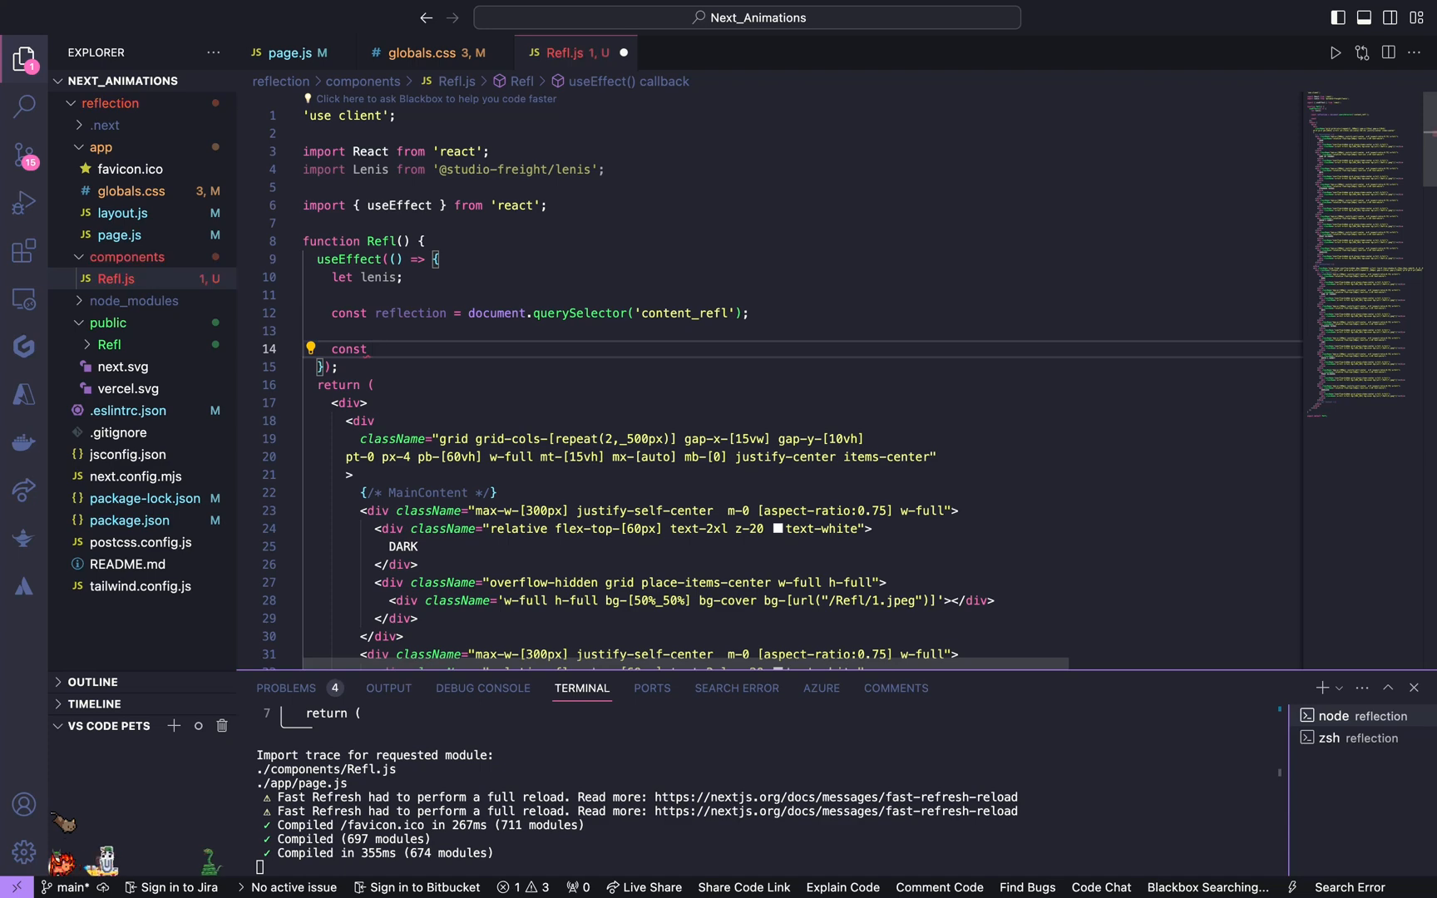
pyautogui.write('SmoothSc')
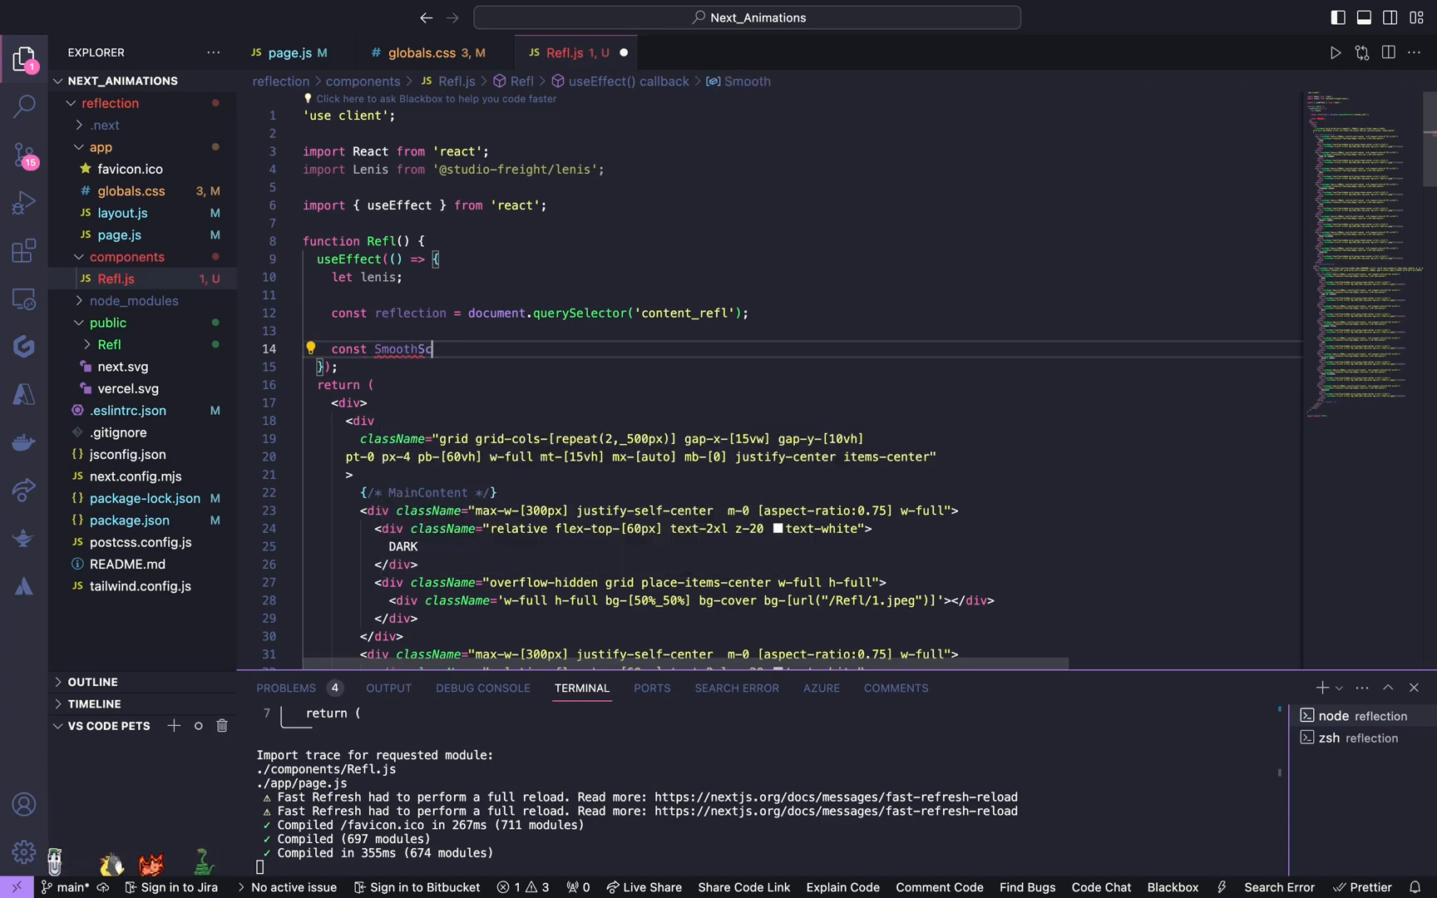
pyautogui.write('roll =')
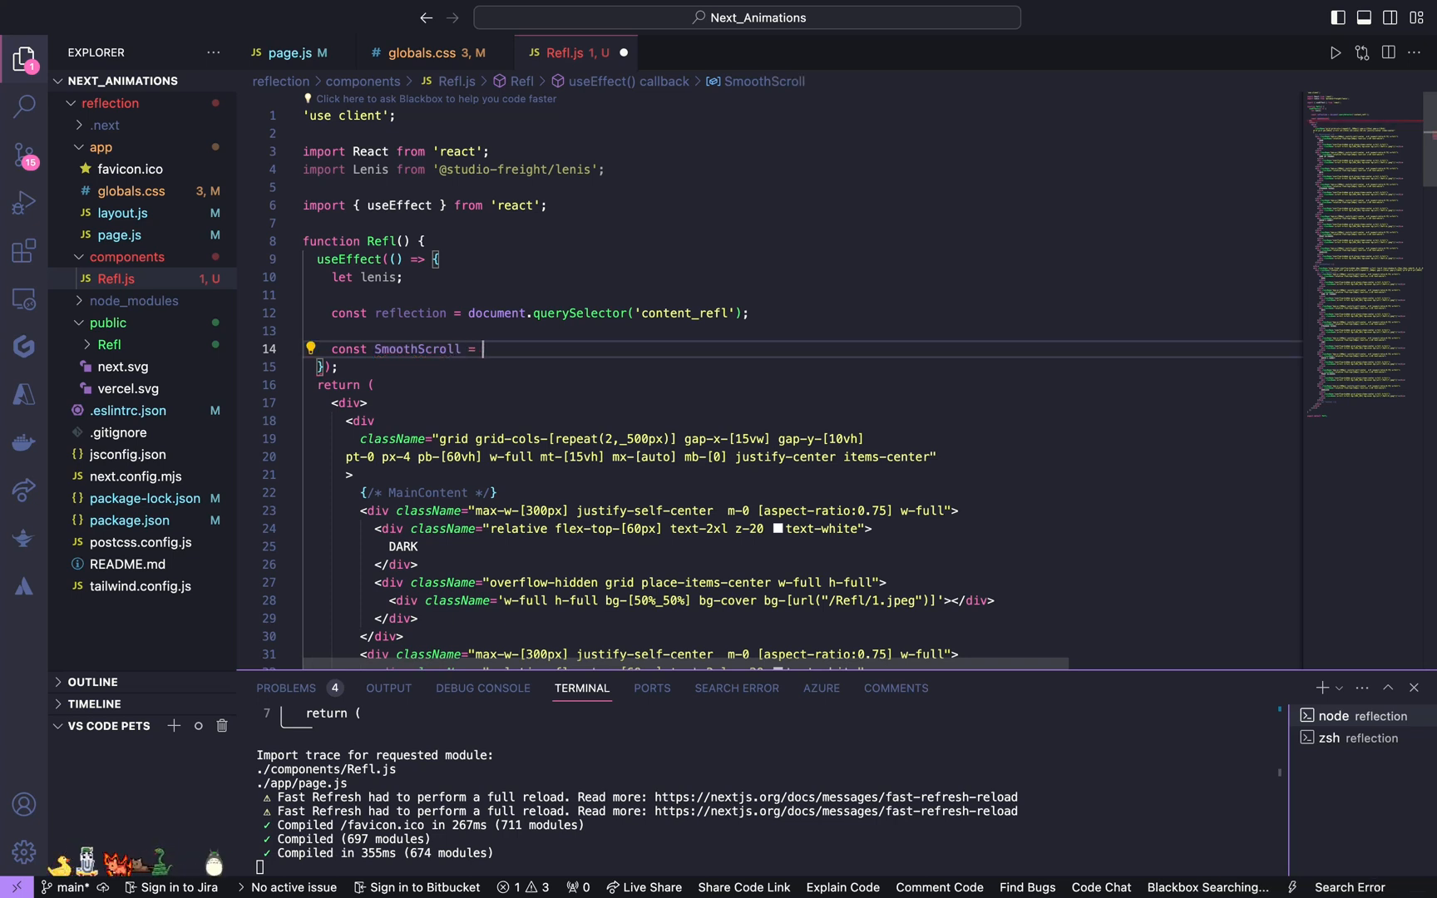
pyautogui.write('() =>{')
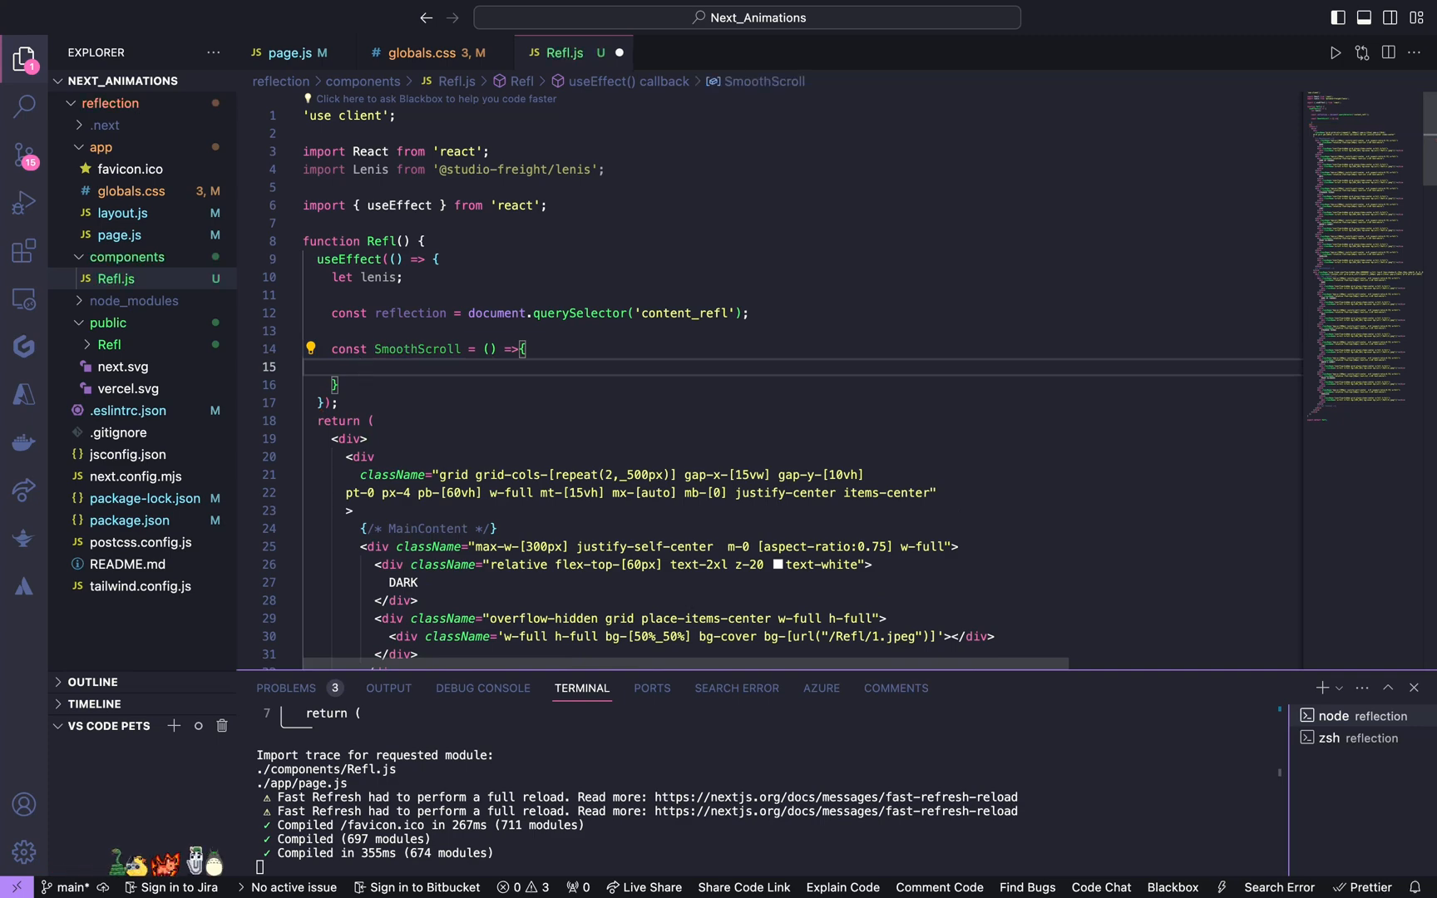
pyautogui.write('lenis')
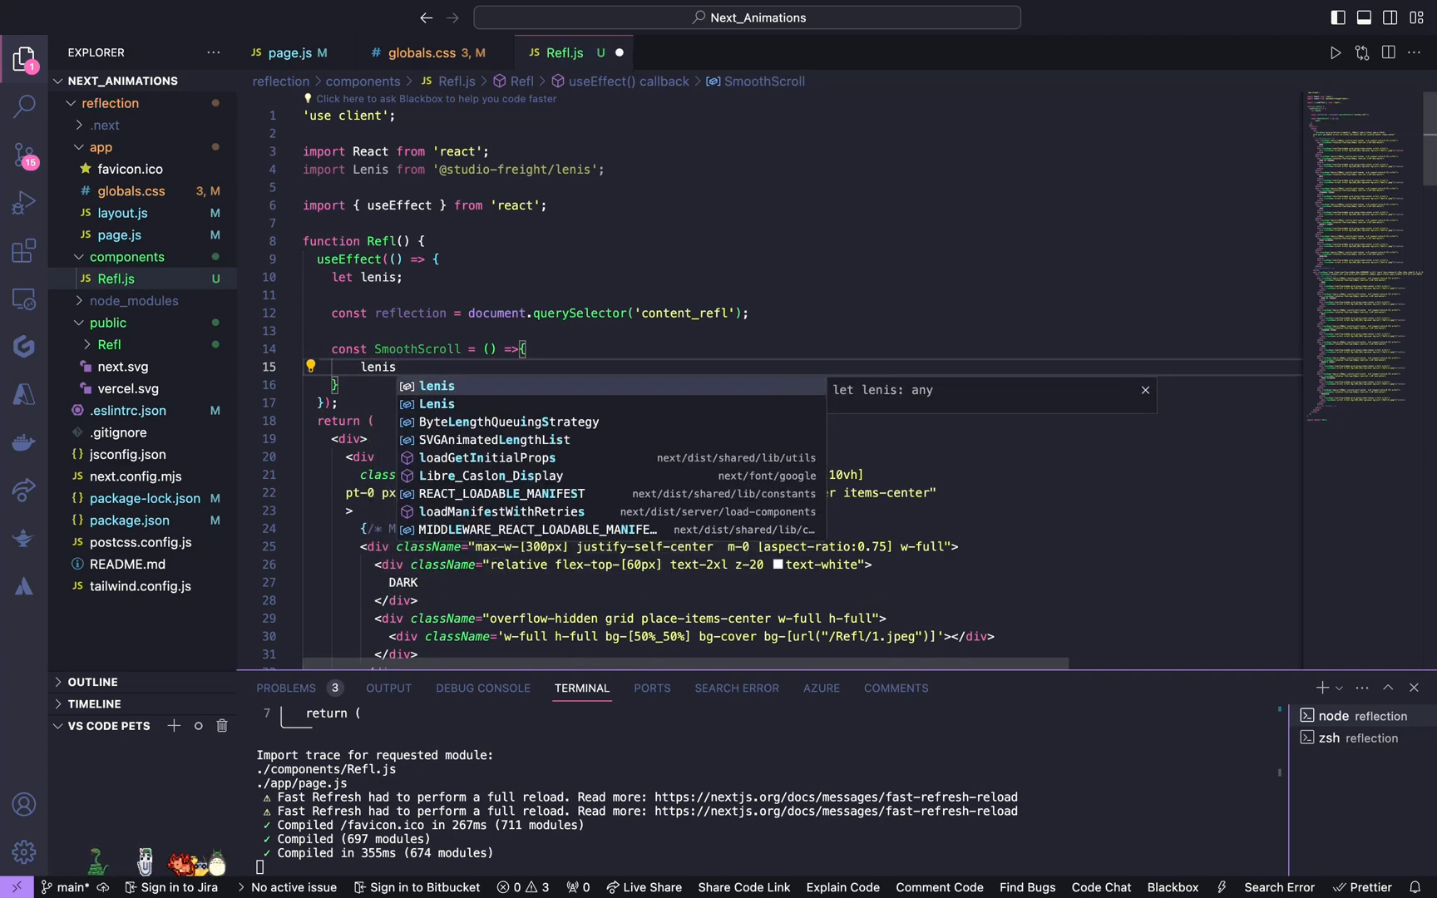
pyautogui.write('= new L')
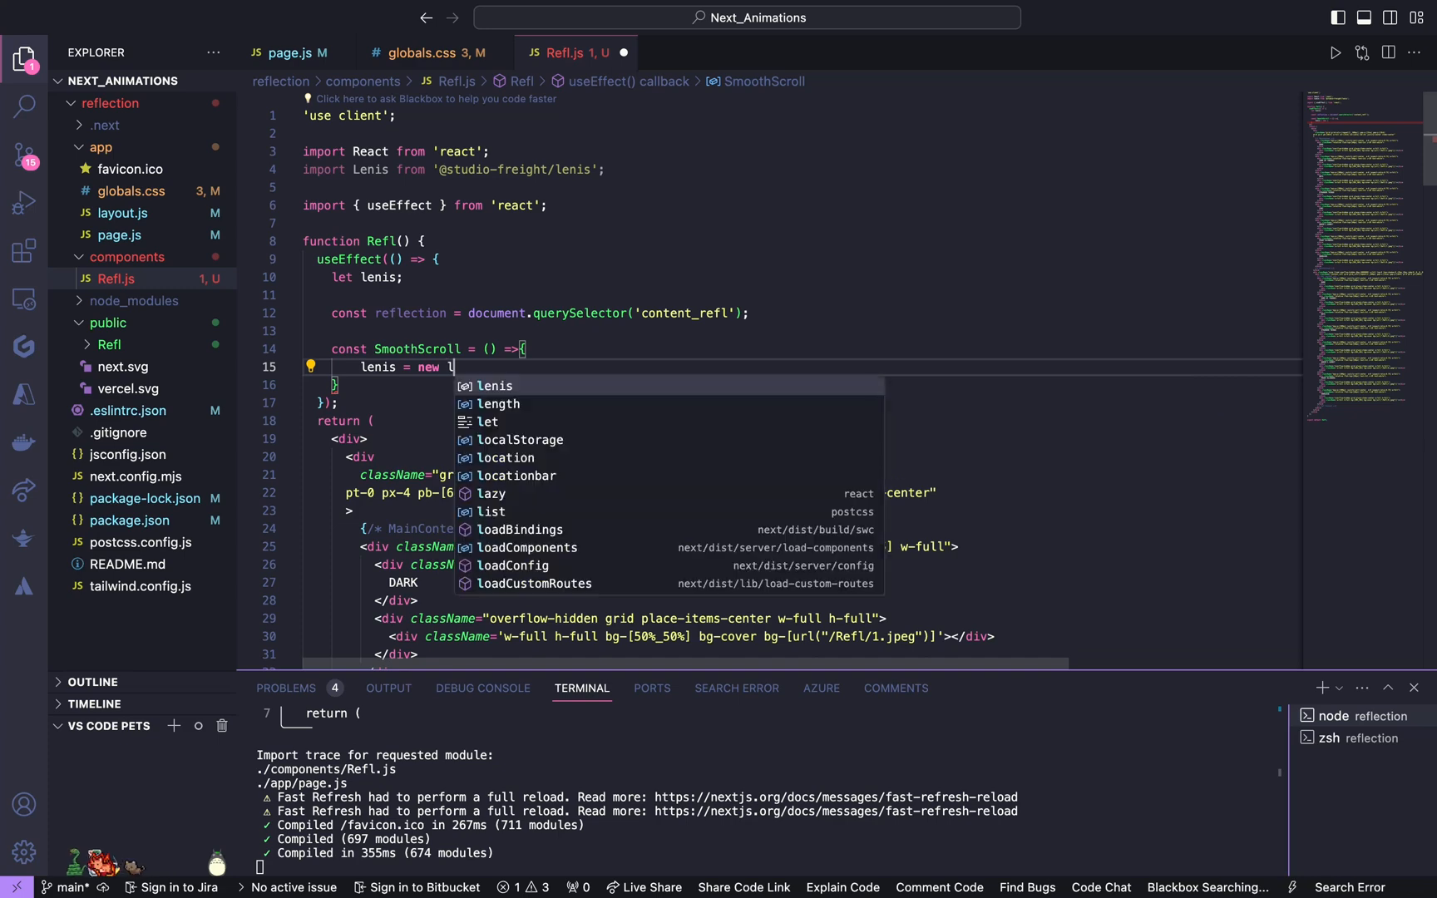
pyautogui.write('en')
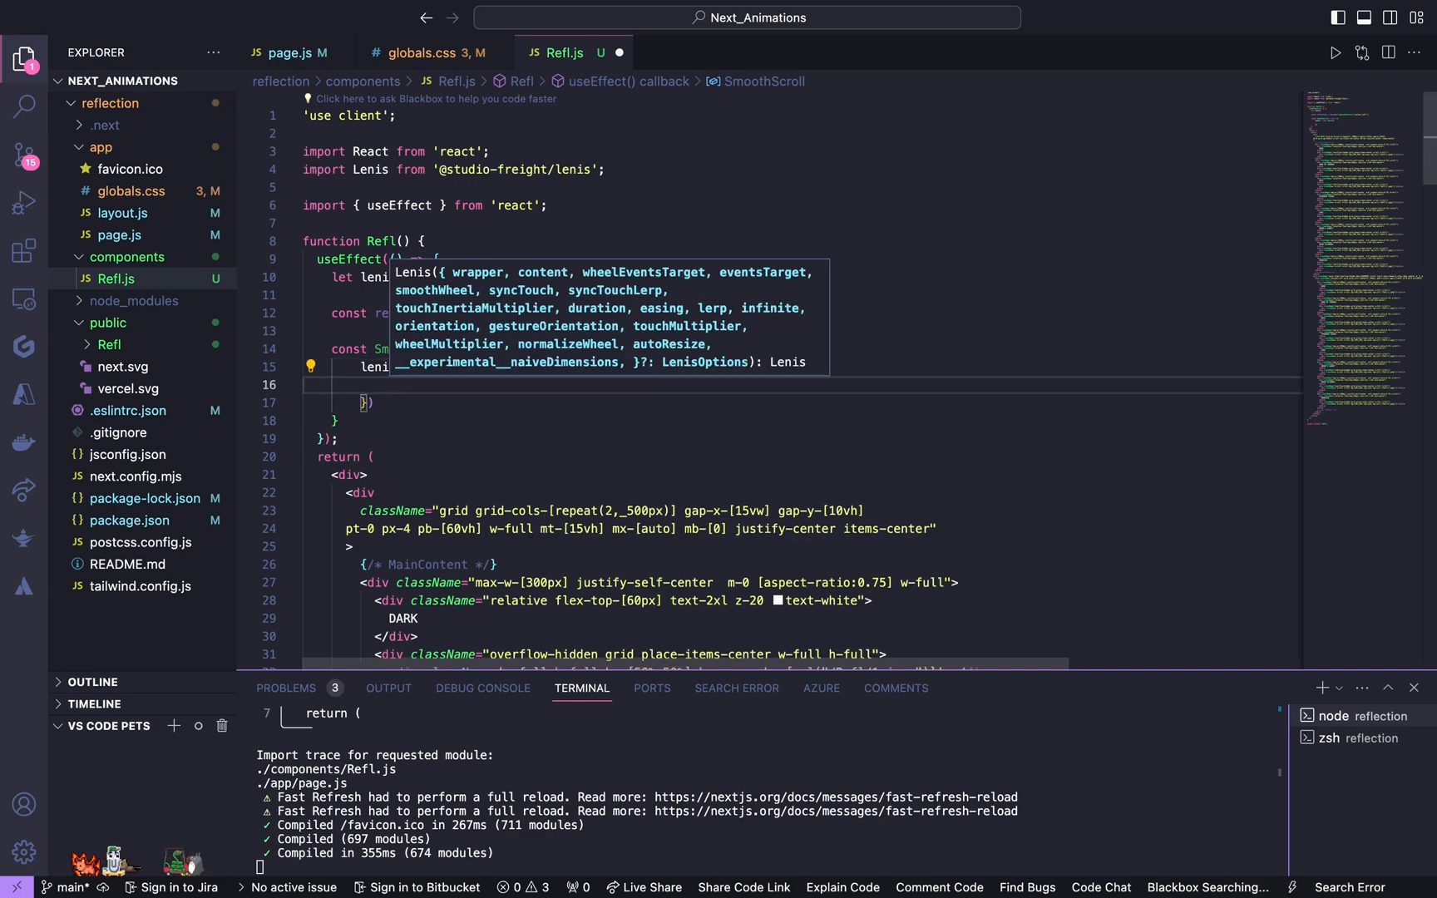
pyautogui.write('lerp')
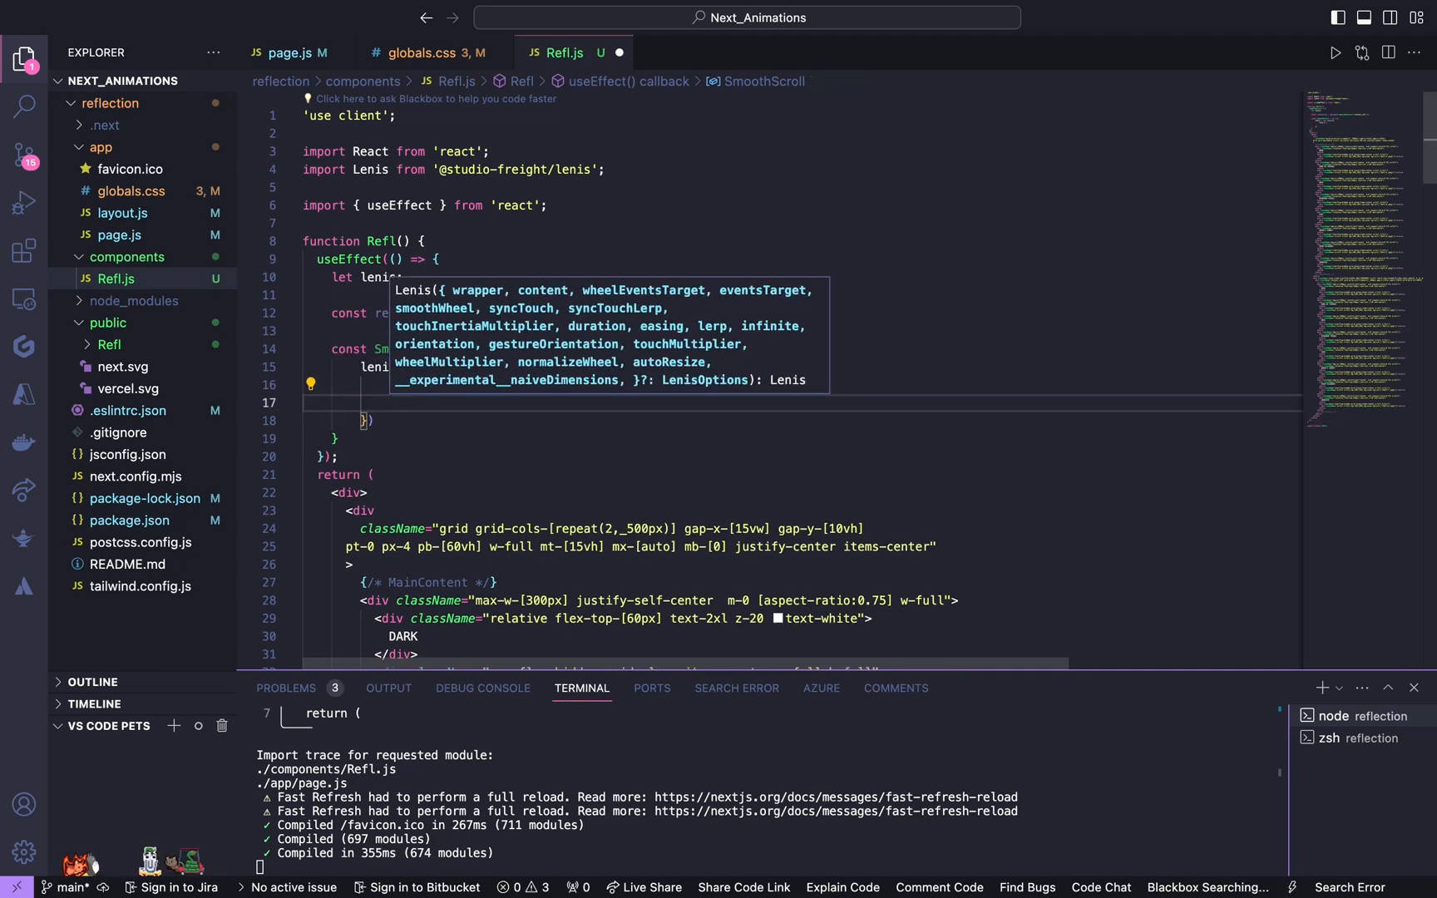
pyautogui.write('smoothWheel:')
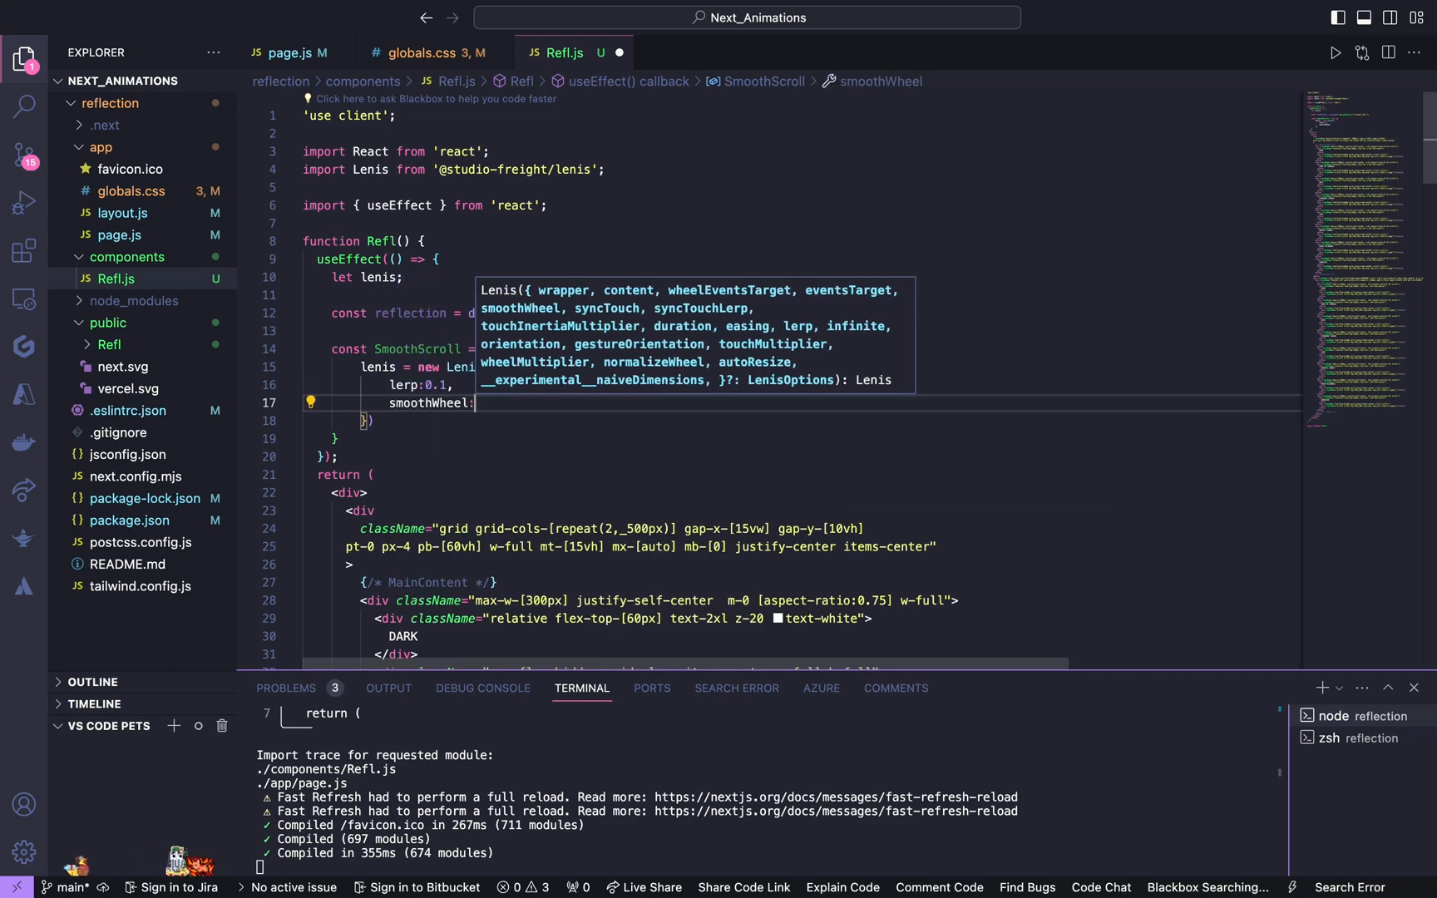
pyautogui.write('true,')
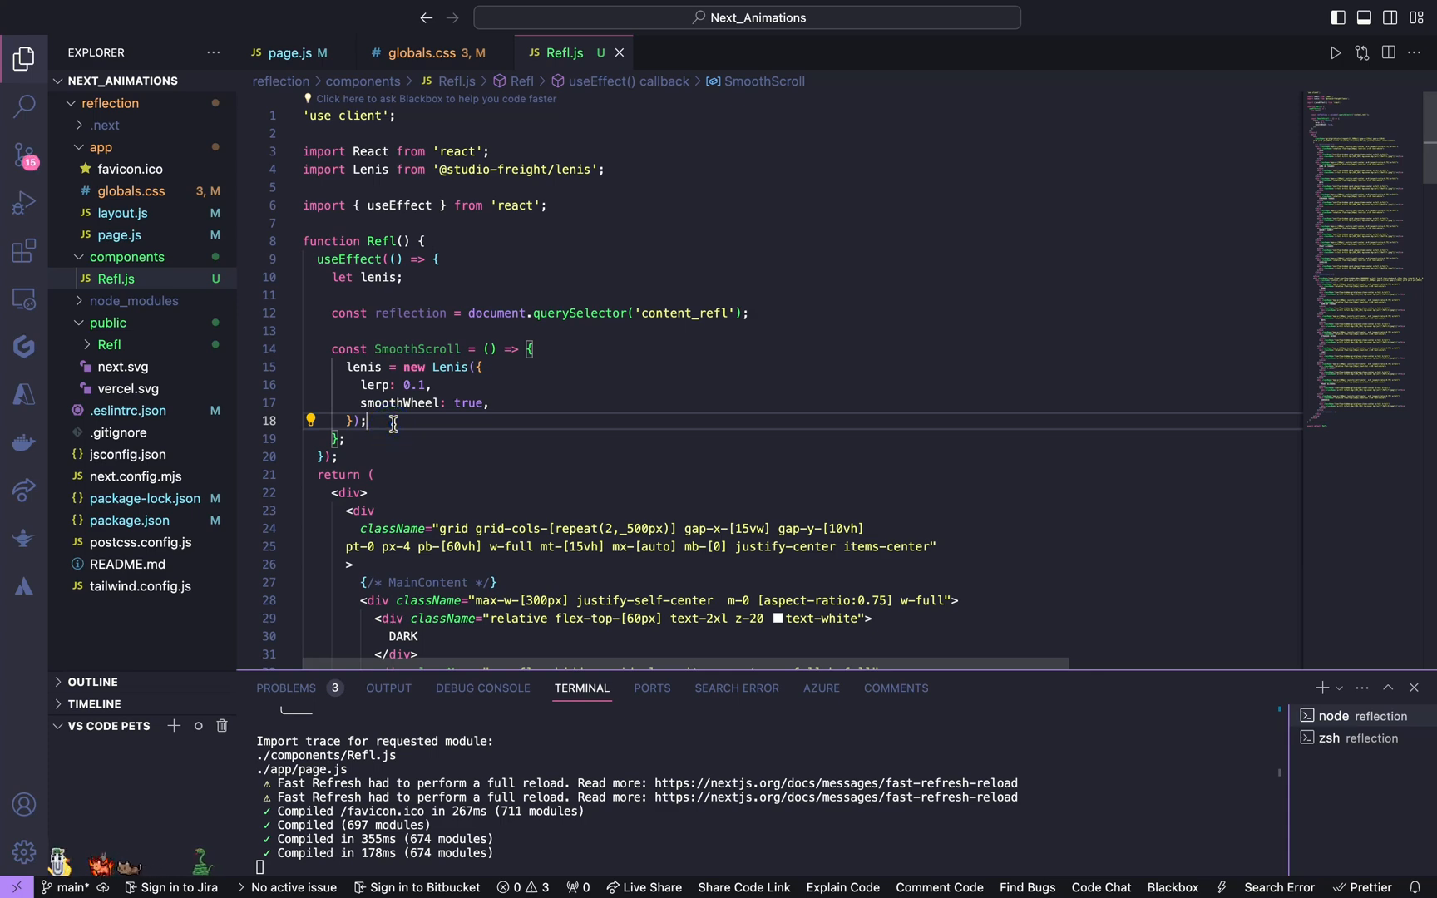
pyautogui.press('enter')
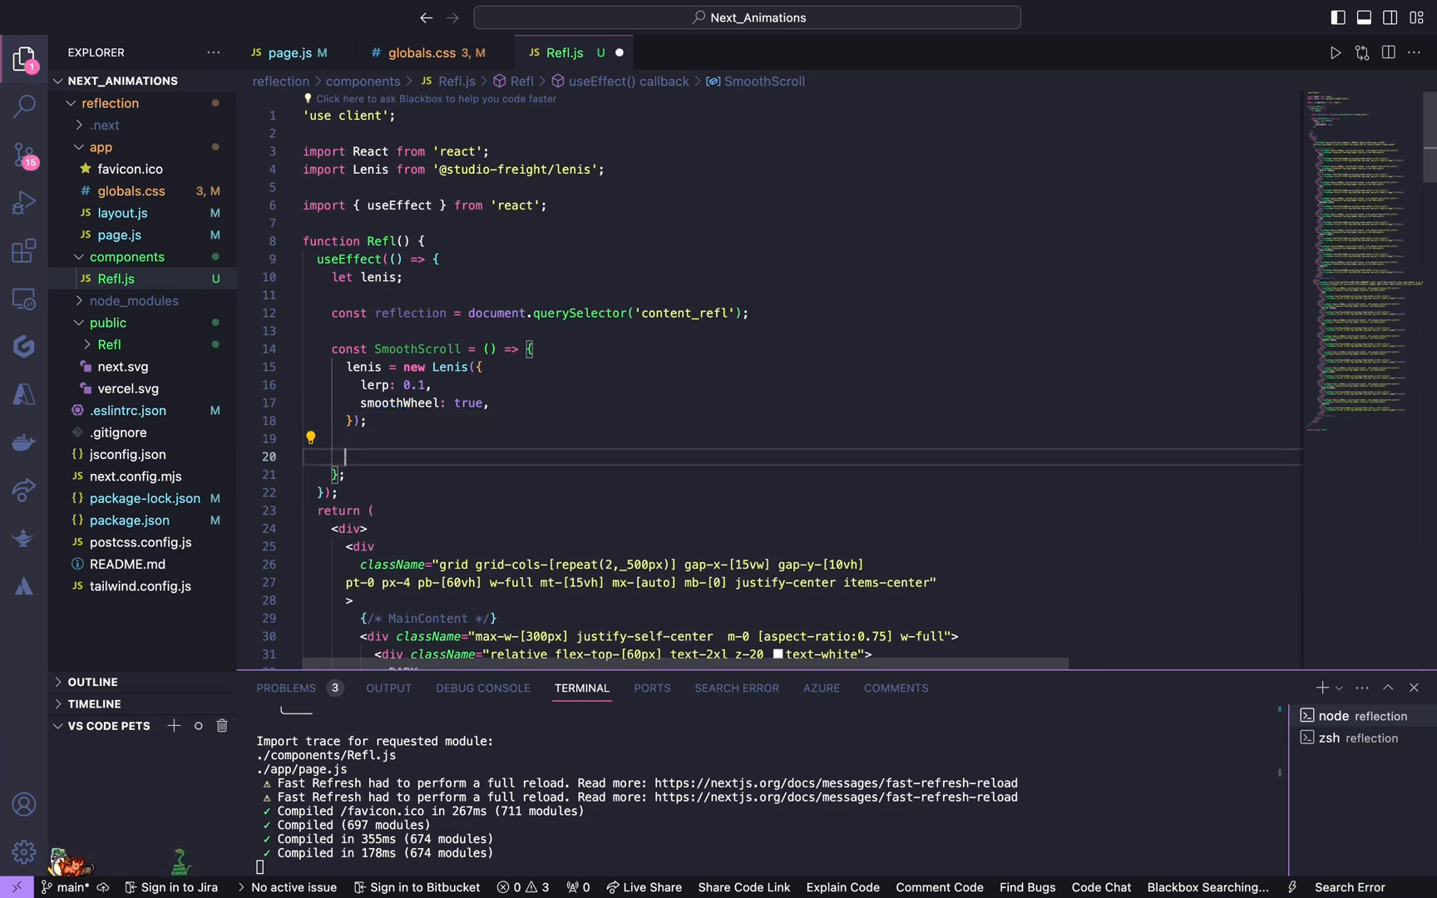
# Step: Write scrollFn(time) calling lenis.raf(time) and requestAnimationFrame(scrollFn)
pyautogui.write('const')
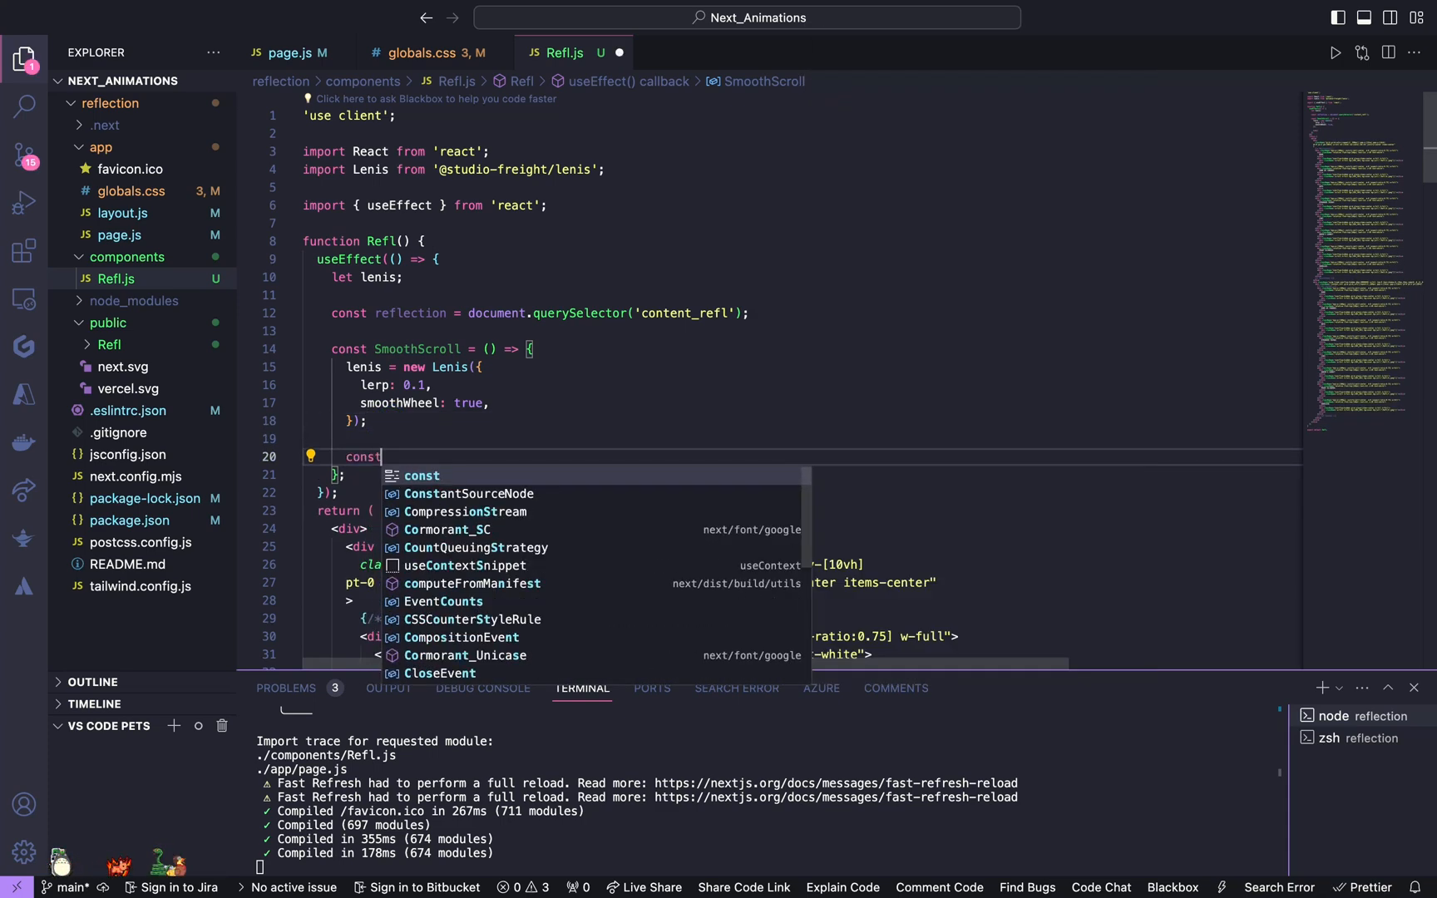
pyautogui.write('s')
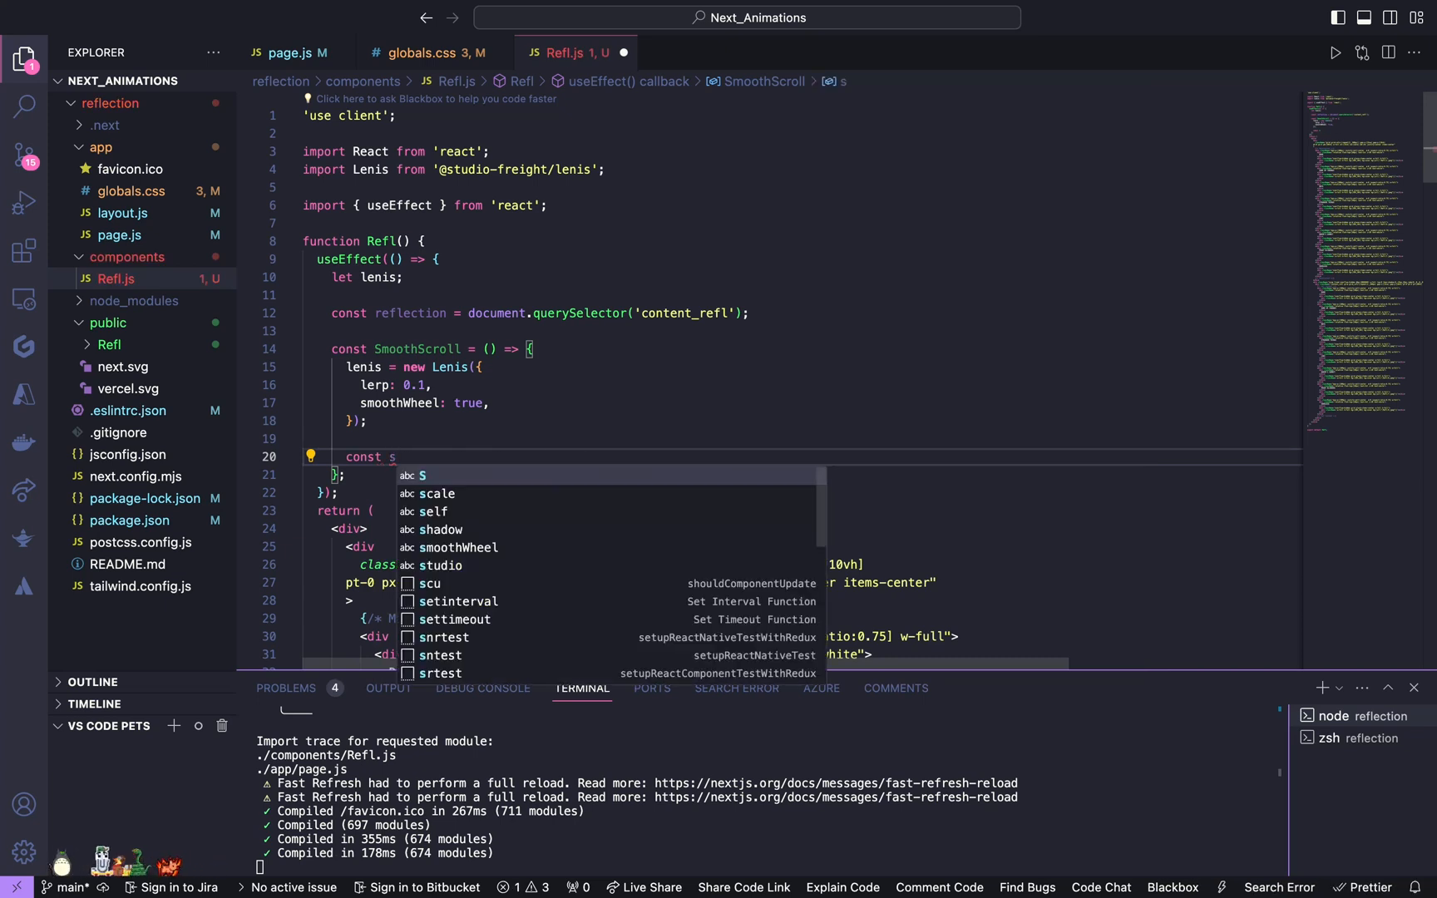
pyautogui.write('crollFn = (time) =>{')
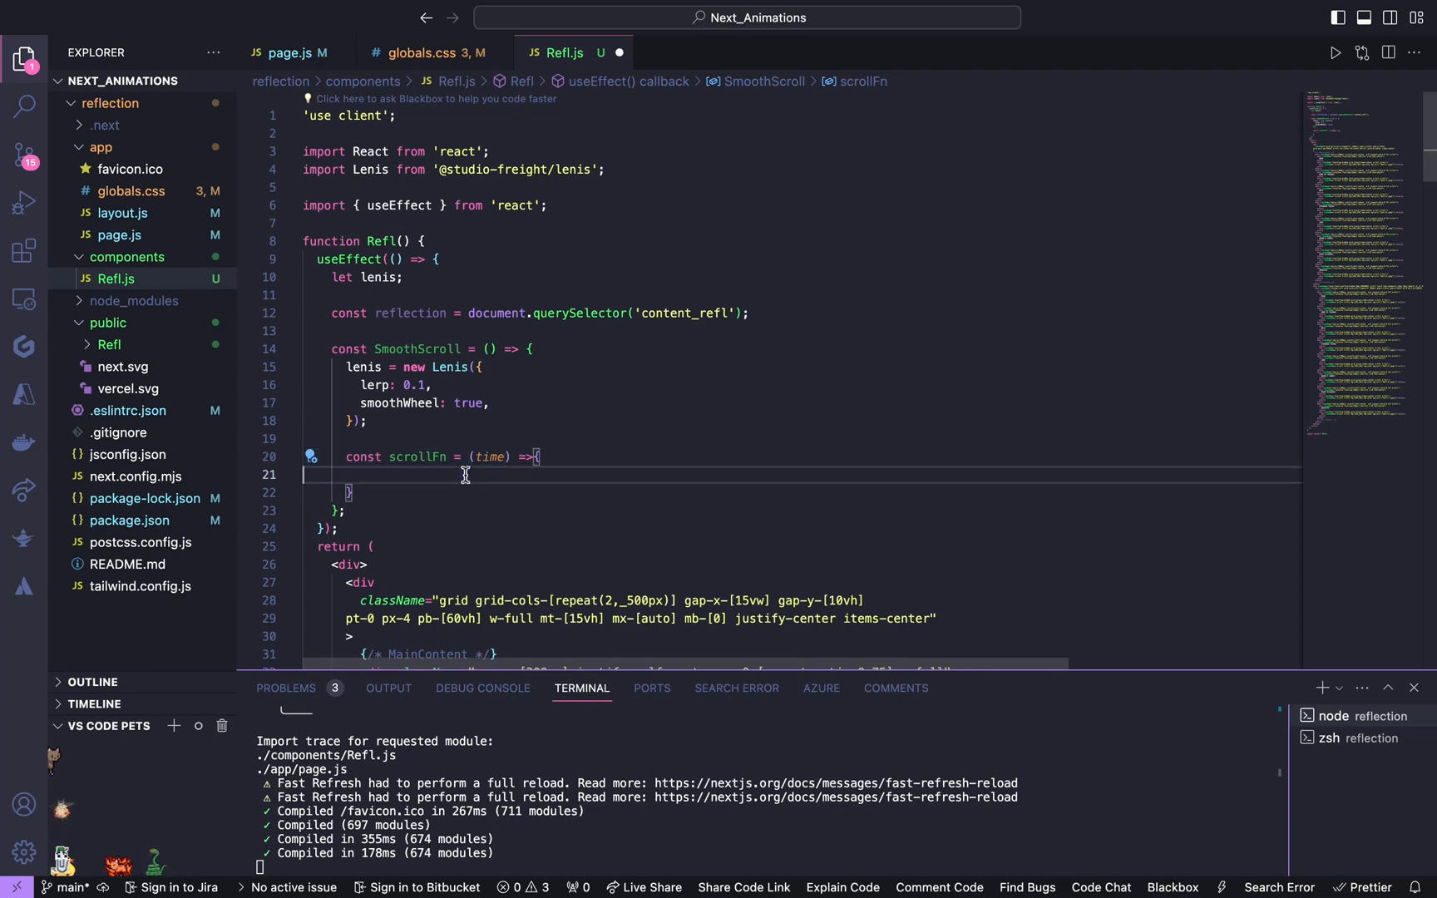
pyautogui.write('requestAnimationFrame(scrollFn);')
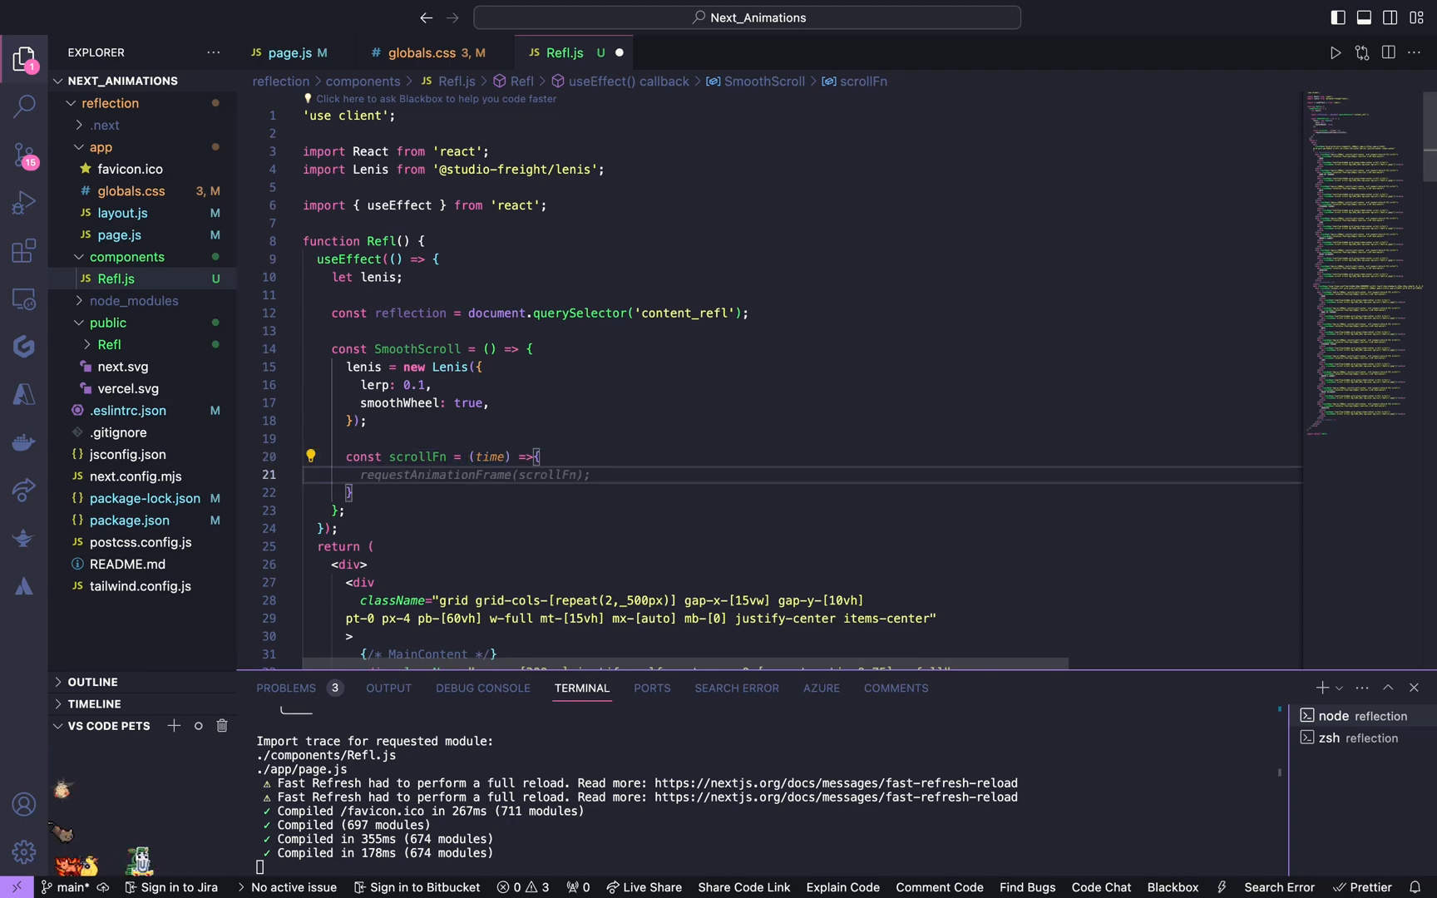
pyautogui.write('lenis.')
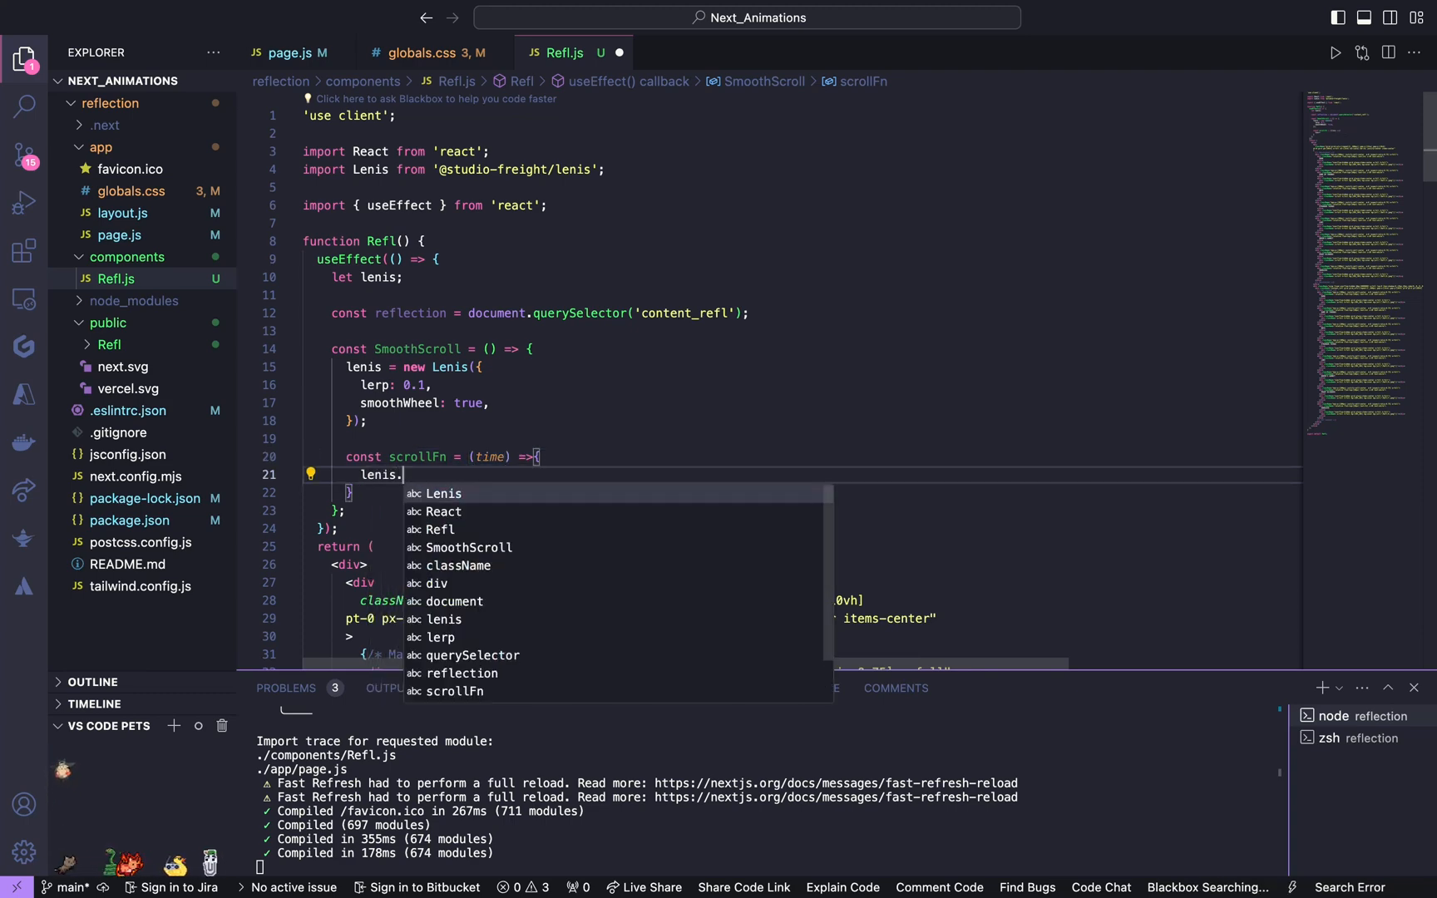
pyautogui.write('raf(time);')
pyautogui.write('requestAnimationFrame(scrollFn);')
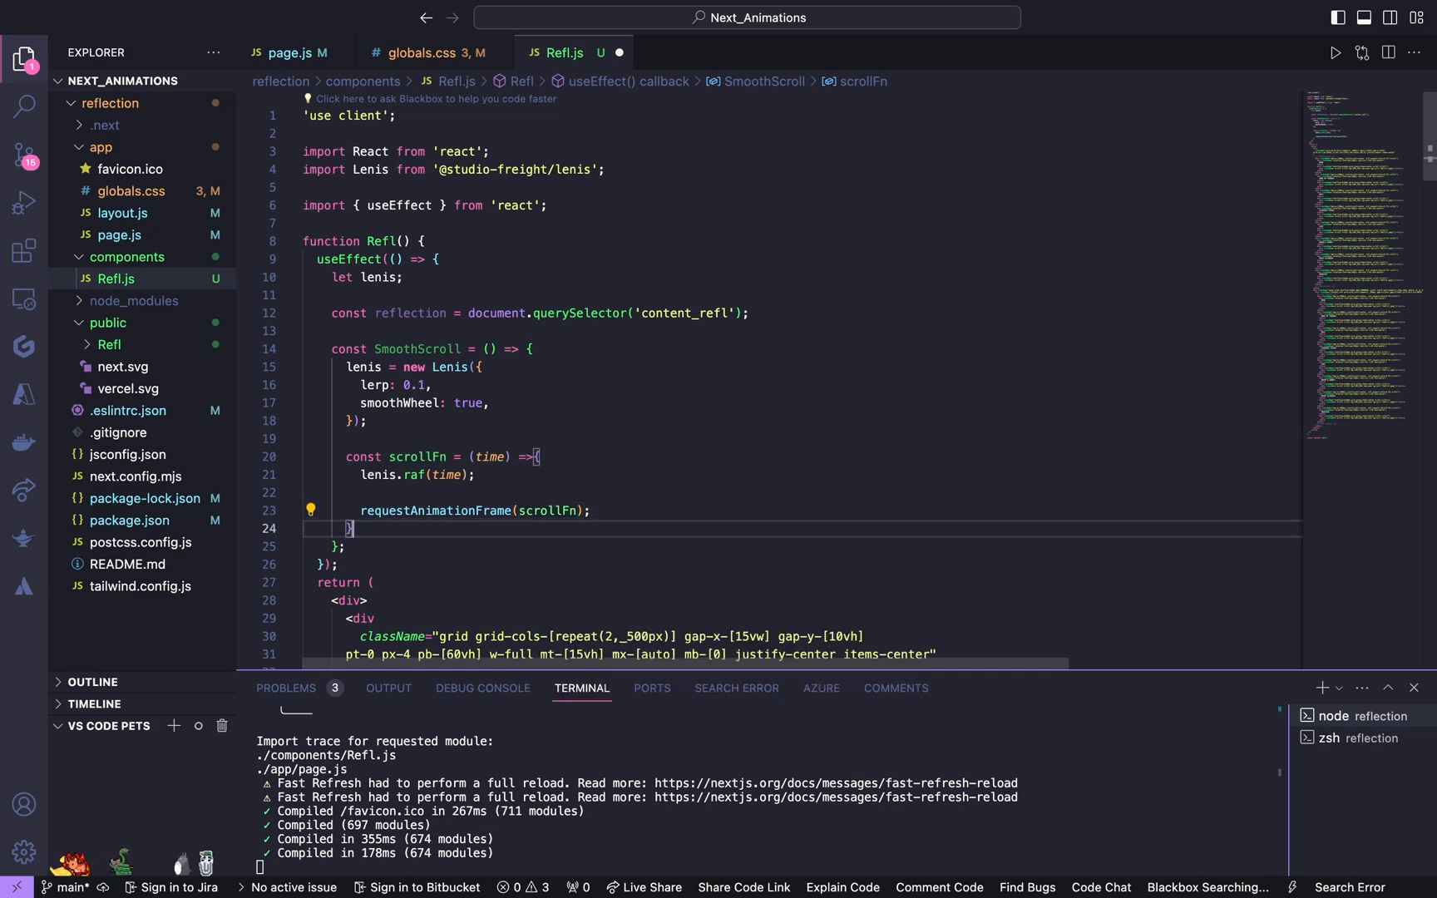
# Step: Start the loop with requestAnimationFrame(scrollFn) after scrollFn and save the file
pyautogui.click(546, 458)
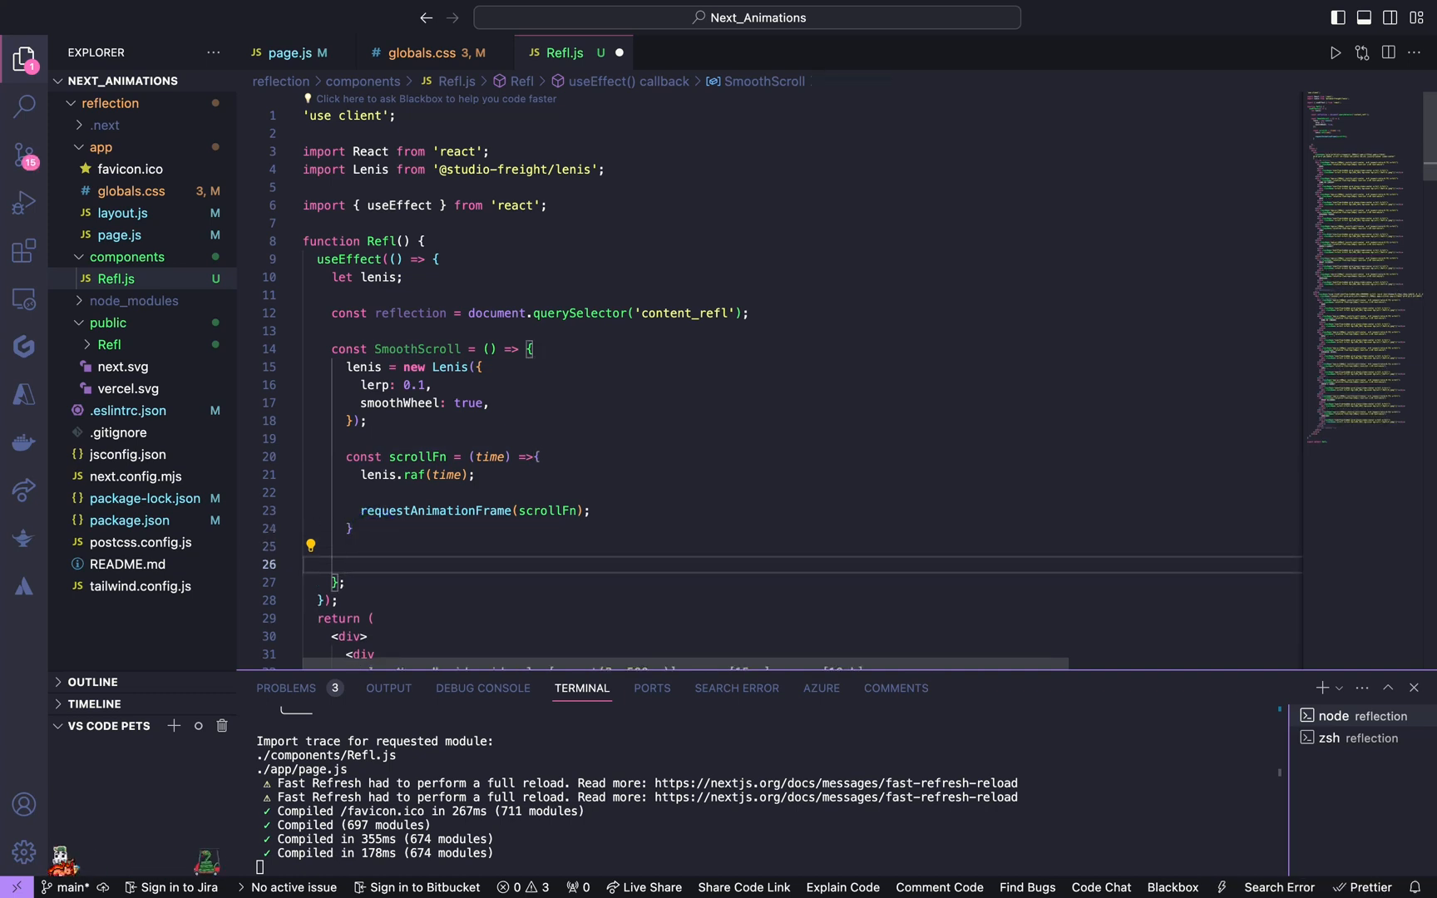
pyautogui.write('requestAnimationFrame')
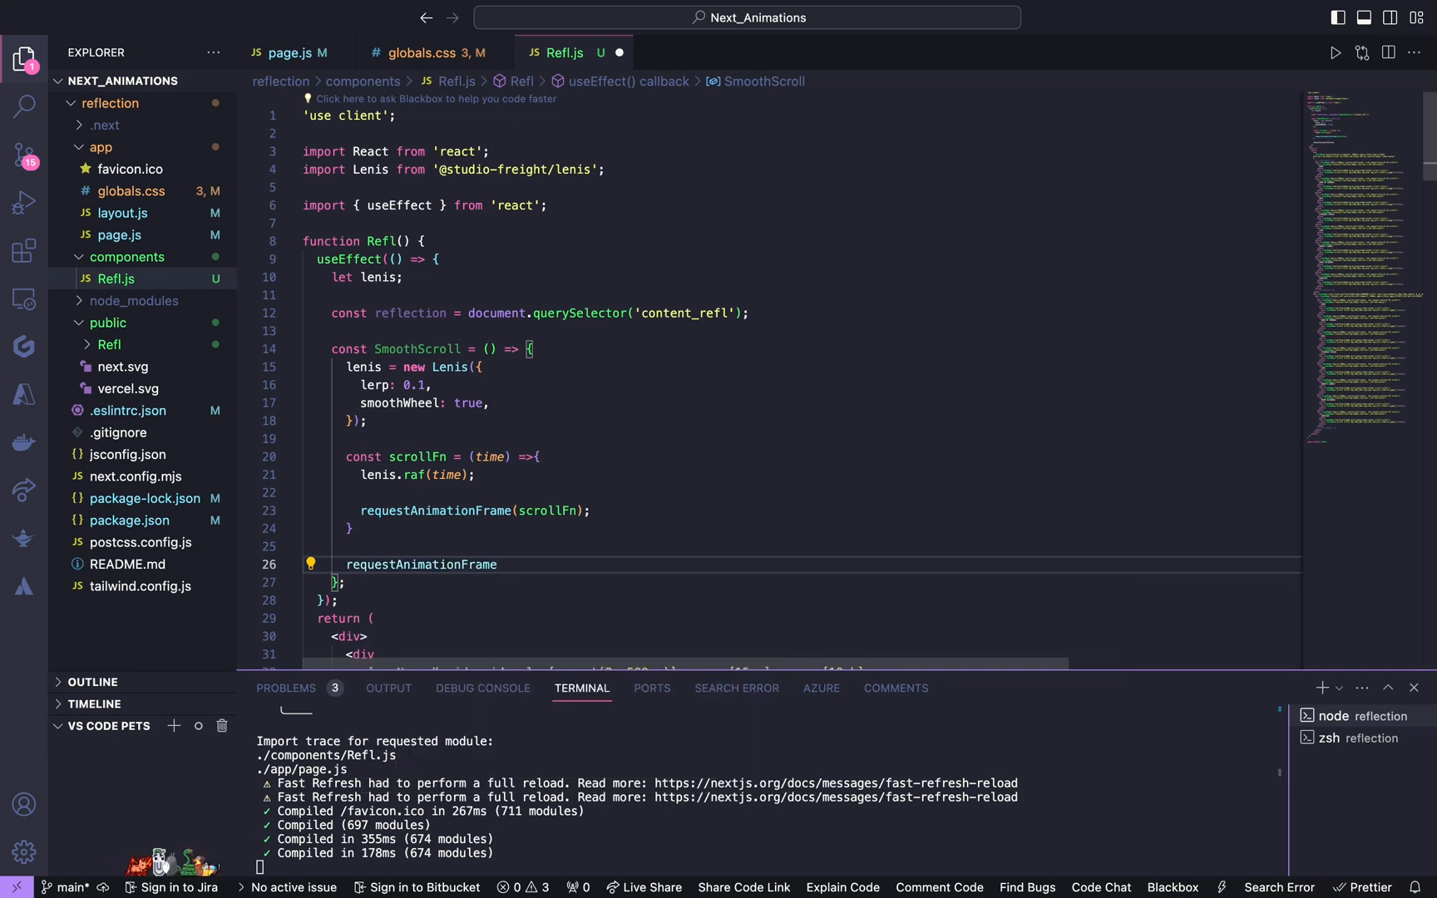
pyautogui.write('scrollFn);')
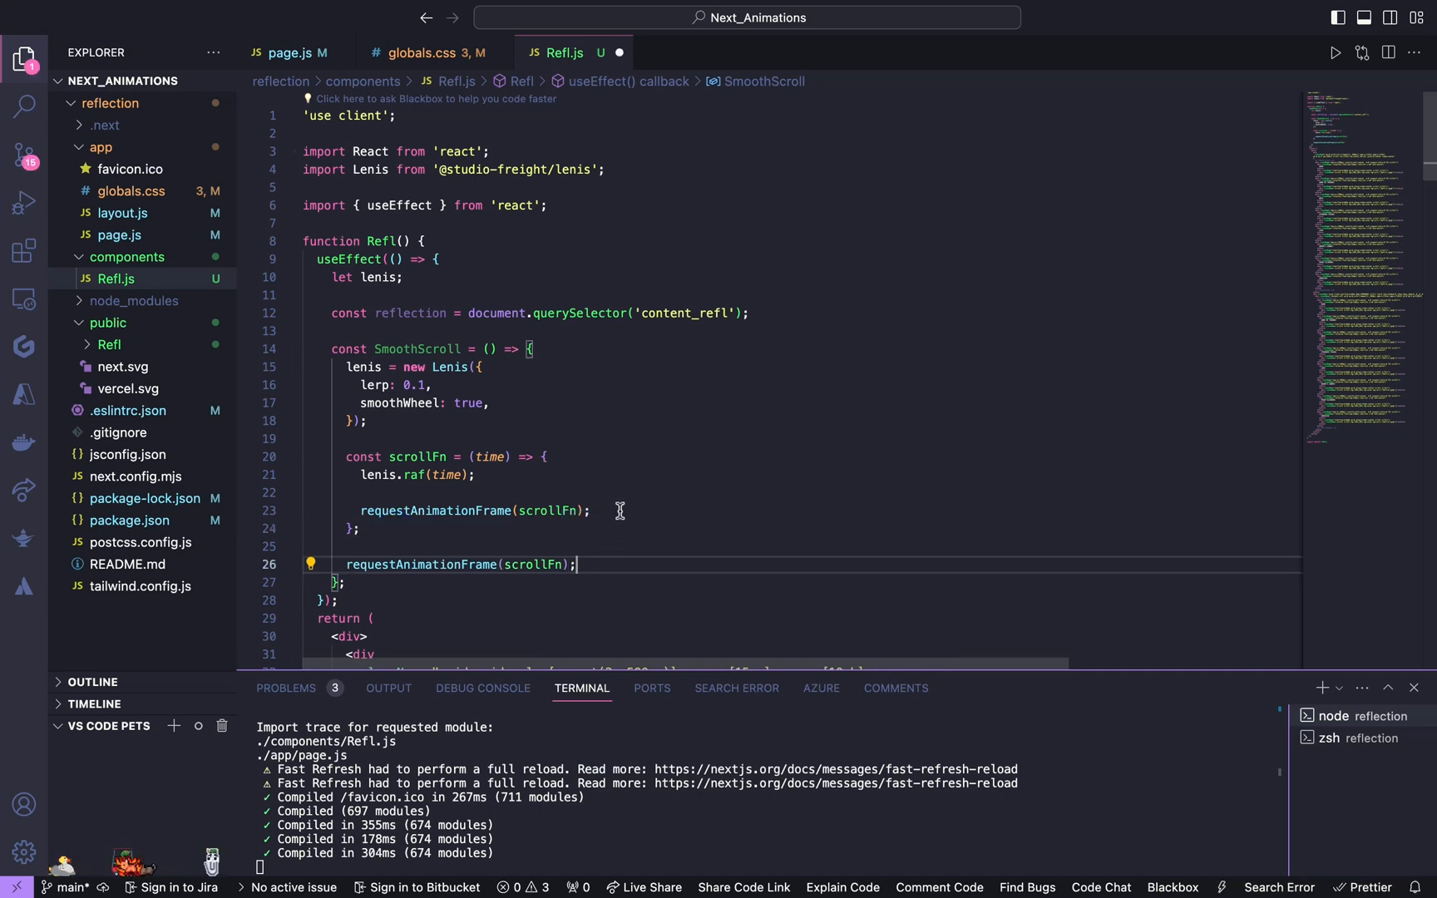
pyautogui.press('enter')
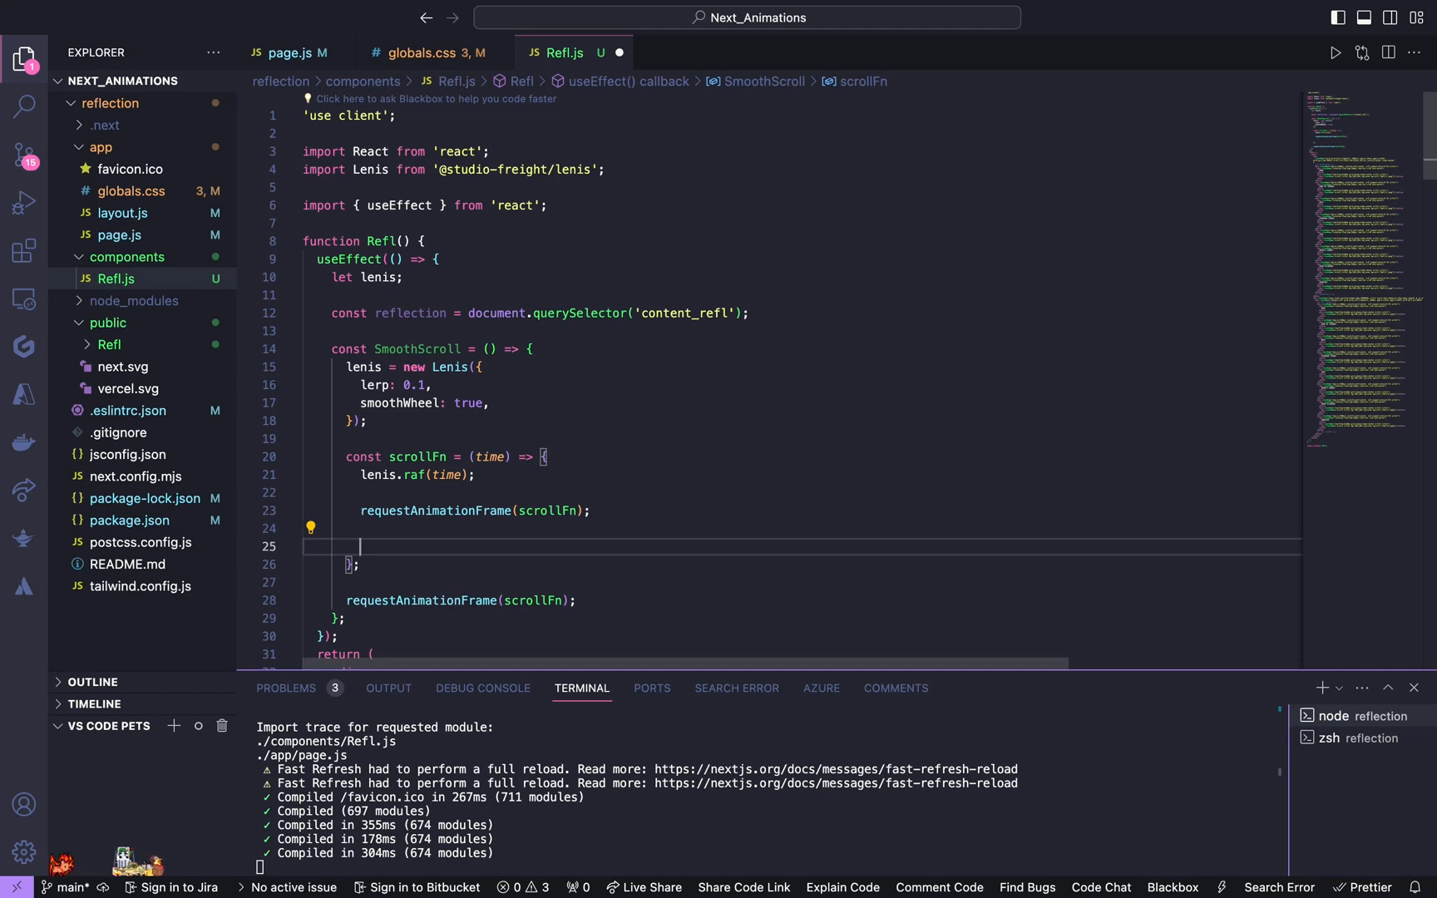
# Step: In scrollFn set reflection.style.transform to `translateY(${-lenis.actualScroll}px)`
pyautogui.write('reflection')
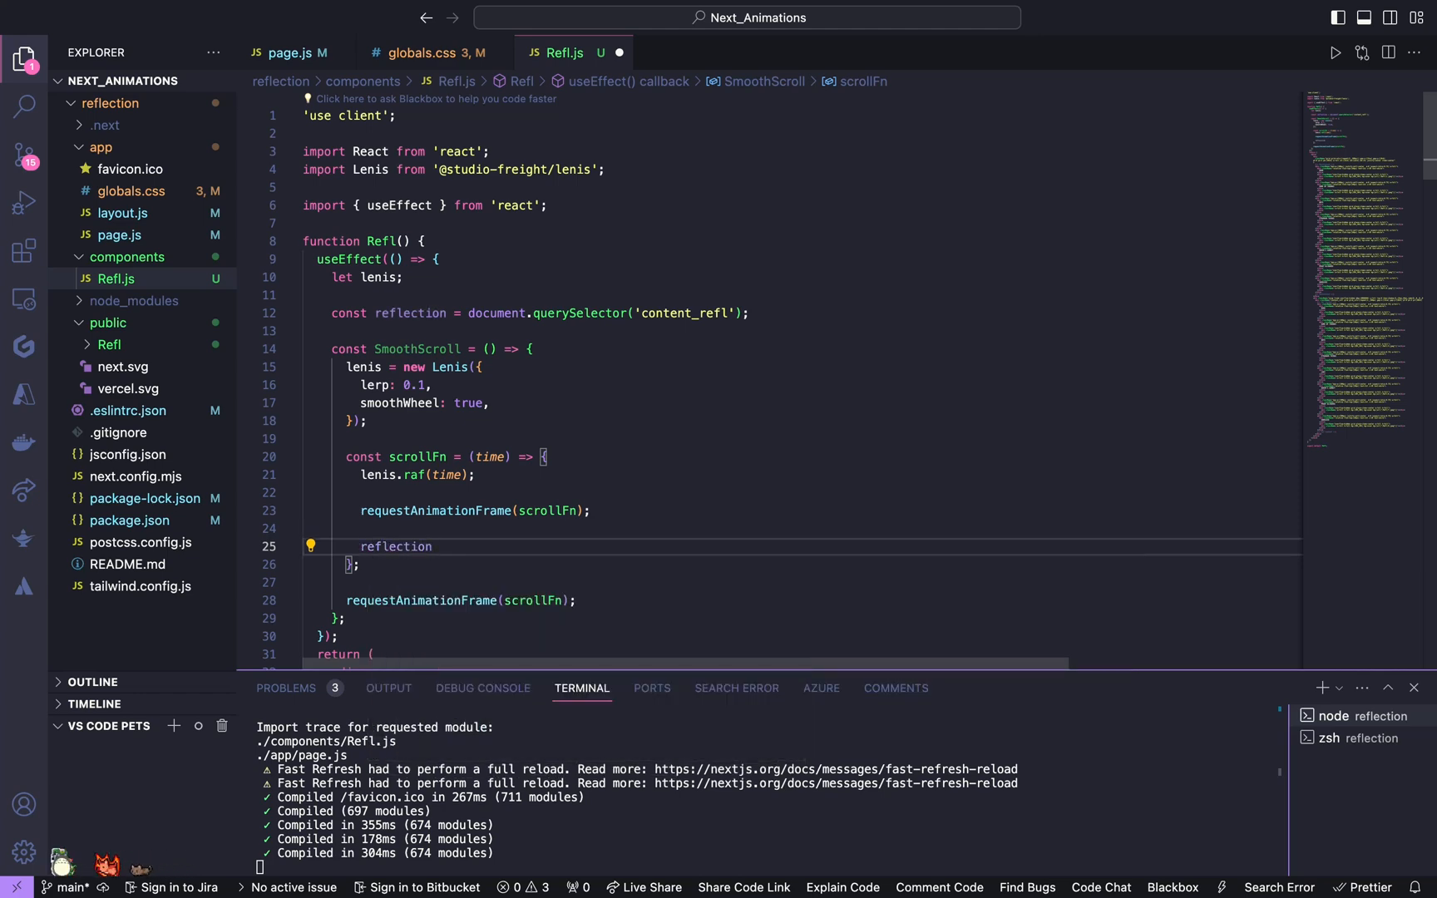
pyautogui.write('.style')
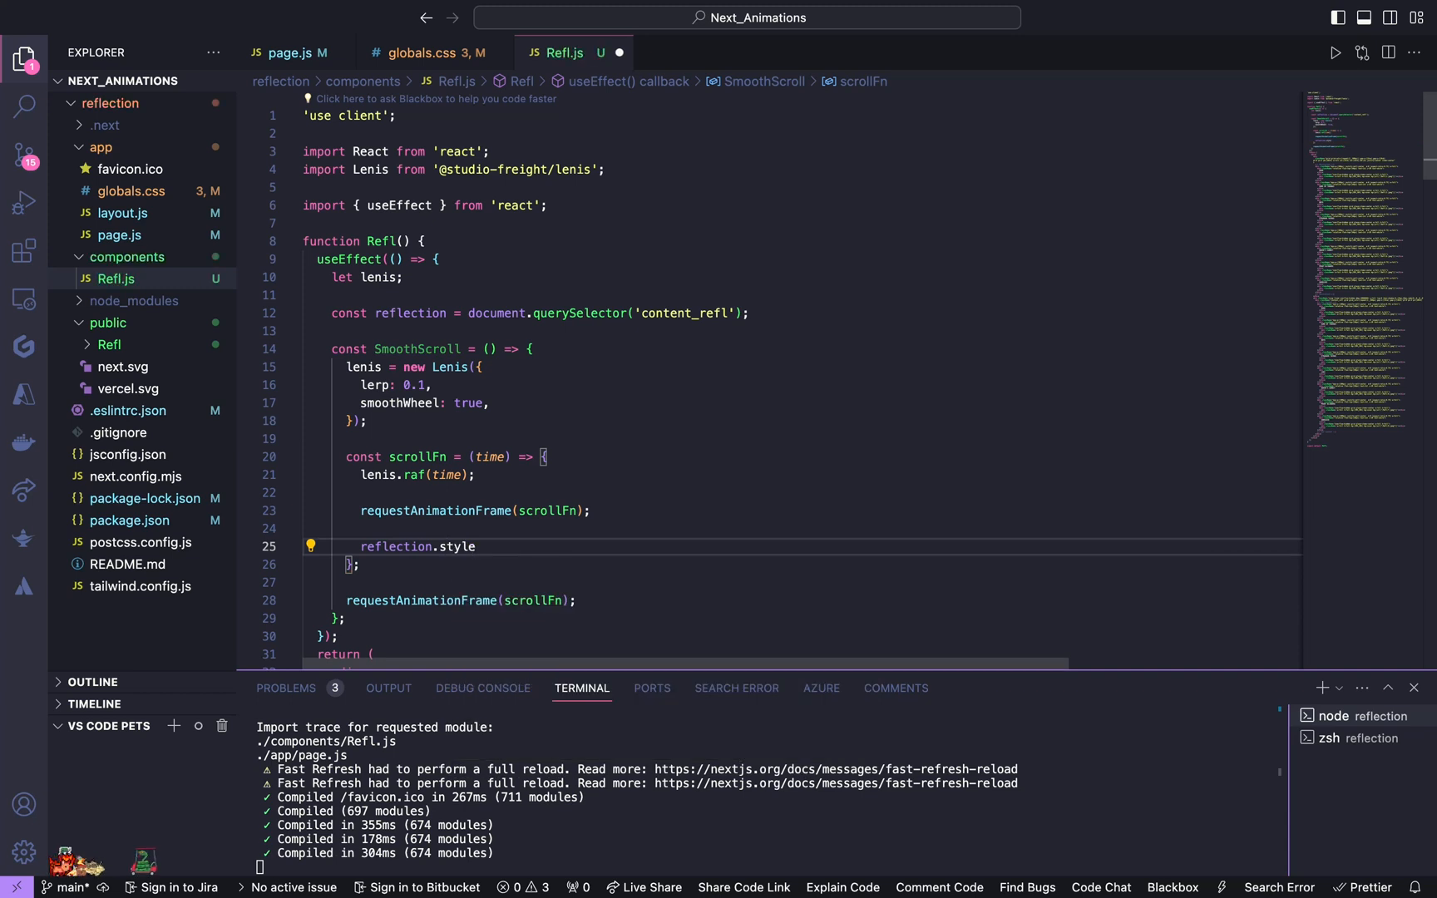
pyautogui.write('transfo')
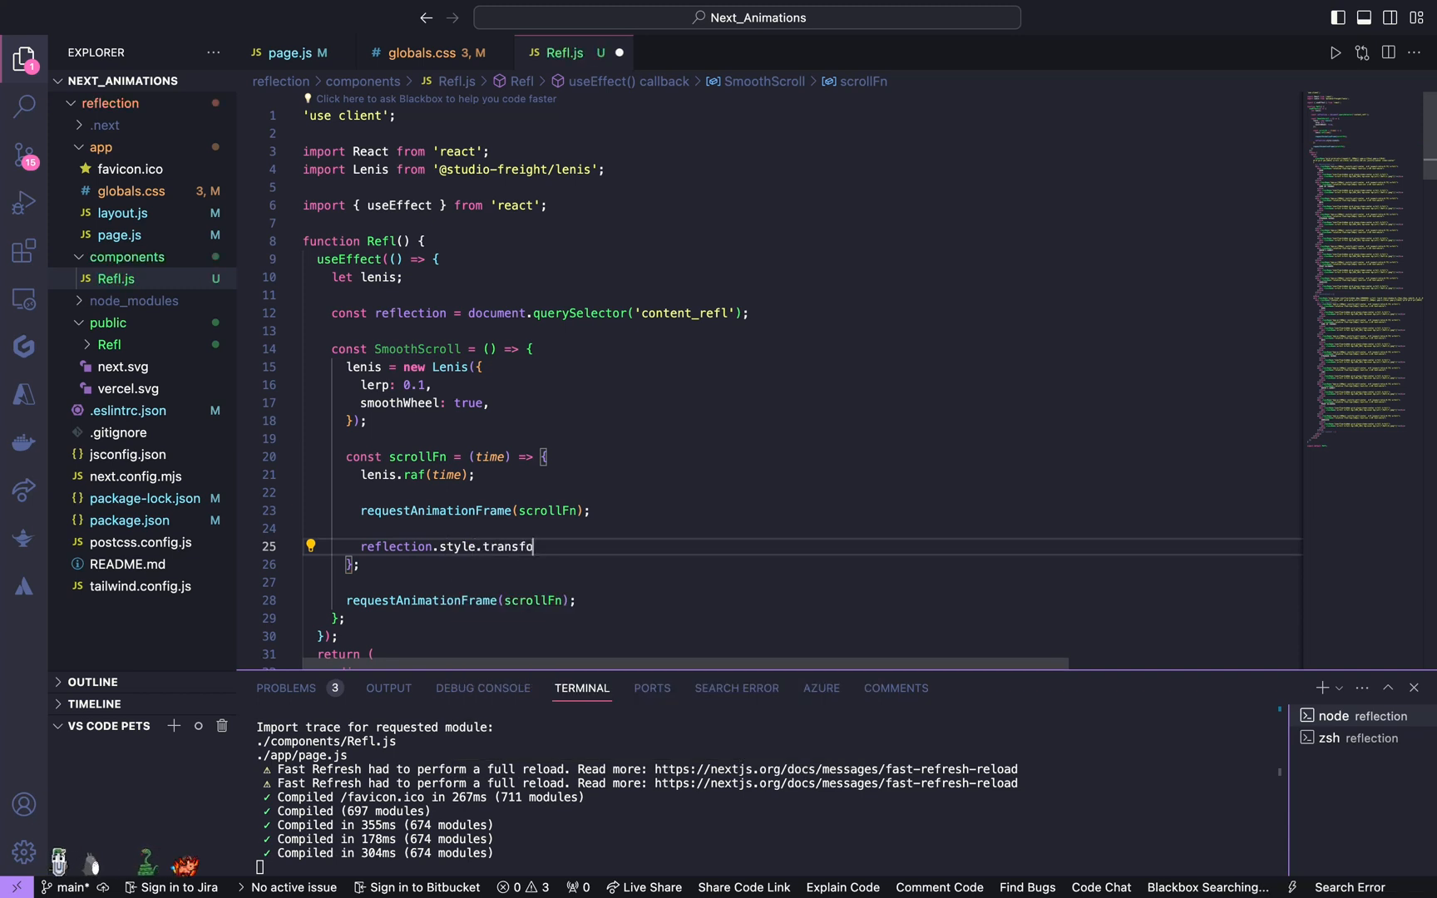
pyautogui.write('rm')
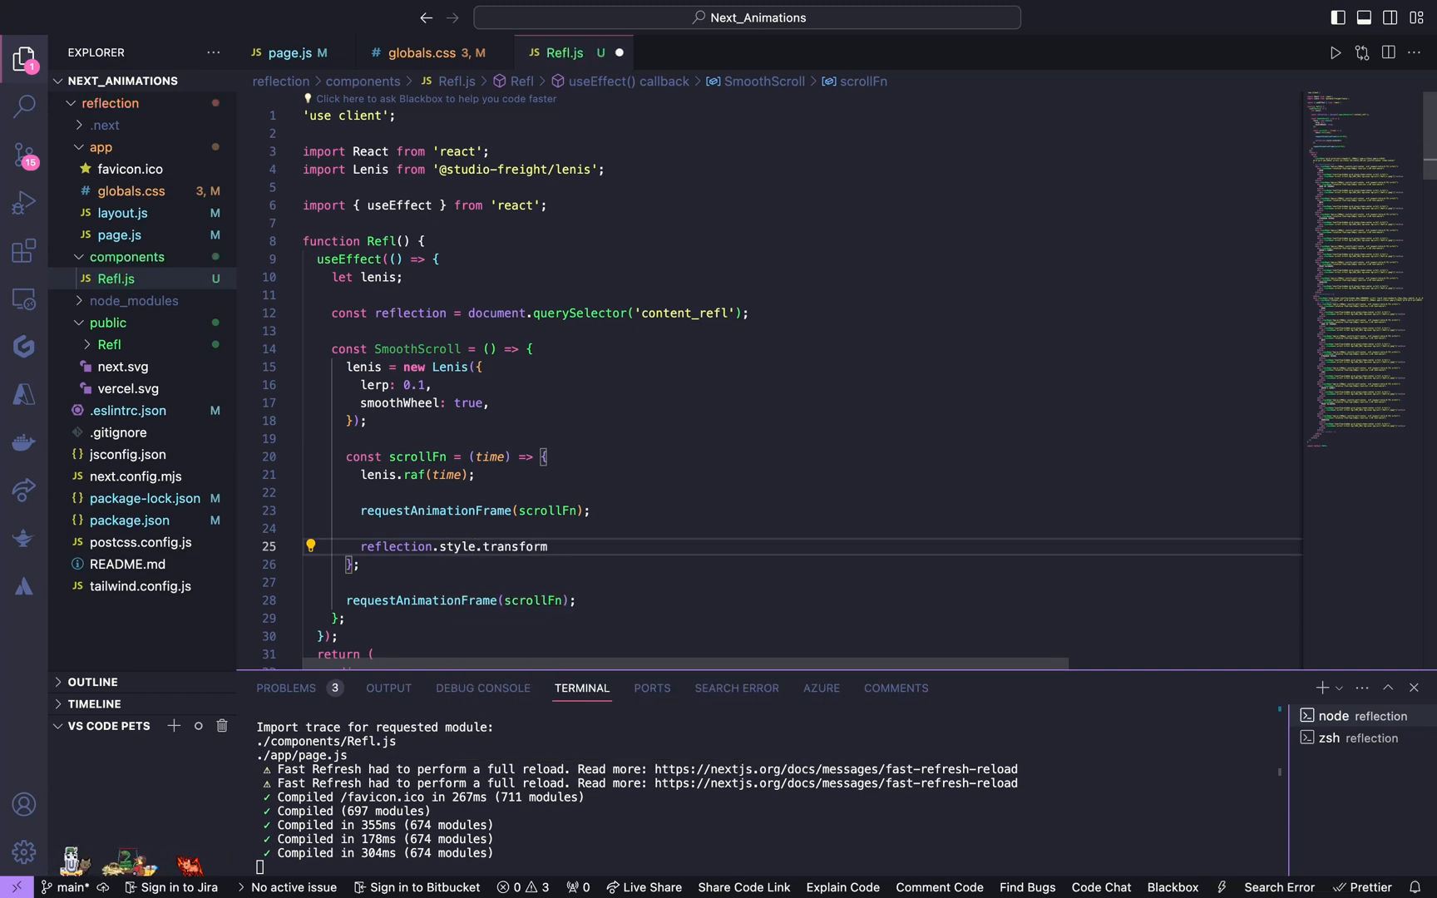
pyautogui.write('= ``')
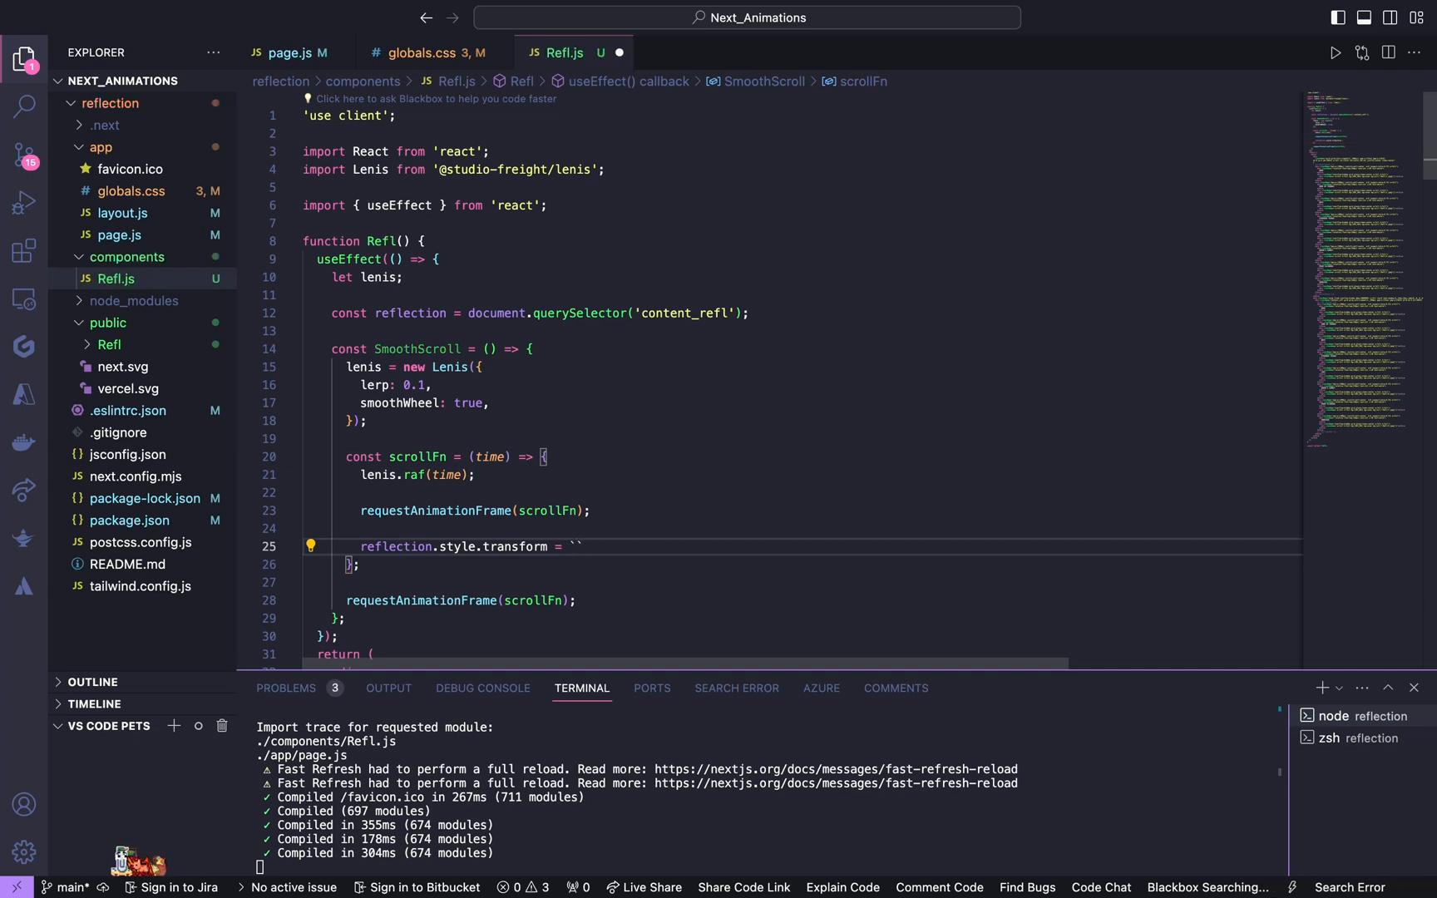
pyautogui.write('t')
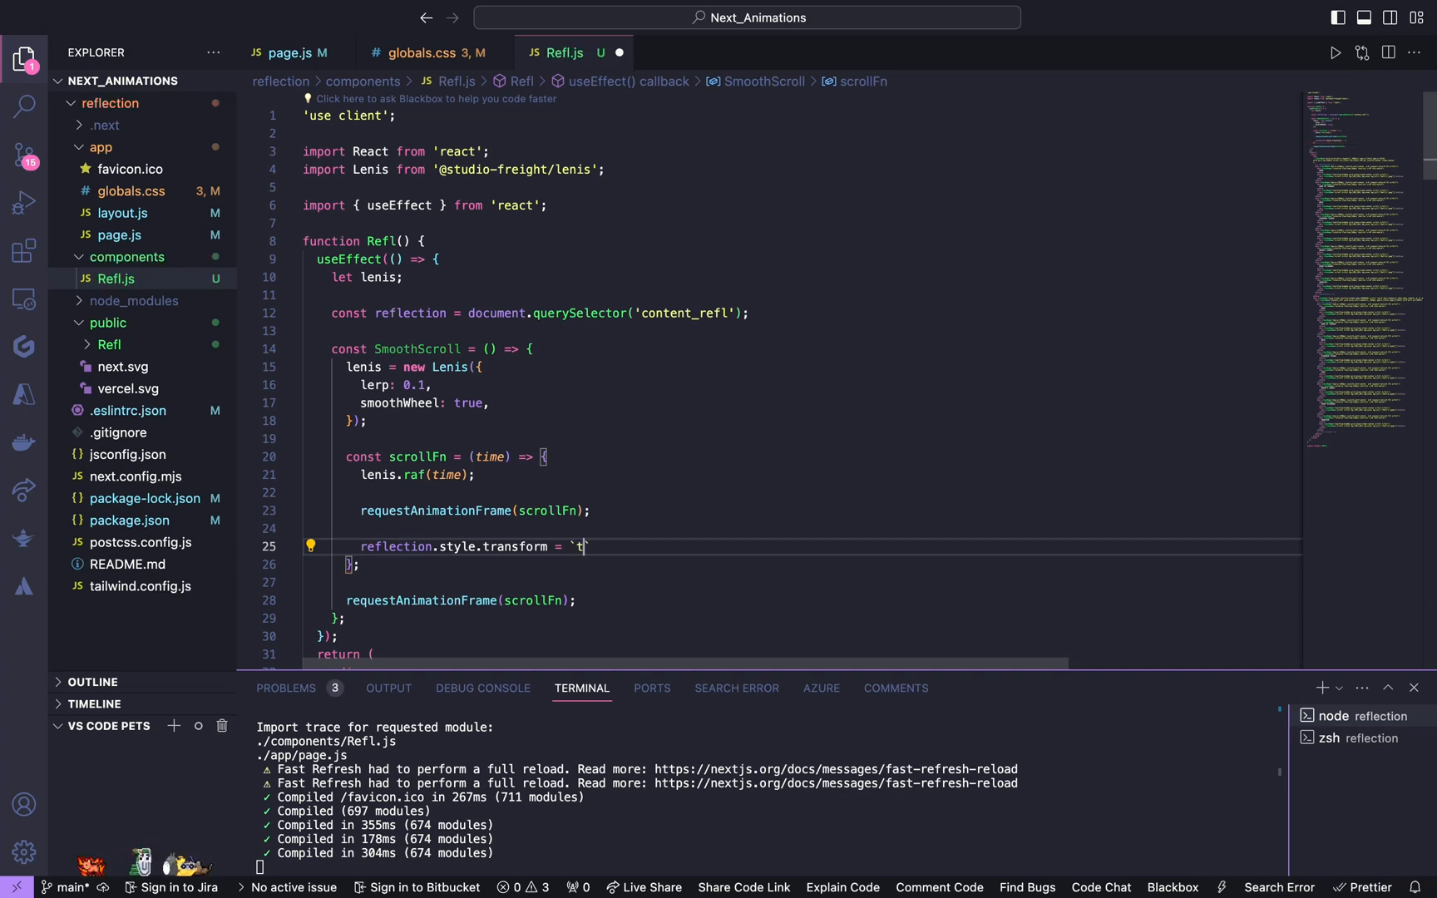
pyautogui.write('ras')
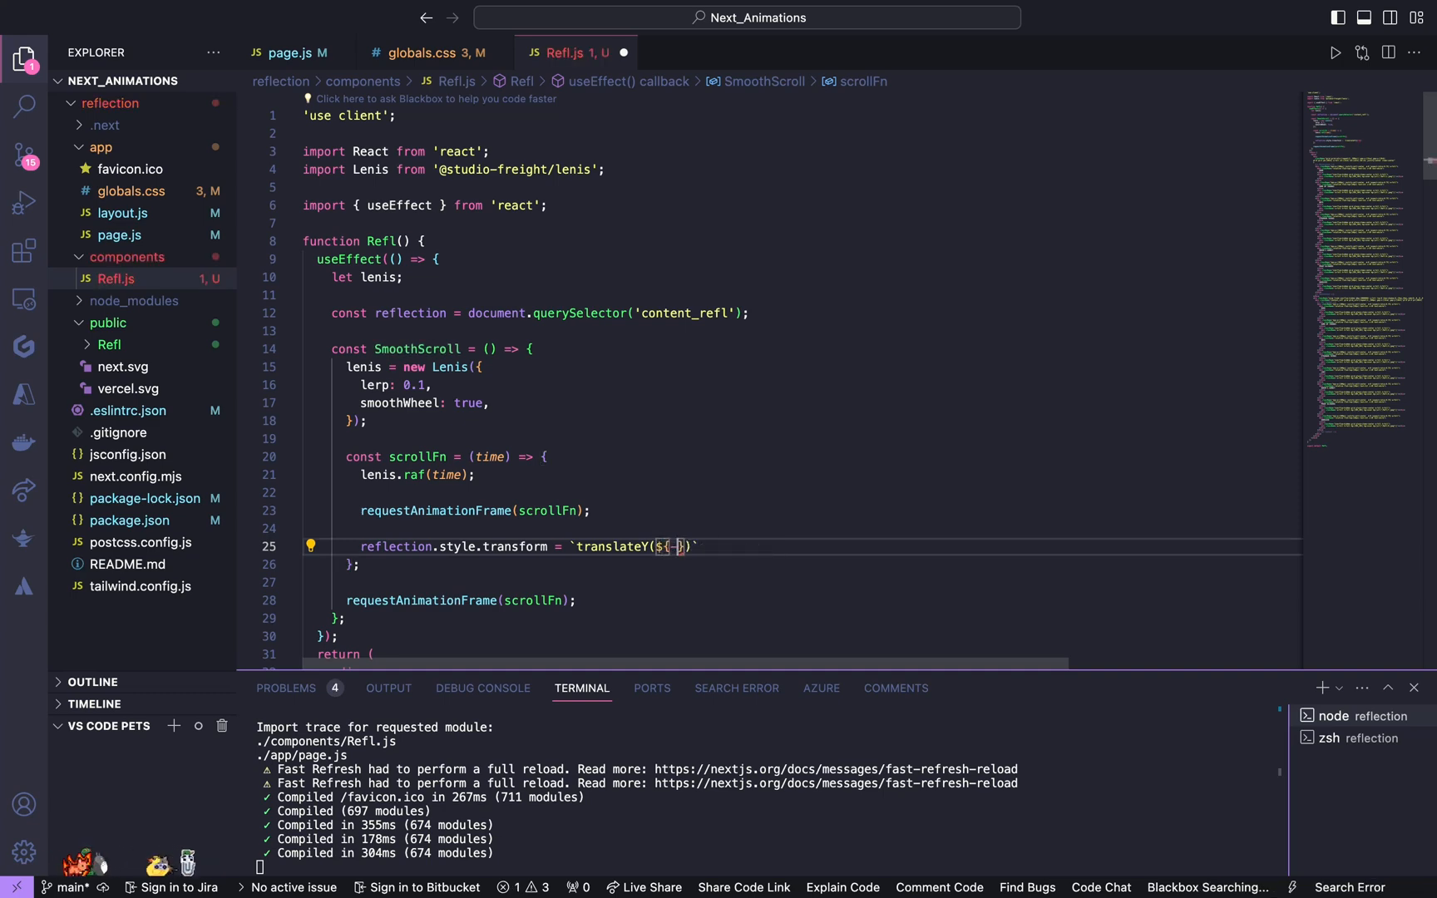
pyautogui.write('lenis')
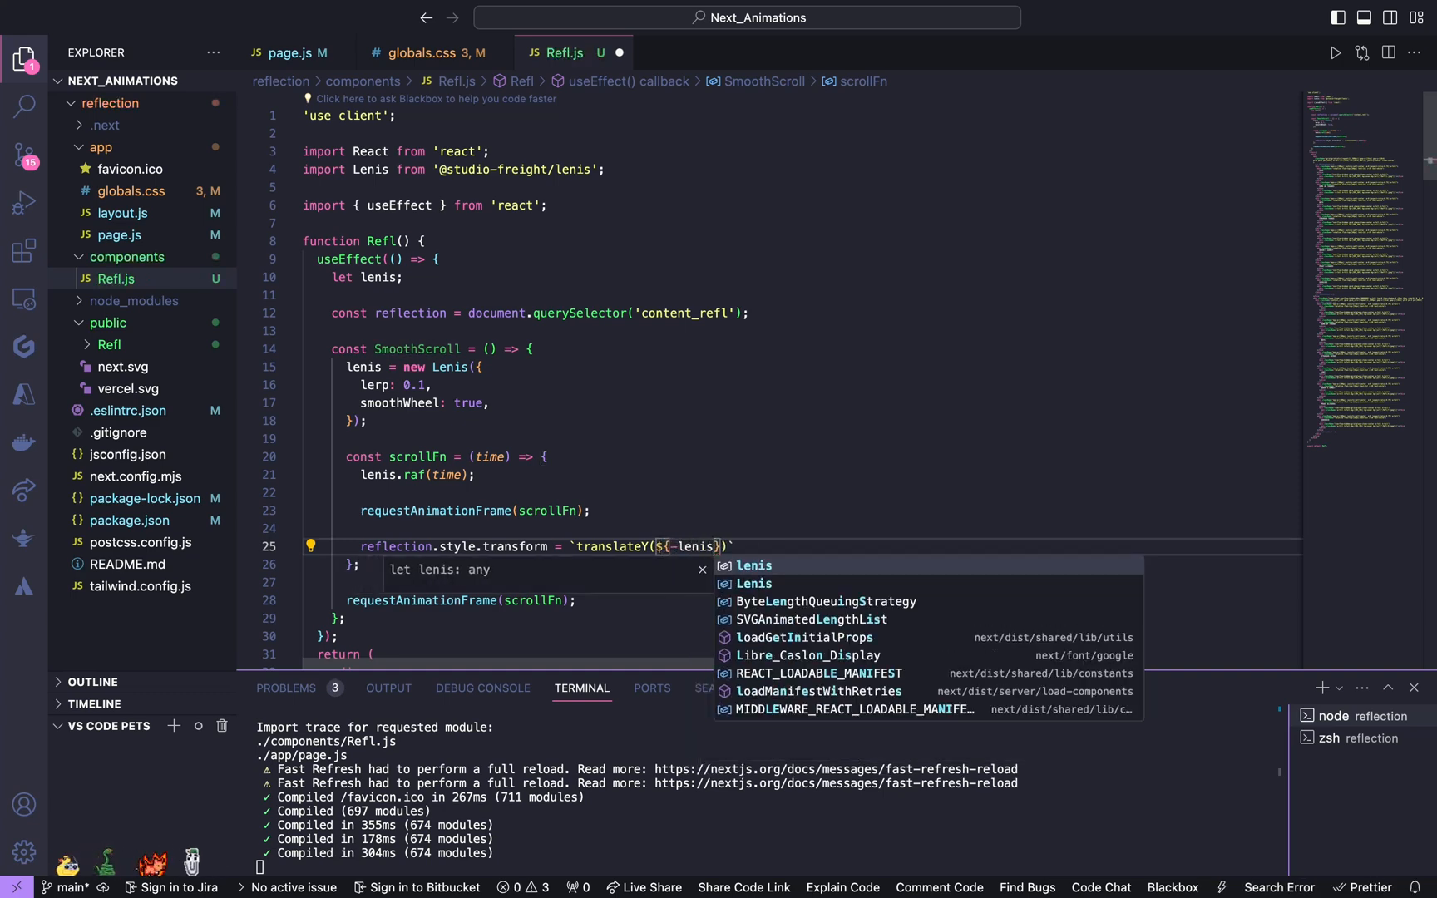
pyautogui.write('.a')
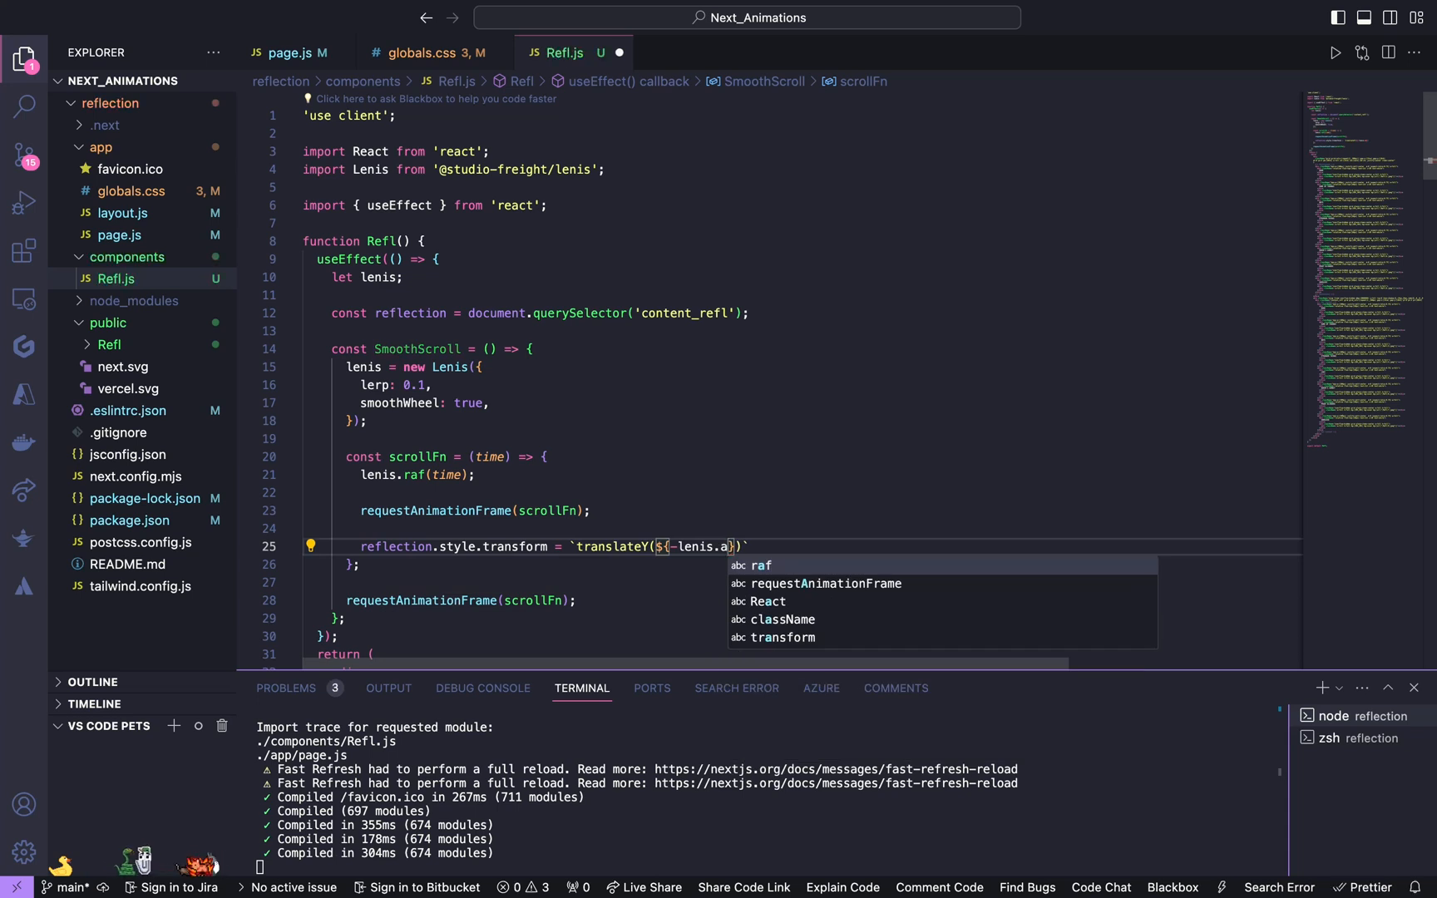
pyautogui.write('ctual')
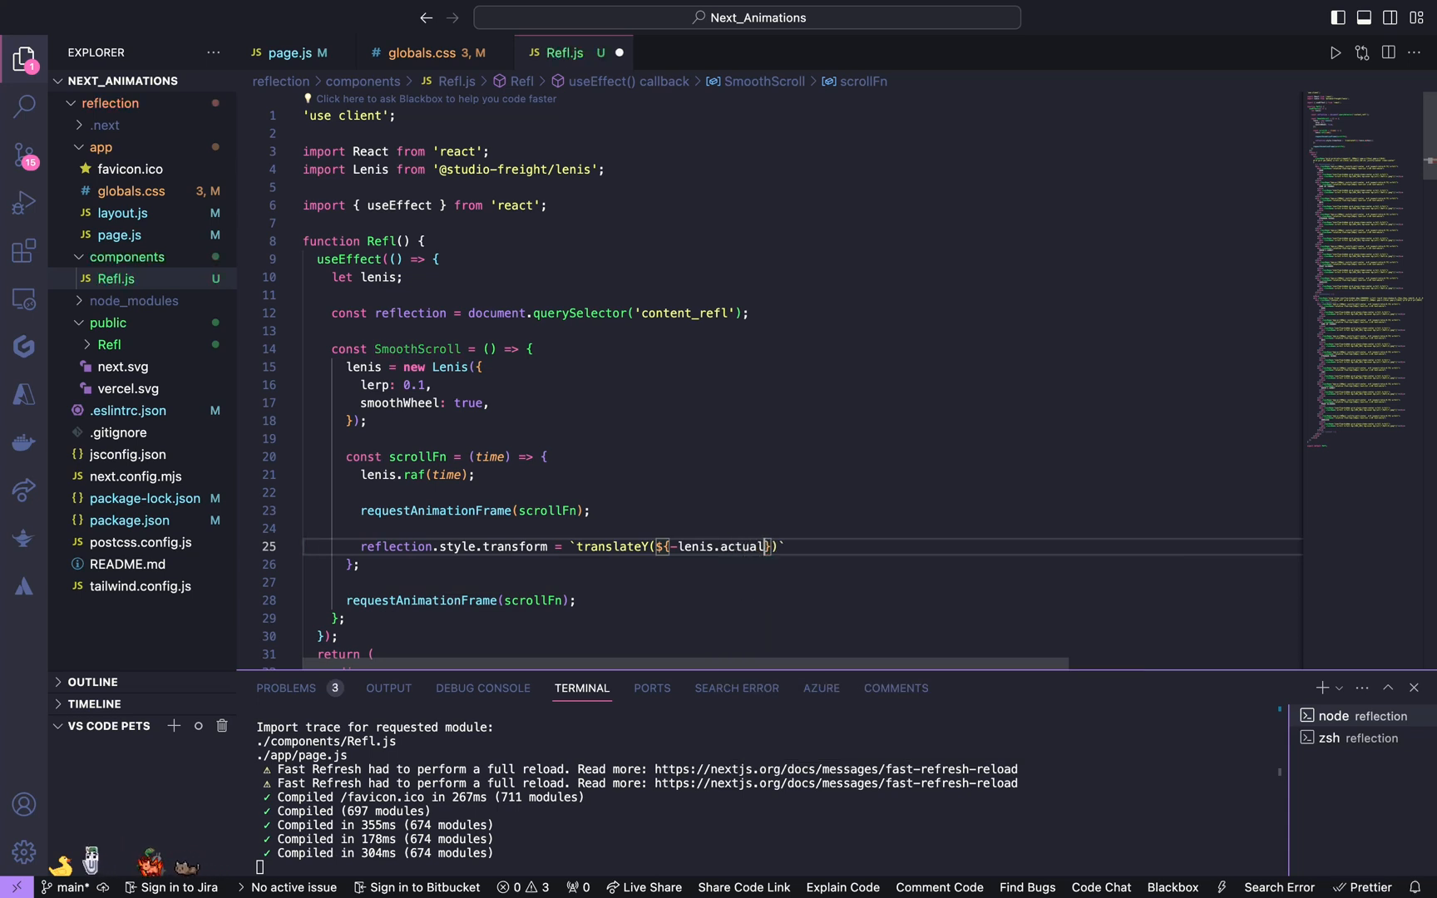
pyautogui.write('Scroll')
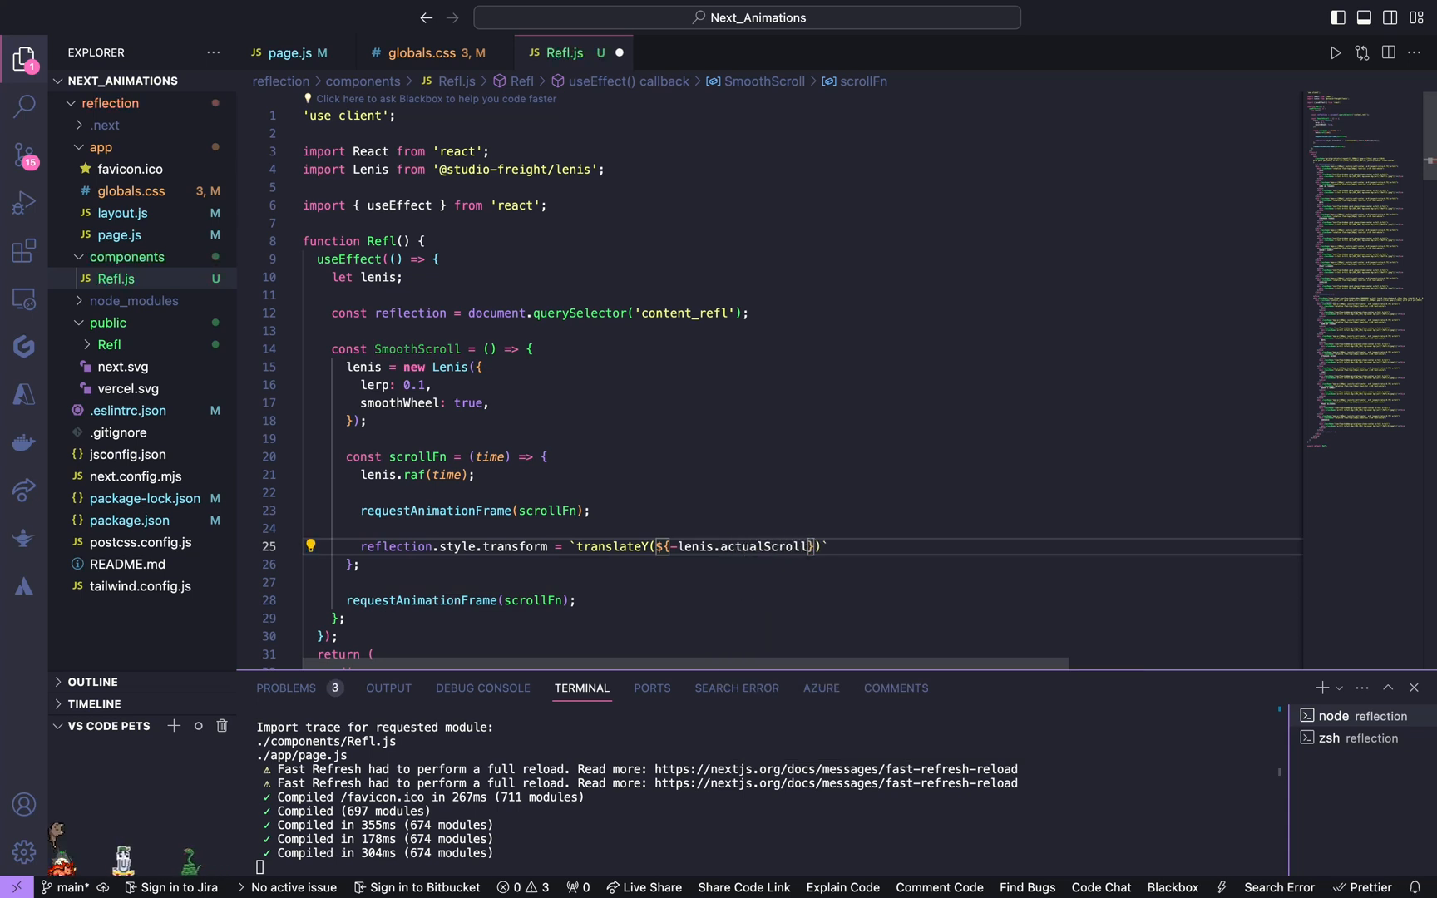
pyautogui.write('px')
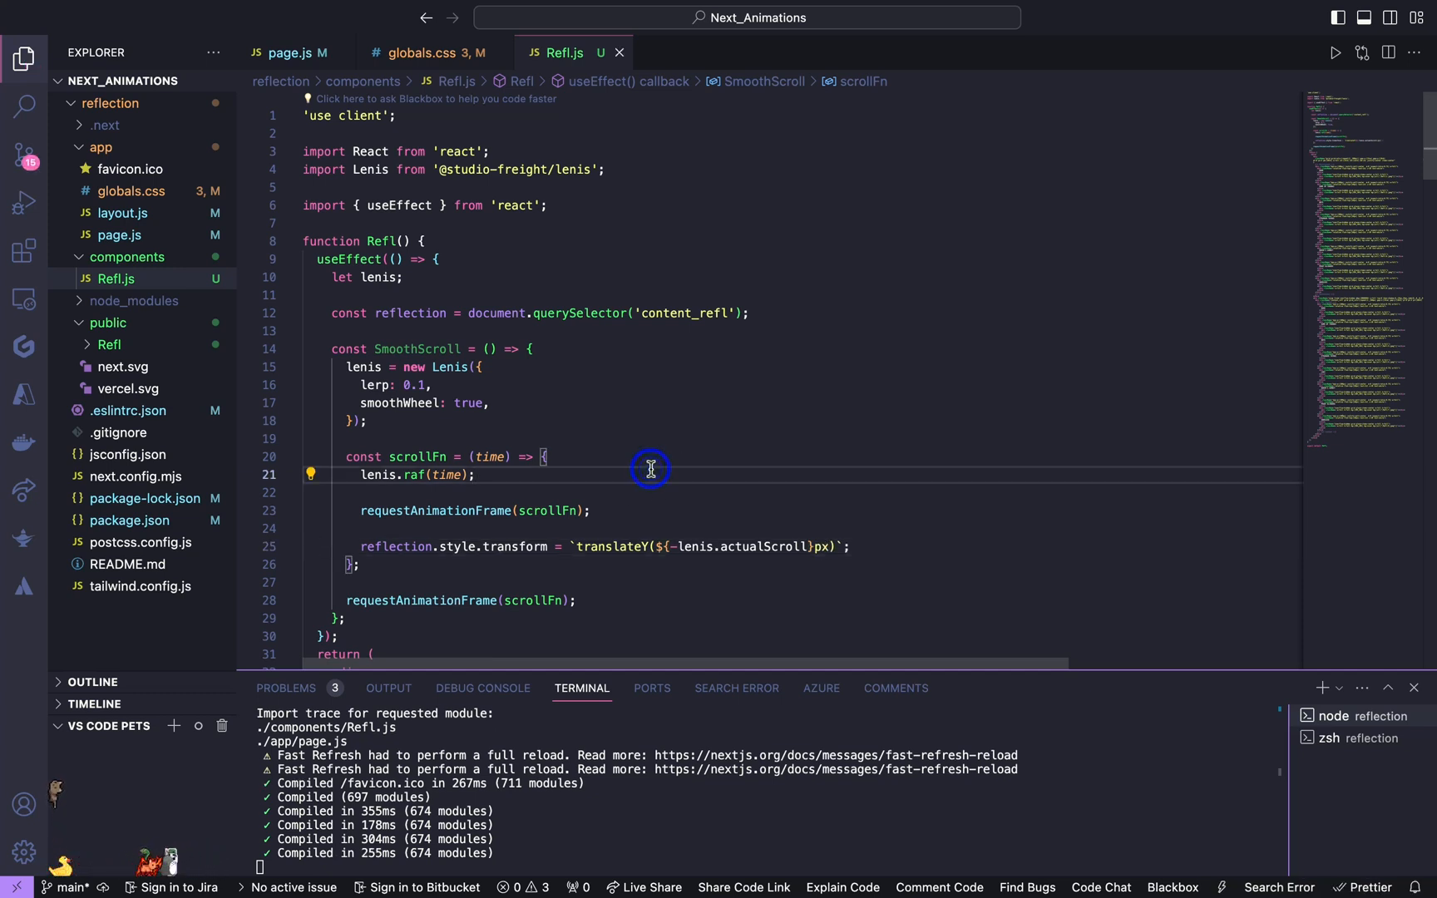
# Step: Call SmoothScroll() at the end of the effect after its definition
pyautogui.scroll(-3)
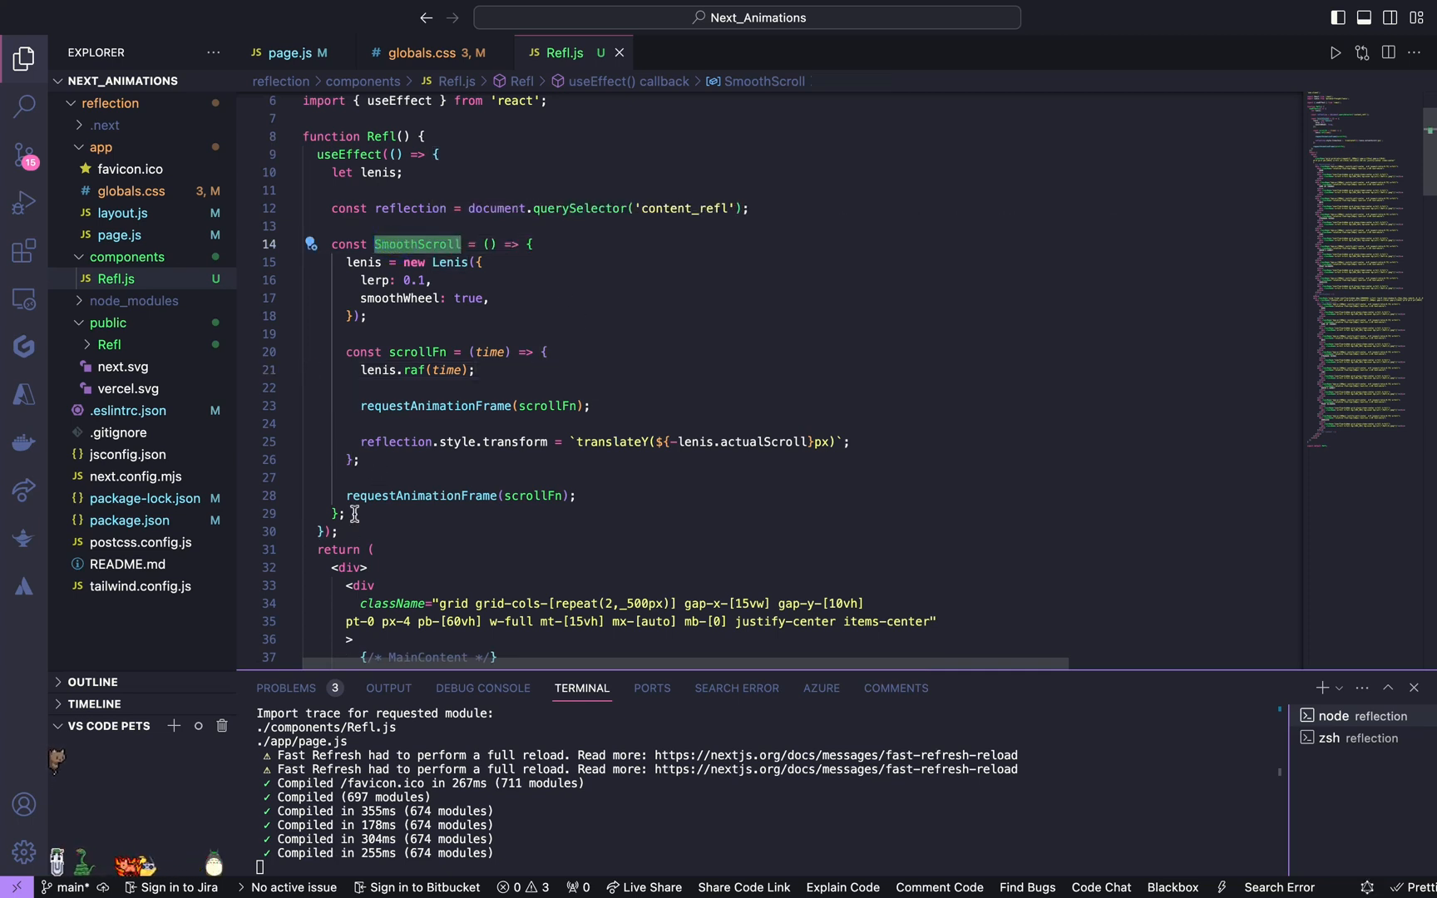
pyautogui.click(351, 514)
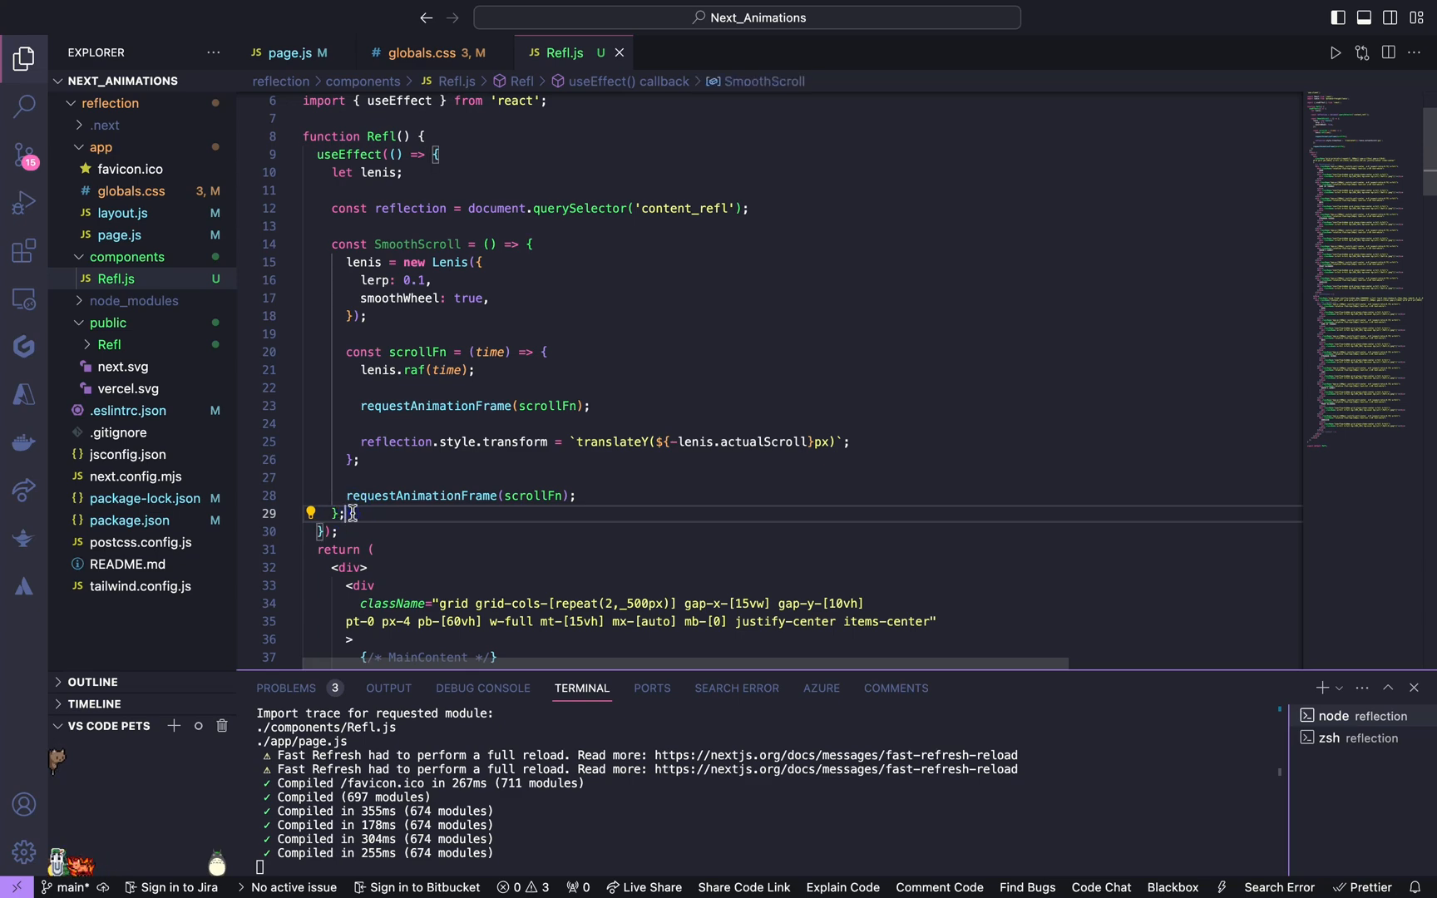
pyautogui.write('SmoothScroll();')
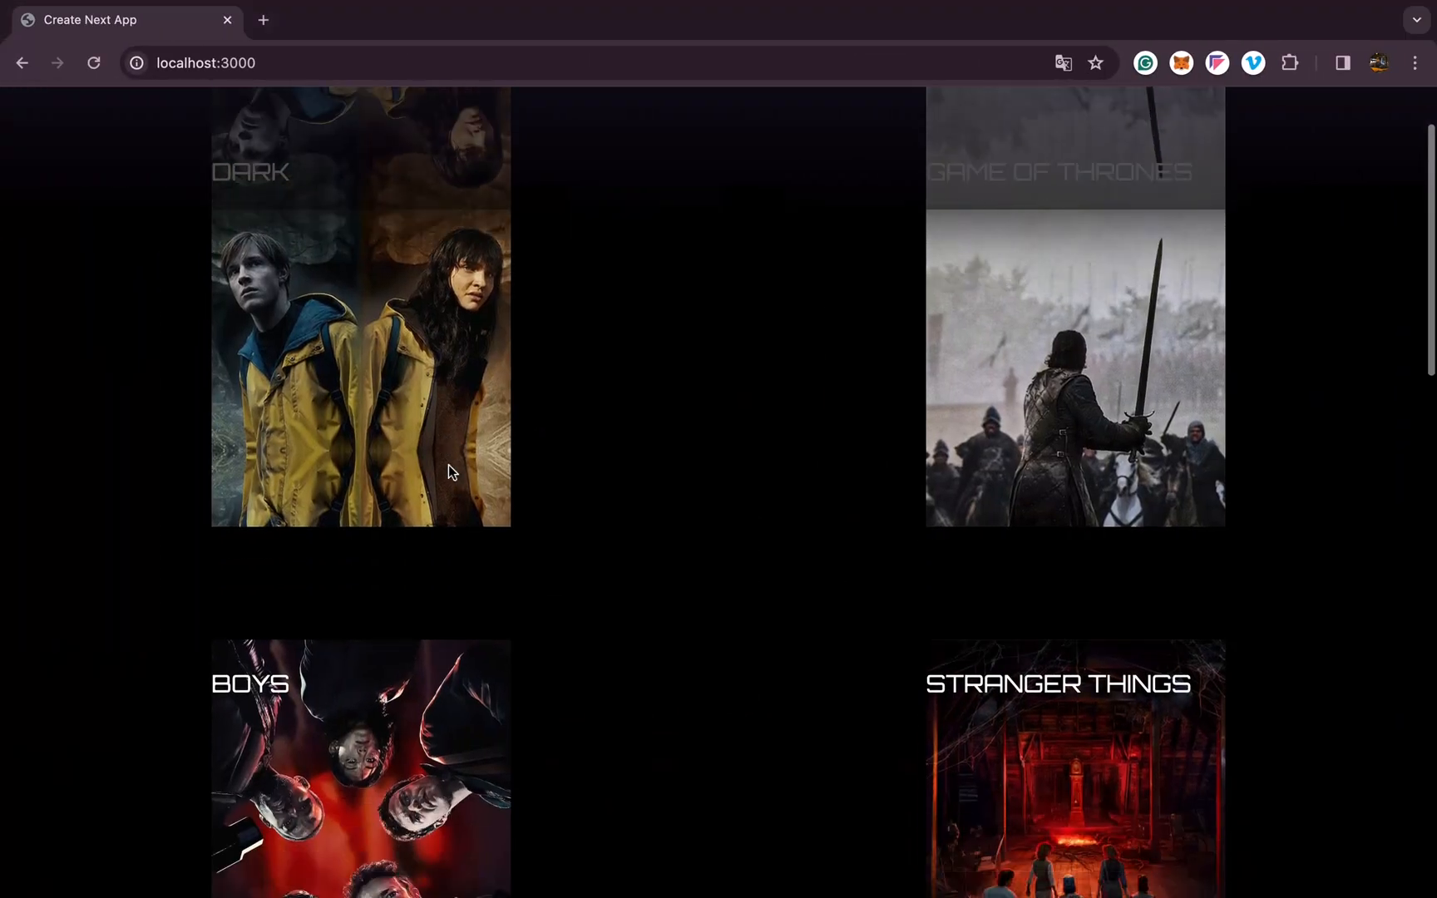
pyautogui.scroll(-3)
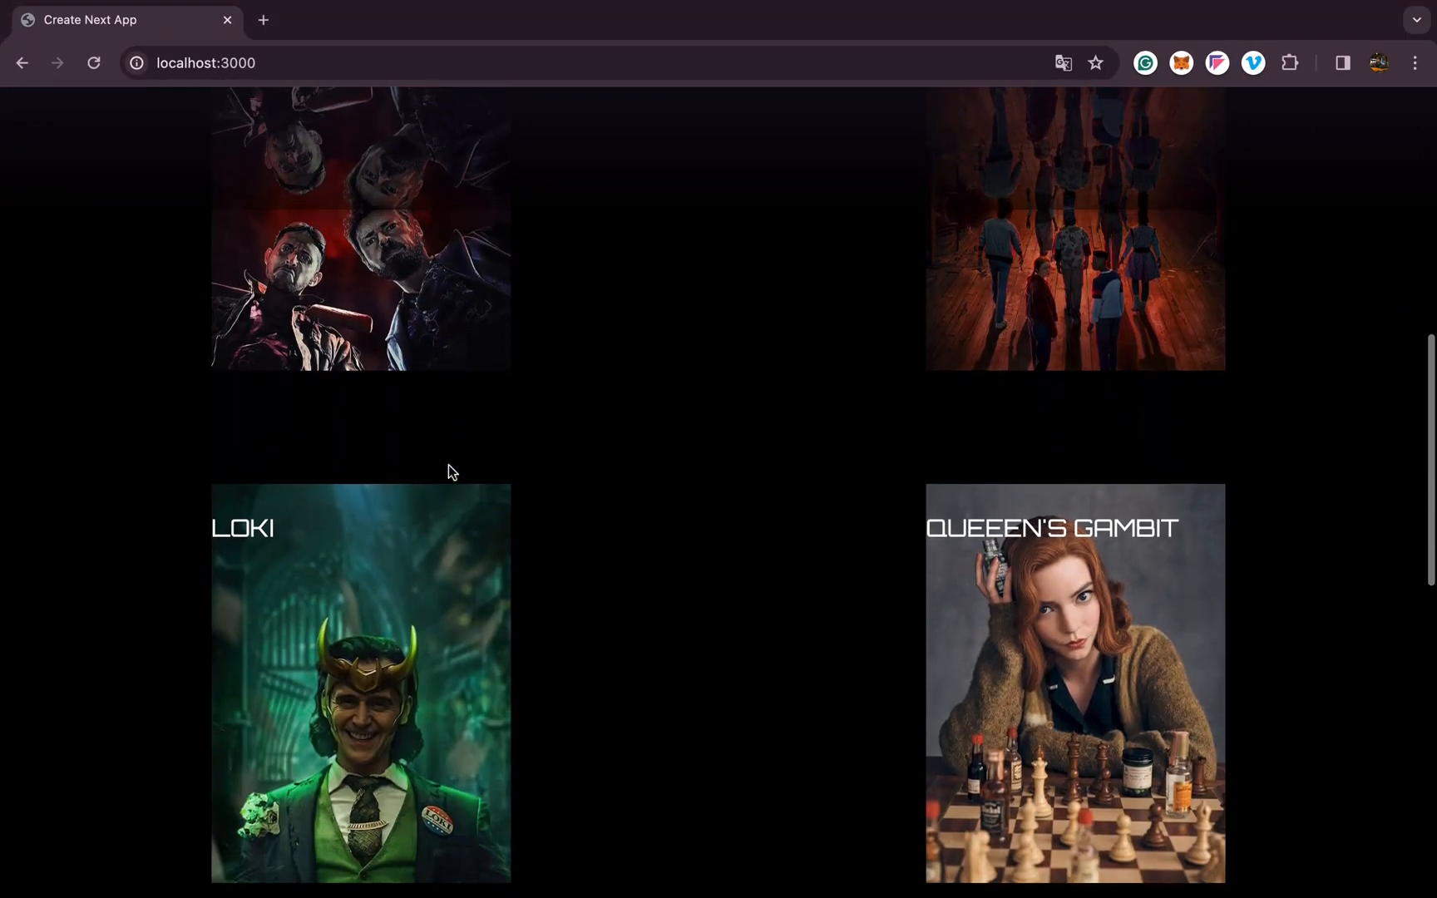
pyautogui.scroll(-3)
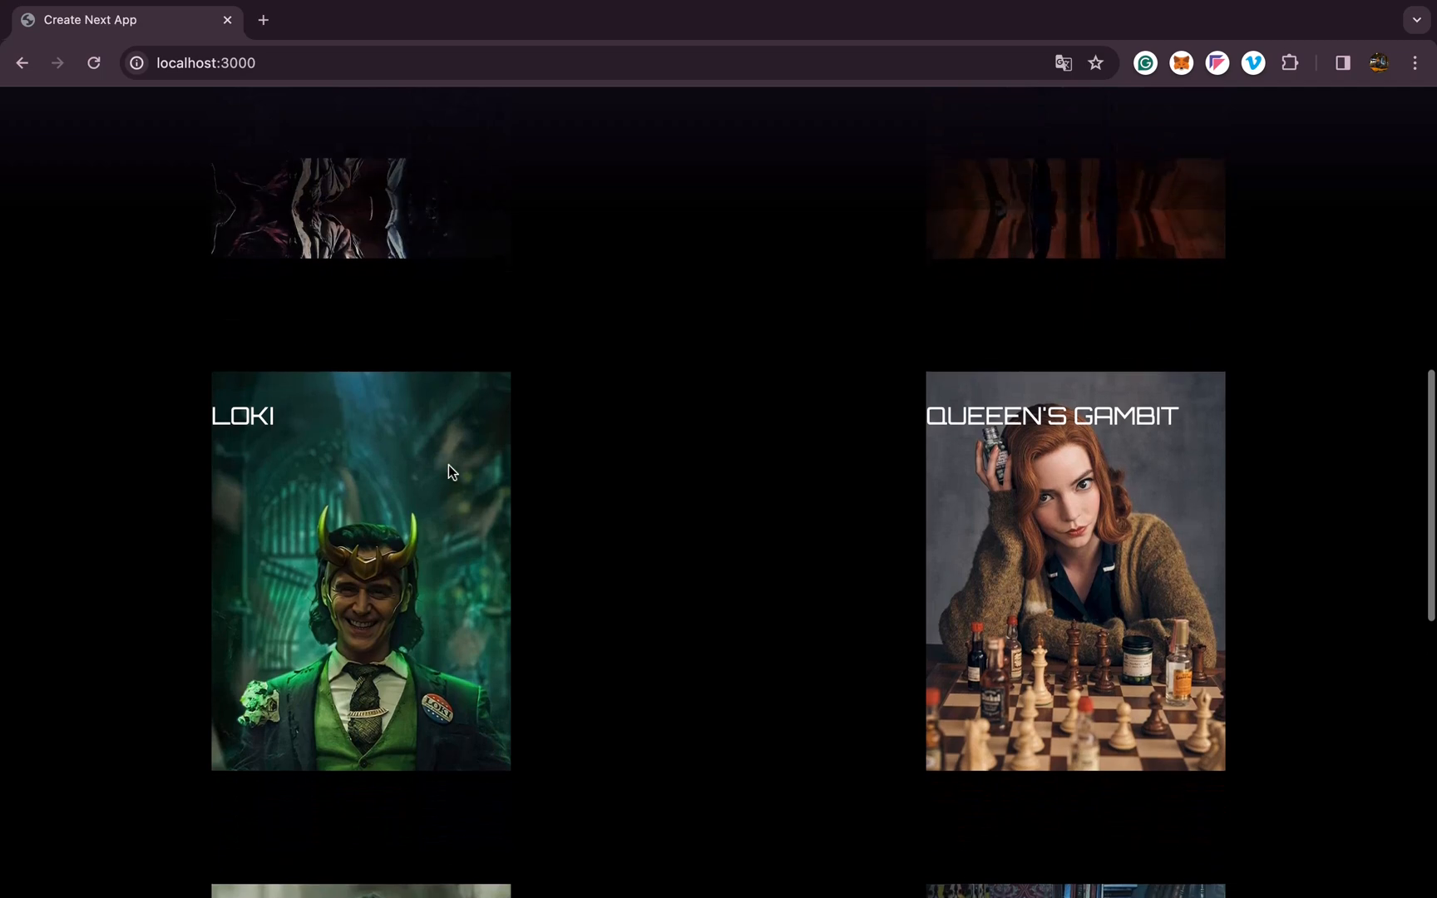
pyautogui.scroll(-3)
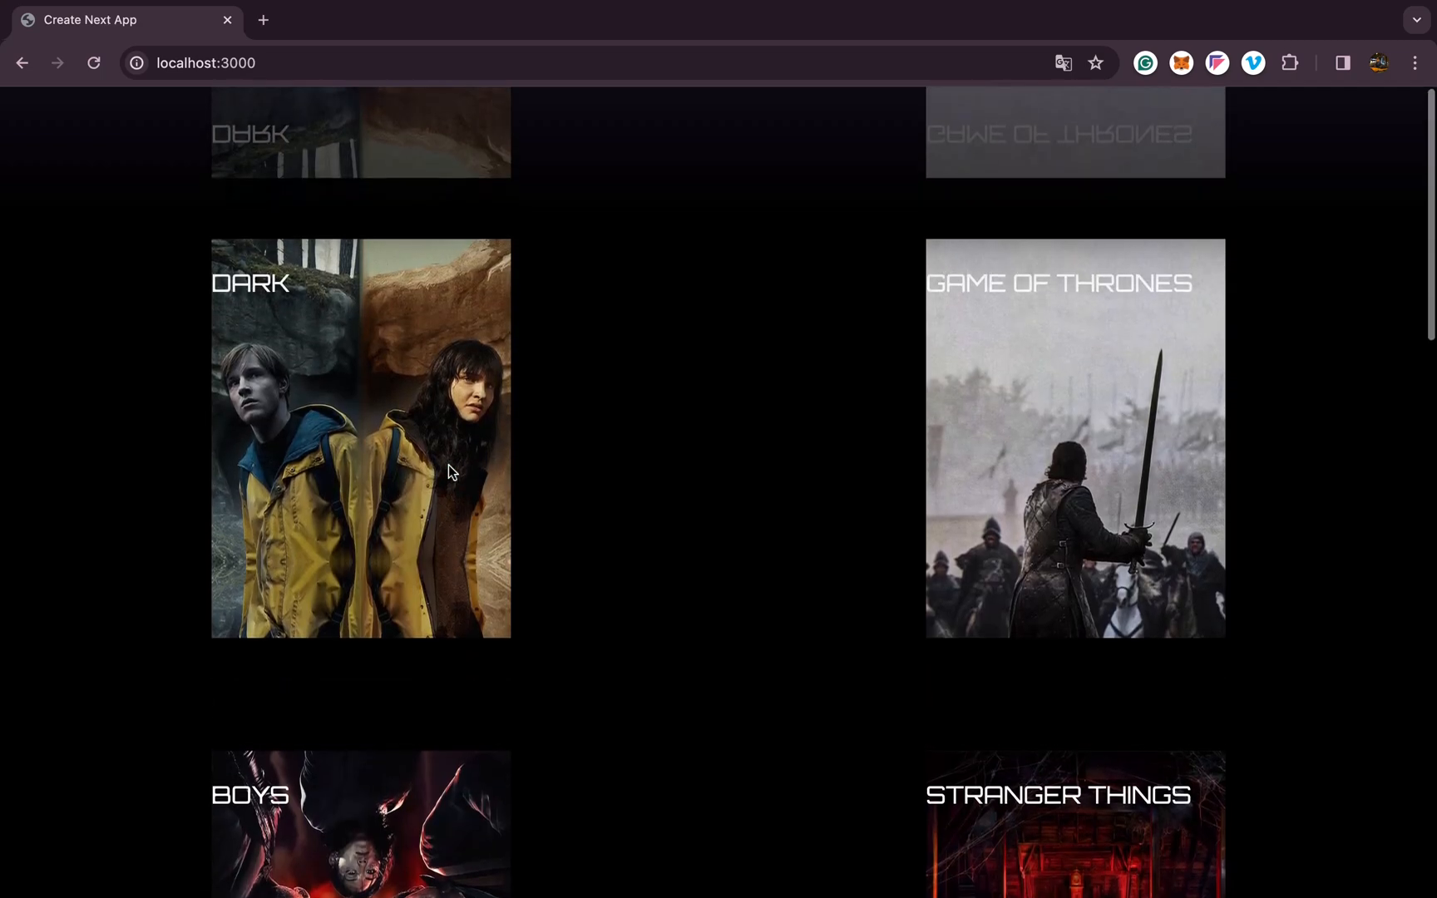
pyautogui.scroll(-3)
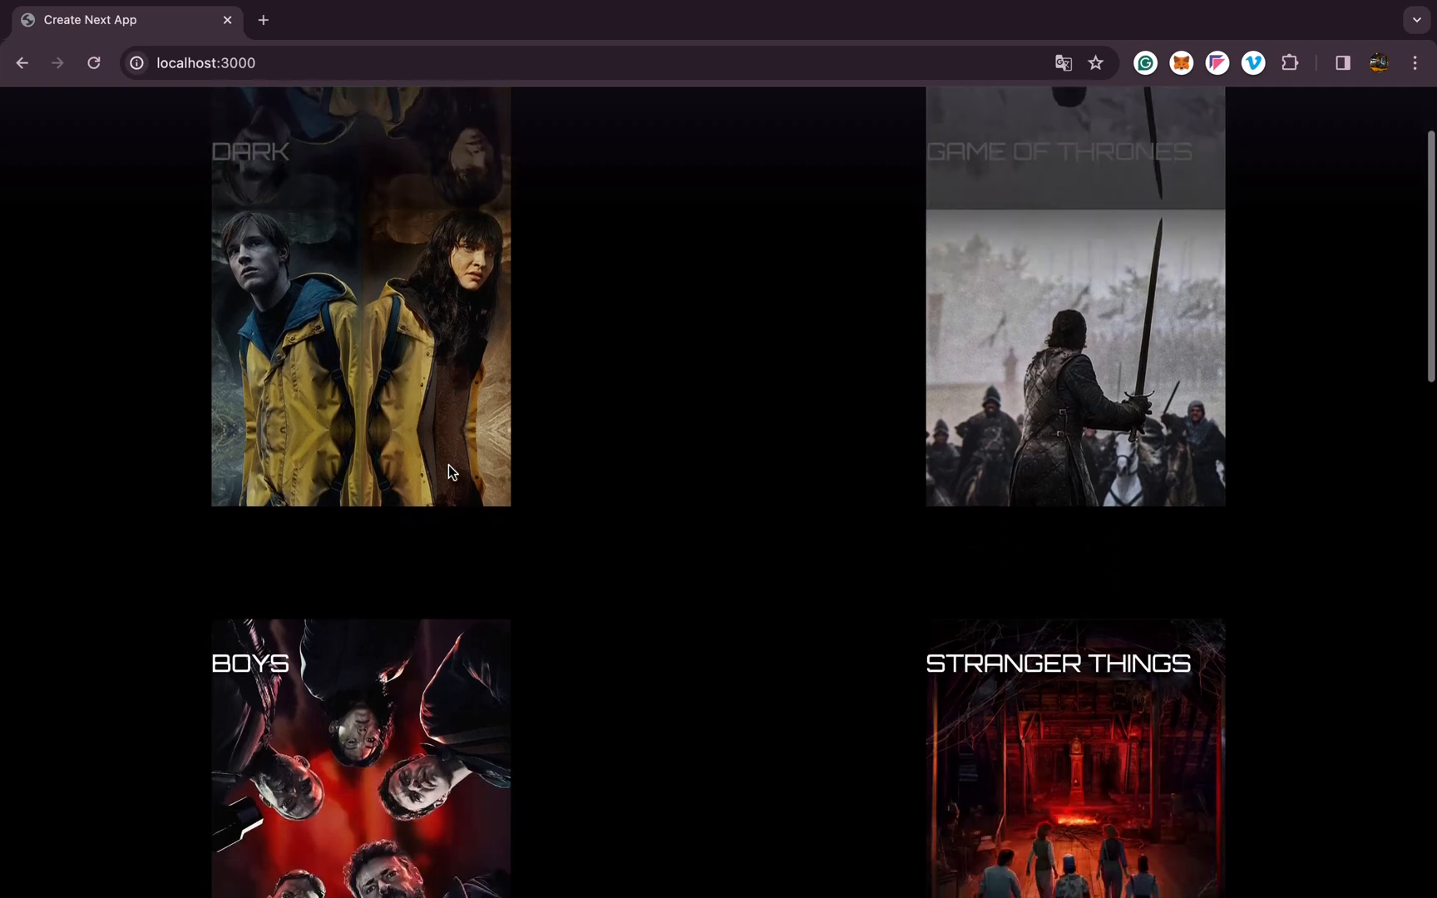
pyautogui.scroll(-3)
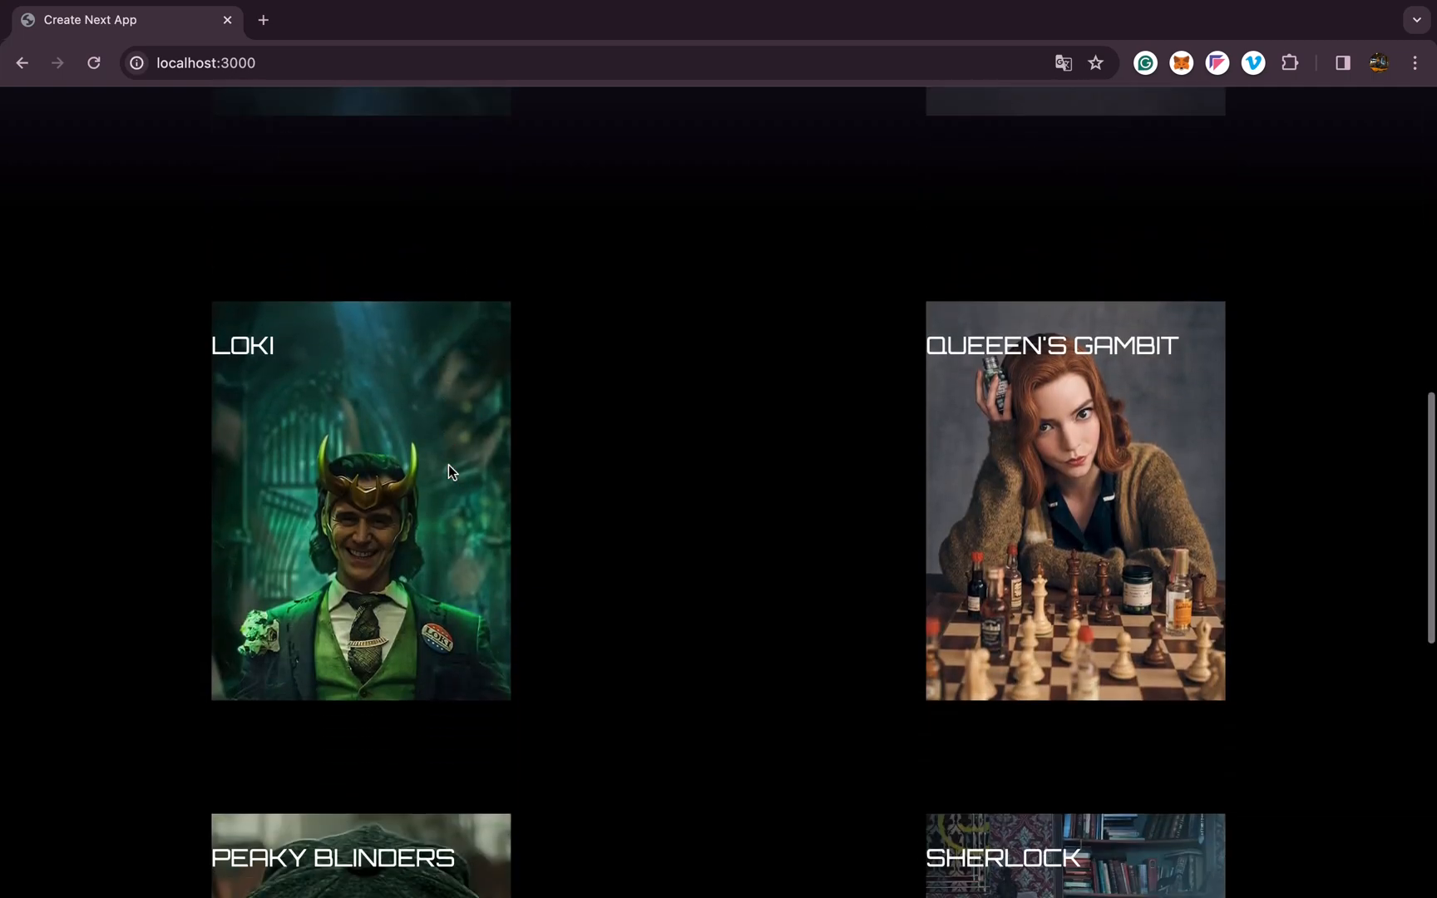
pyautogui.scroll(-3)
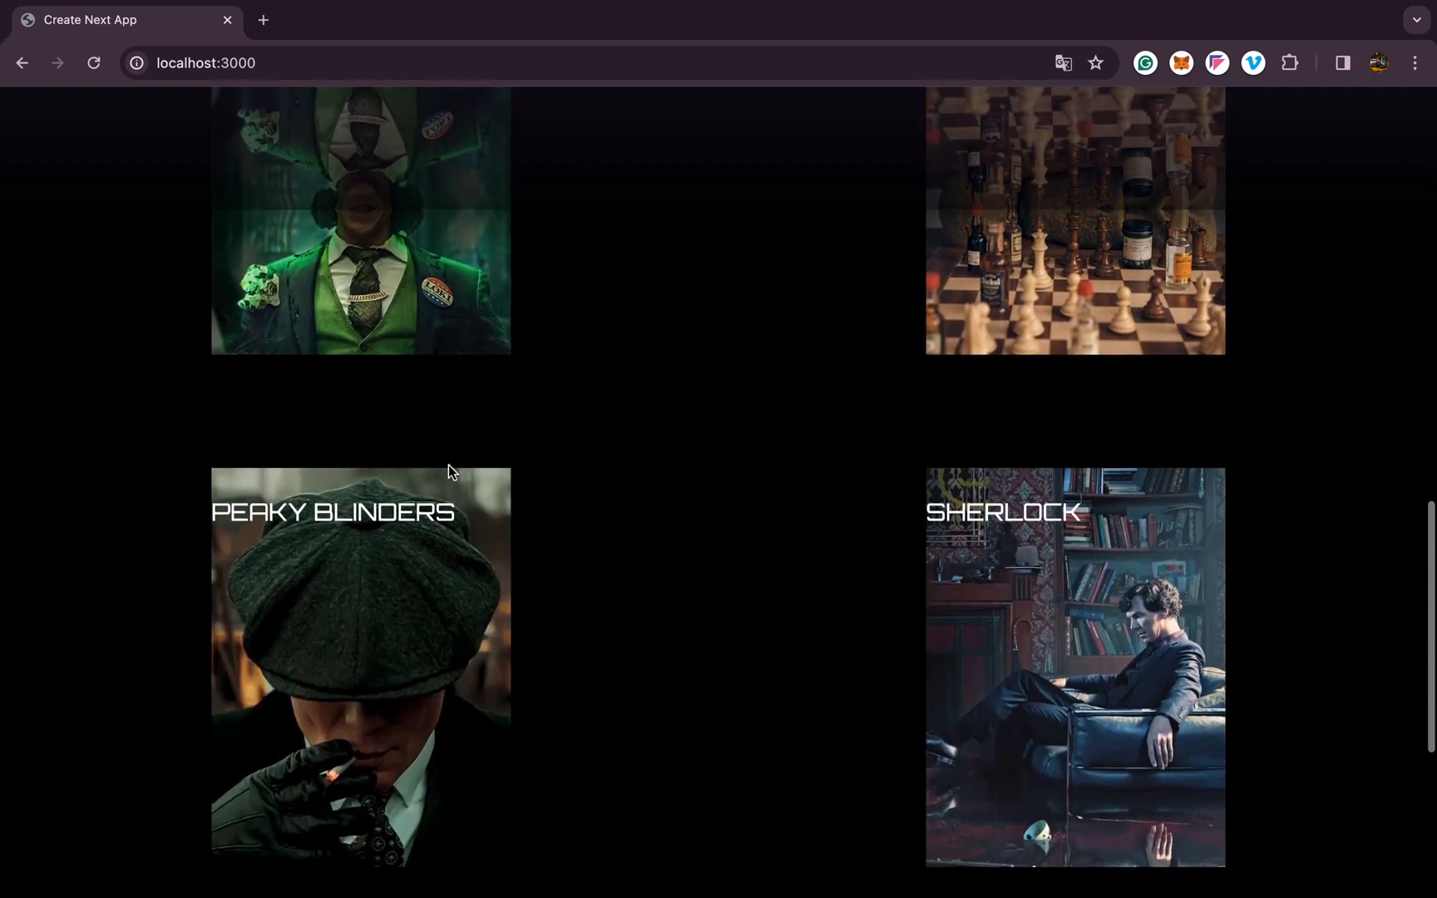